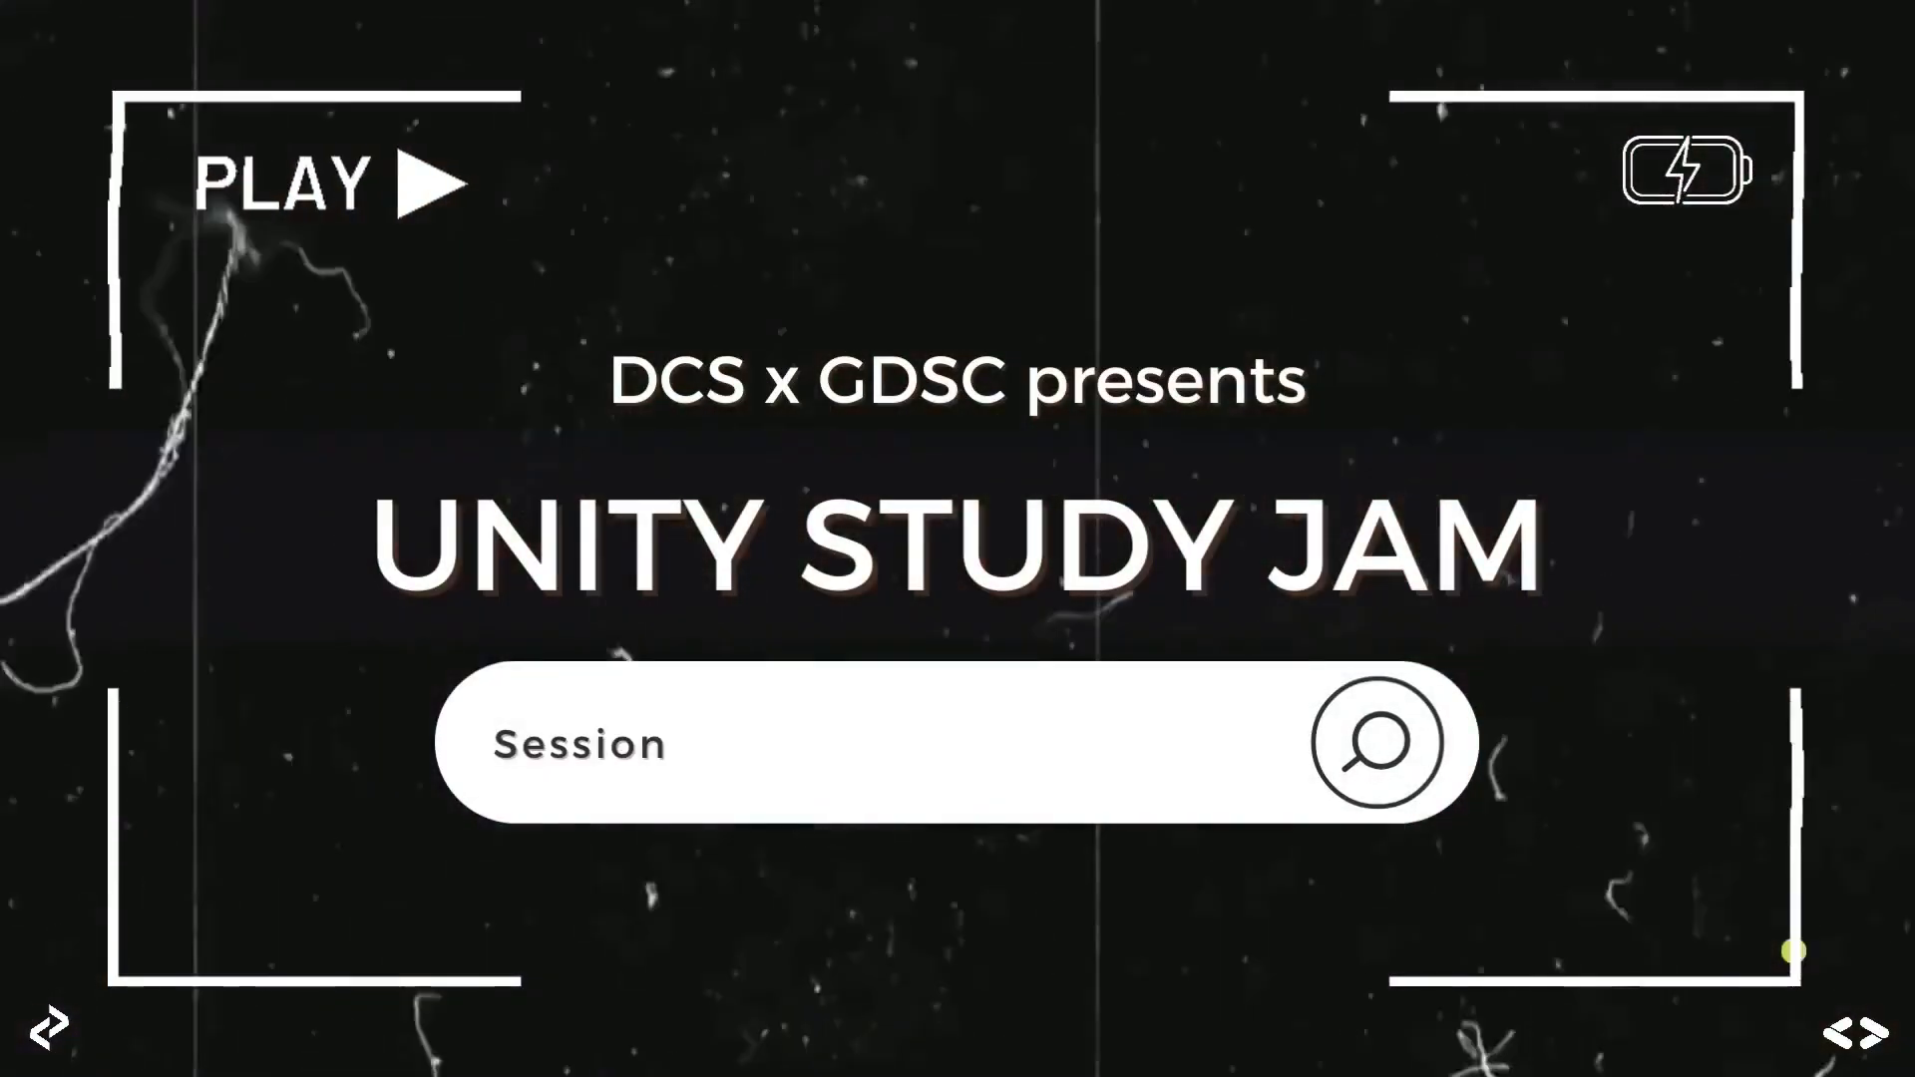
Step: Sculpt the flat terrain into hills with the Raise or Lower Terrain brush
type("Session 4: Intro to C# Sc")
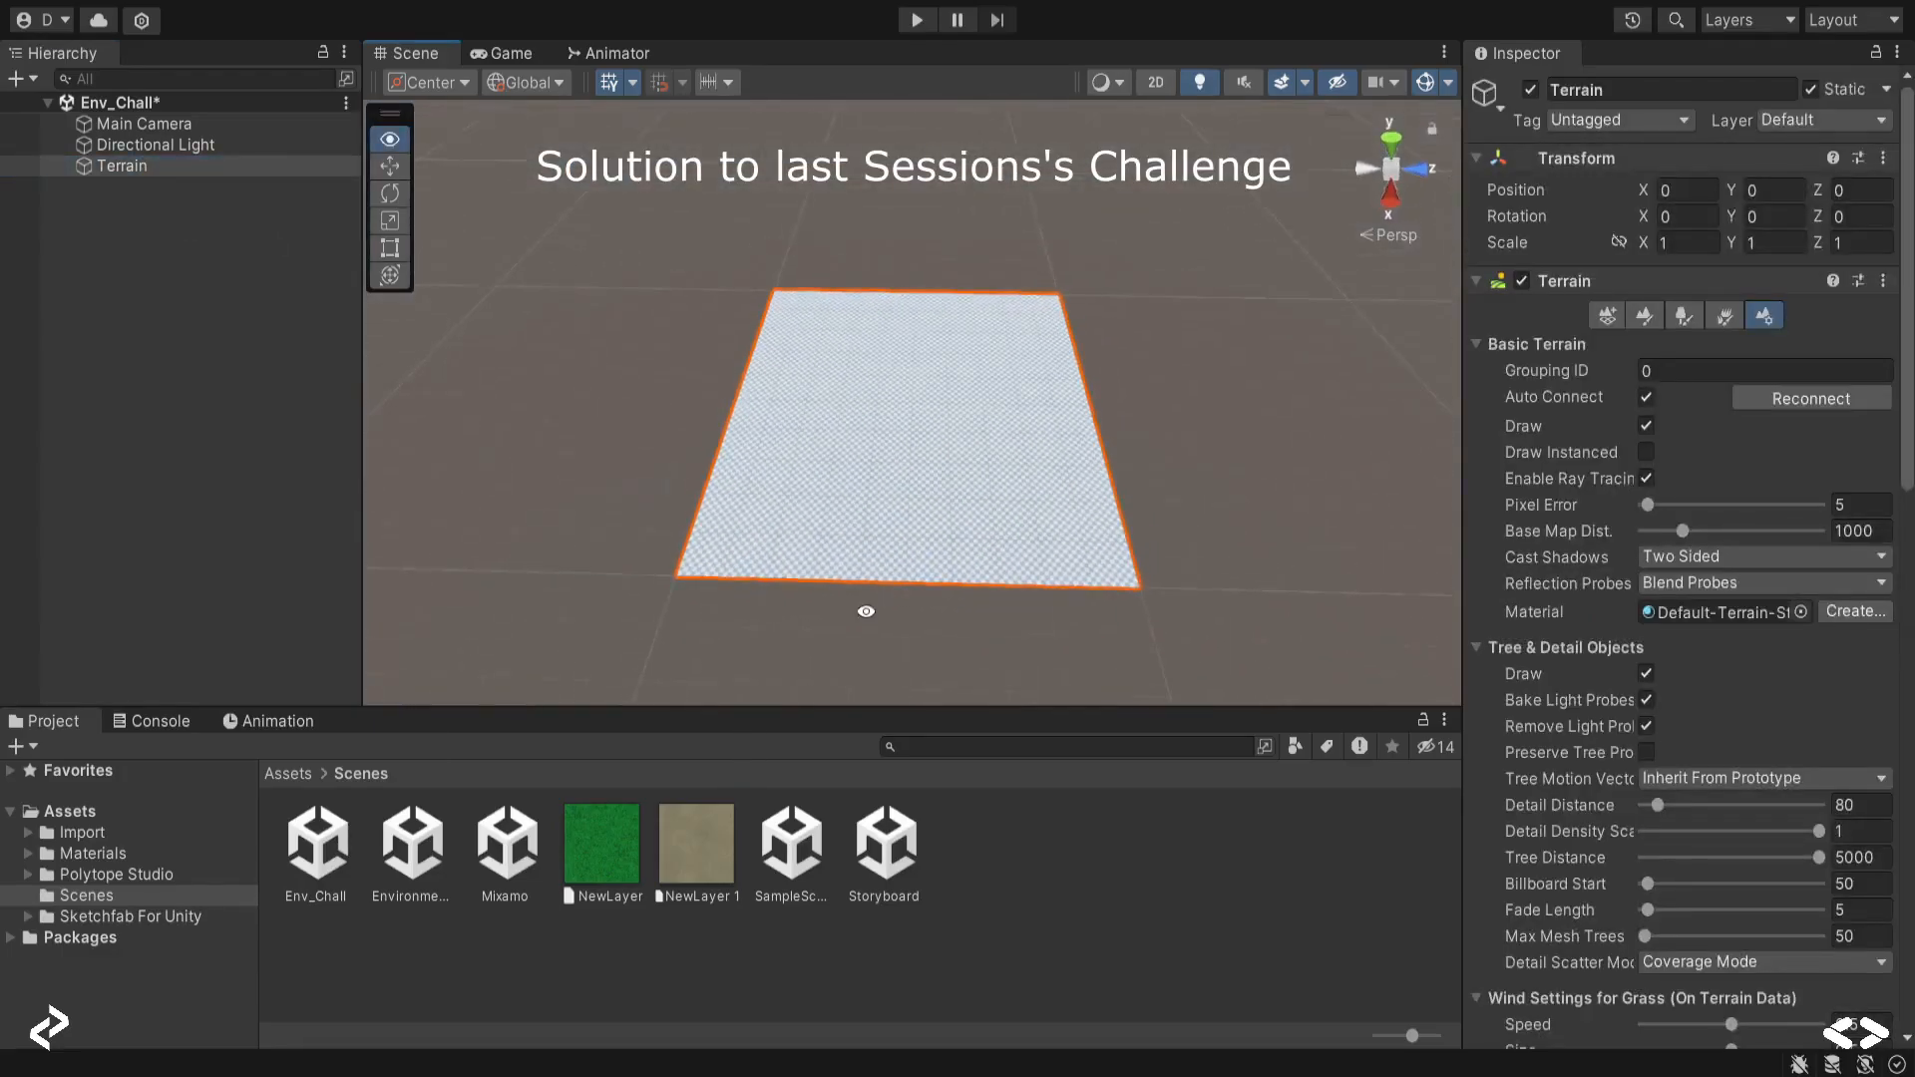
left_click(1644, 315)
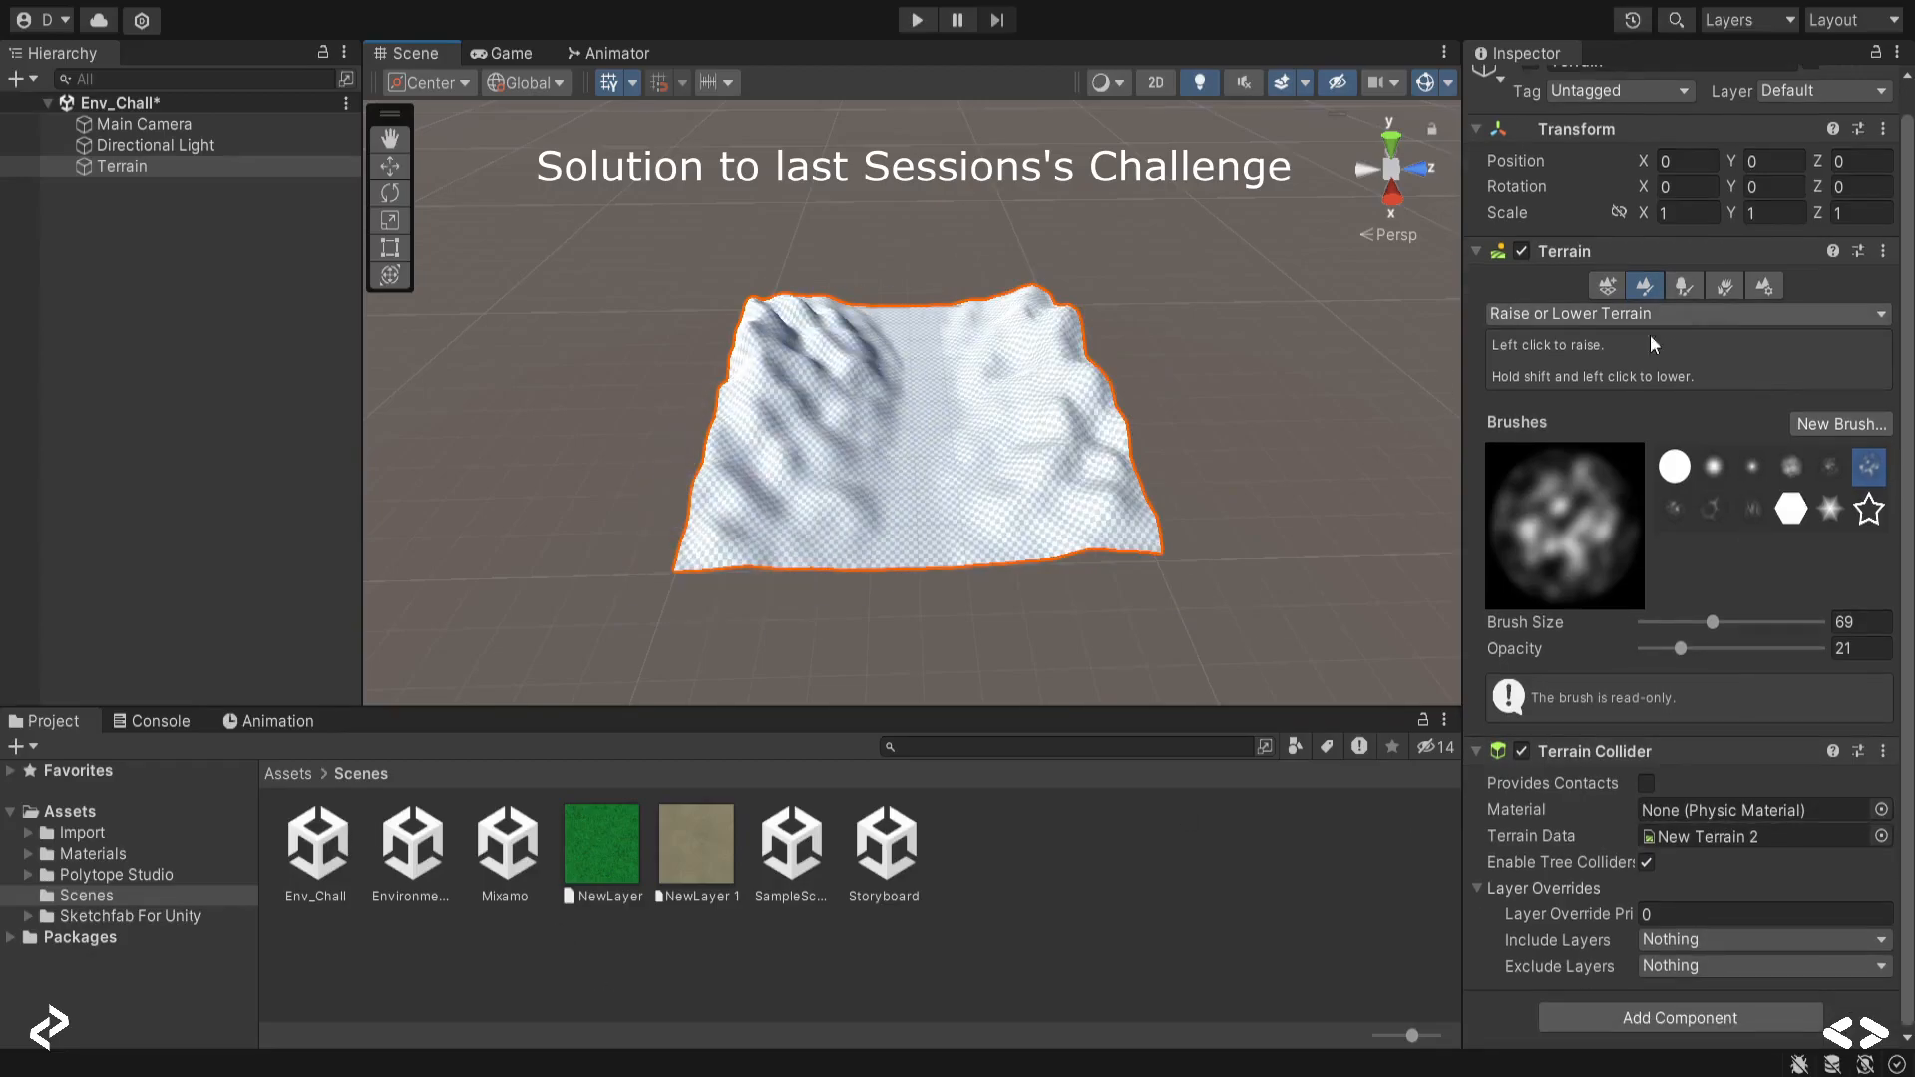
left_click(1682, 287)
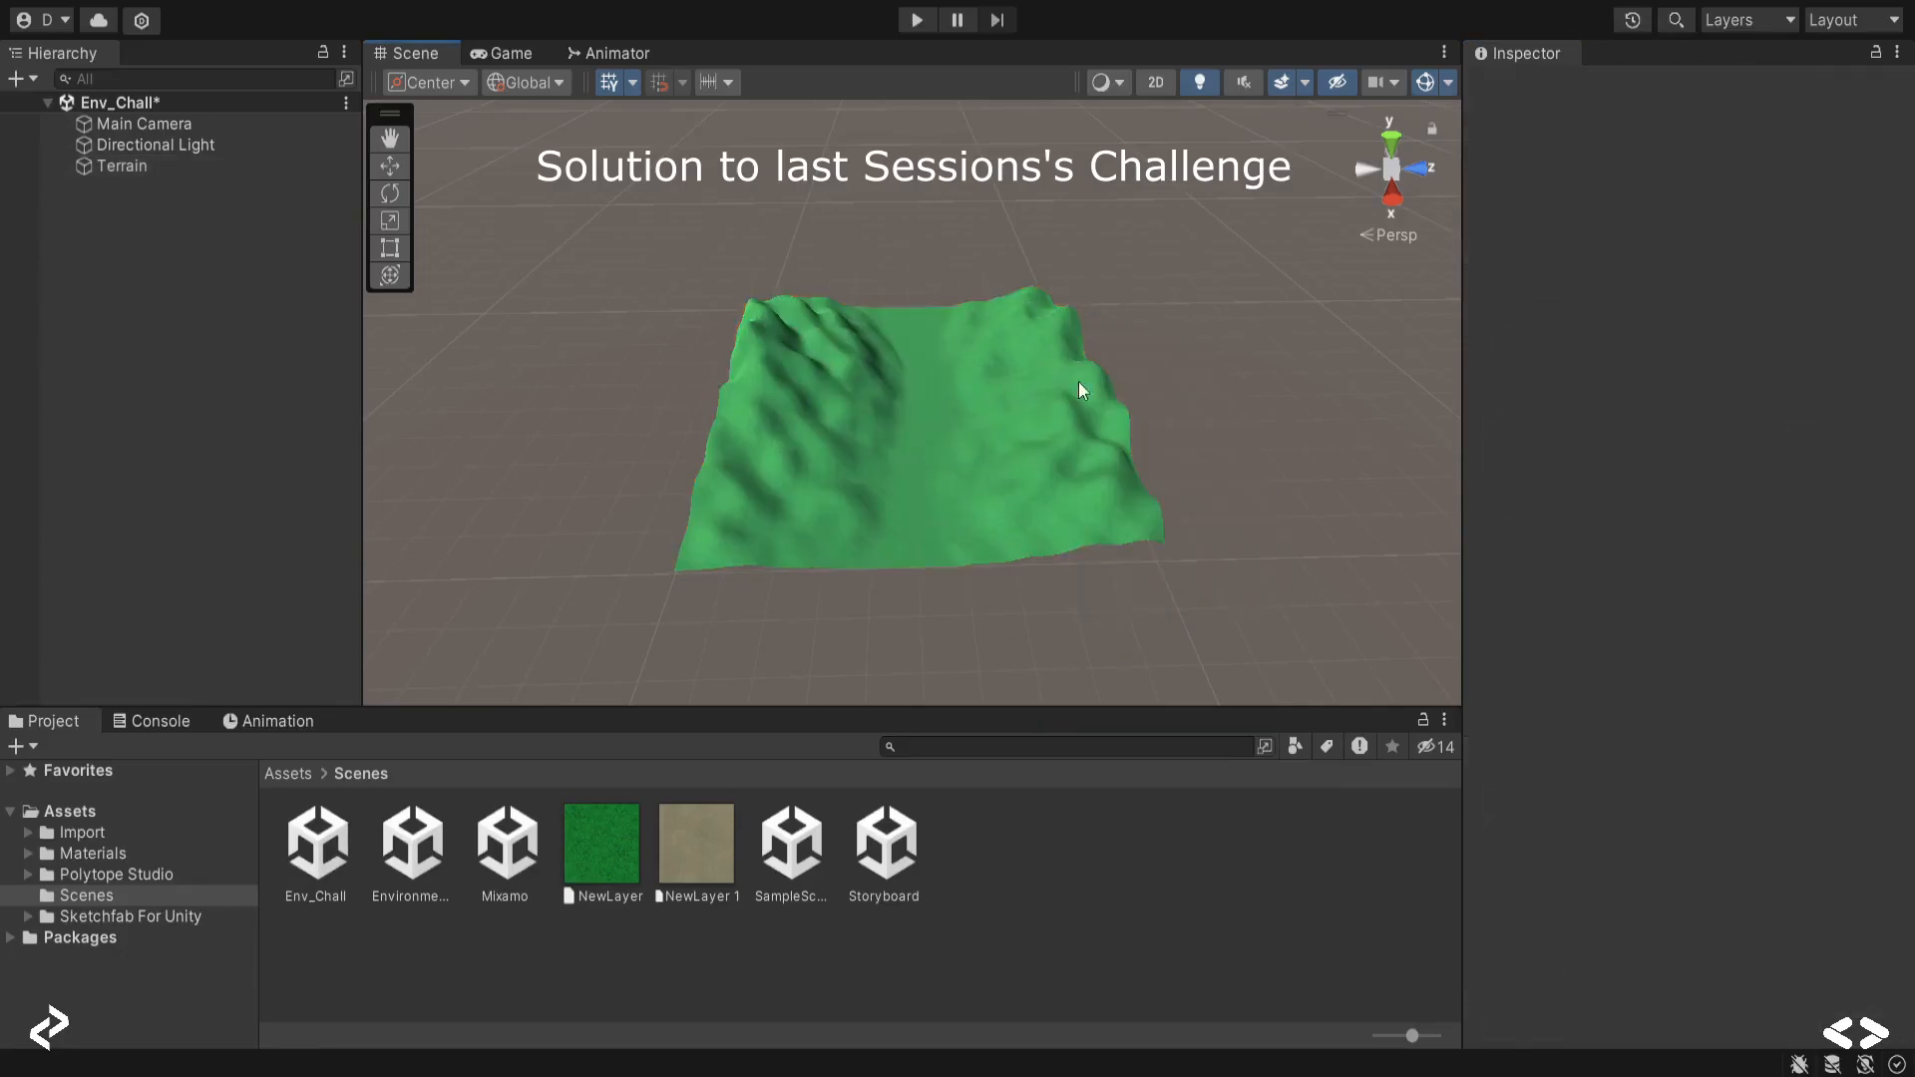
left_click(122, 165)
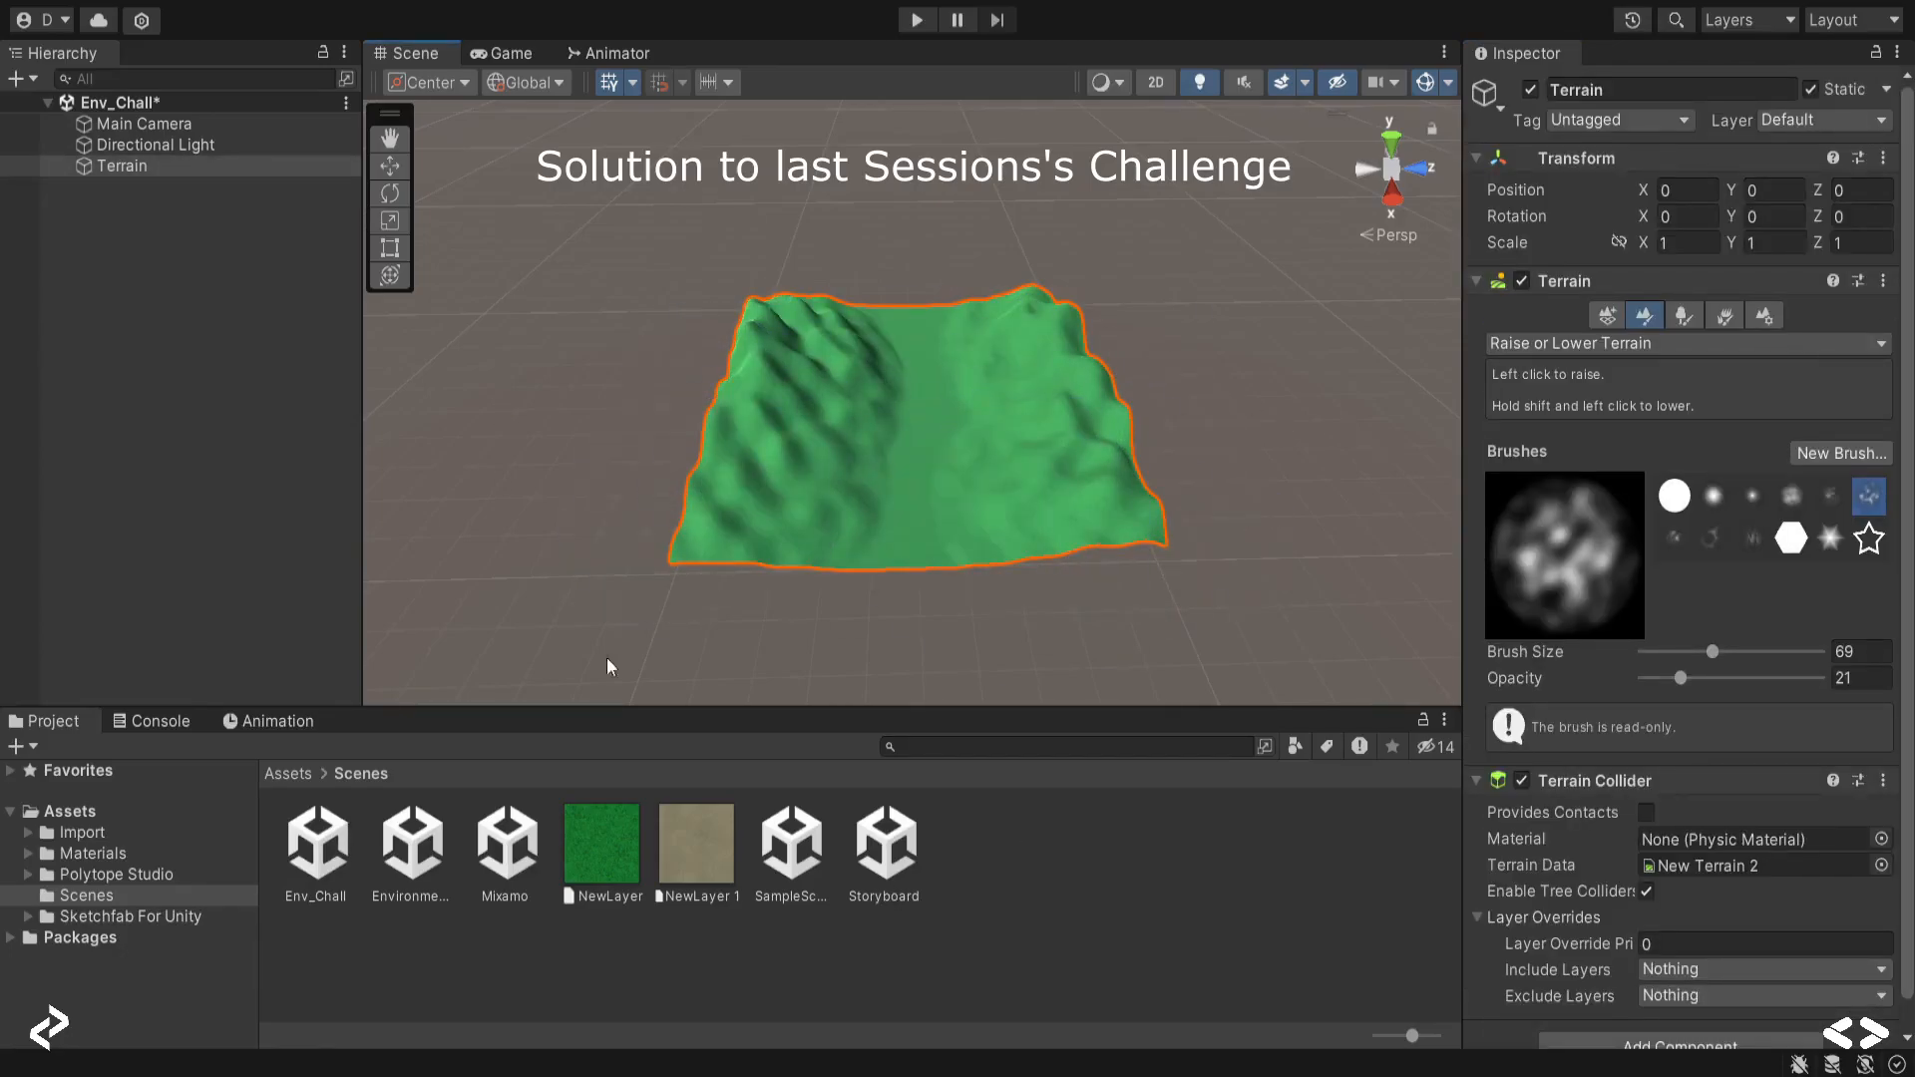
Step: Paint a grey path down the terrain's middle and apply the sandy Ground_Layer_01 texture with soft brushes
left_click(1682, 316)
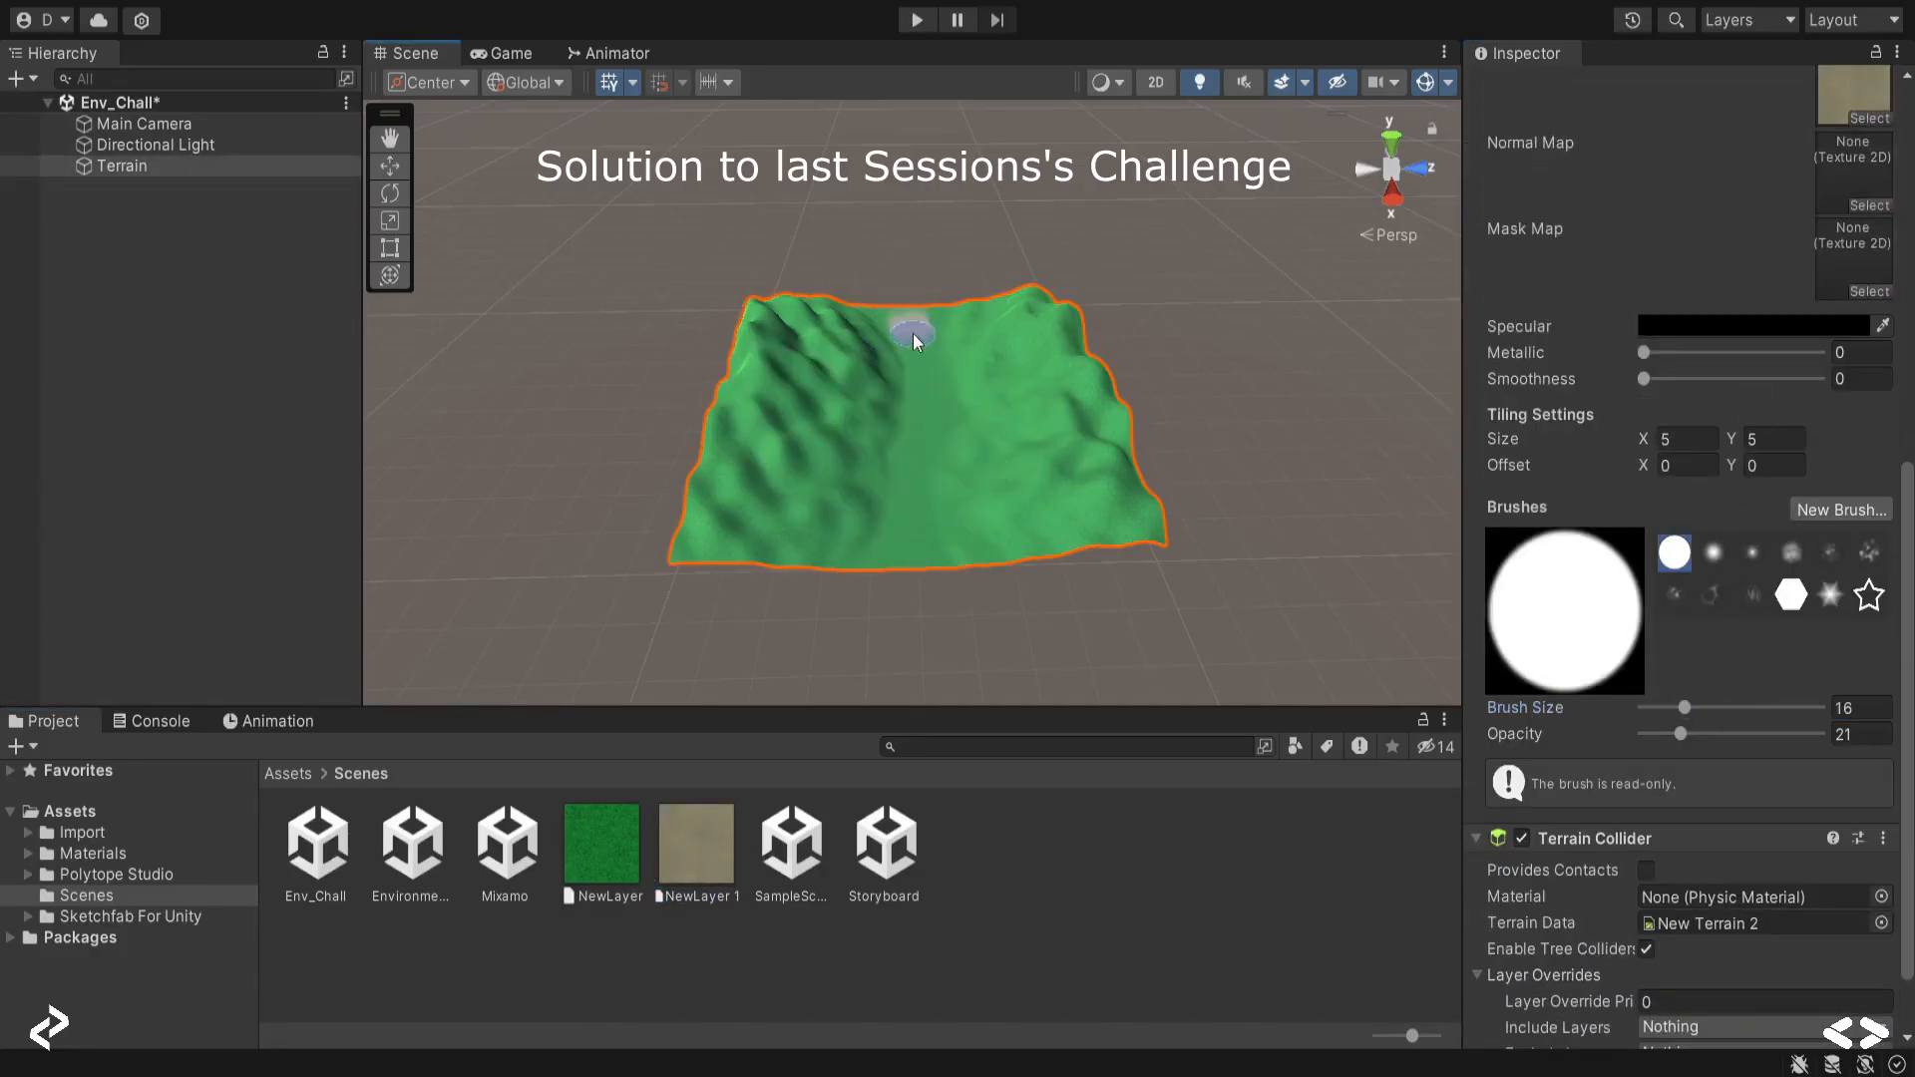
left_click(1712, 552)
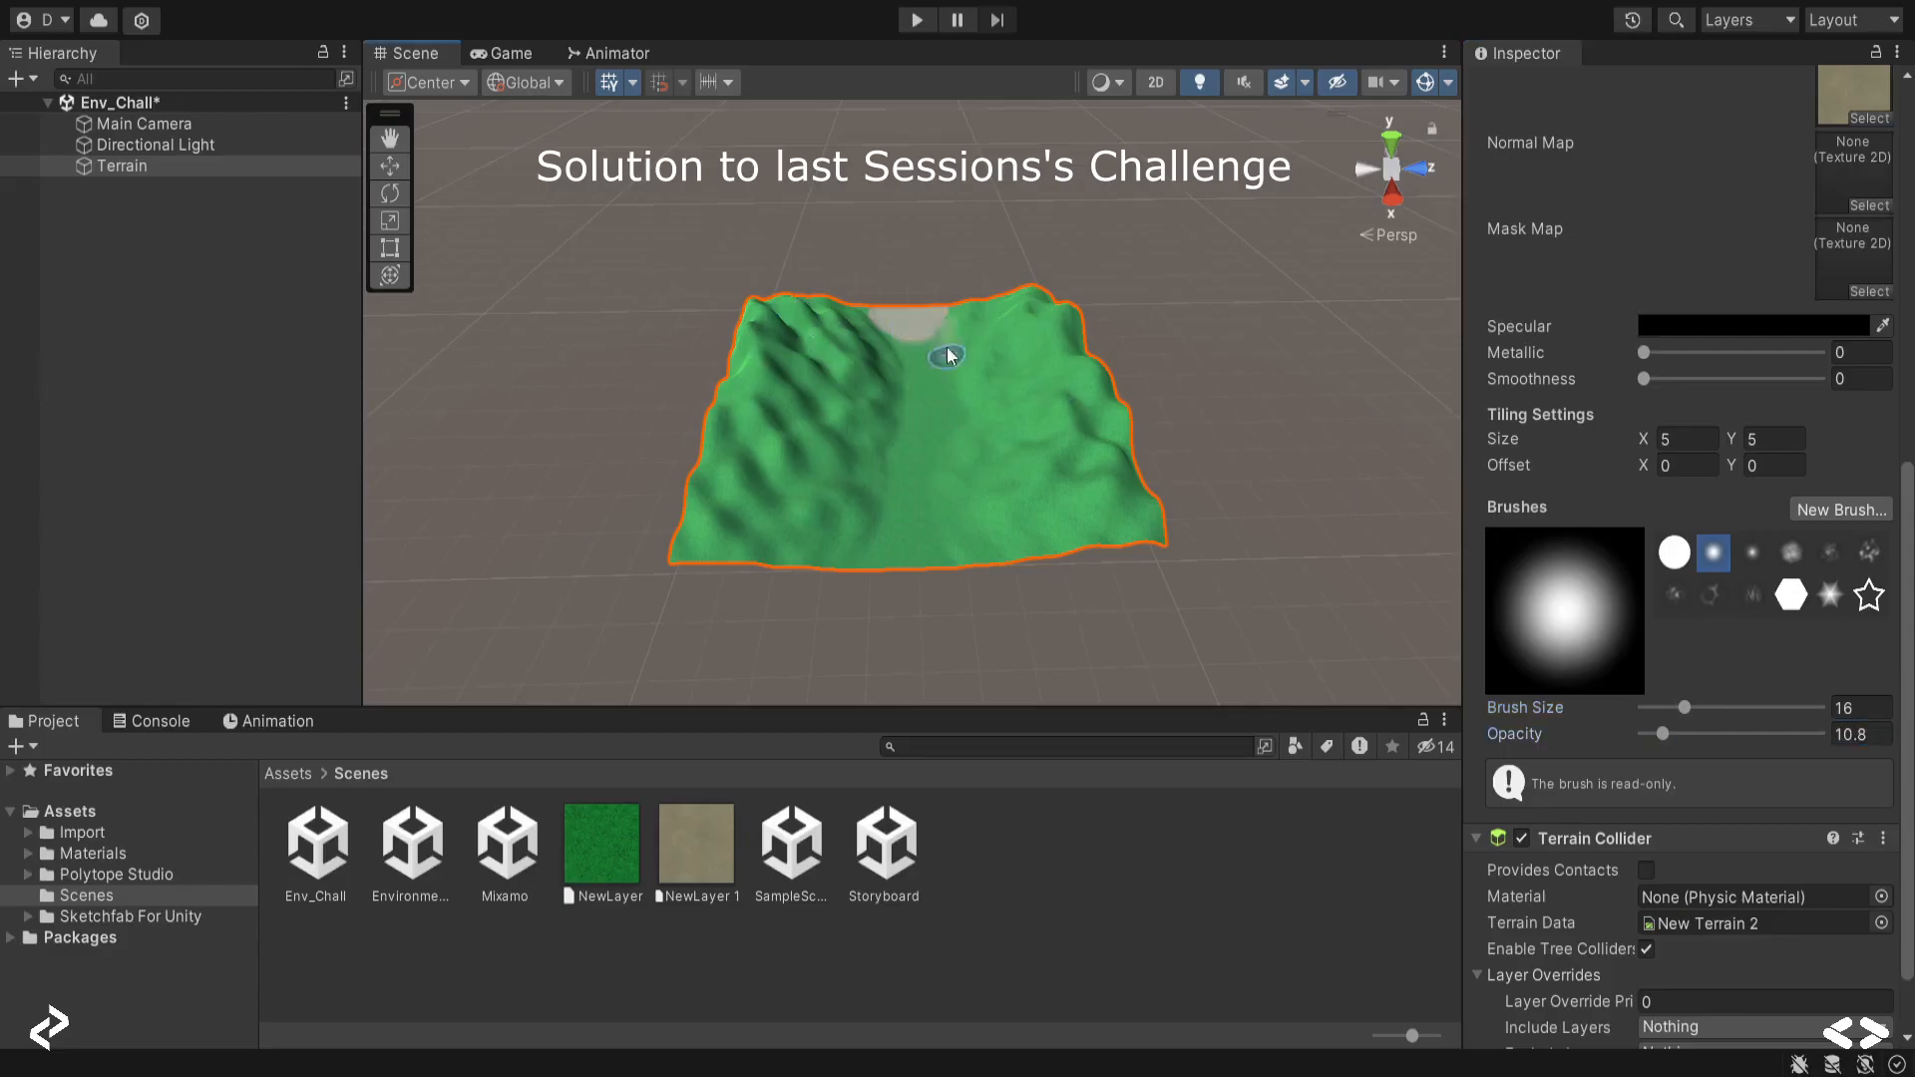
left_click_drag(947, 355, 929, 385)
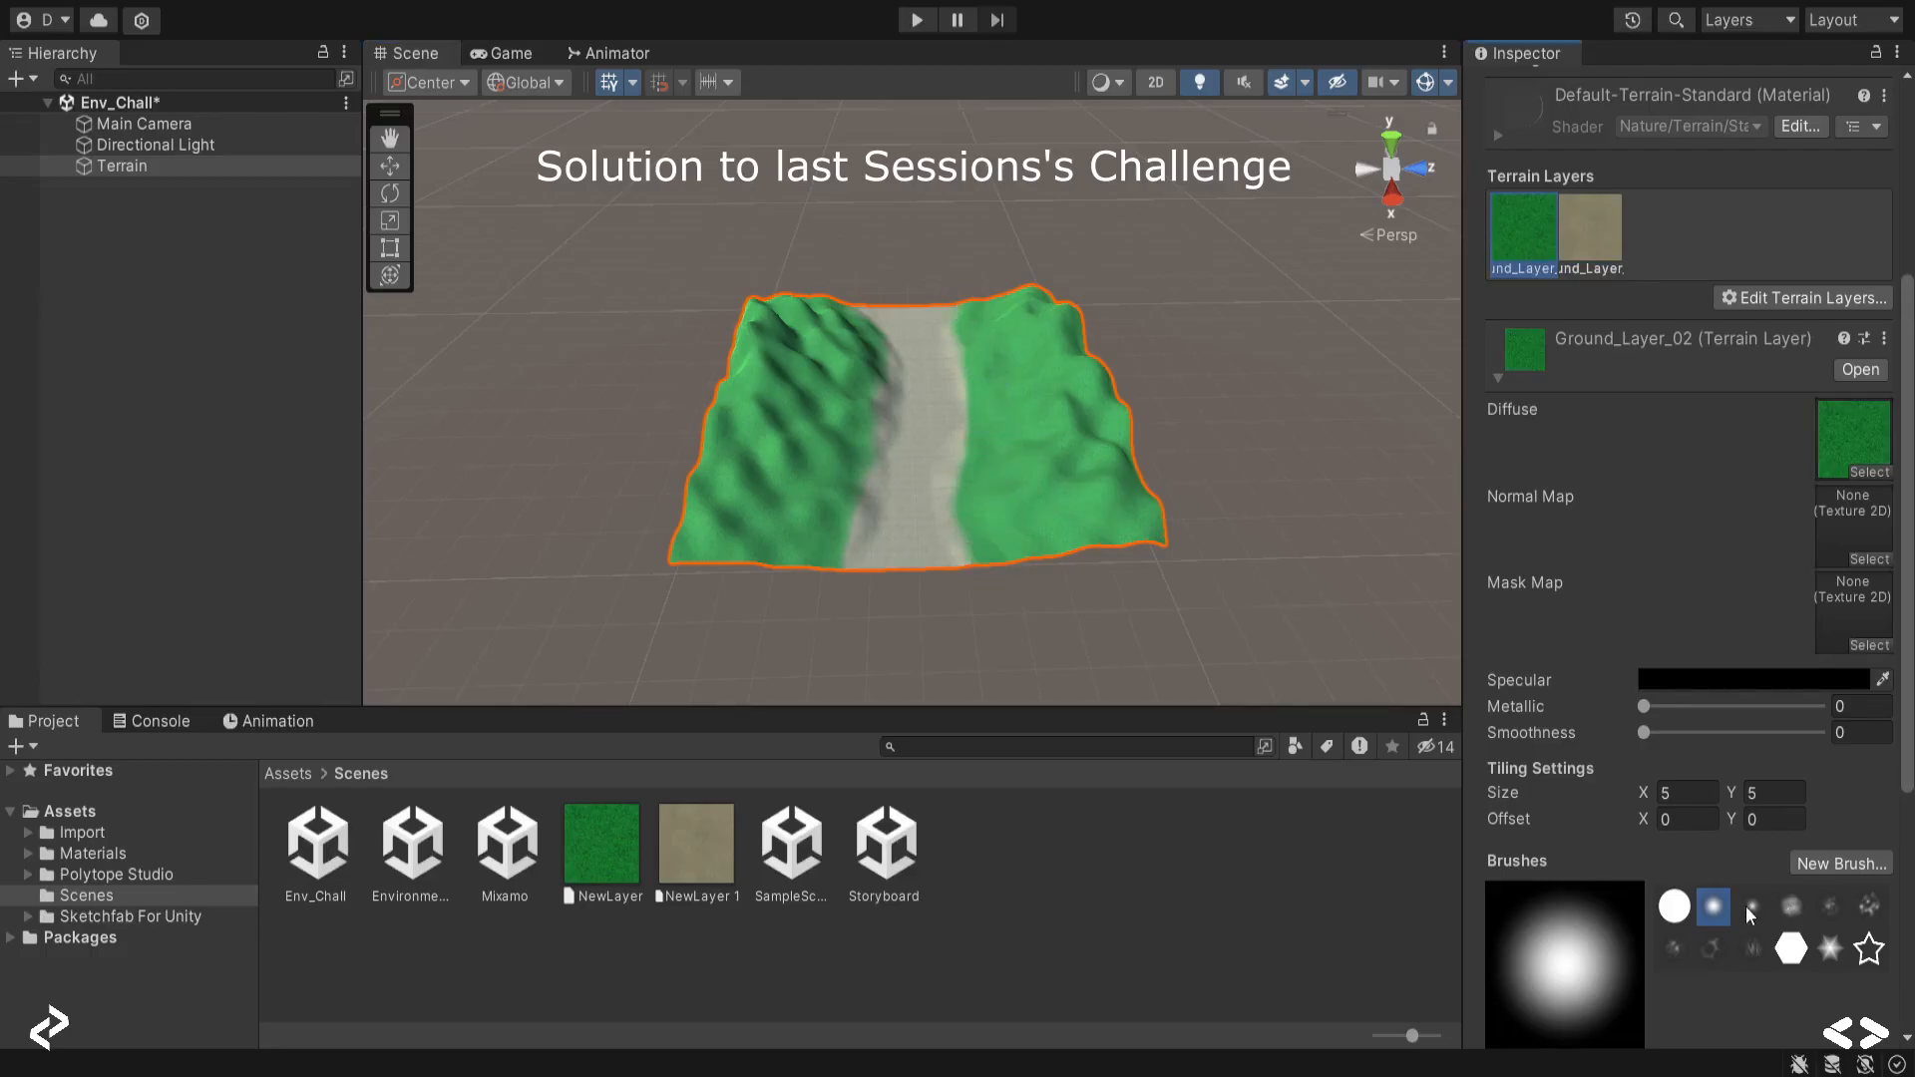
left_click(1749, 907)
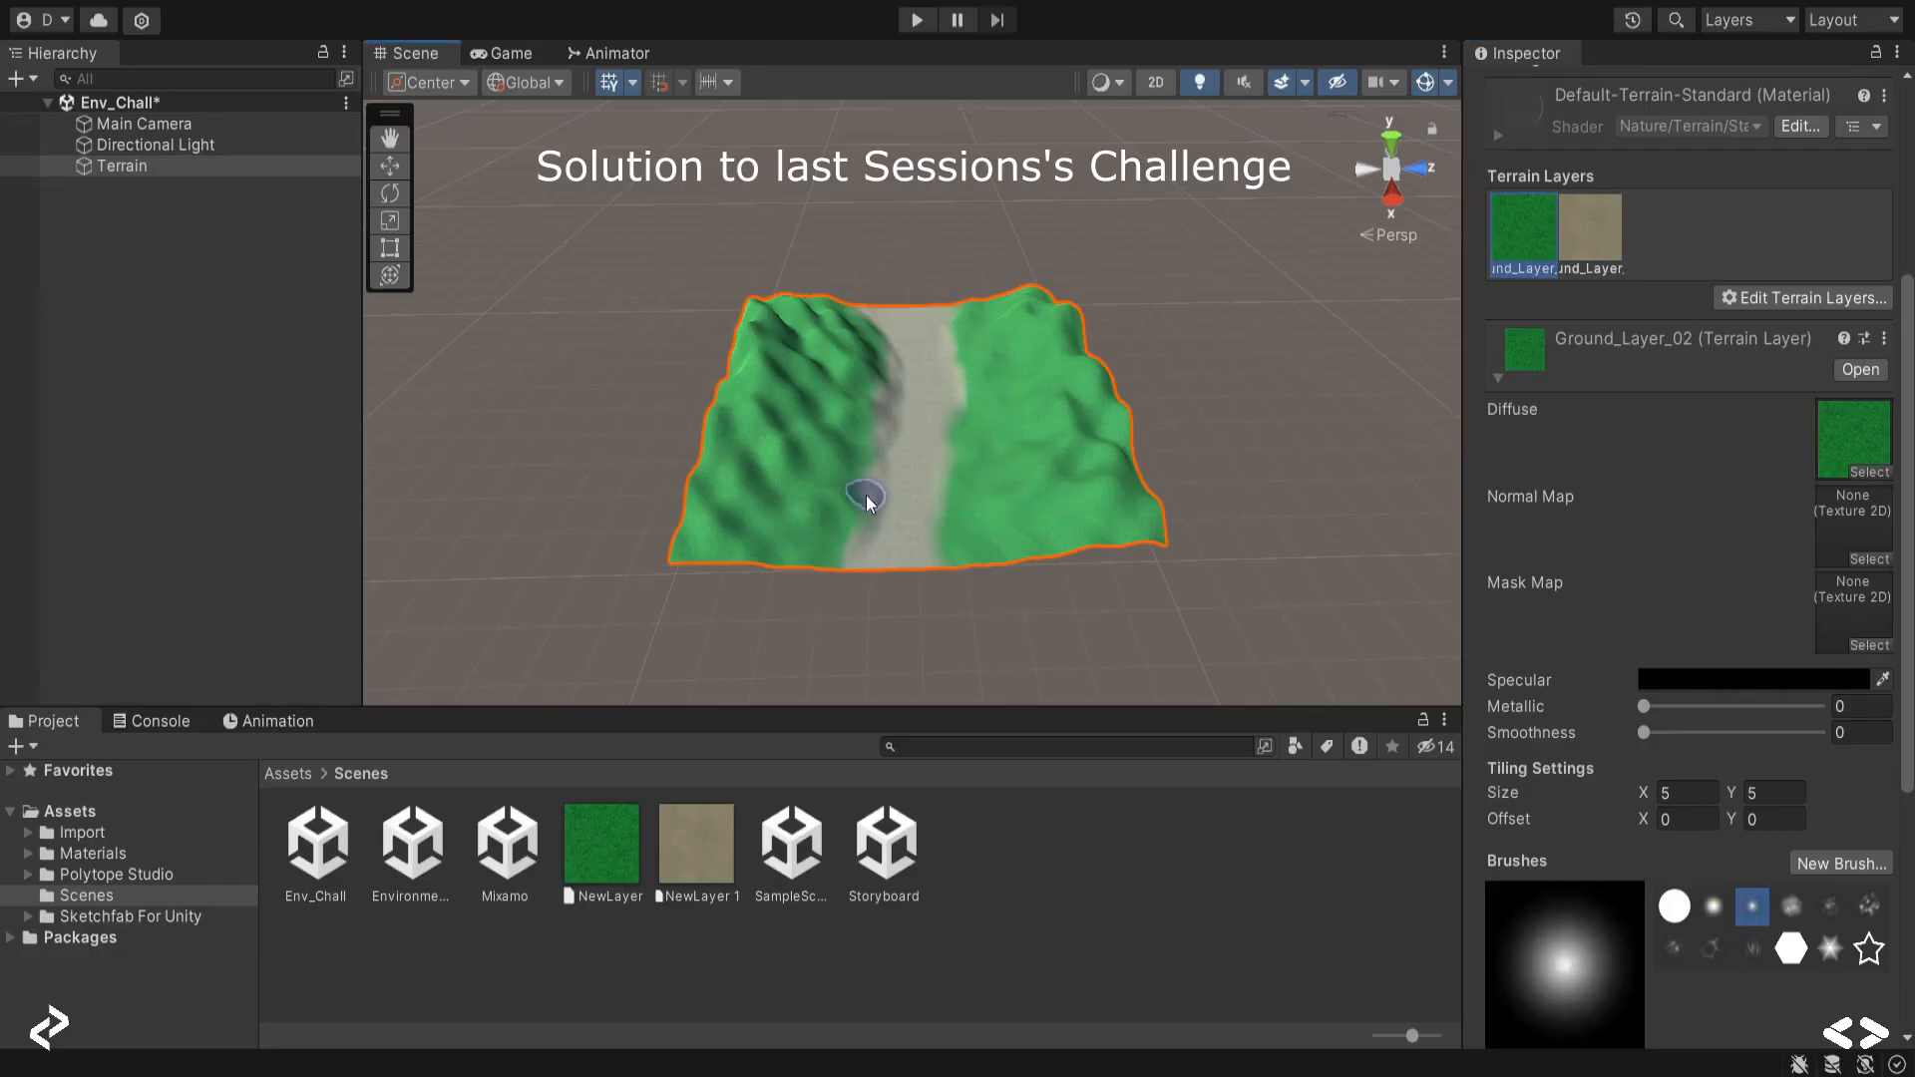
left_click(1589, 233)
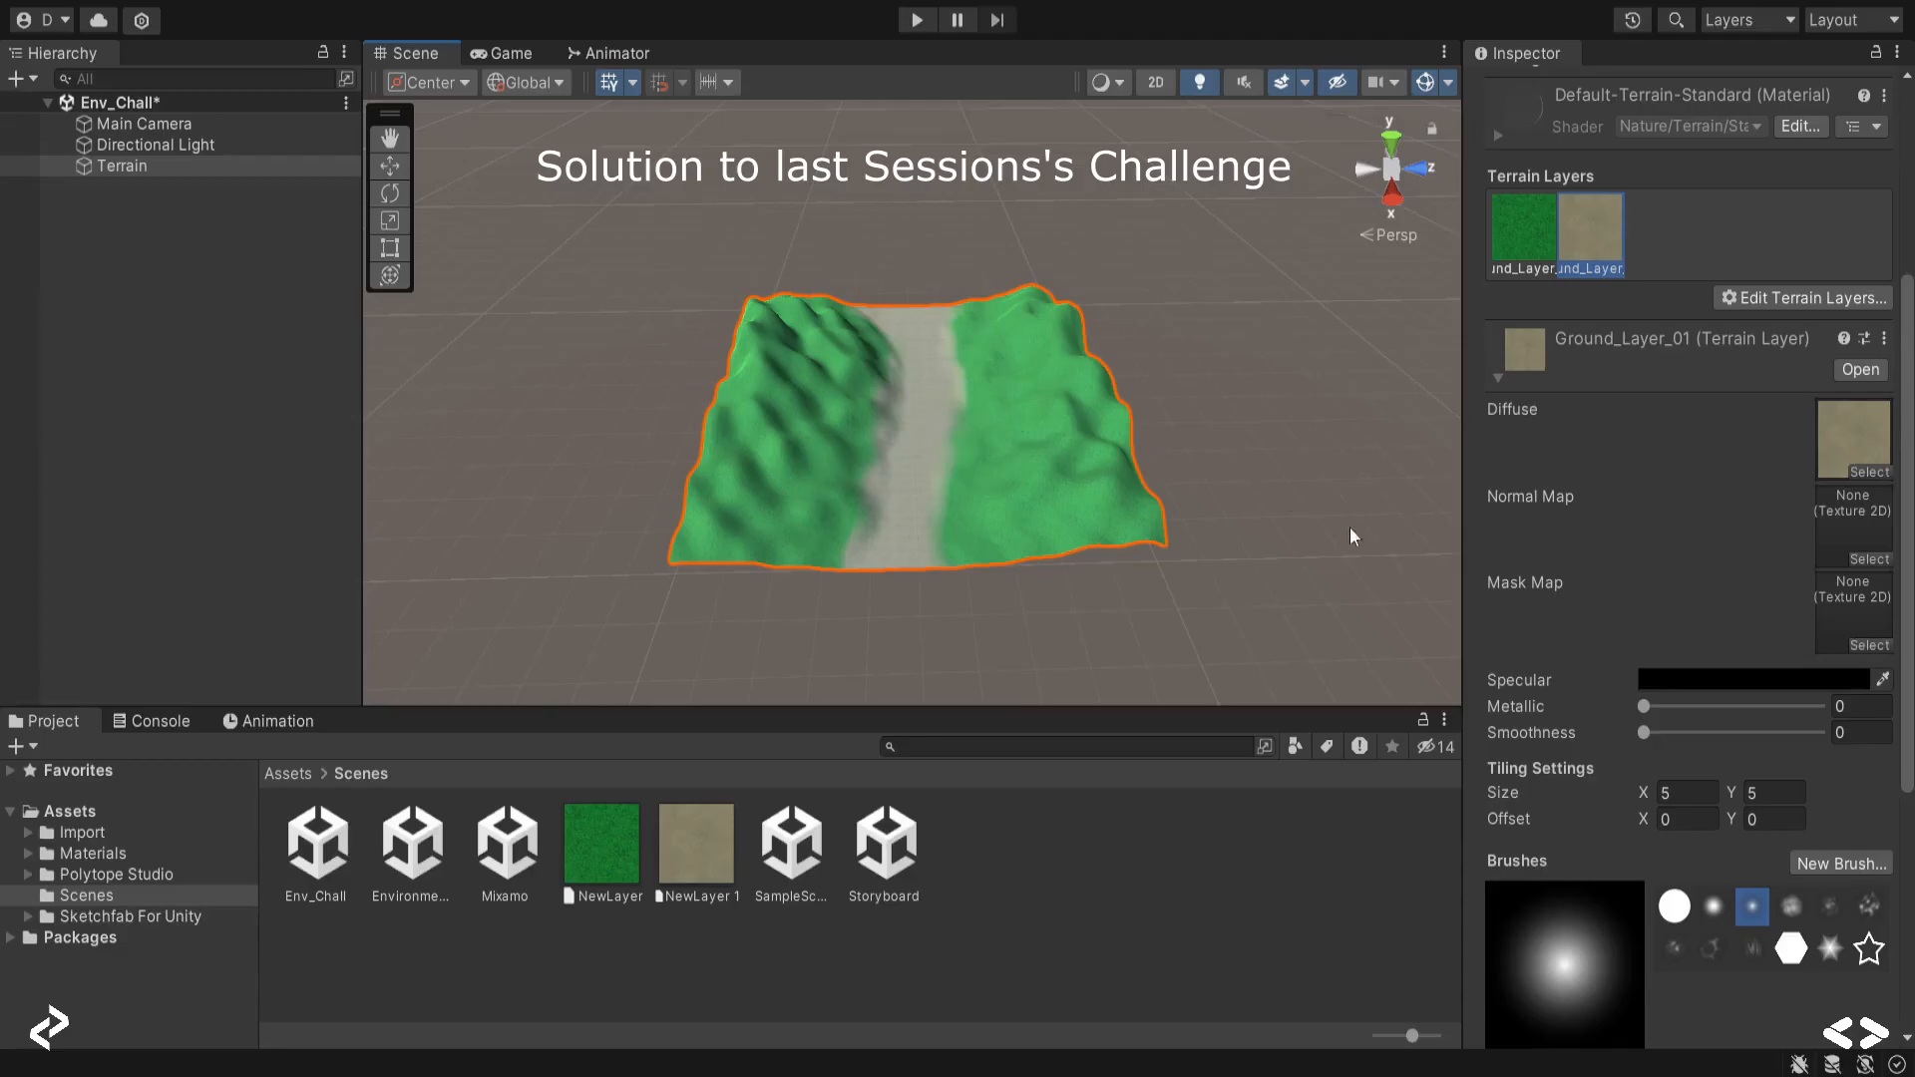
left_click(122, 165)
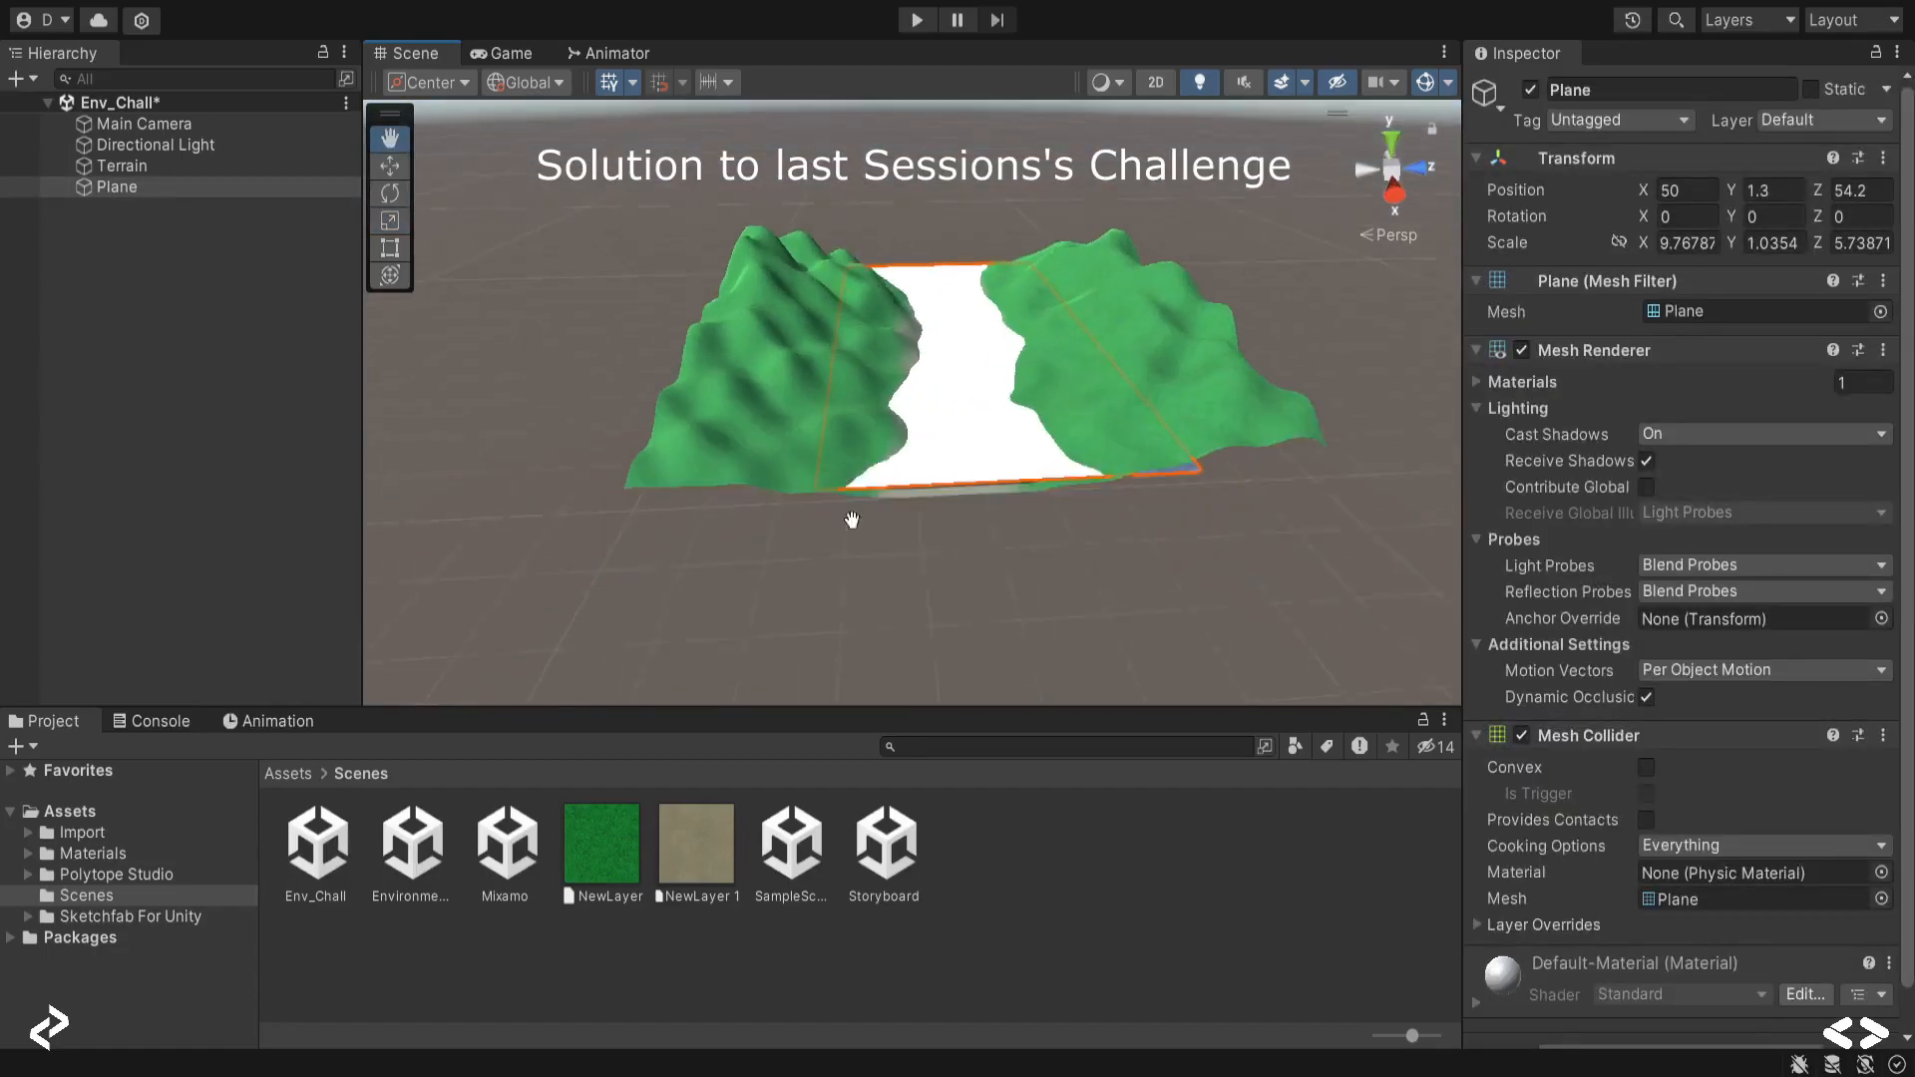
Step: Apply the water material to the plane lying in the valley between the hills
left_click_drag(851, 519, 1000, 336)
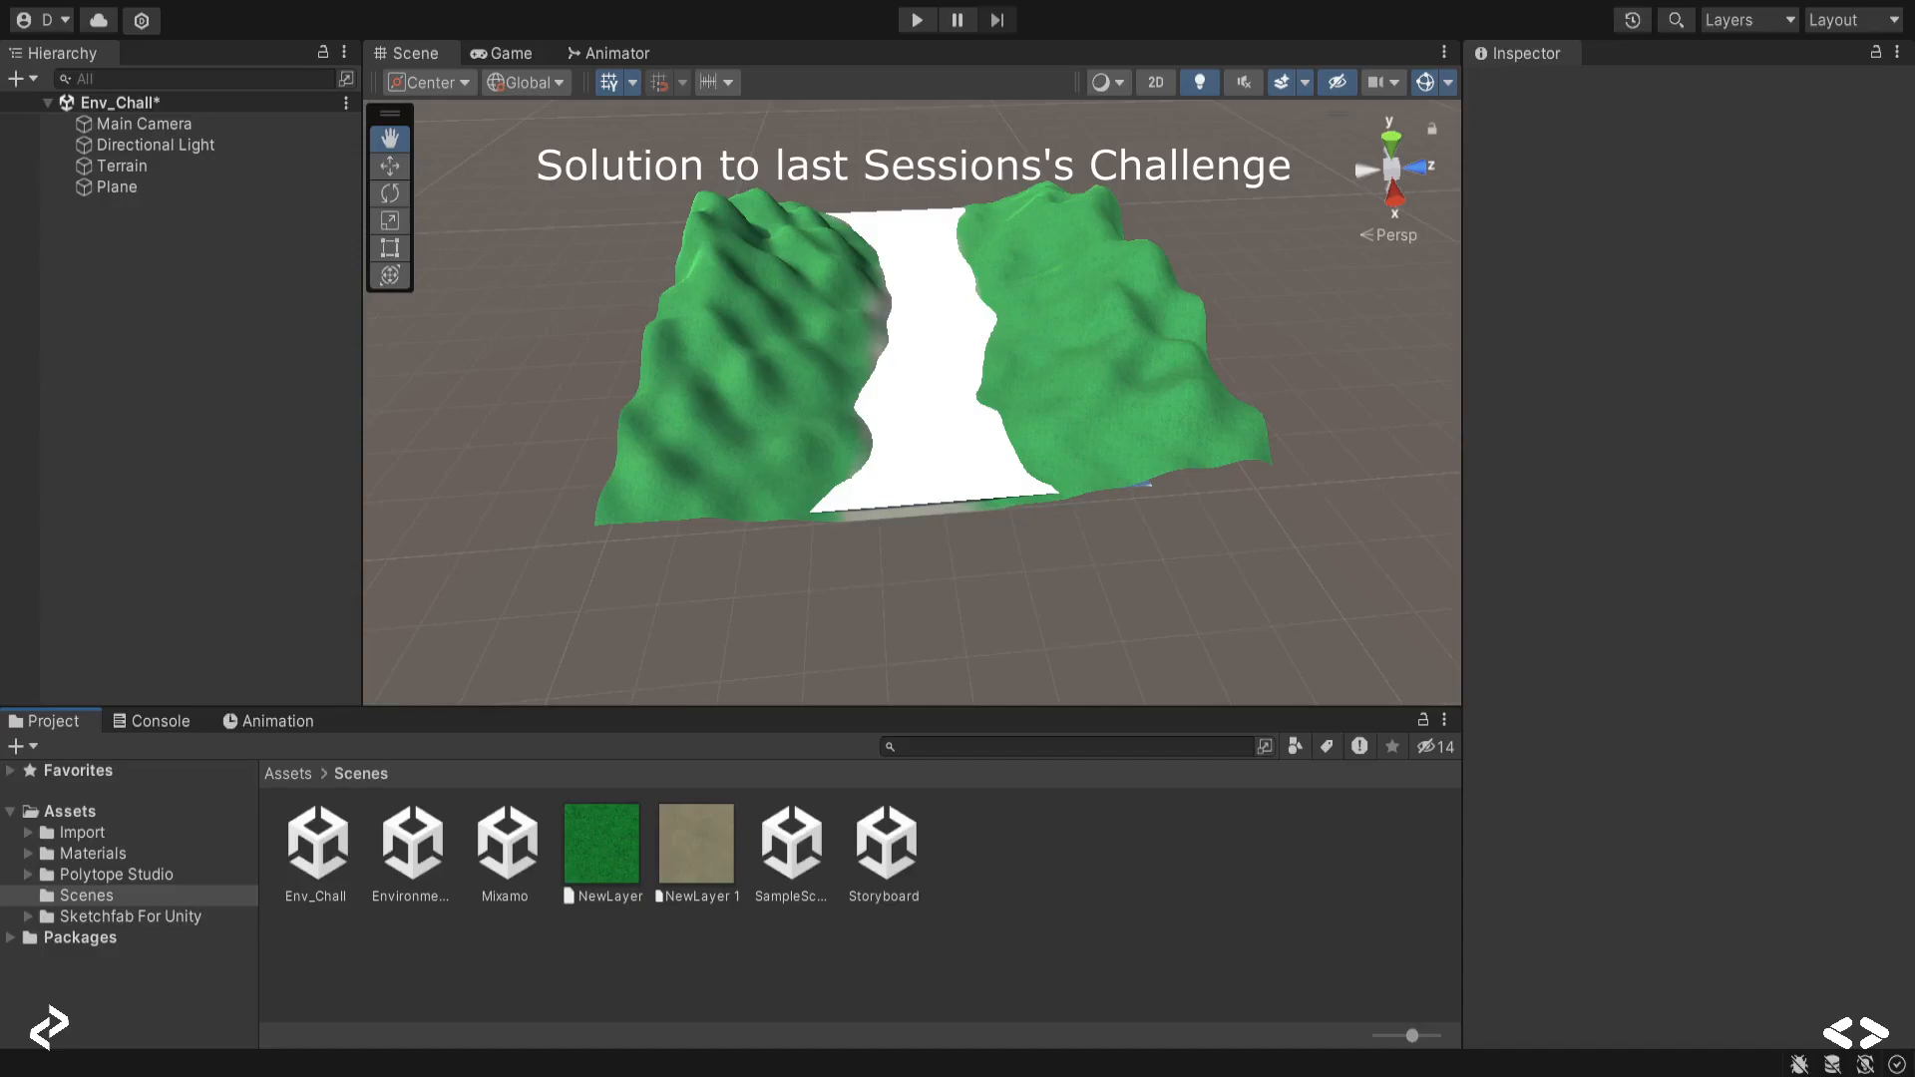
left_click(360, 774)
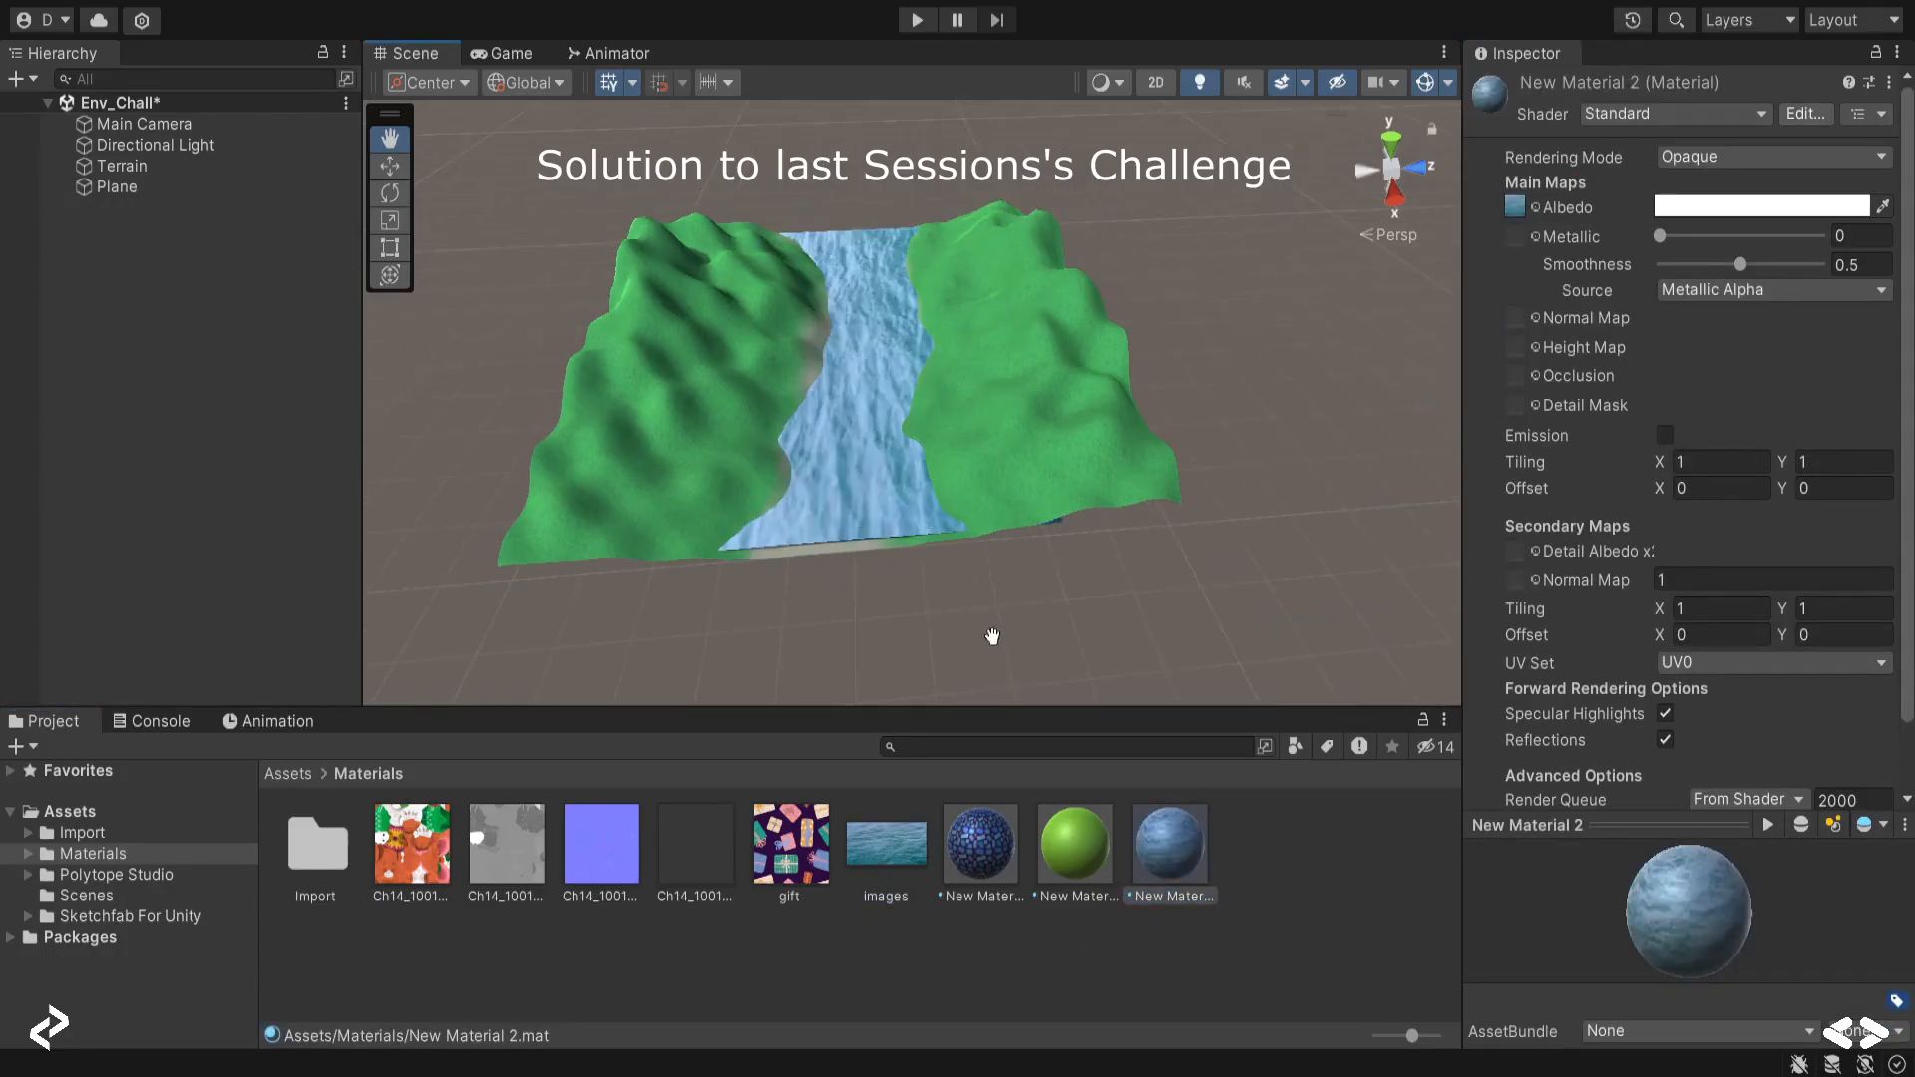
left_click(118, 186)
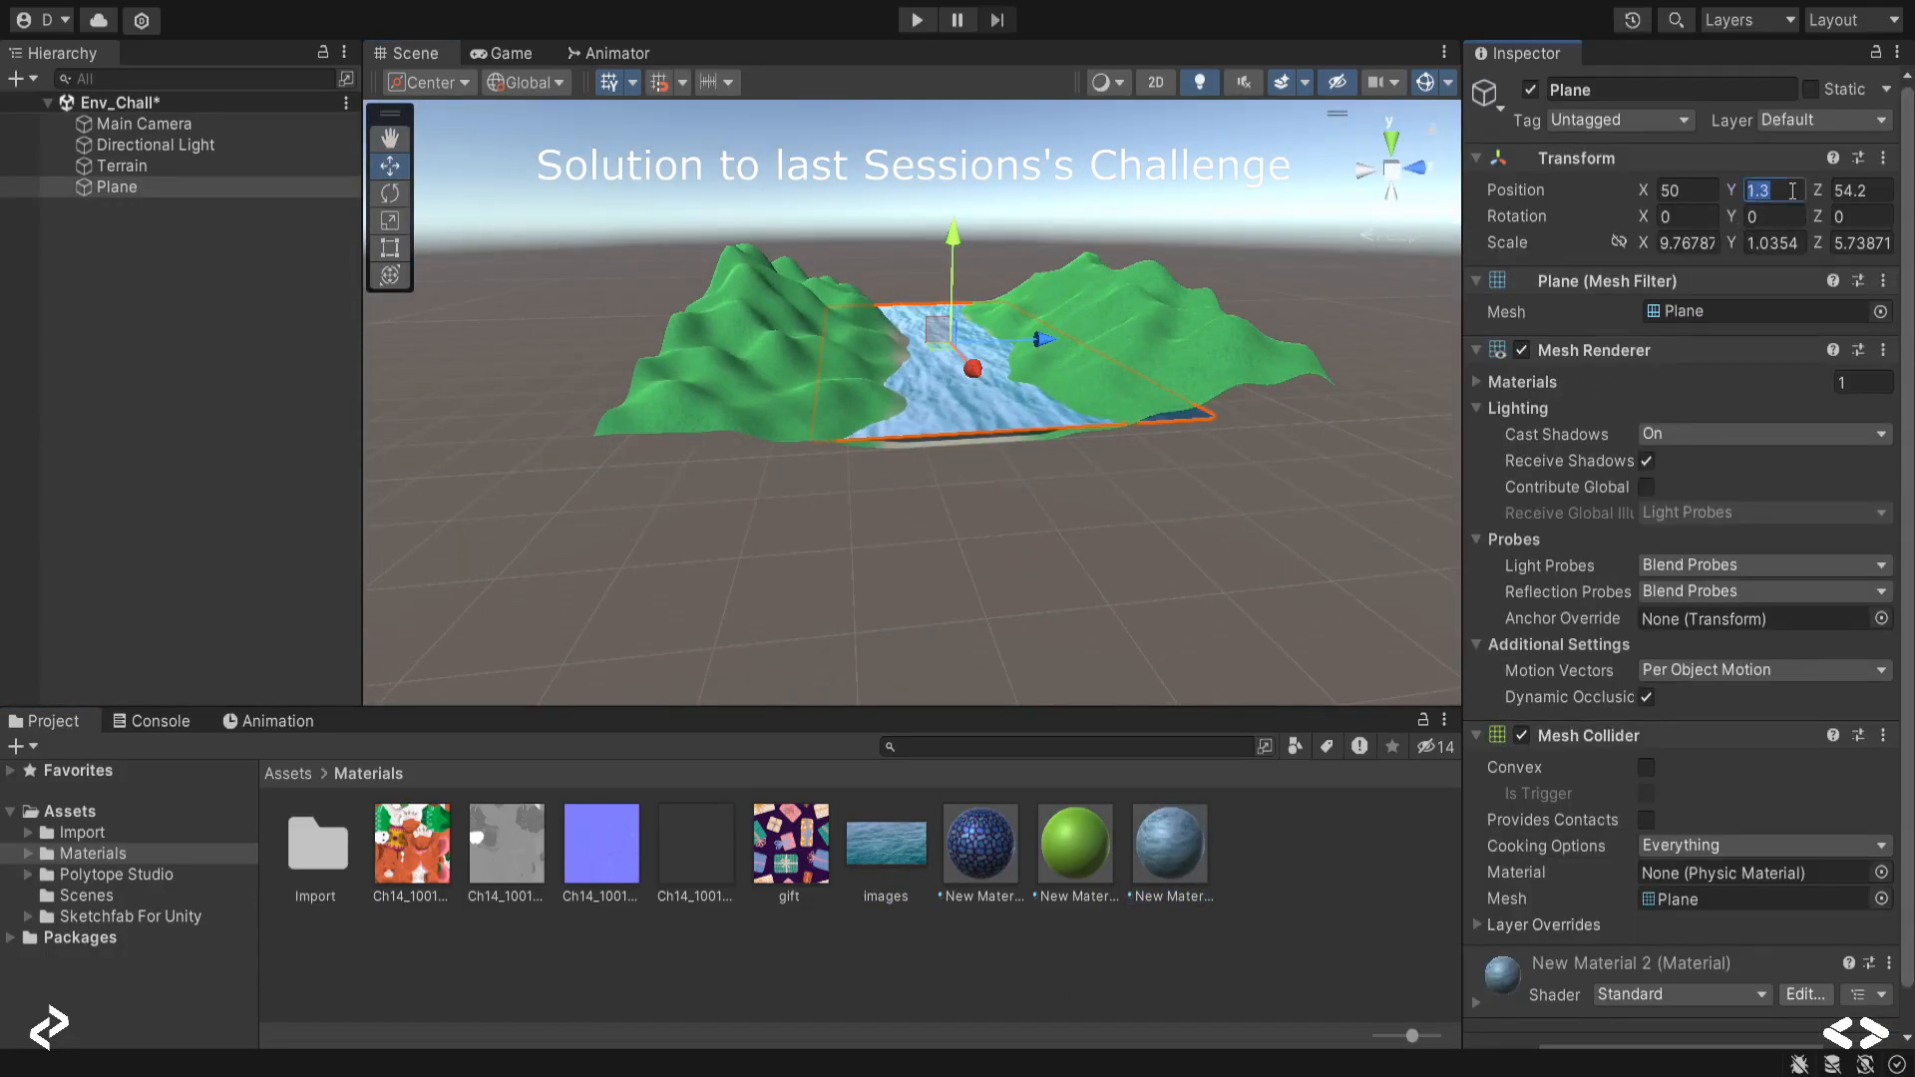
left_click(121, 164)
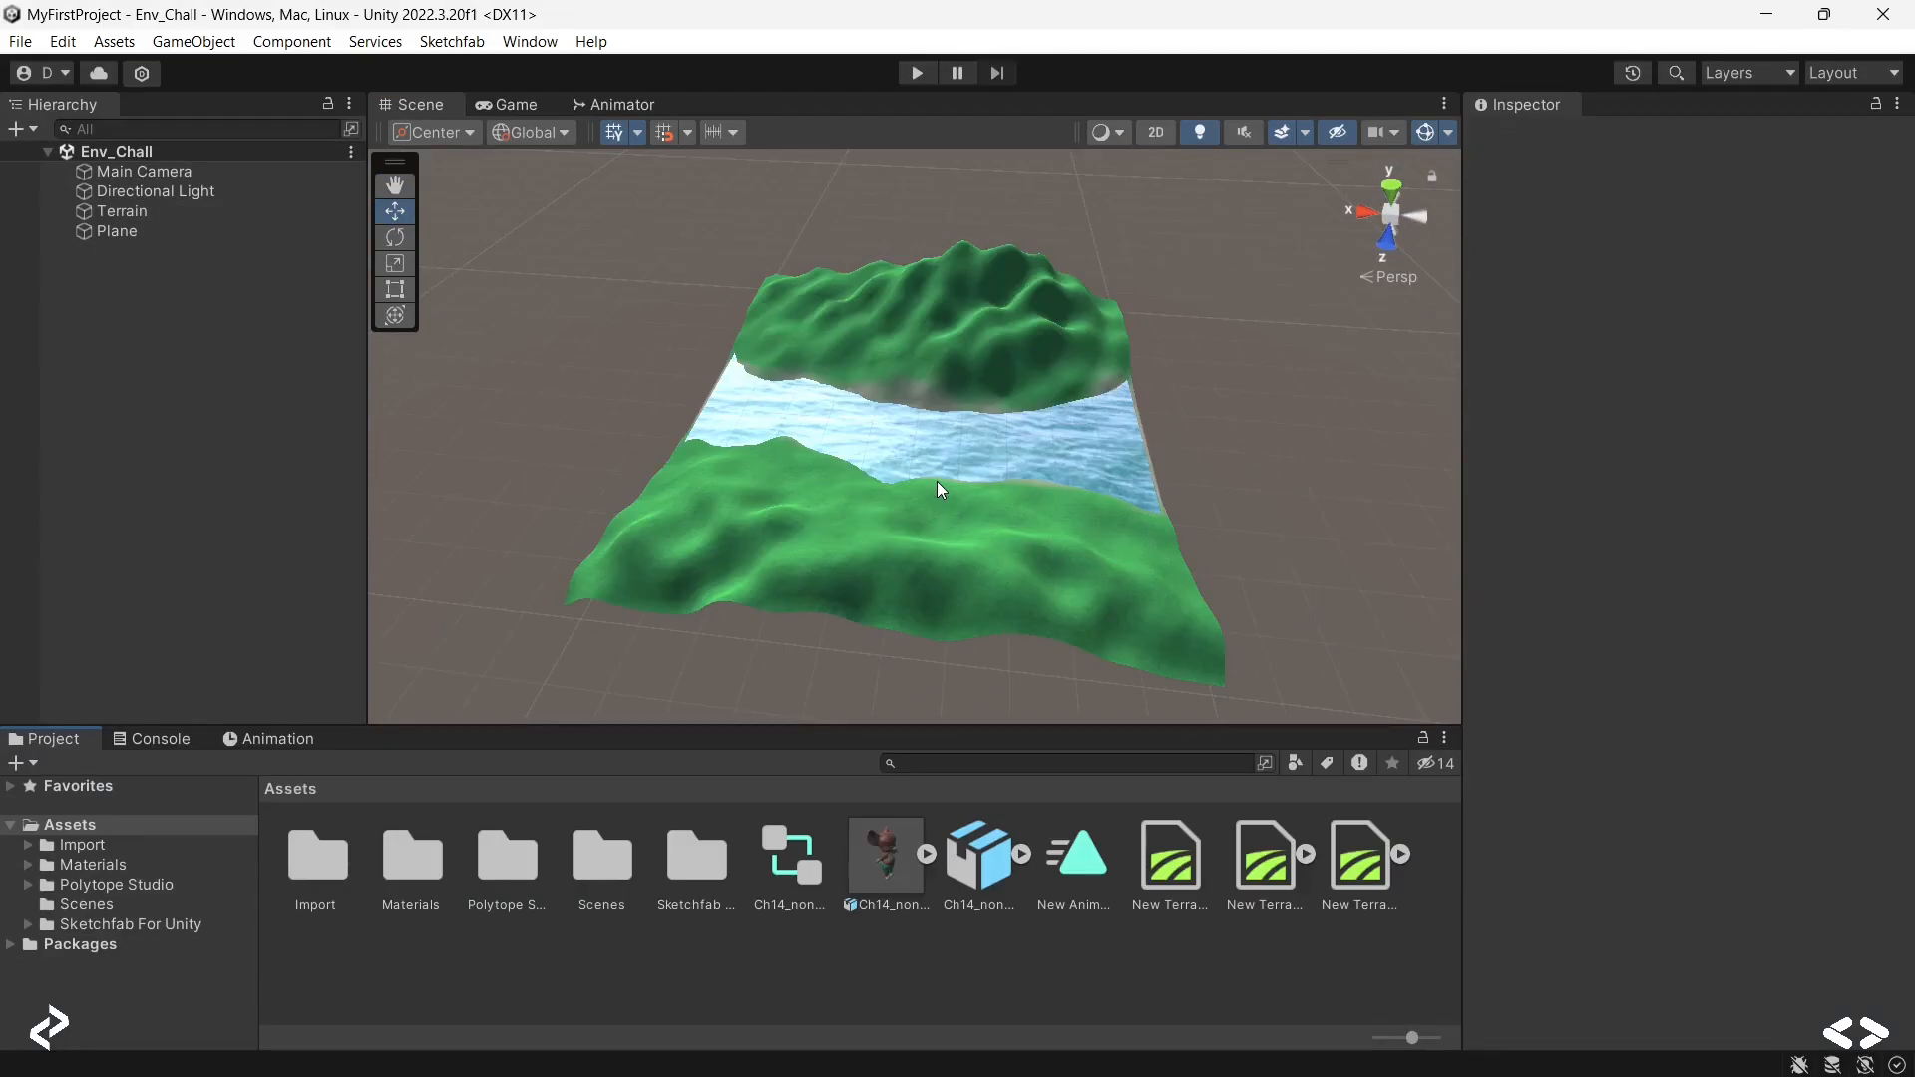
mouse_move(772, 388)
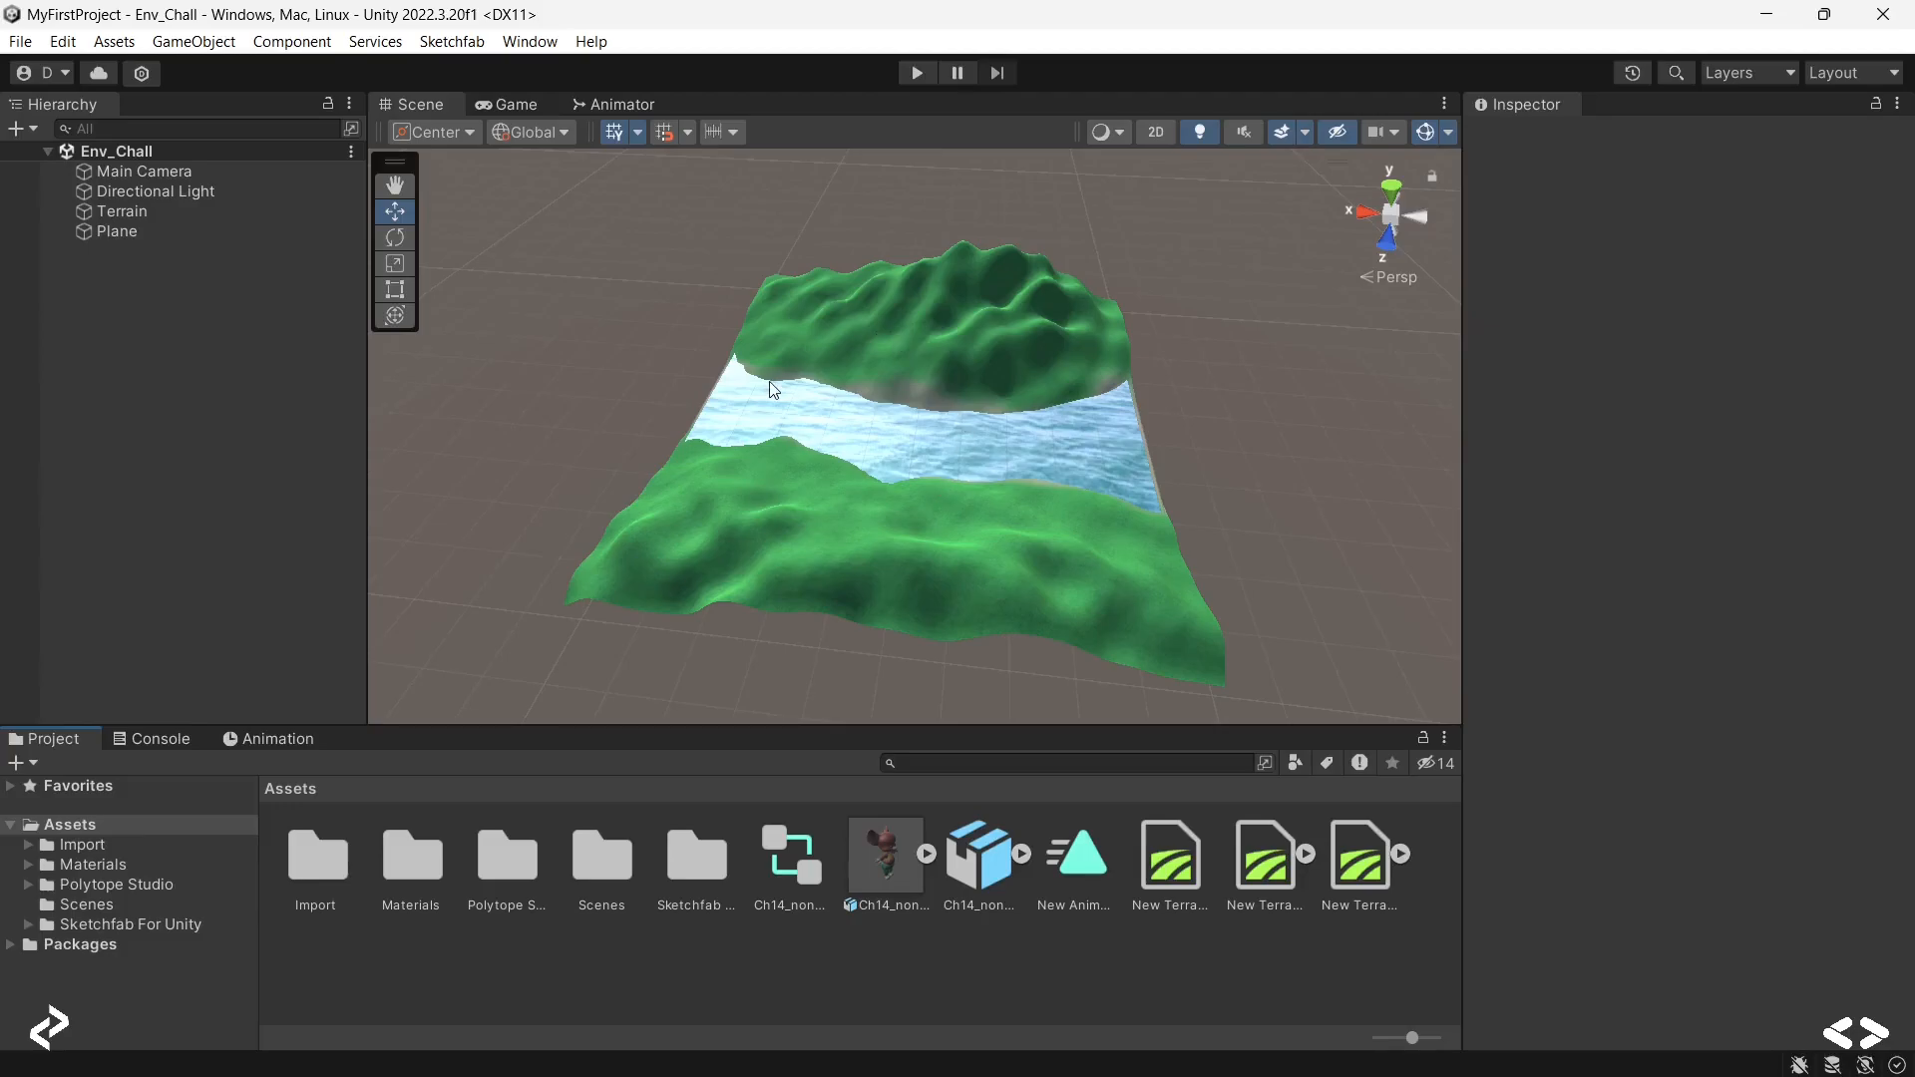
mouse_move(998, 357)
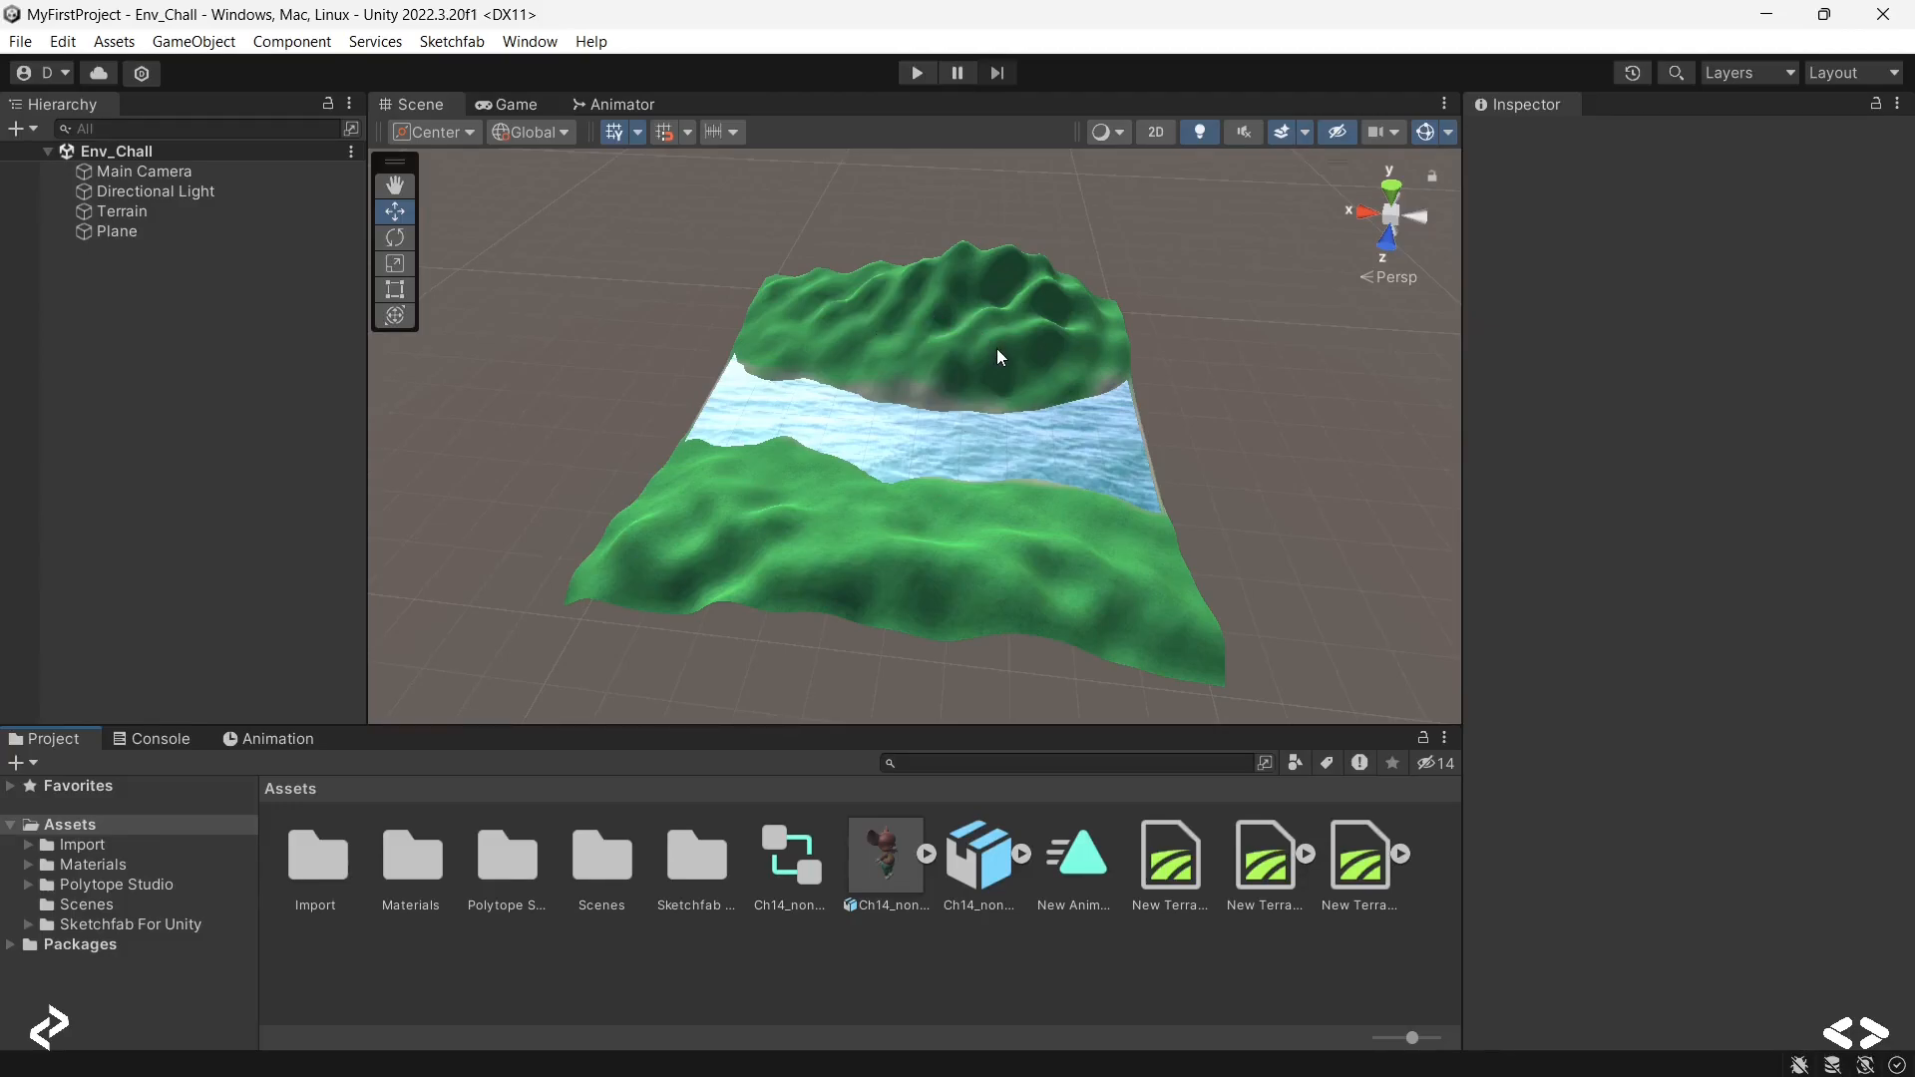
mouse_move(675, 392)
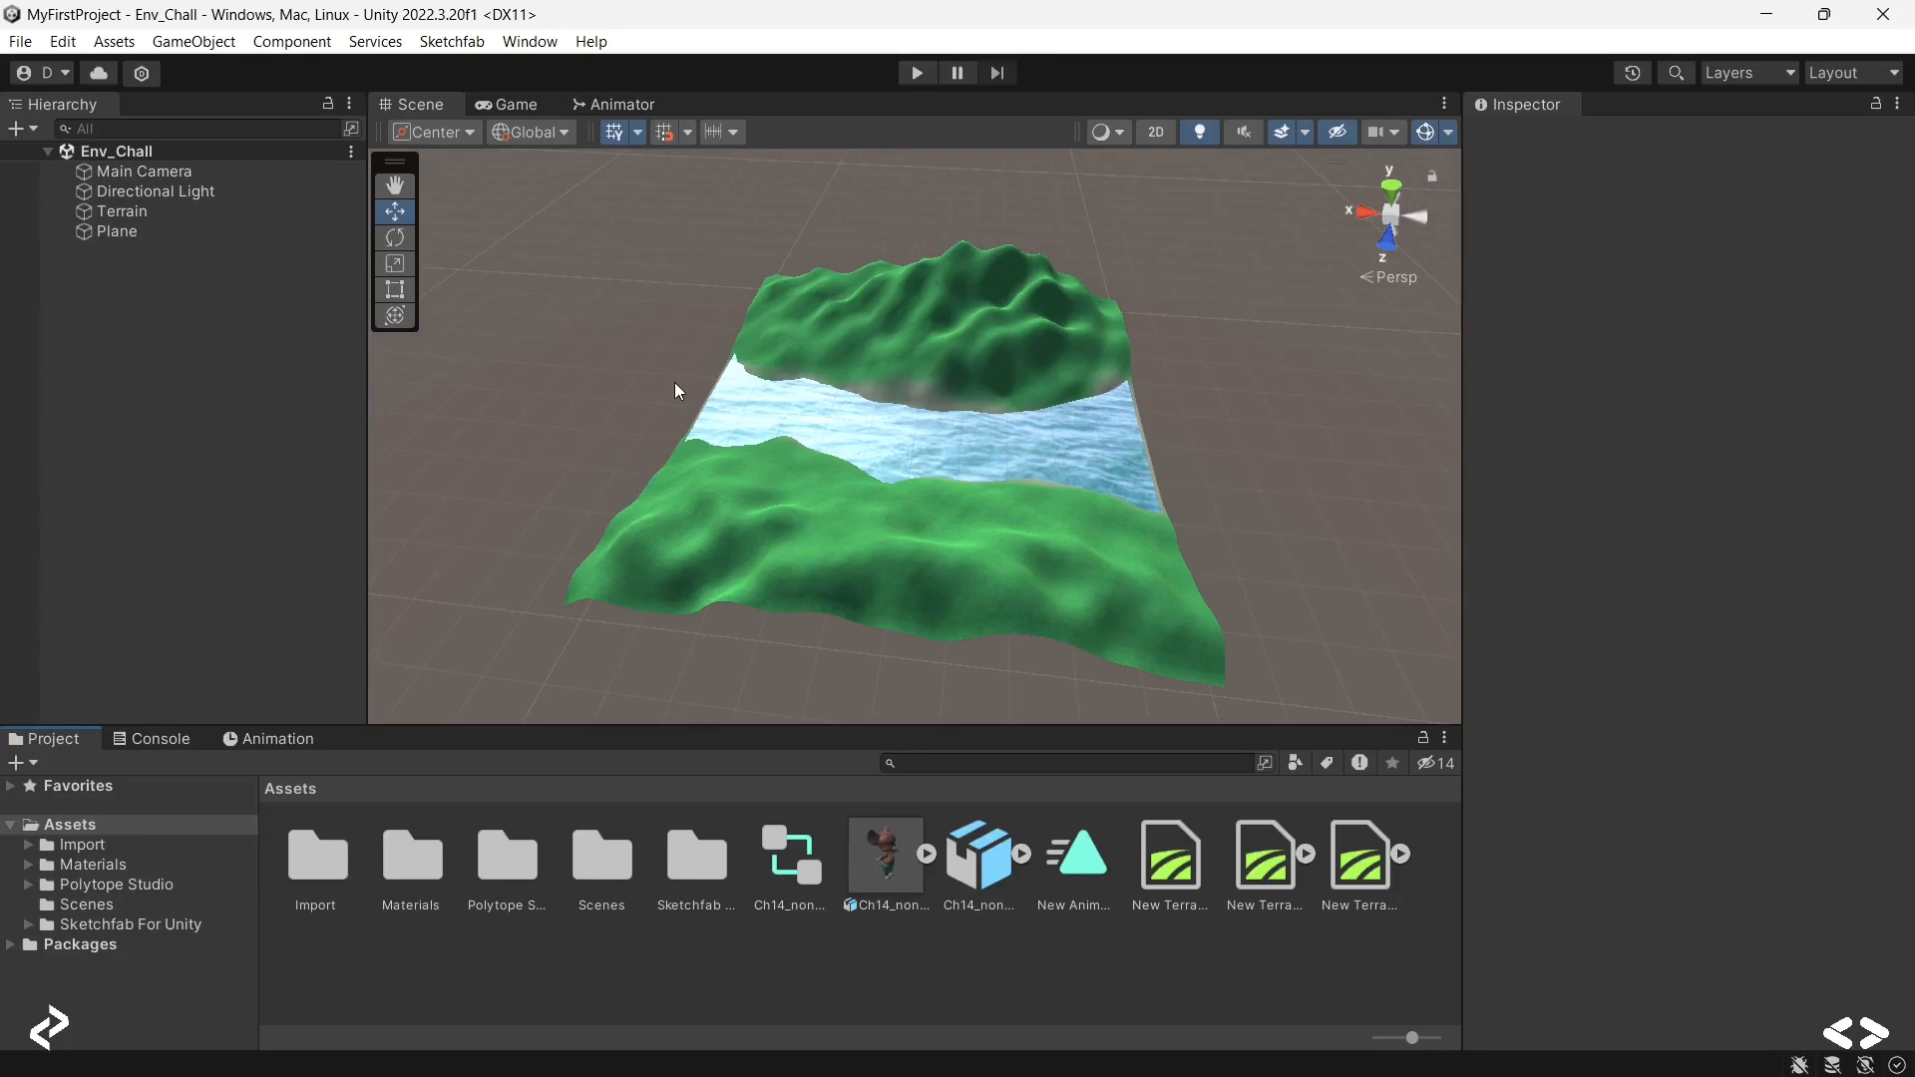
mouse_move(676, 401)
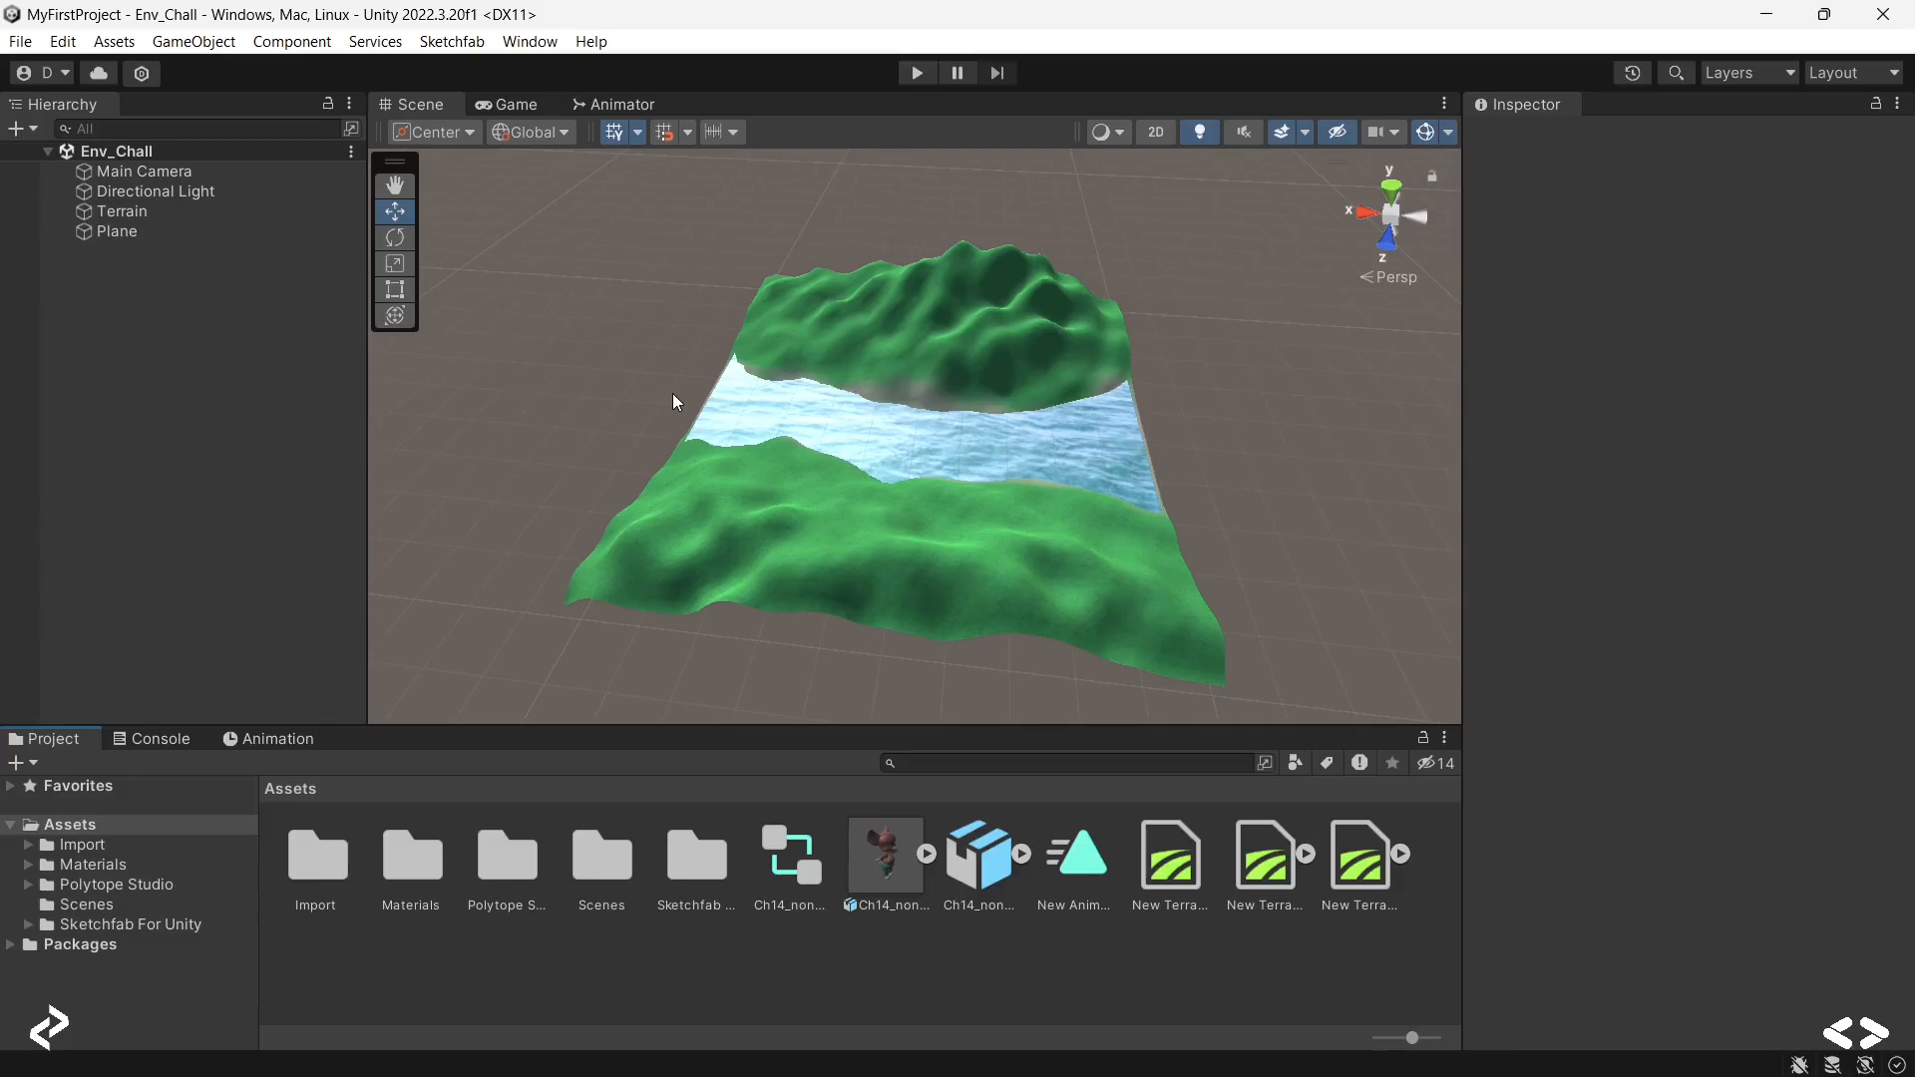
mouse_move(587, 551)
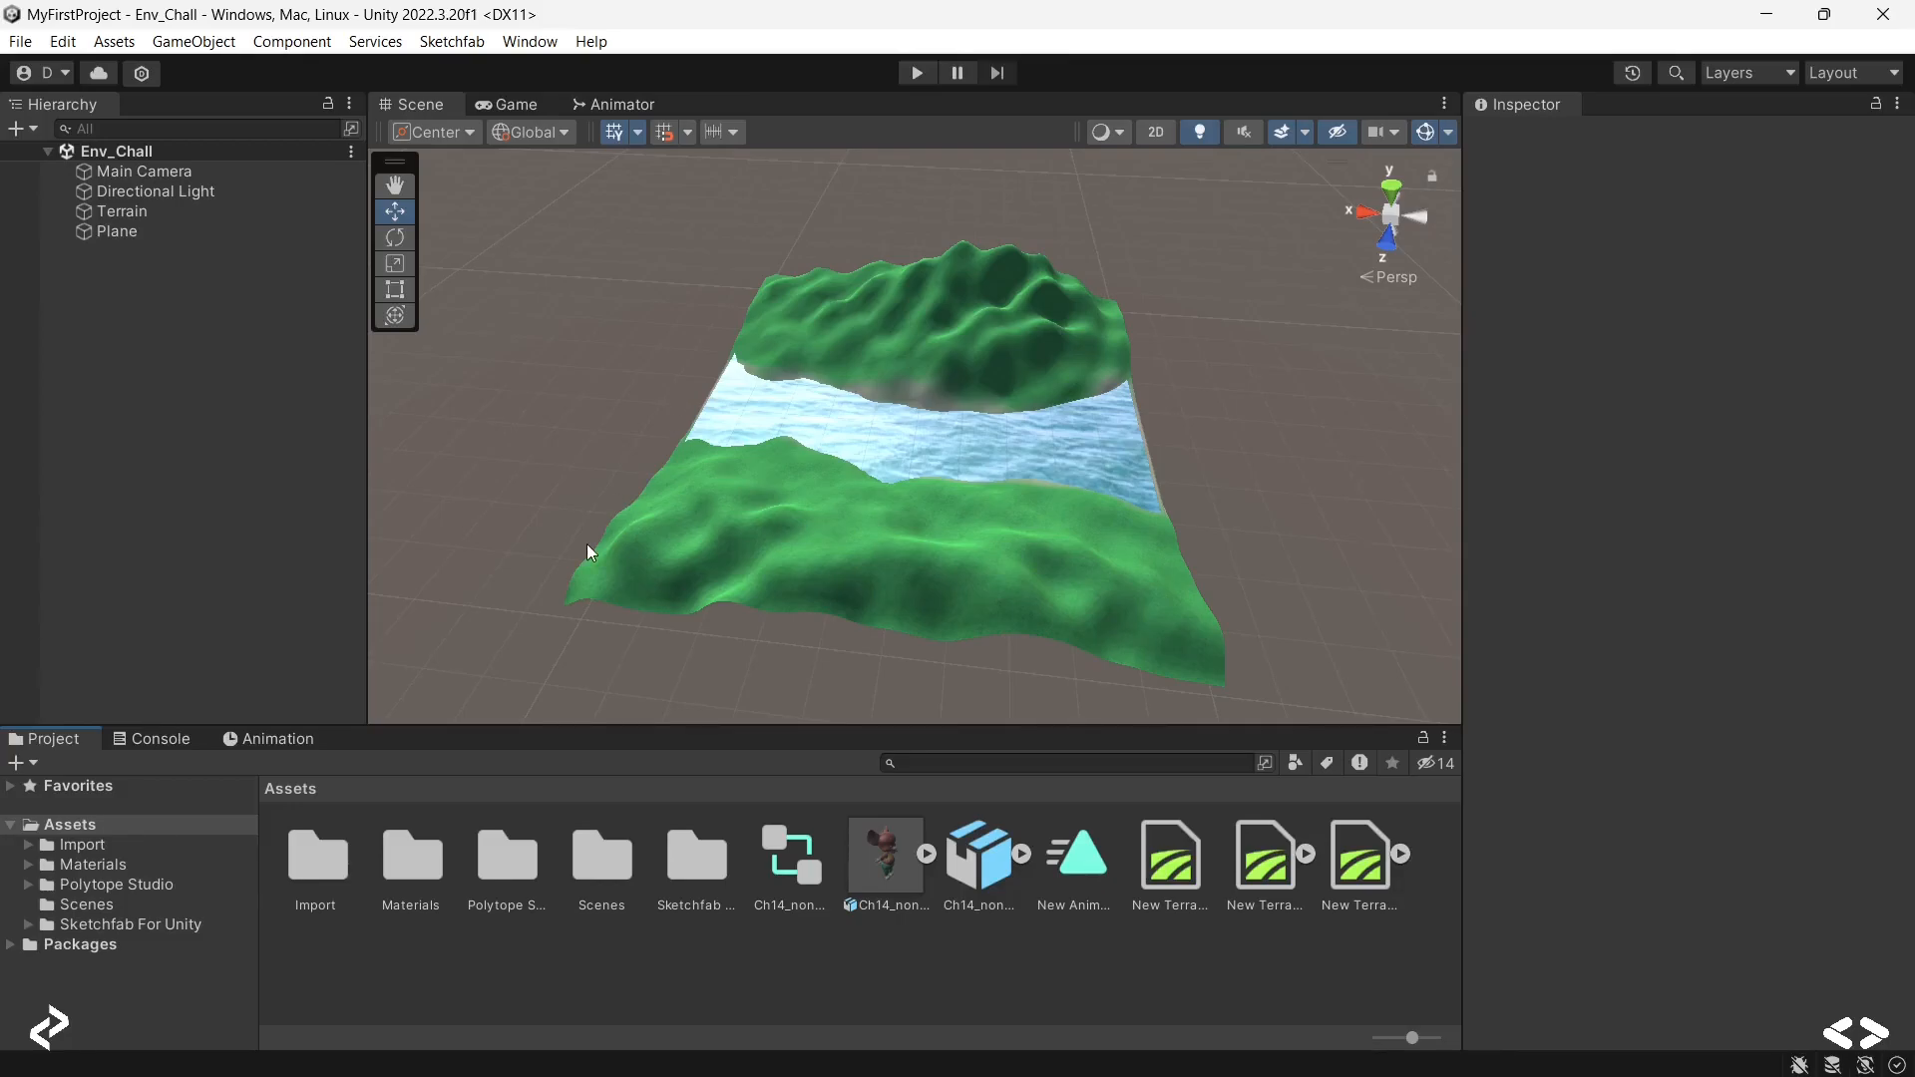
mouse_move(664, 937)
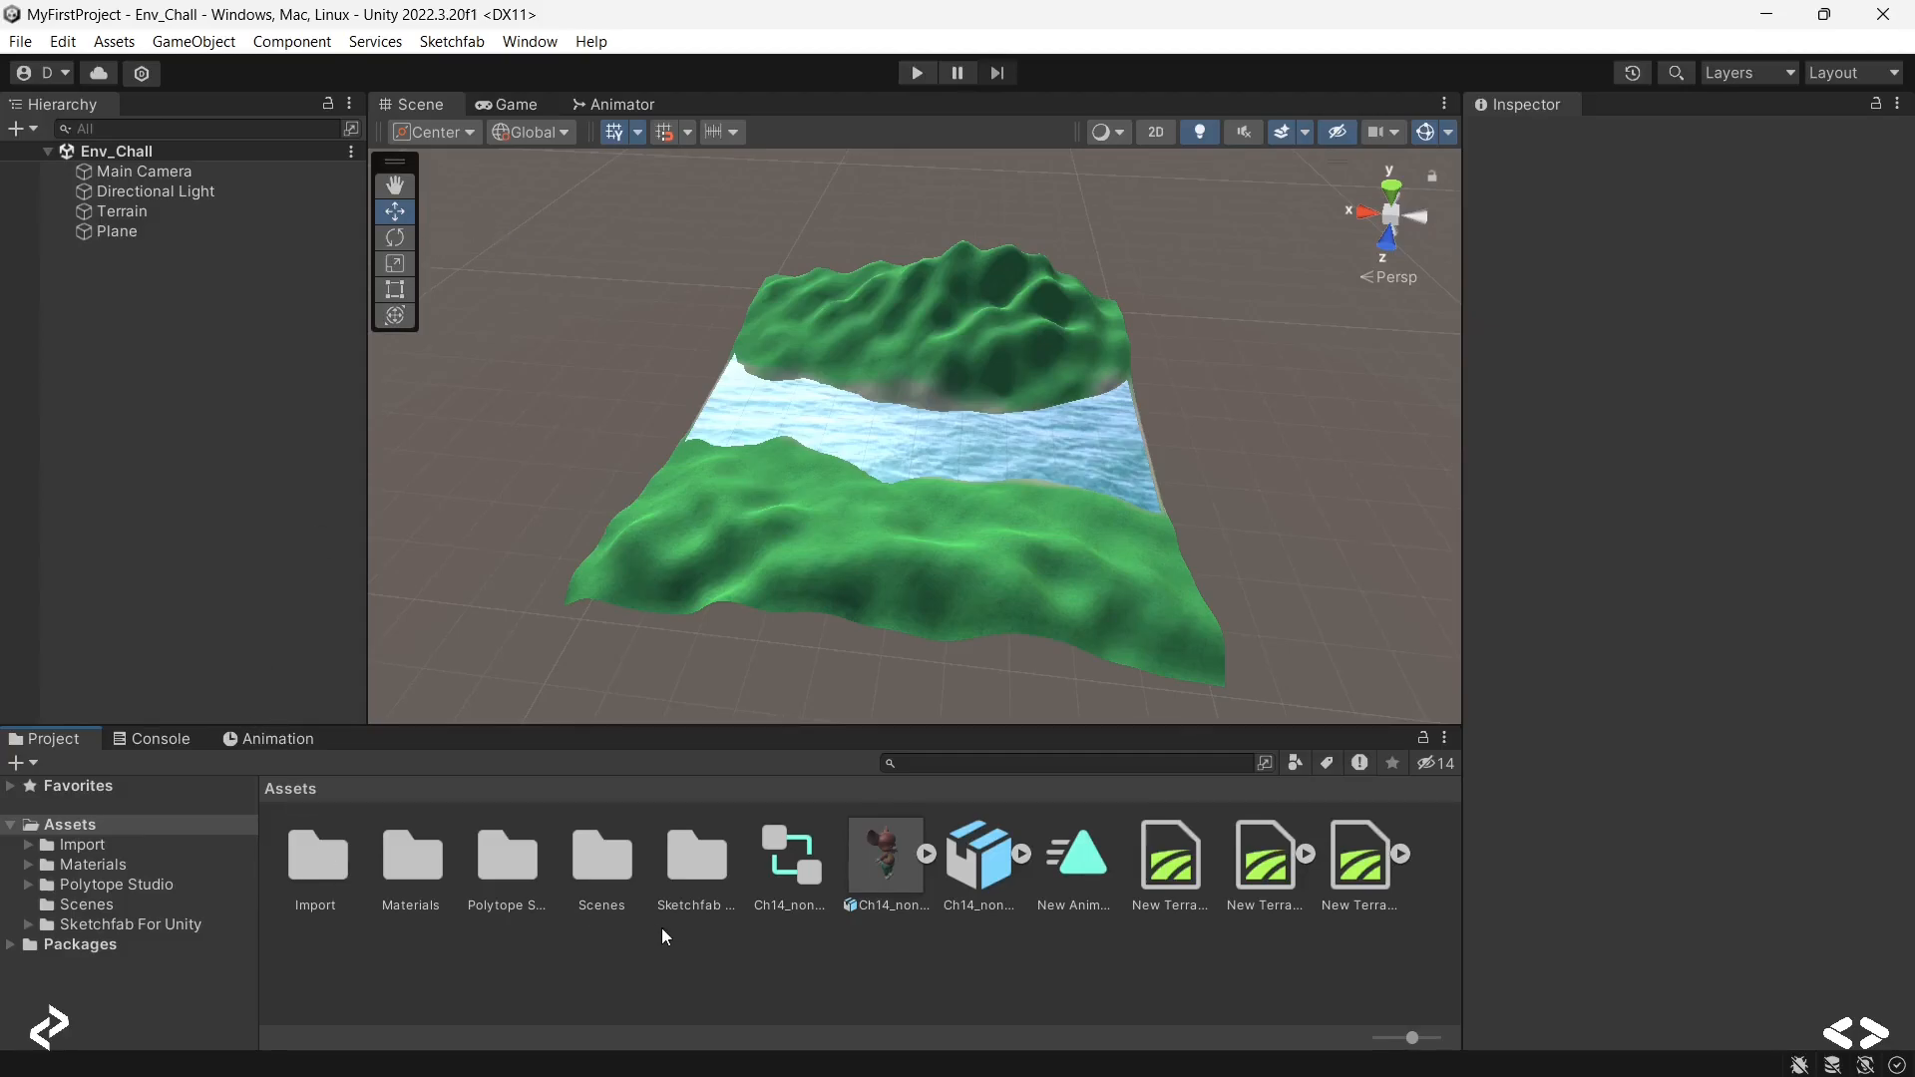
Step: Create a C# script named Basics and a folder named Scripts in the project assets
right_click(664, 937)
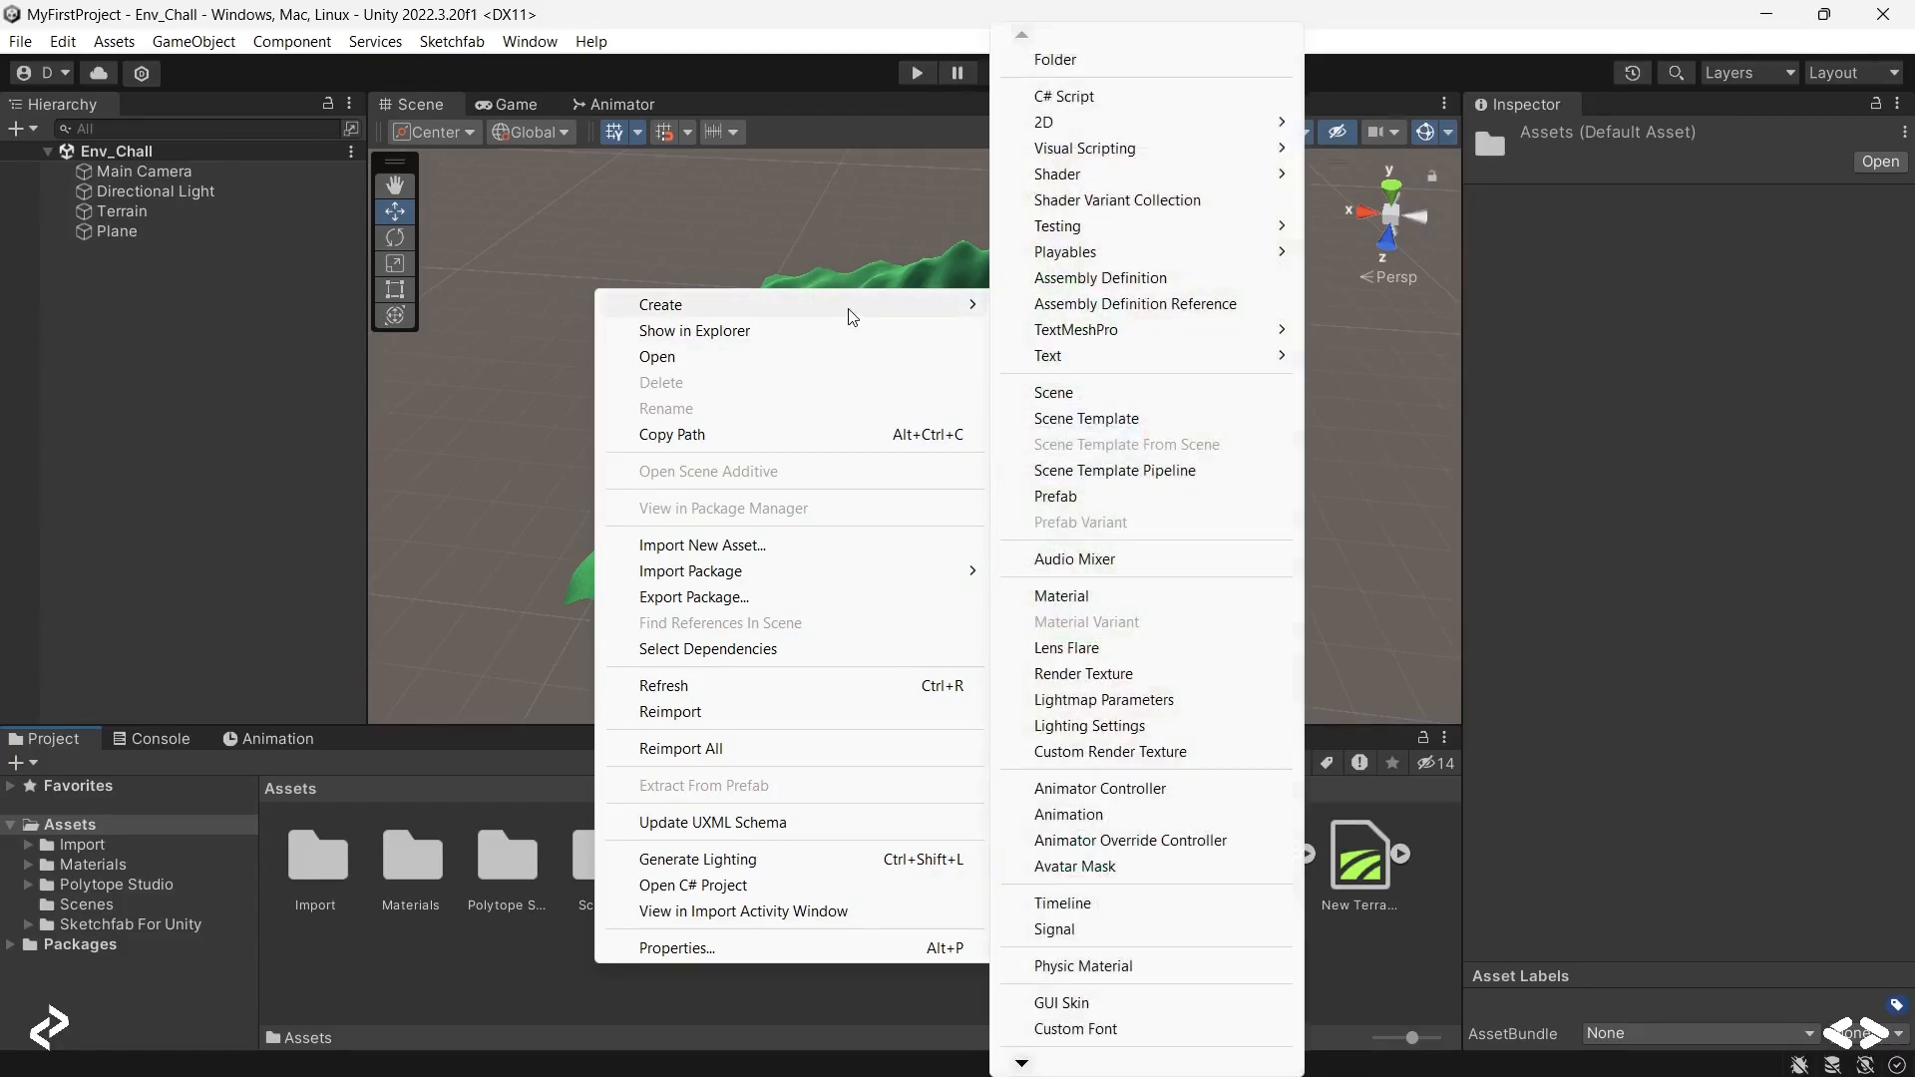
mouse_move(1160, 96)
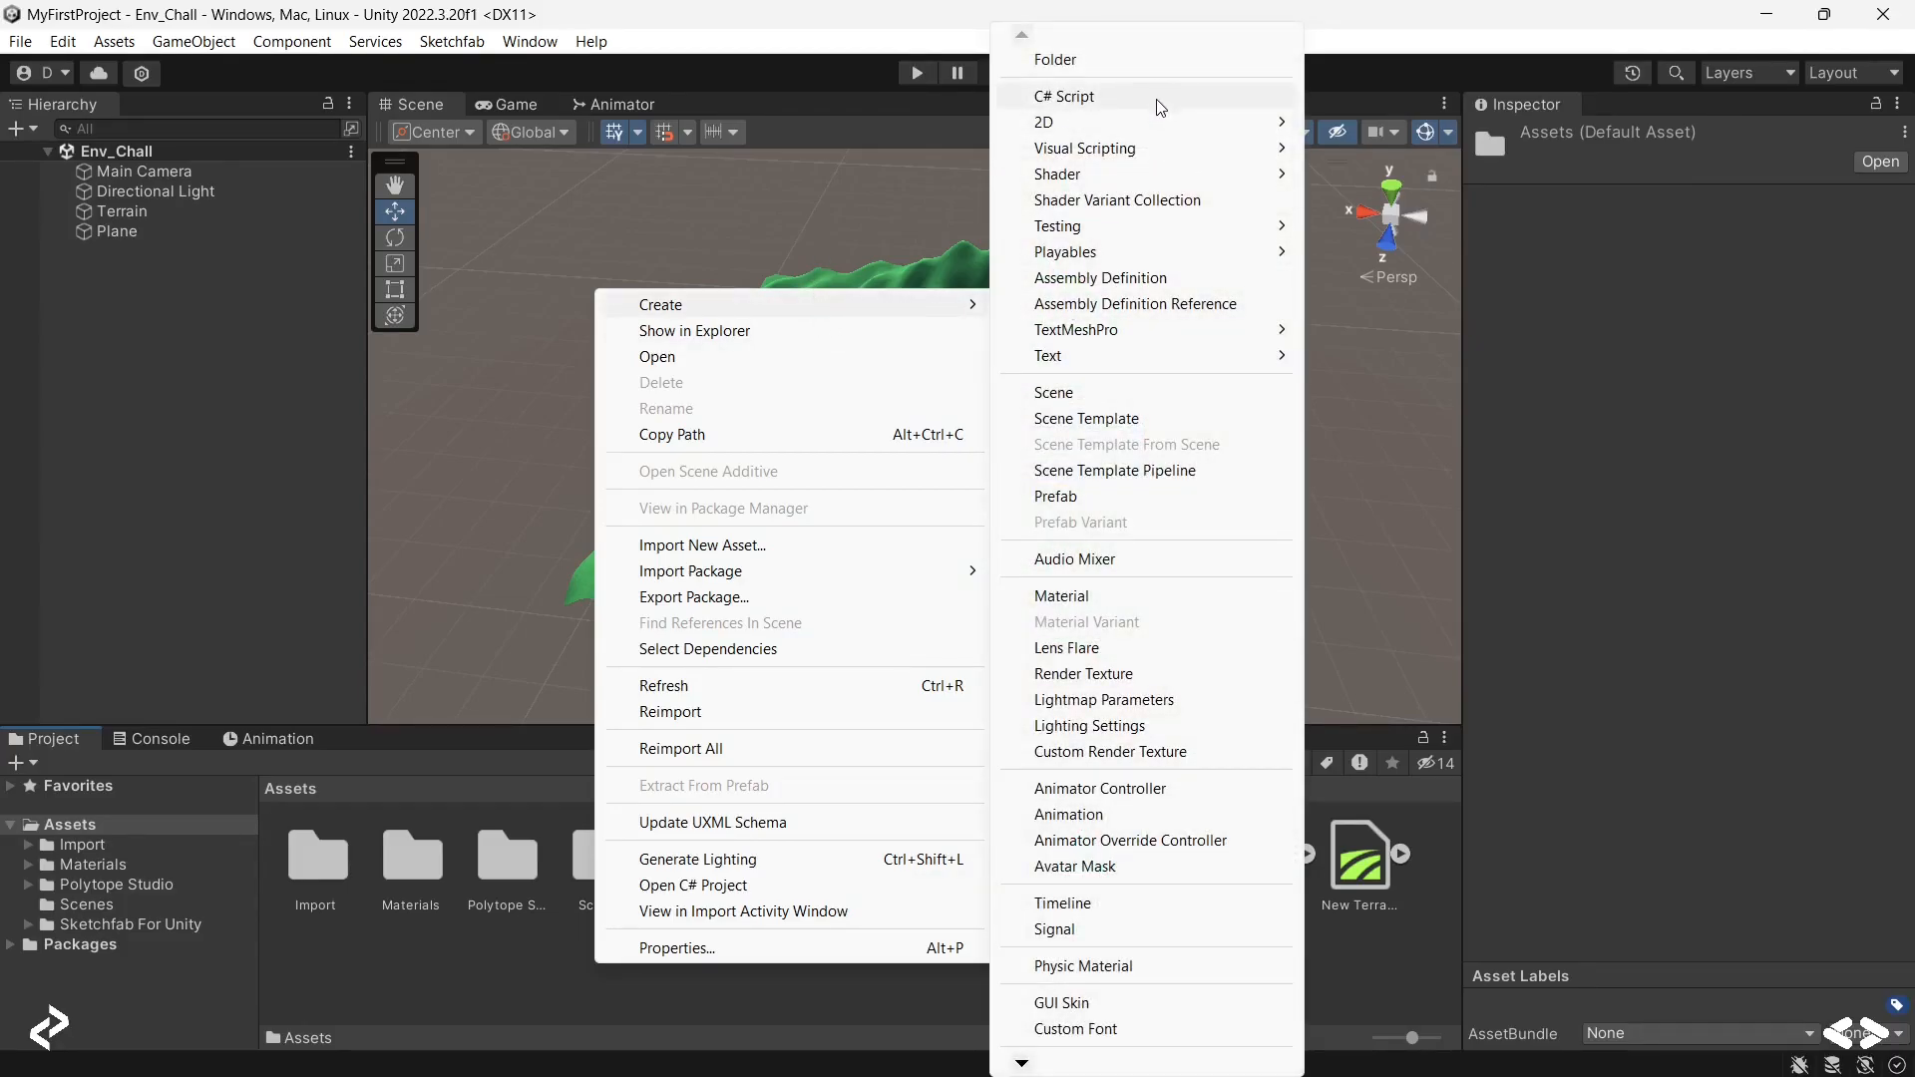
left_click(1065, 96)
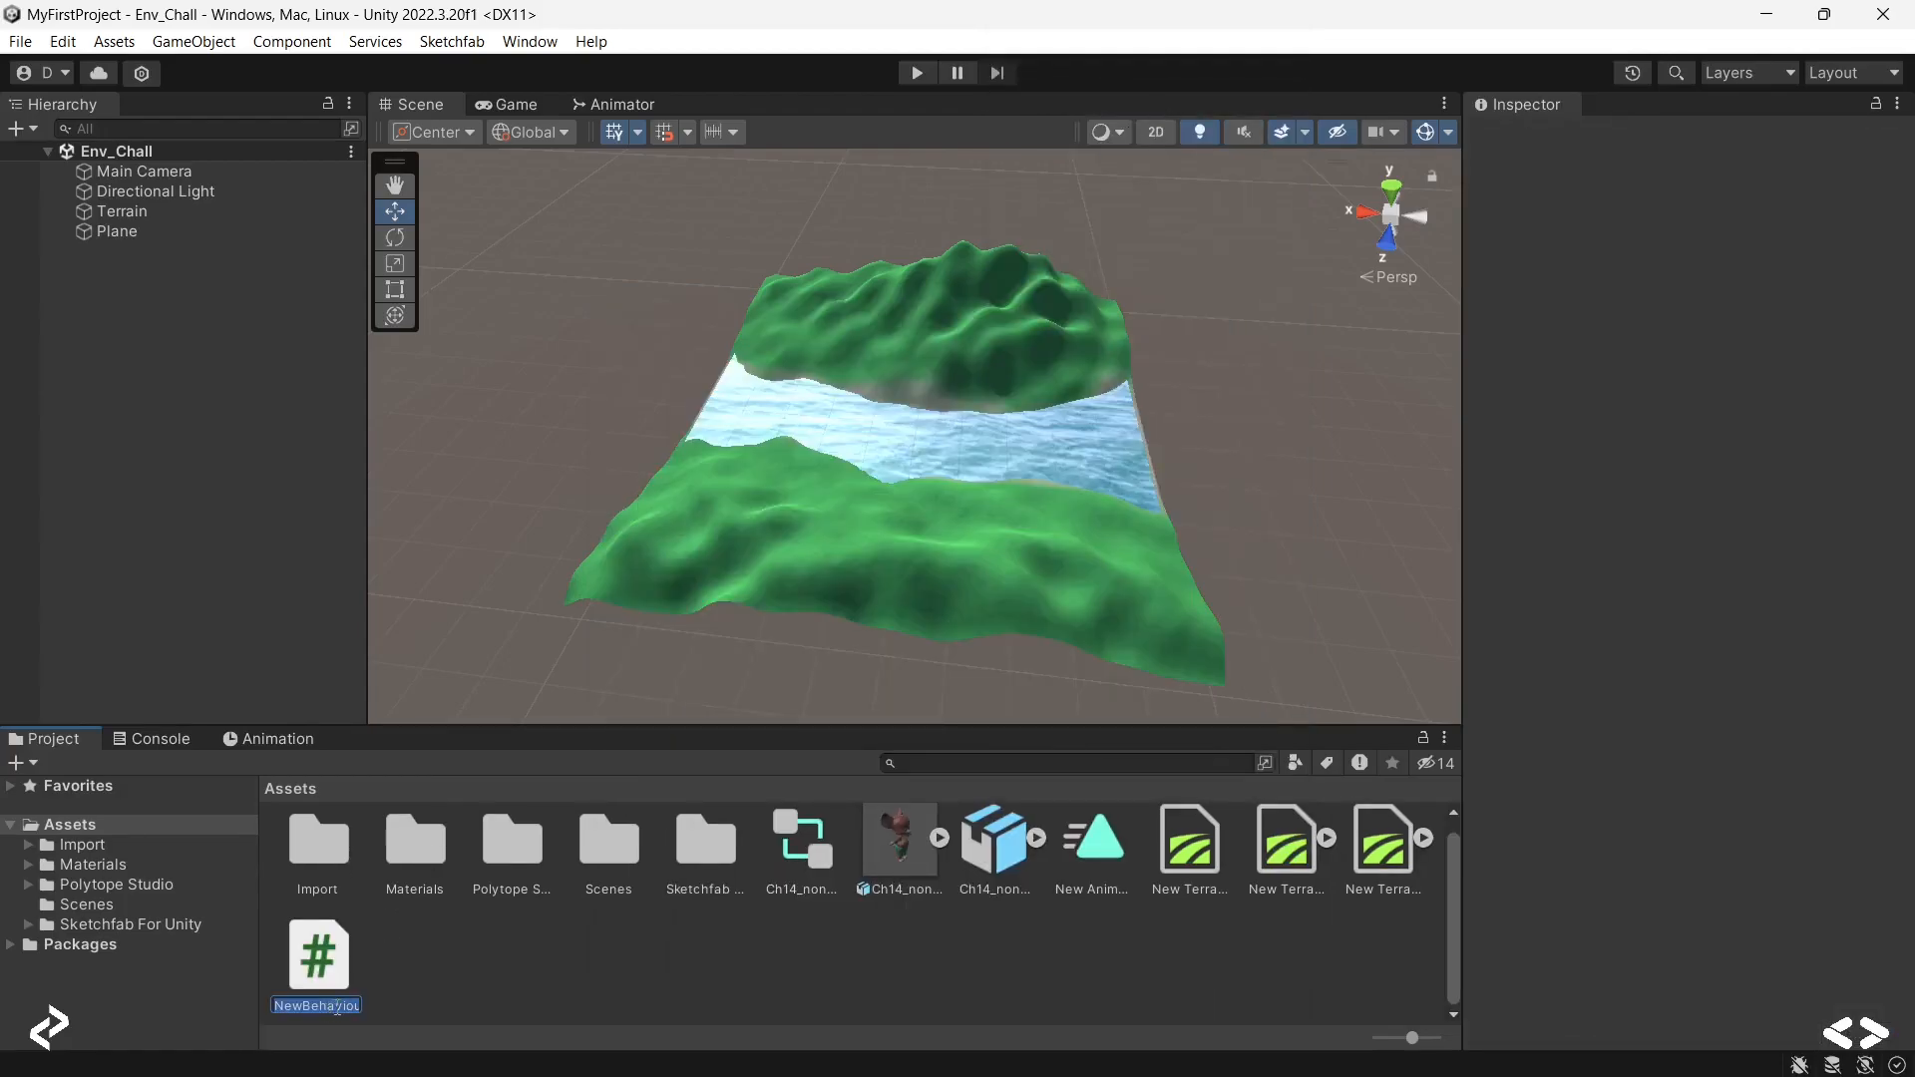
type("Bassics")
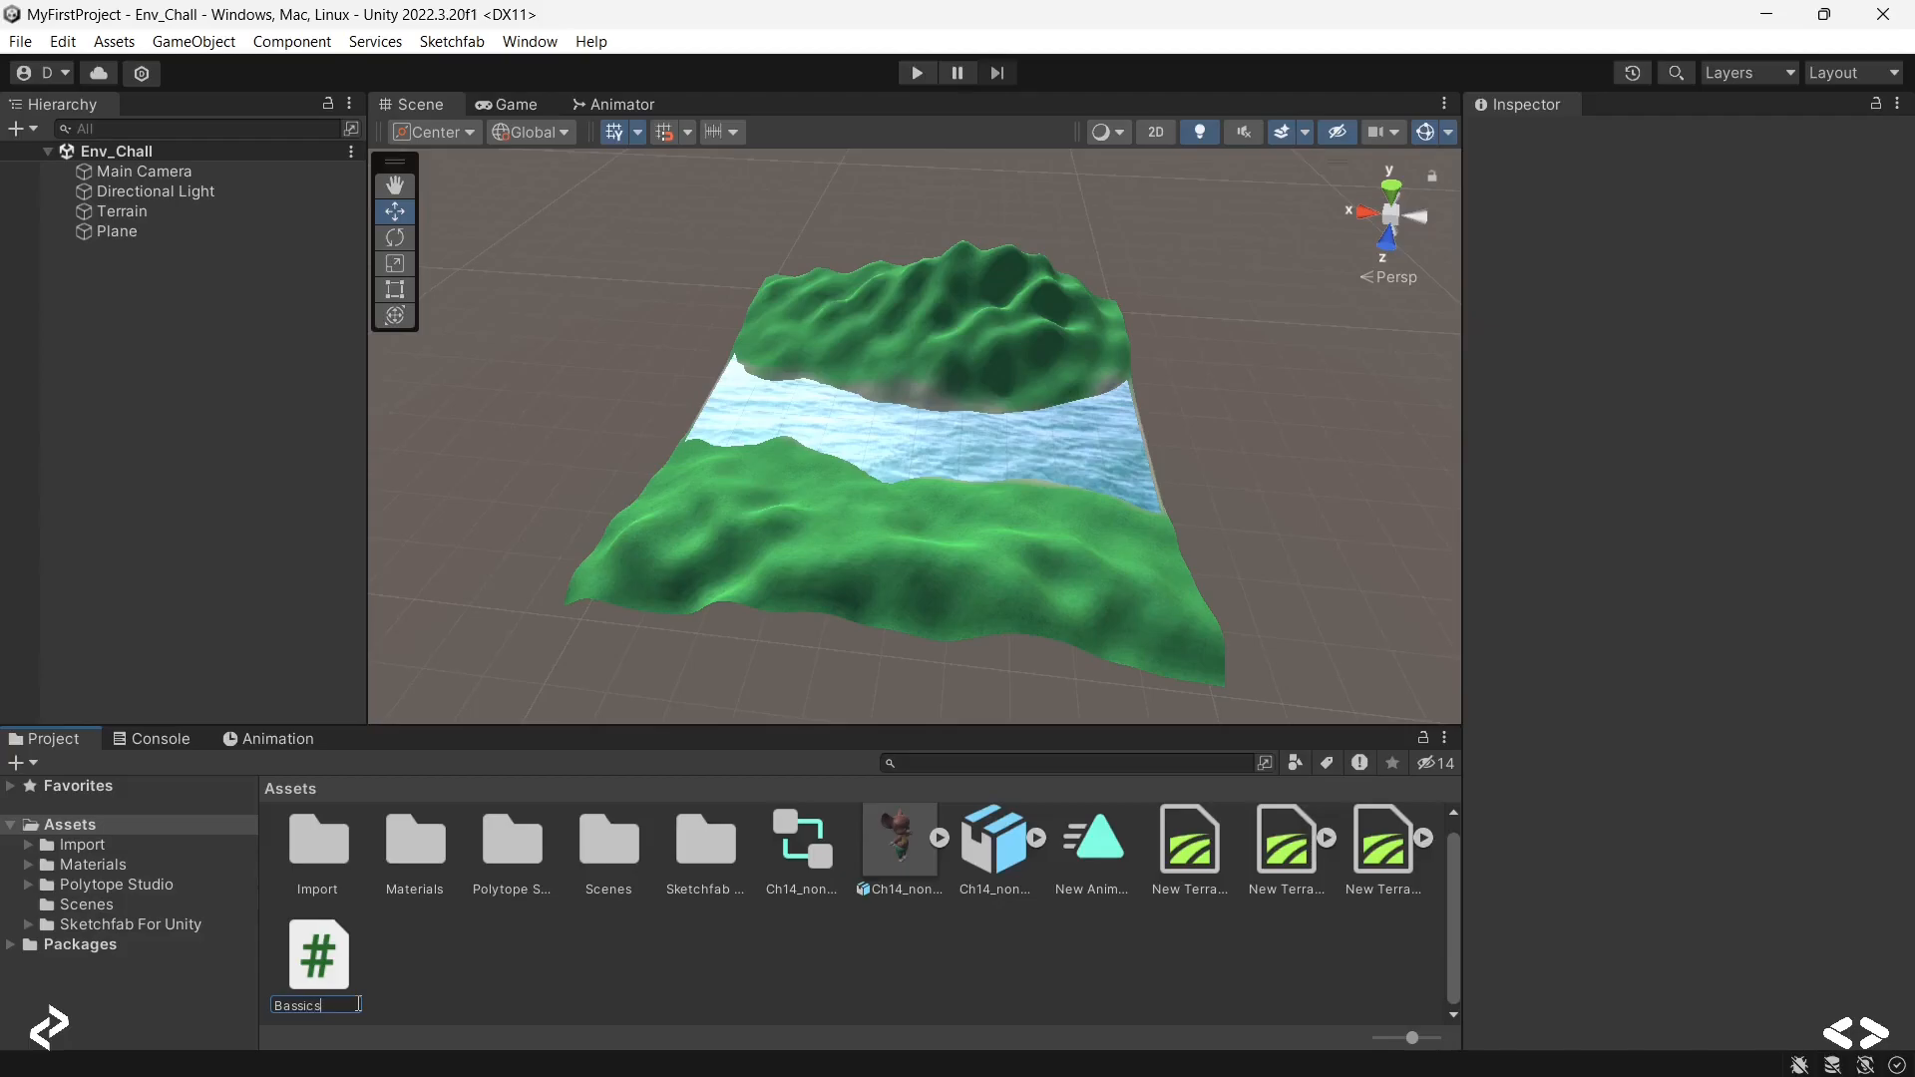
key("Backspace")
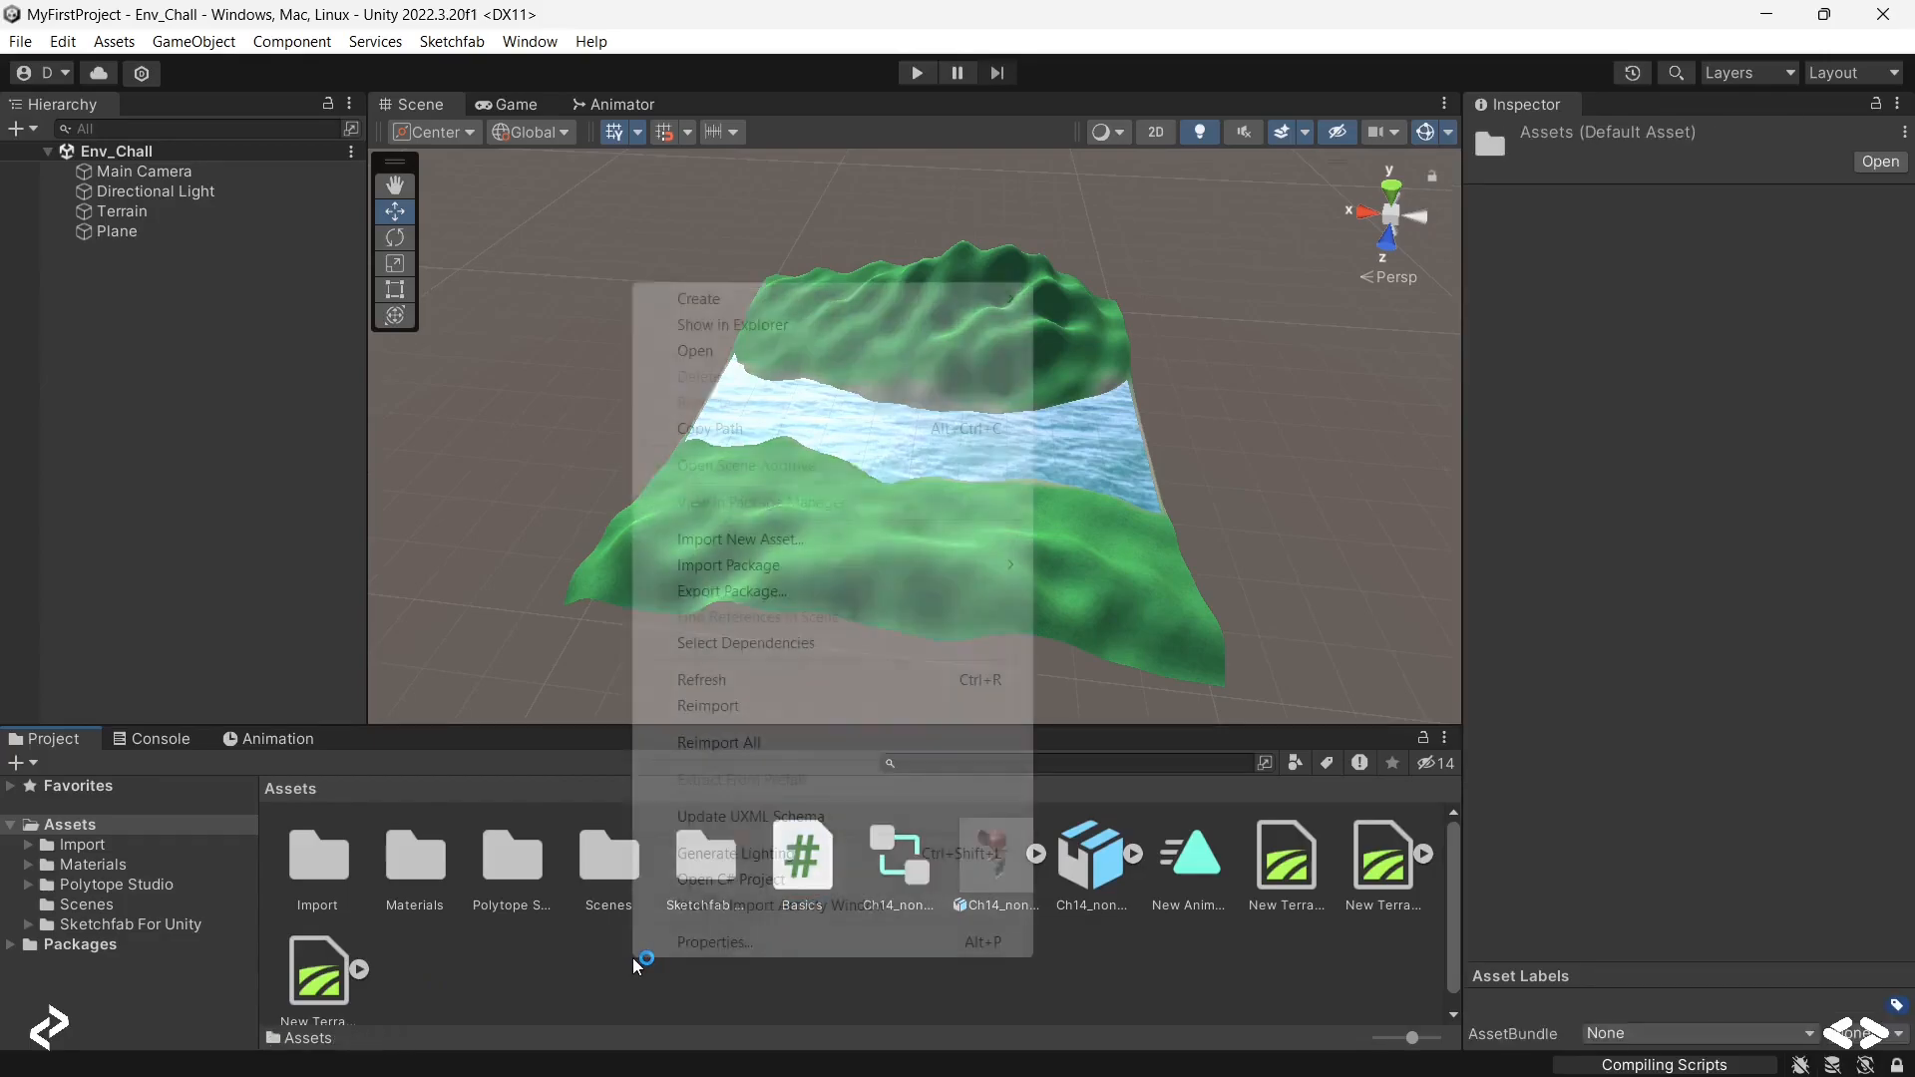
mouse_move(698, 298)
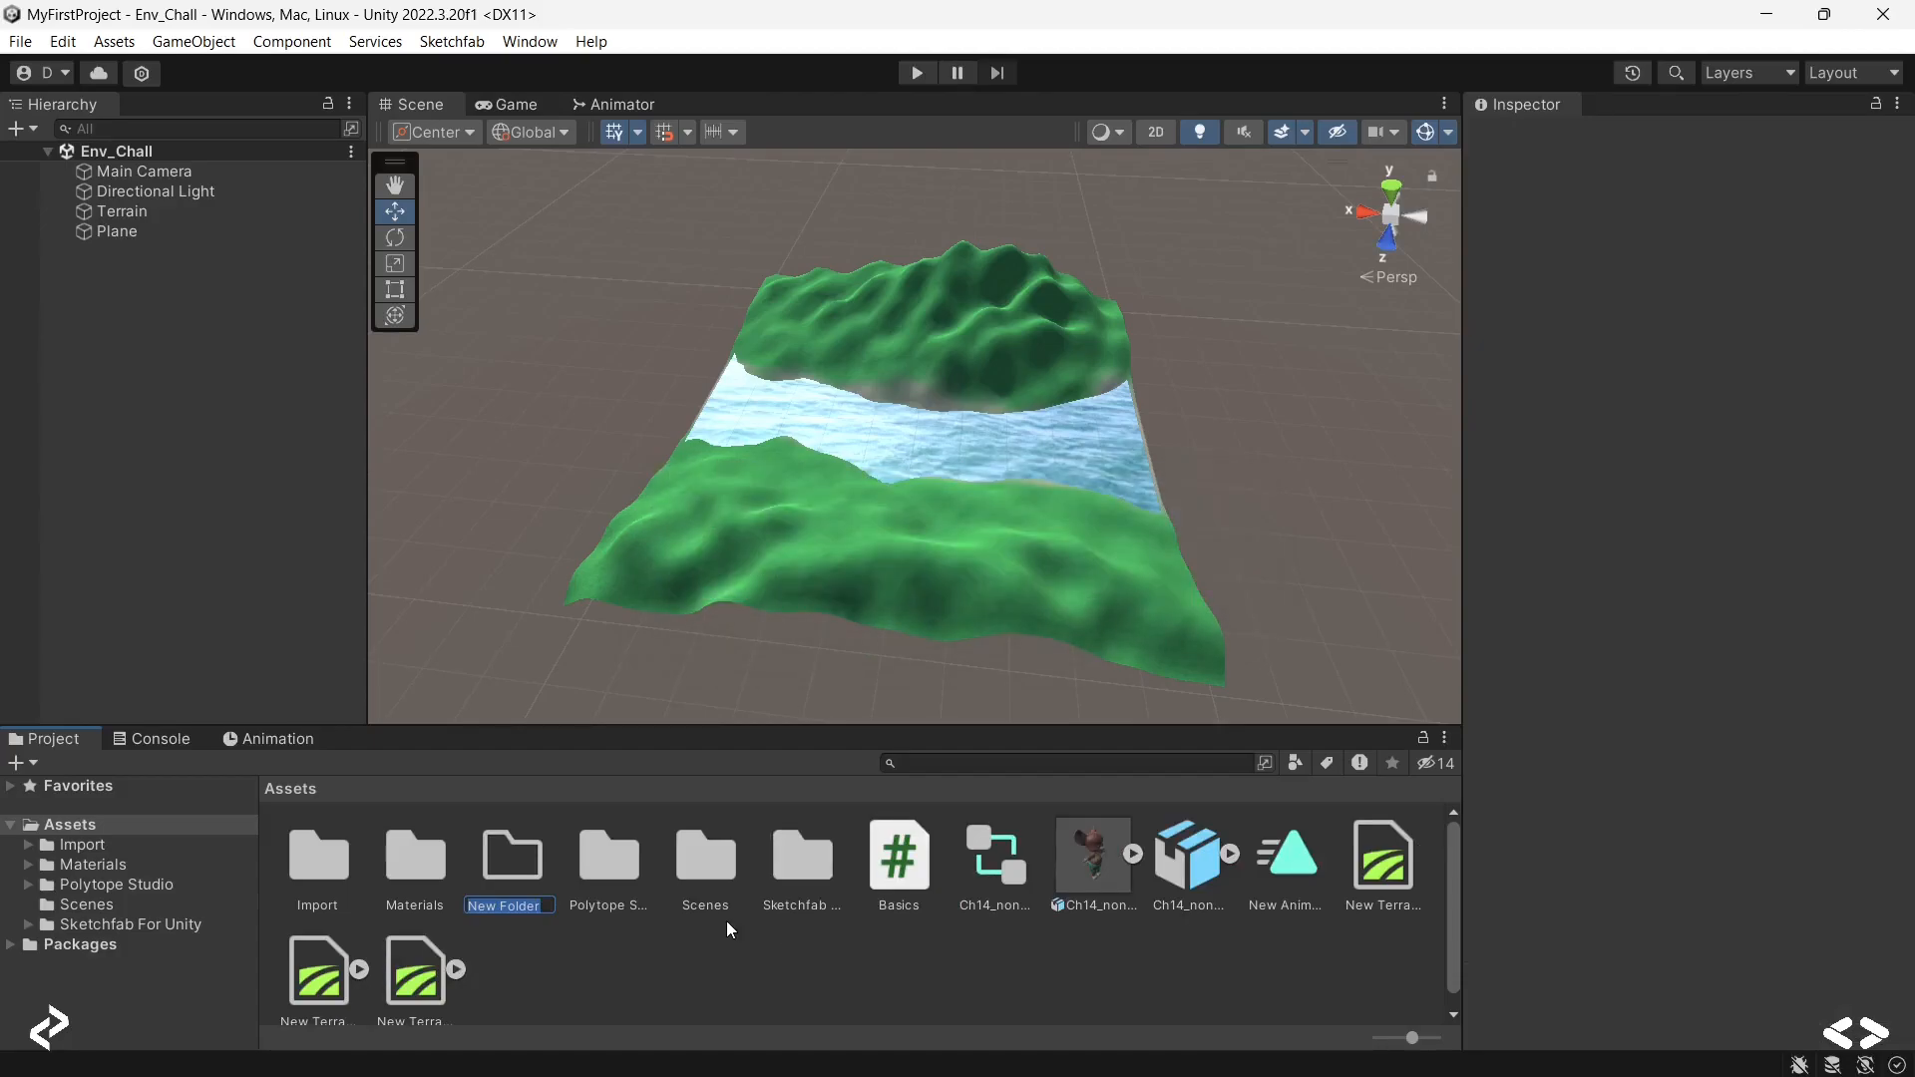
type("Scripts")
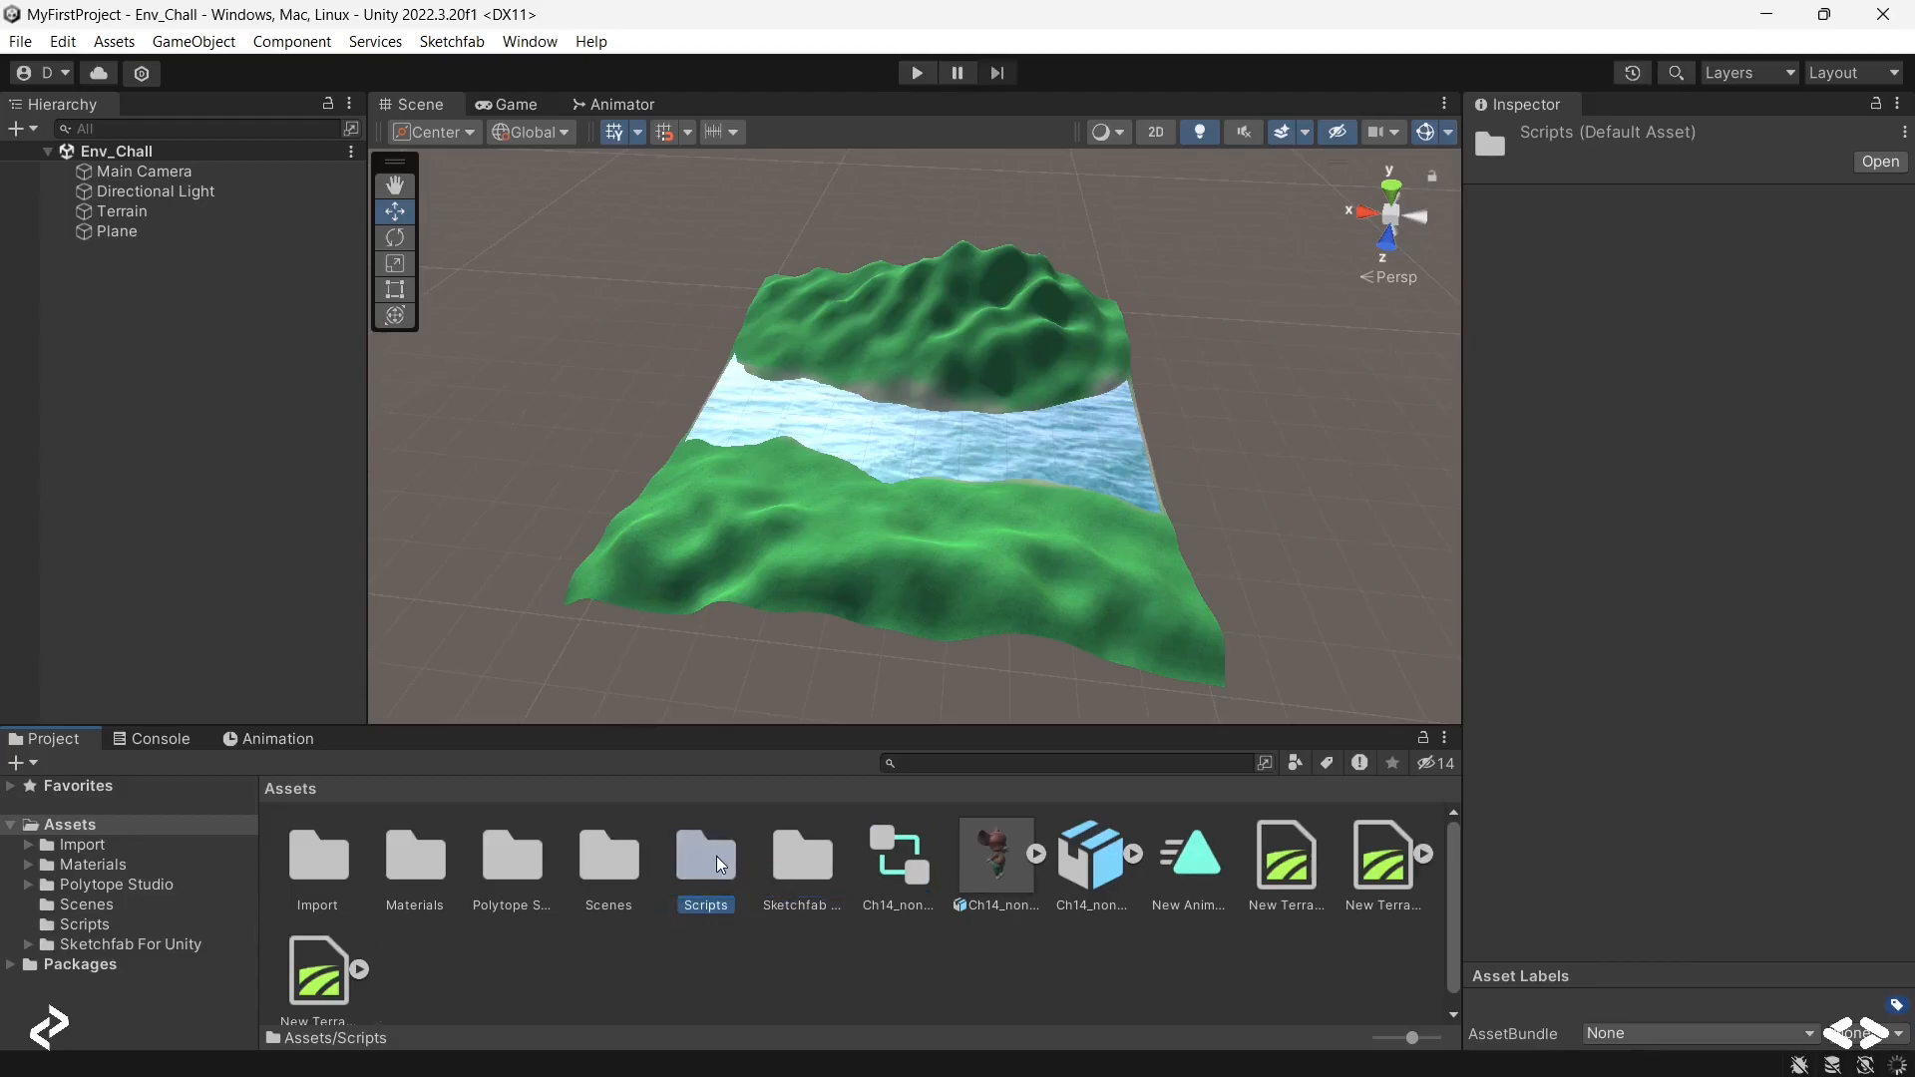
Step: Open the Scripts folder holding the Basics script
double_click(706, 855)
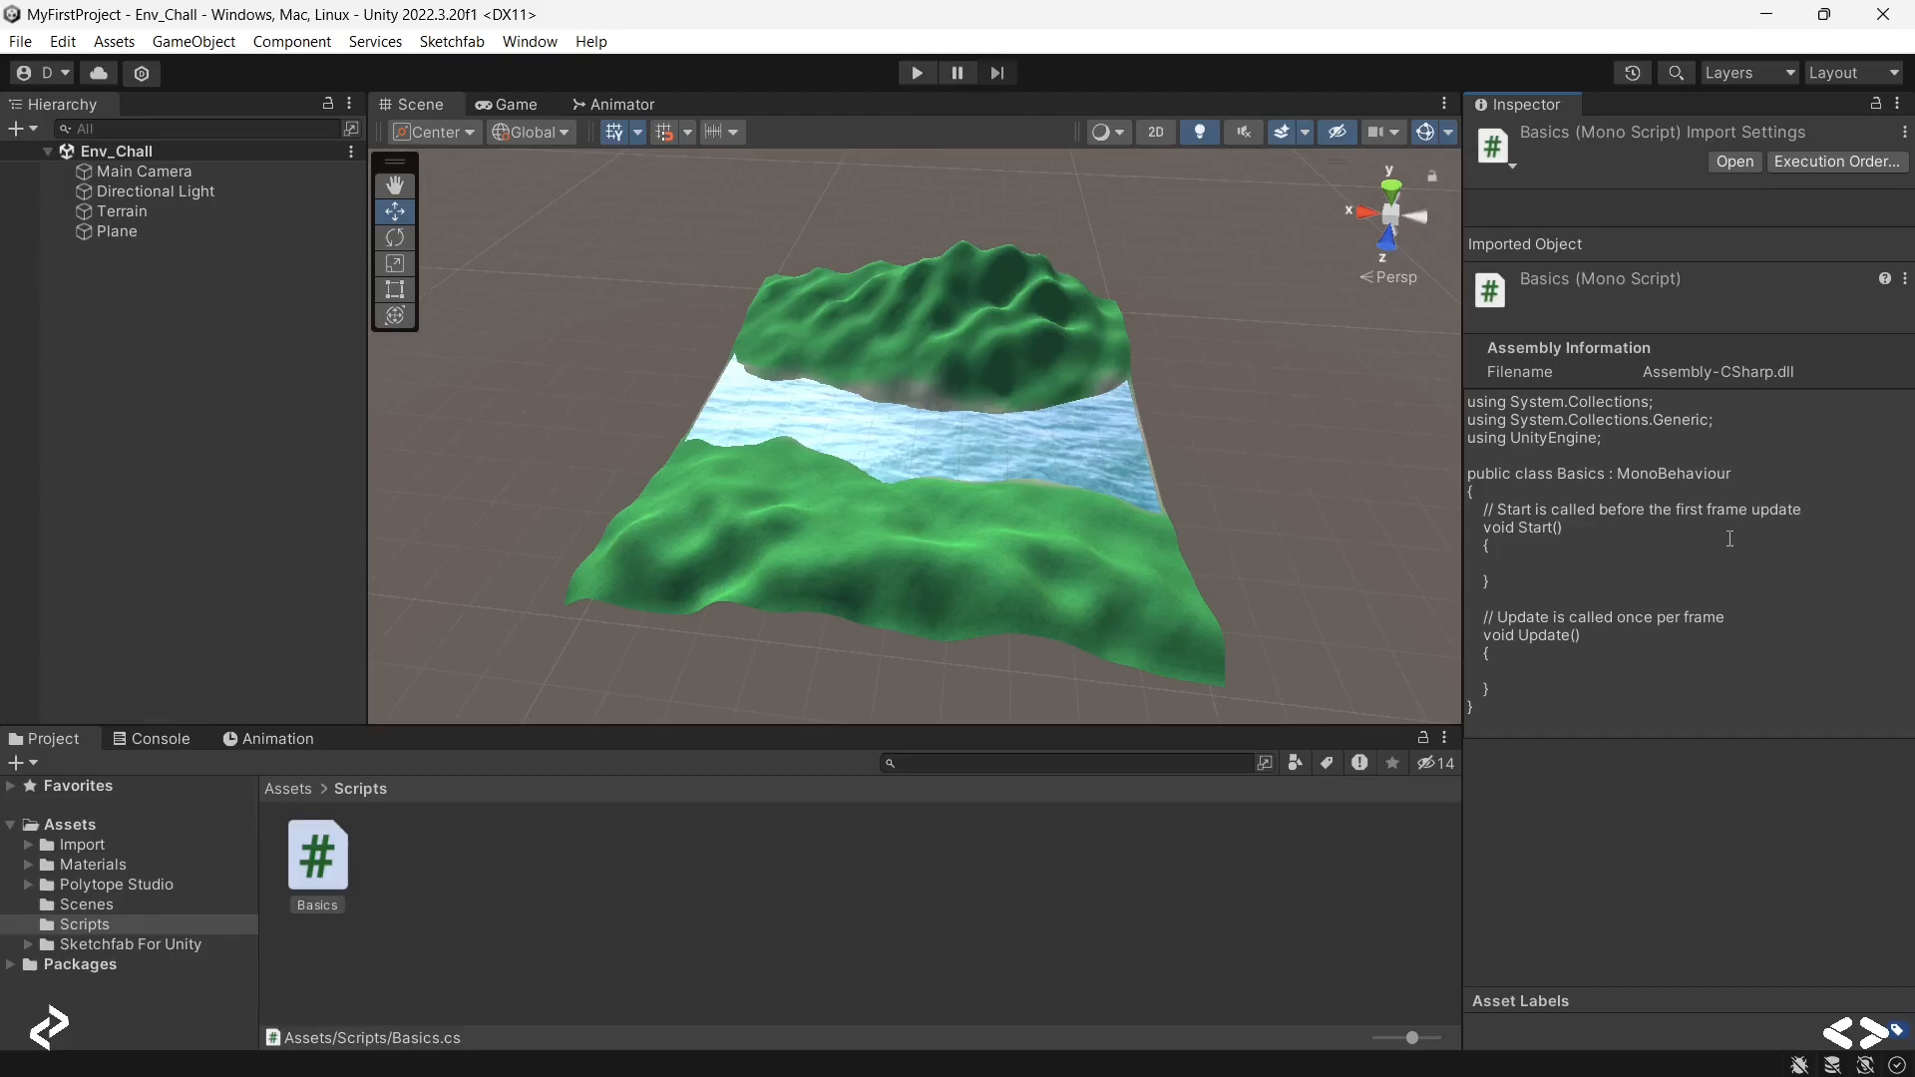
mouse_move(1637, 459)
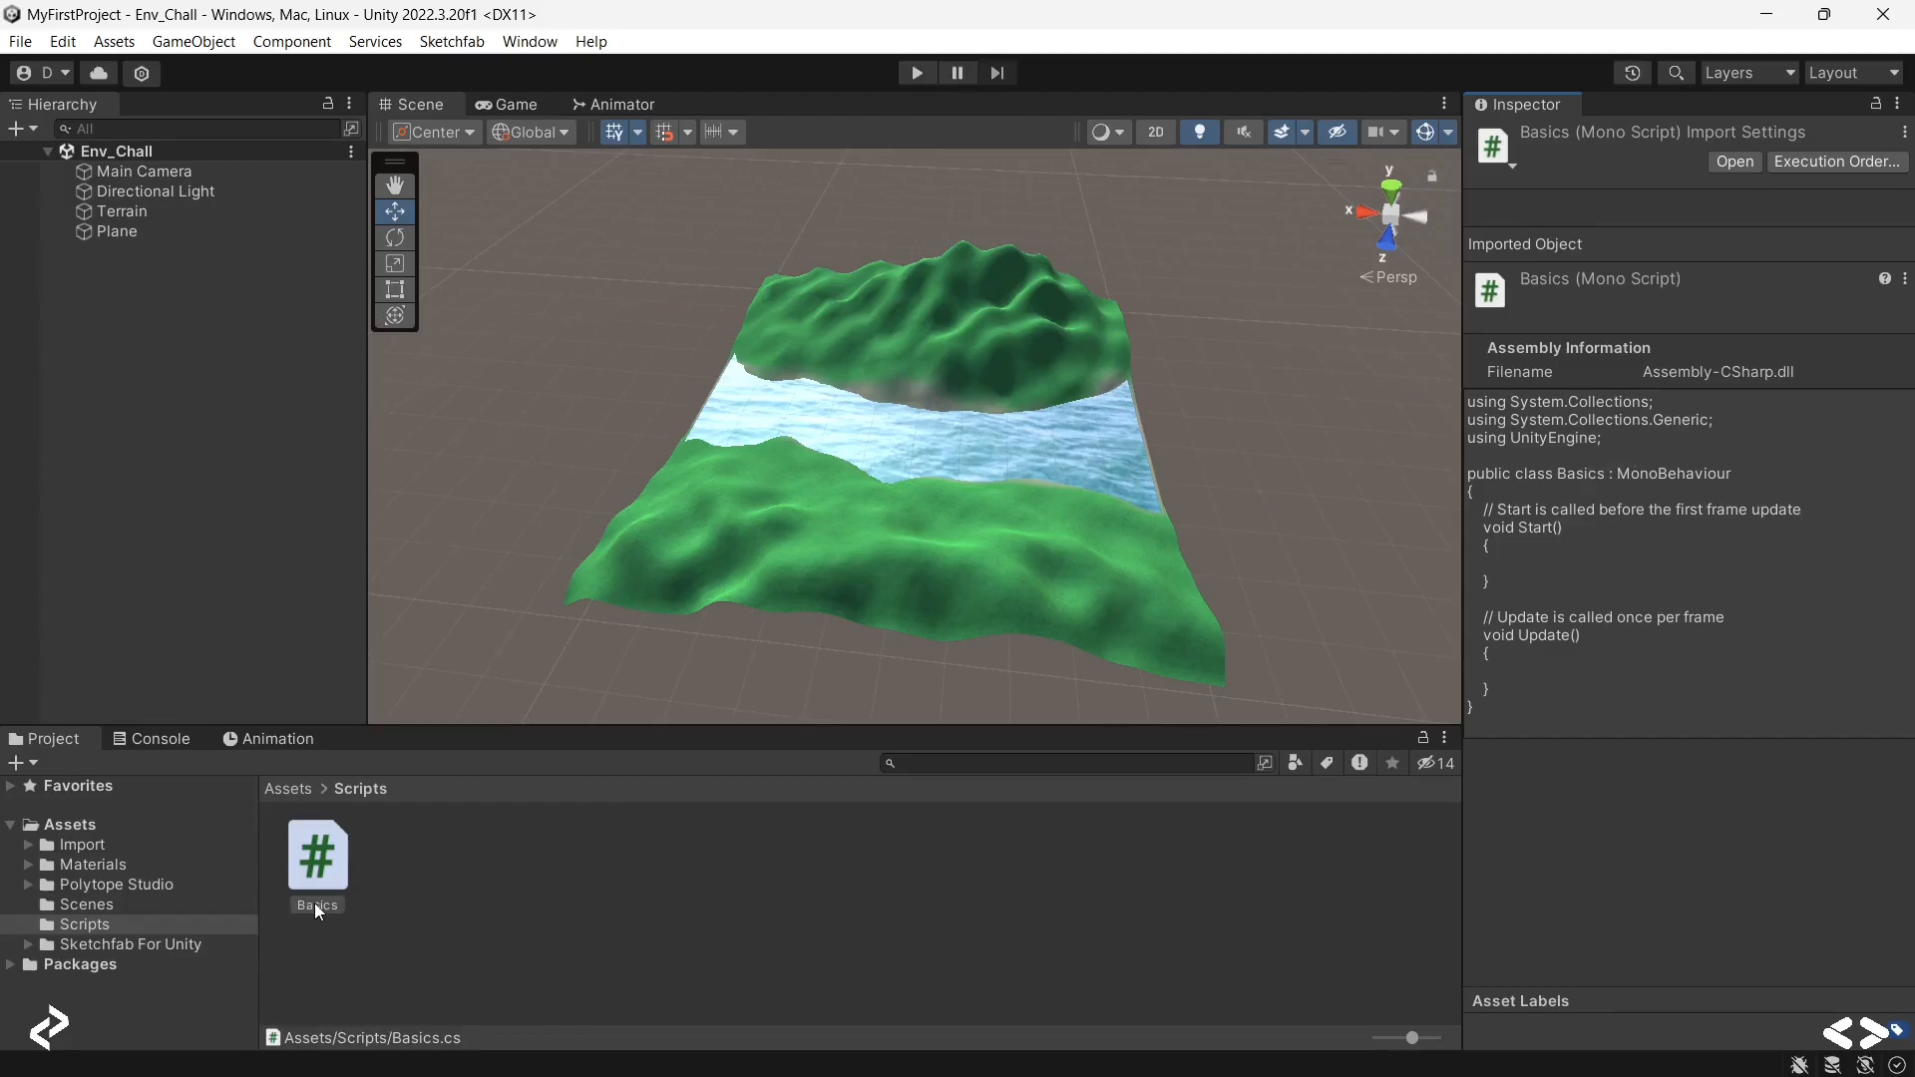
mouse_move(317, 910)
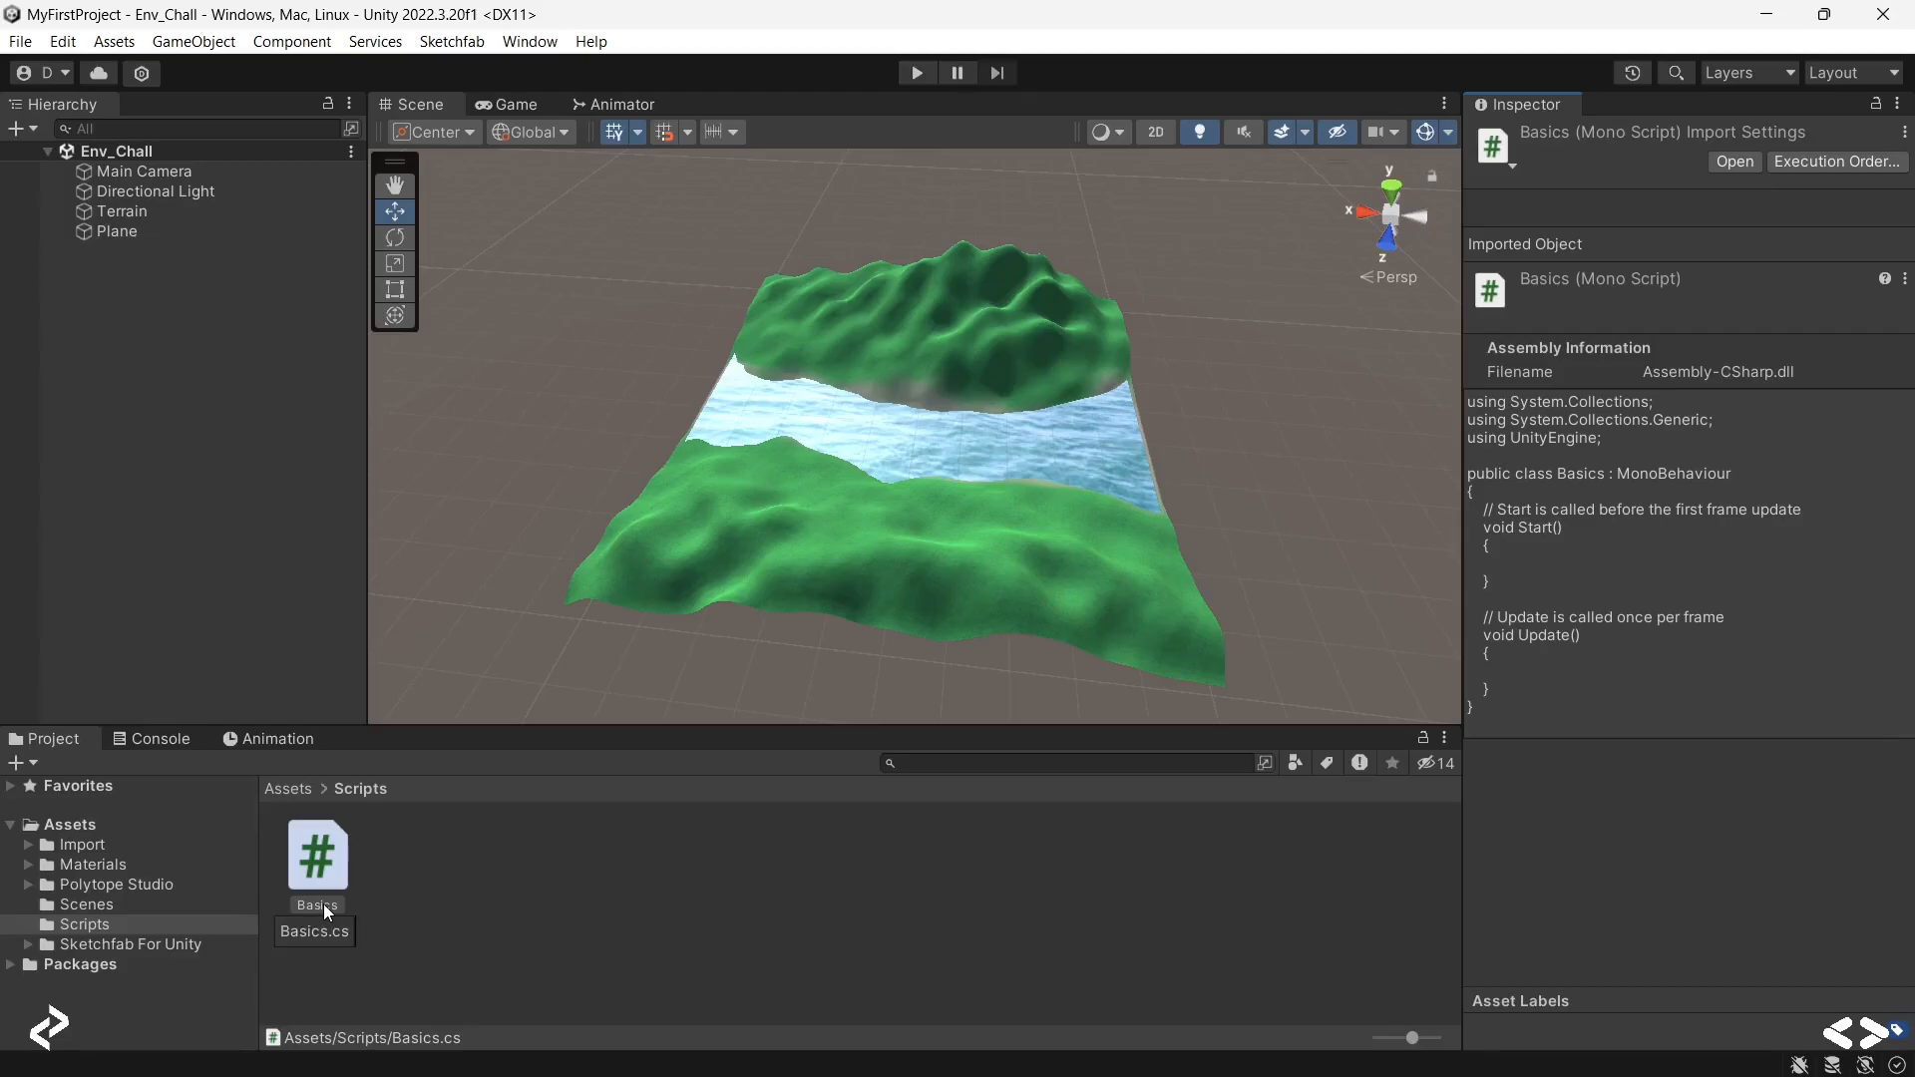
mouse_move(343, 902)
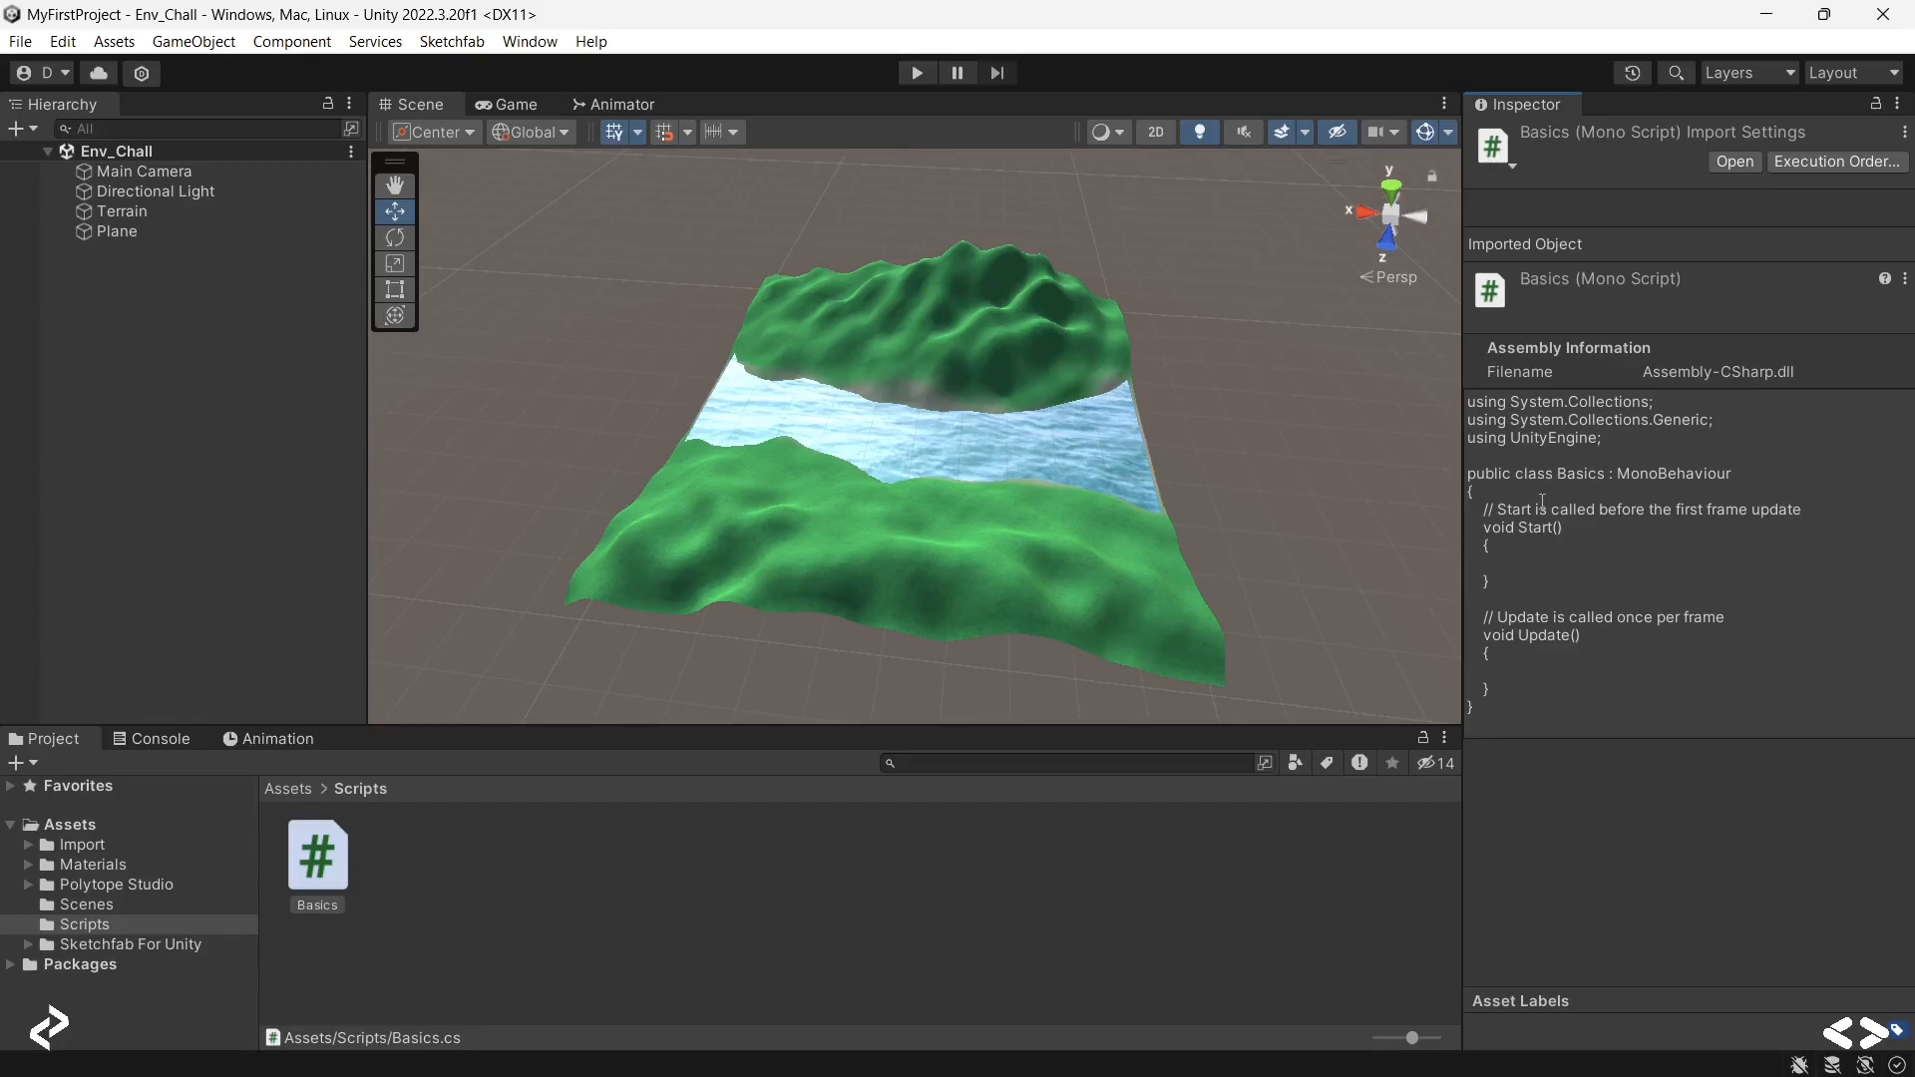
mouse_move(941, 897)
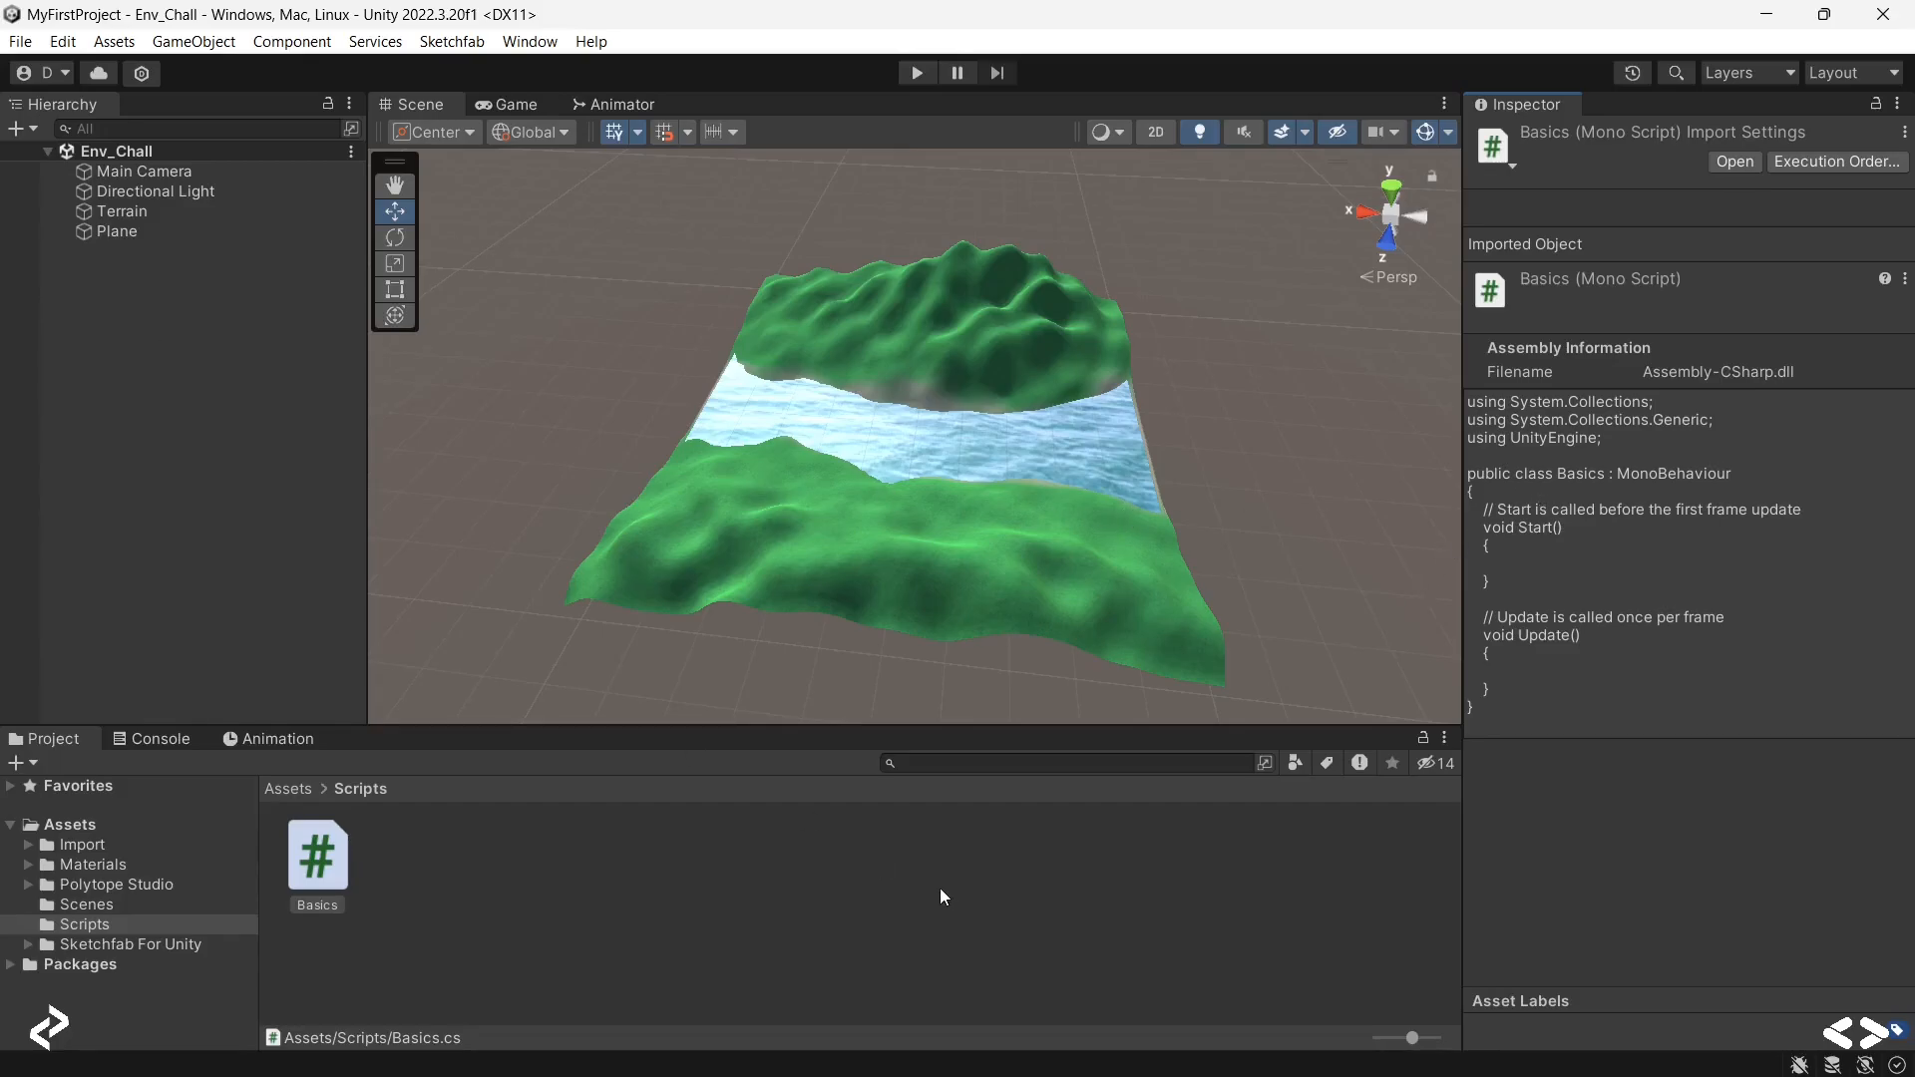
mouse_move(1599, 447)
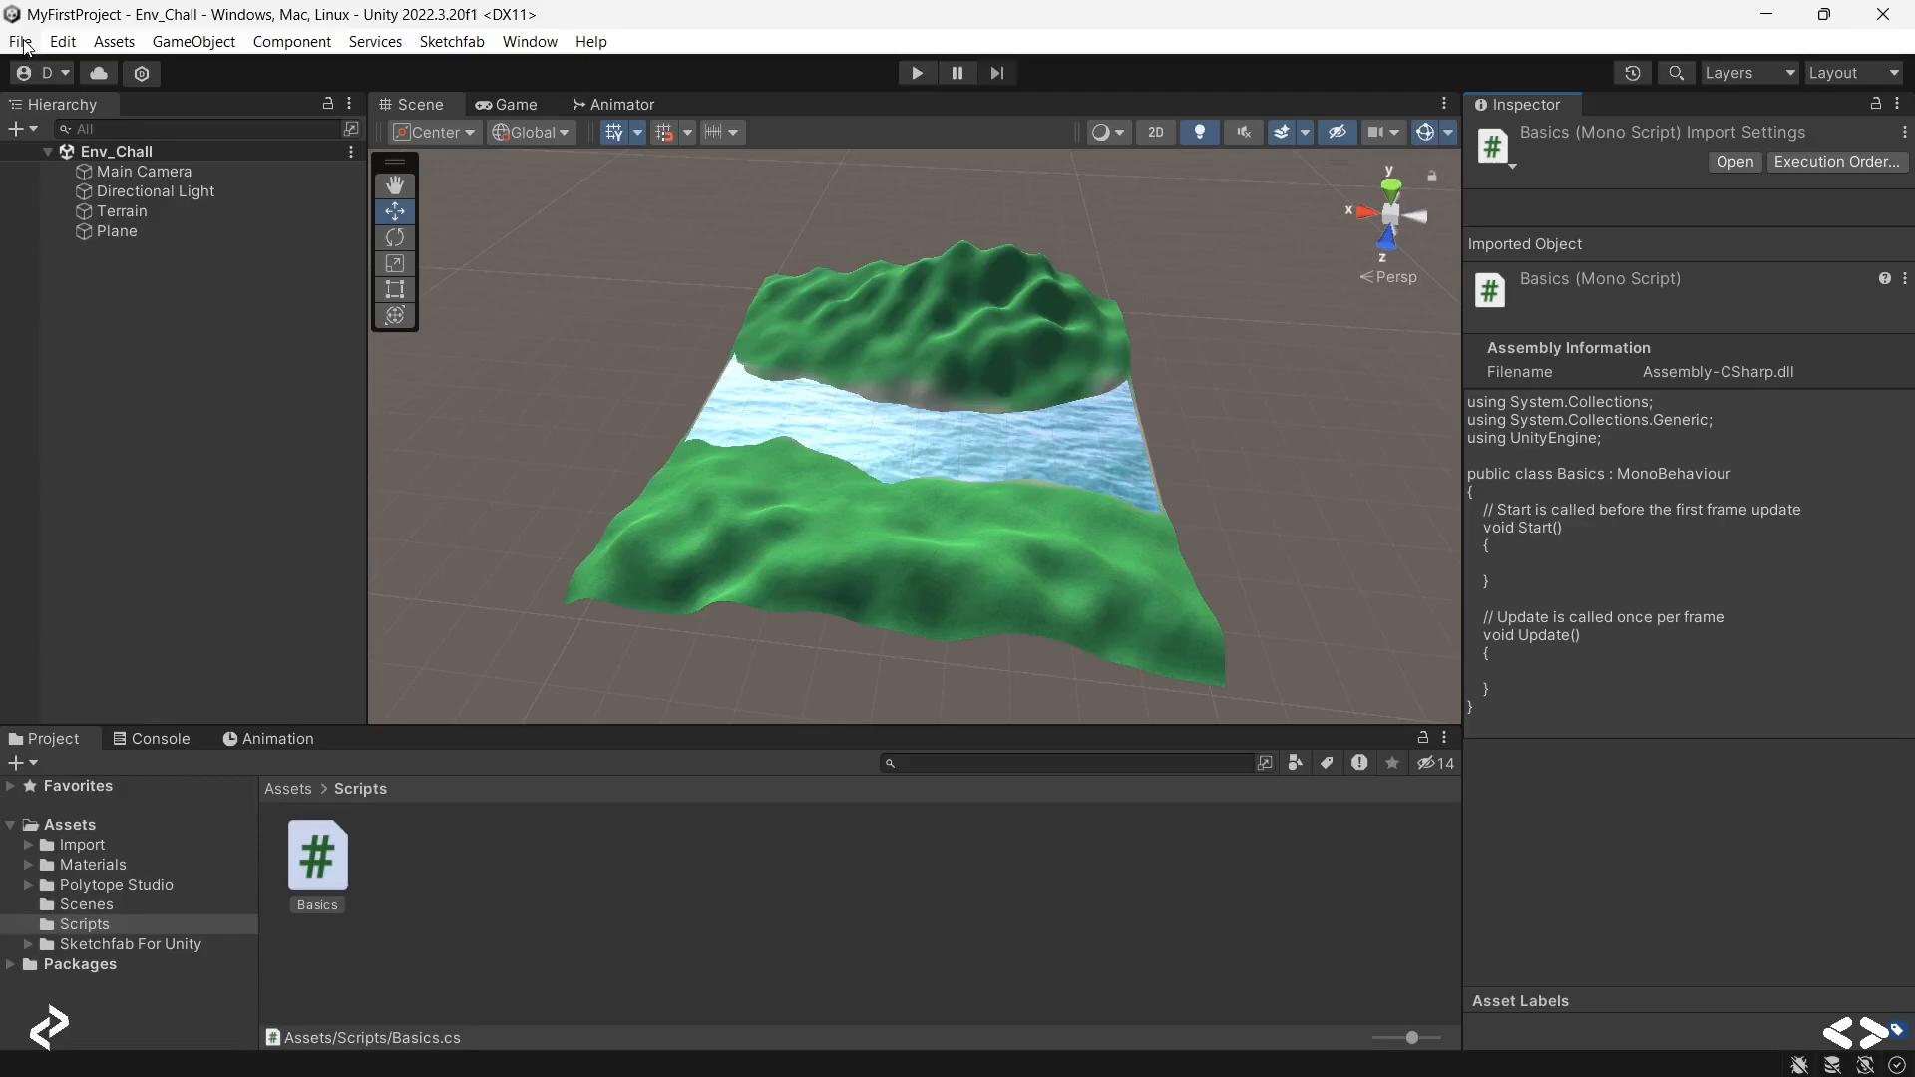
Step: Set Visual Studio Code as the External Script Editor in Preferences > External Tools
left_click(20, 40)
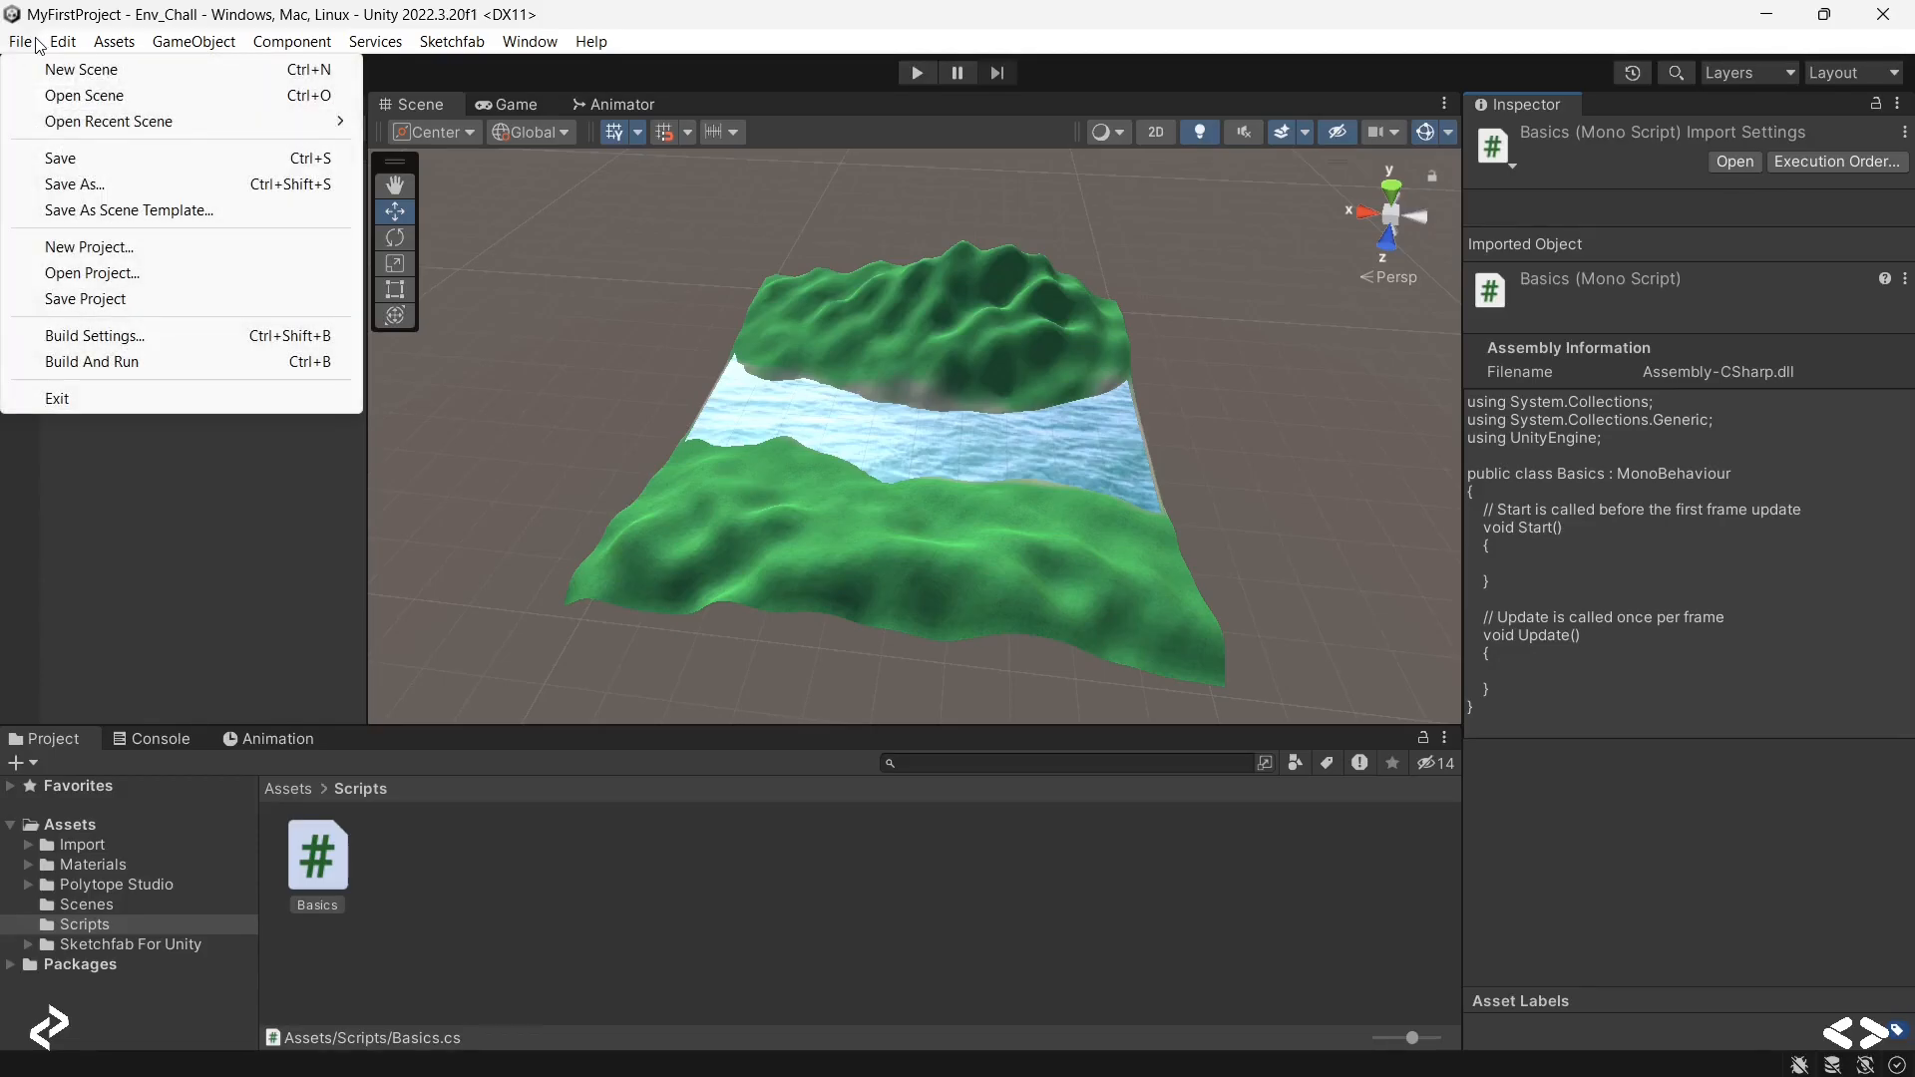
left_click(61, 40)
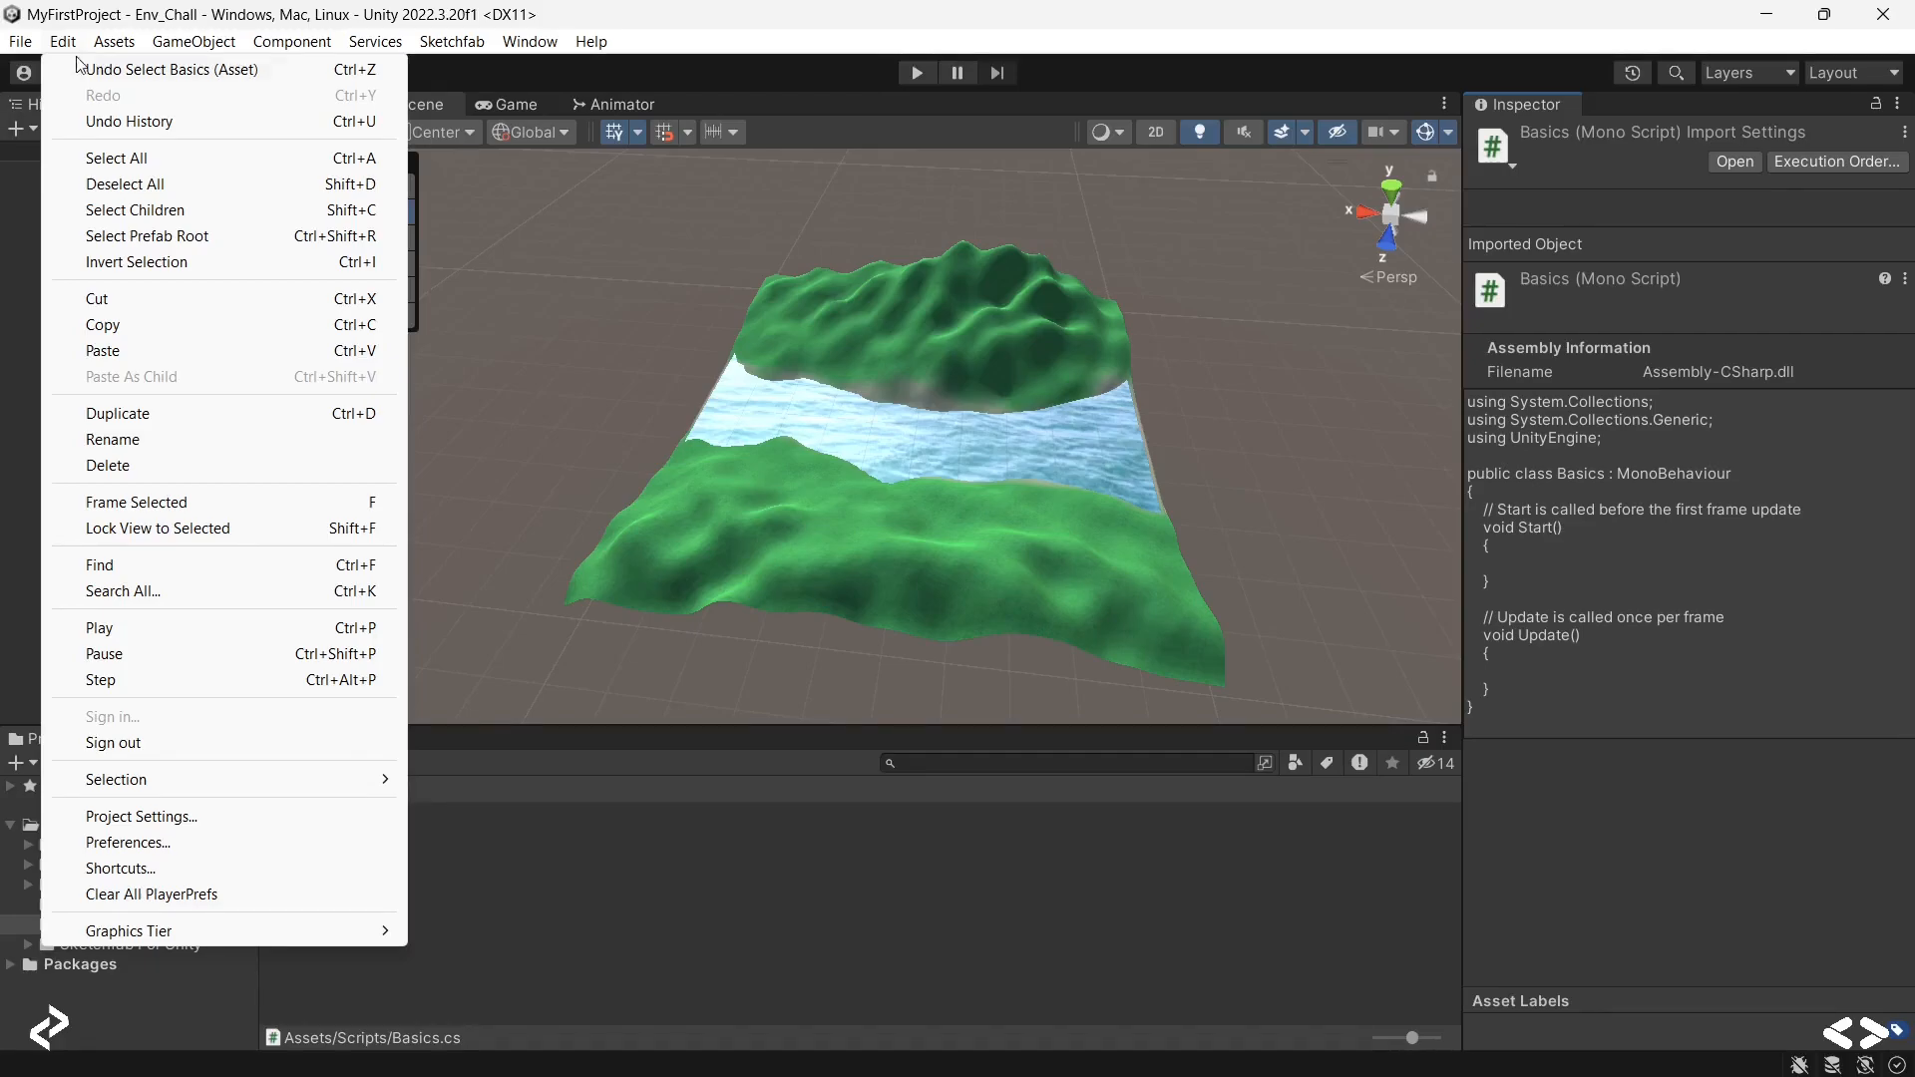
mouse_move(129, 842)
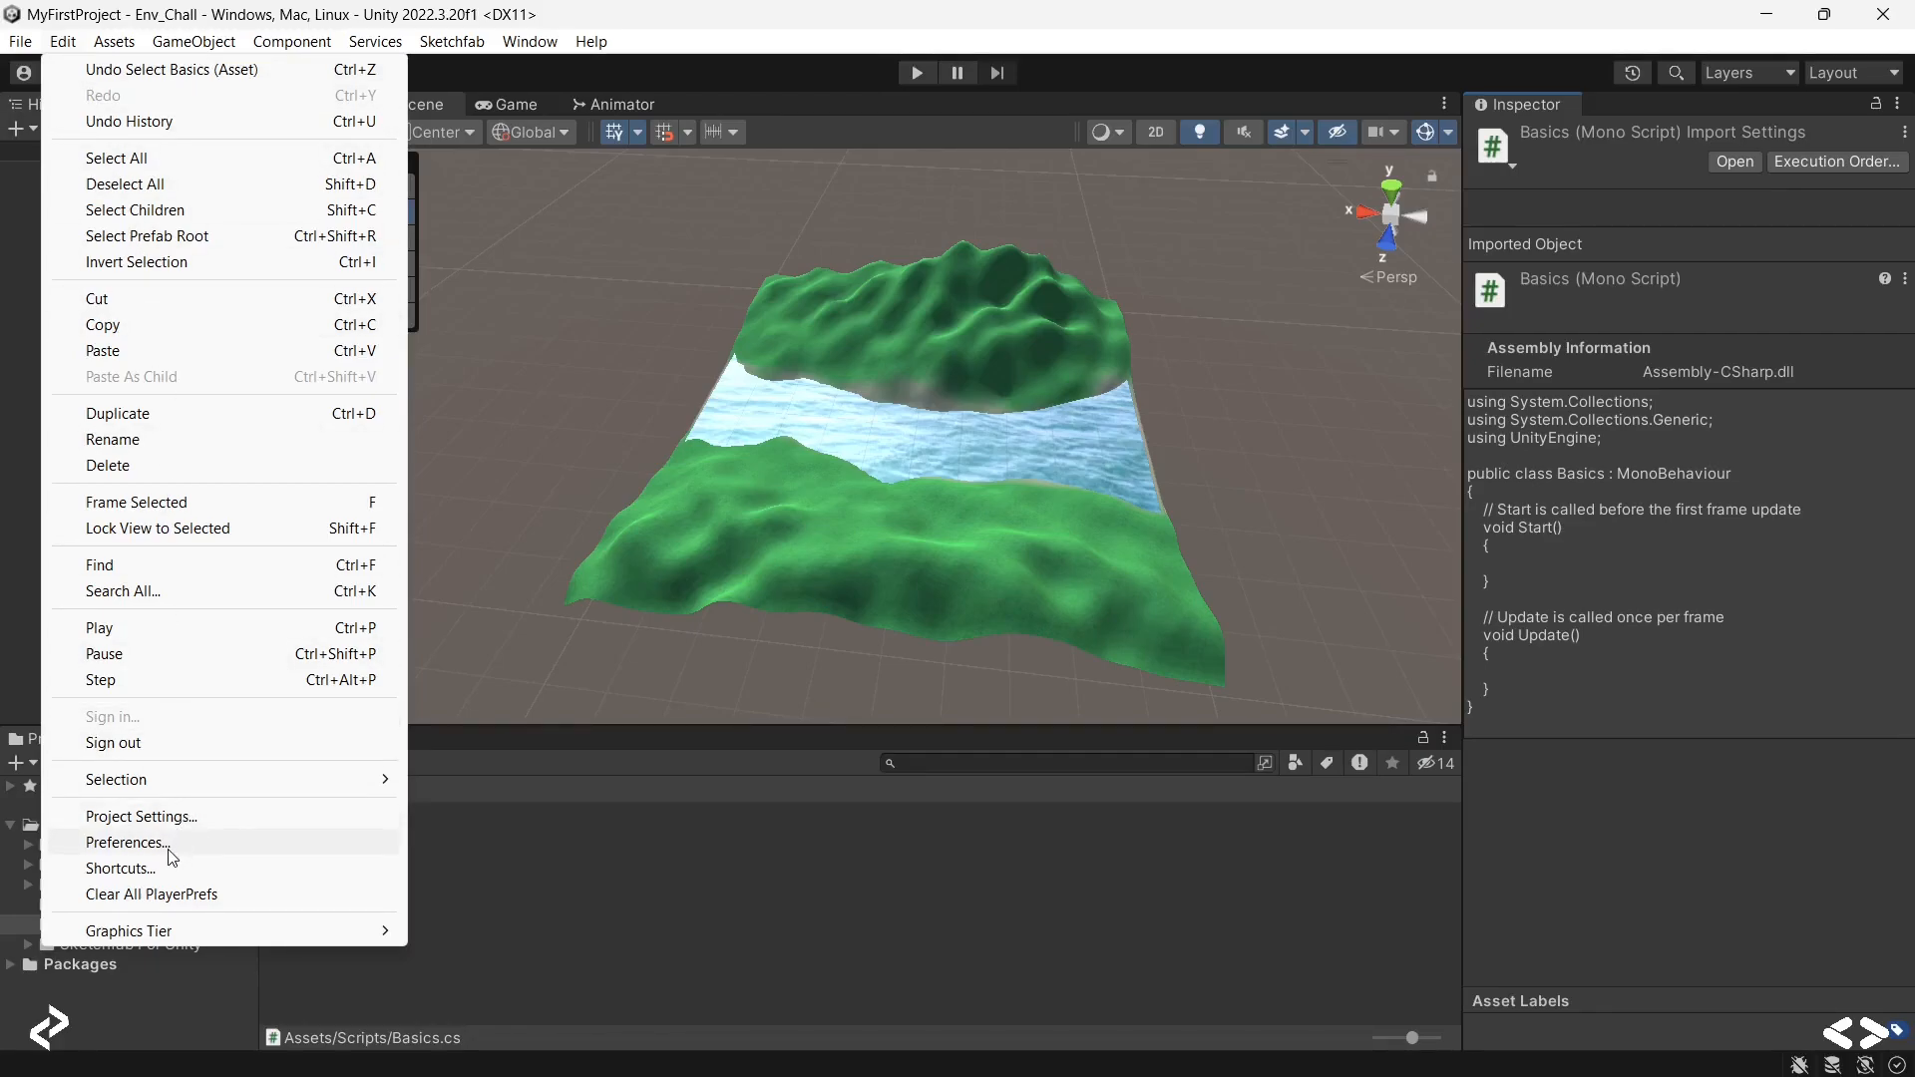
left_click(129, 842)
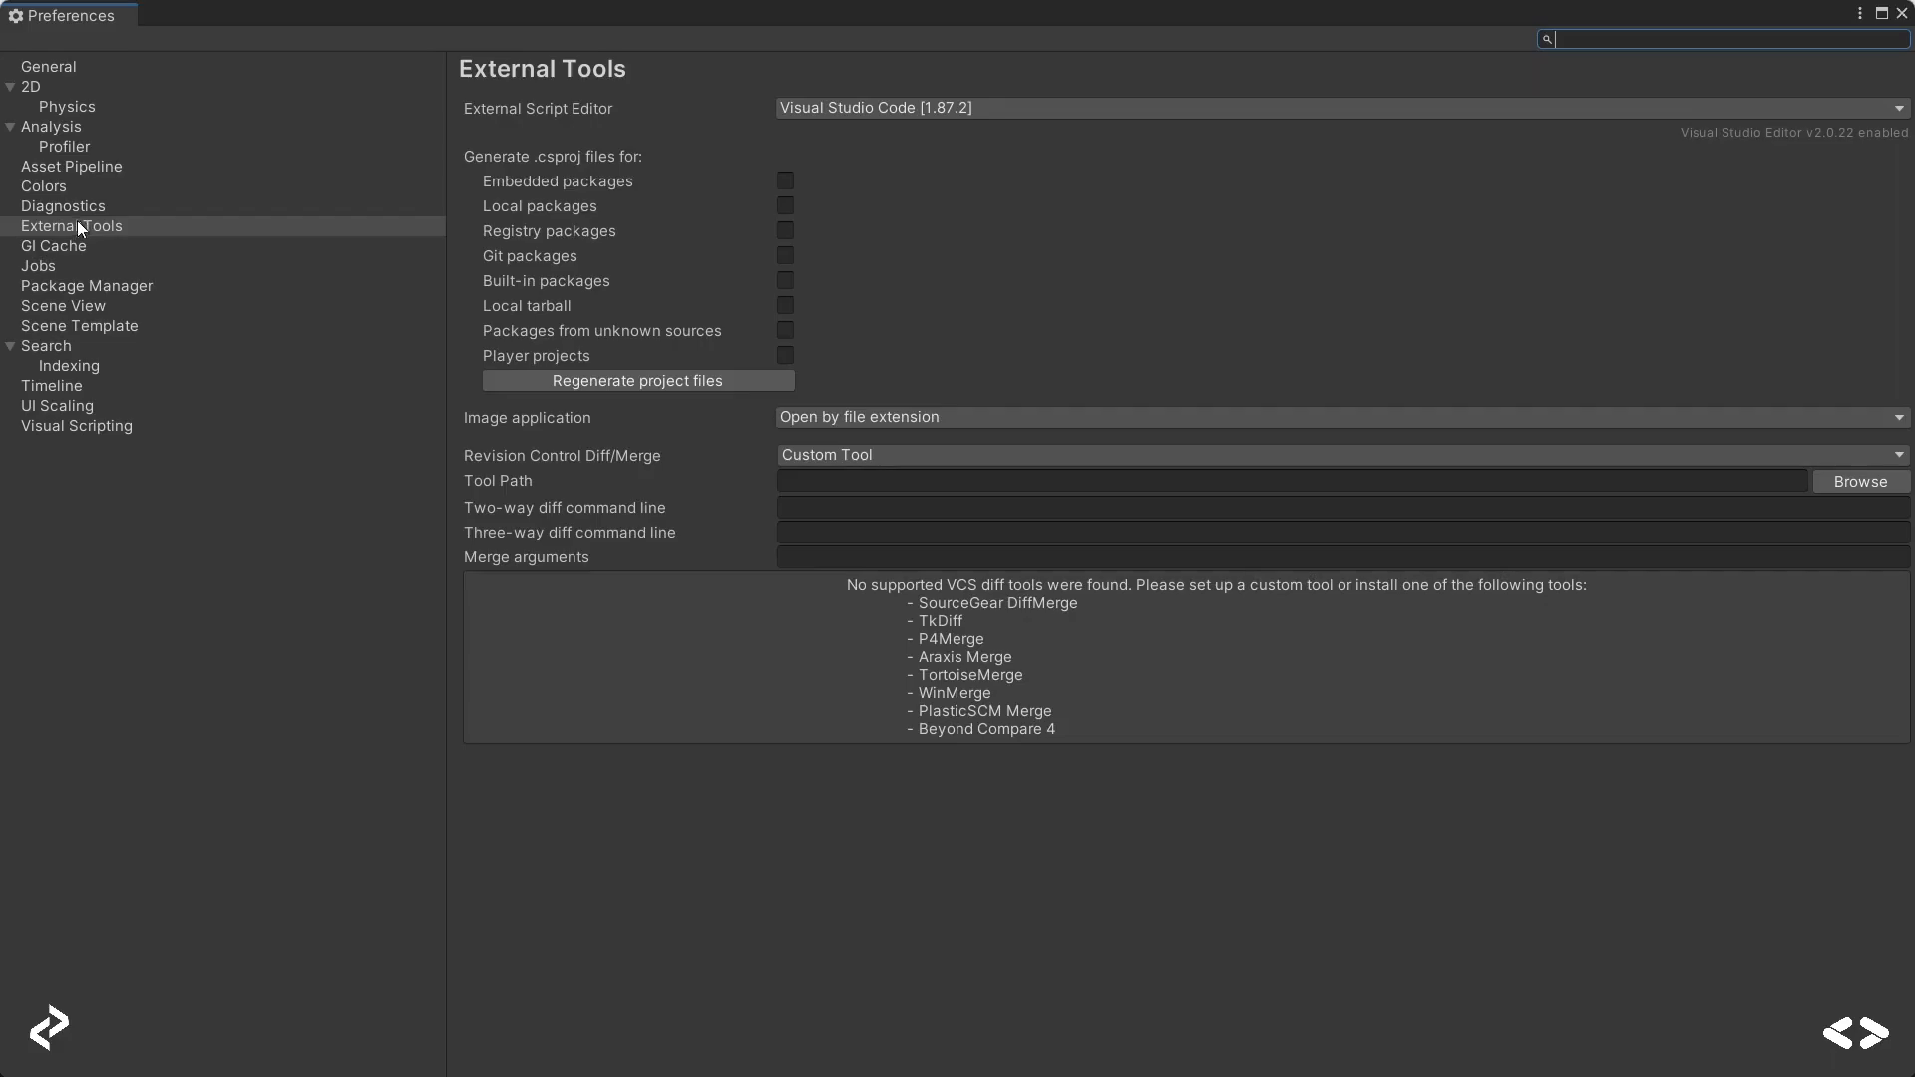
left_click(1338, 108)
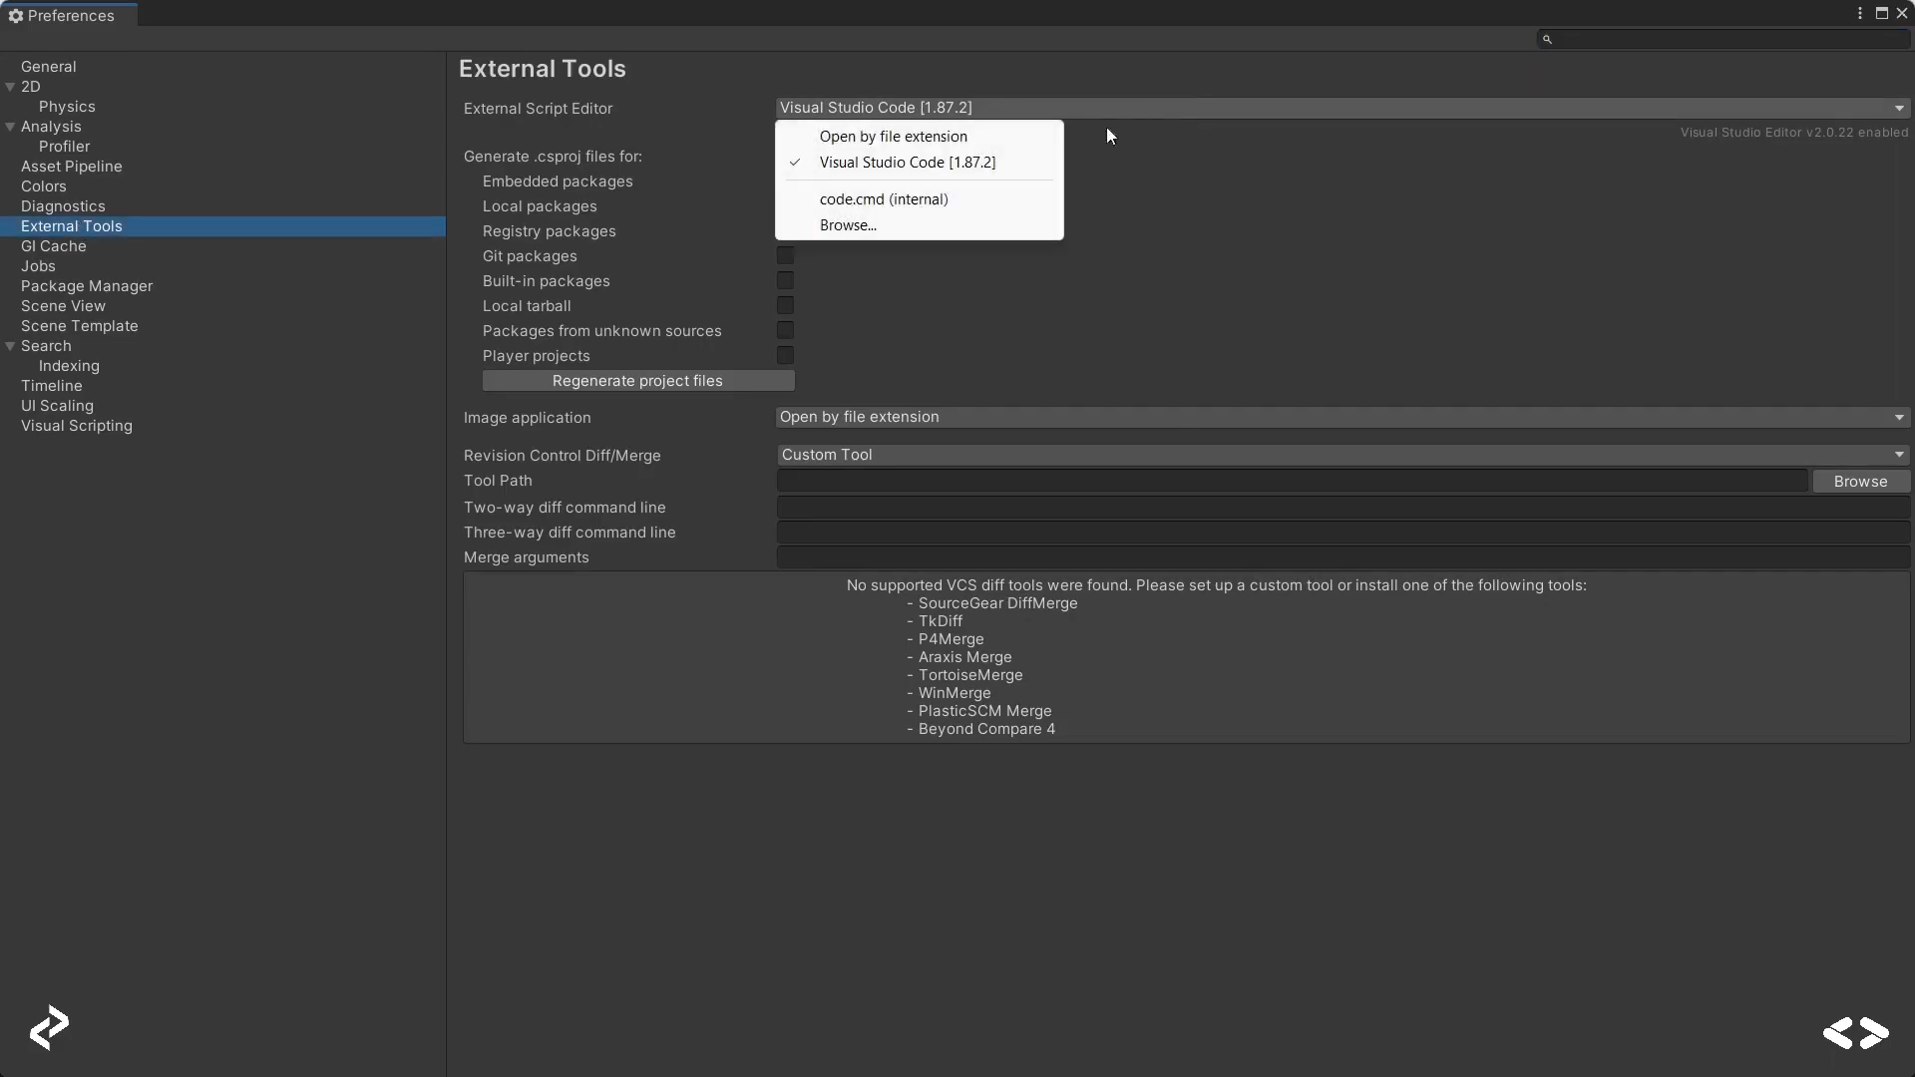
left_click(893, 136)
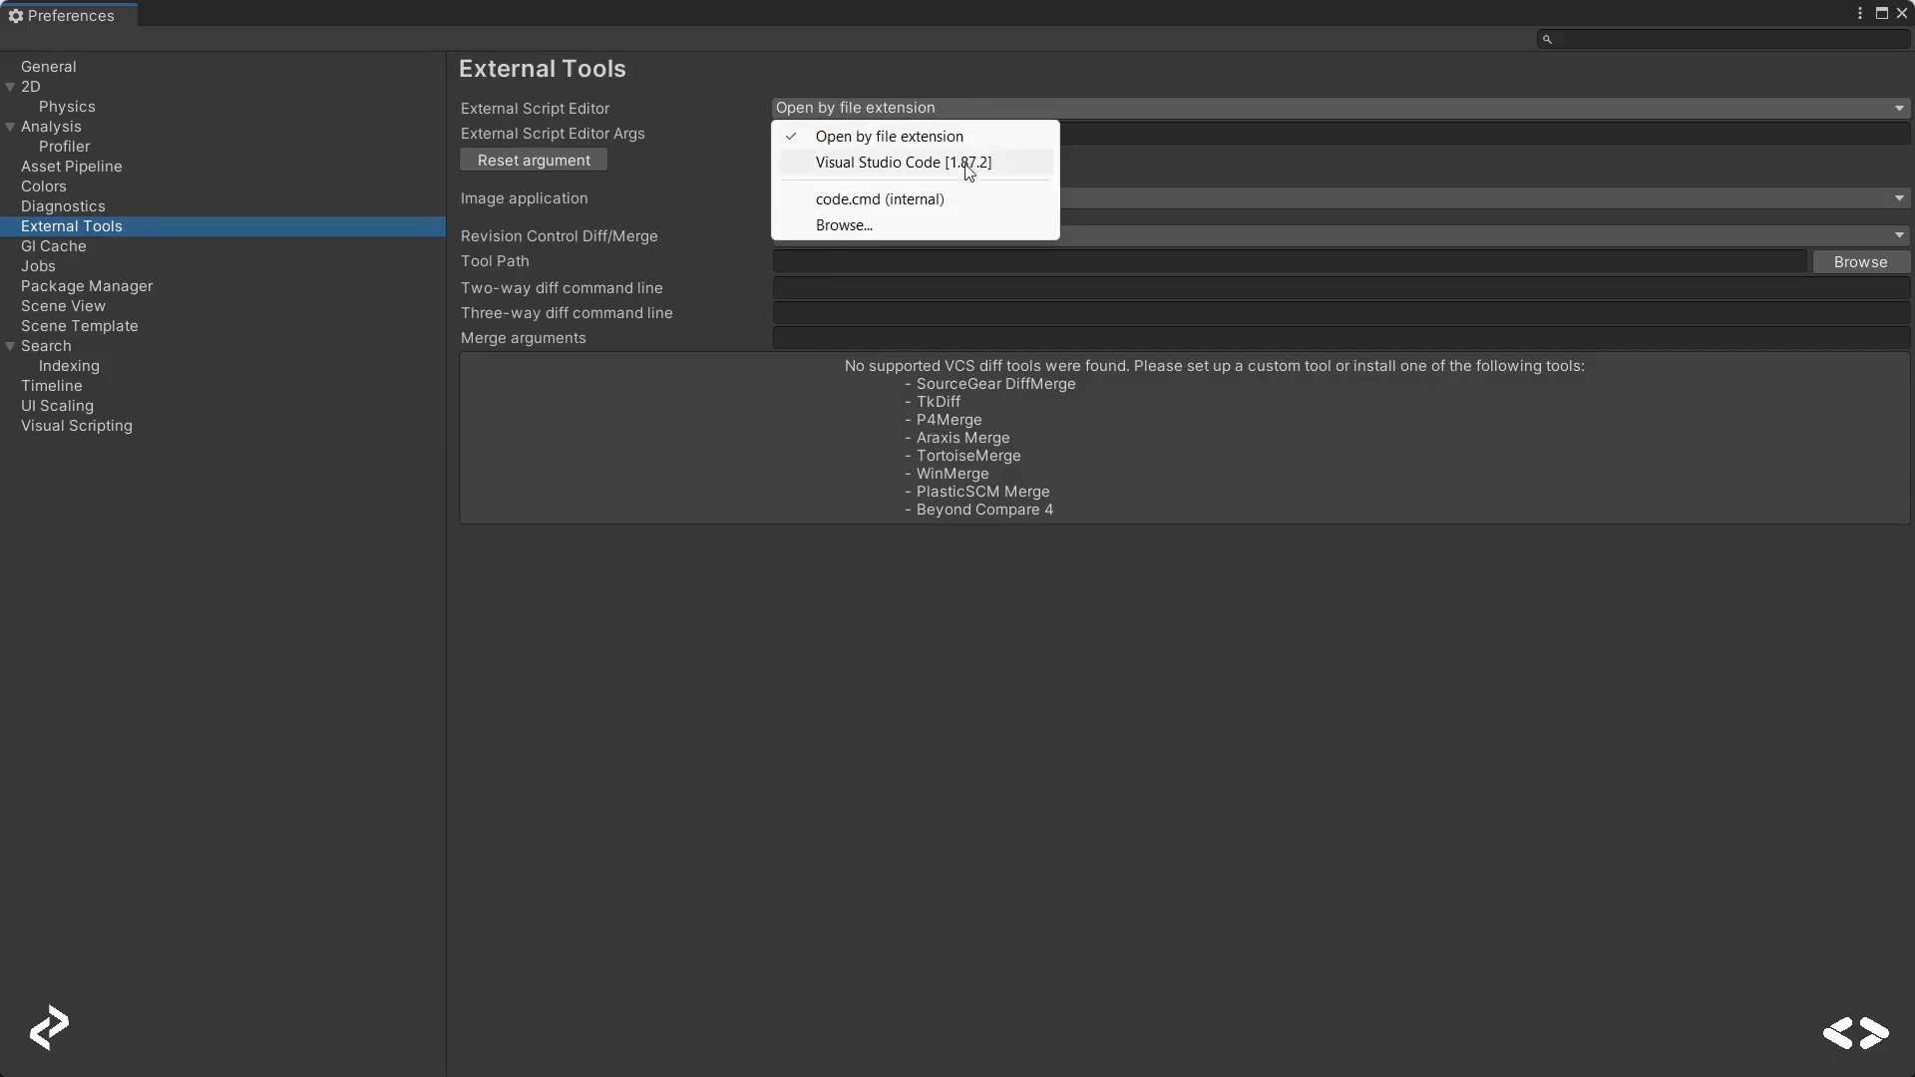
left_click(899, 163)
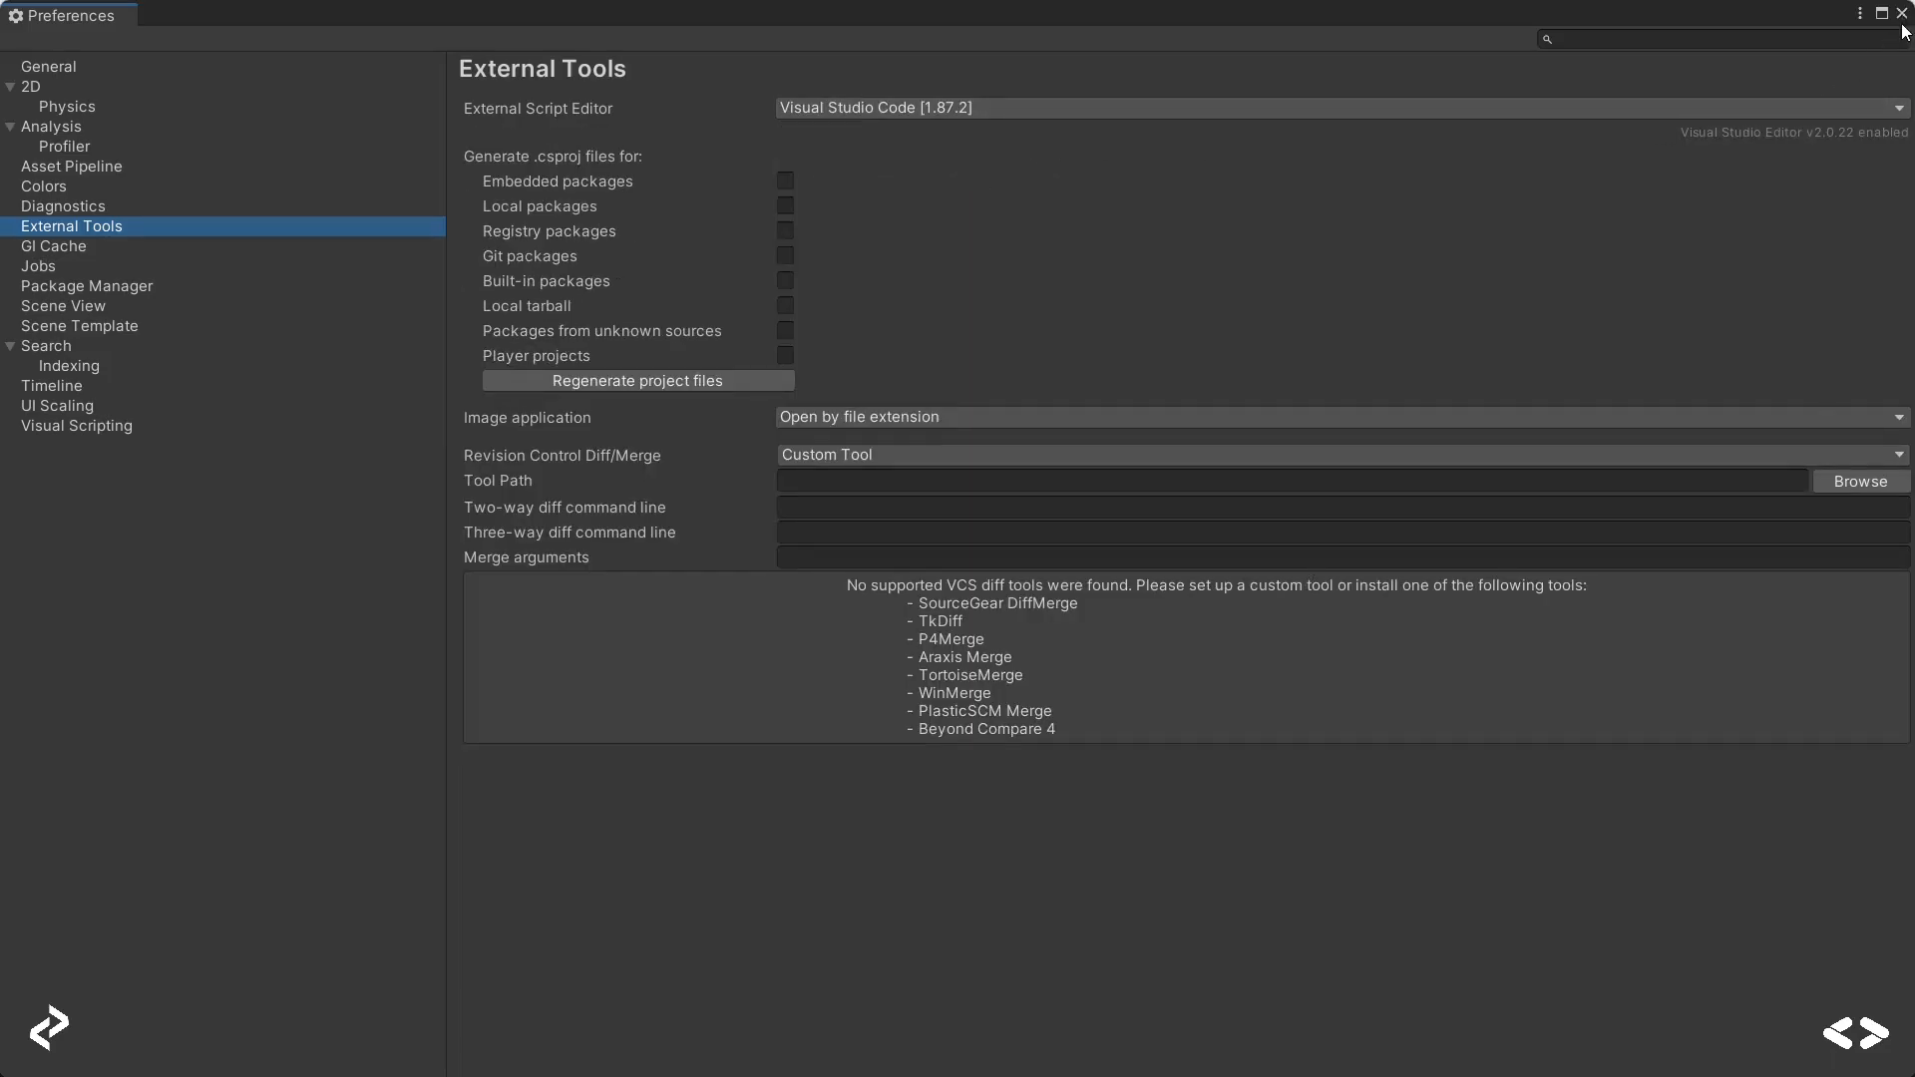
left_click(1903, 13)
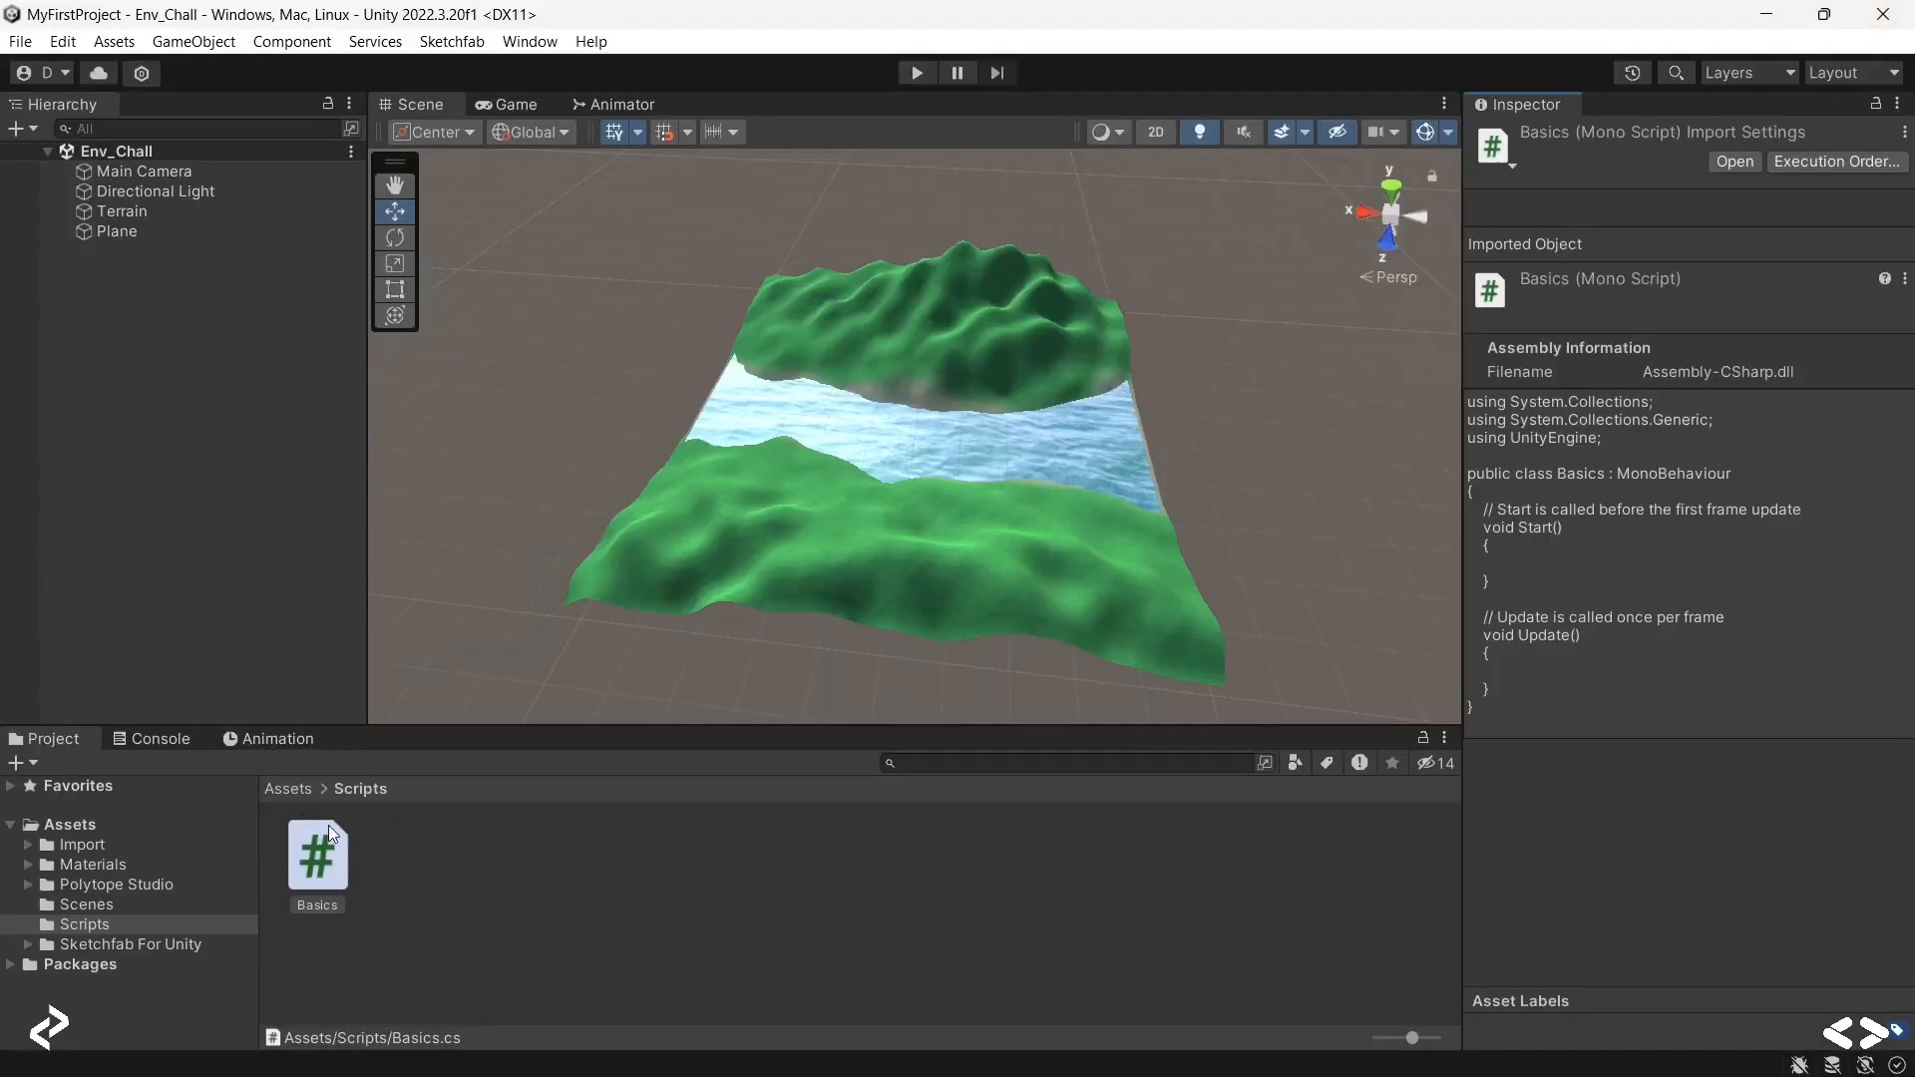
Step: Open the Basics script in the external editor
left_click(316, 855)
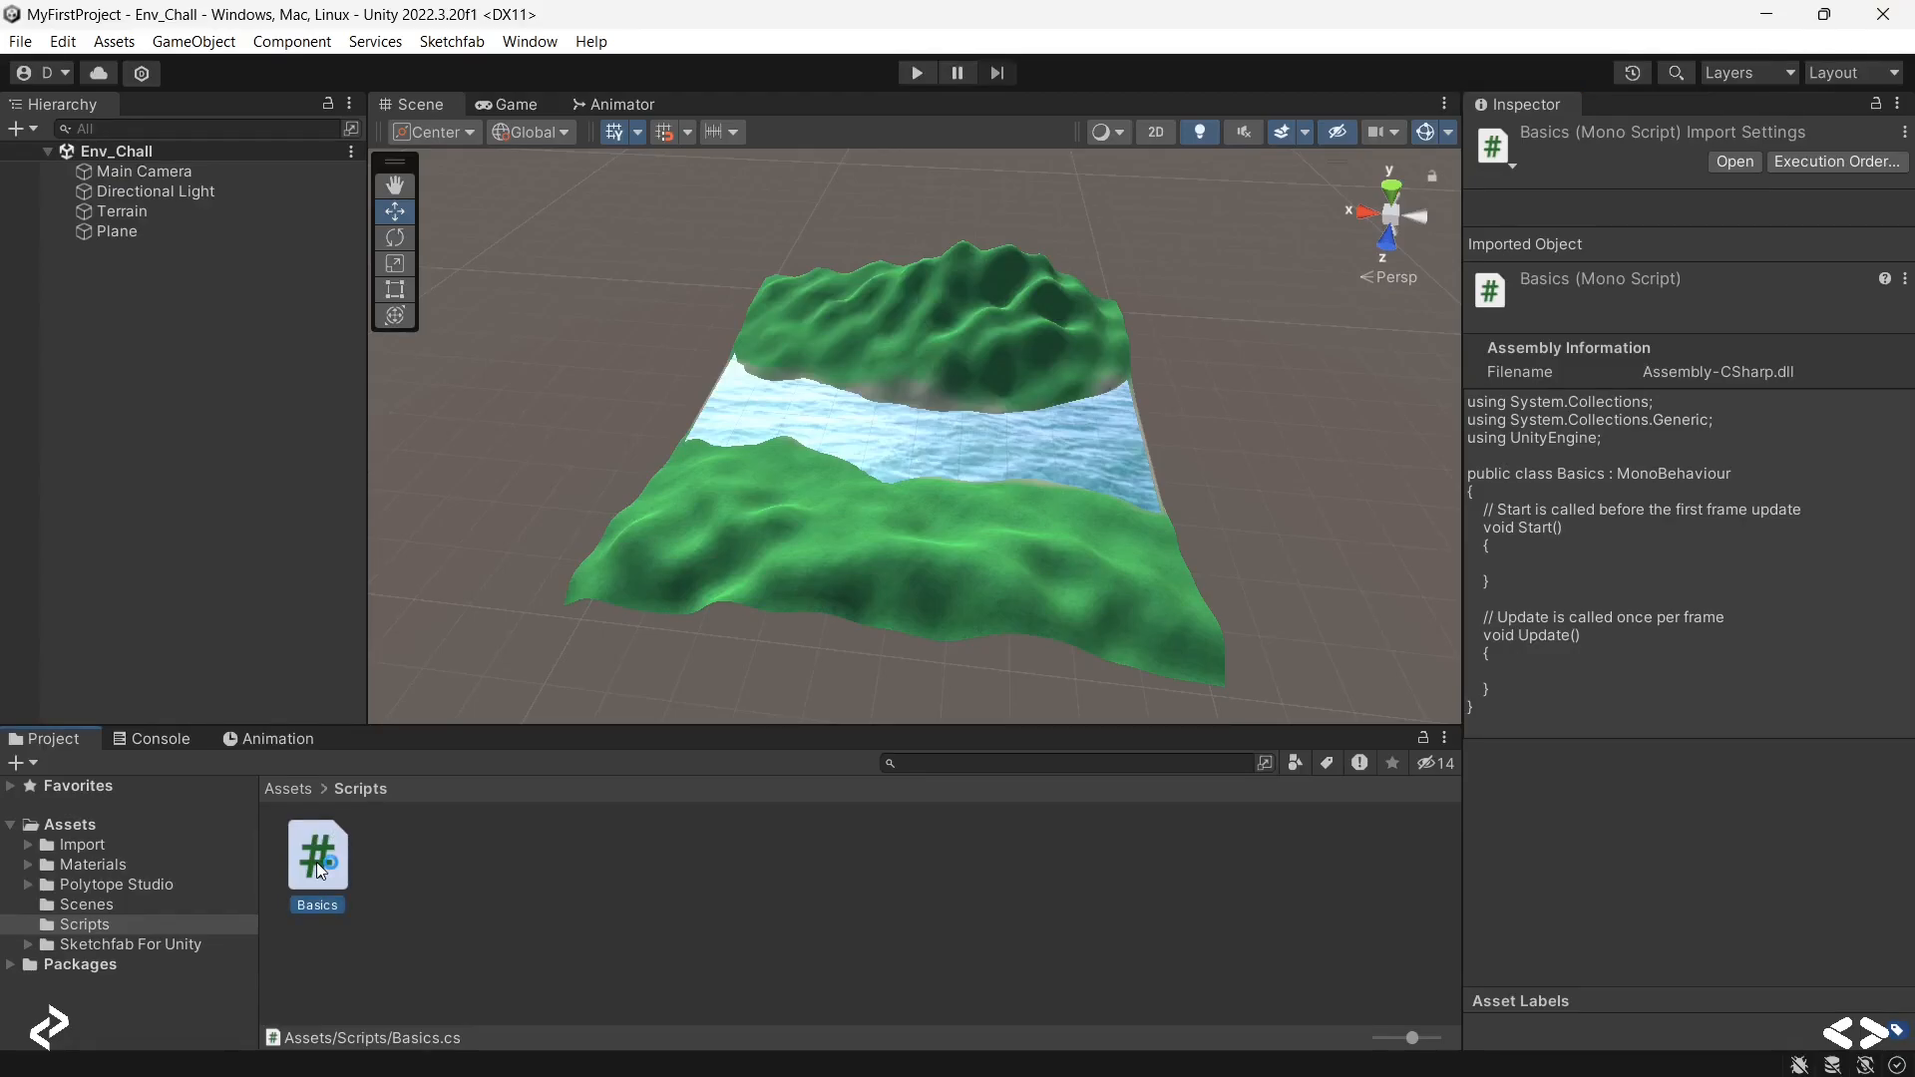
double_click(317, 854)
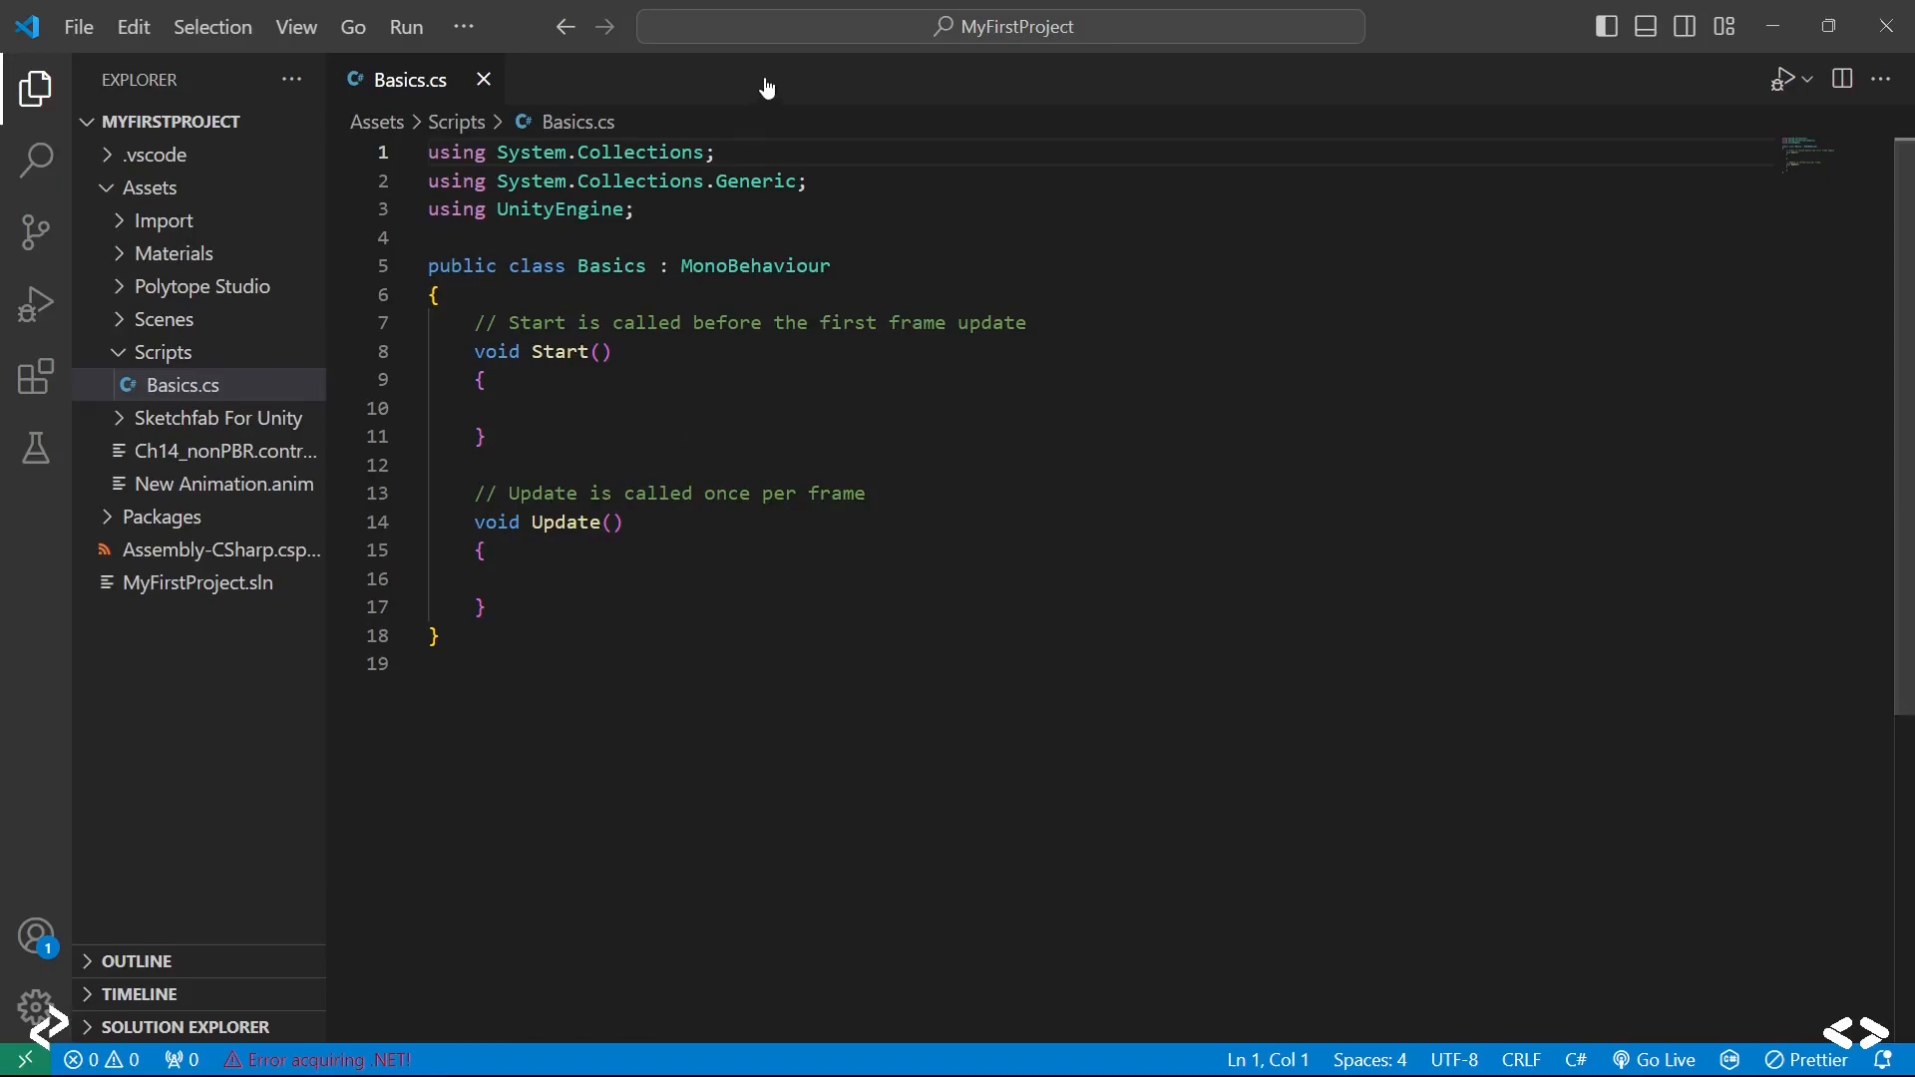
mouse_move(391, 140)
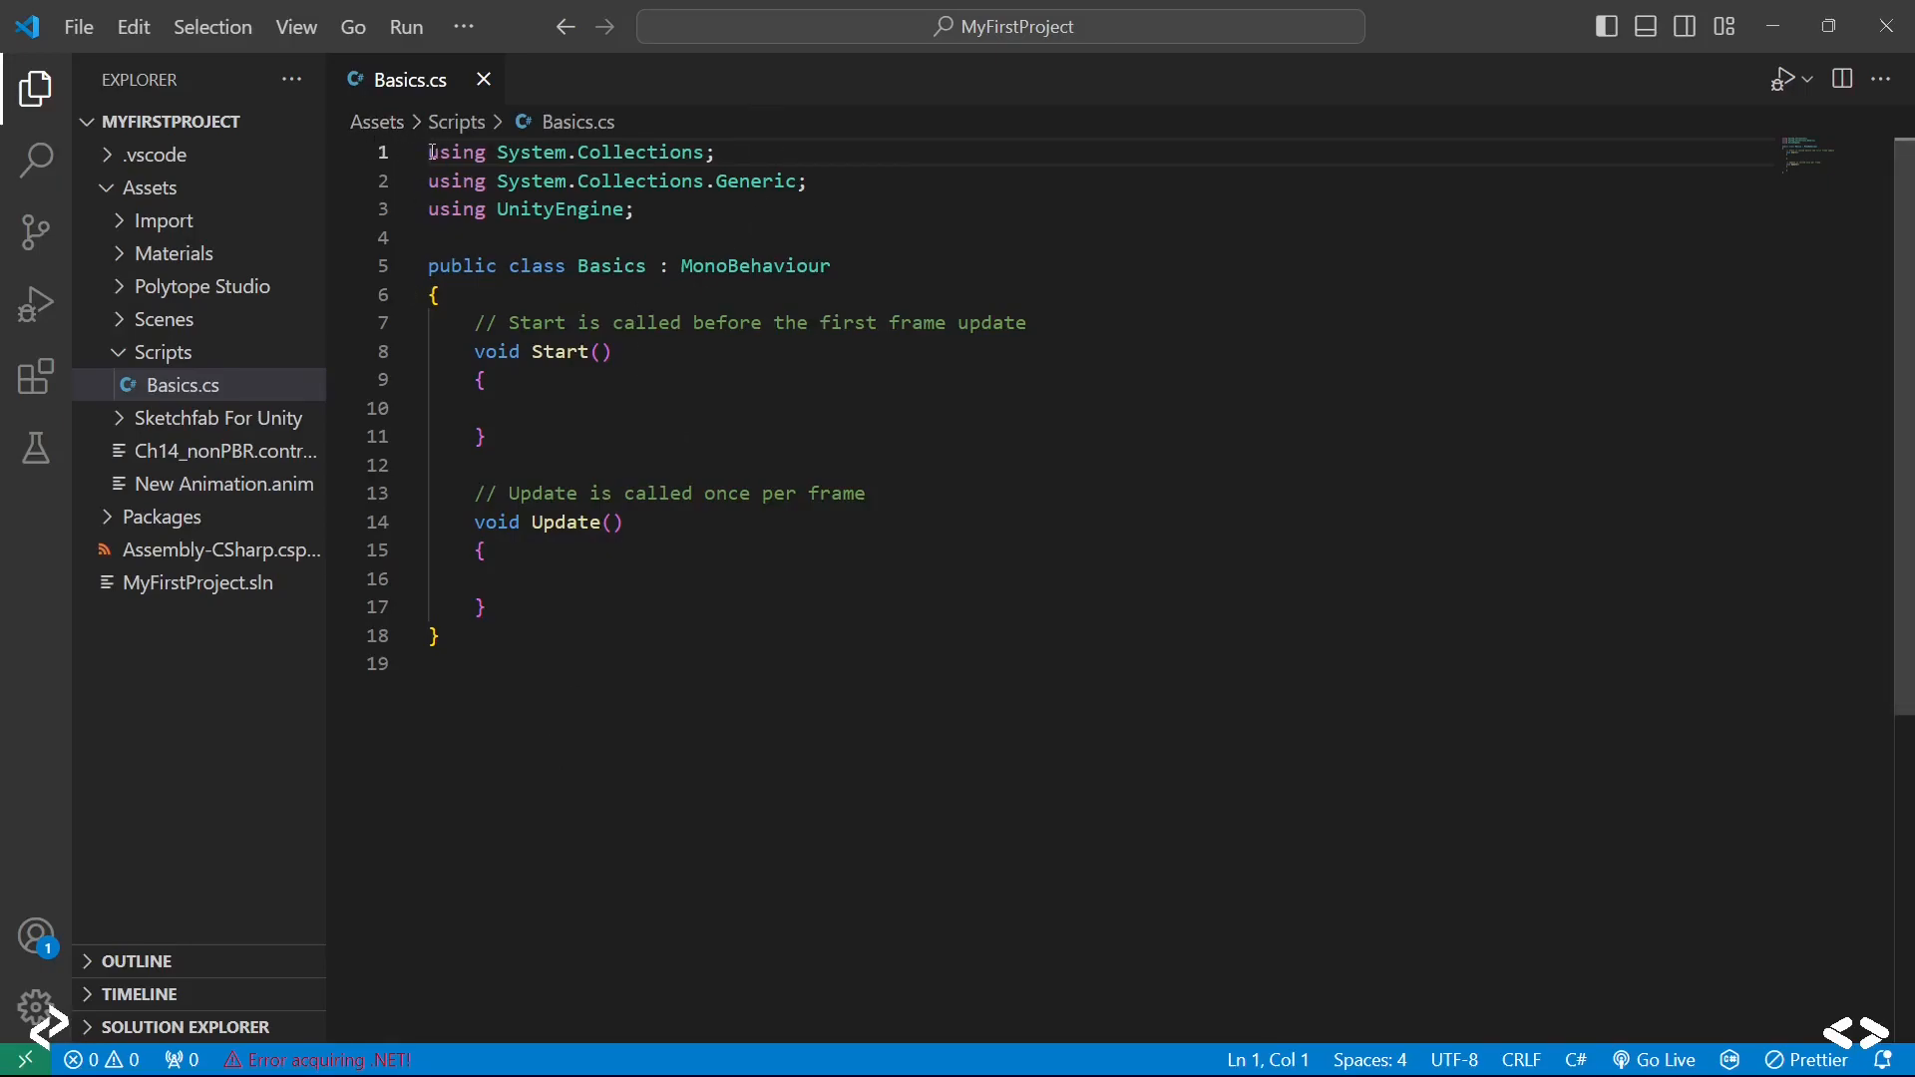
left_click_drag(430, 152, 633, 208)
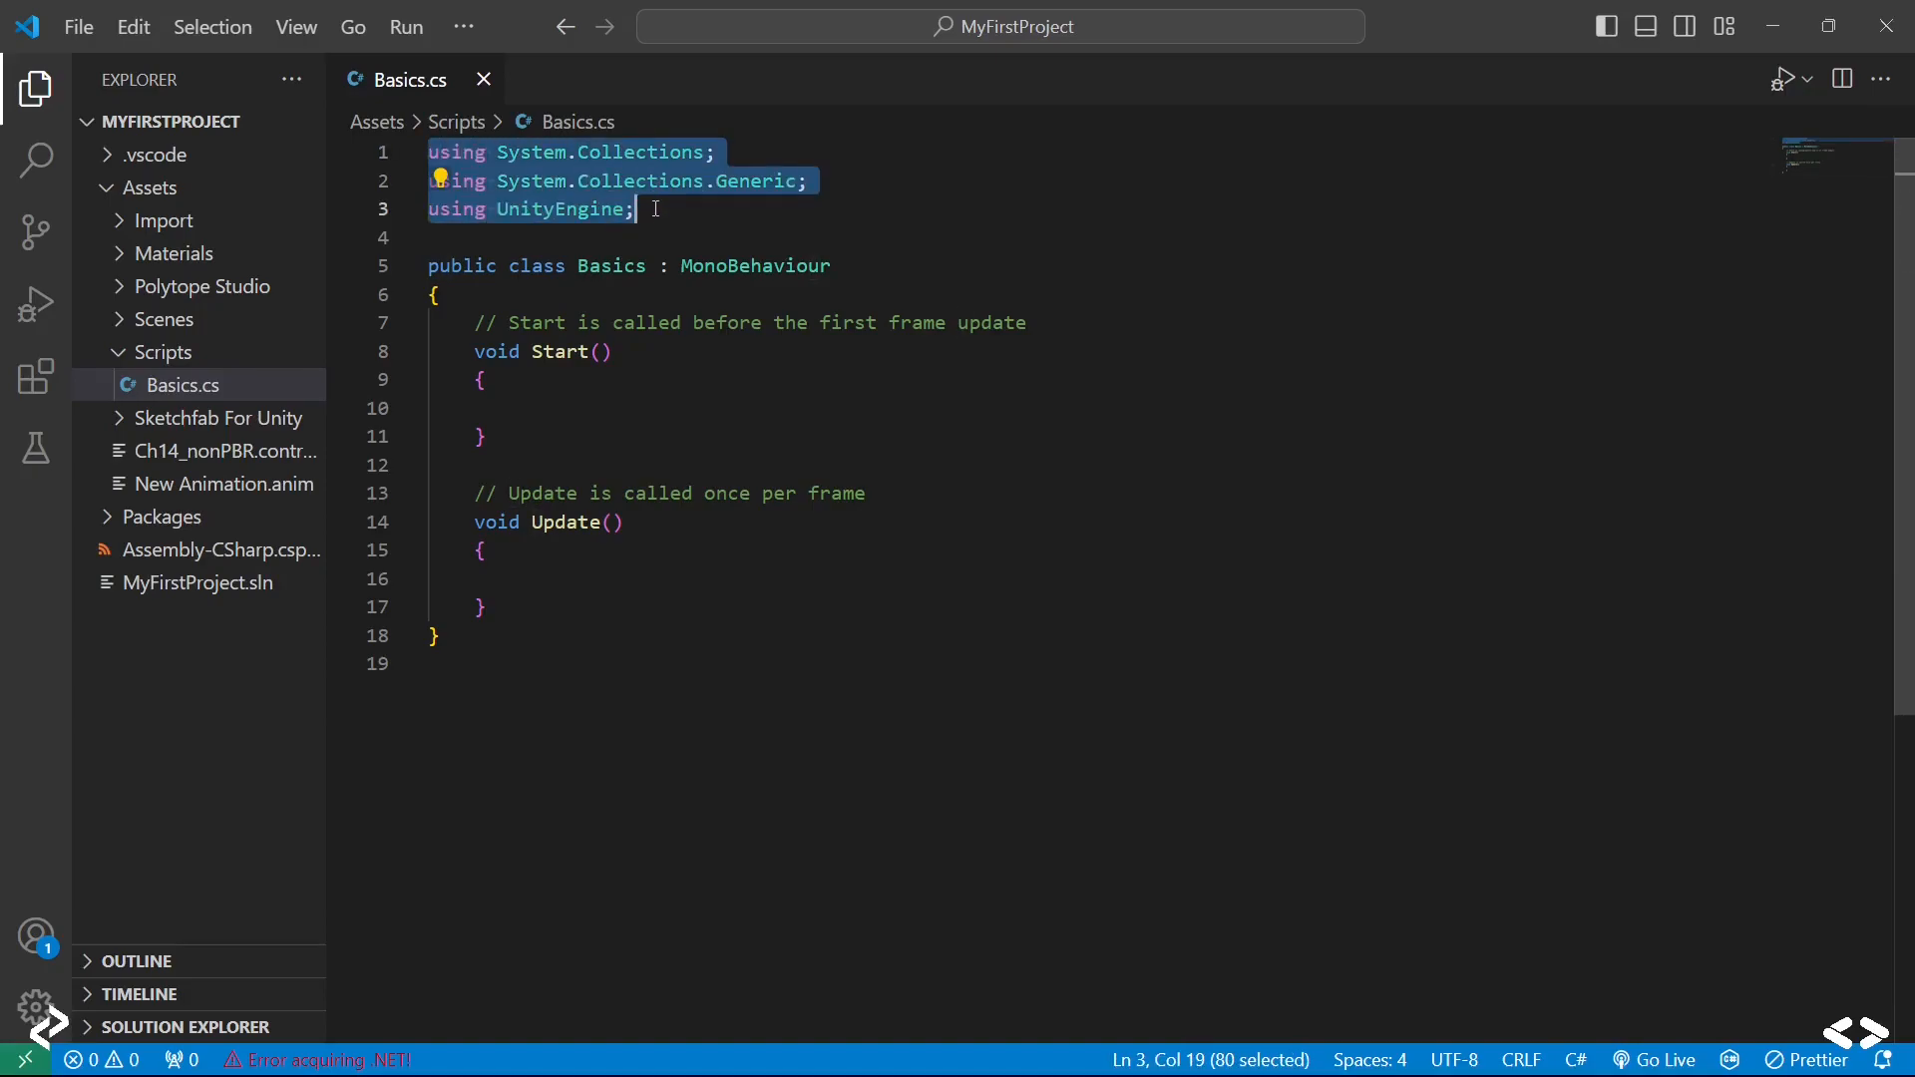
left_click(637, 208)
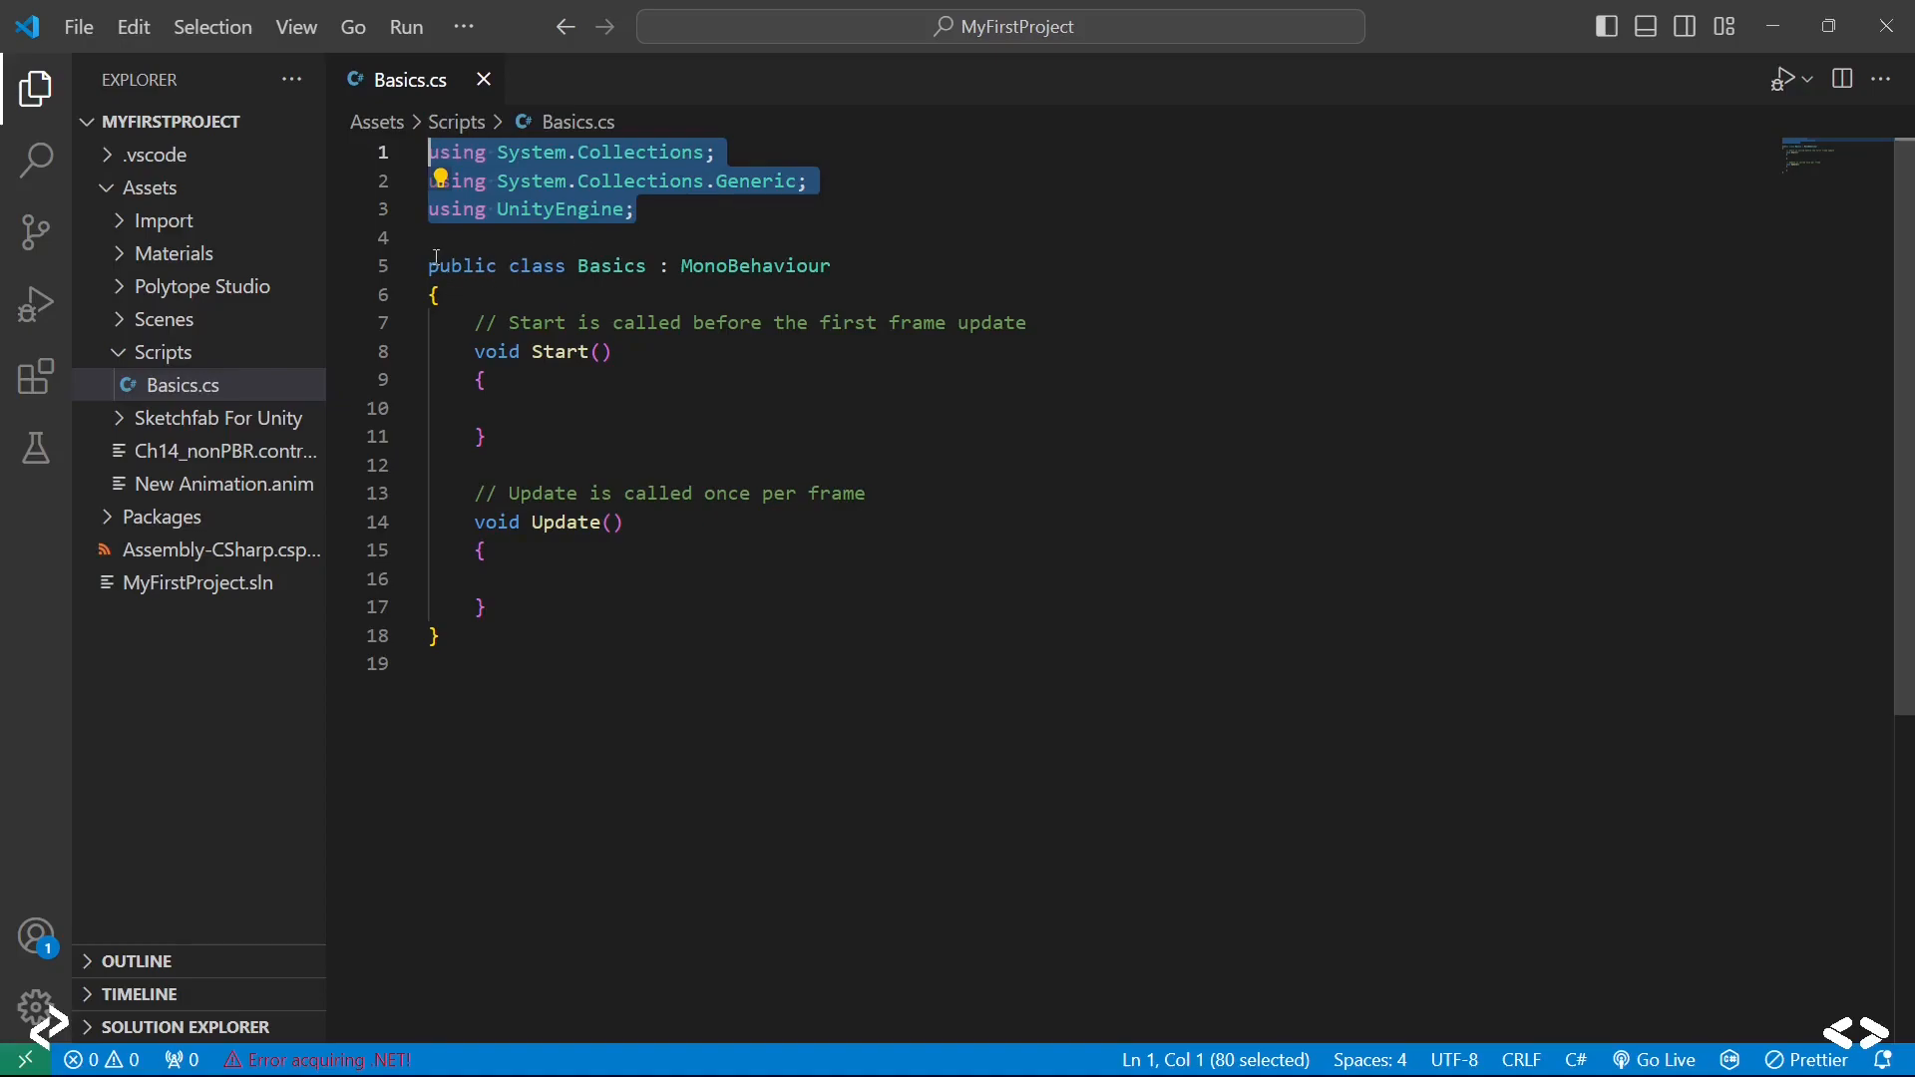
key("ctrl+a")
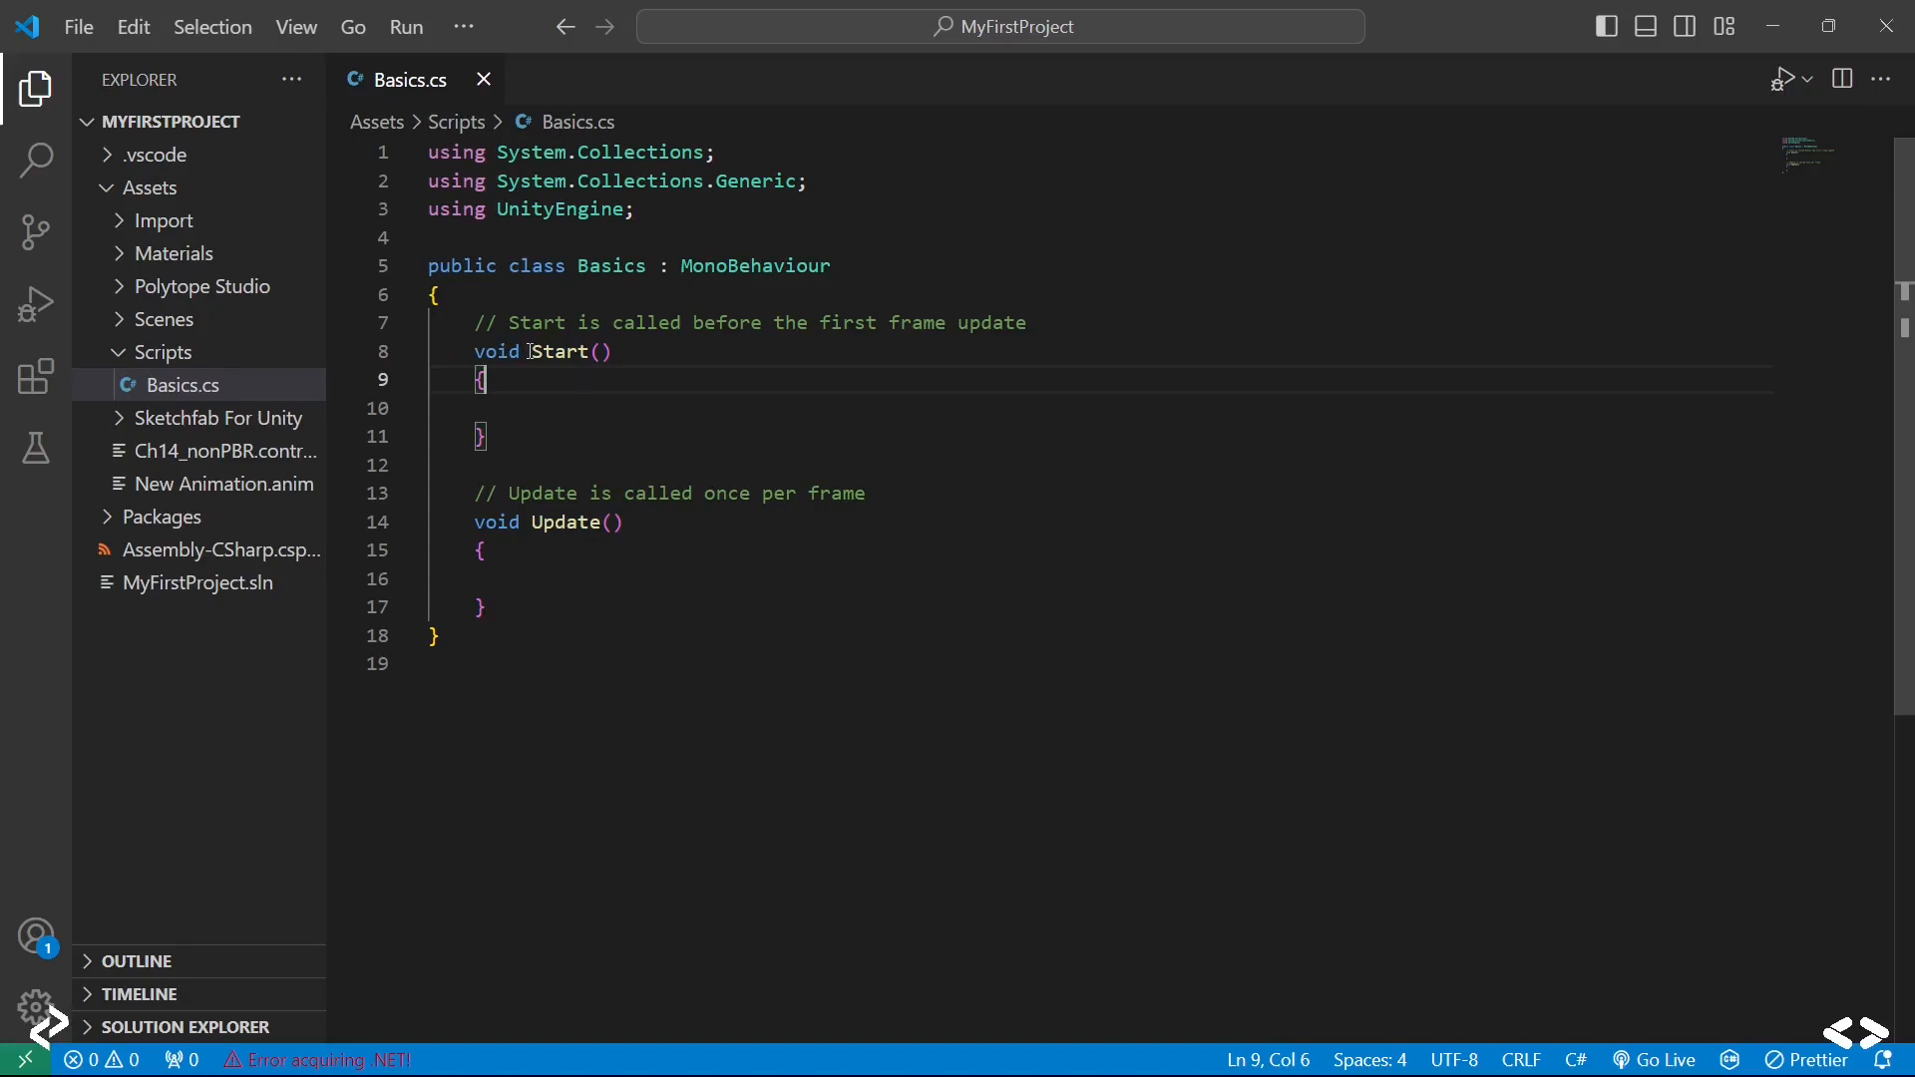
double_click(560, 352)
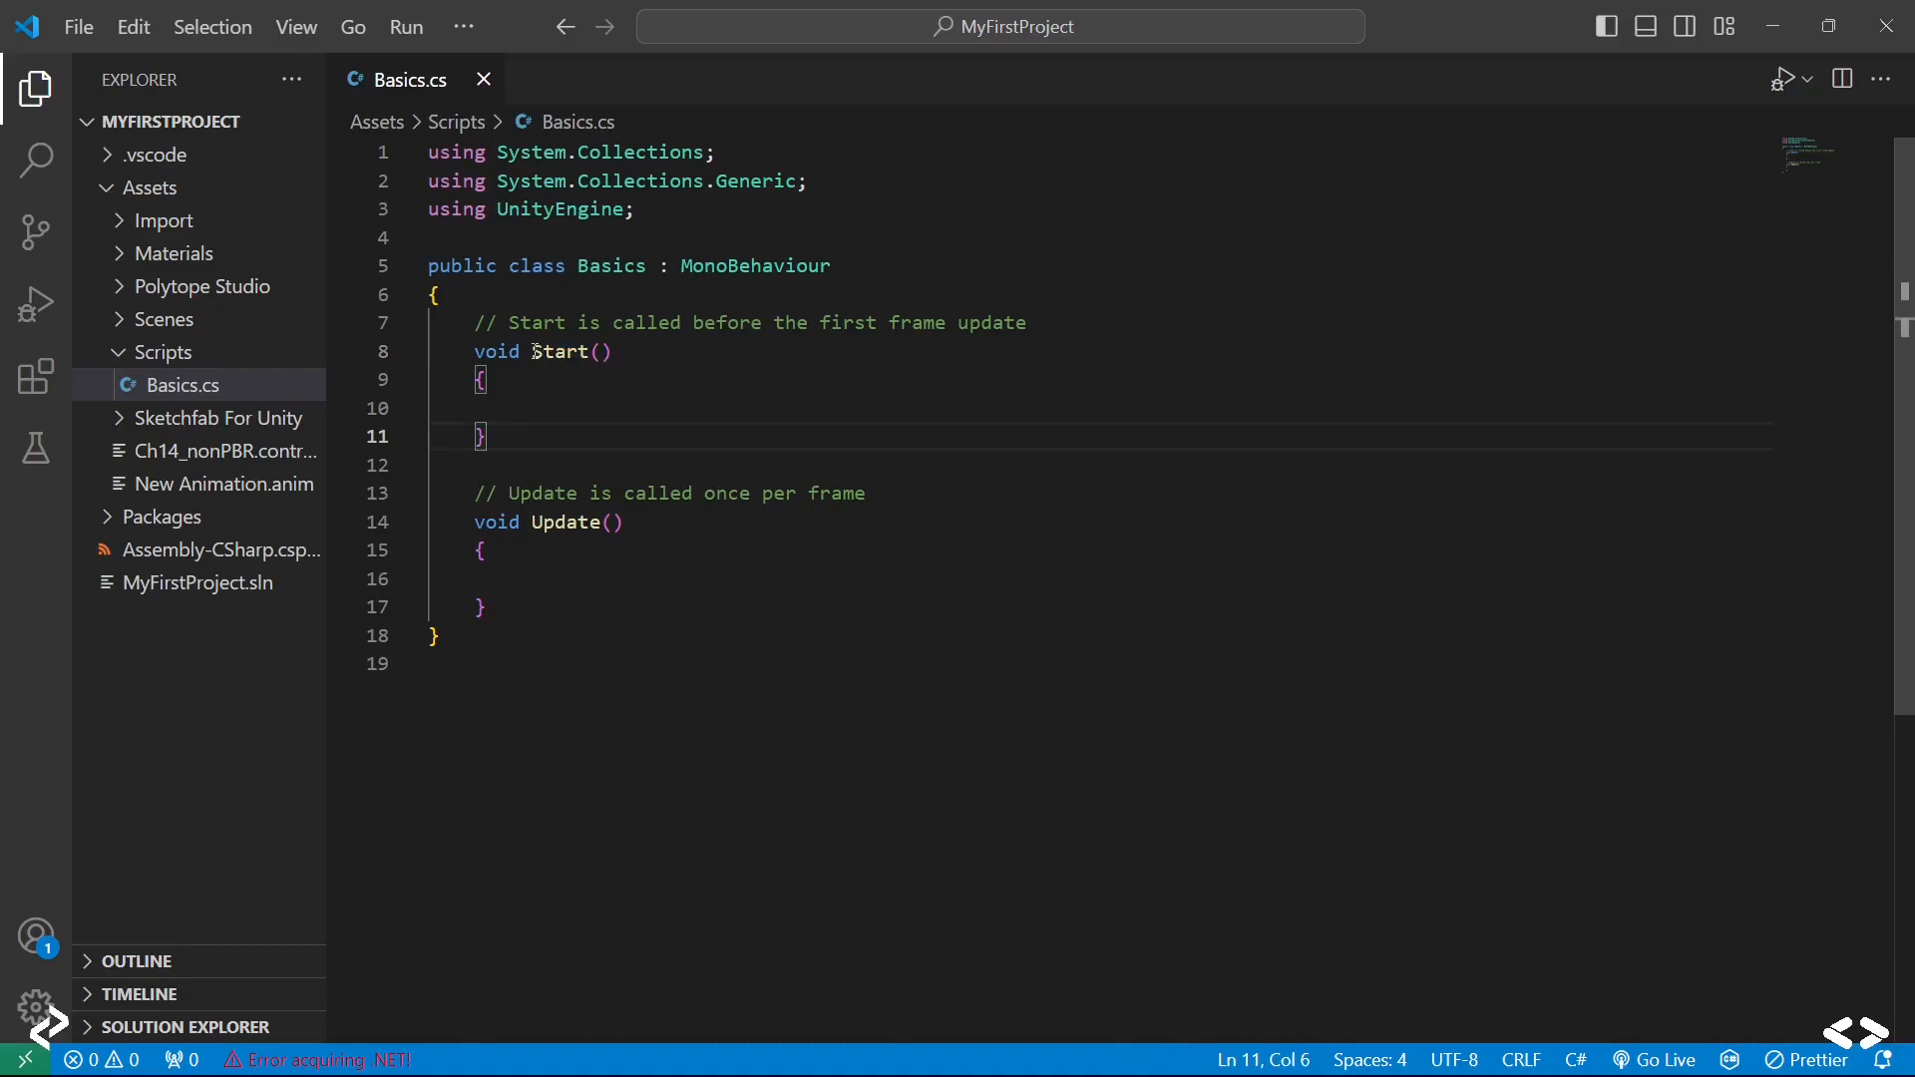
double_click(560, 350)
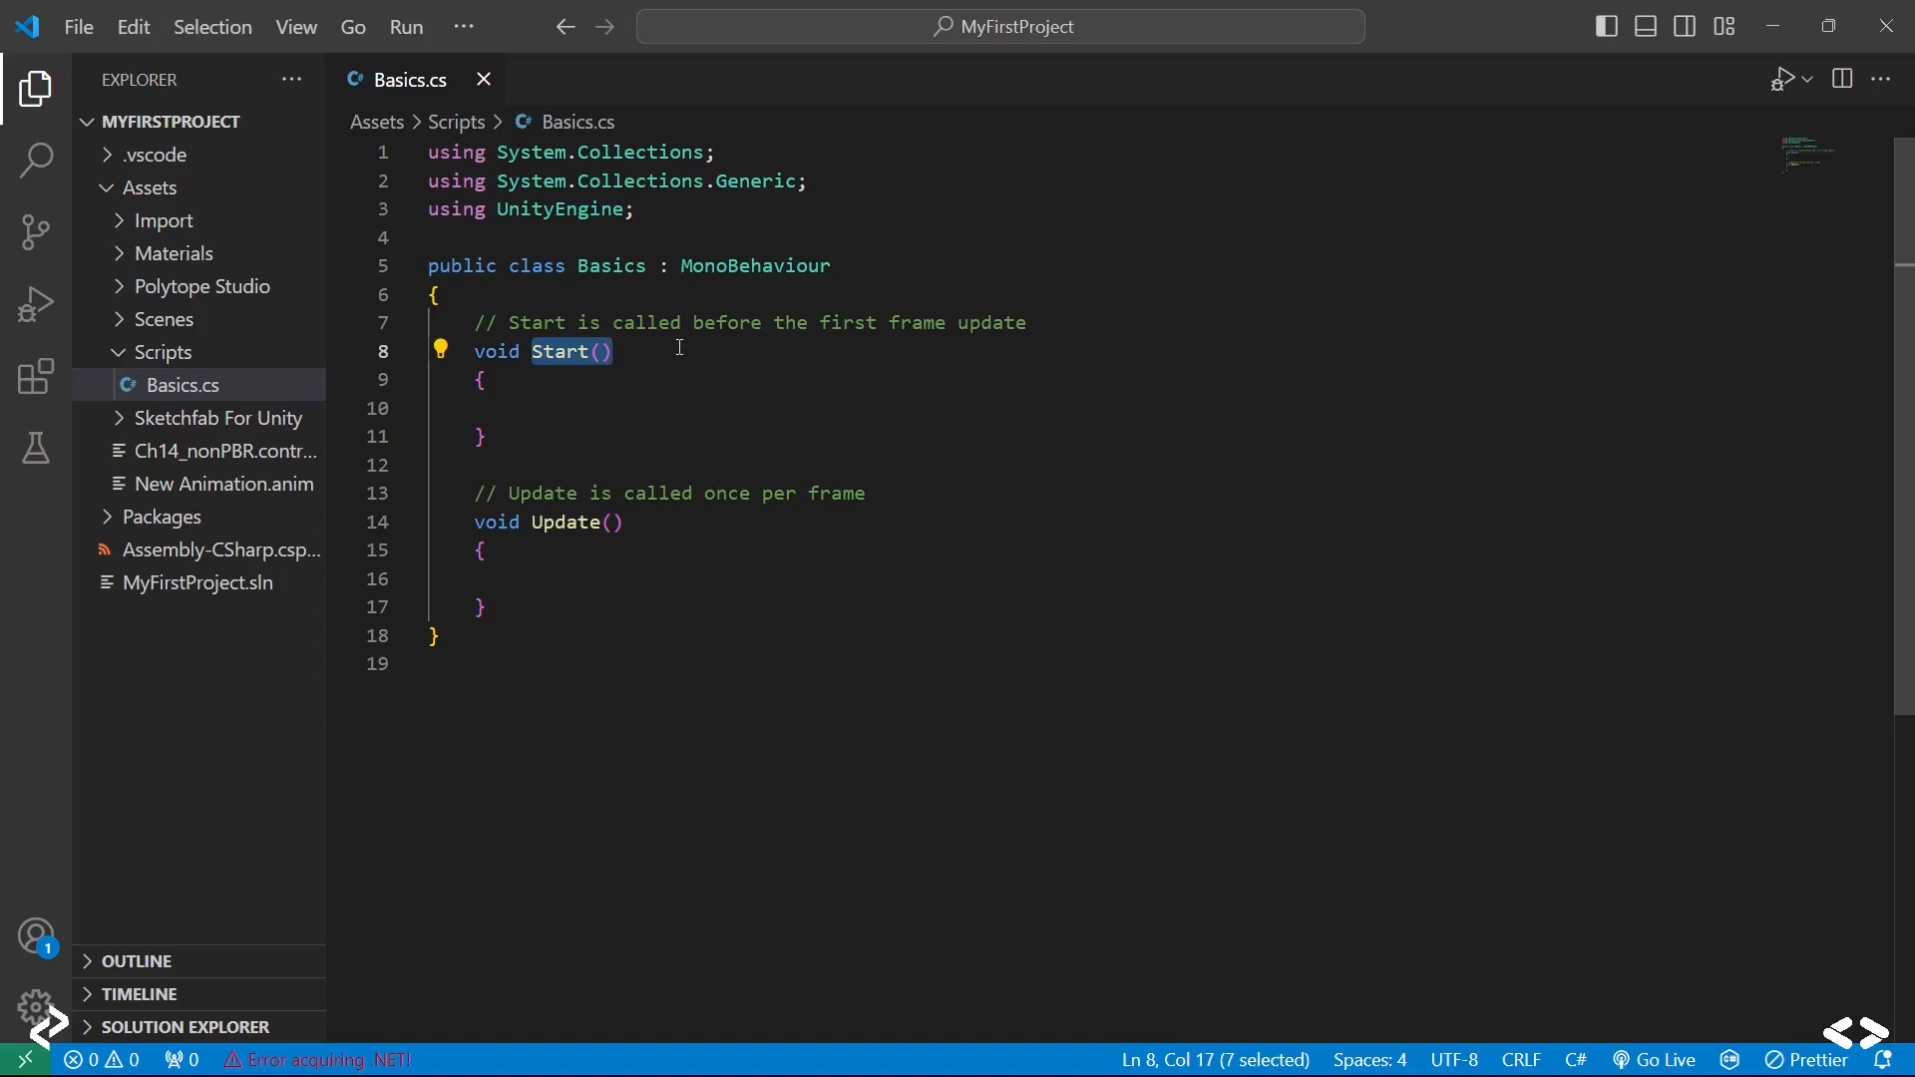
mouse_move(575, 419)
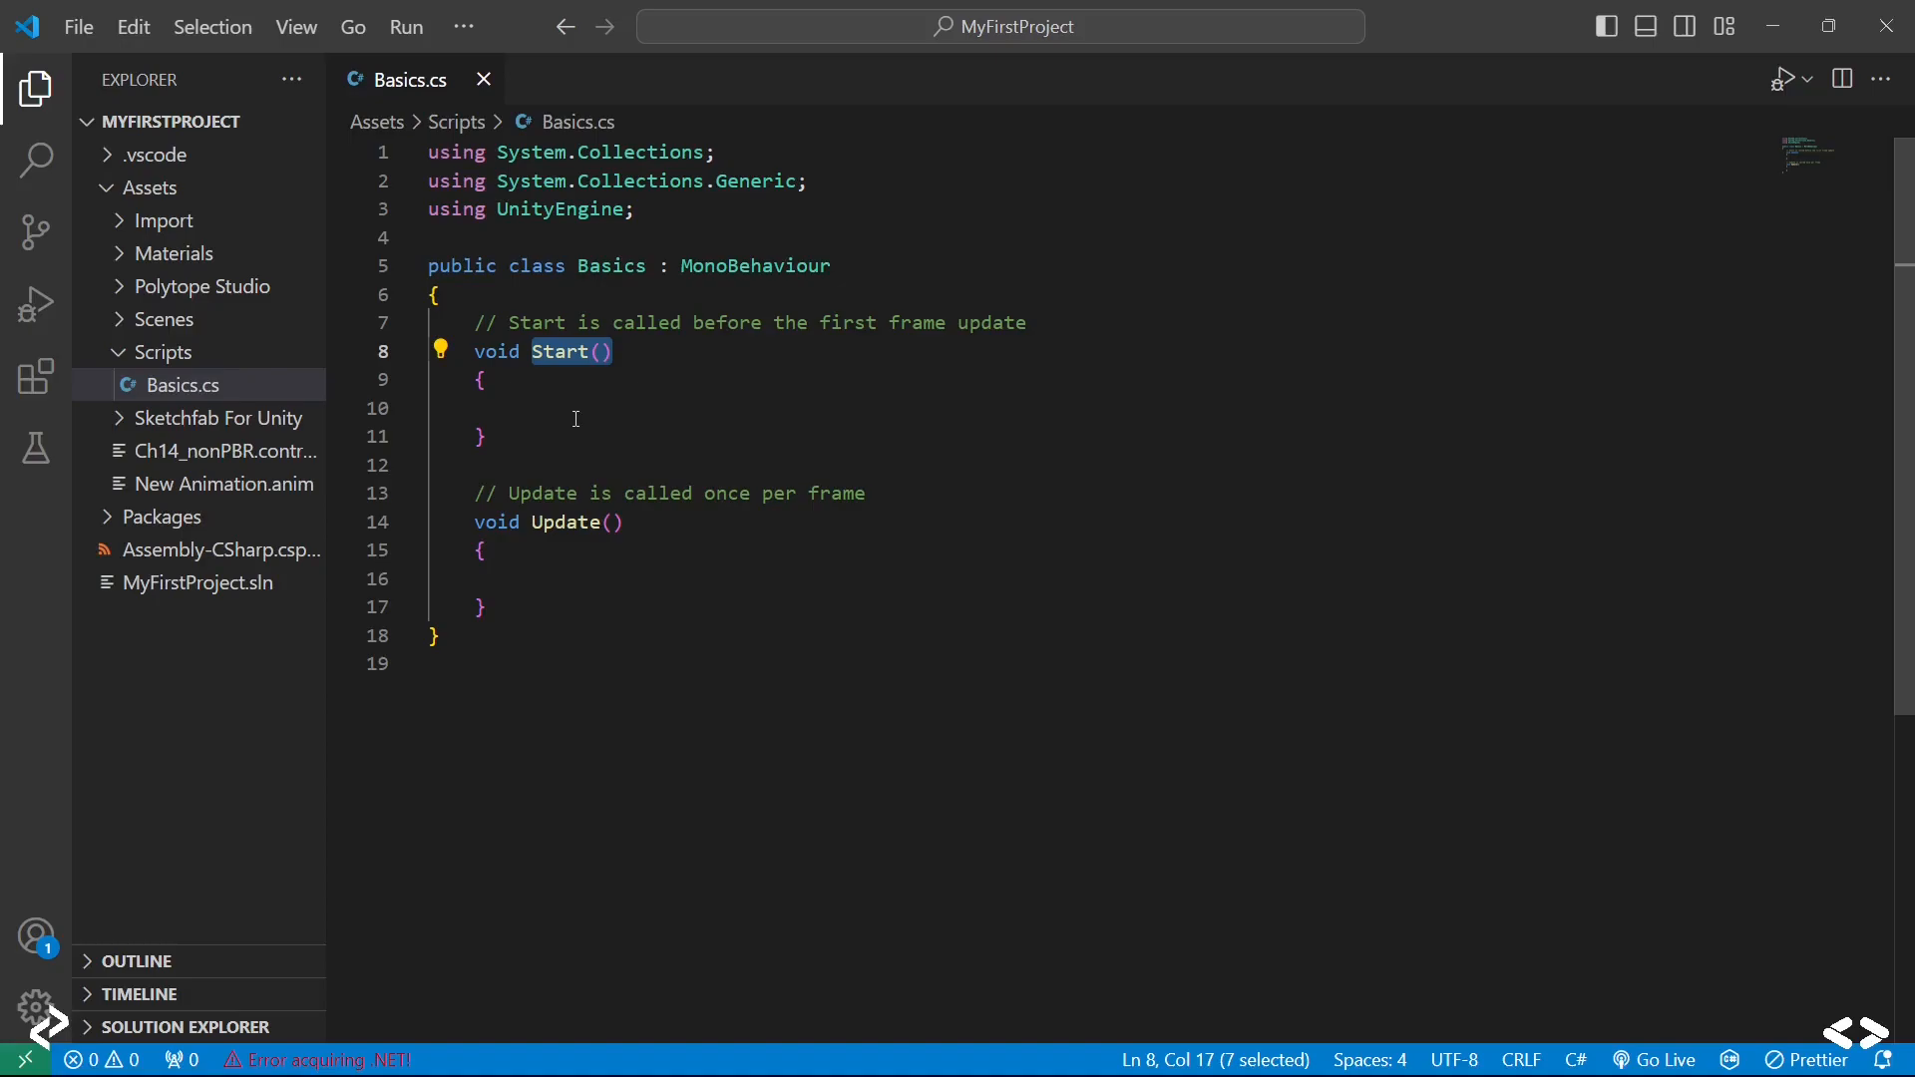
mouse_move(579, 415)
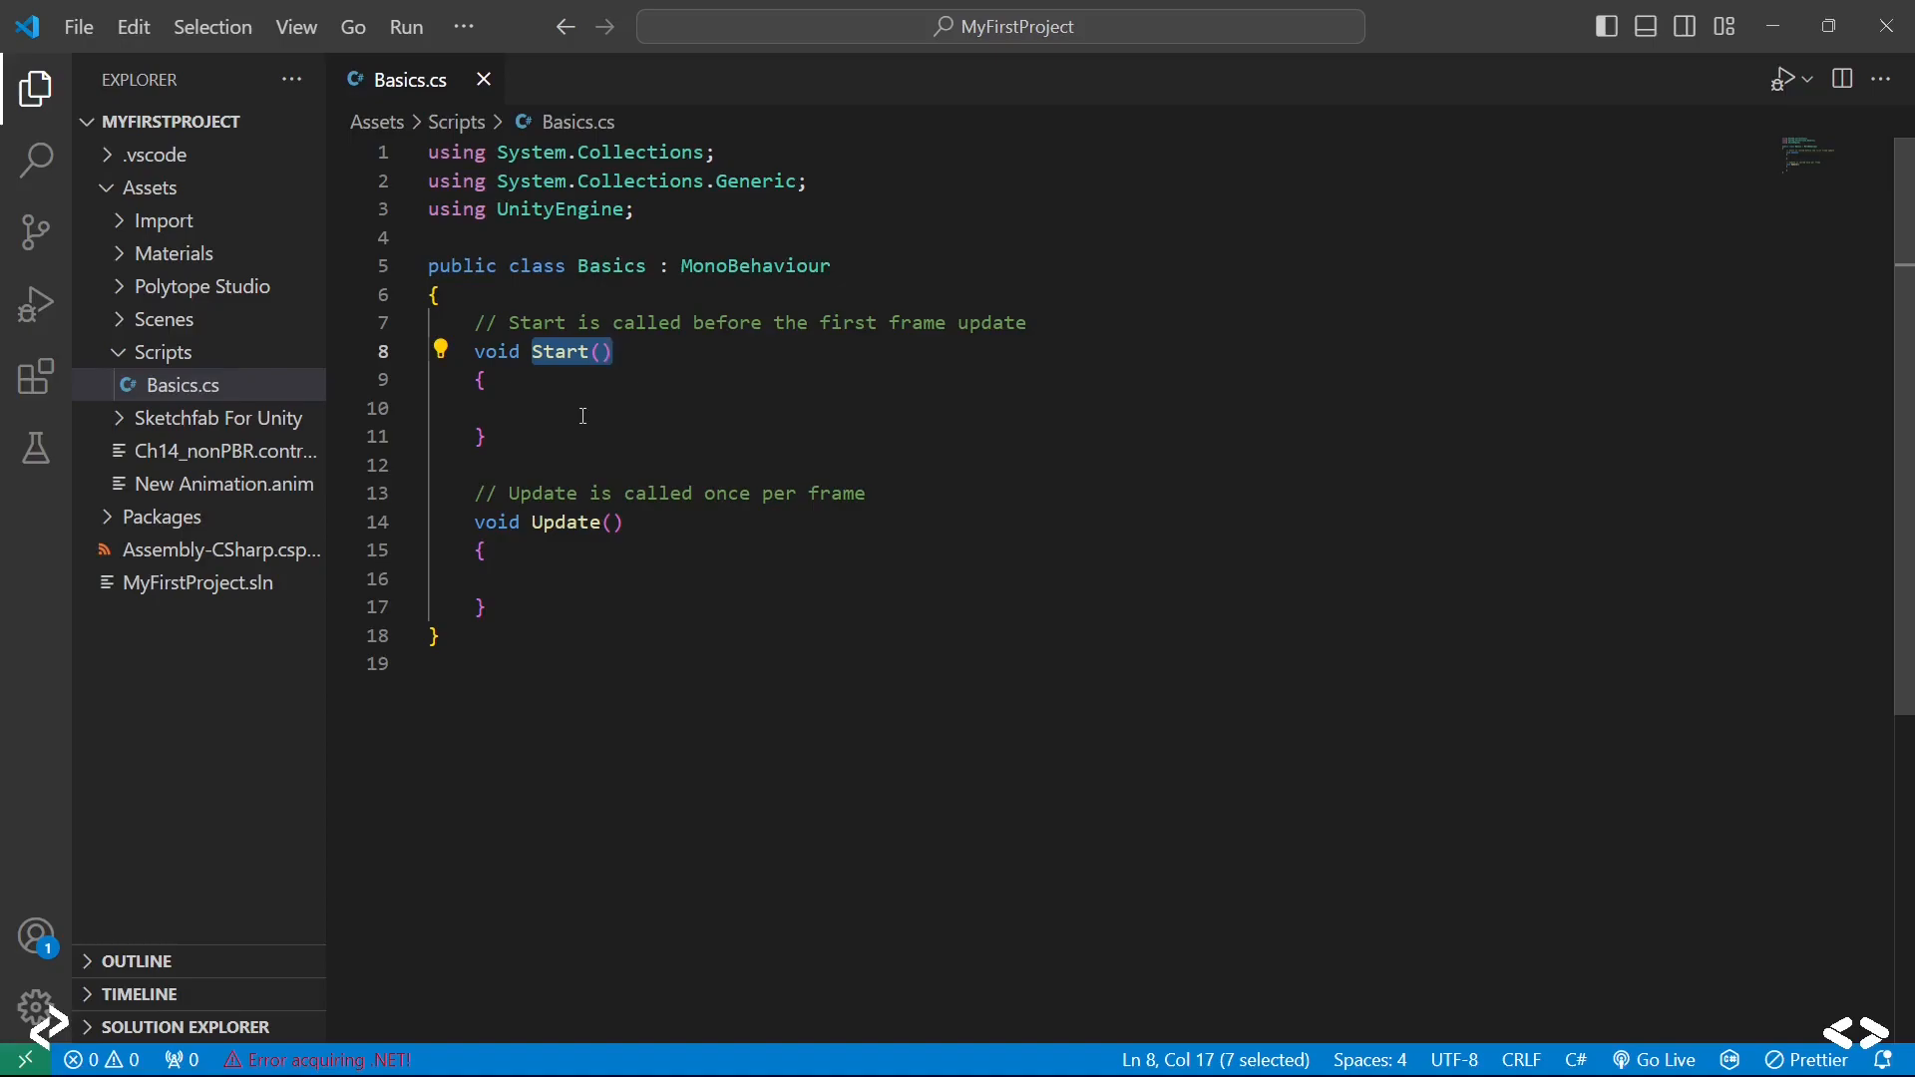
mouse_move(523, 551)
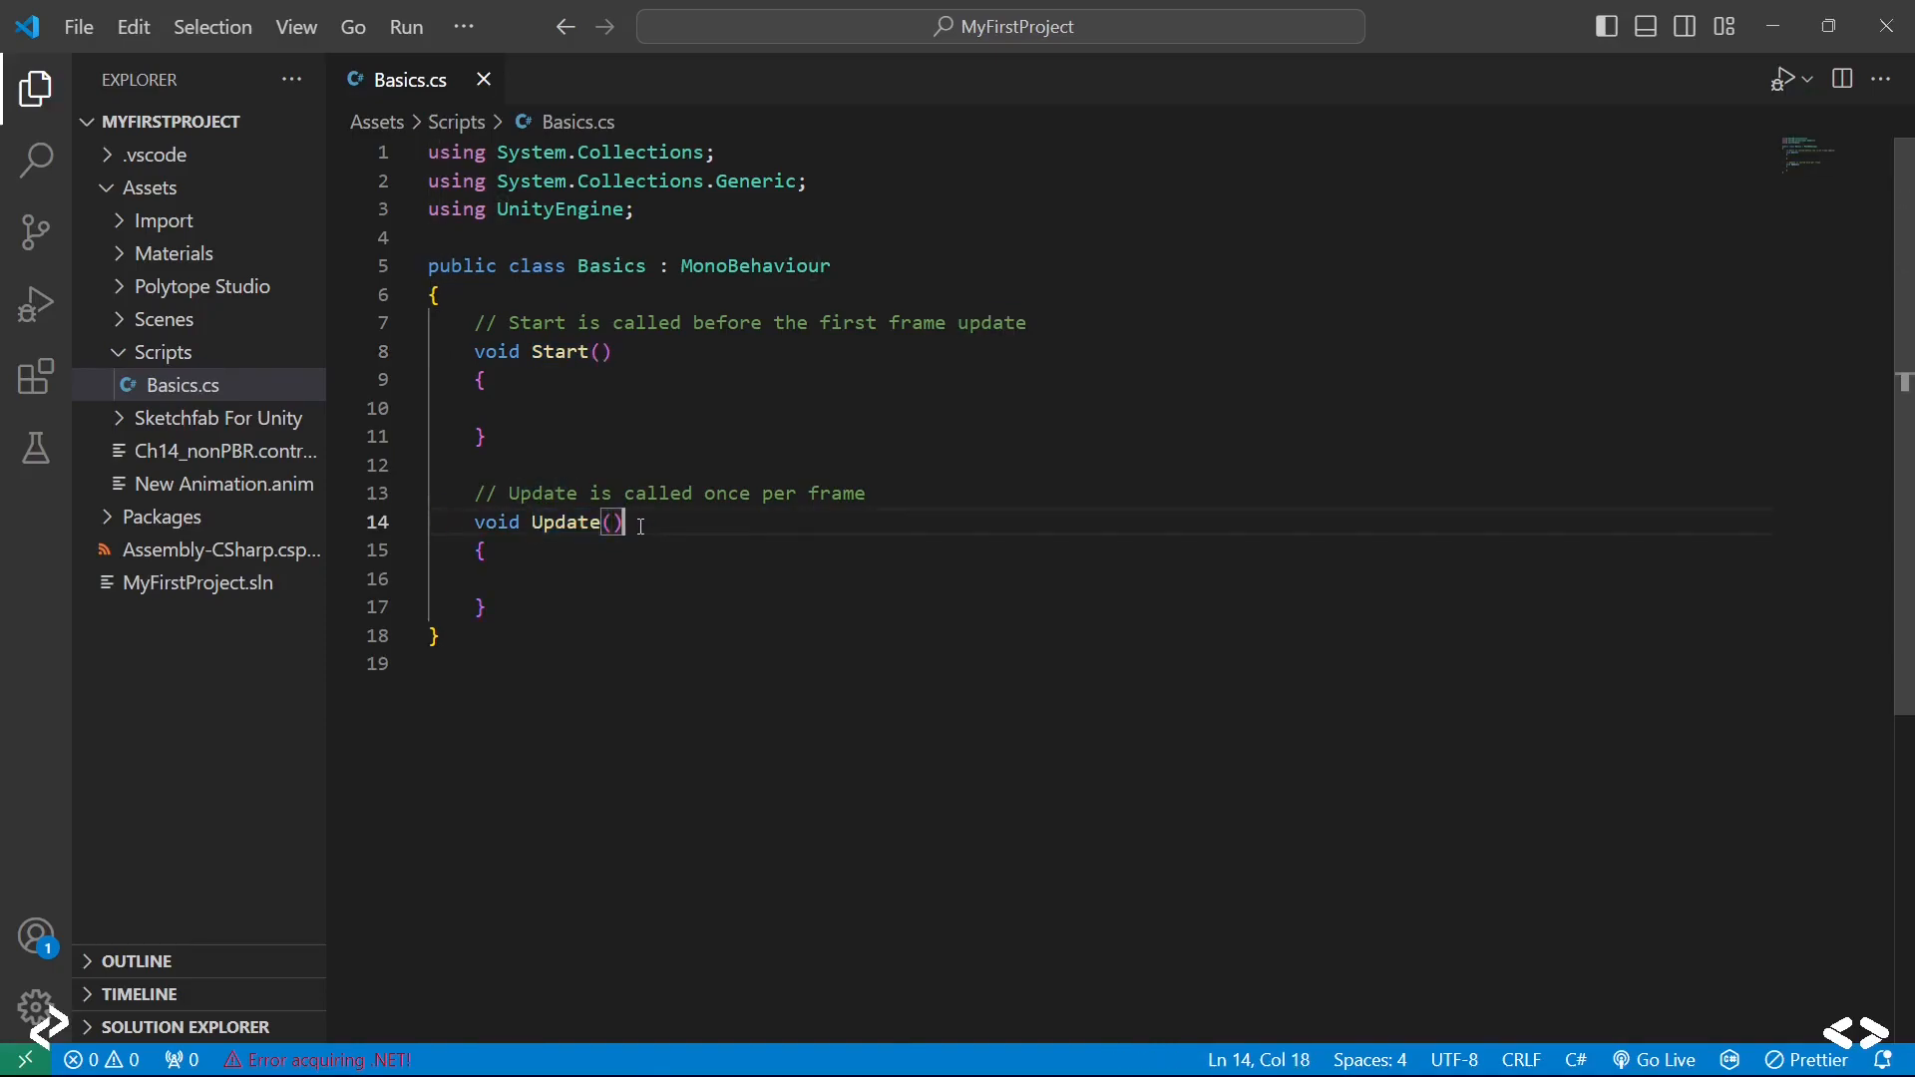
double_click(563, 522)
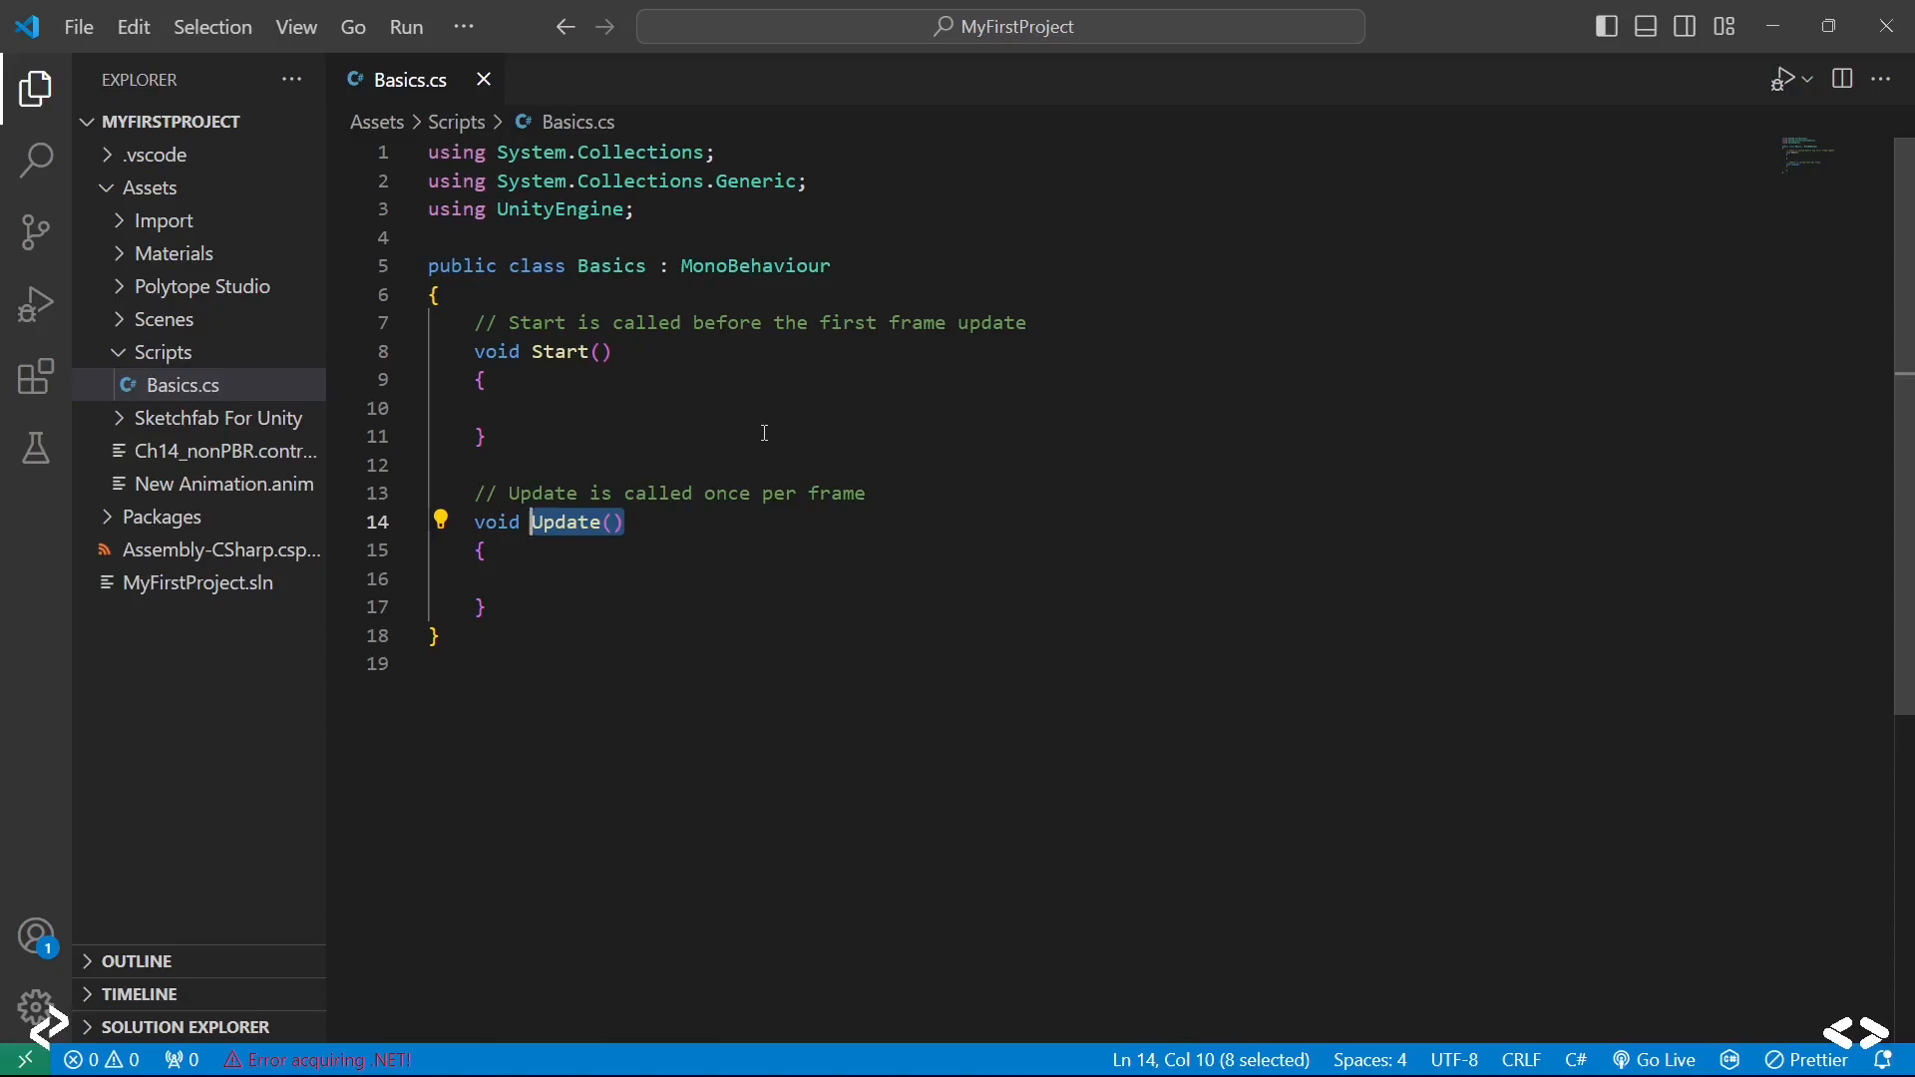
mouse_move(616, 543)
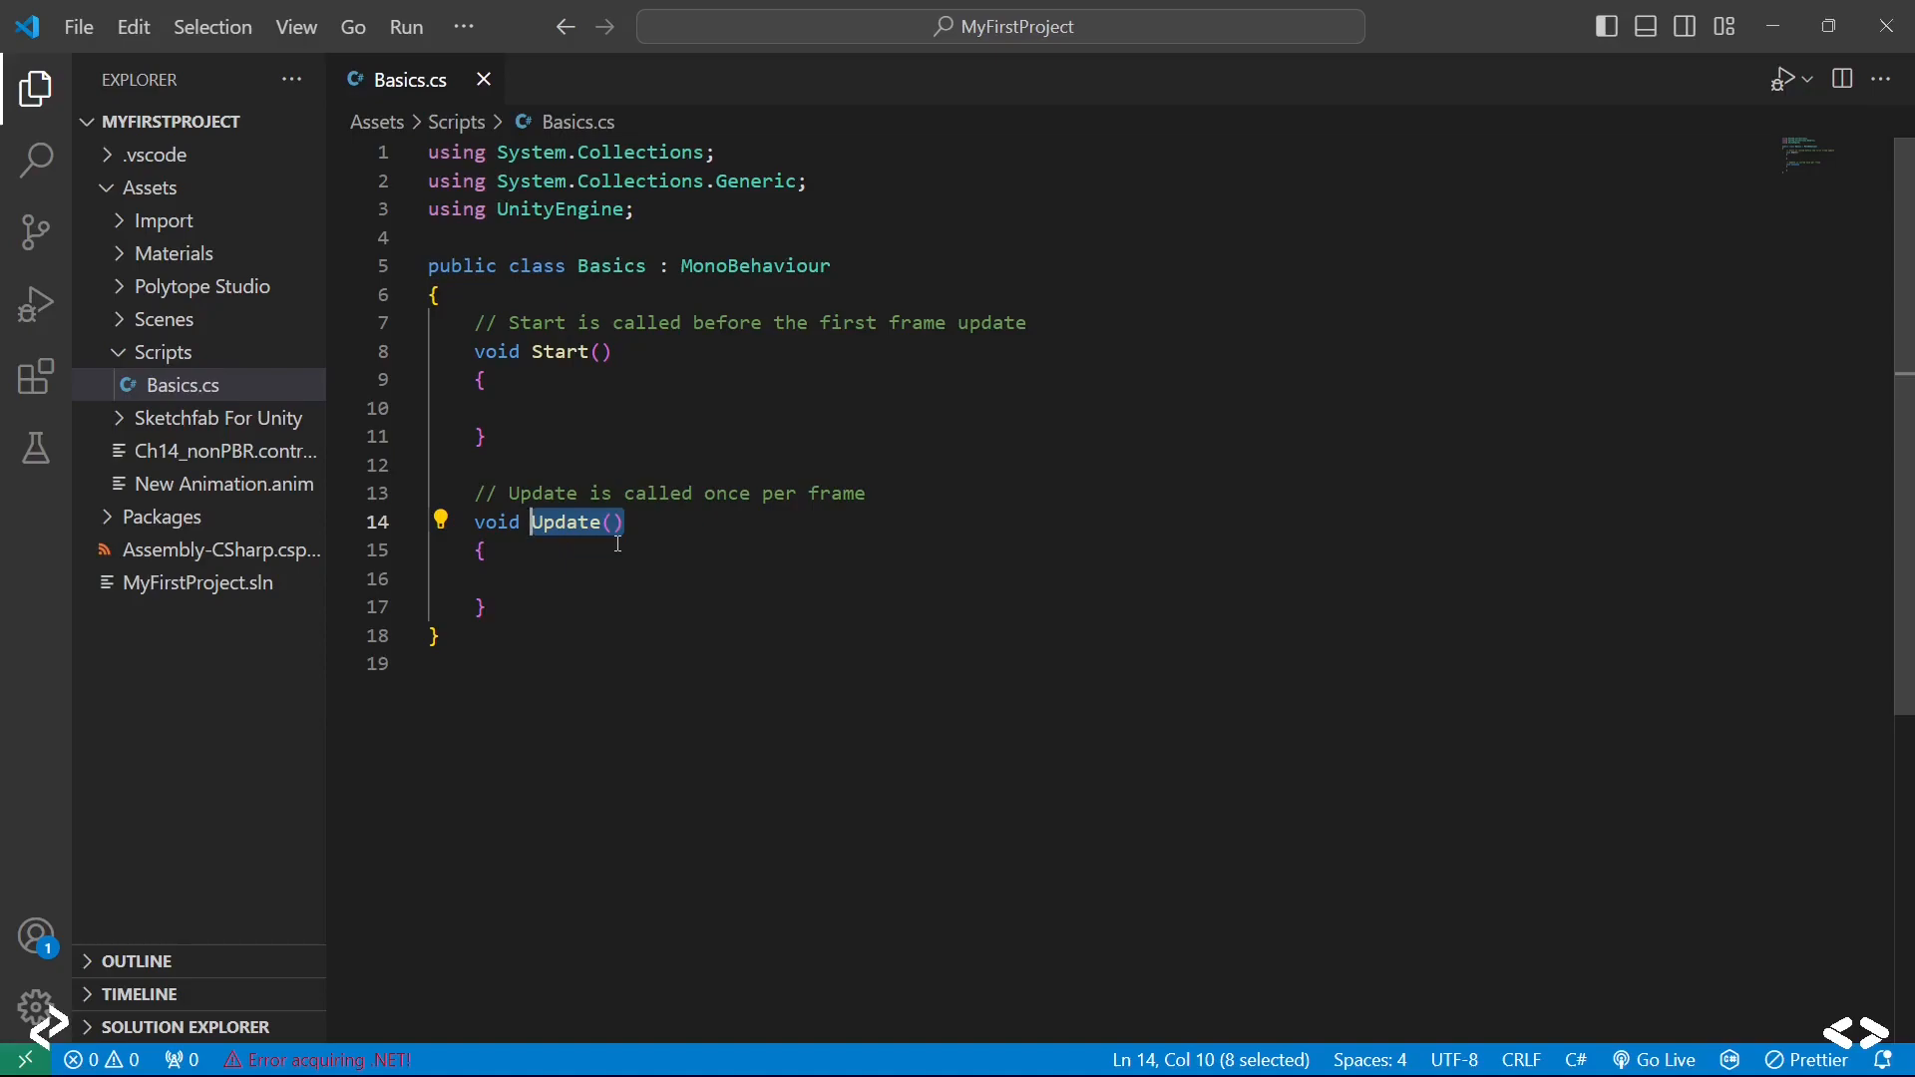
mouse_move(689, 452)
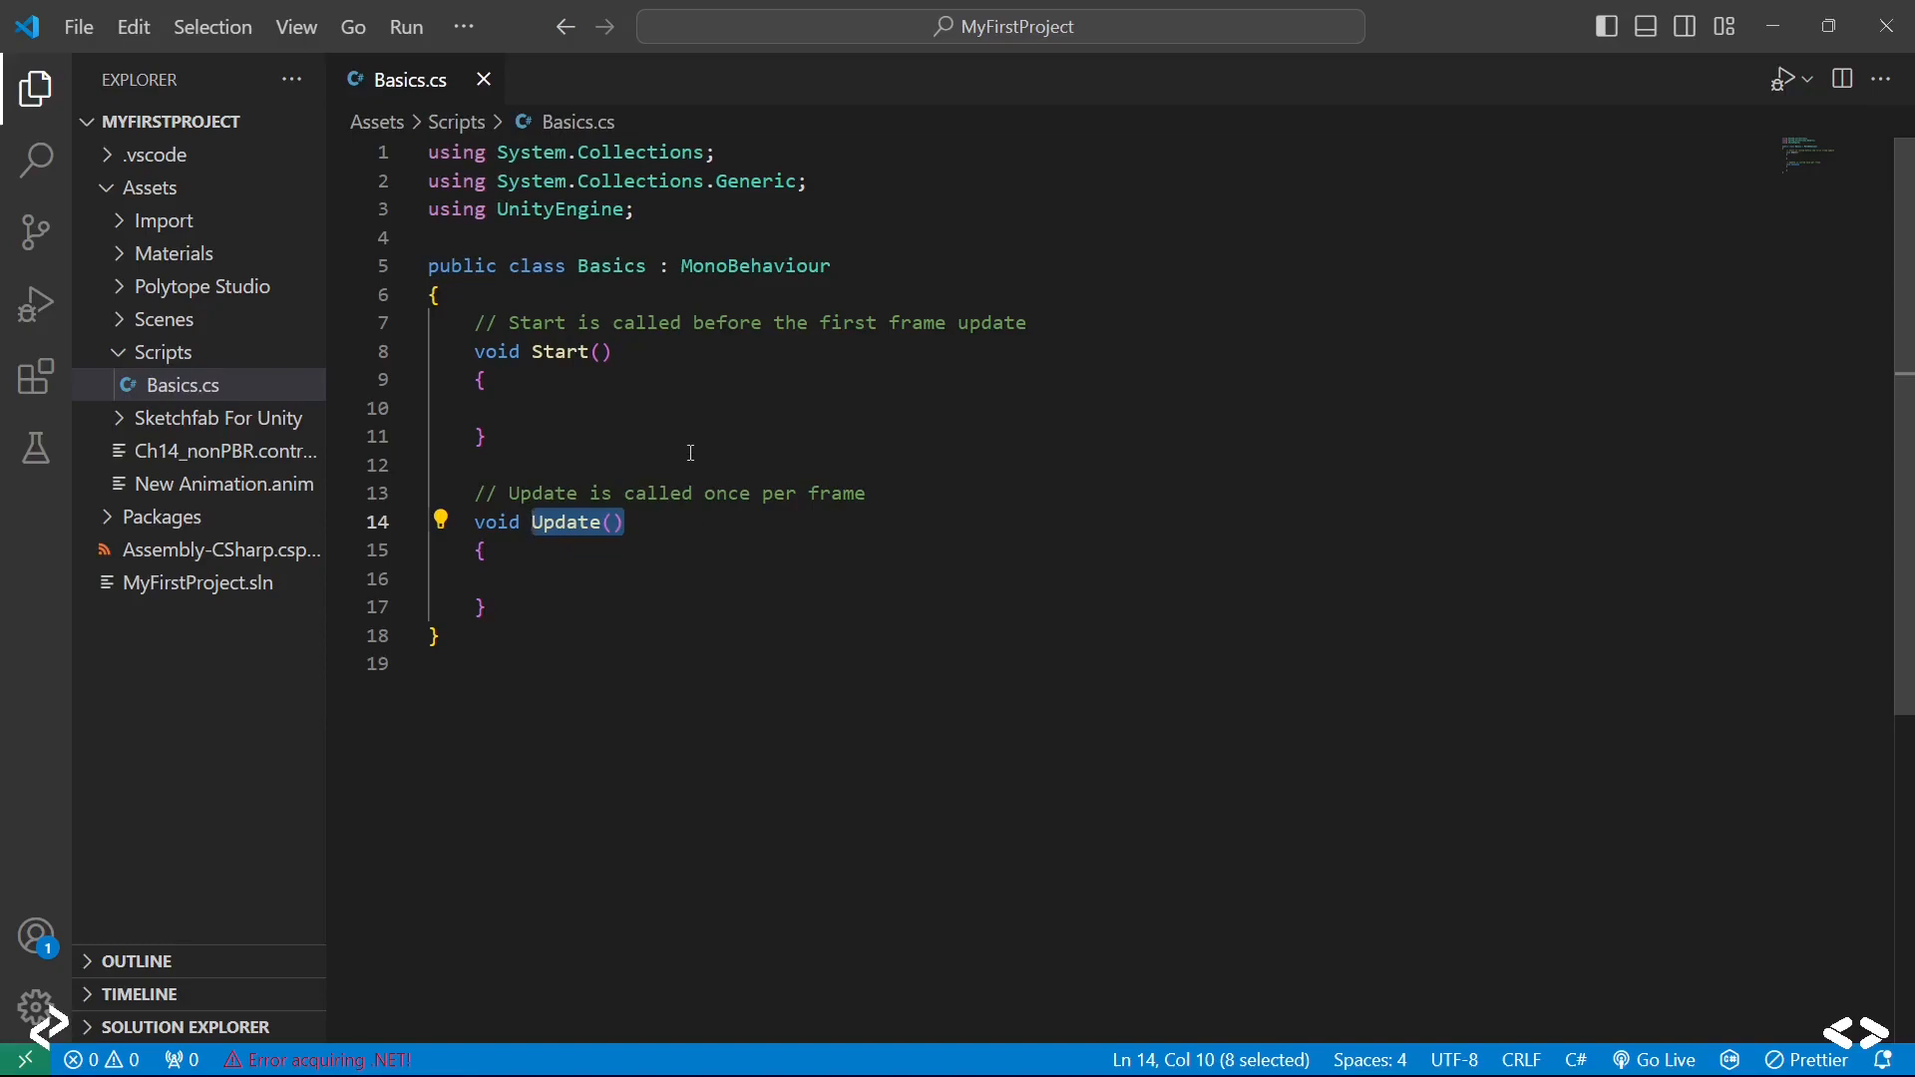
mouse_move(570, 404)
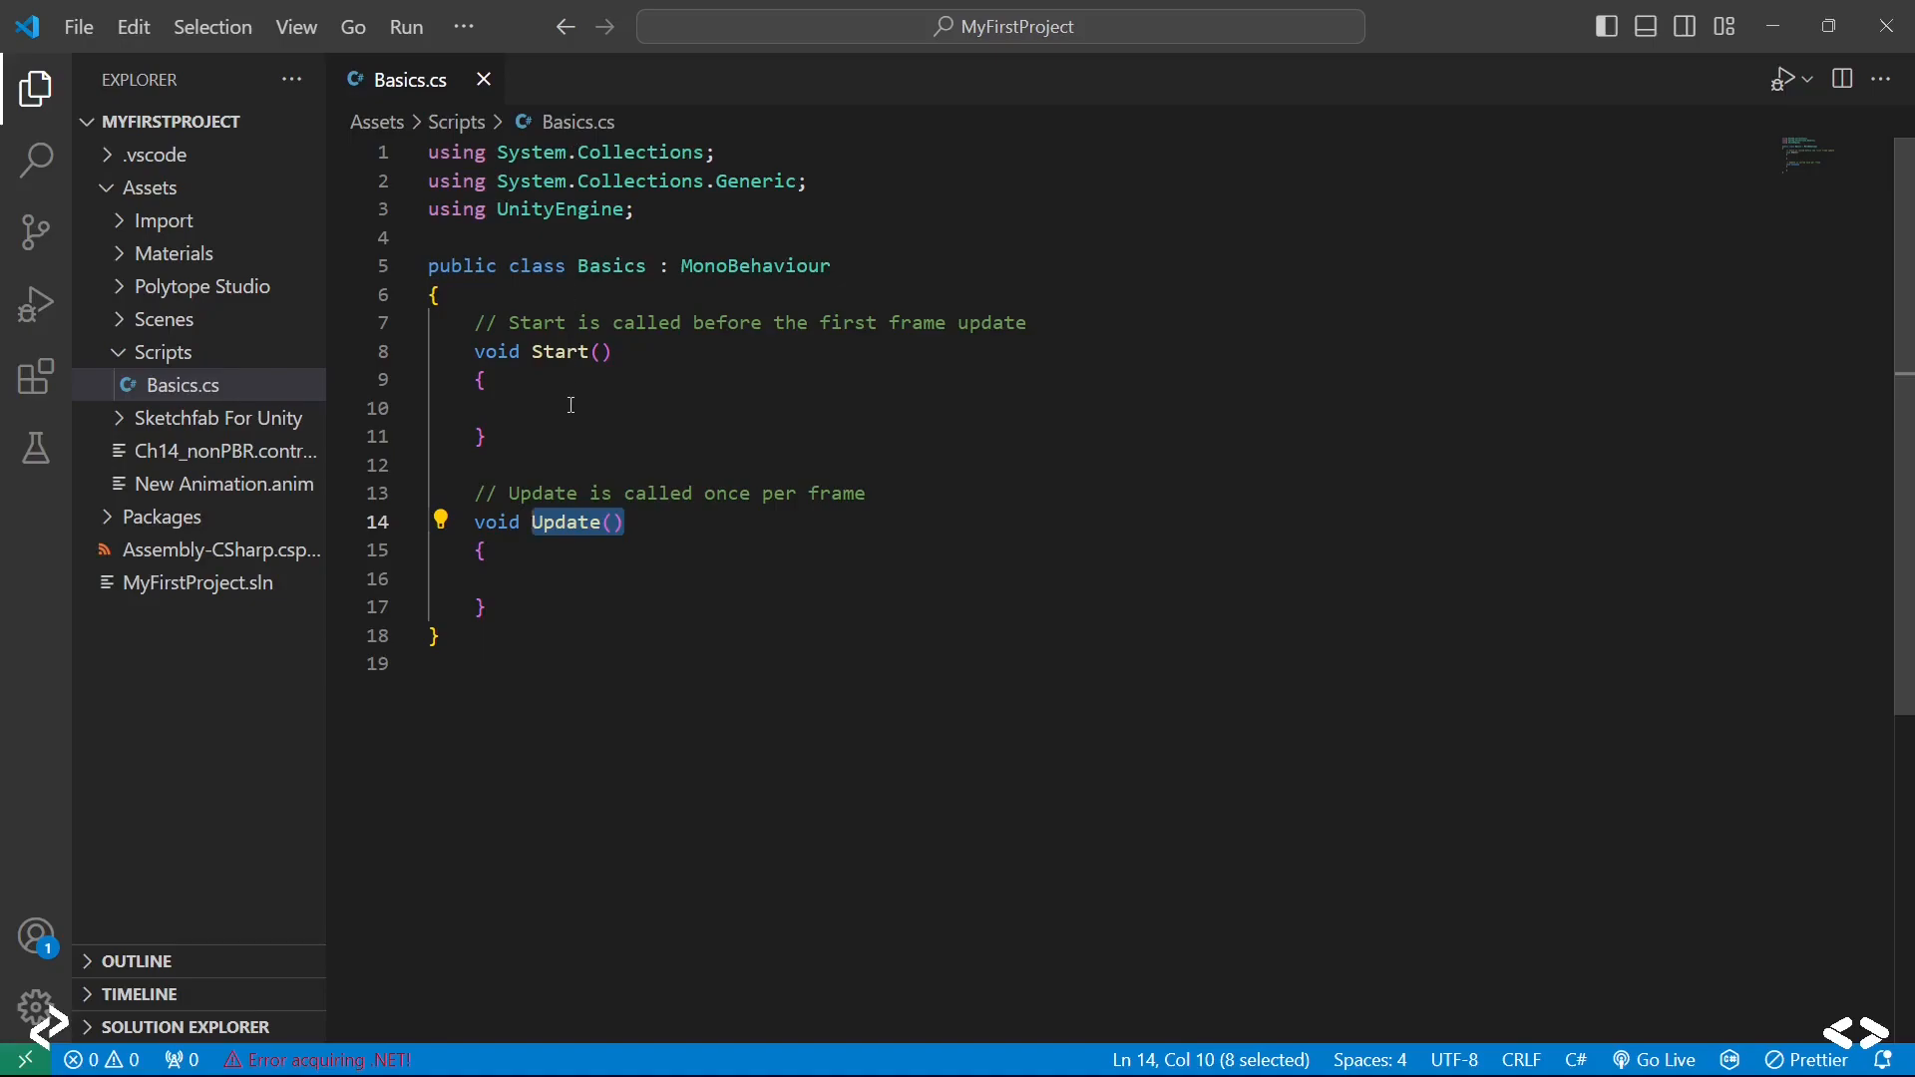
left_click(570, 408)
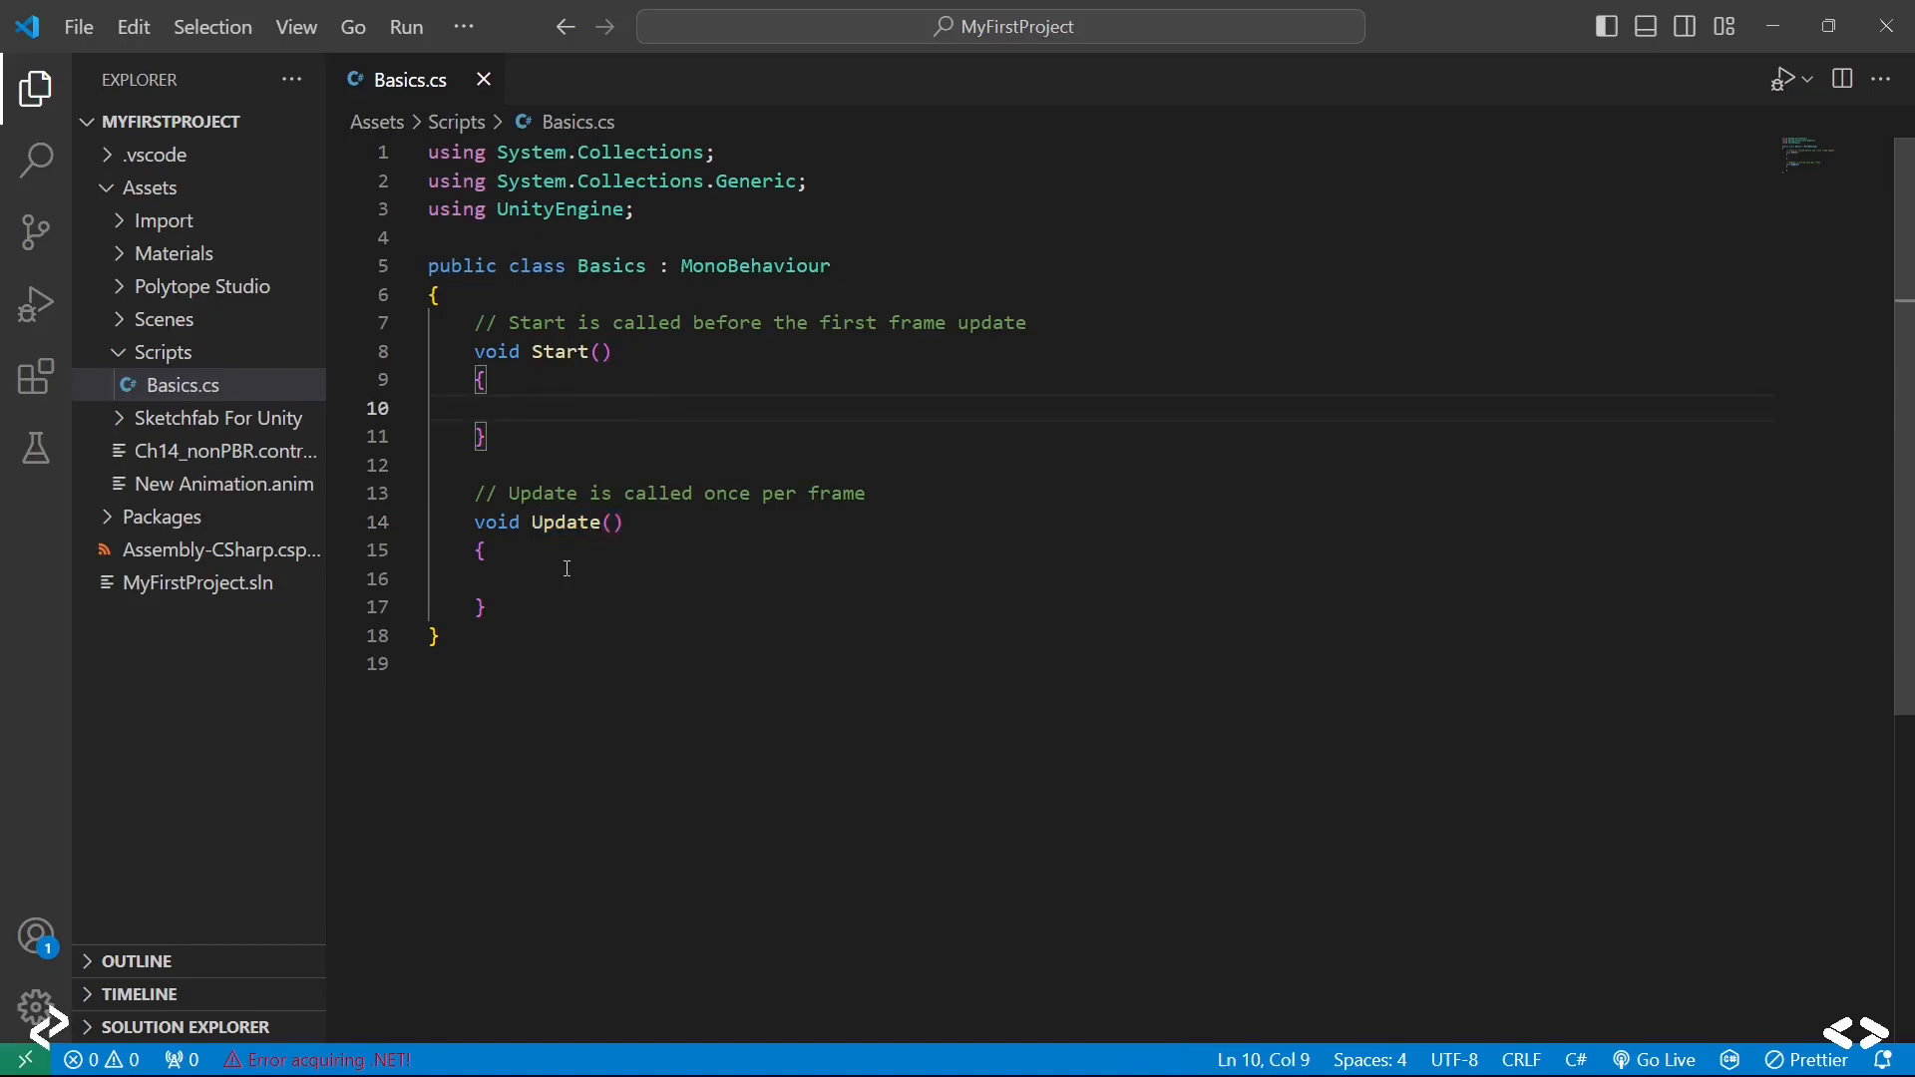
left_click(565, 579)
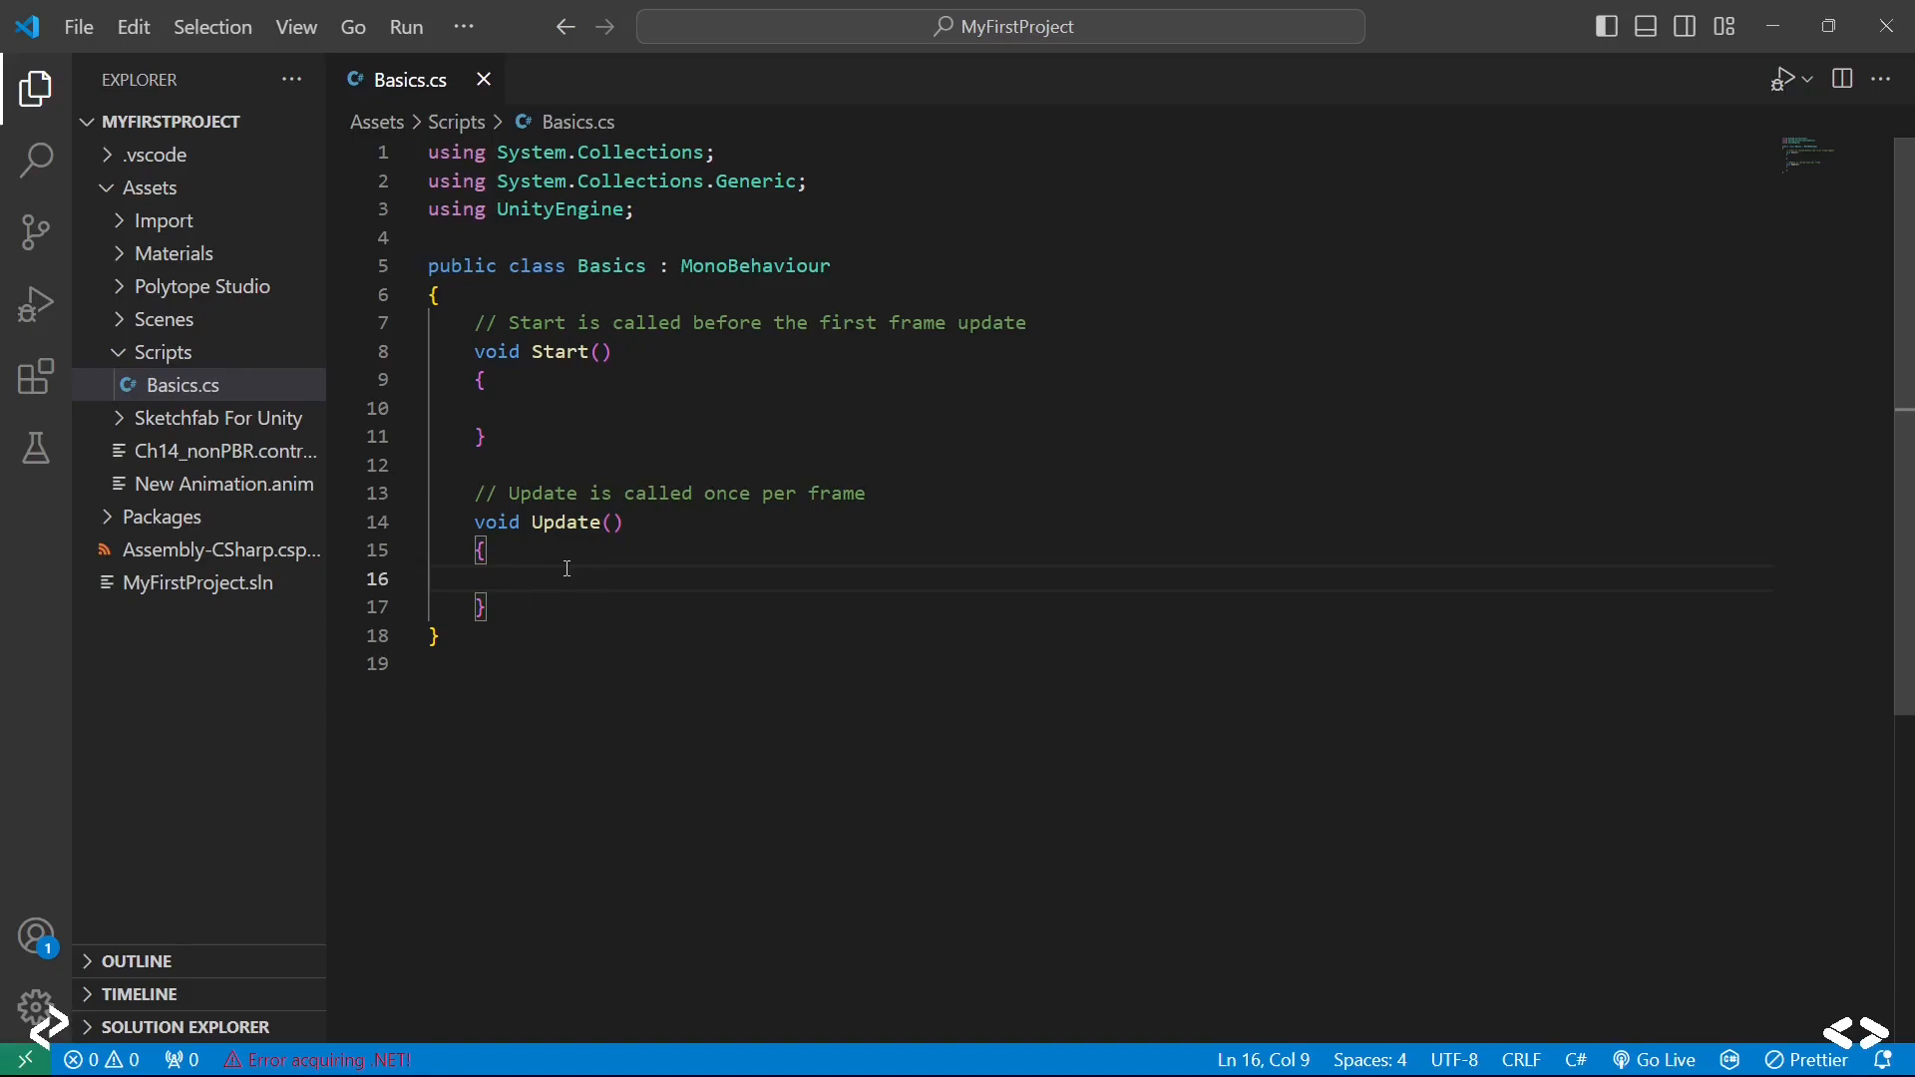
left_click(554, 407)
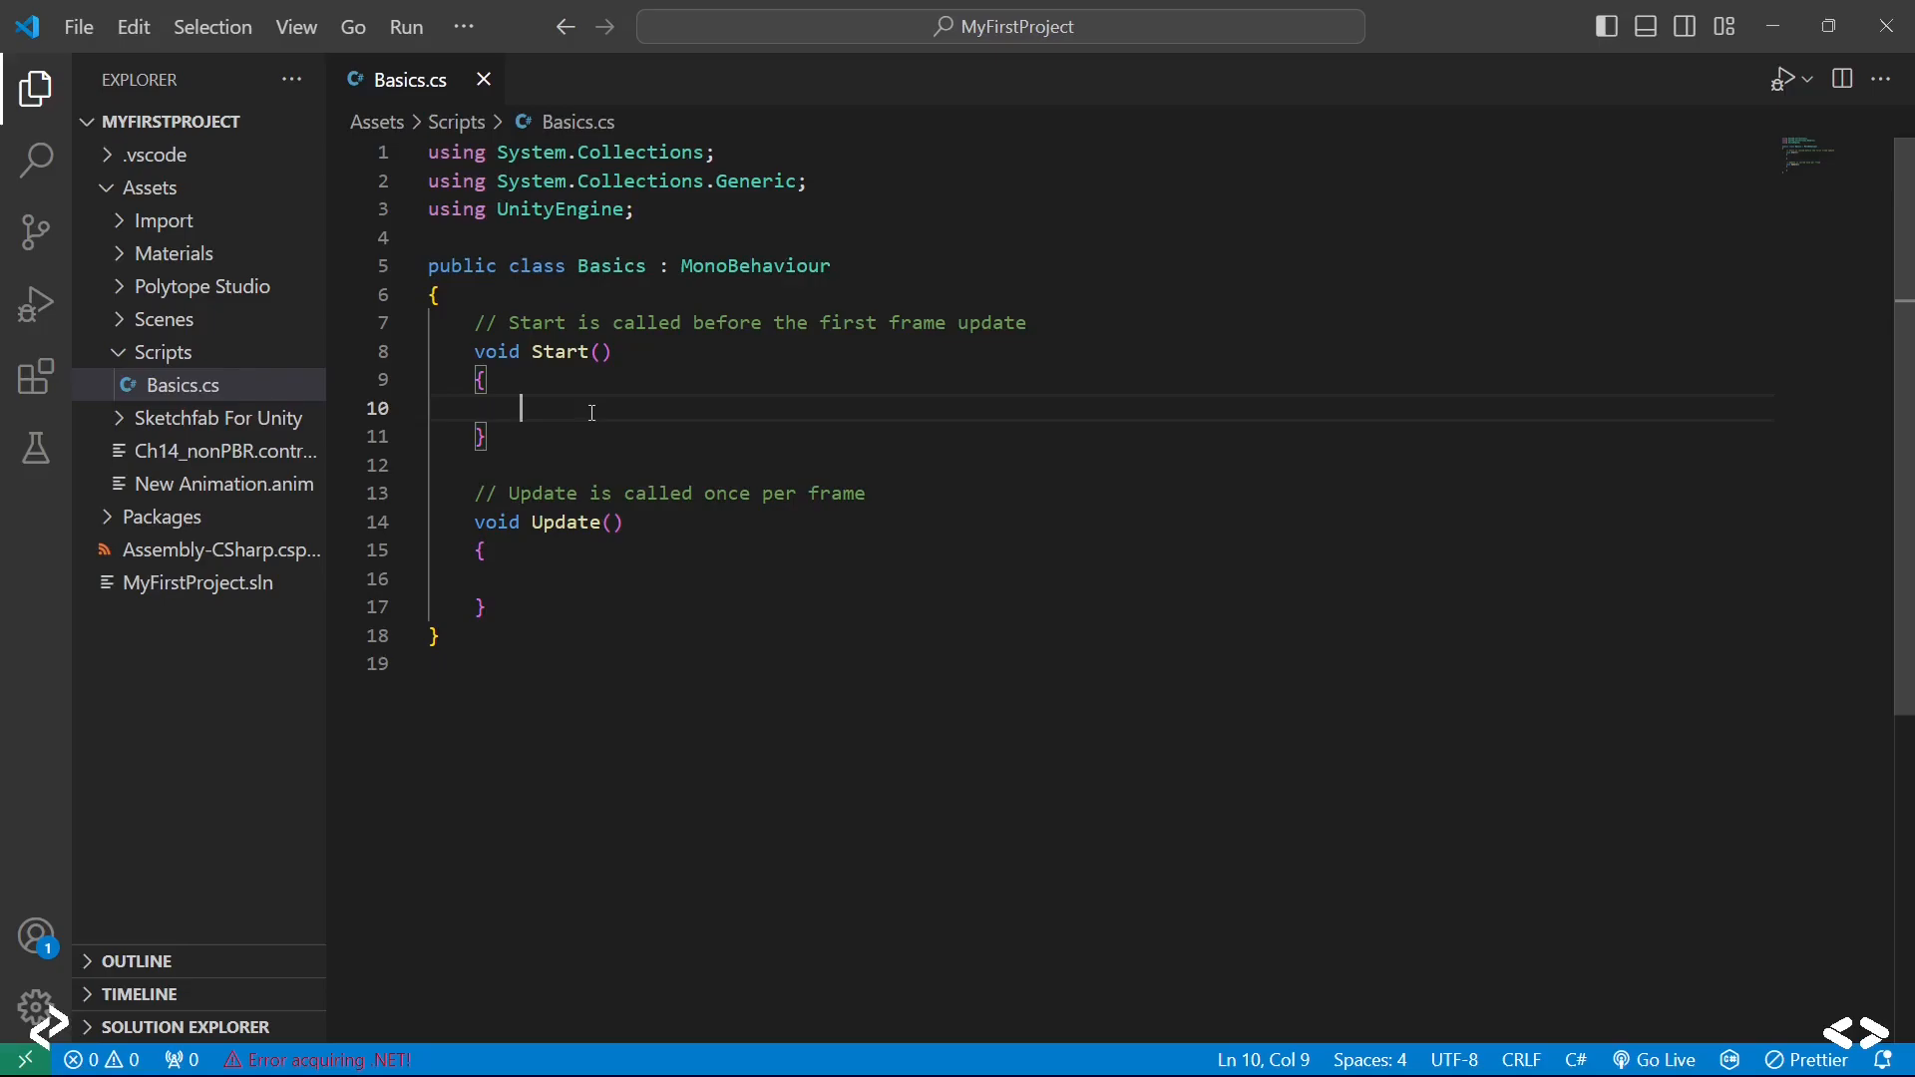
Step: Add print("Start"); inside the Start method
type("p")
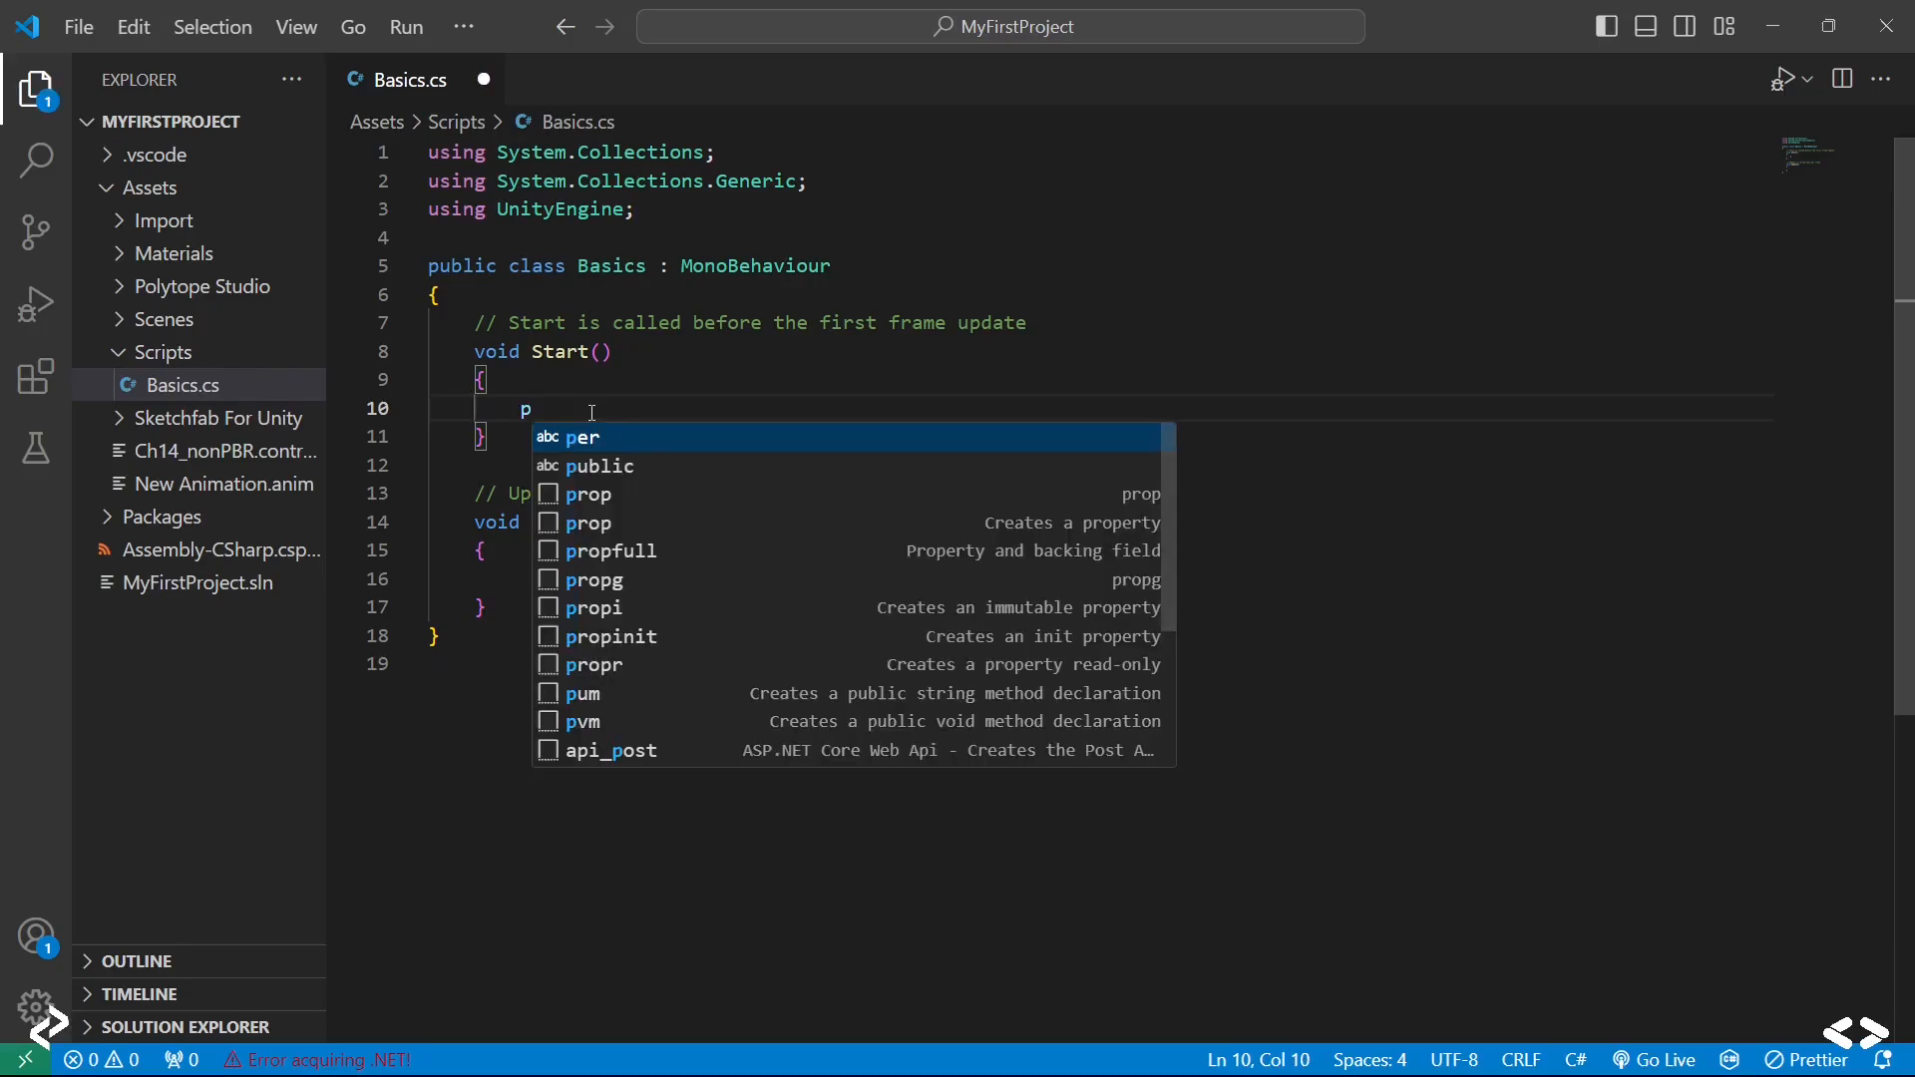
type("rint")
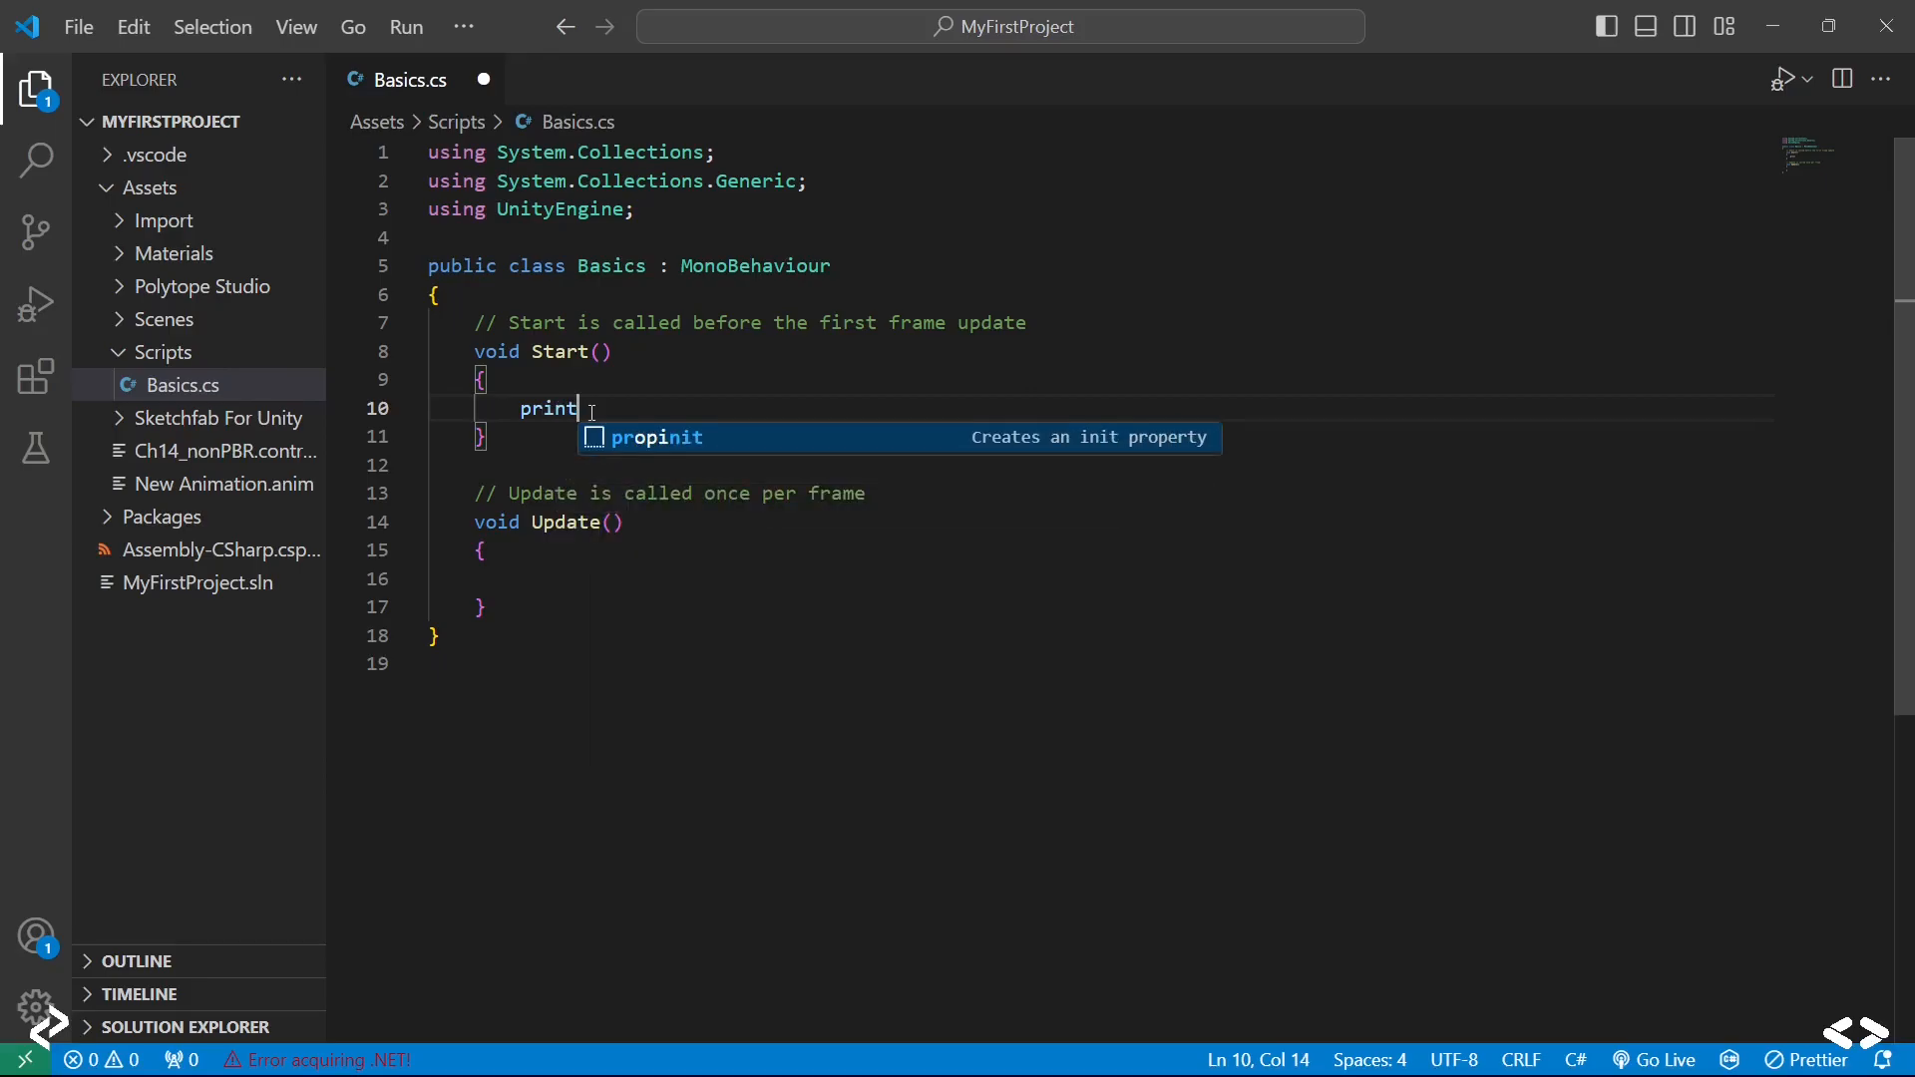
type("()")
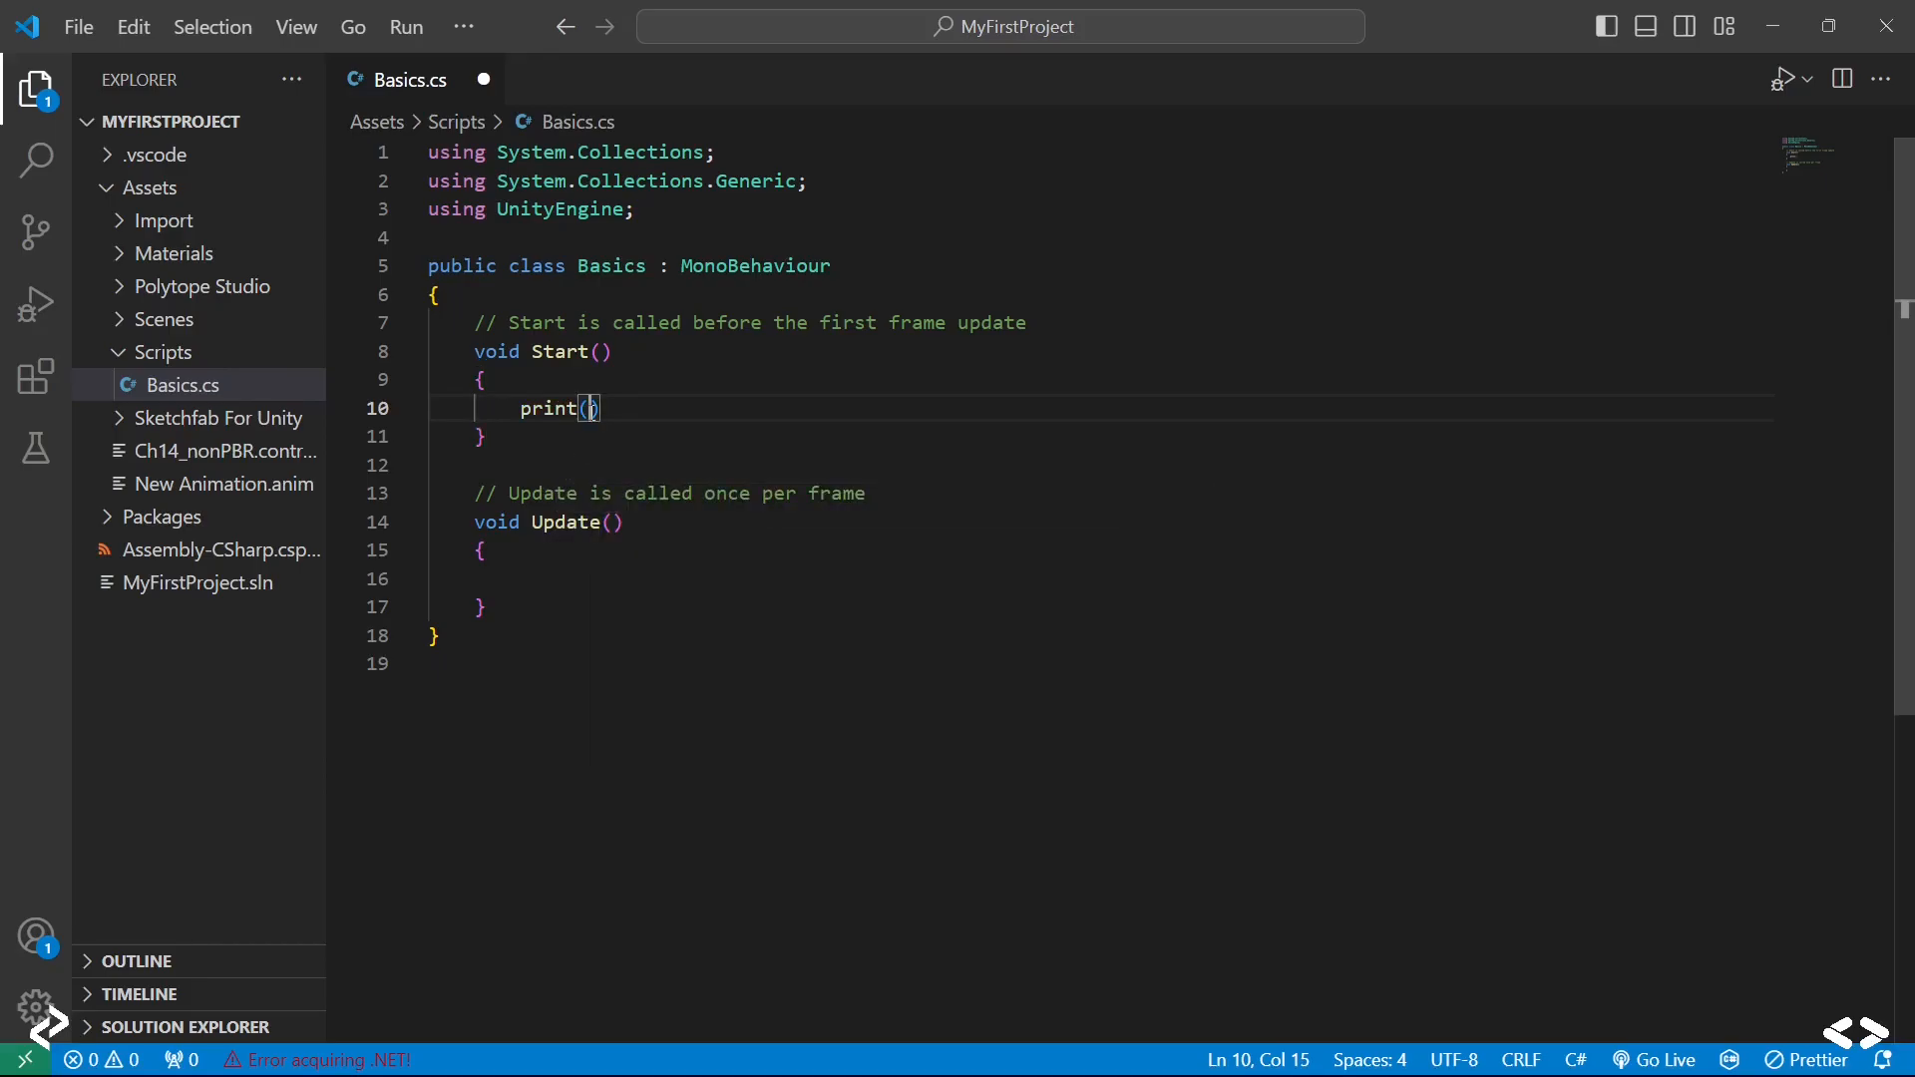
type("\"")
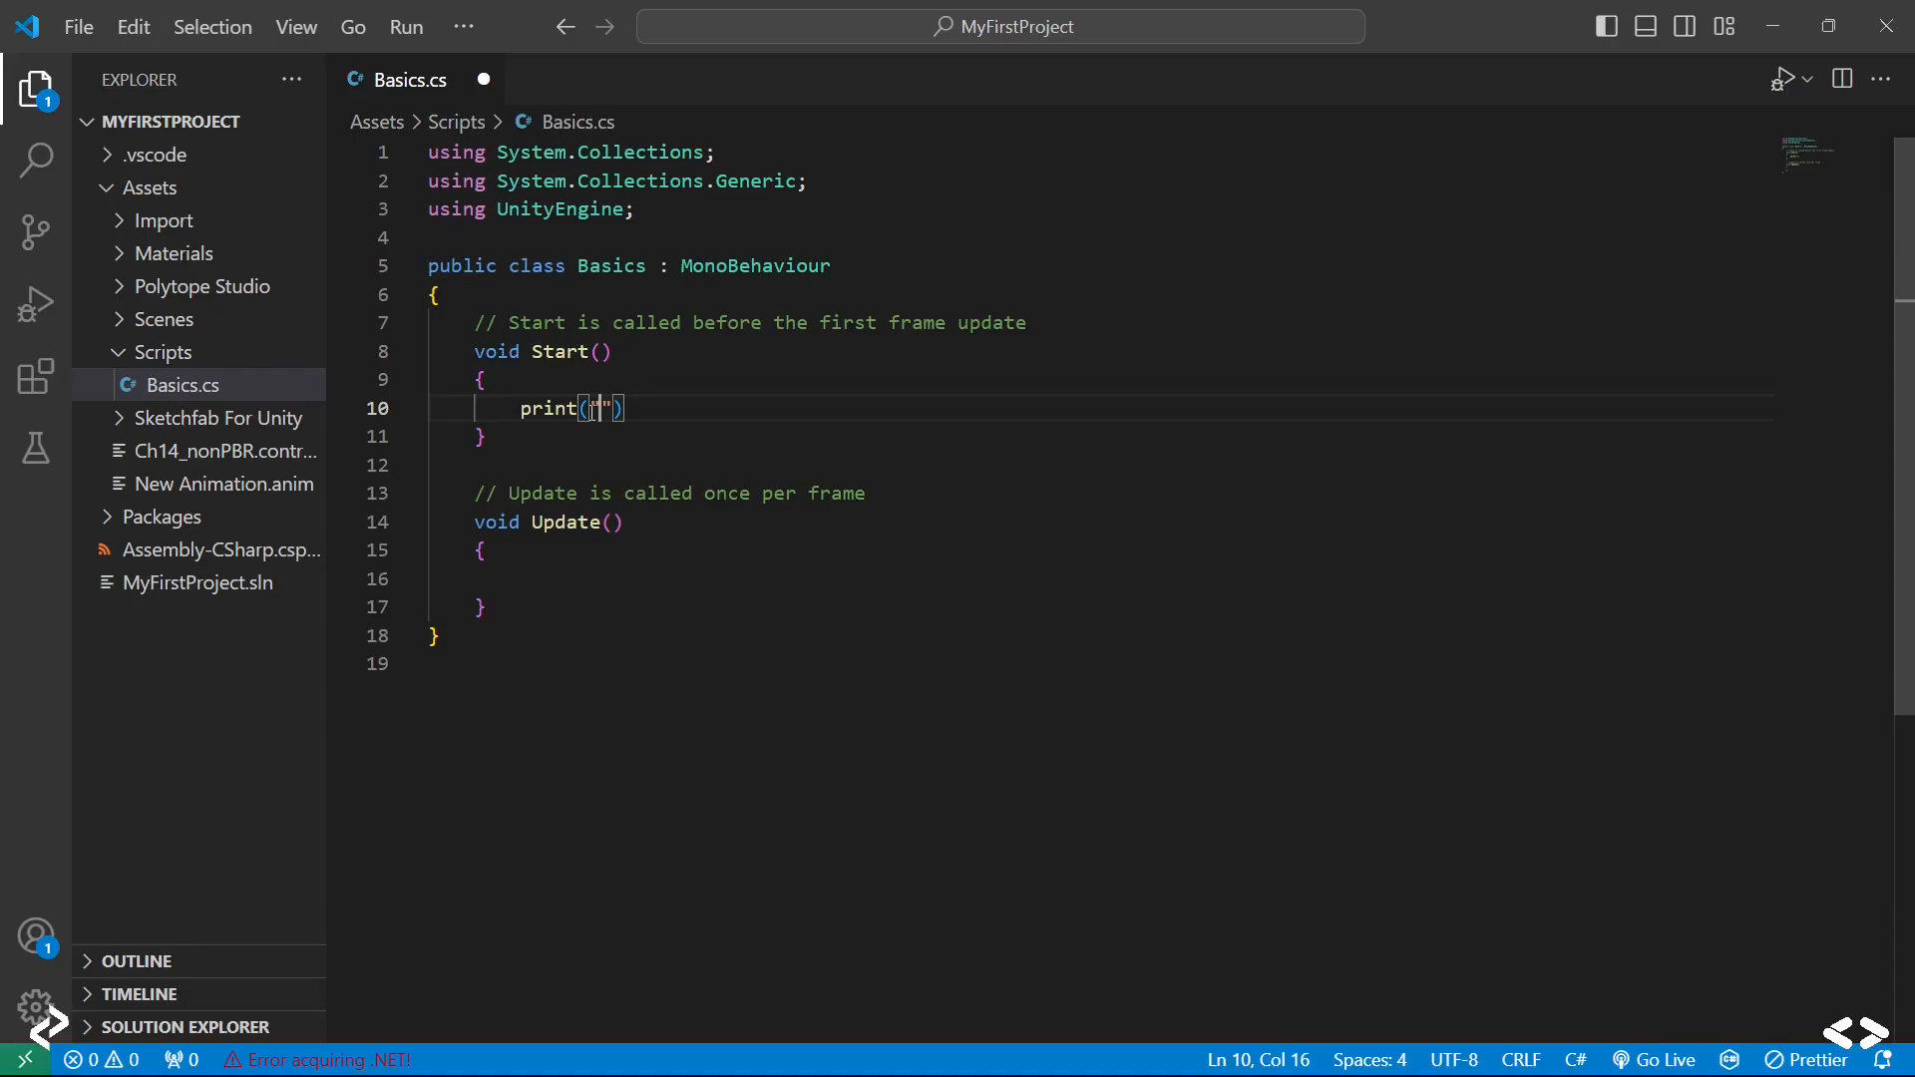
type("Start")
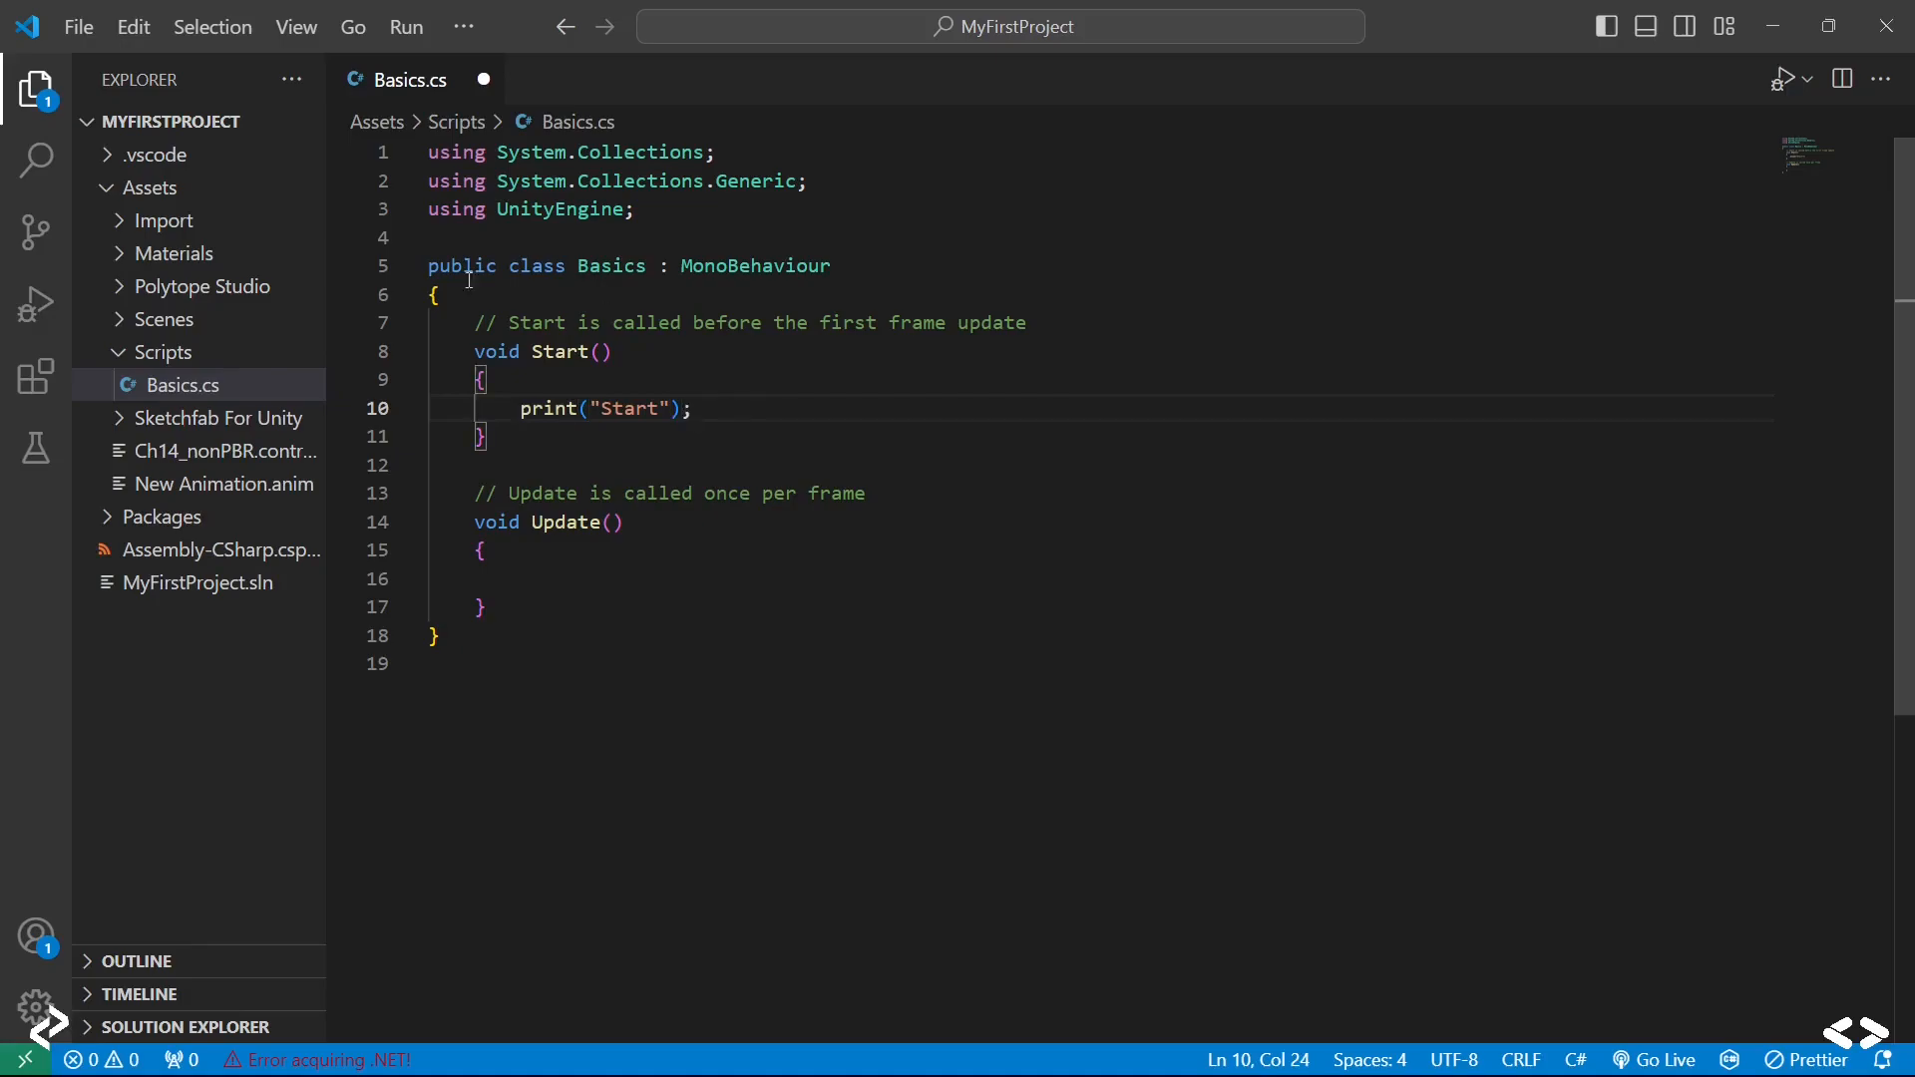
Step: Copy the print line into Update and change it to print("Update");
left_click_drag(519, 408, 485, 436)
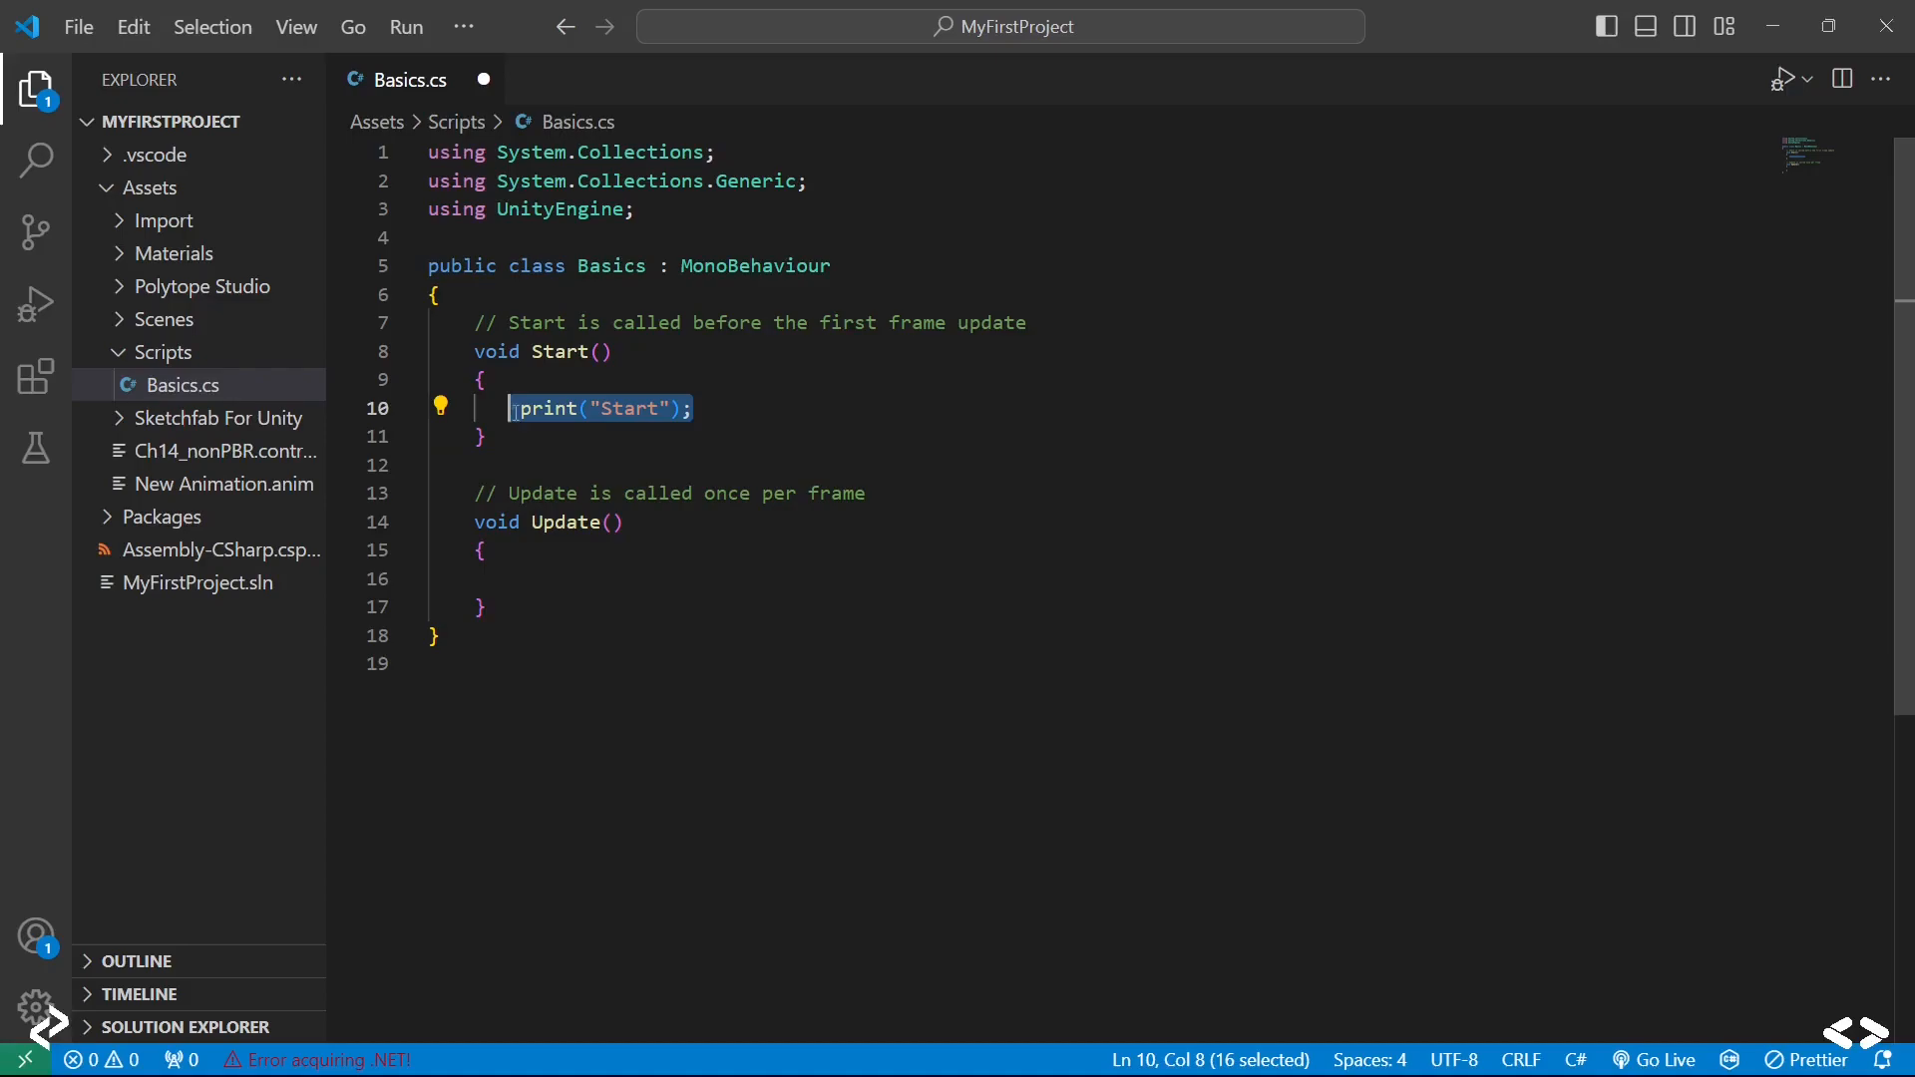
left_click(574, 578)
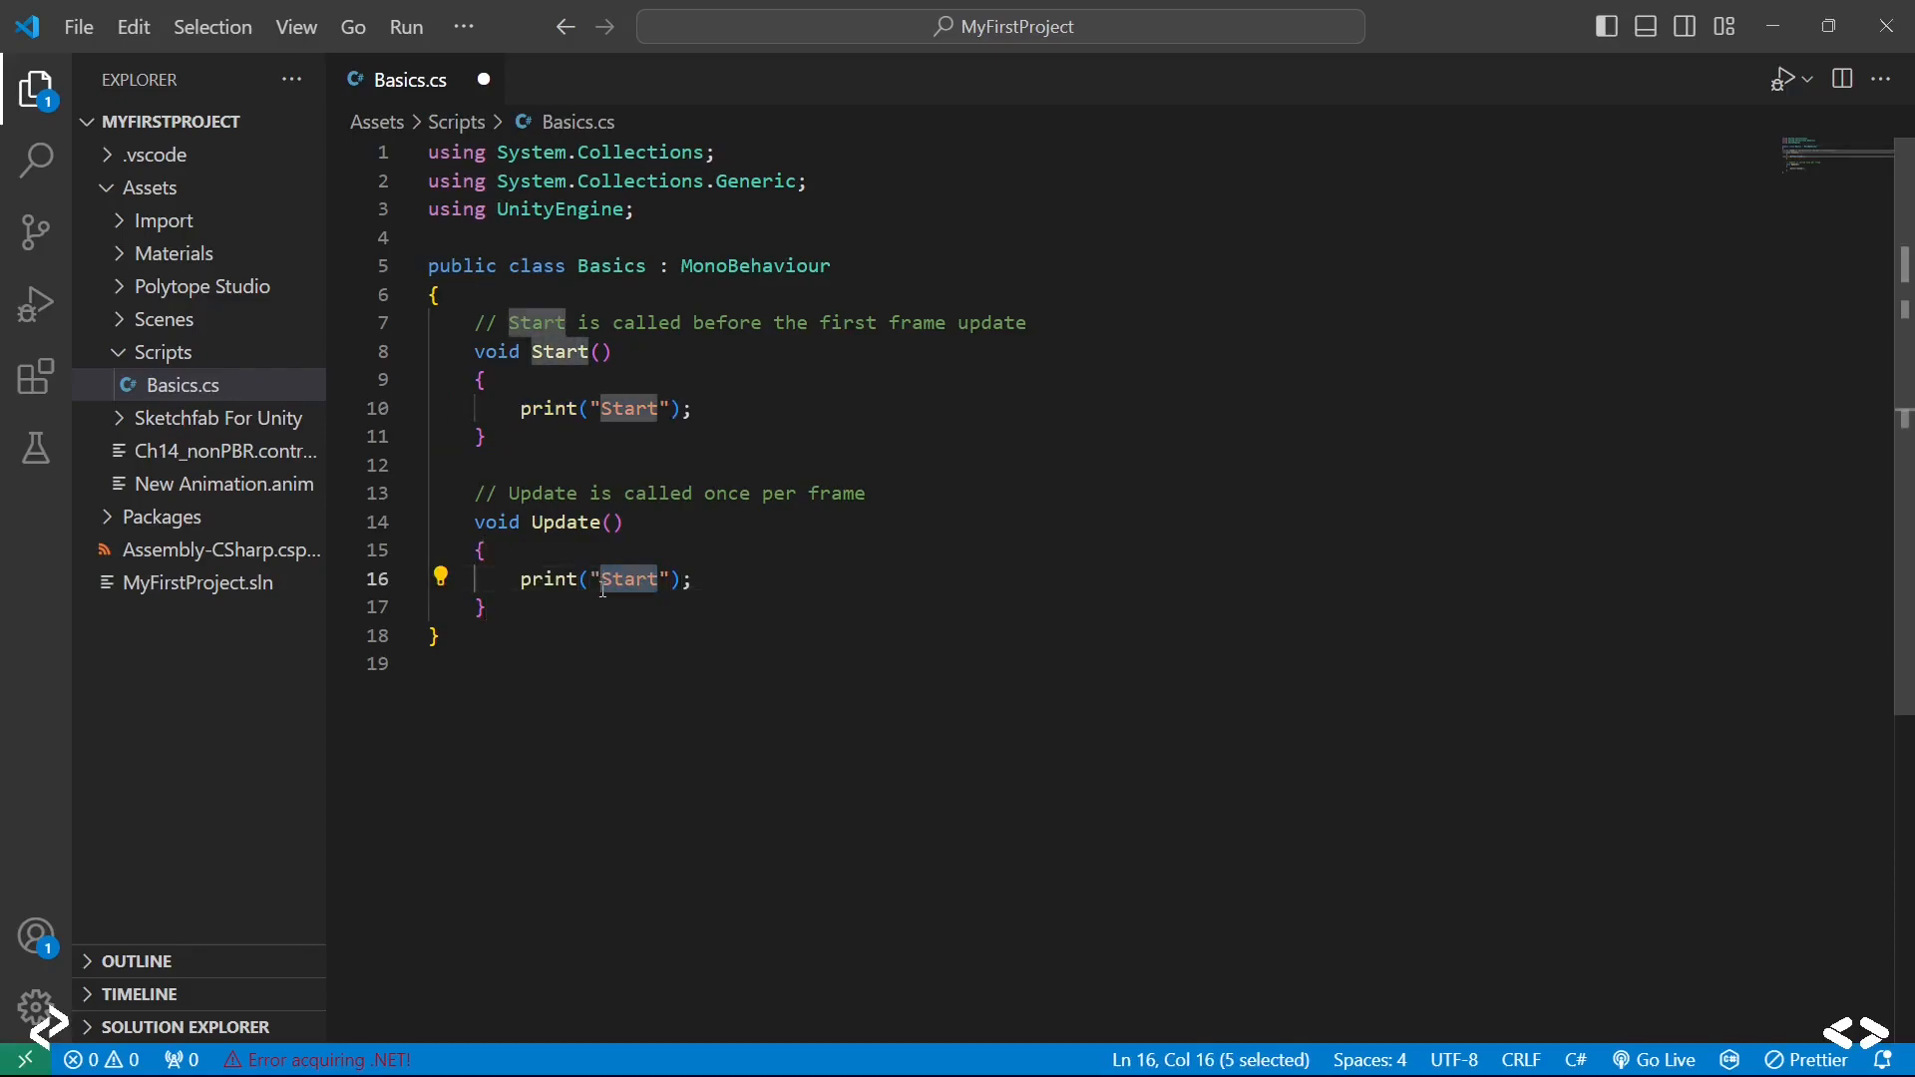
type("Update")
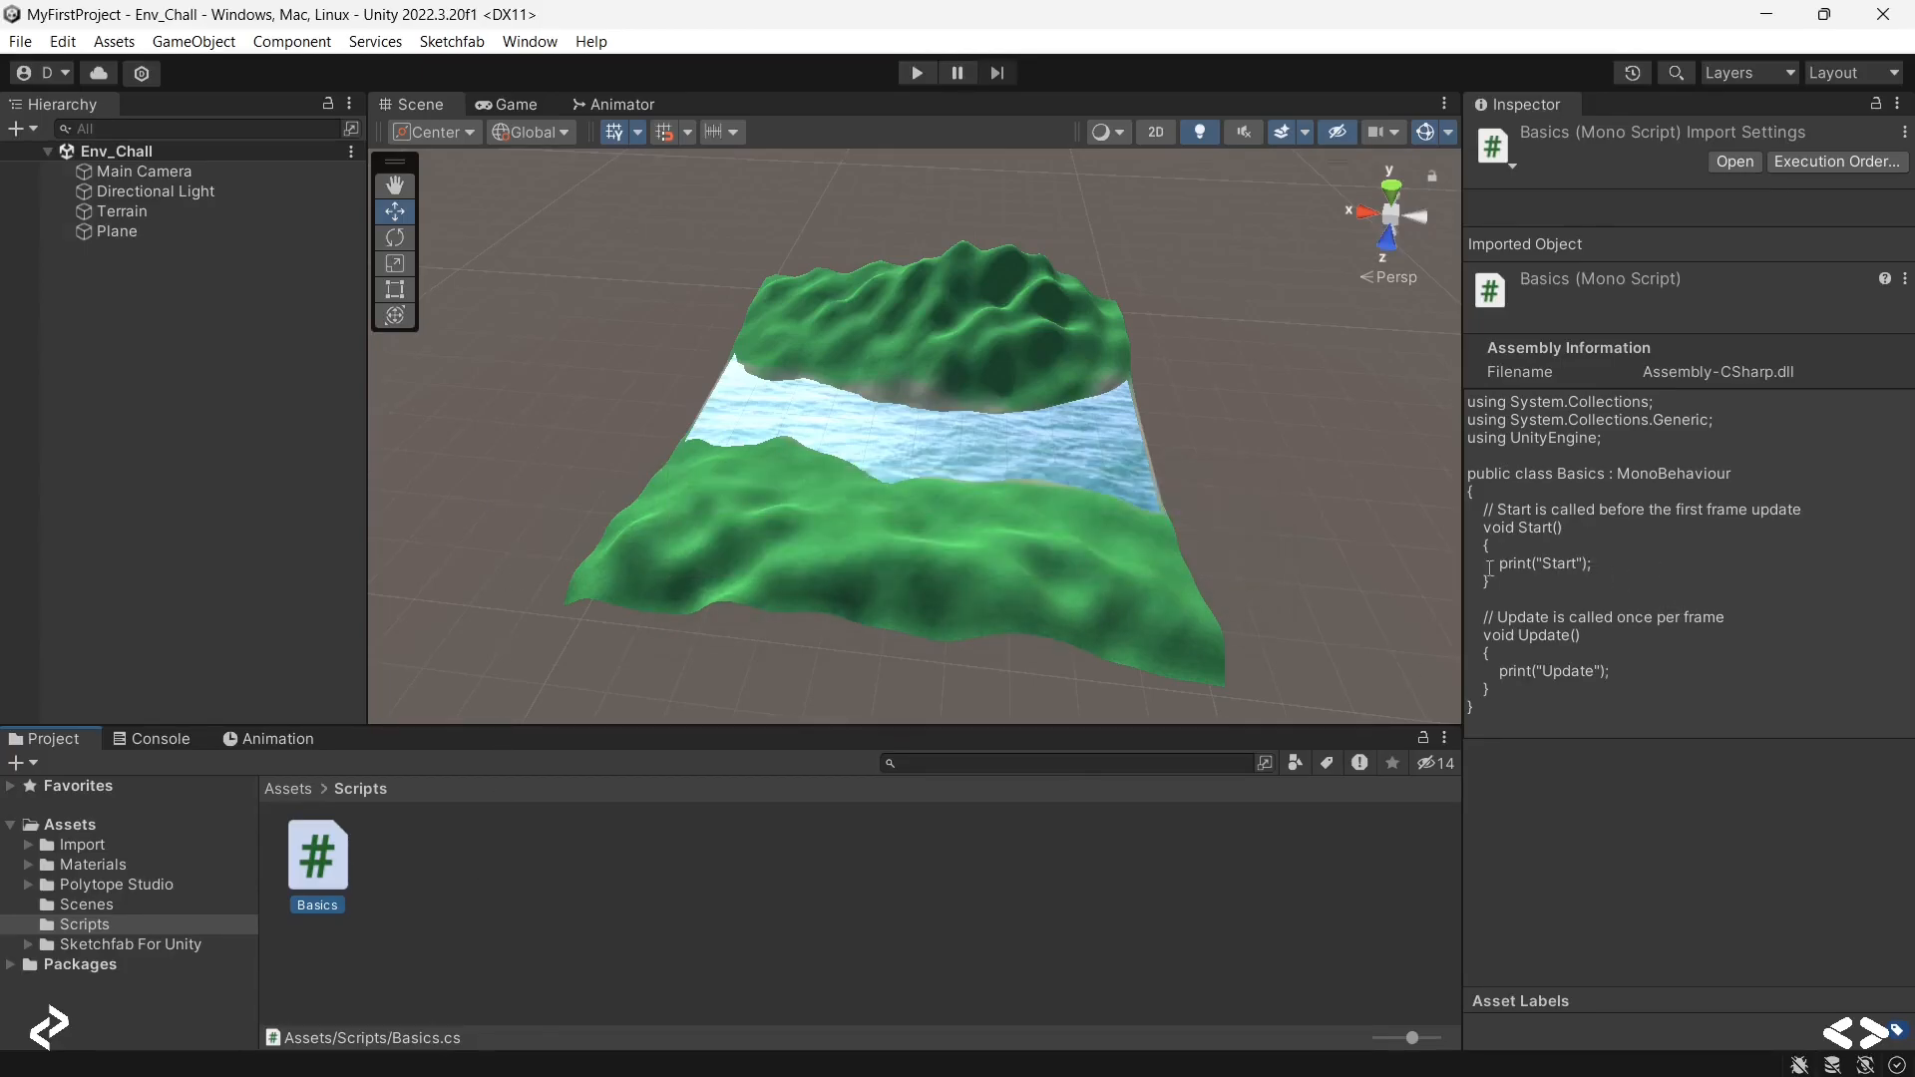
Step: Highlight the Update print line in the script preview and show the empty Console
double_click(1540, 563)
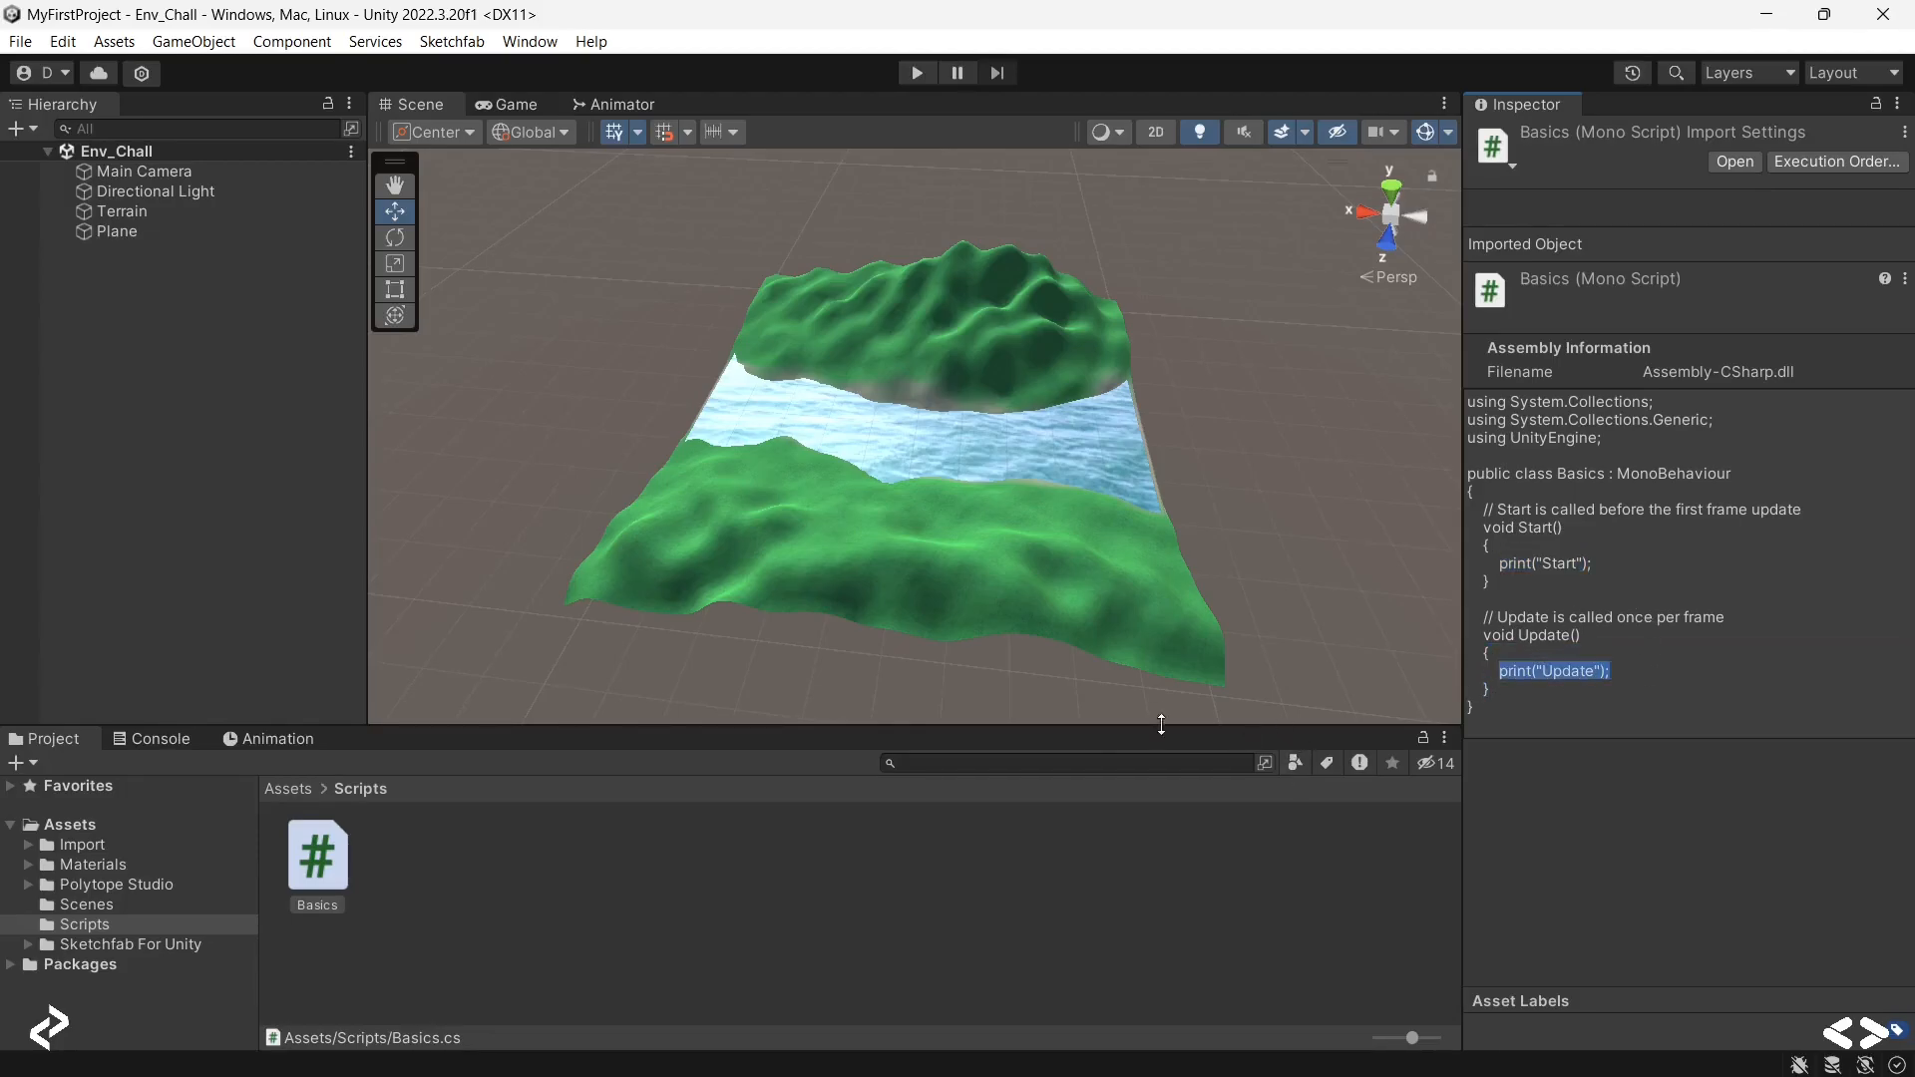
mouse_move(37, 1063)
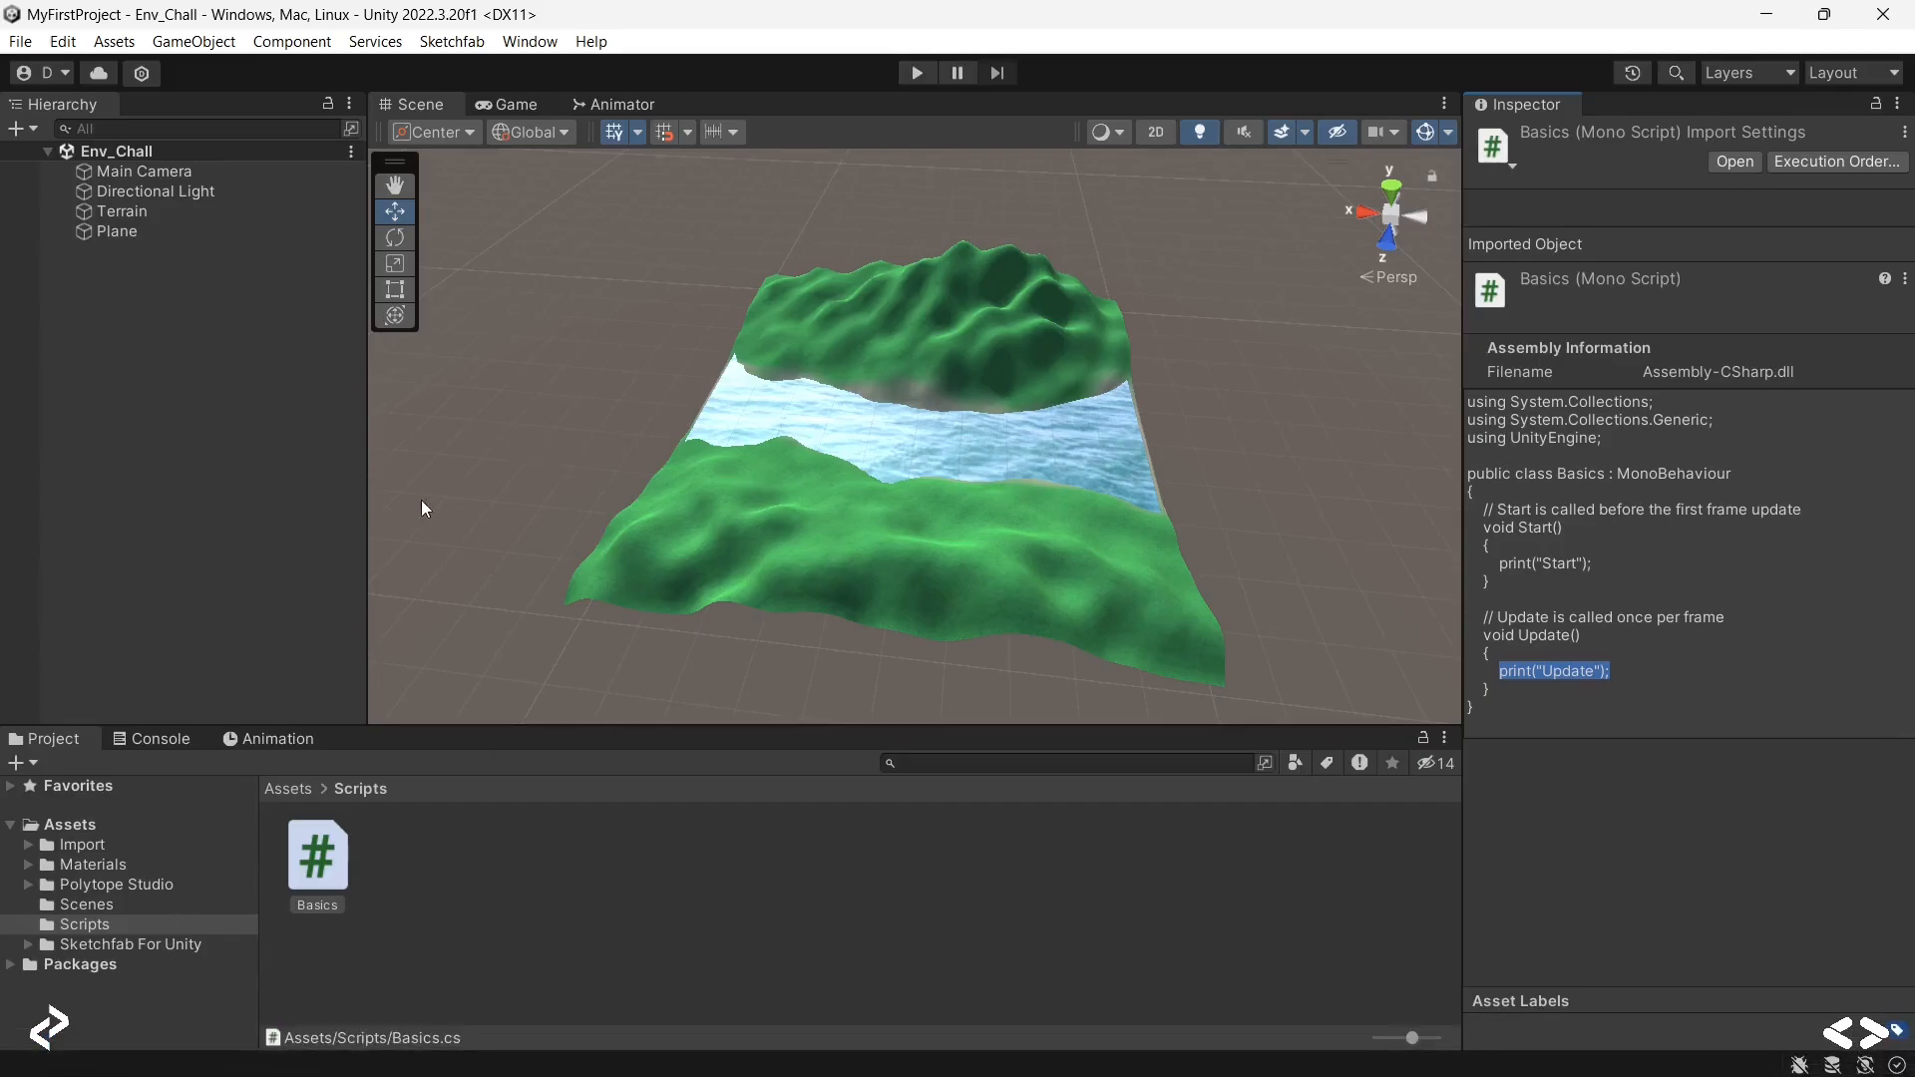
mouse_move(385, 534)
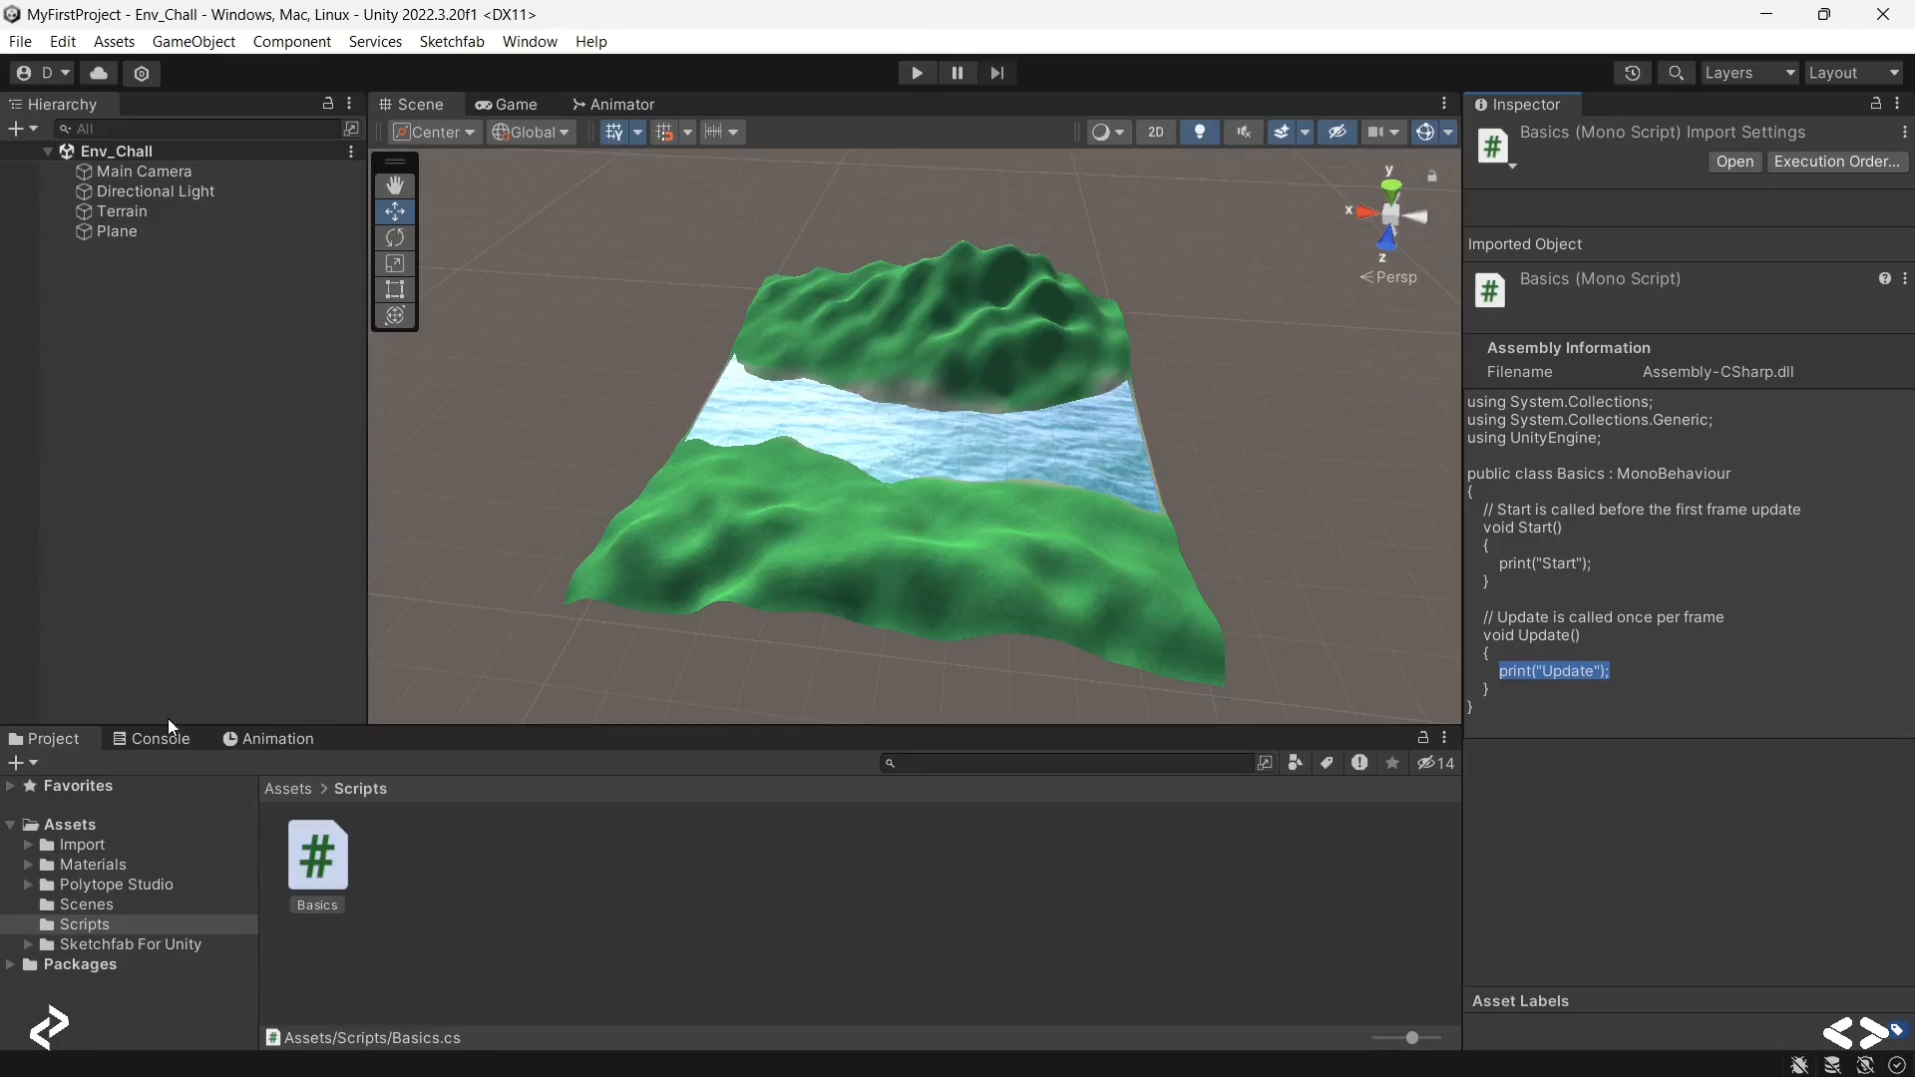
mouse_move(164, 745)
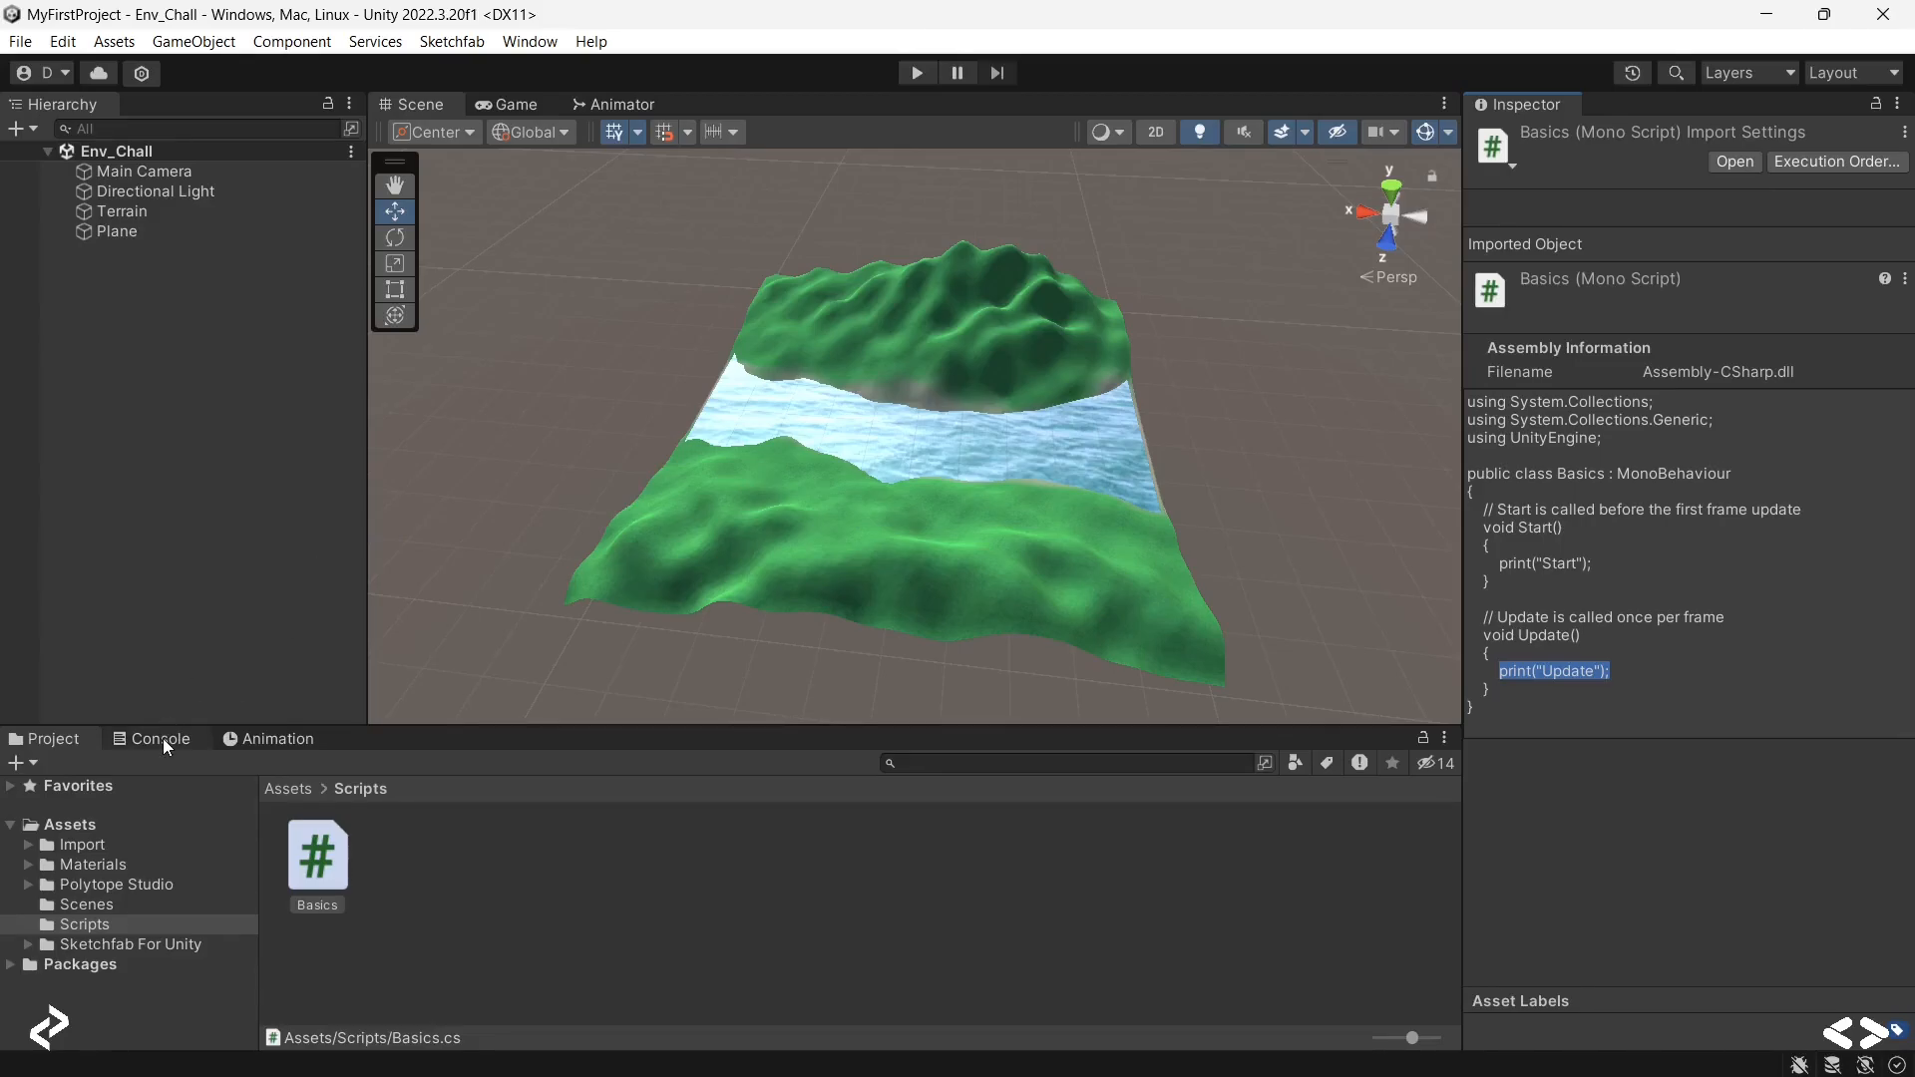
left_click(151, 739)
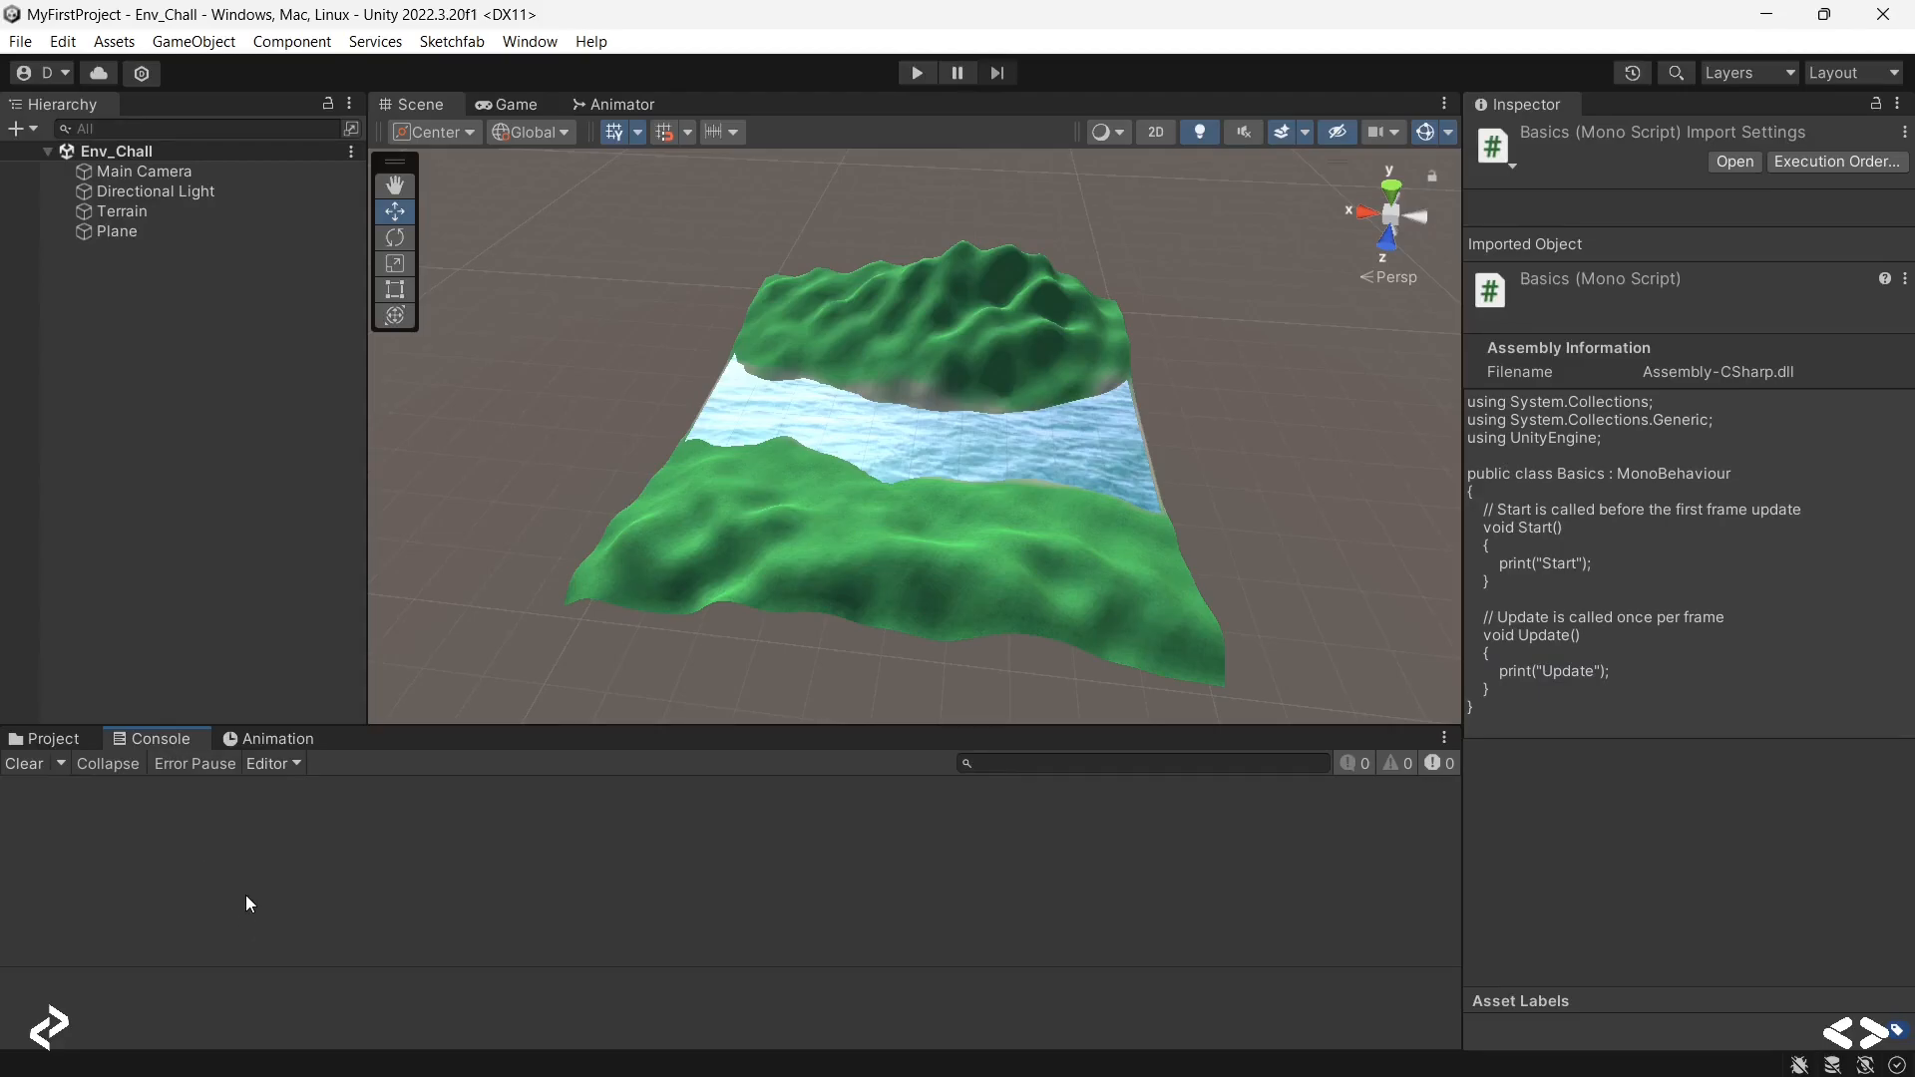
mouse_move(861, 277)
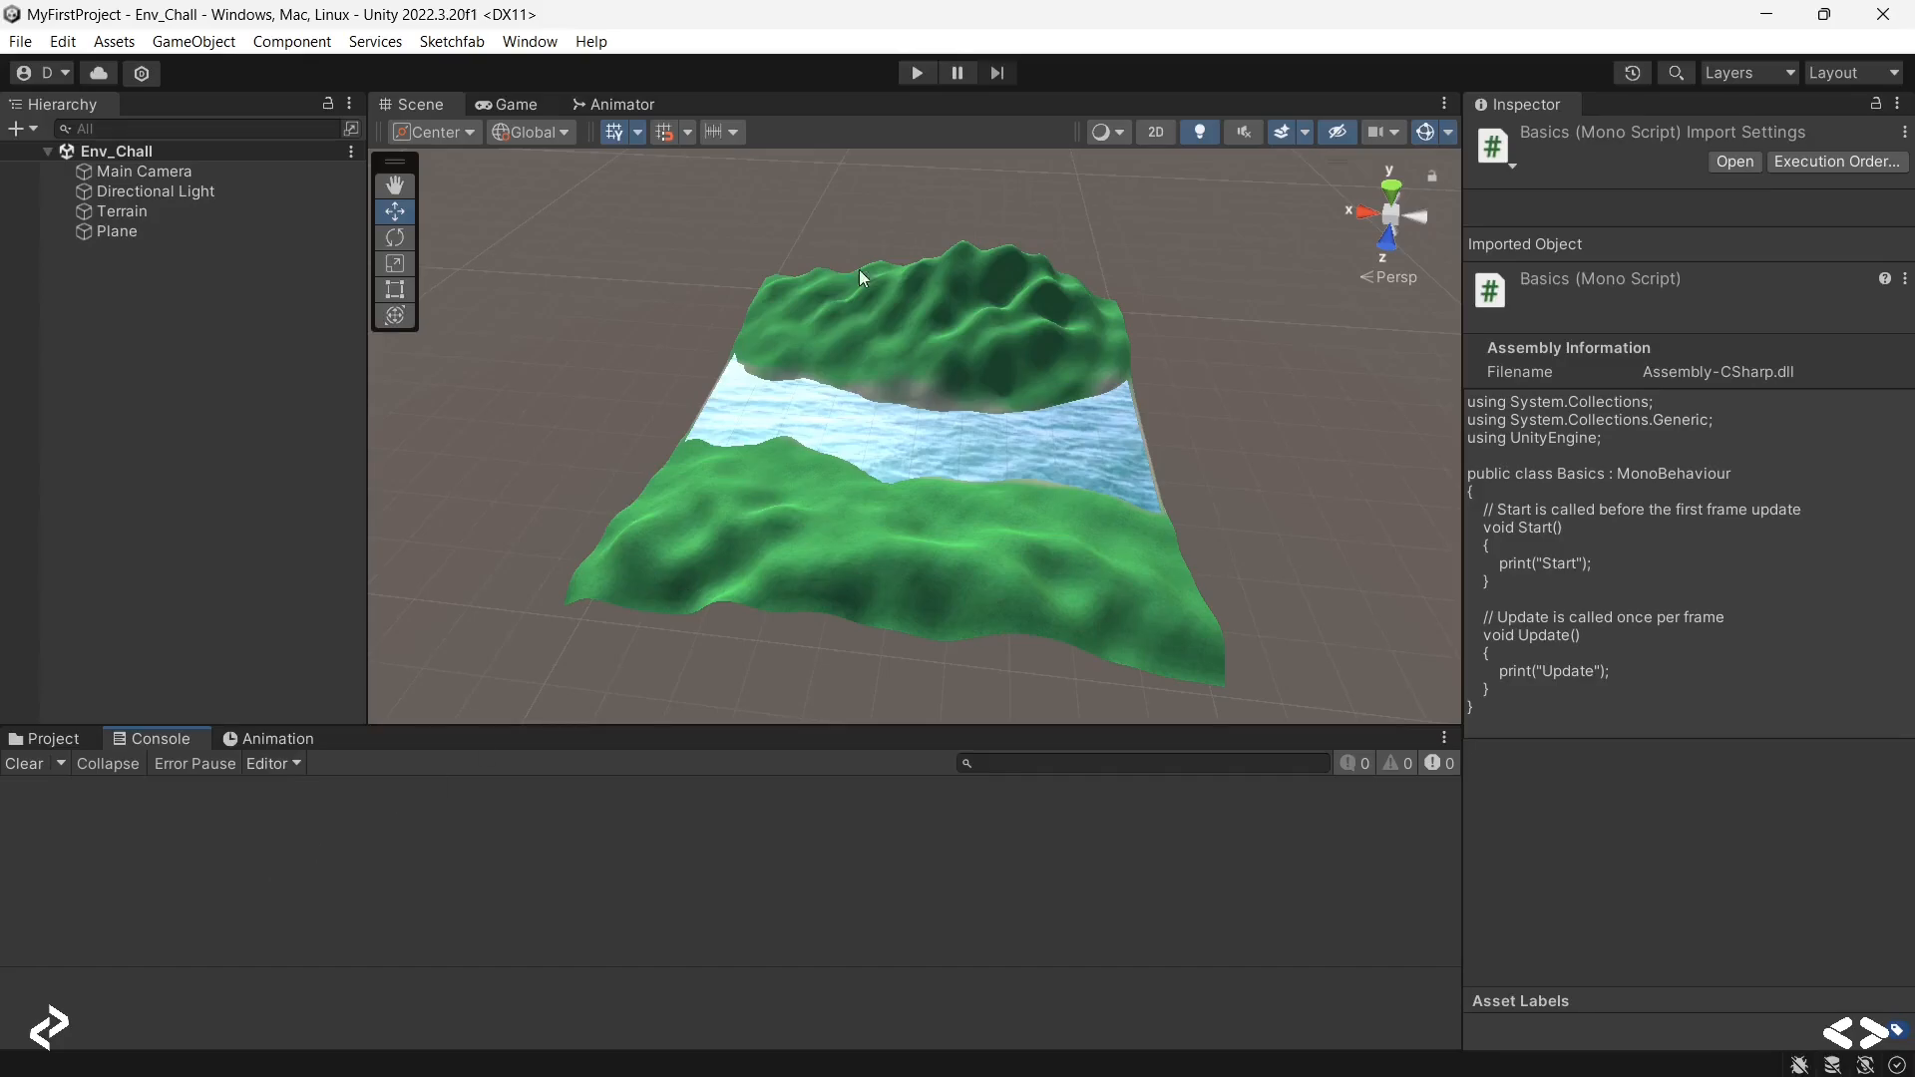
left_click(915, 72)
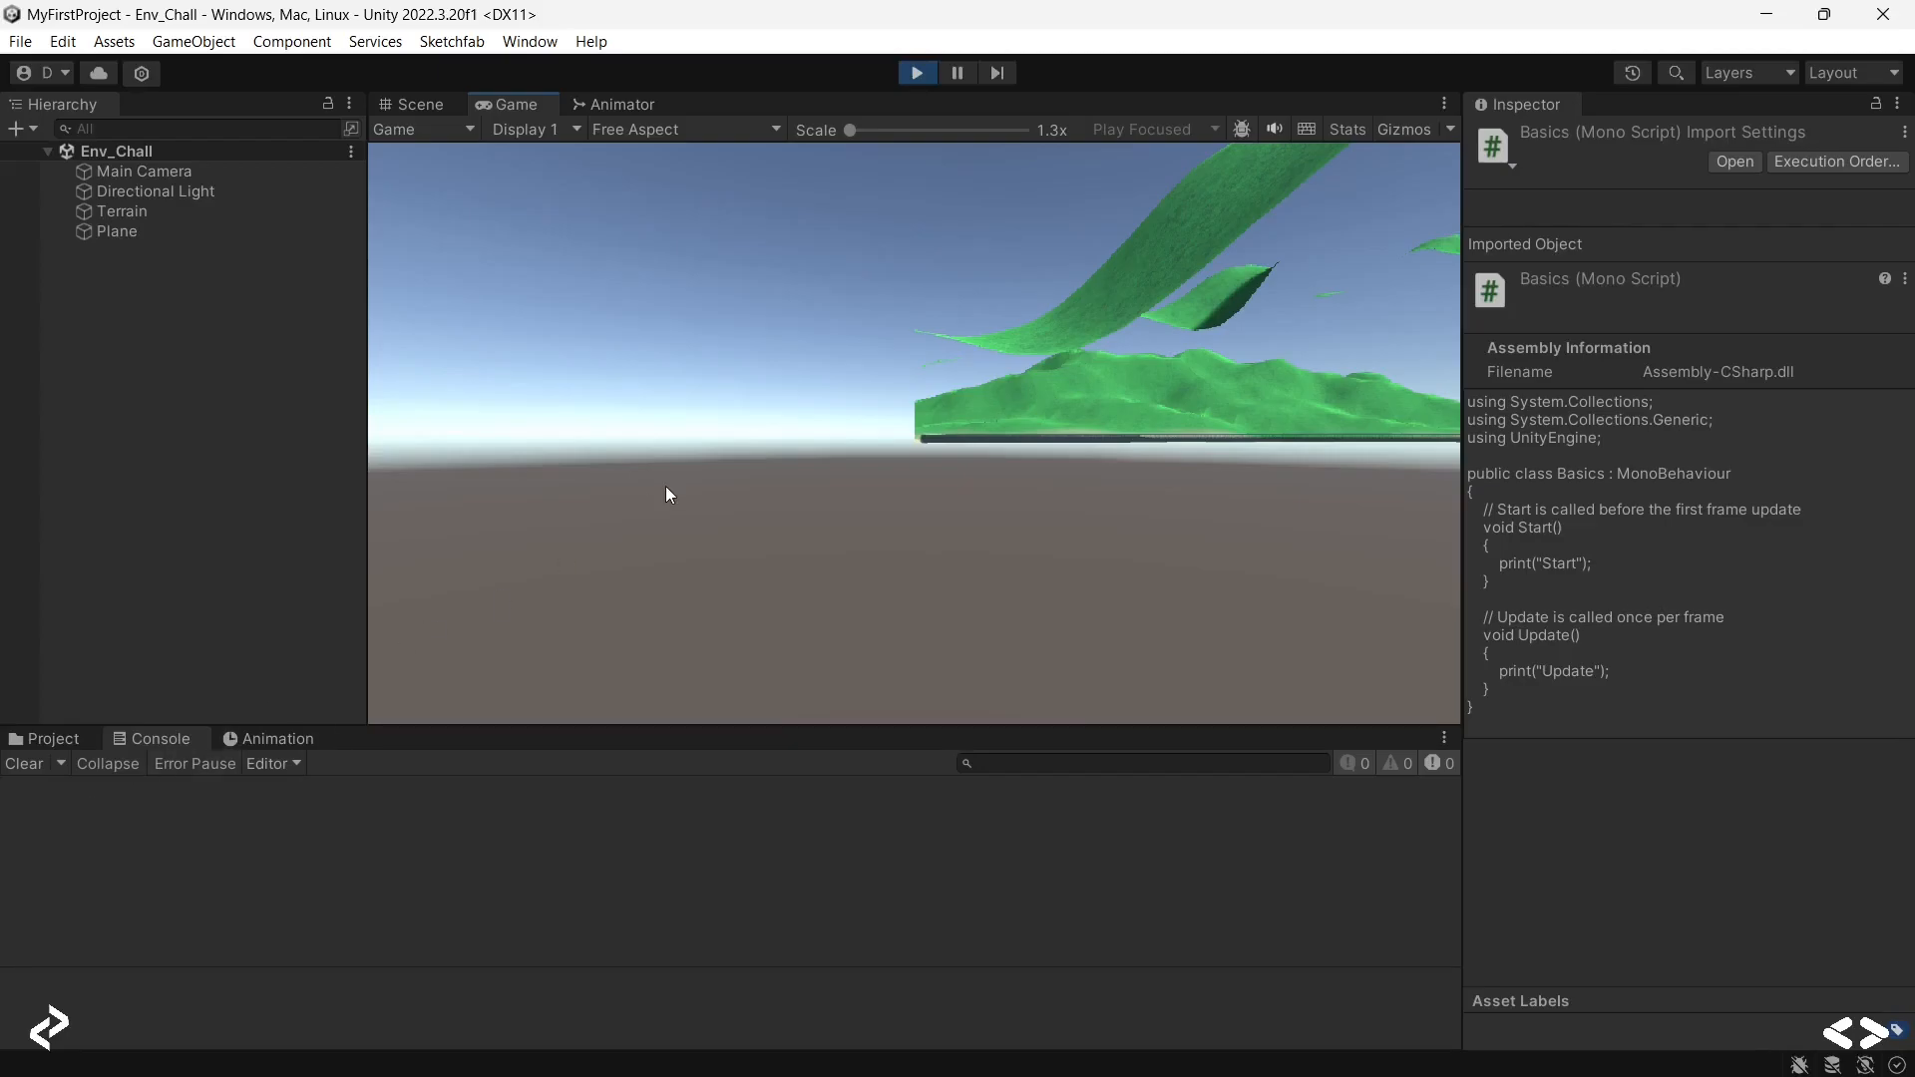
mouse_move(937, 40)
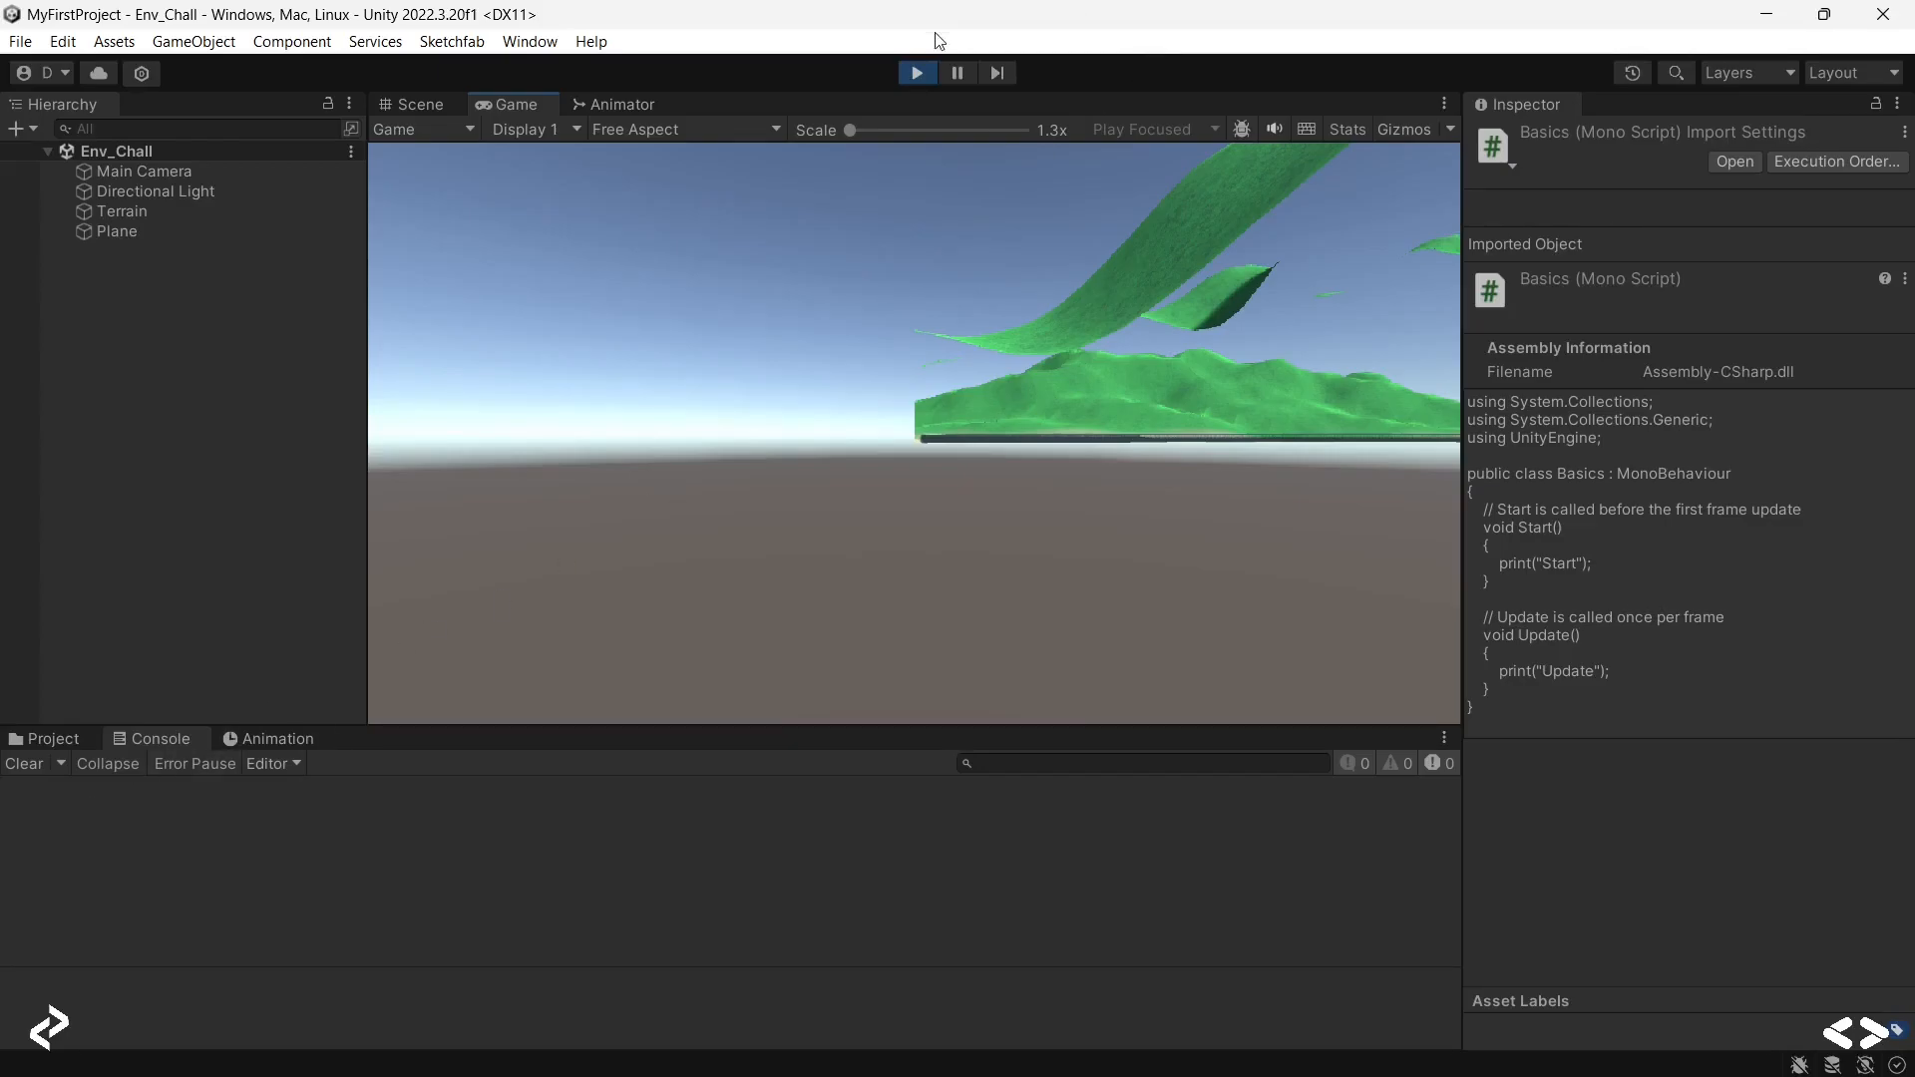
left_click(418, 104)
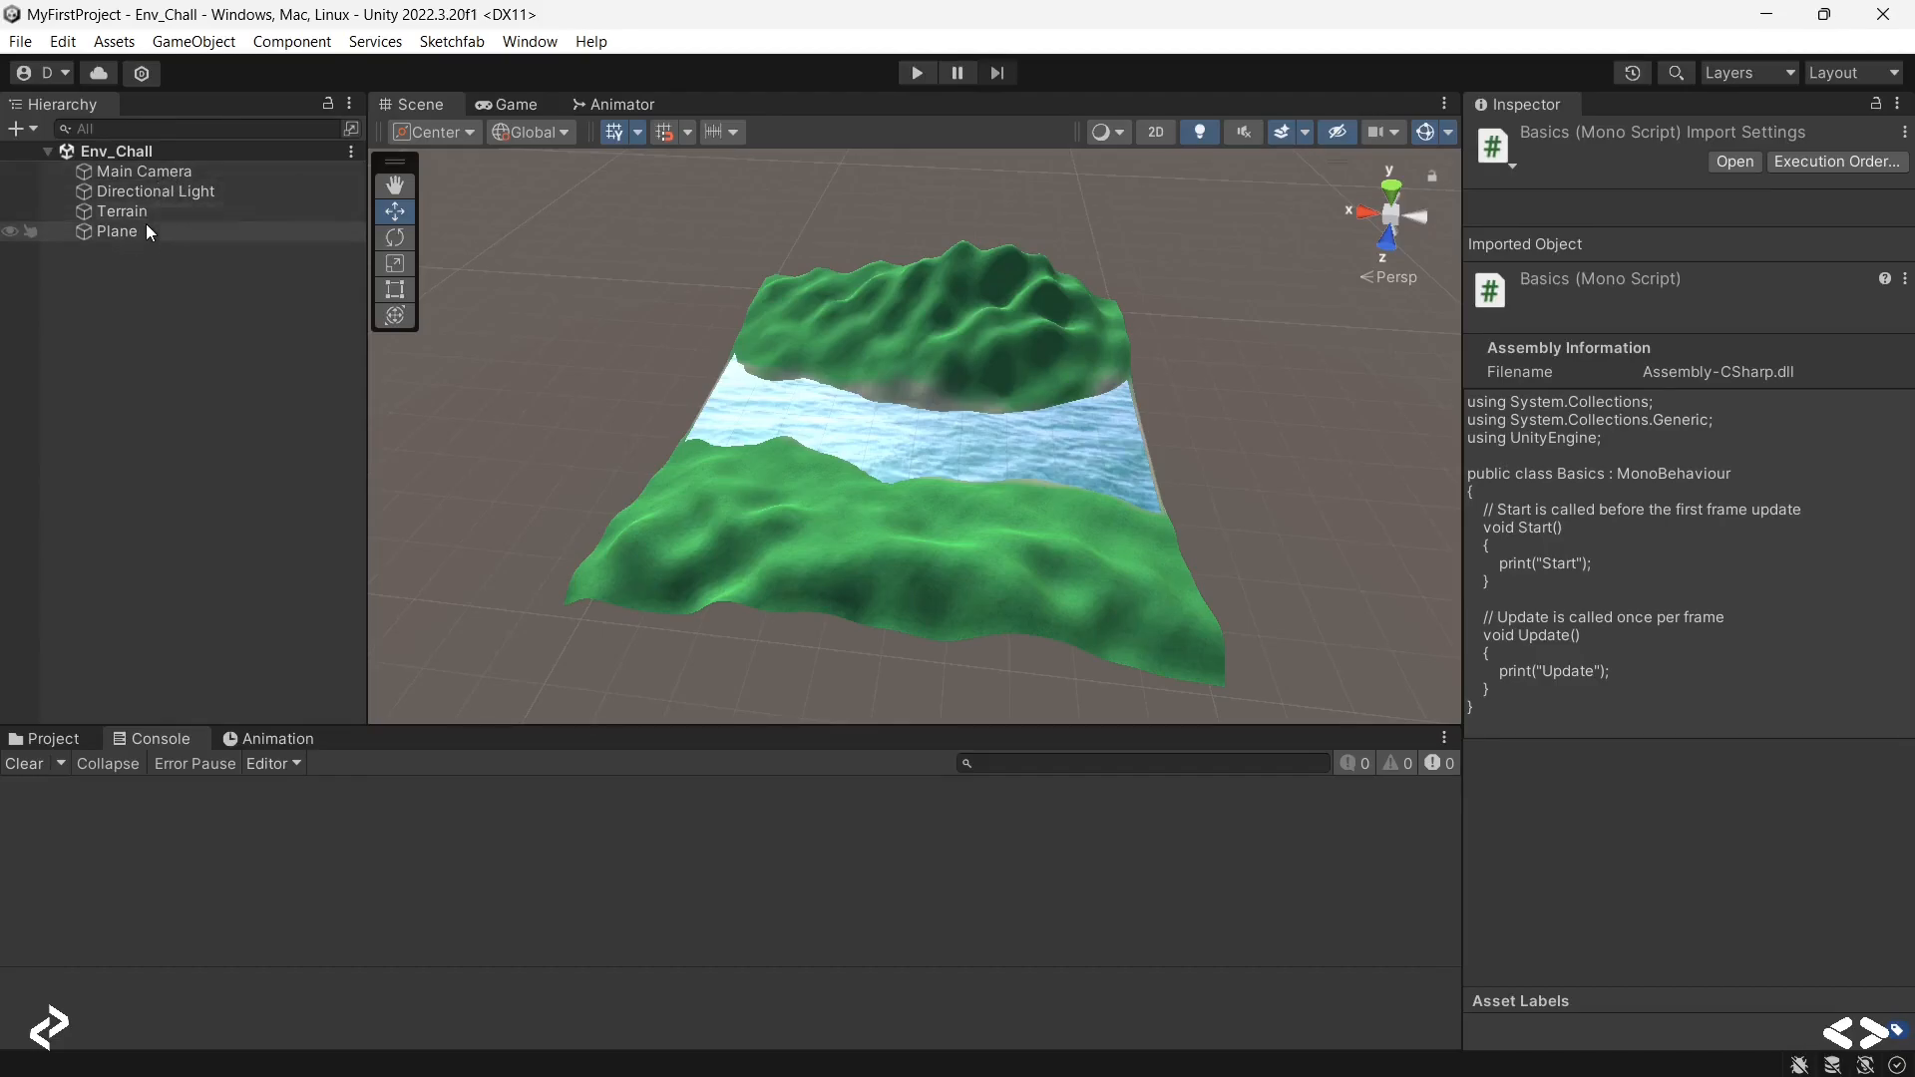
left_click(142, 171)
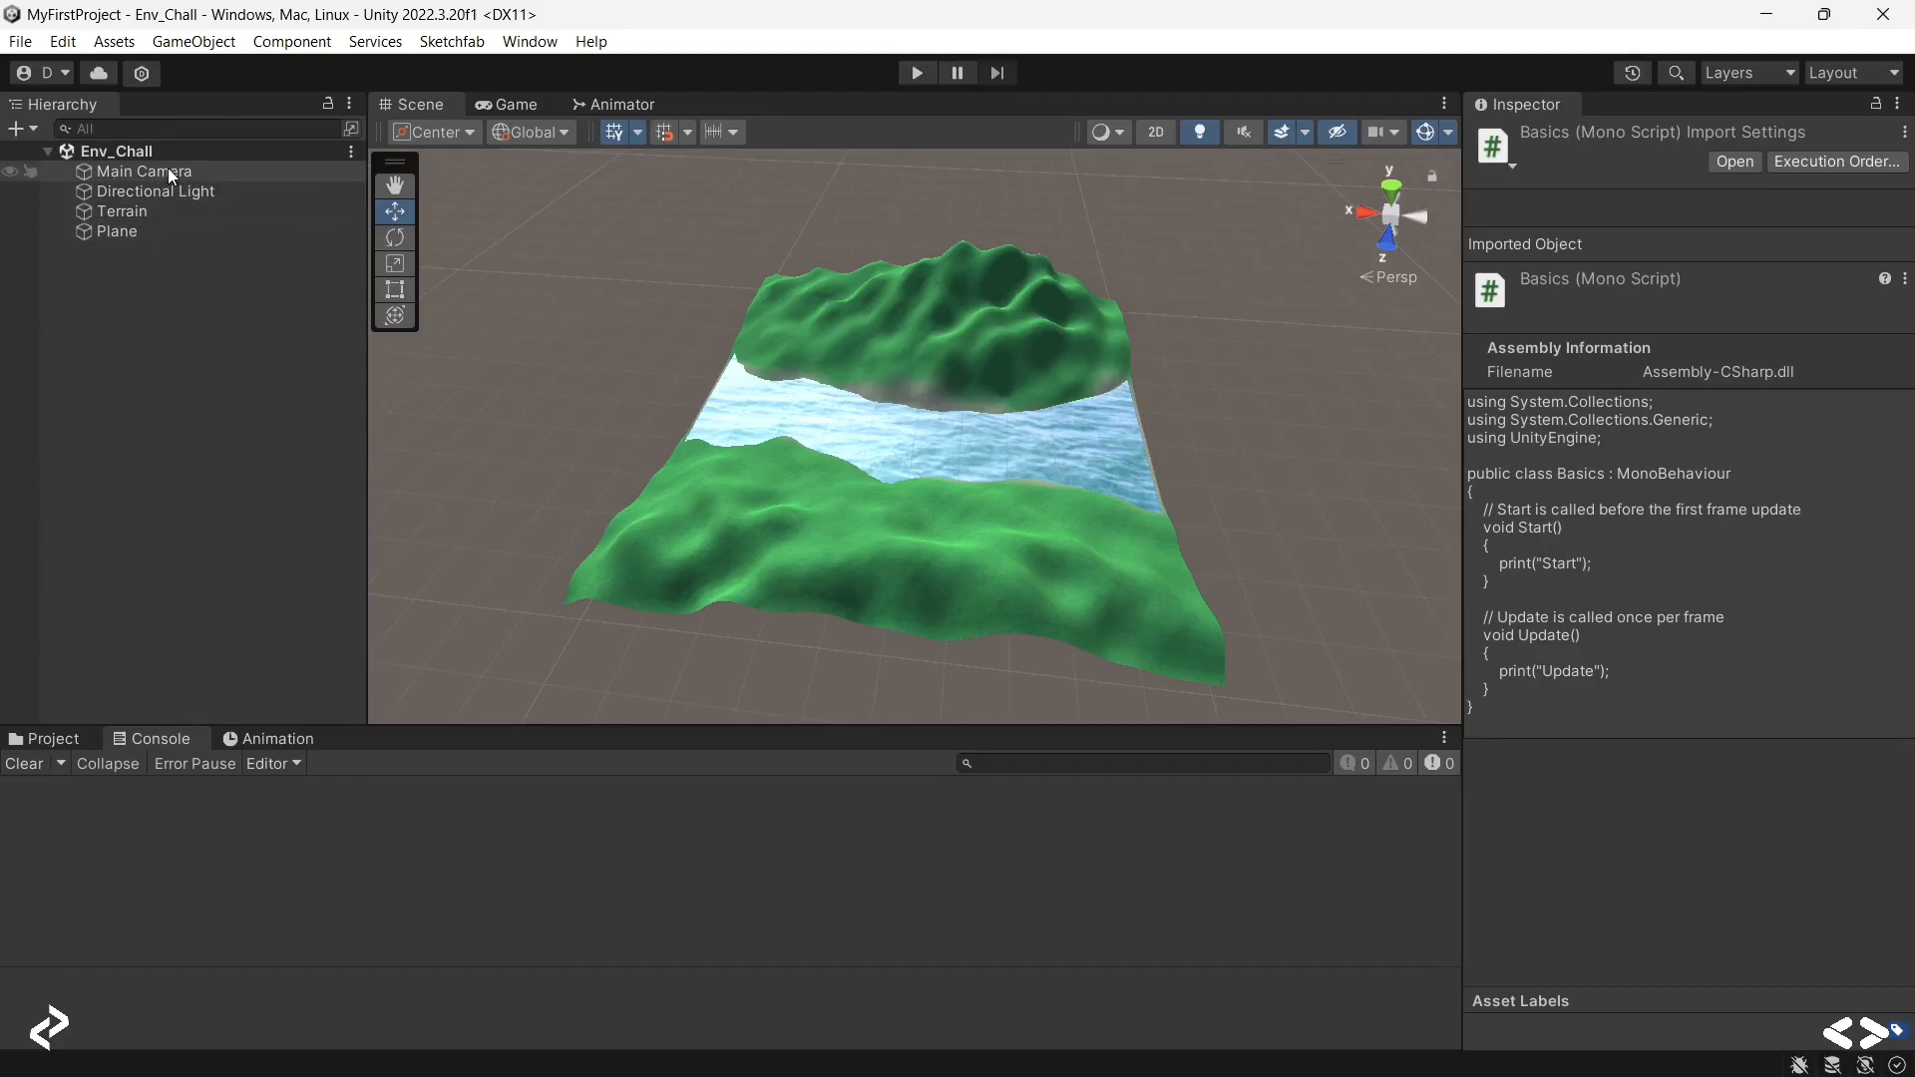
mouse_move(165, 191)
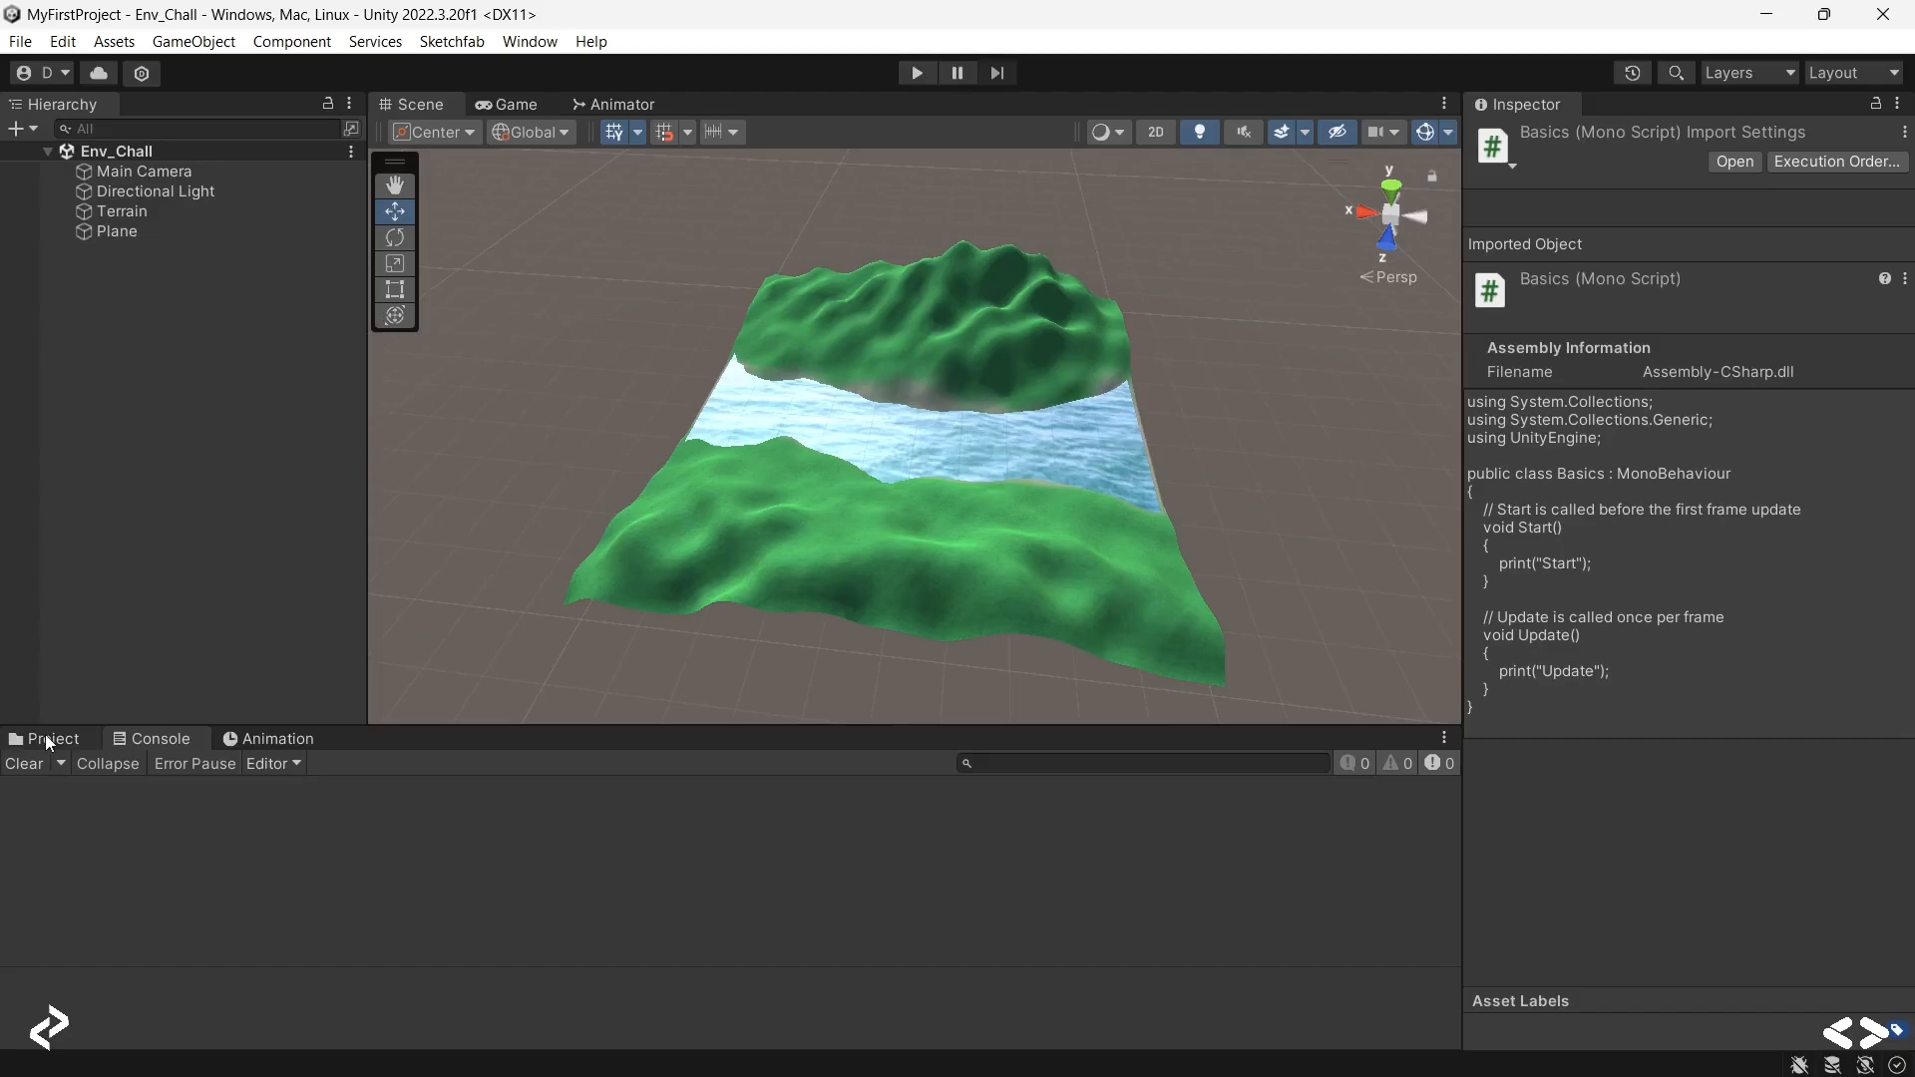
Step: Drag the Basics script from Assets/Scripts onto the Plane and check it is attached
left_click(51, 739)
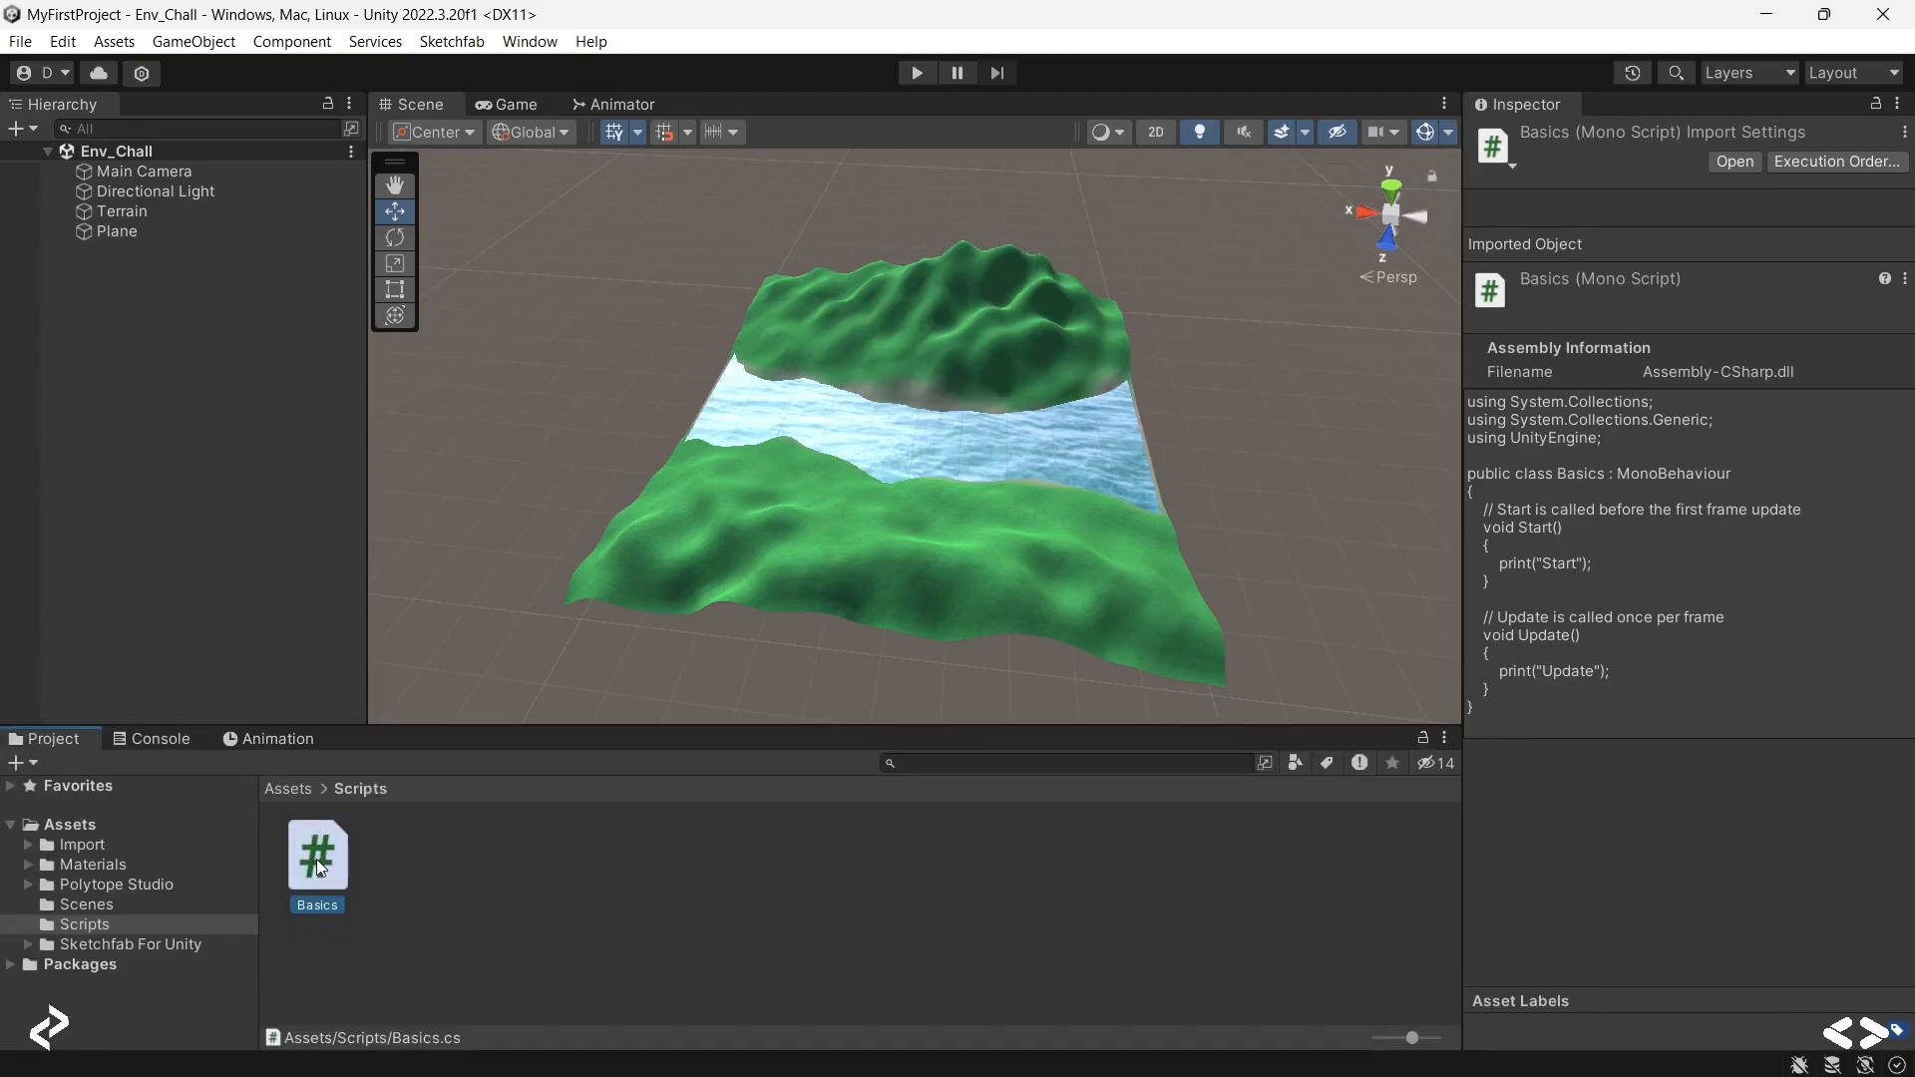
left_click(118, 230)
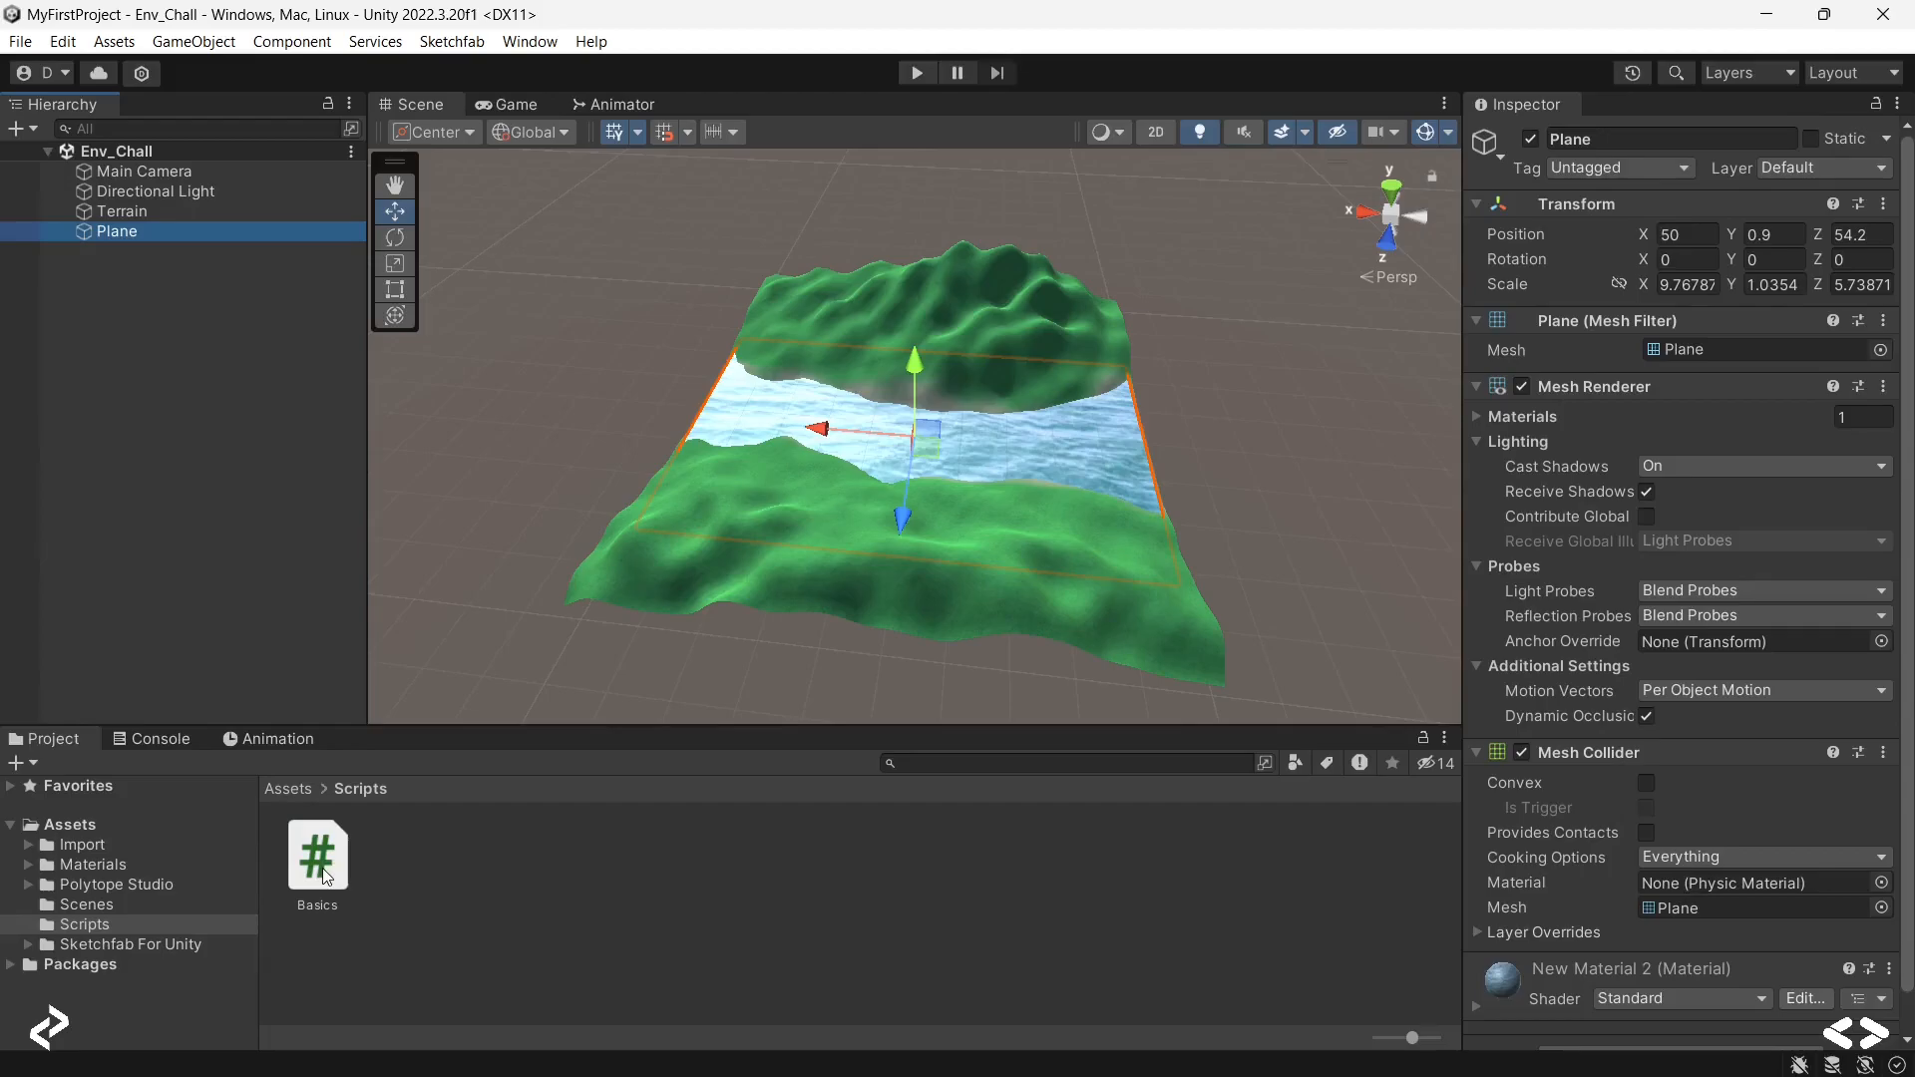
left_click(315, 855)
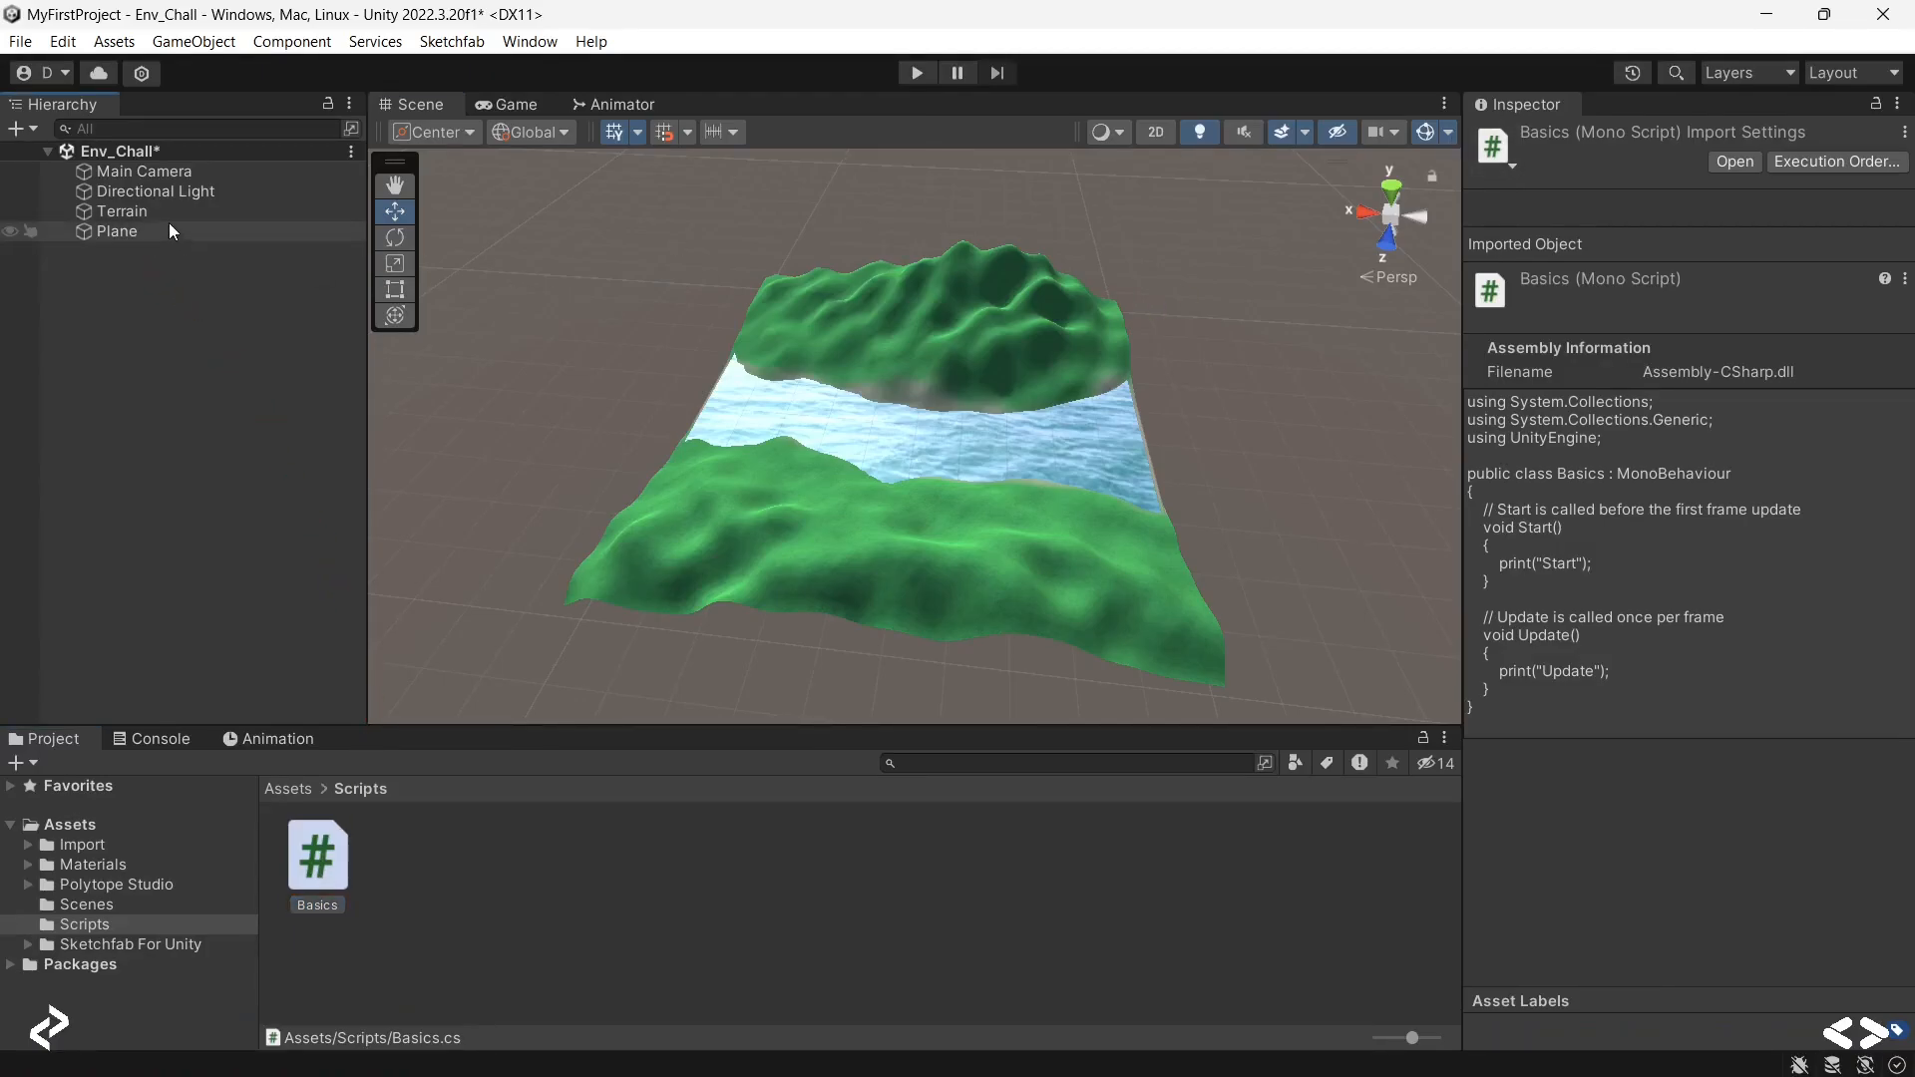
left_click(117, 230)
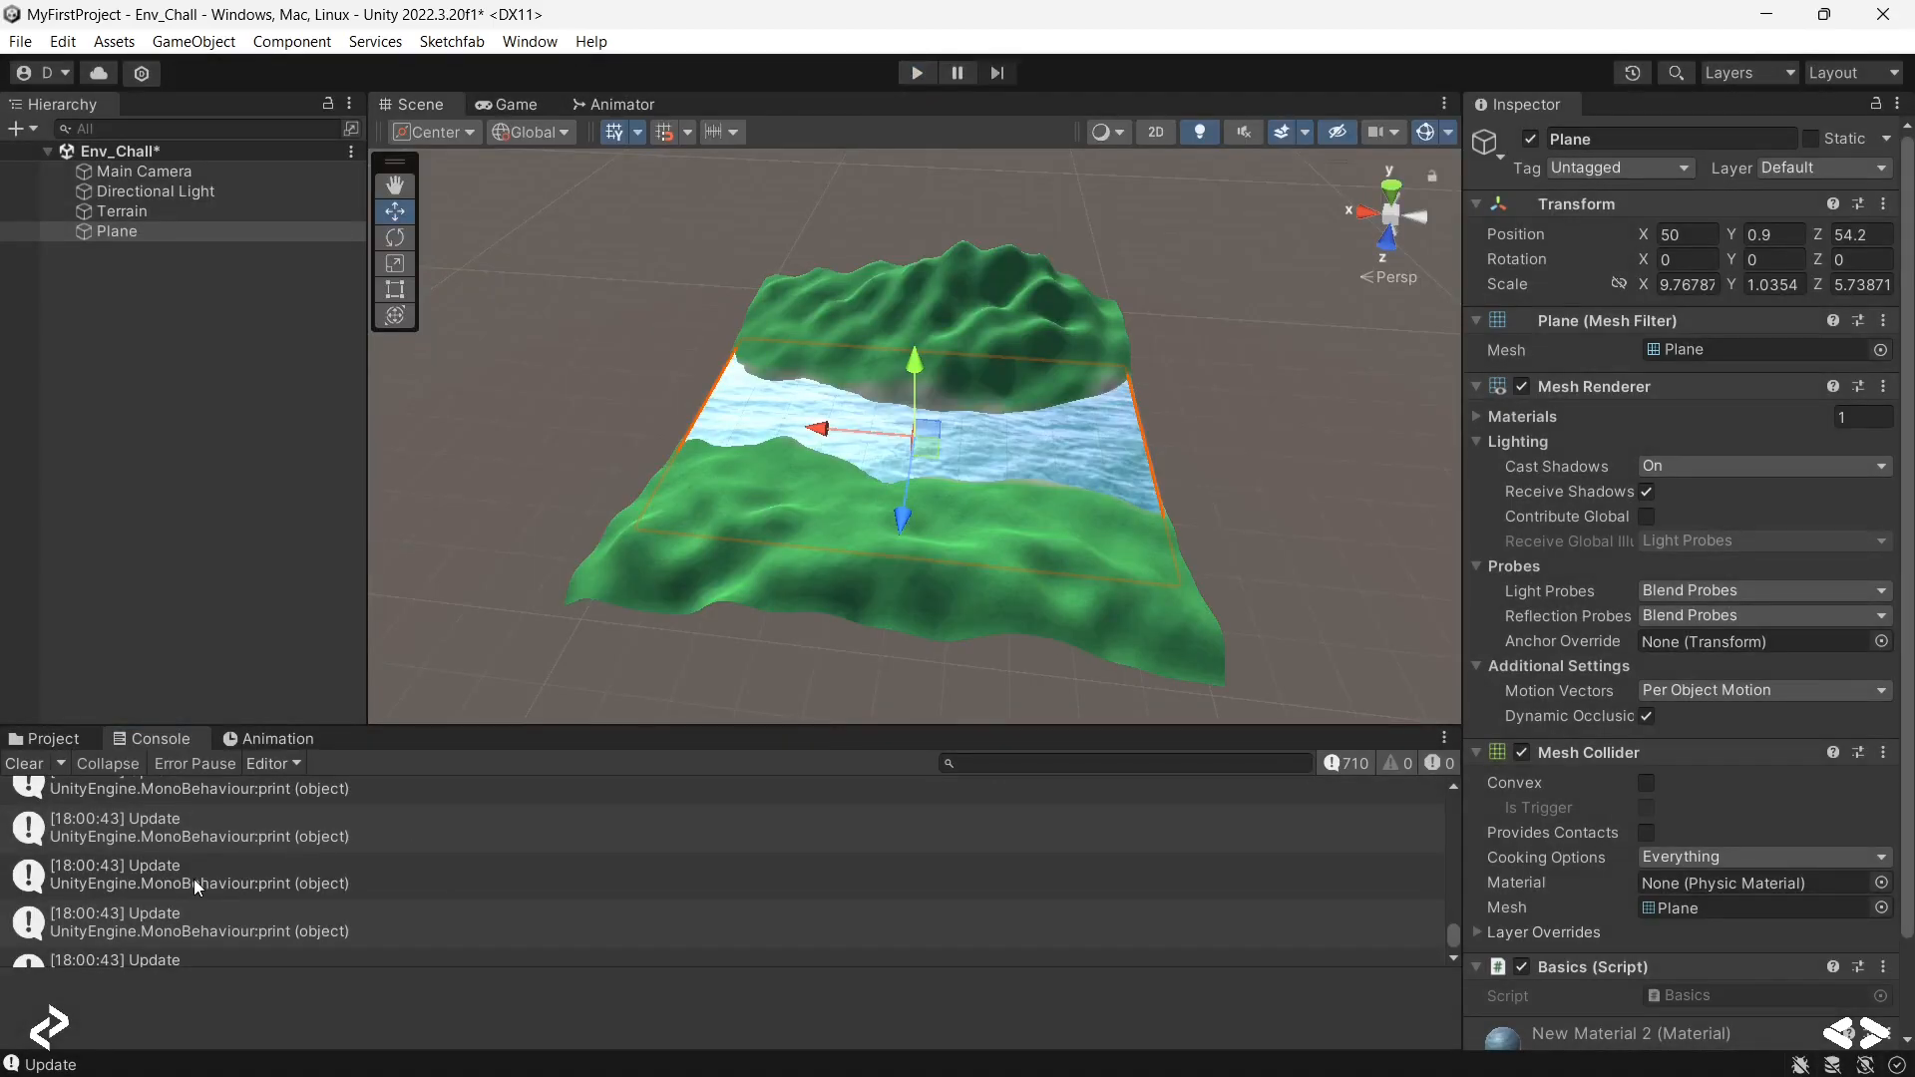
Step: Inspect the Console log and bring the single Start message above the Update stream into view
left_click(195, 828)
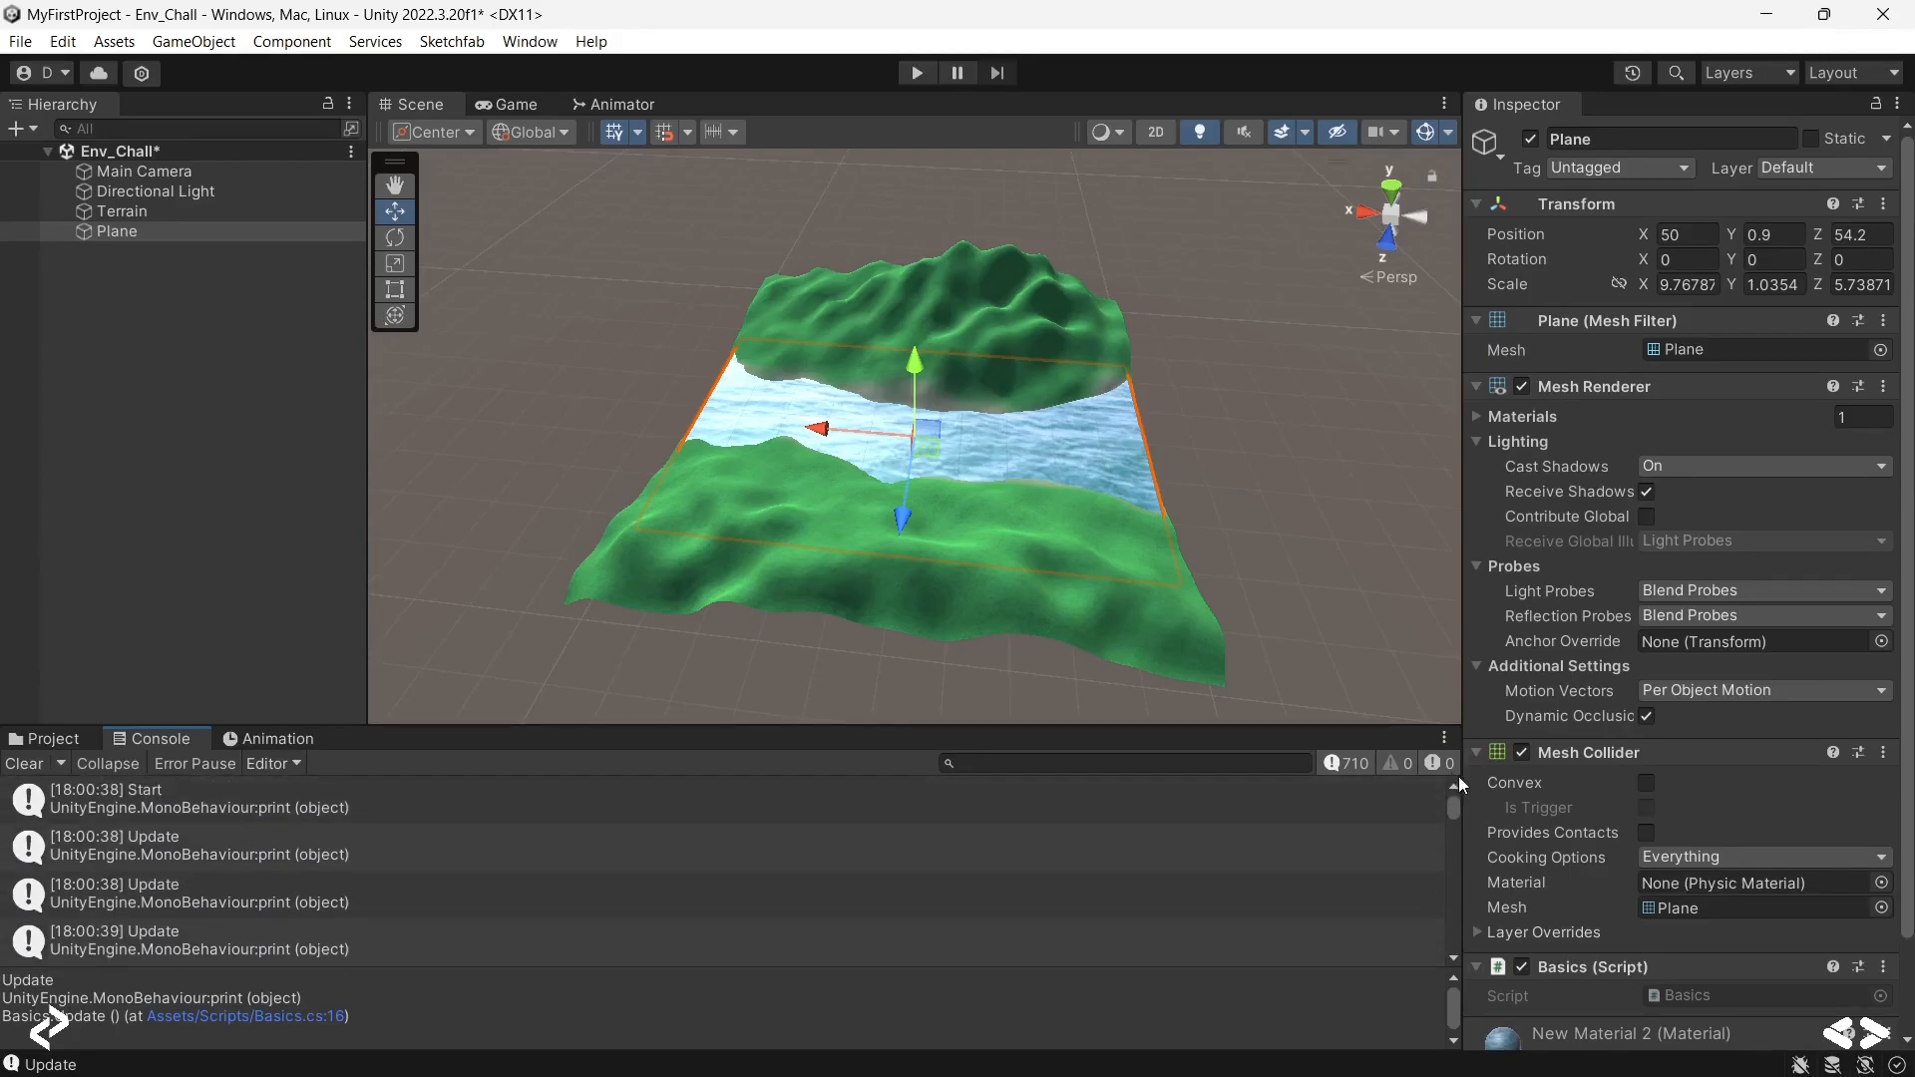
left_click(195, 798)
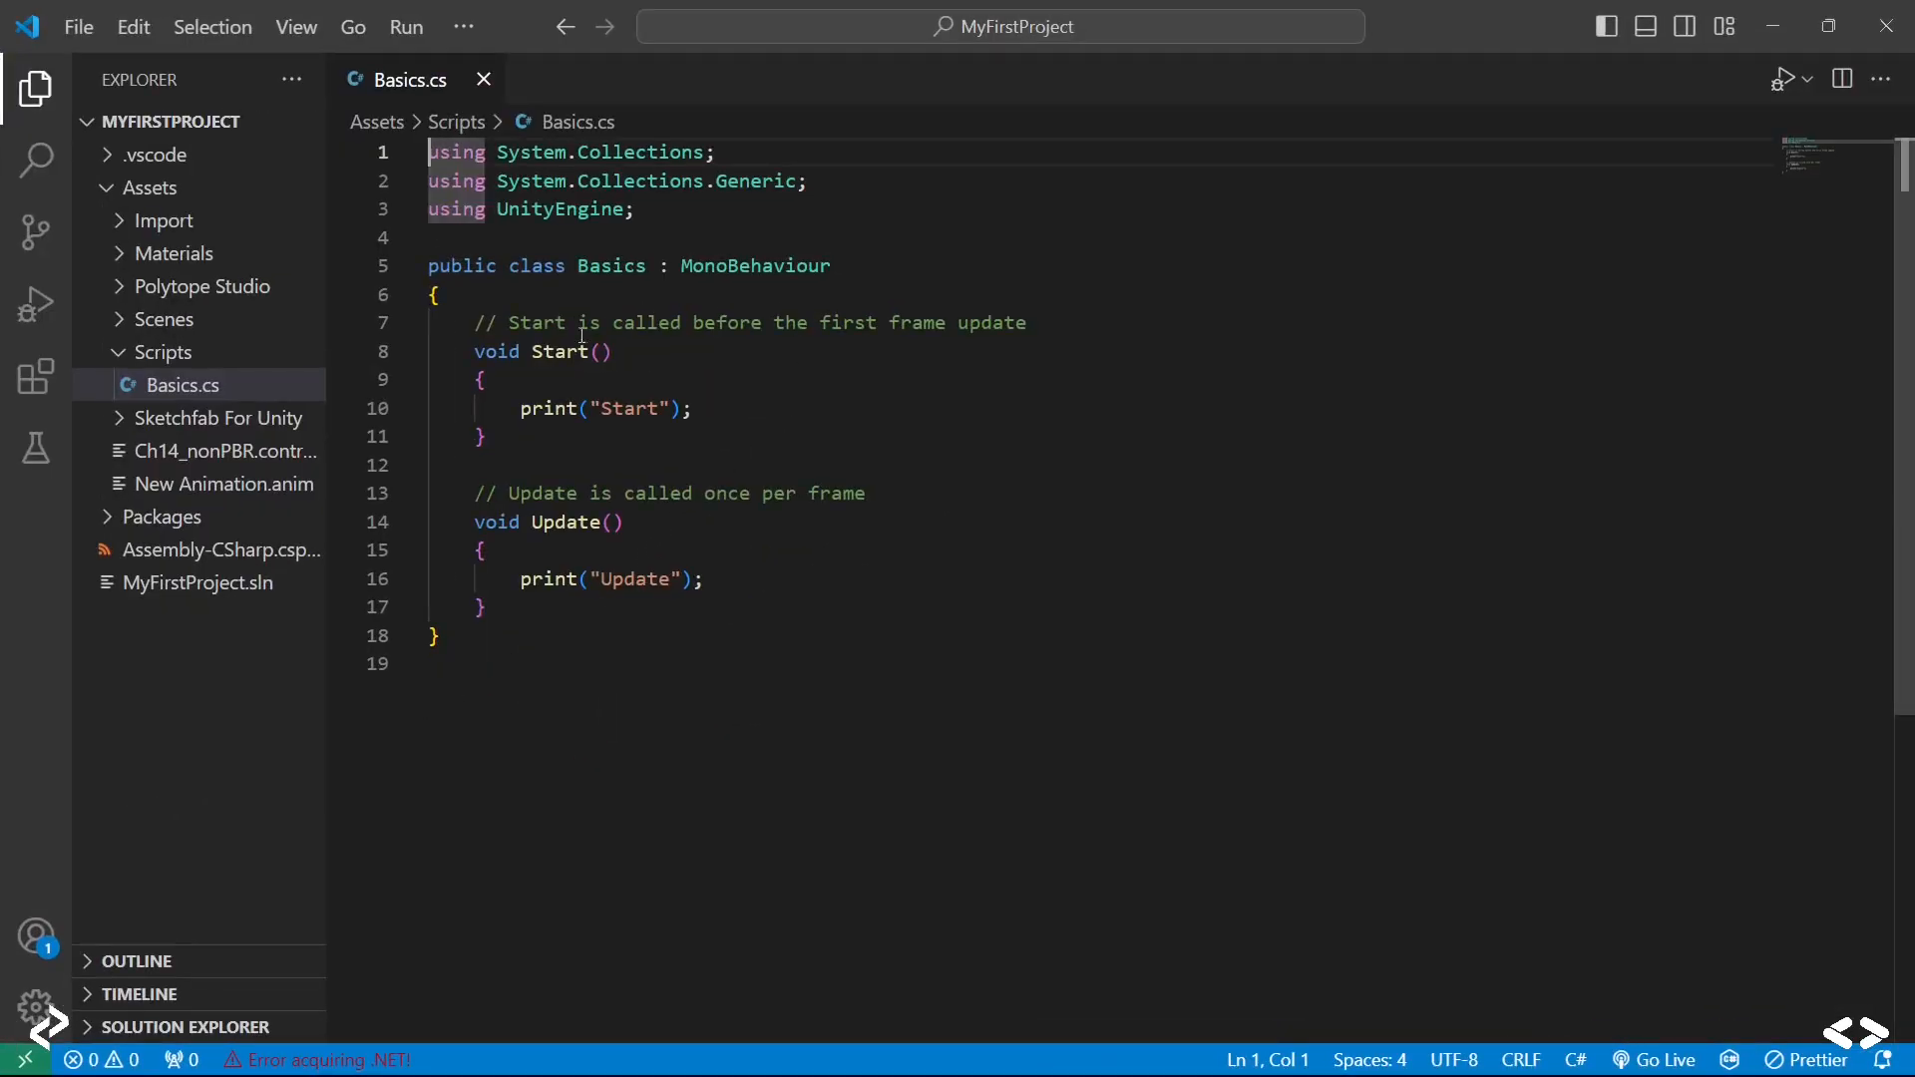
Step: Remove the default comments above Start and Update in Basics.cs
left_click(691, 408)
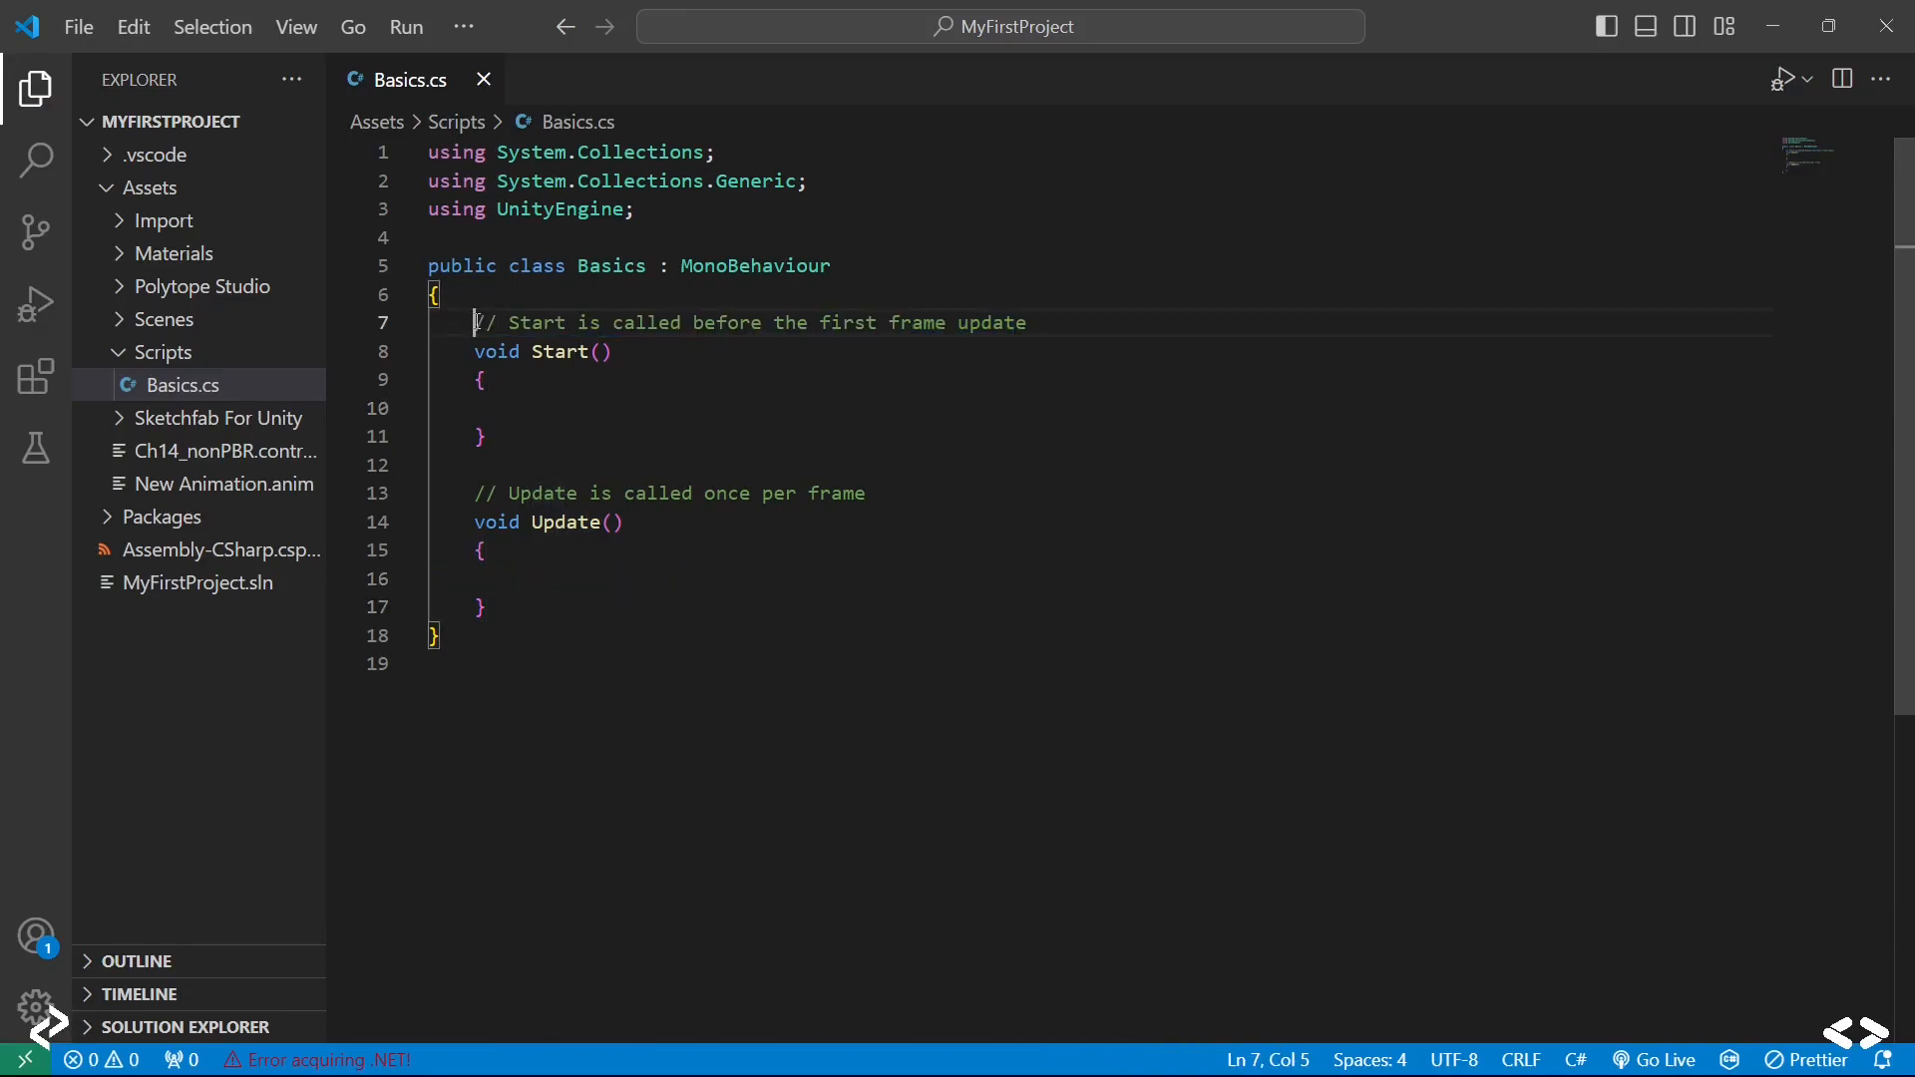
left_click_drag(475, 322, 1028, 322)
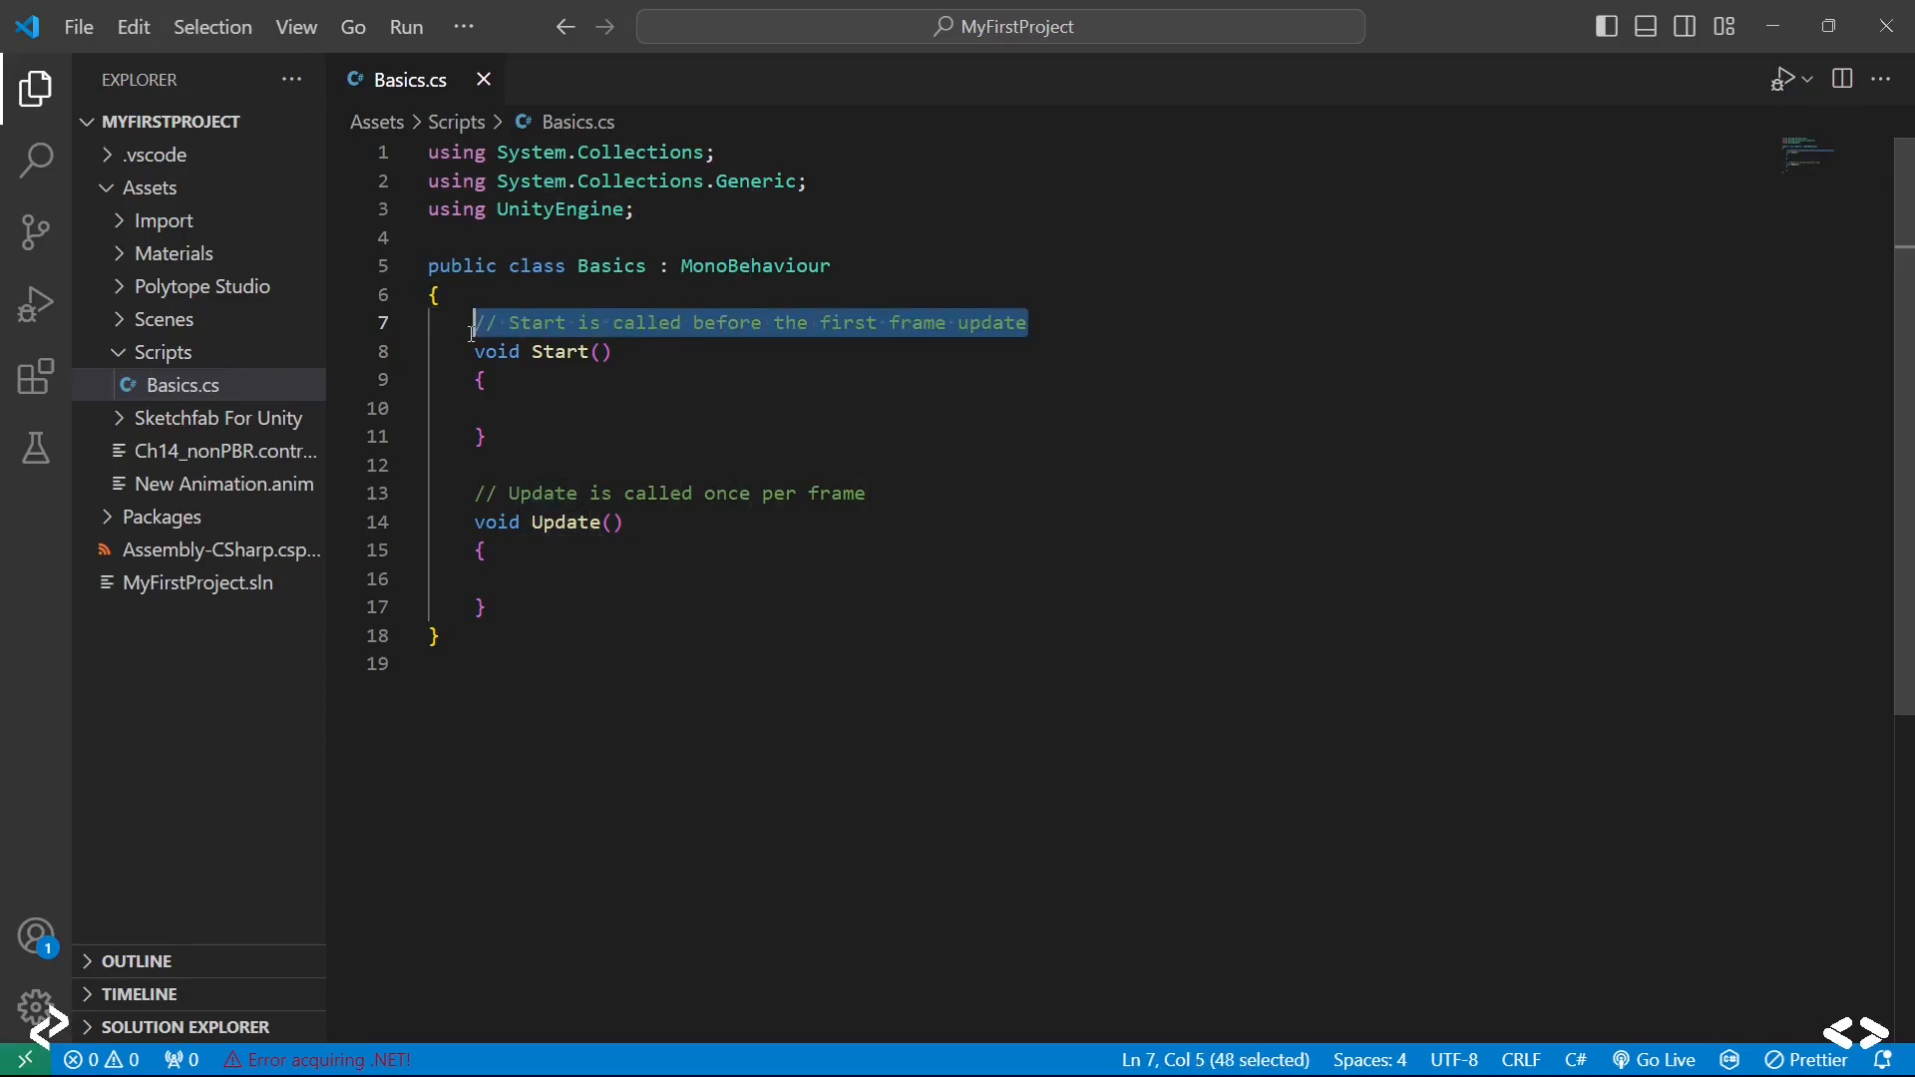
key("Delete")
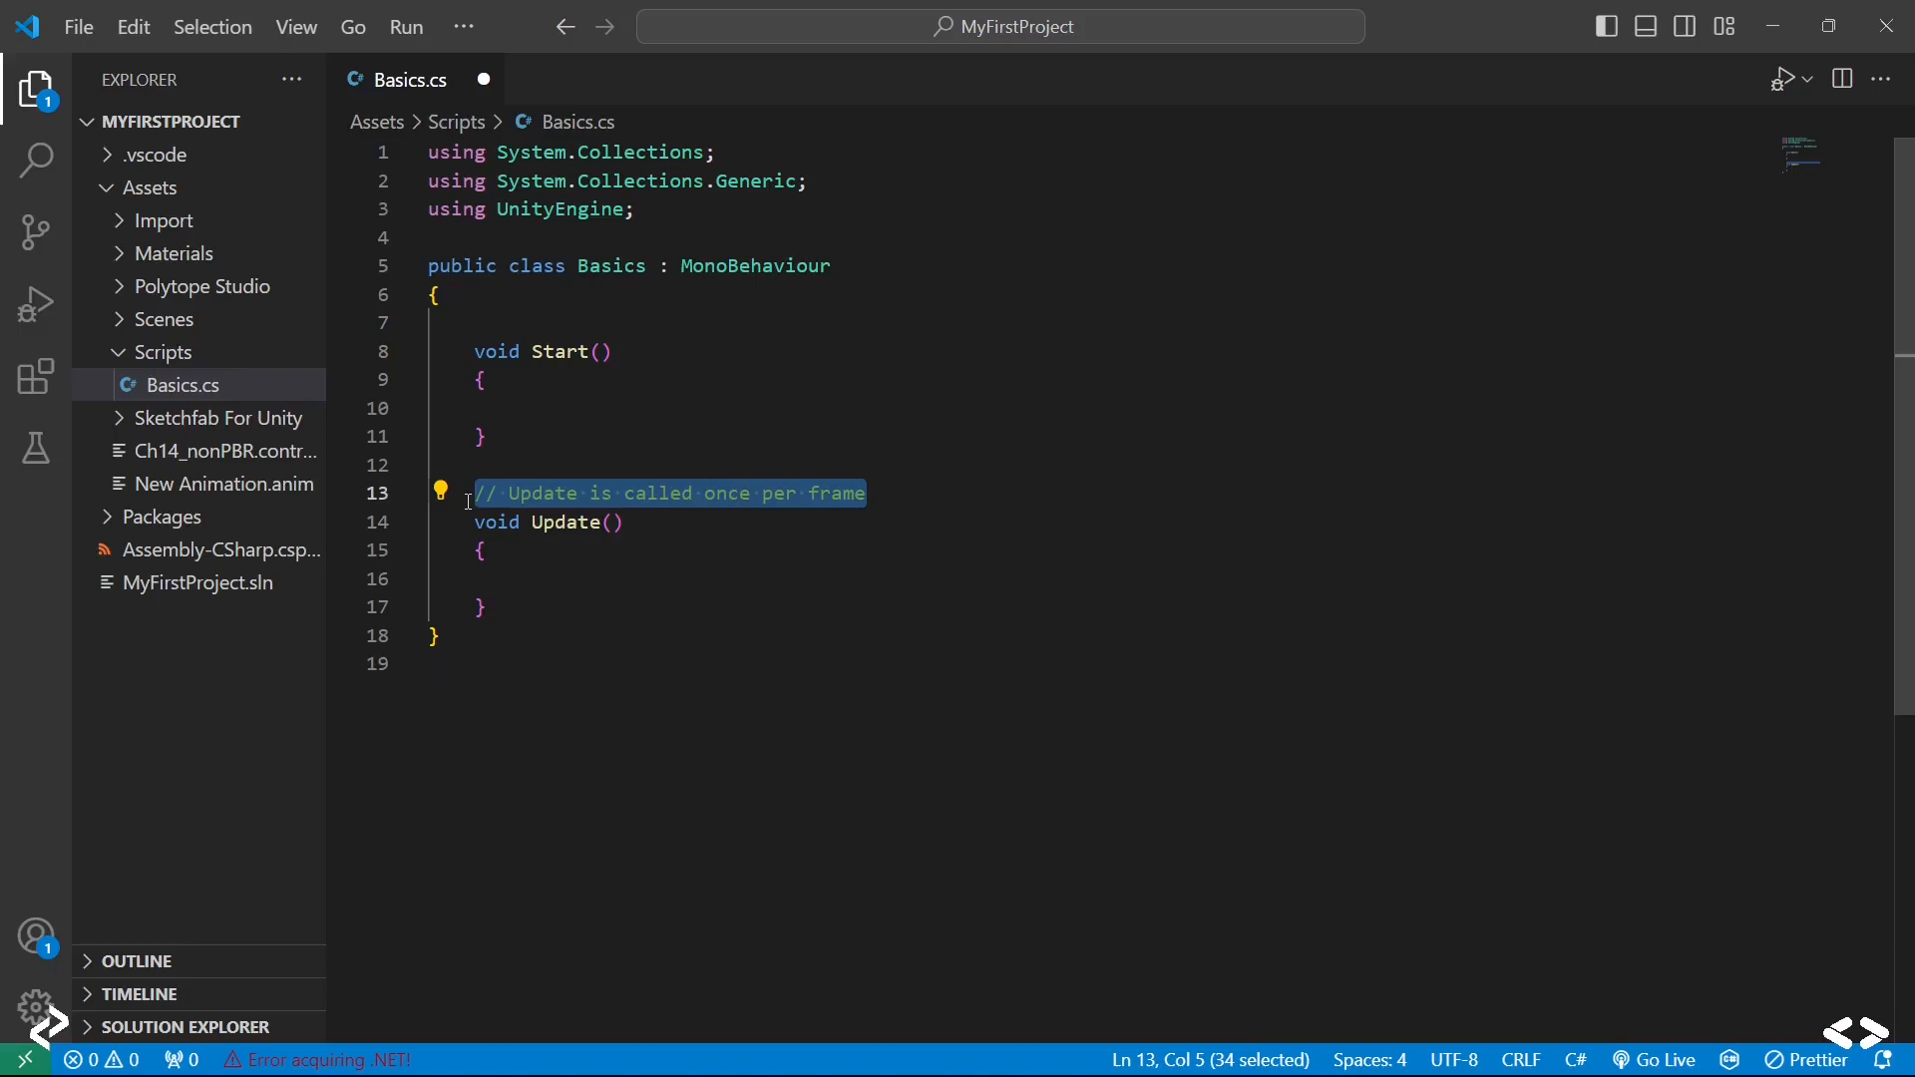
key("Delete")
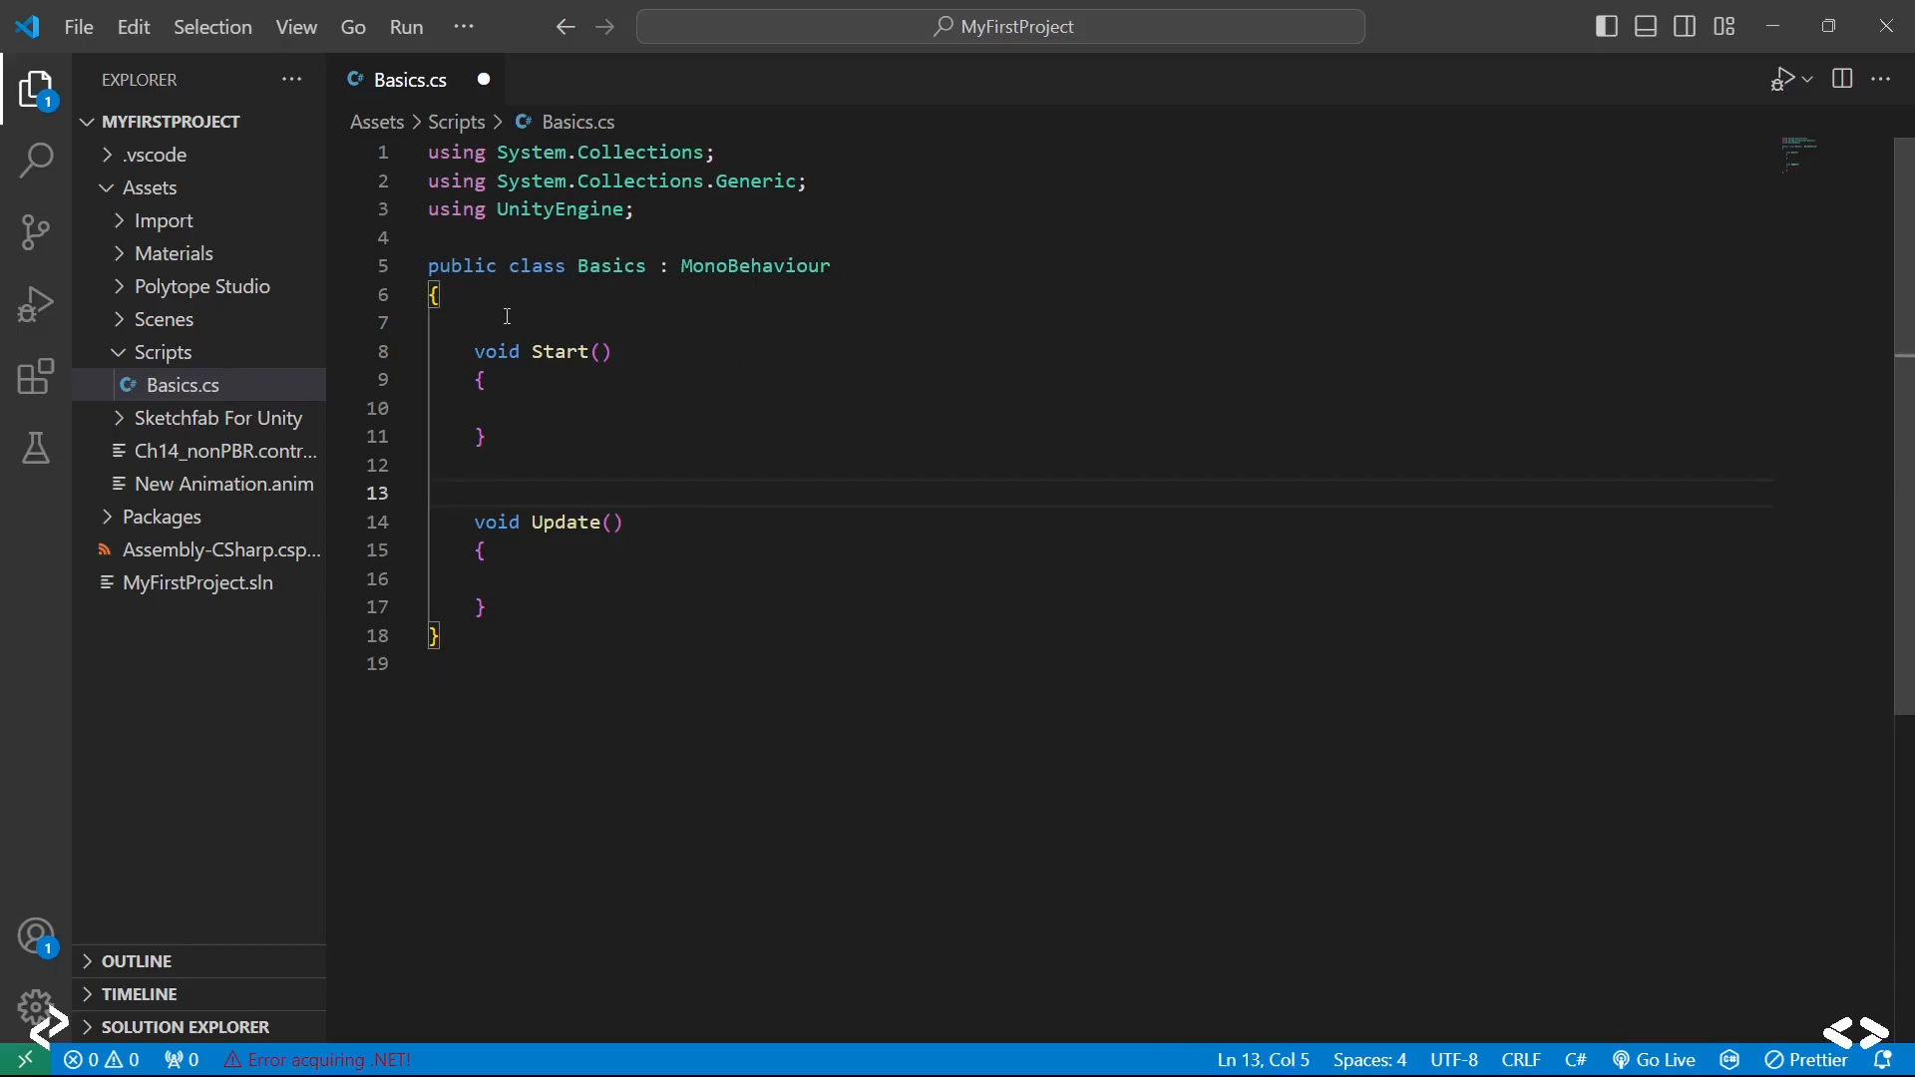
Step: Declare 'public GameObject mouse;' and 'private GameObject plane;' at the top of the class
type("G")
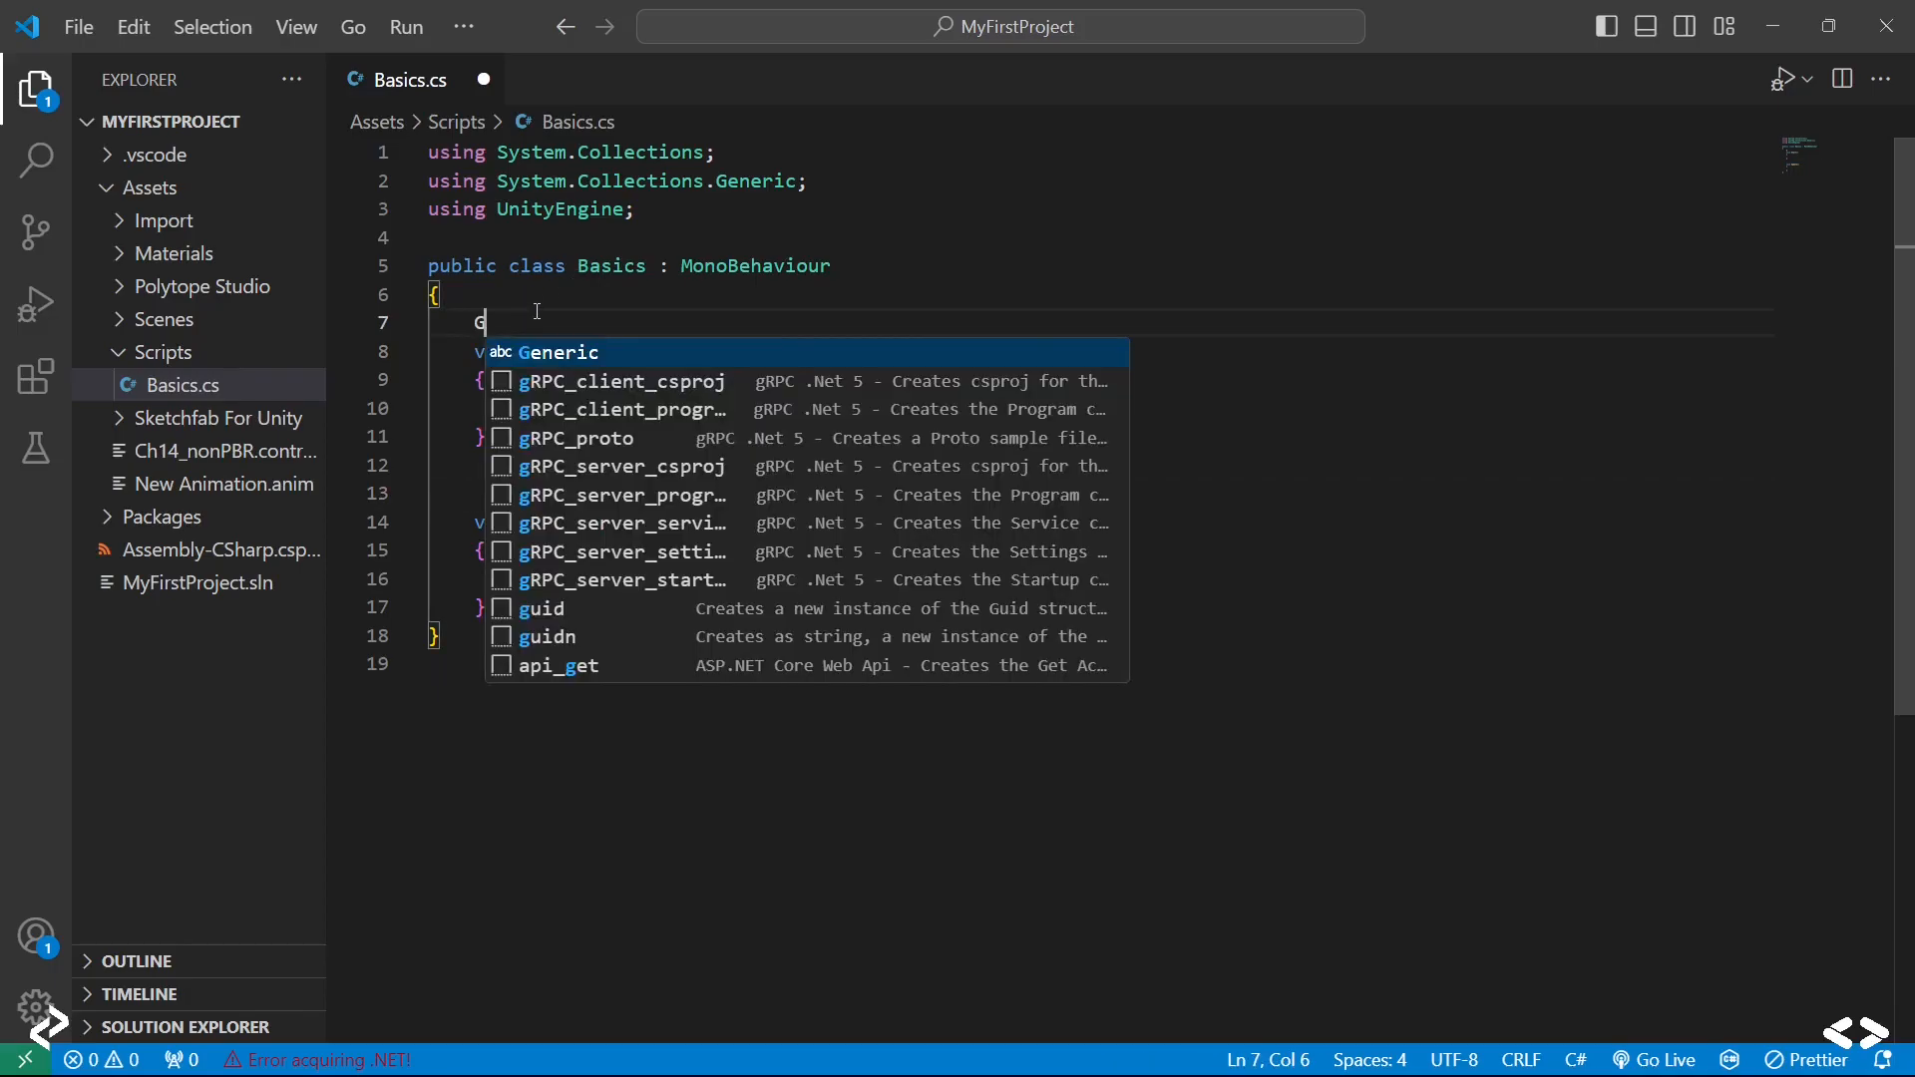
type("ame")
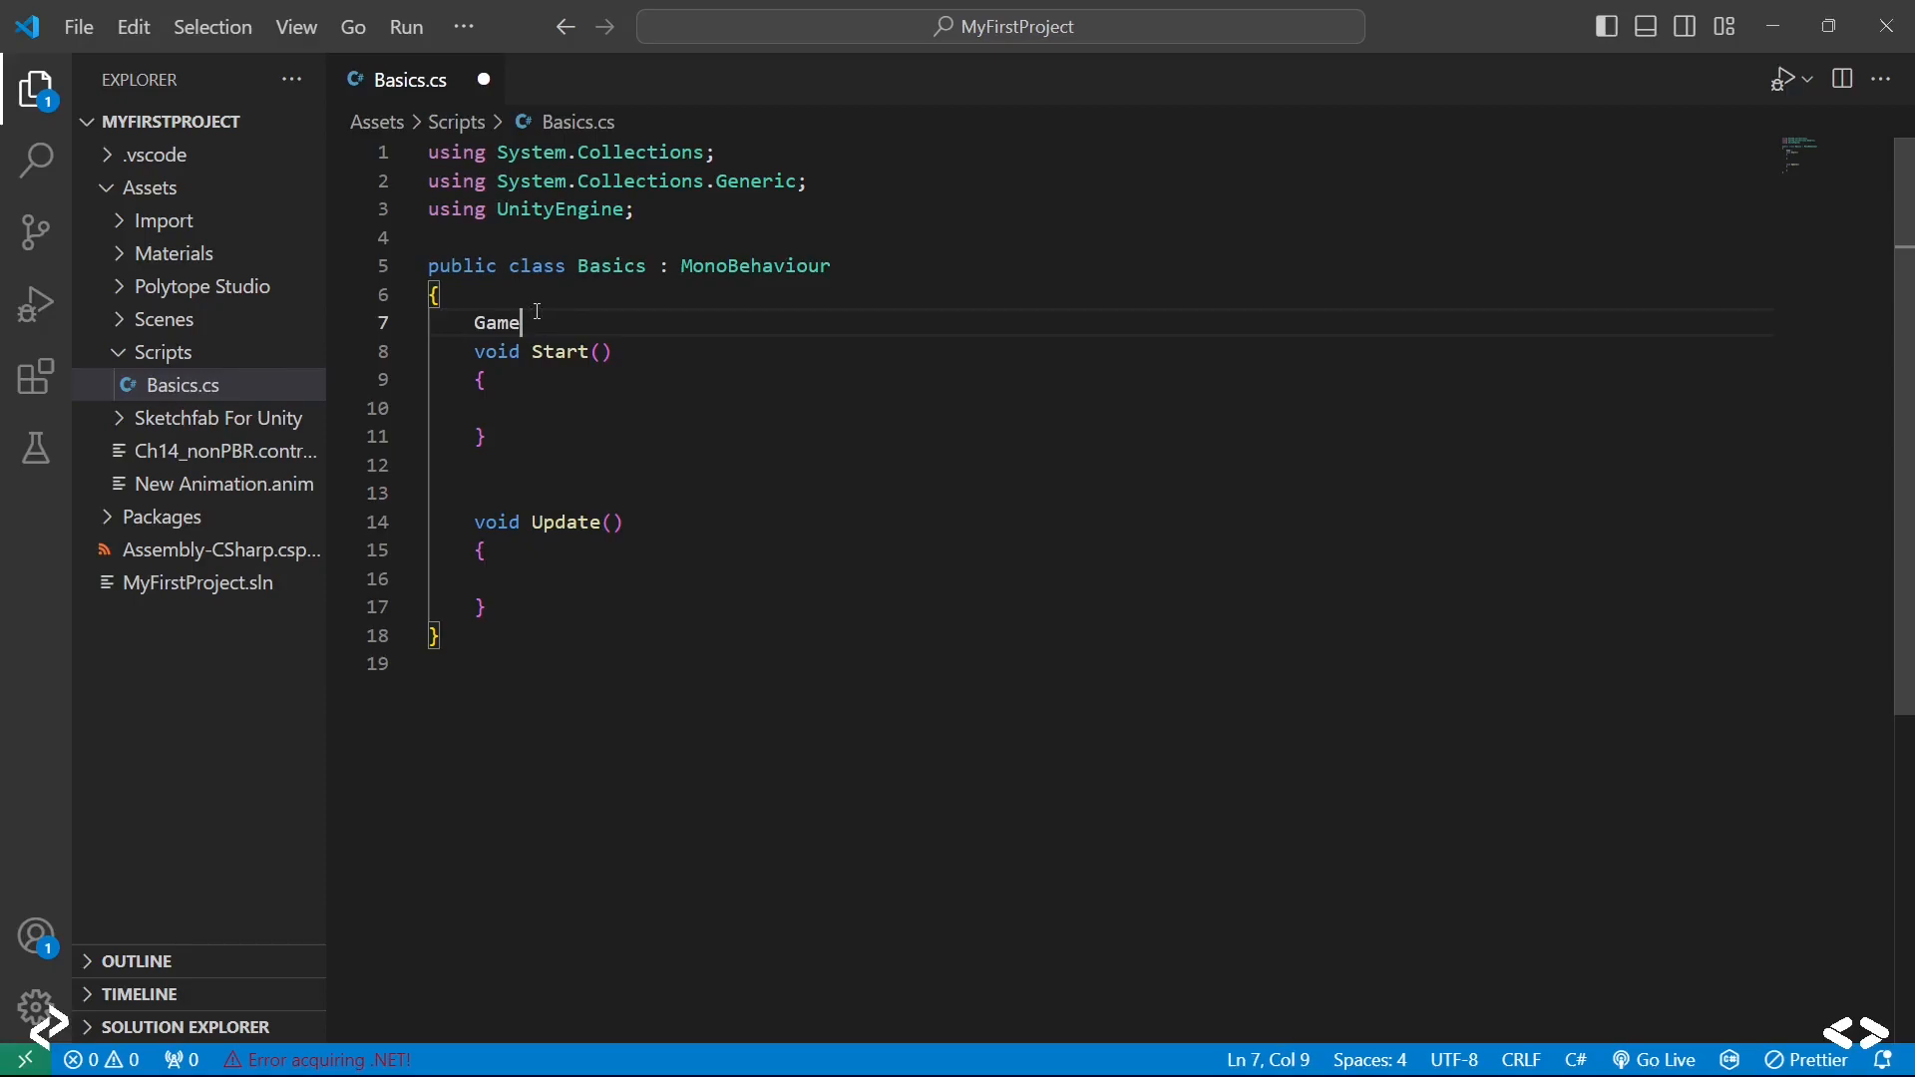
type("Obj")
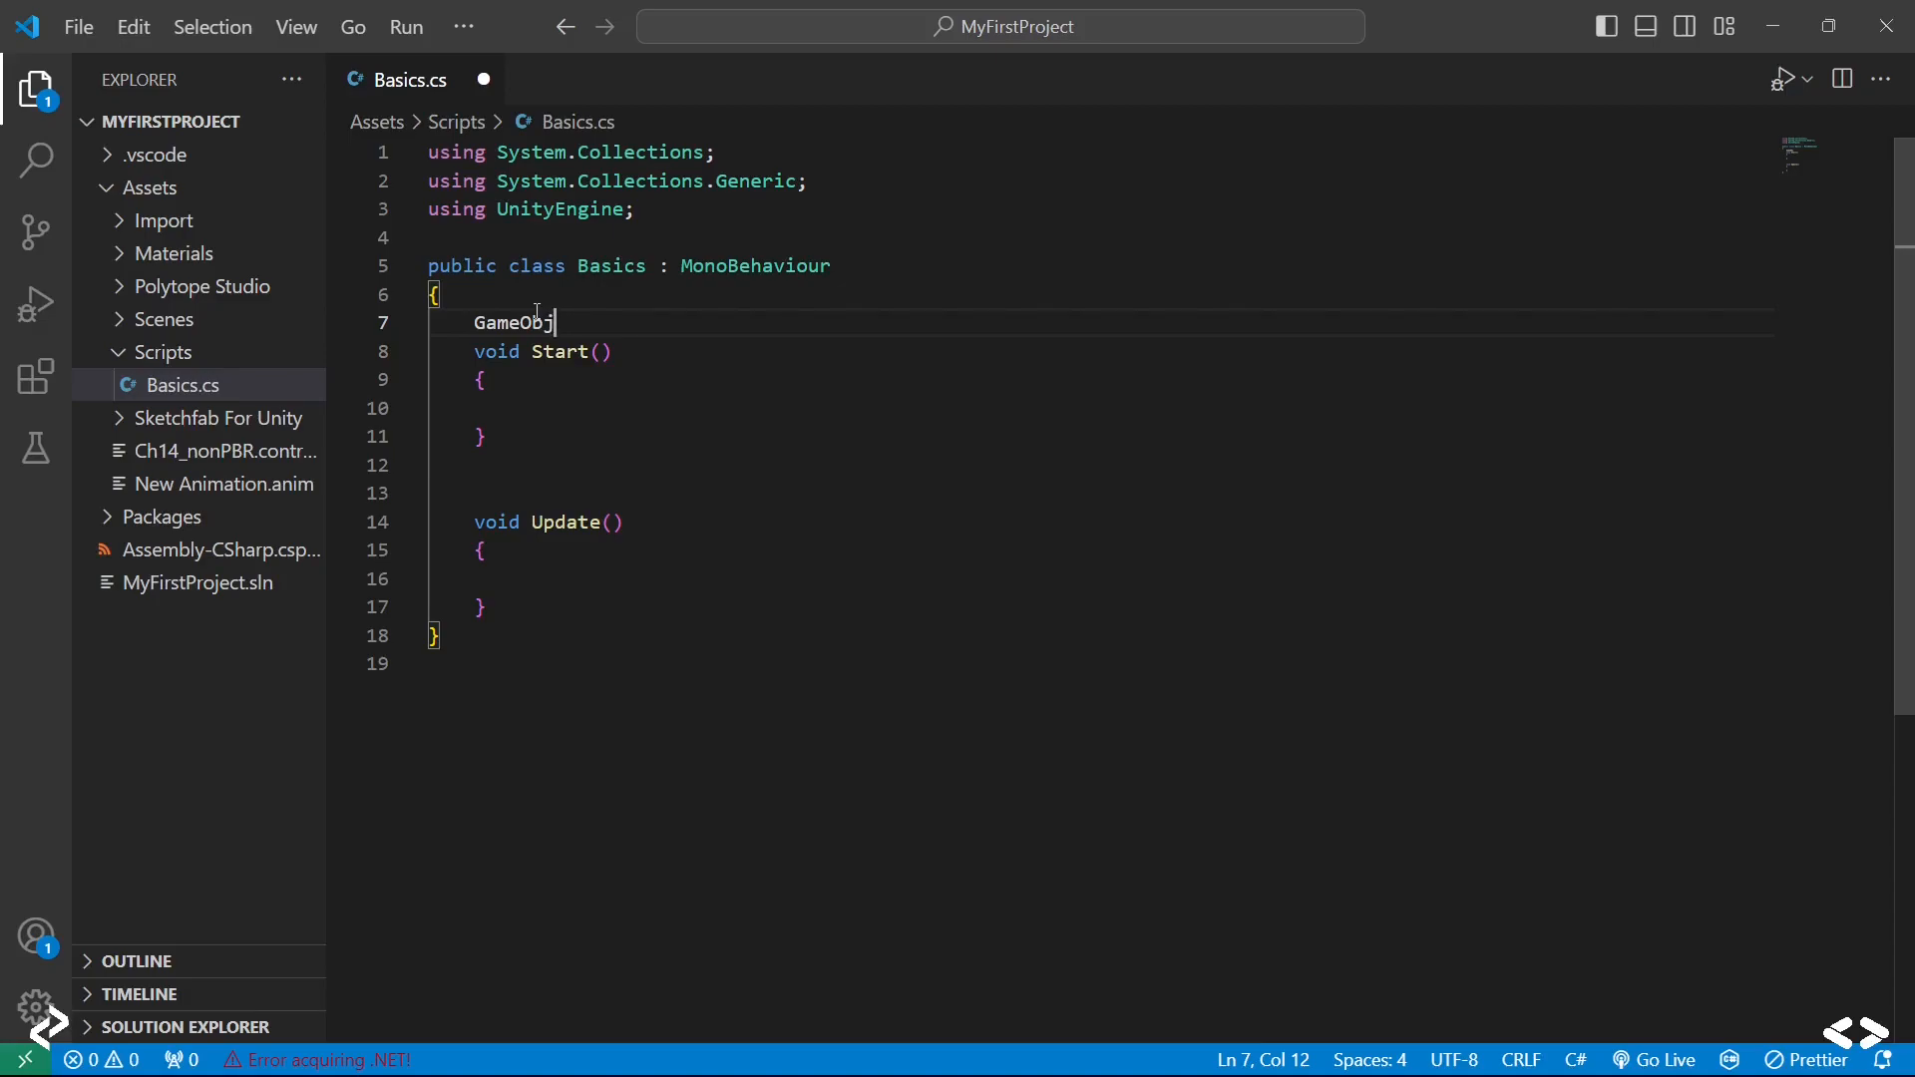
type("ect")
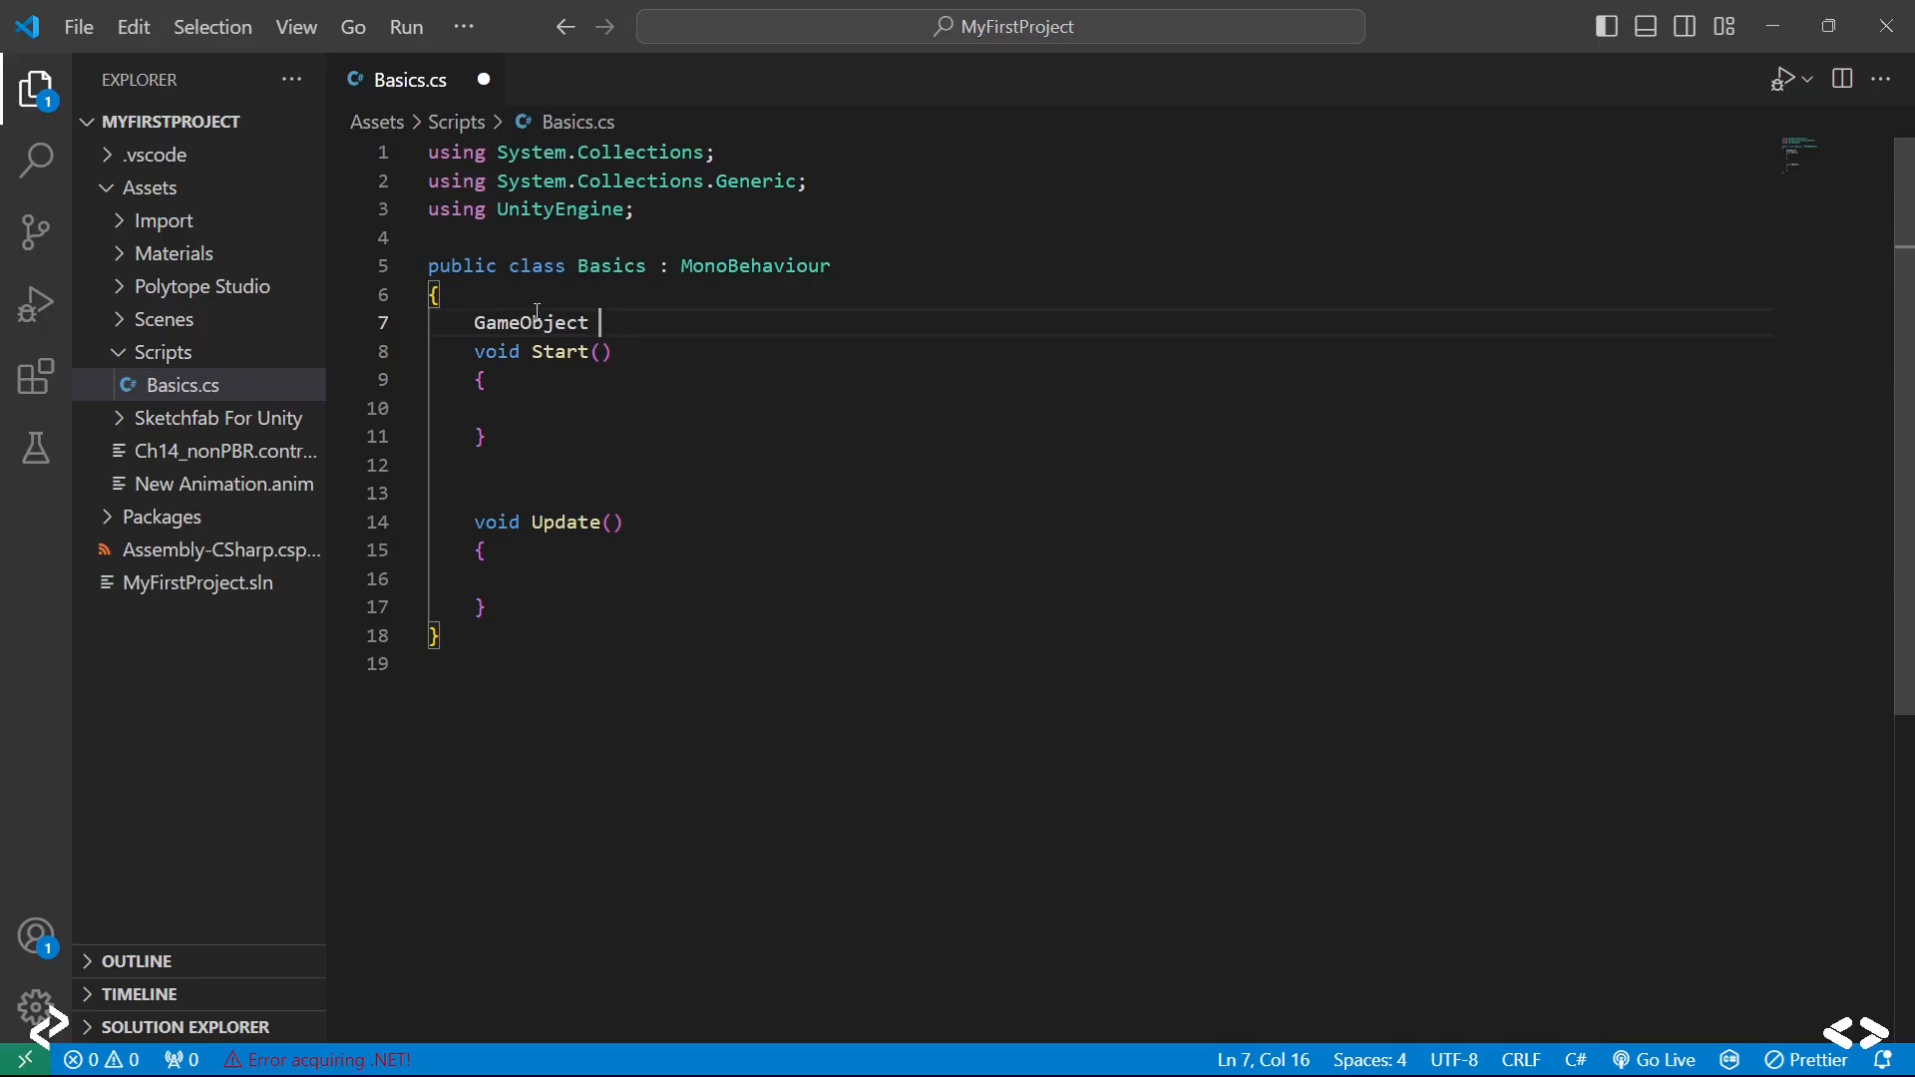
type("mouse;")
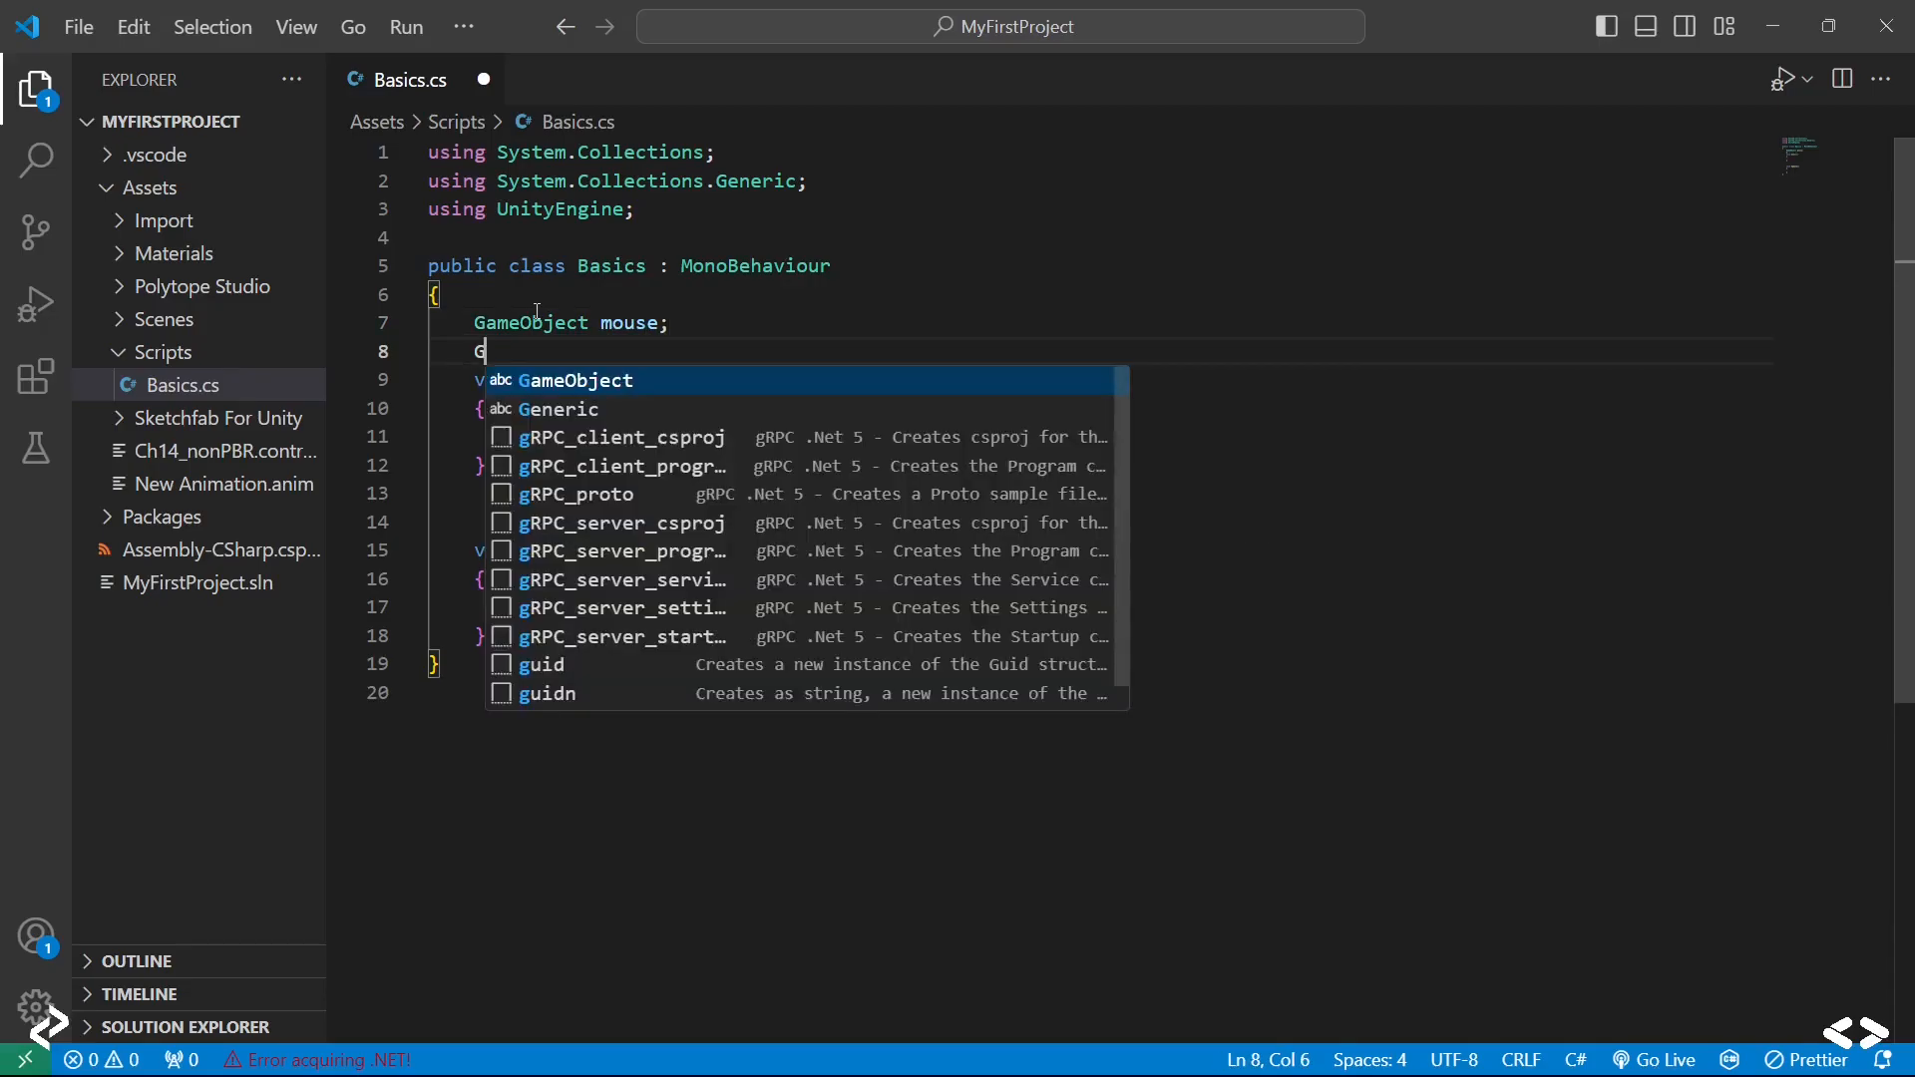
type("GameObject")
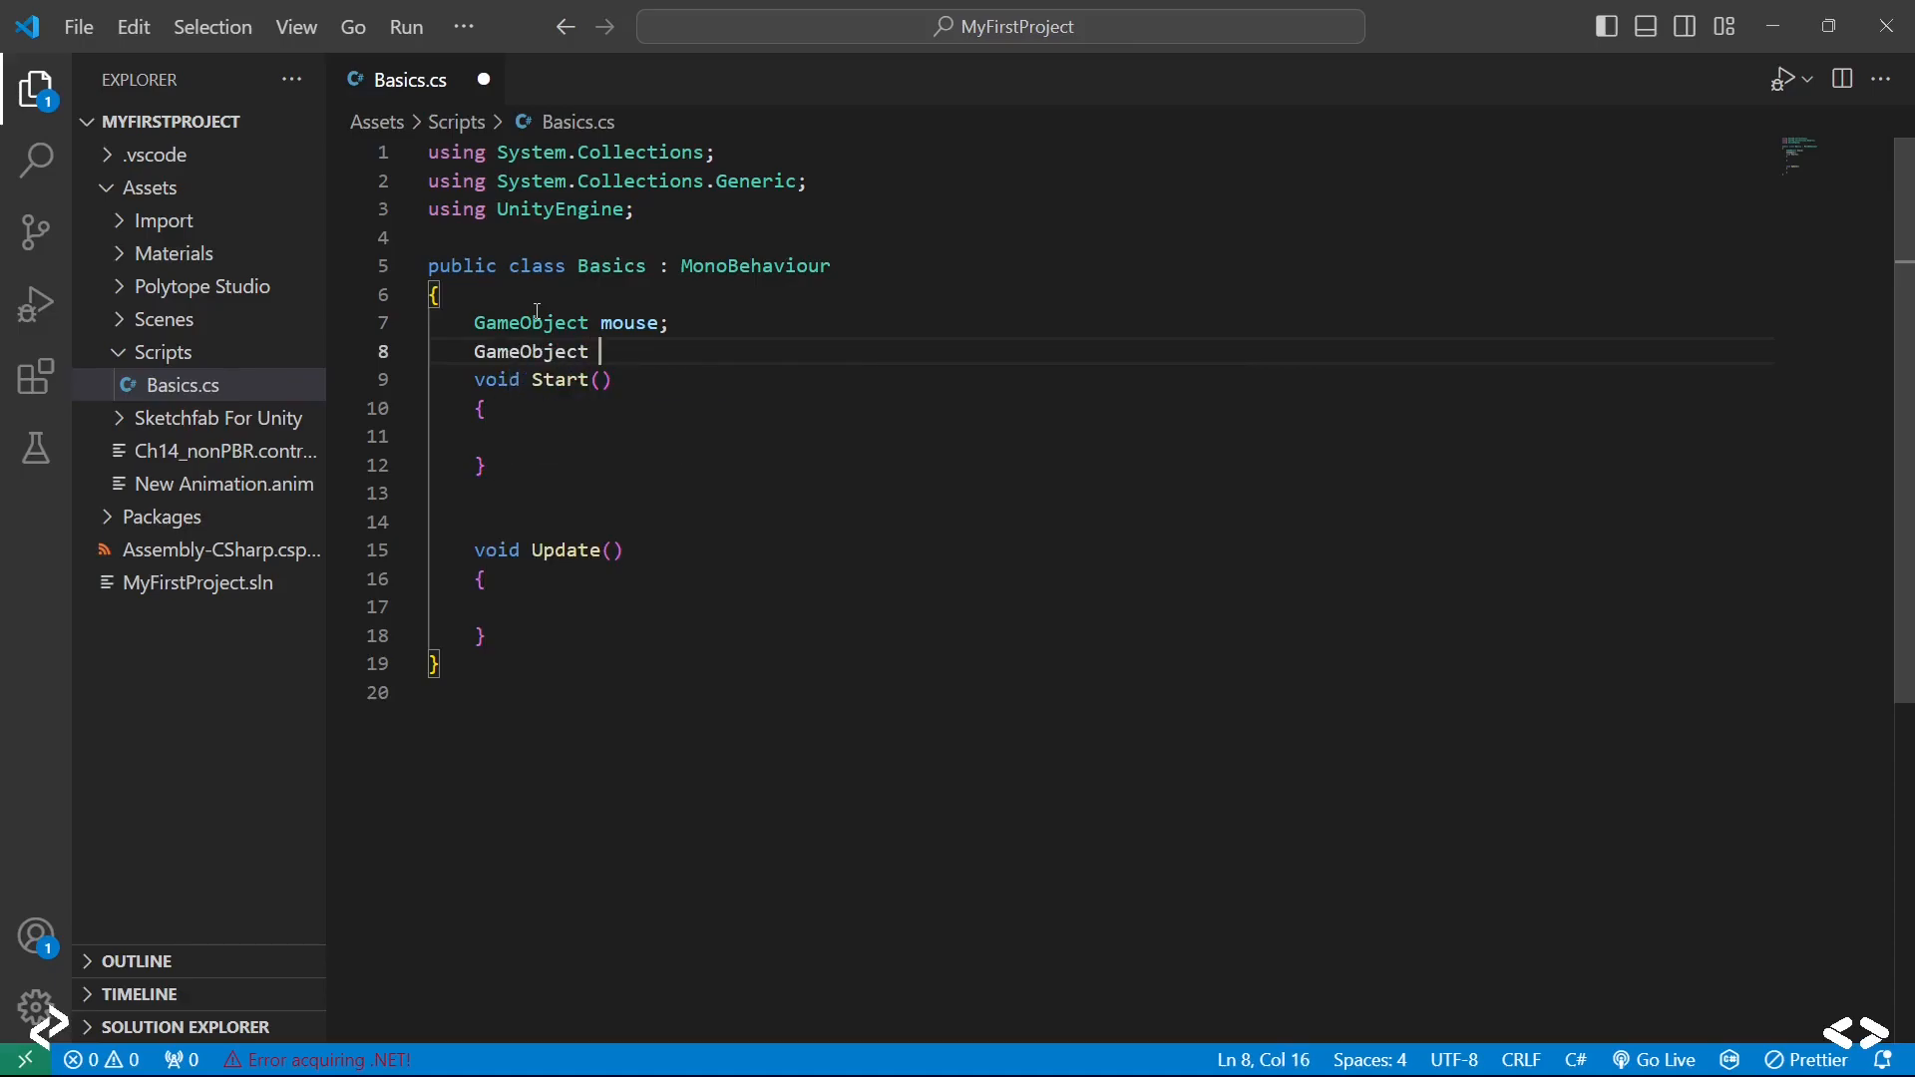
type("pla")
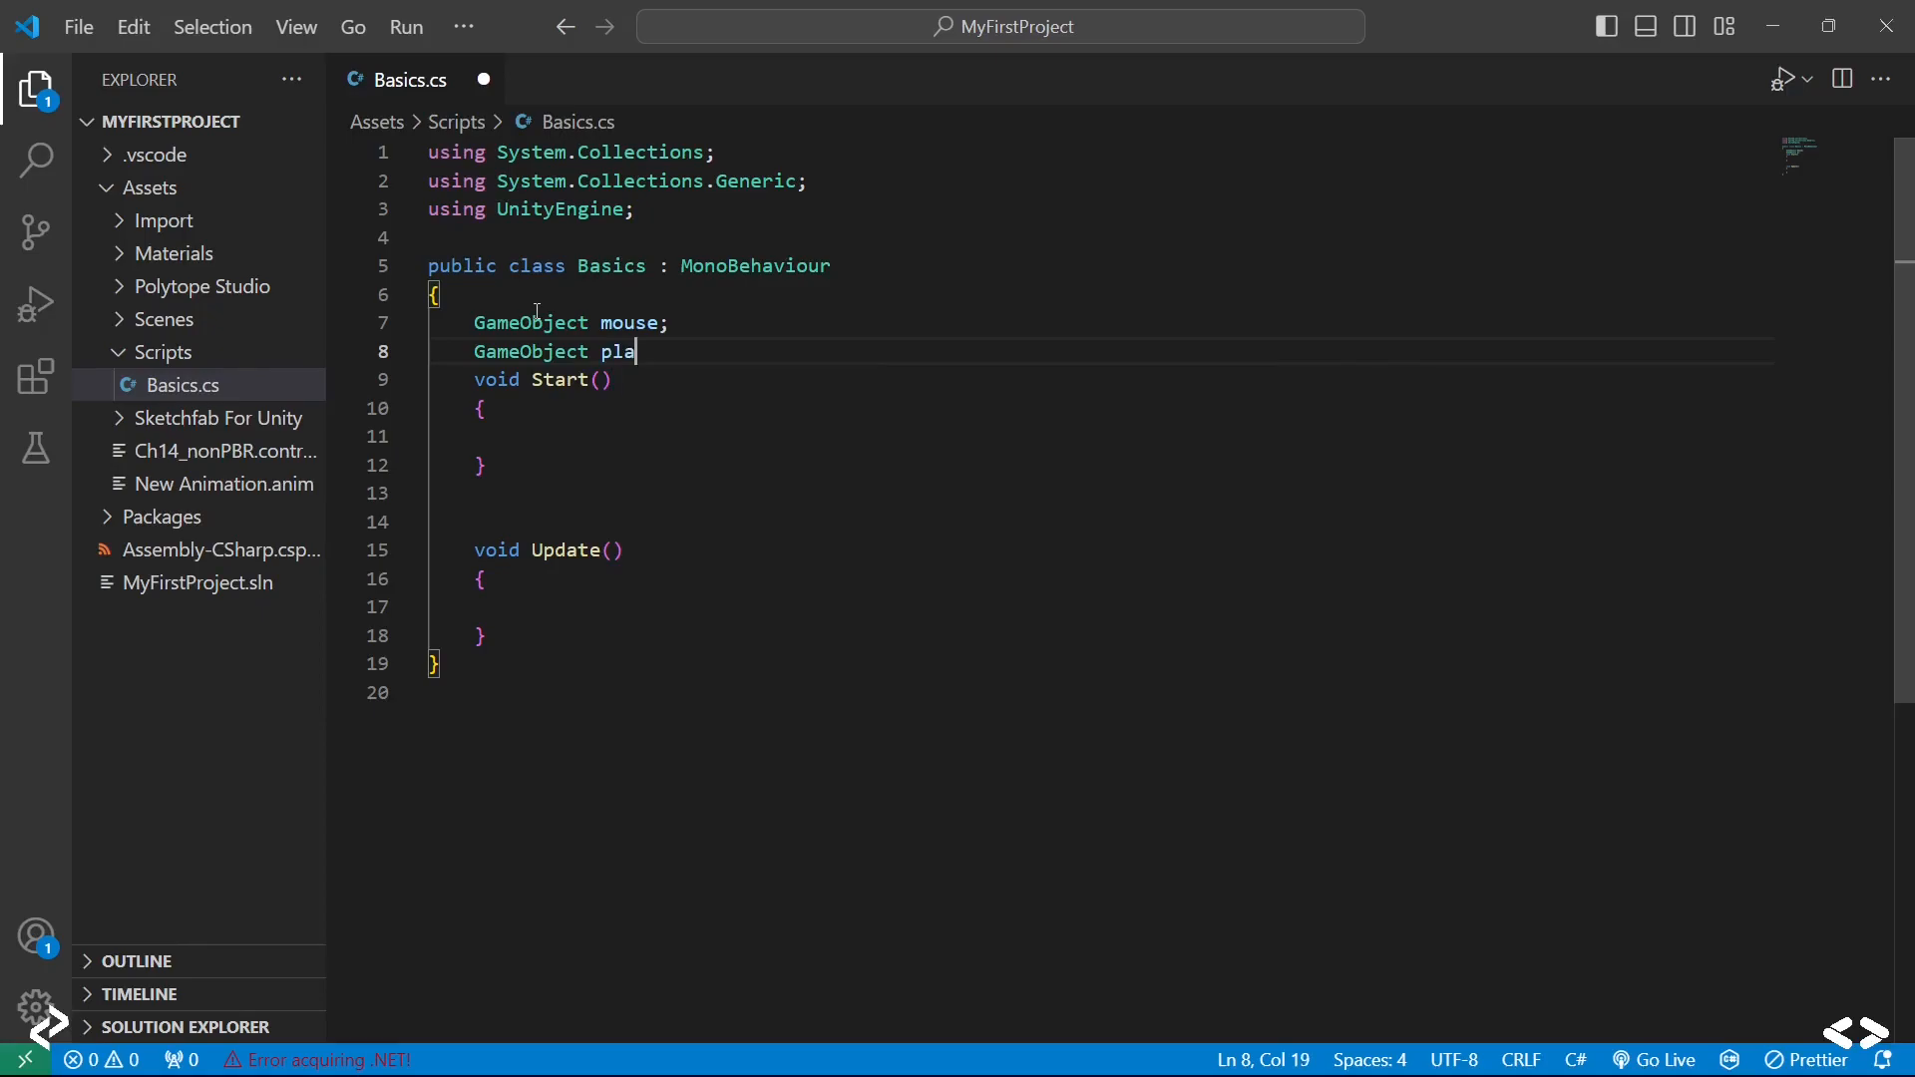
type("ne;")
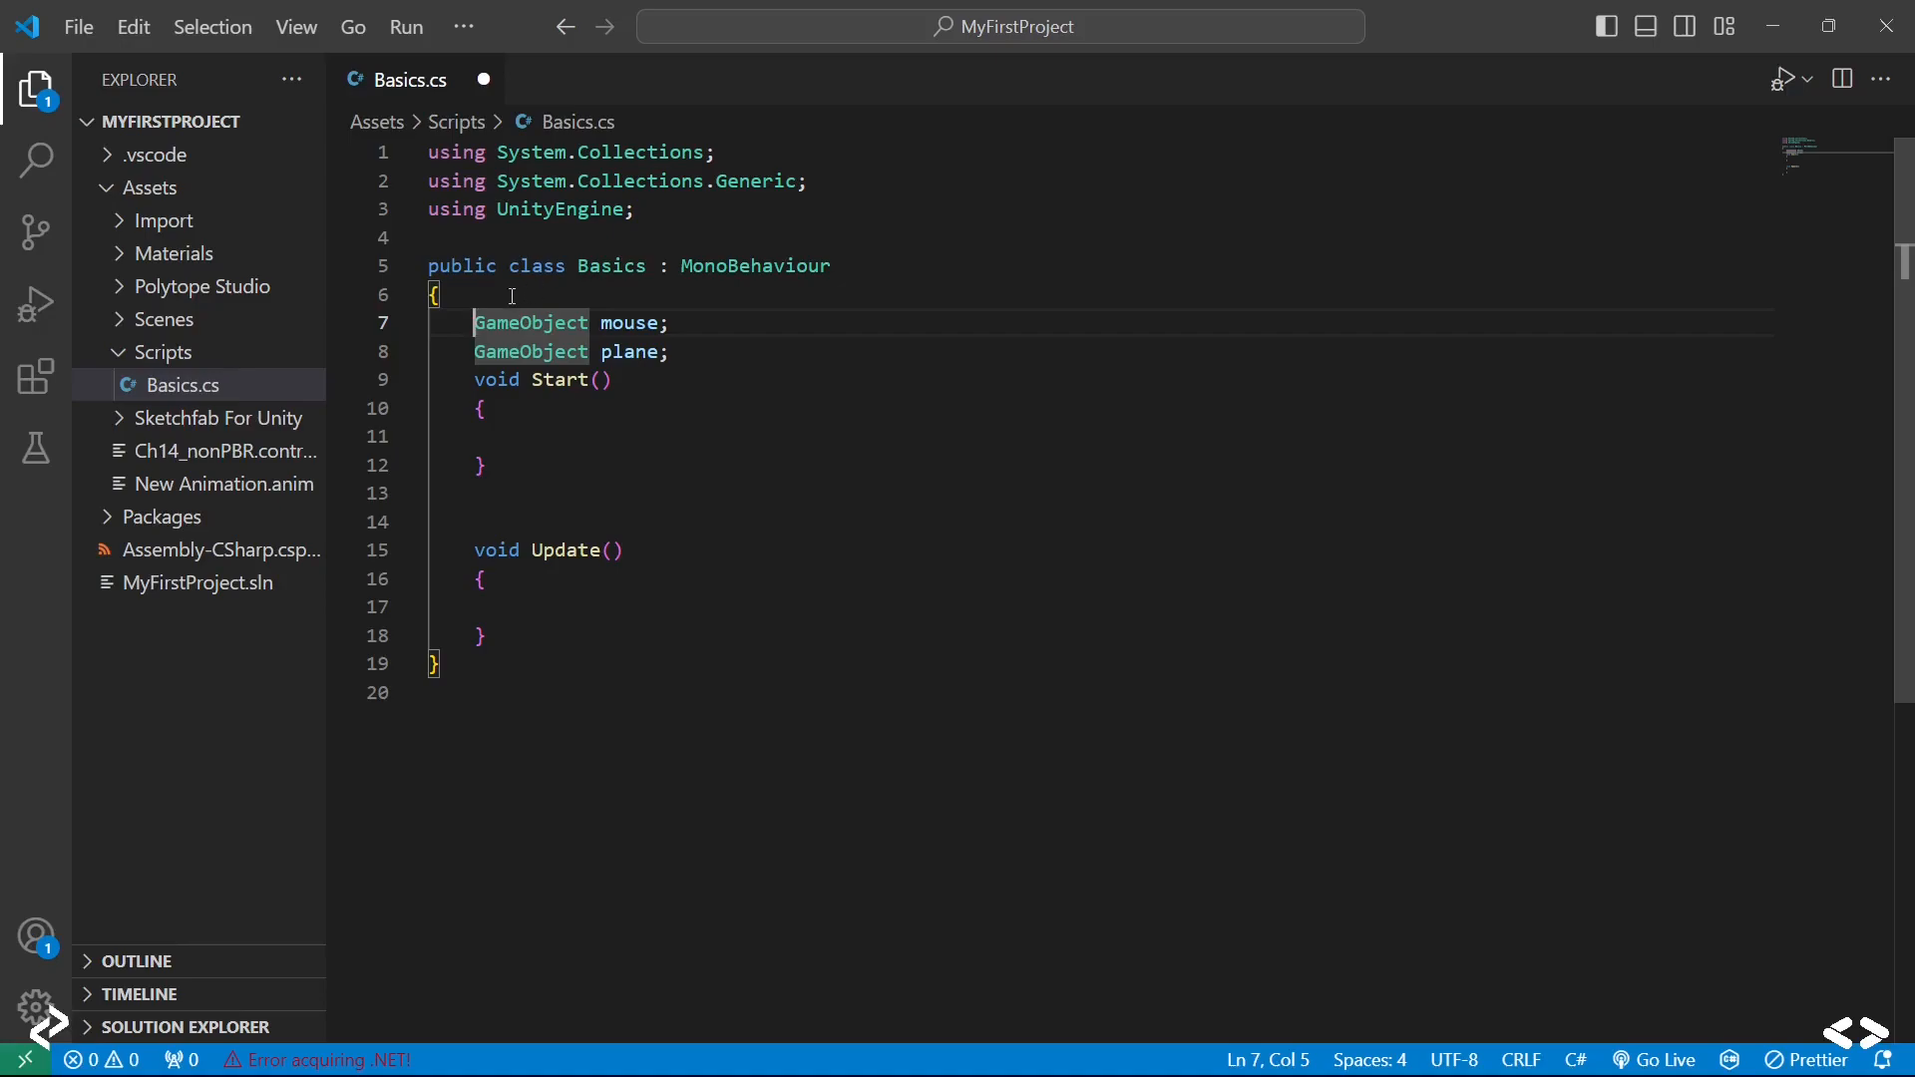
type("public")
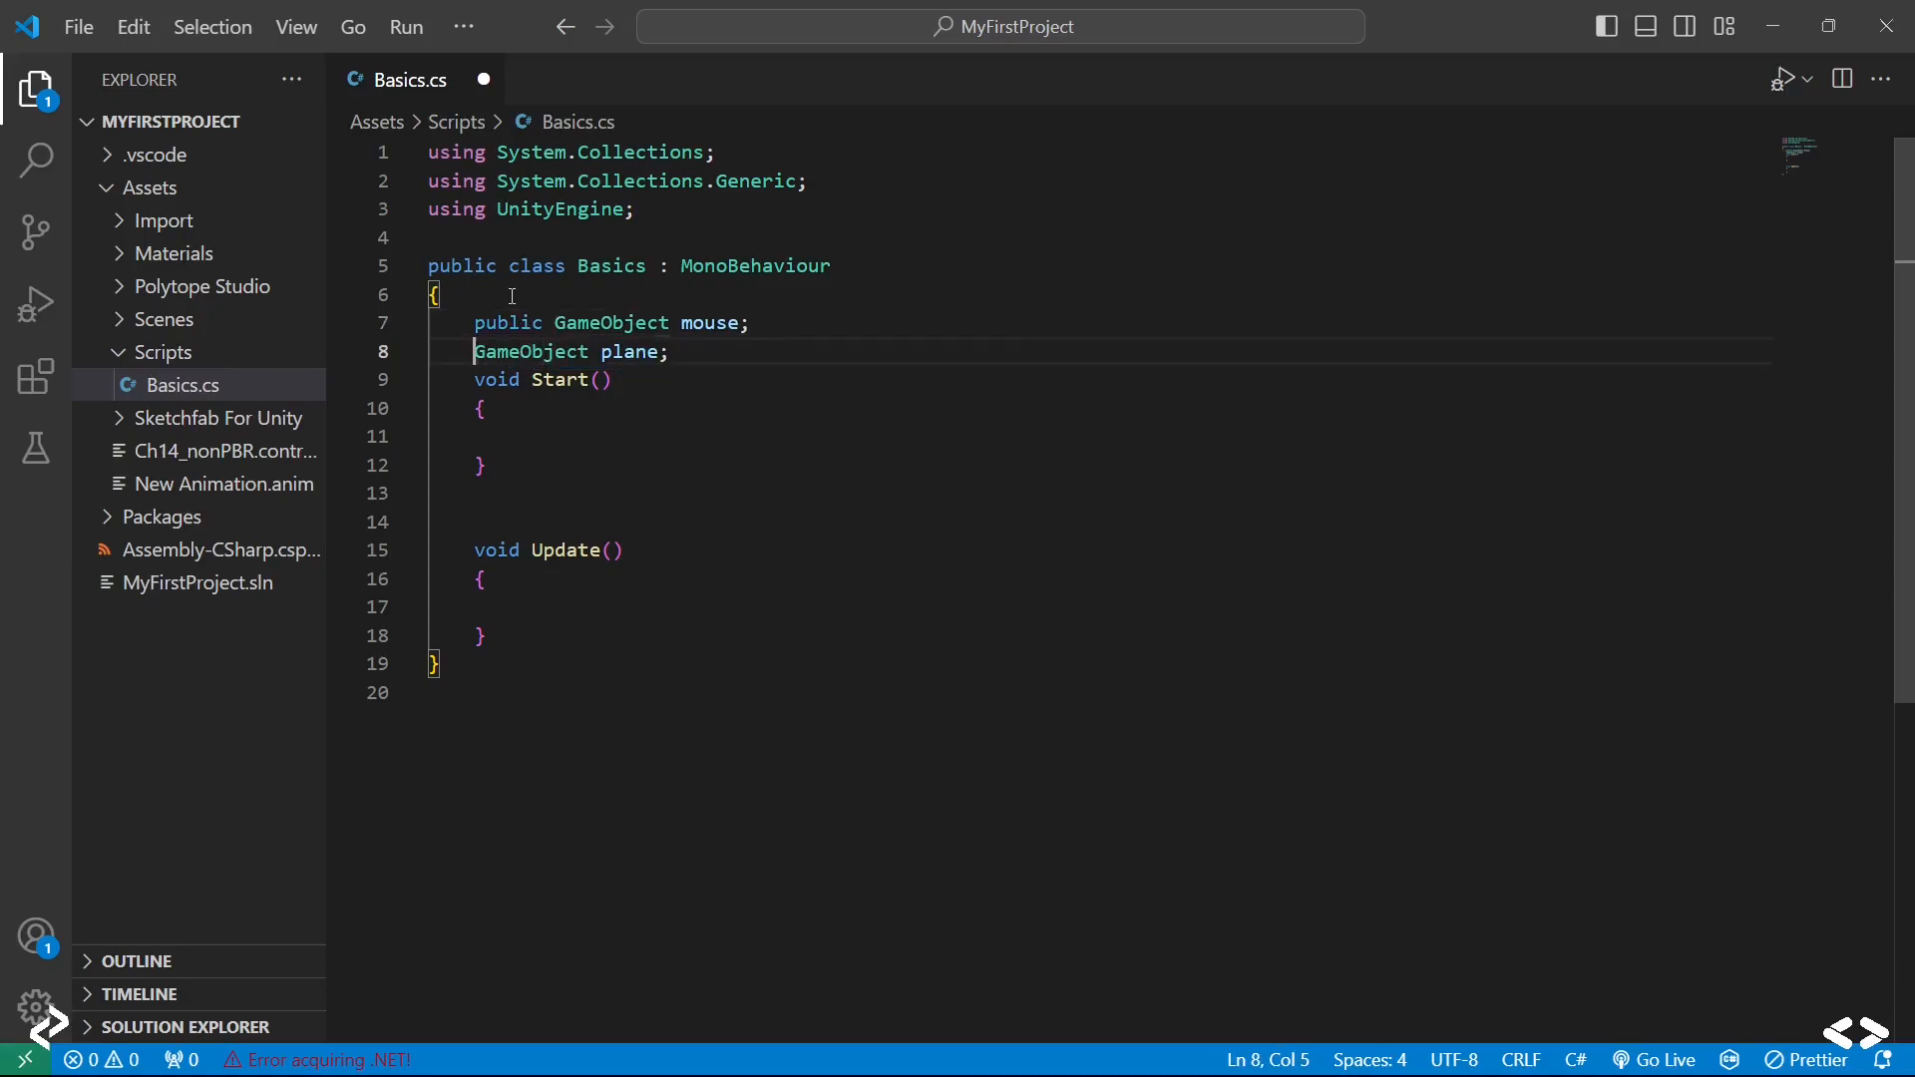
type("private")
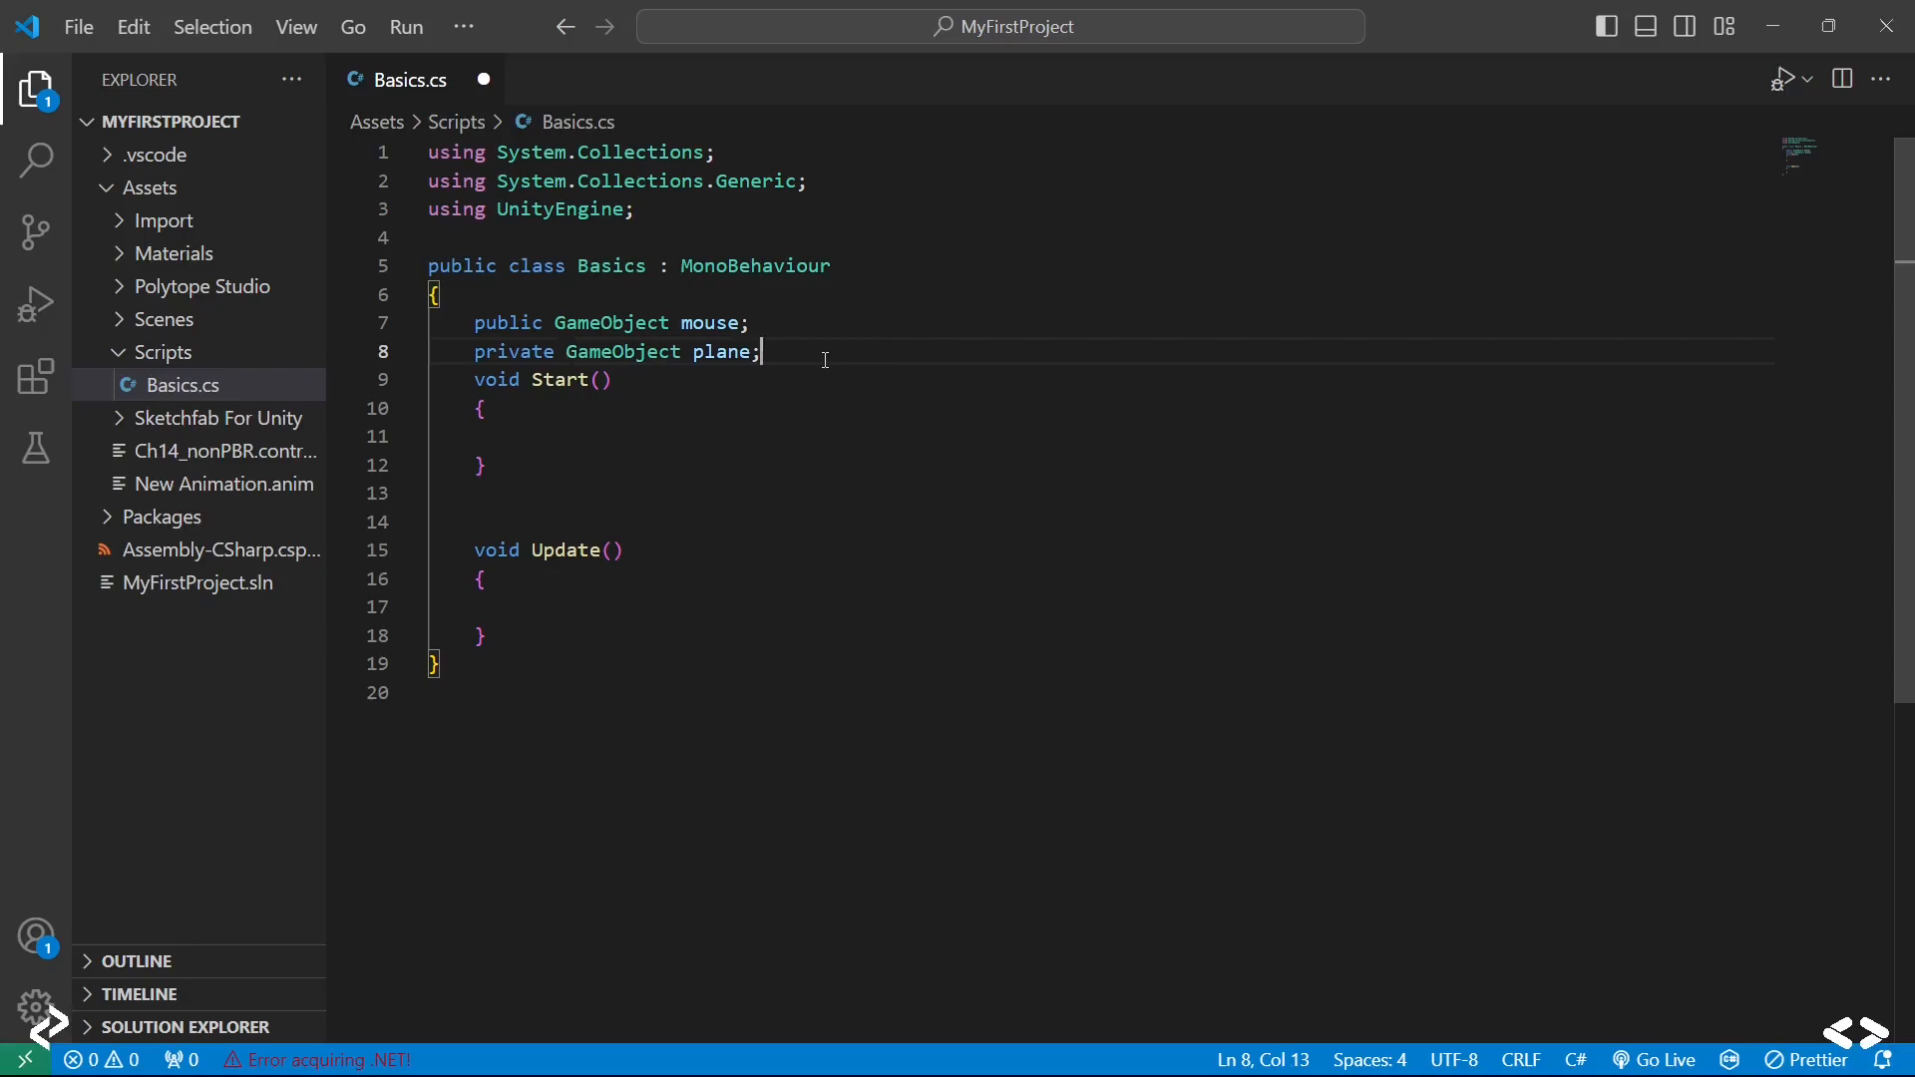
key("Enter")
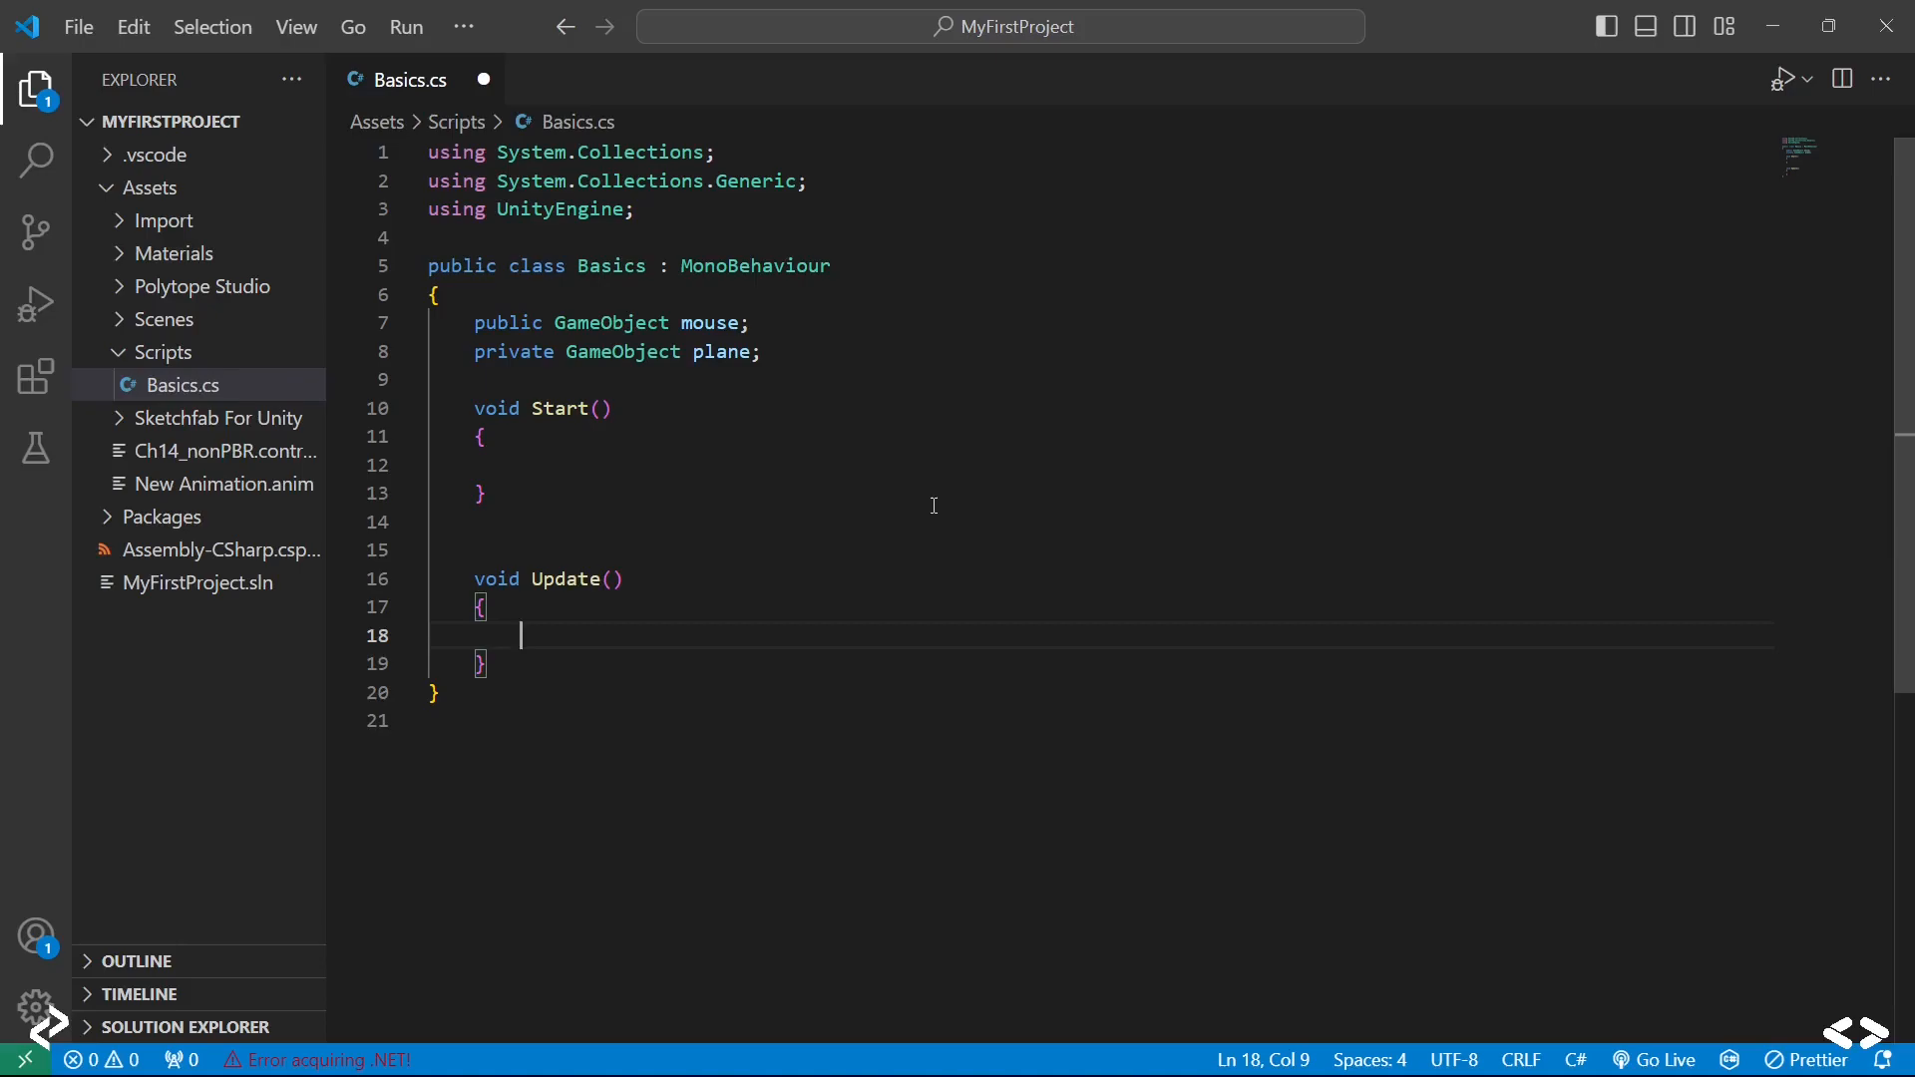
Step: Begin the Update line with mouse.transform.position += using IntelliSense completions
type("m")
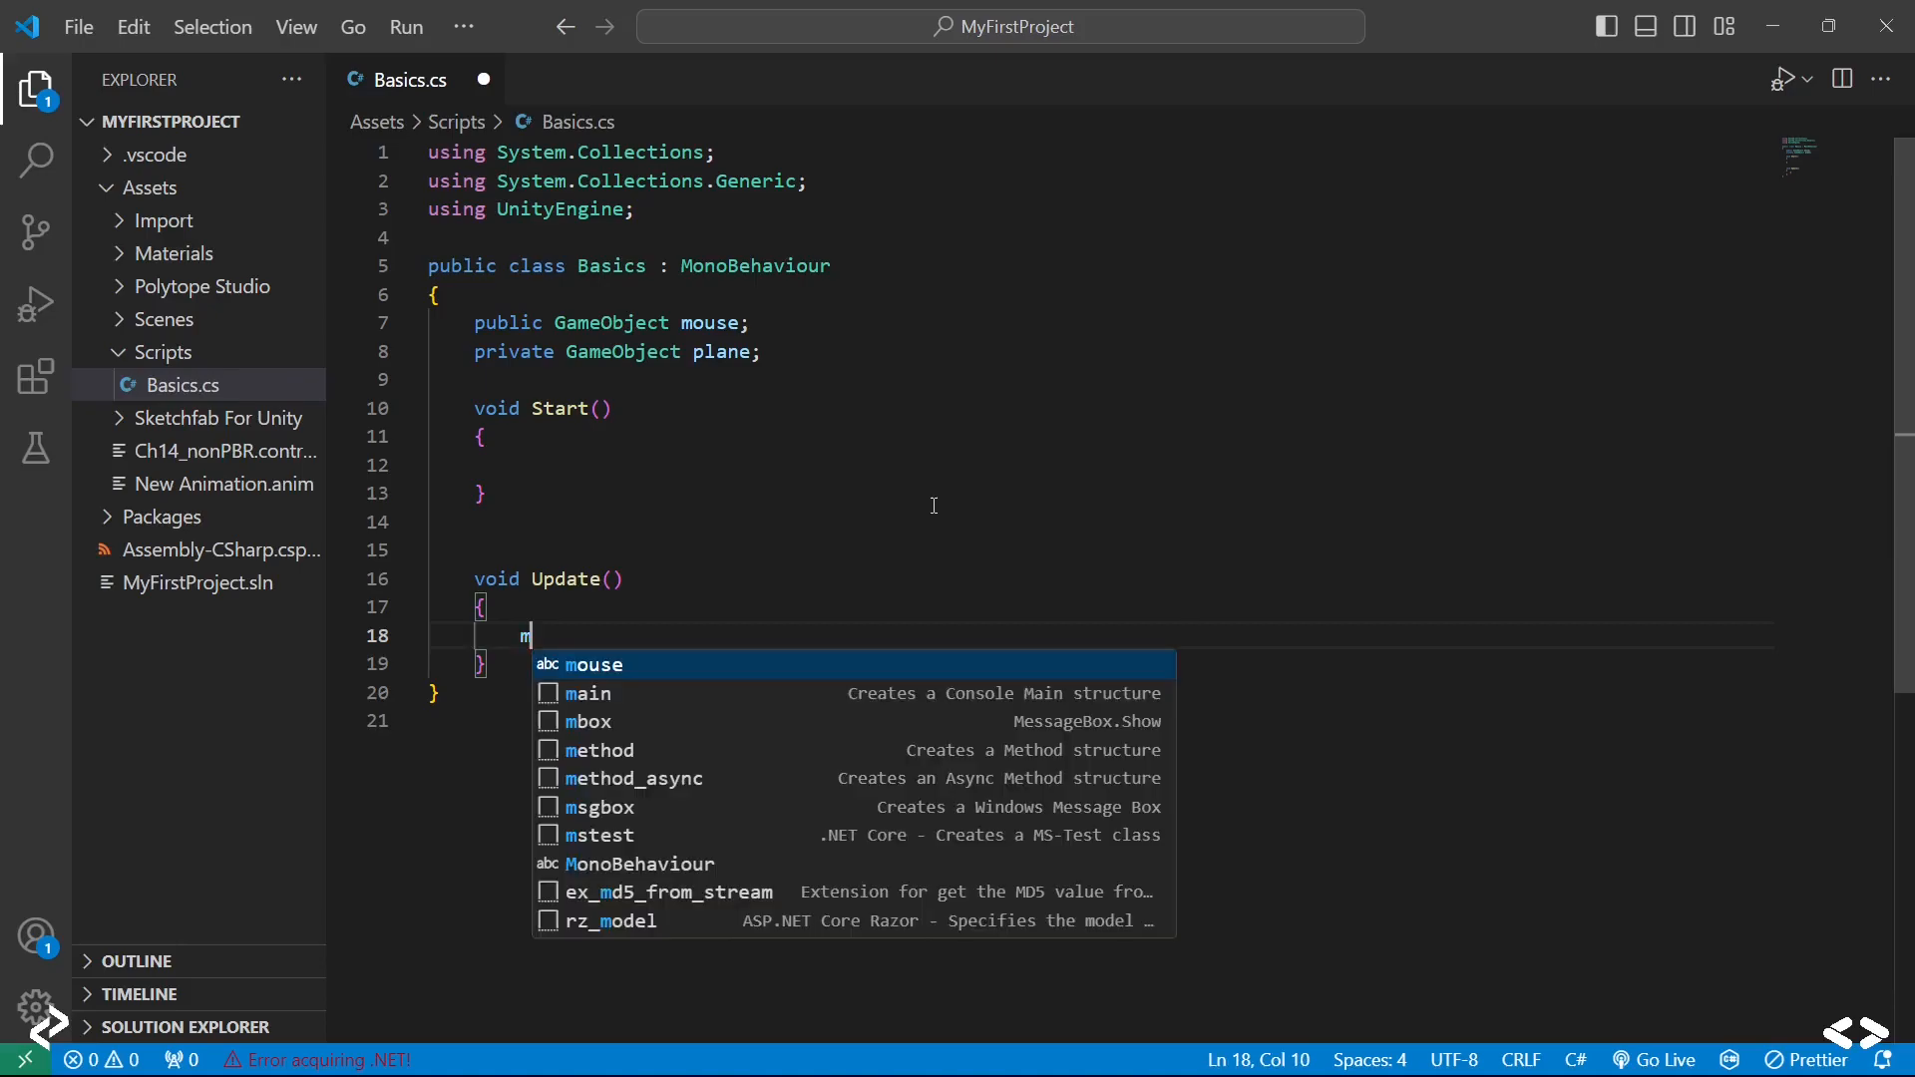
type("ouse.")
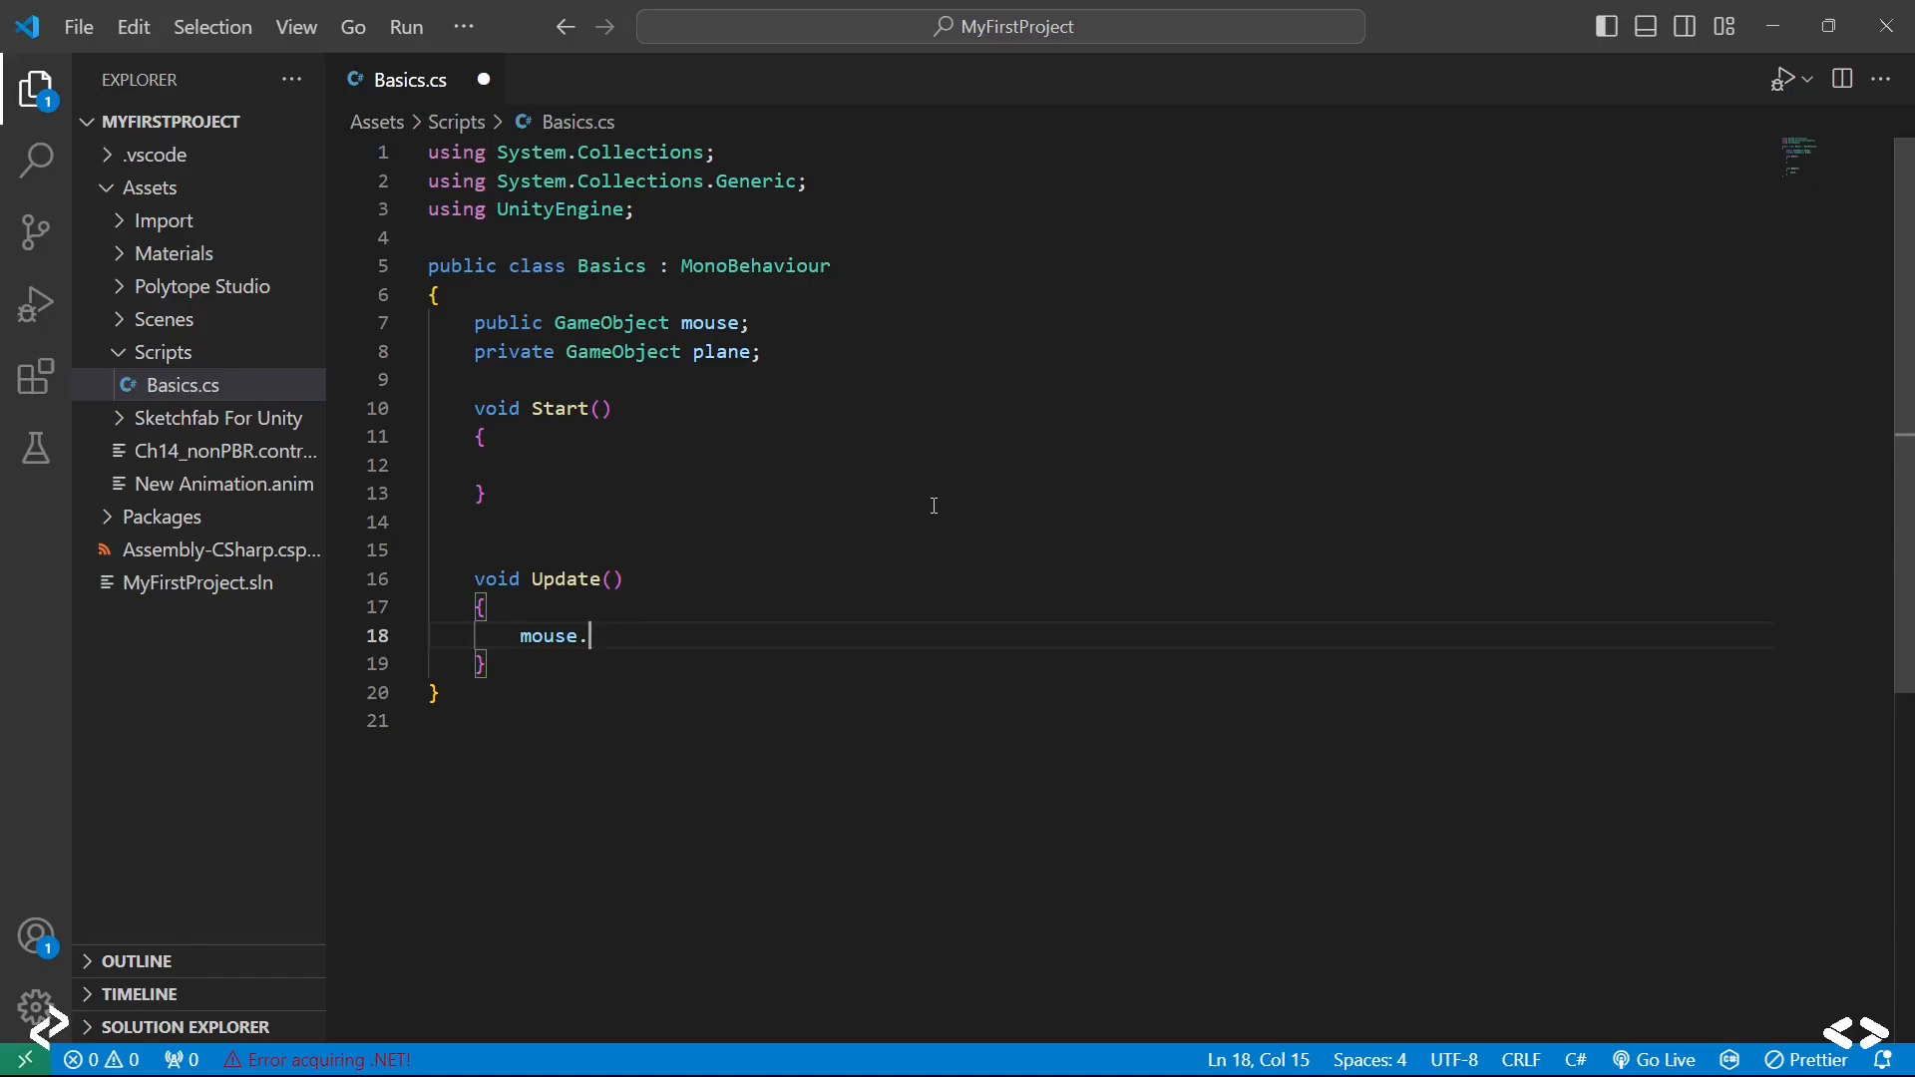
type("tr")
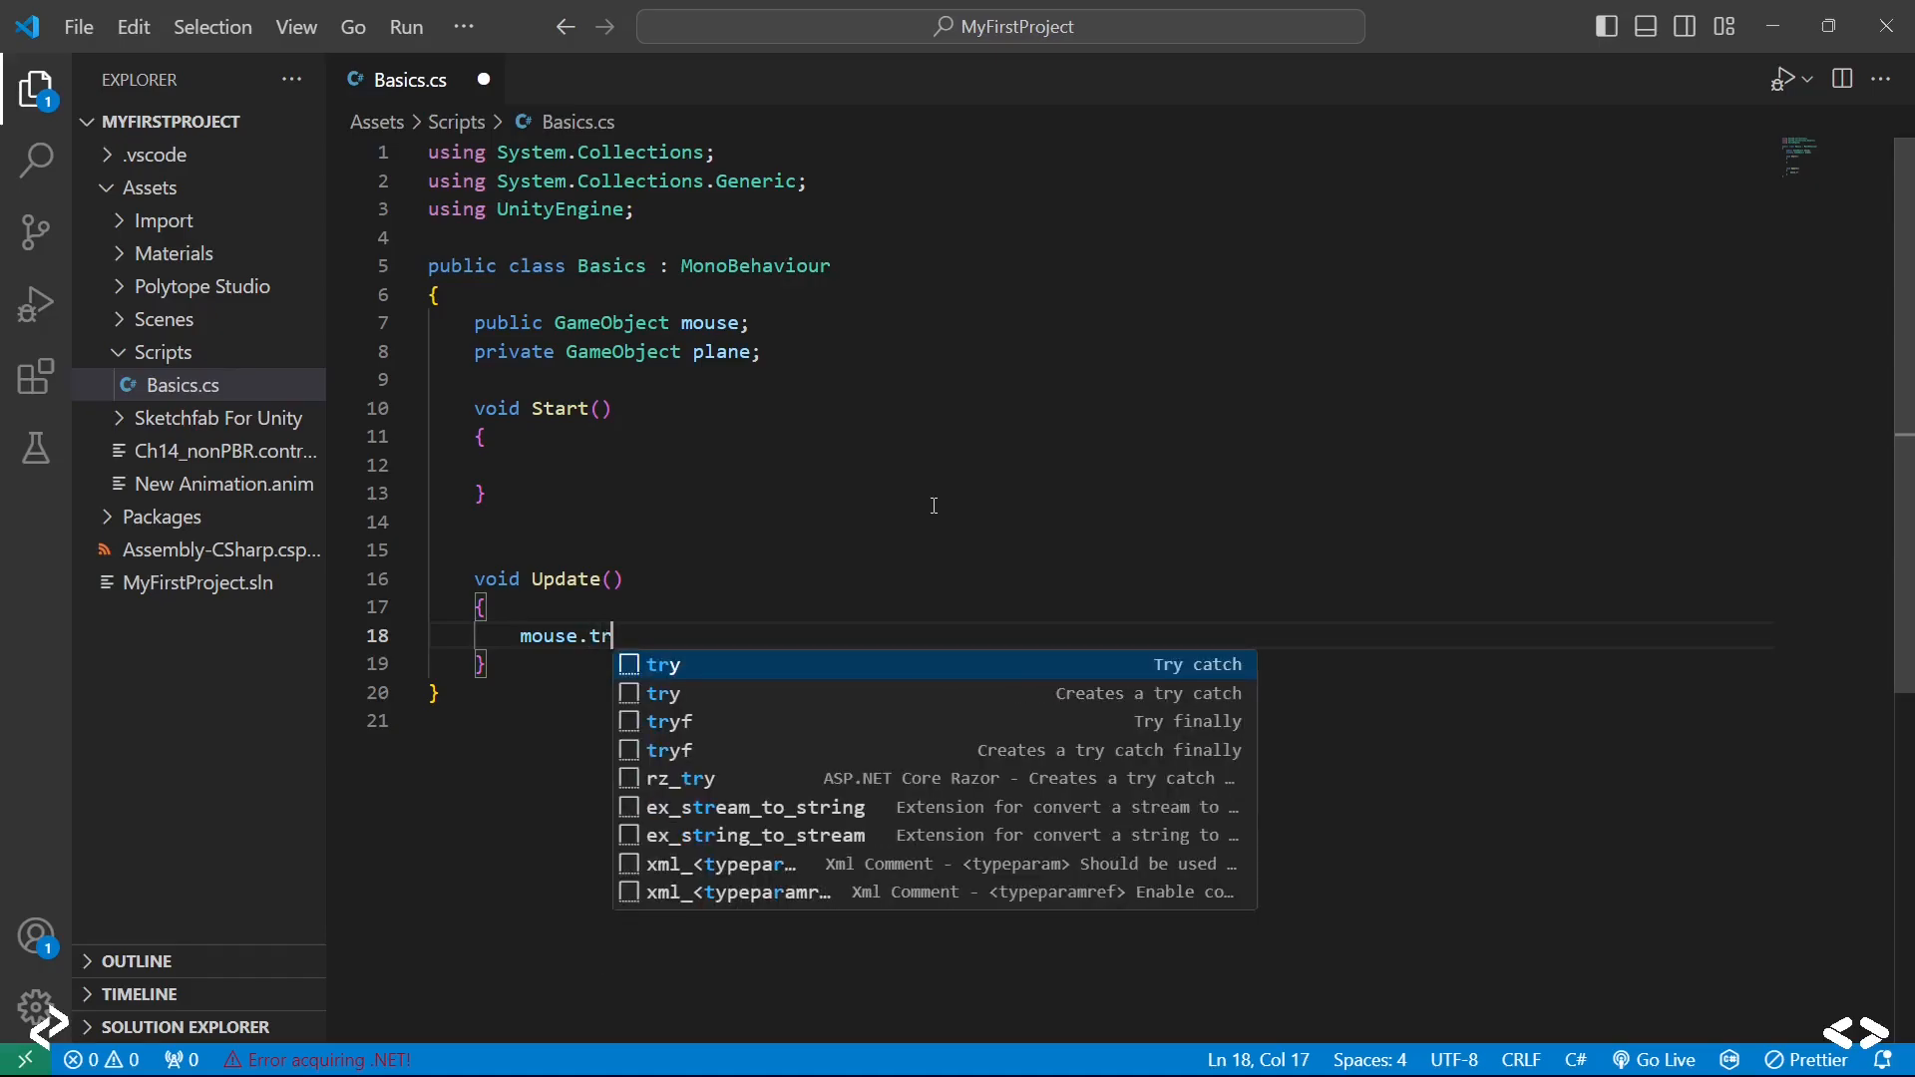
type("ansfor")
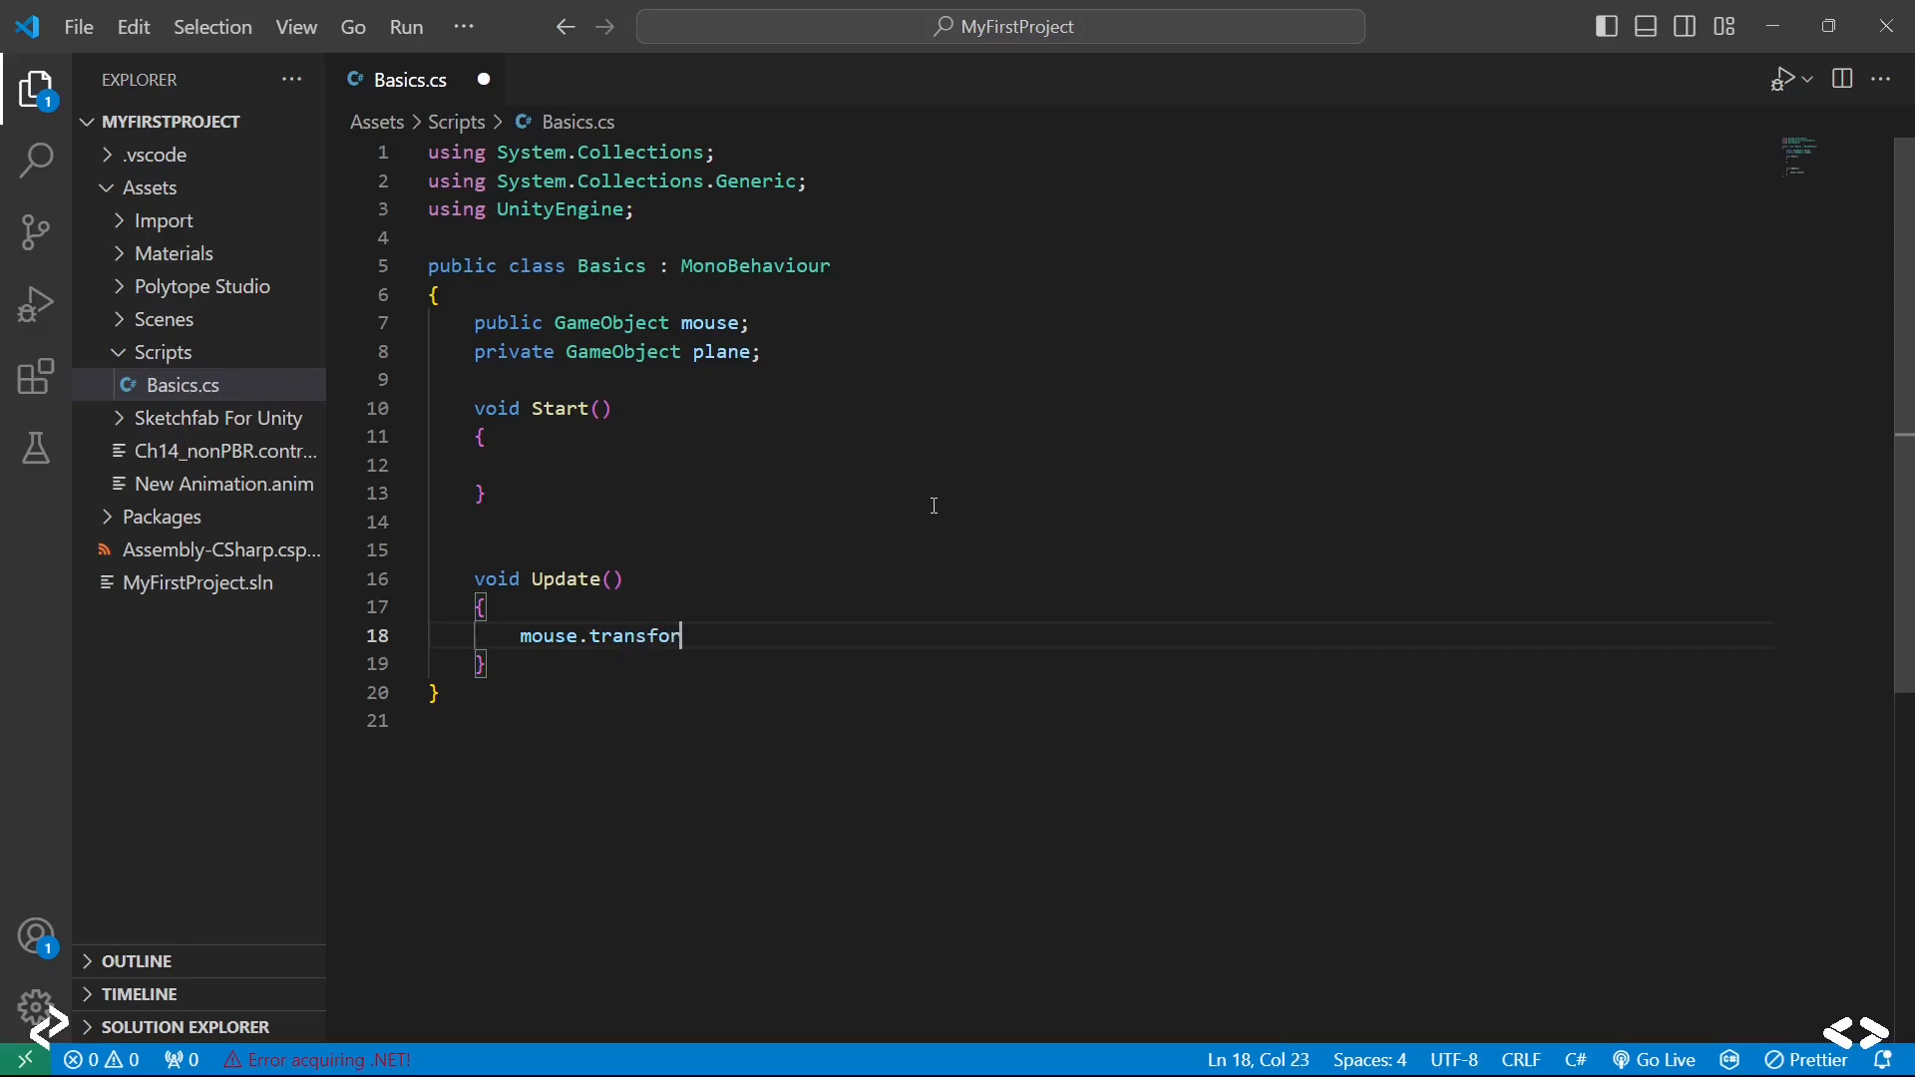
type("m.")
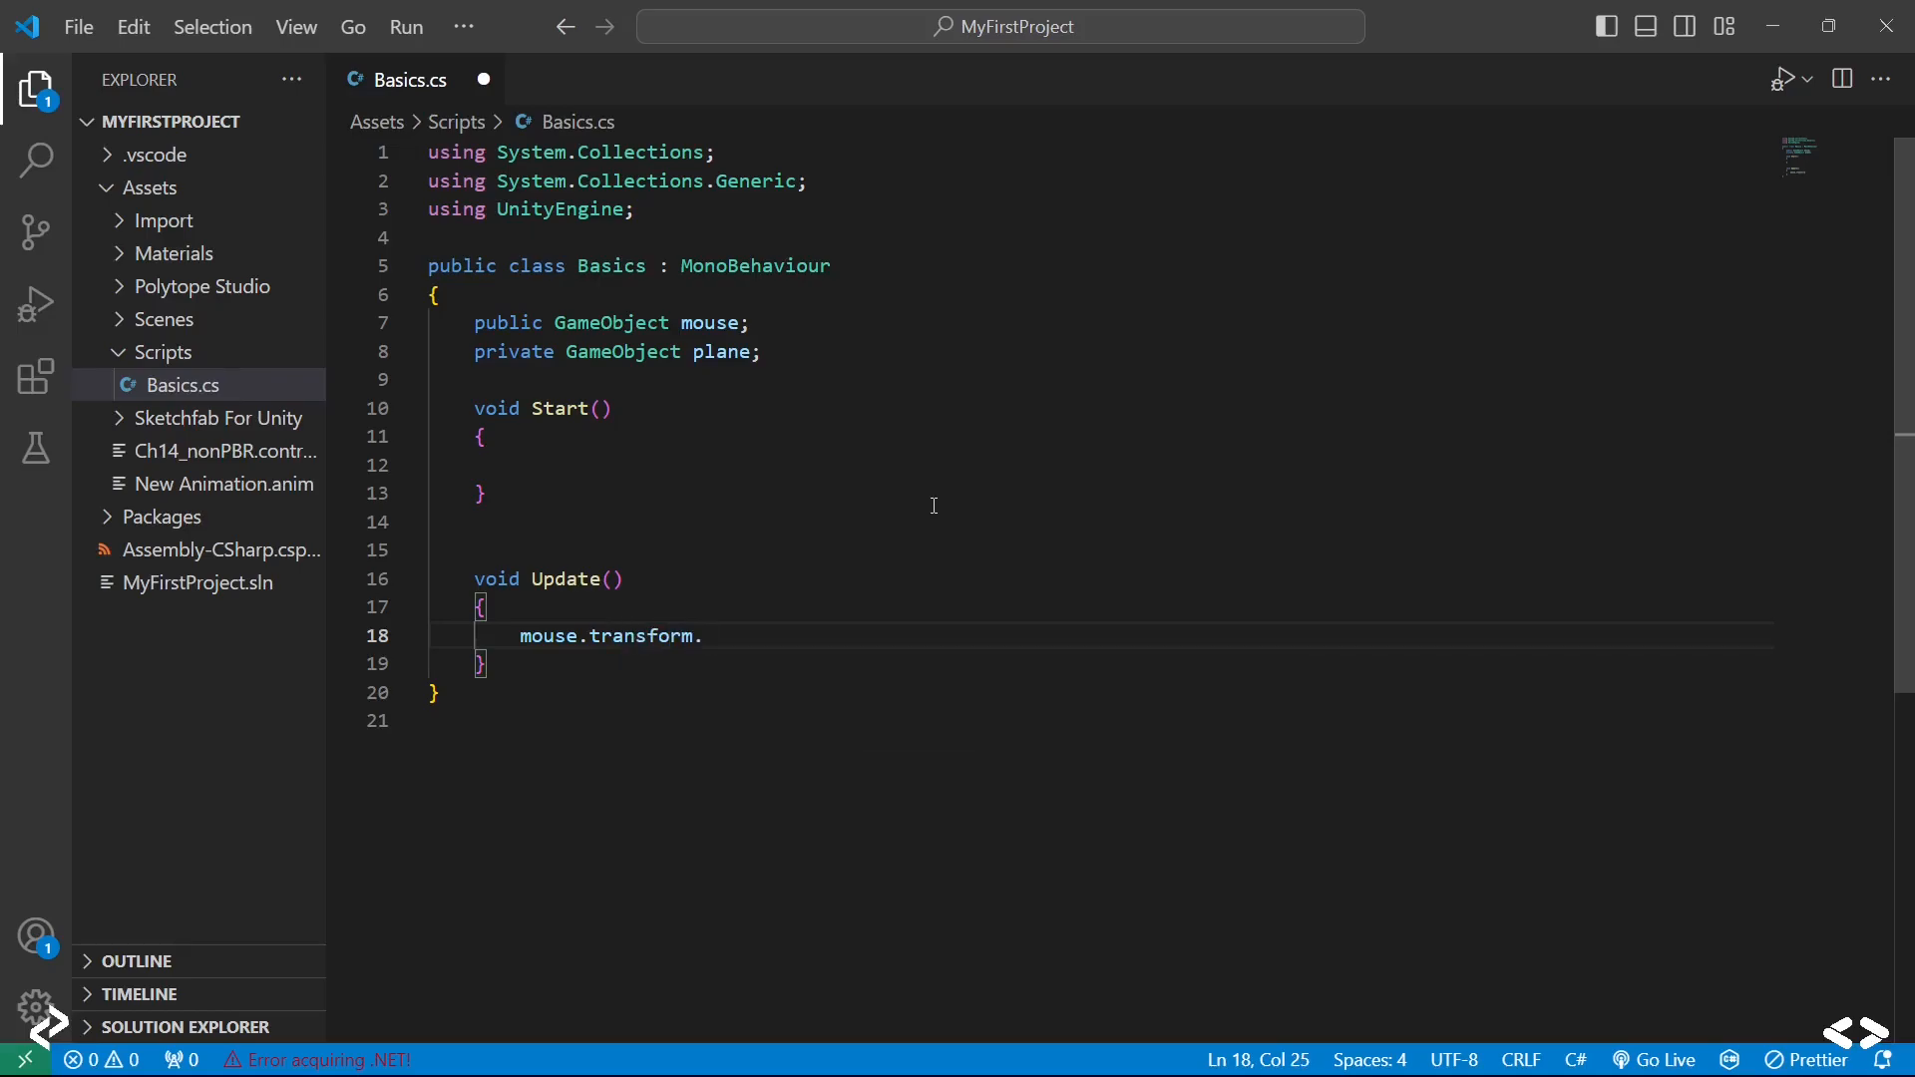
type("poi")
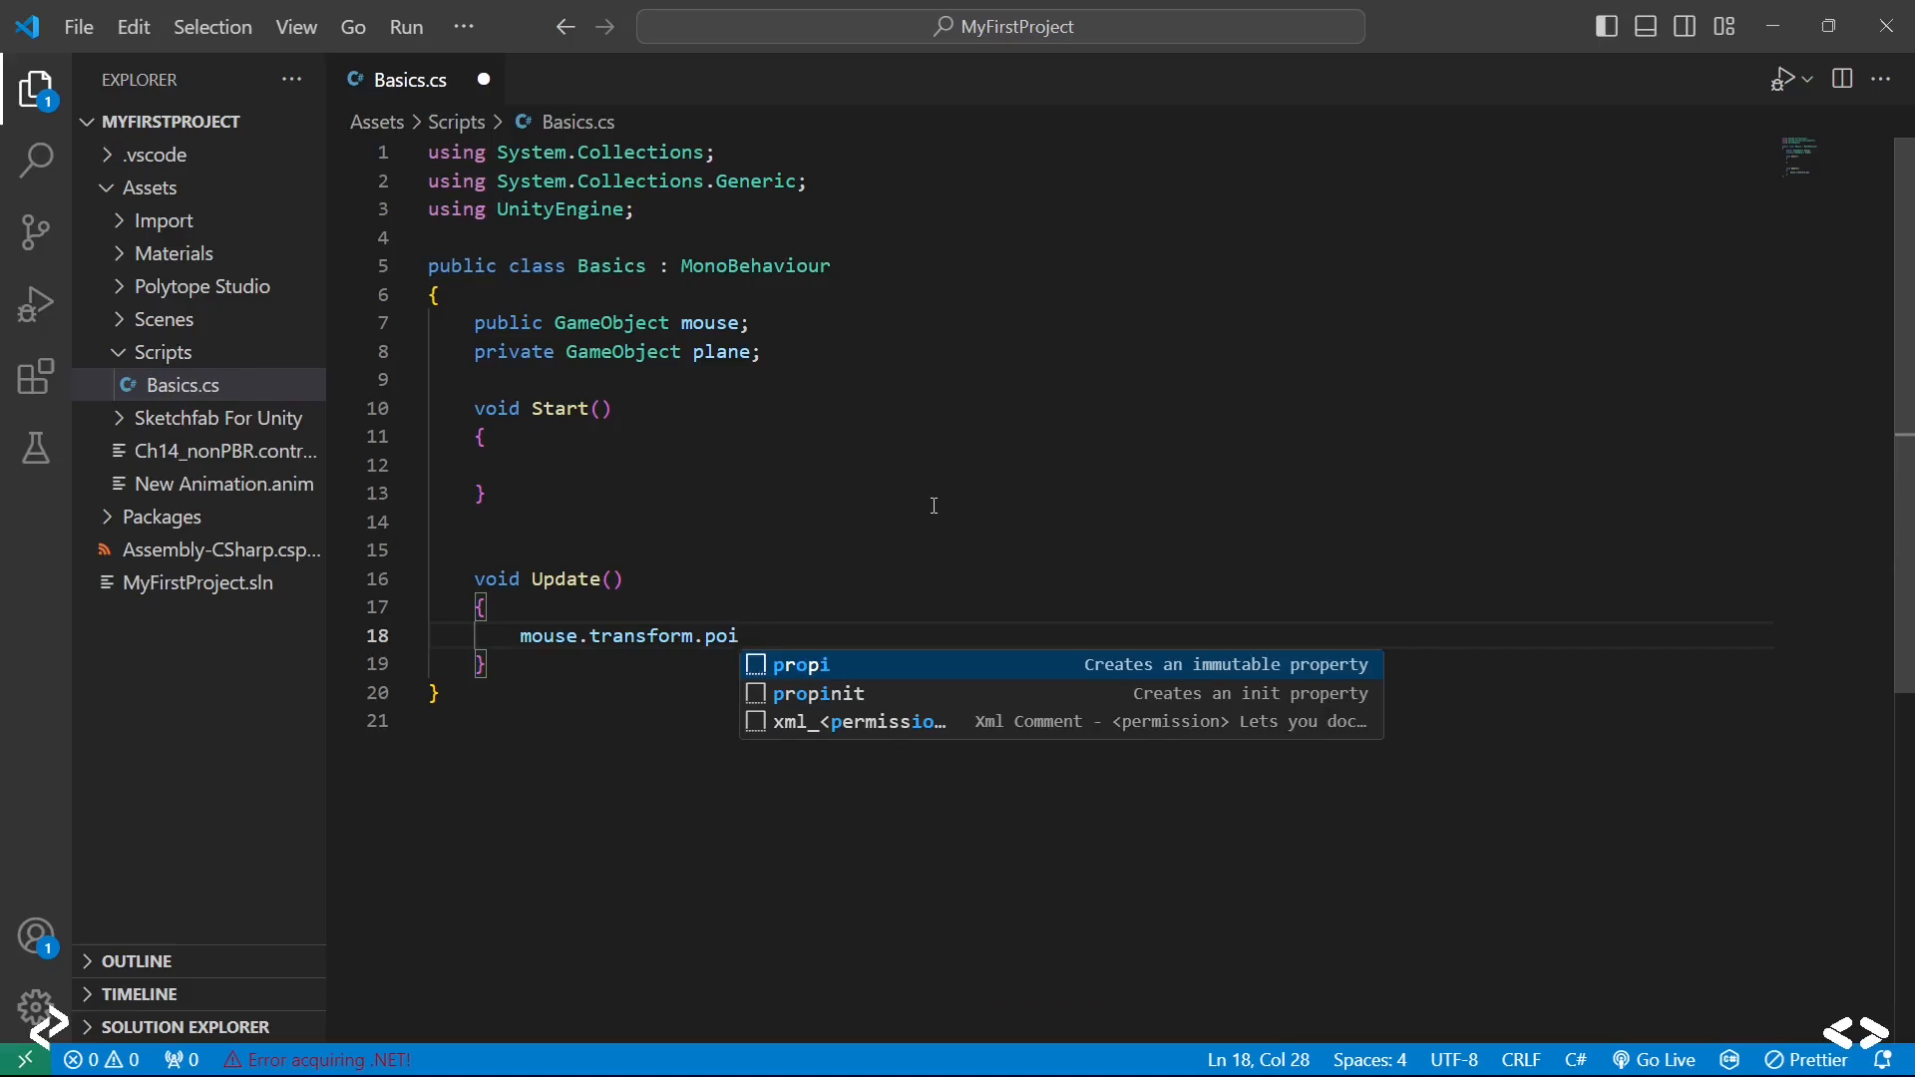
type("s")
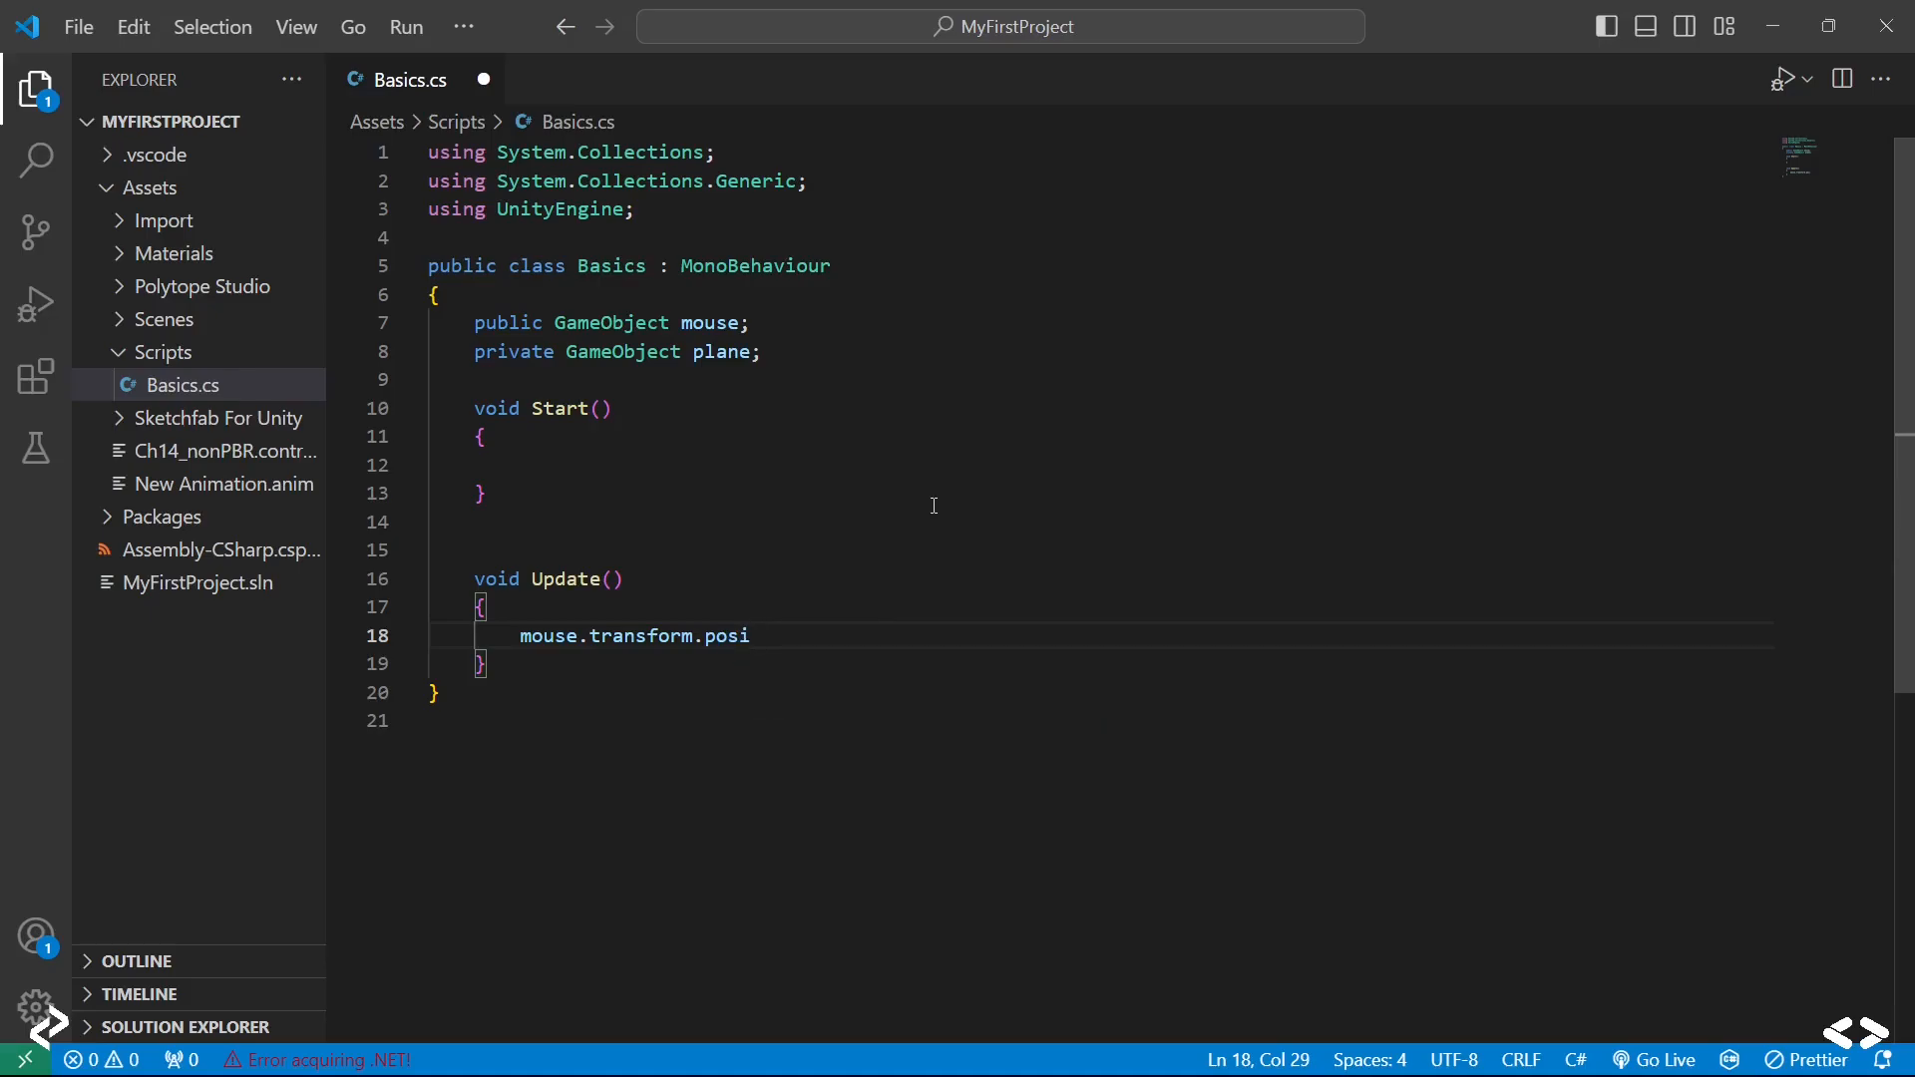
type("tion")
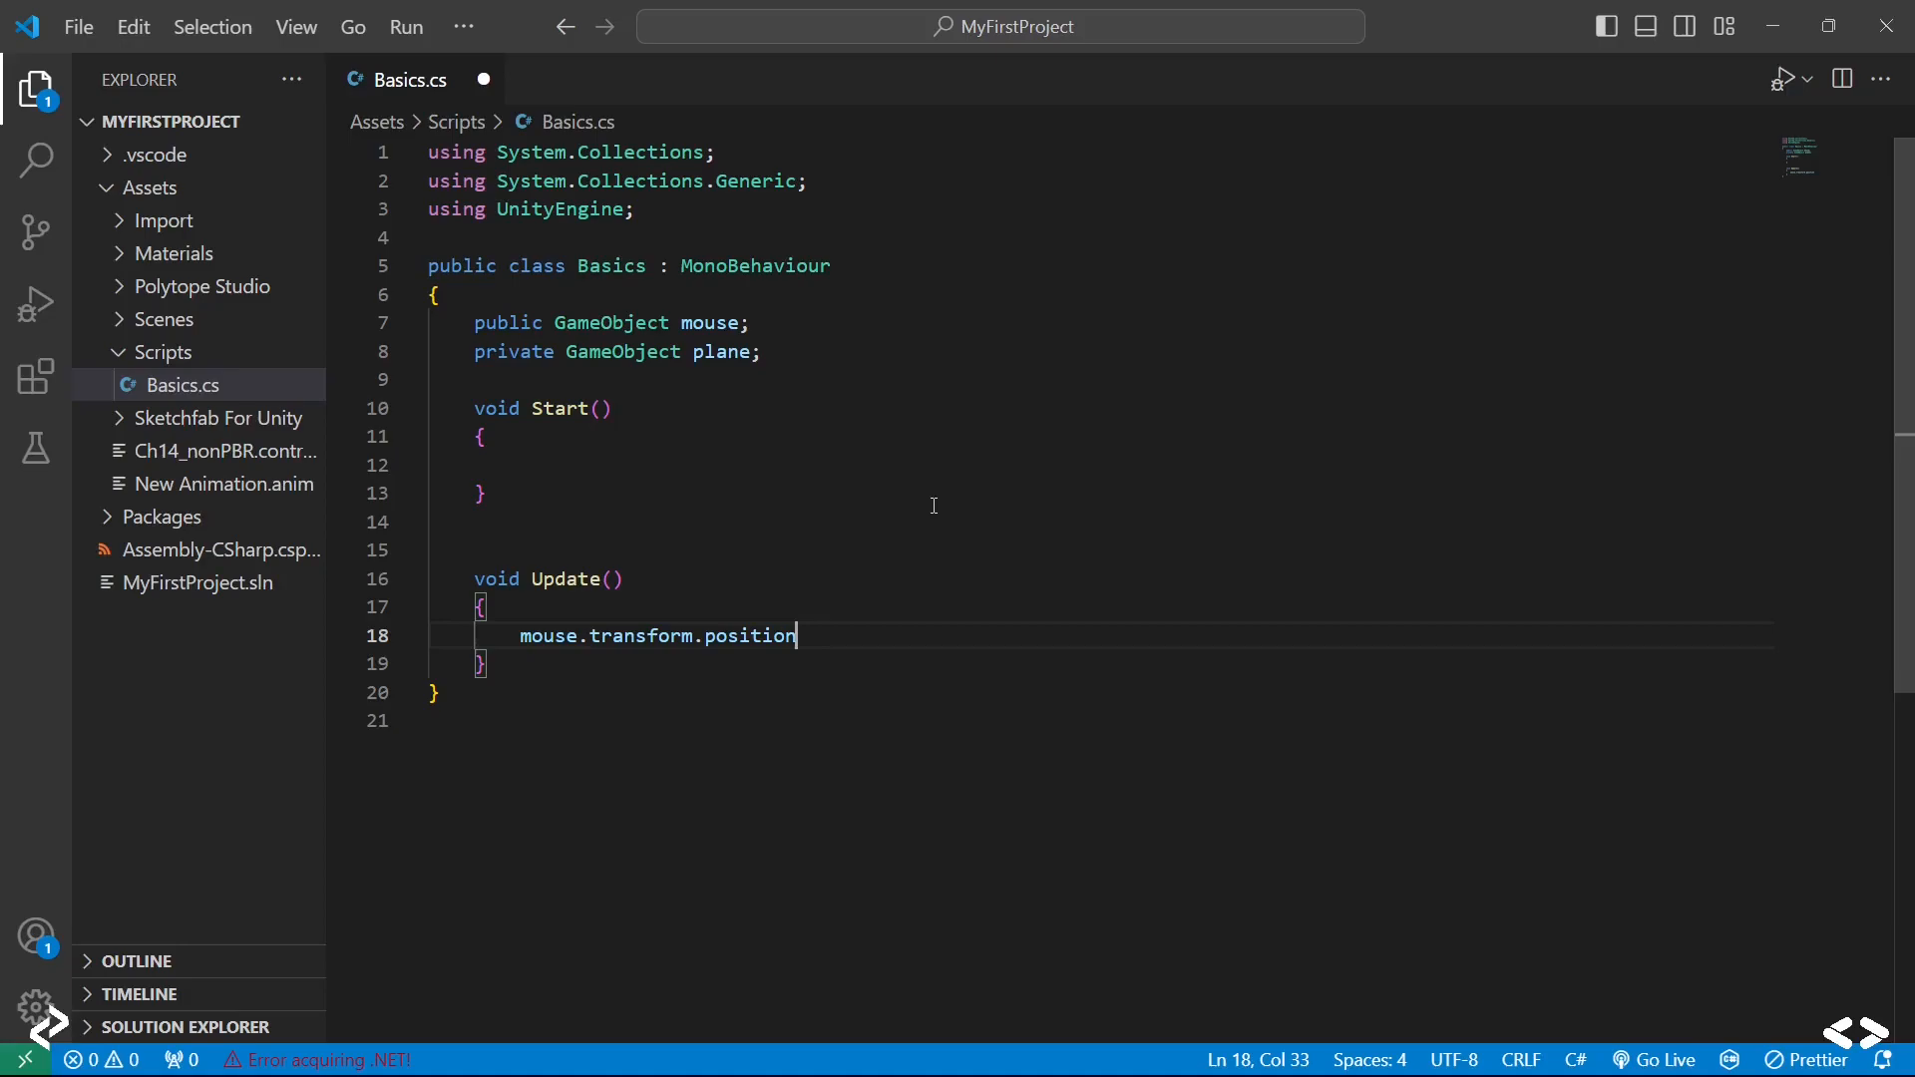
type("+=")
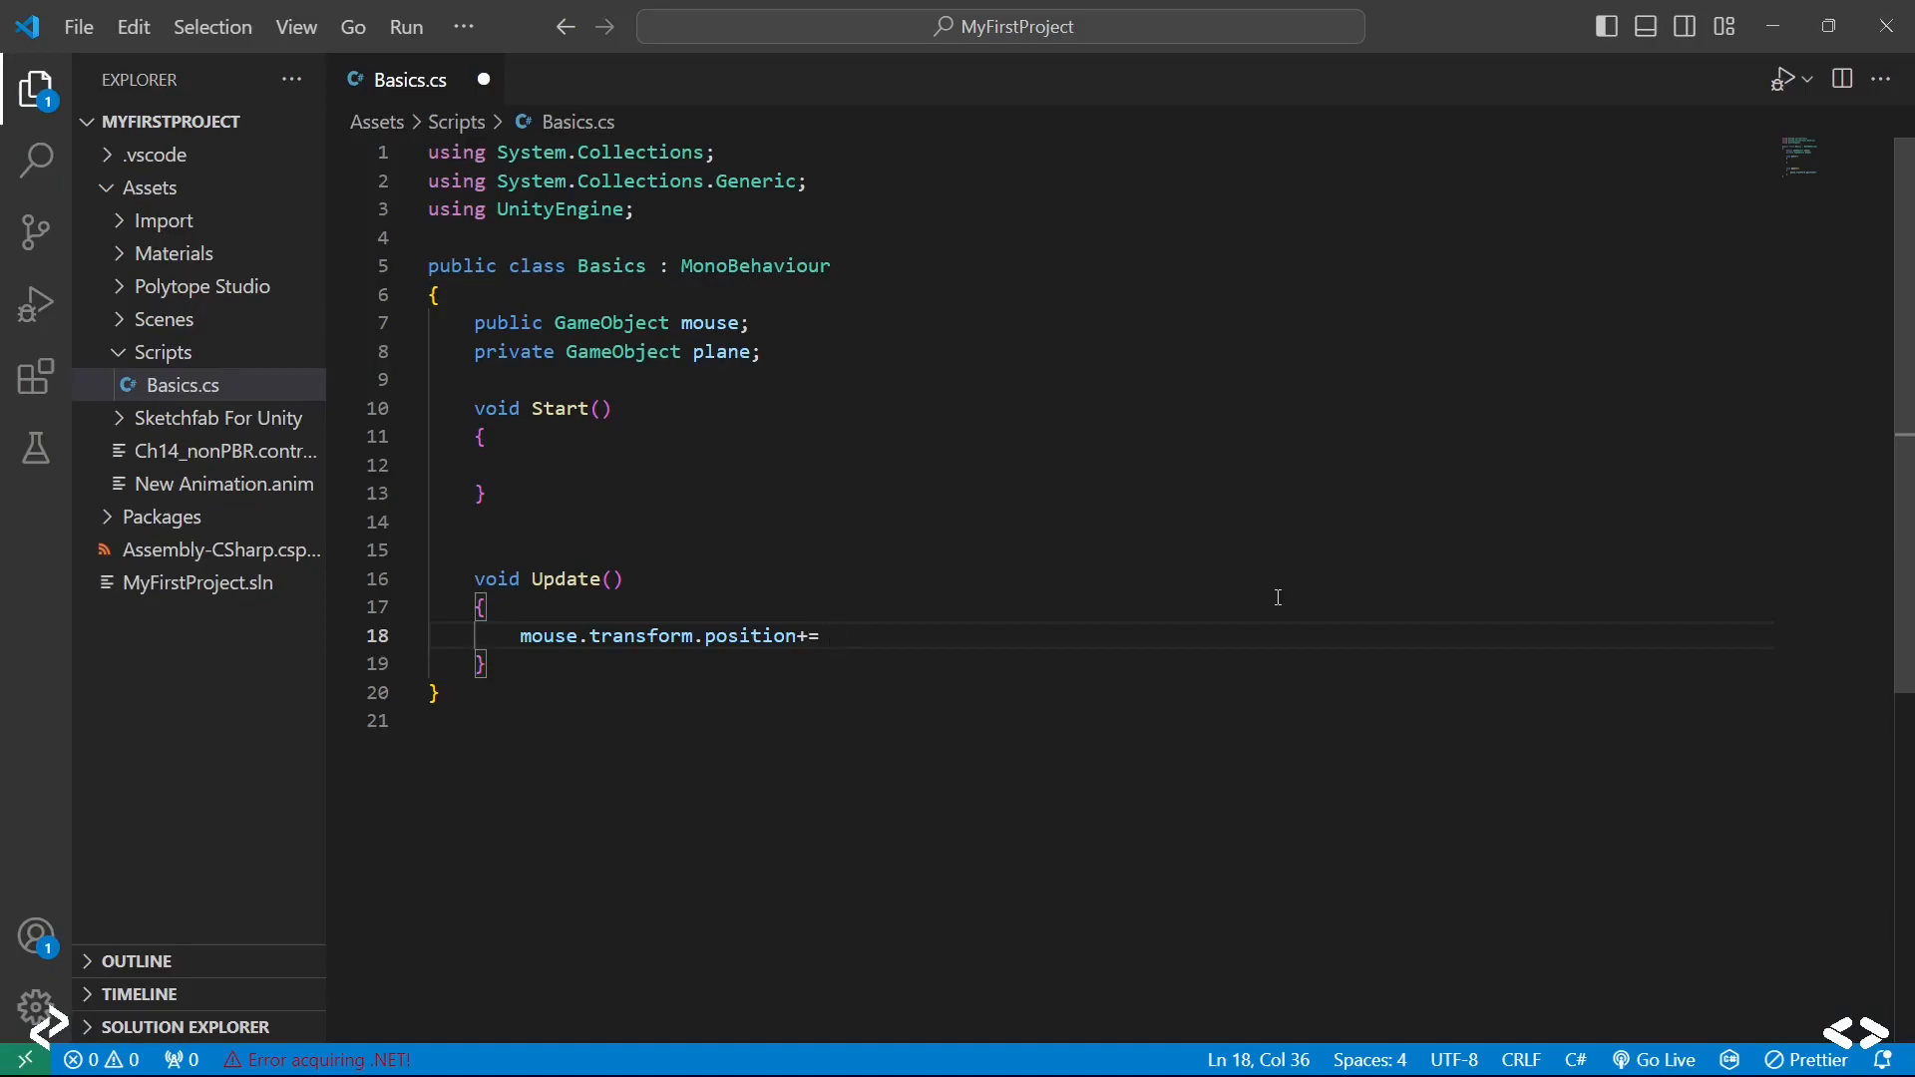
Step: Complete the line with new Vector3(0,0,0.05f); so the mouse advances along Z each frame
type("new")
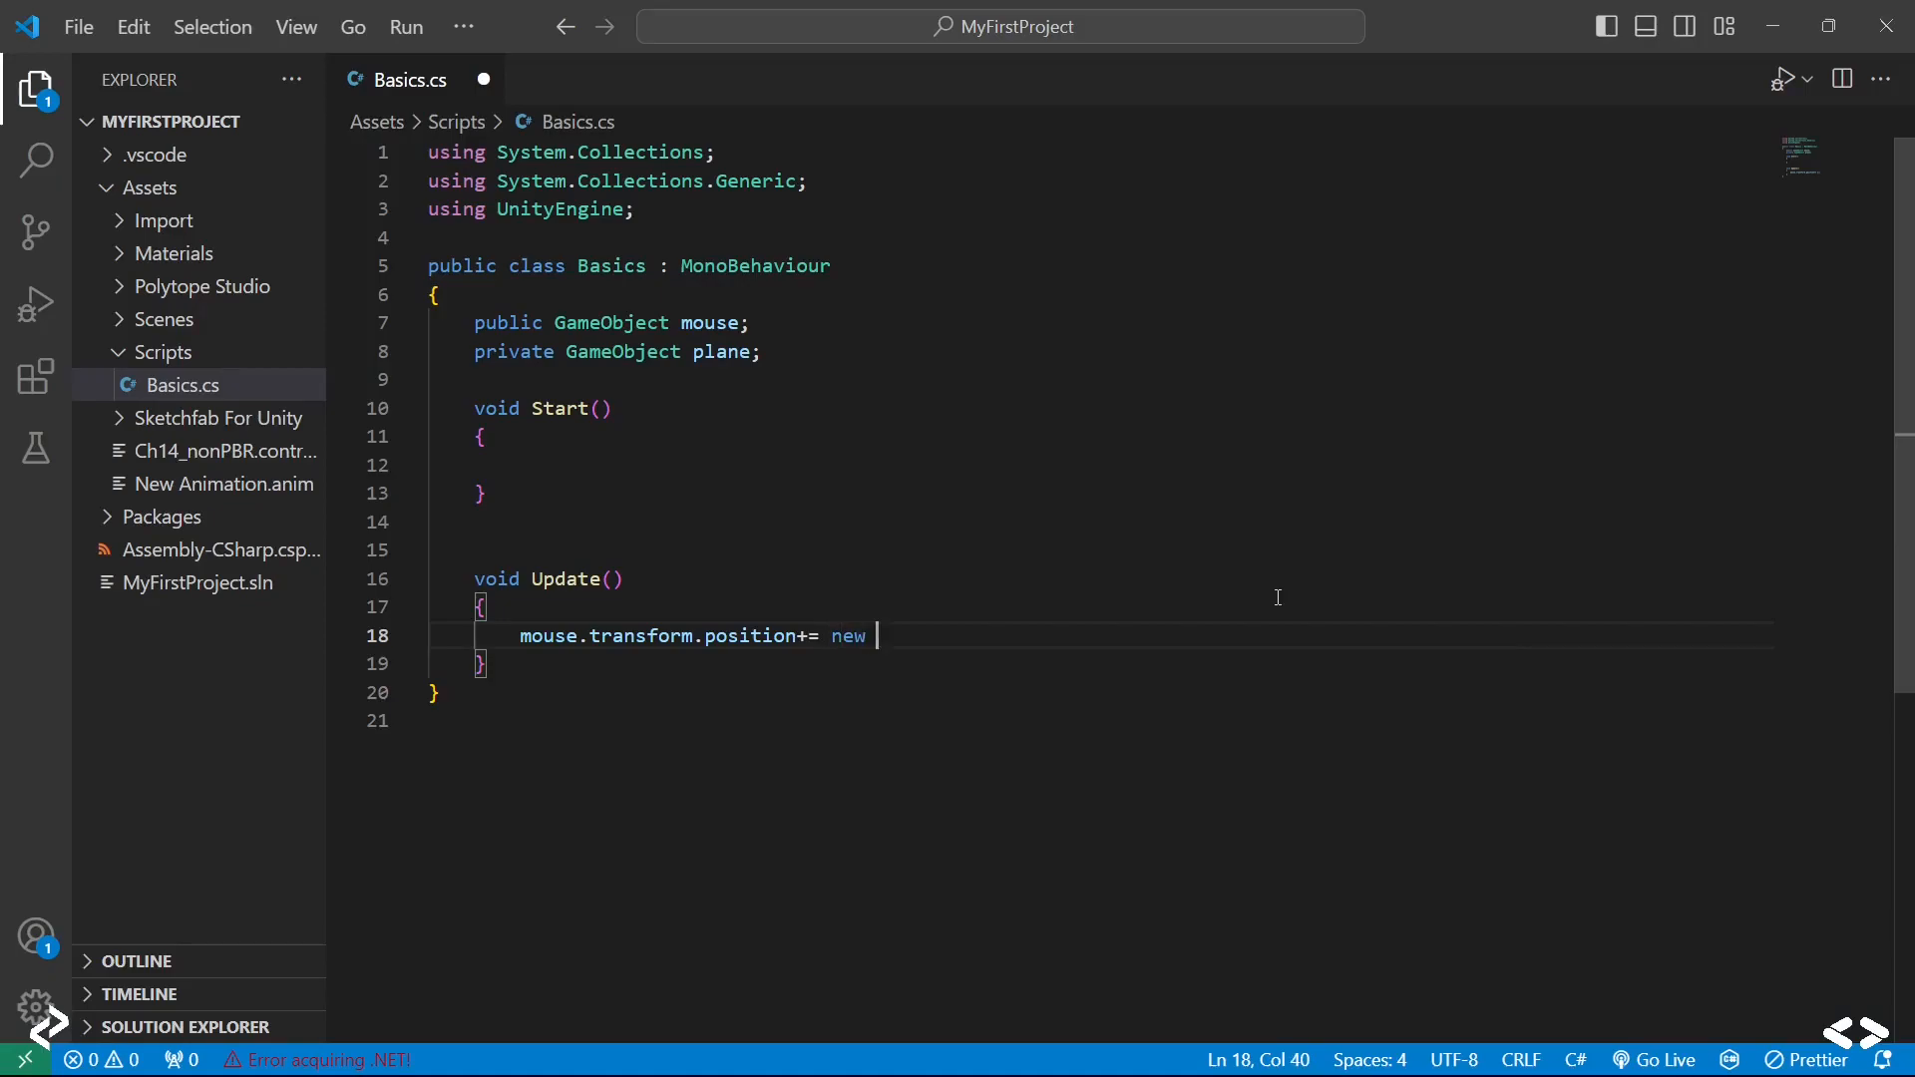
type("Vector")
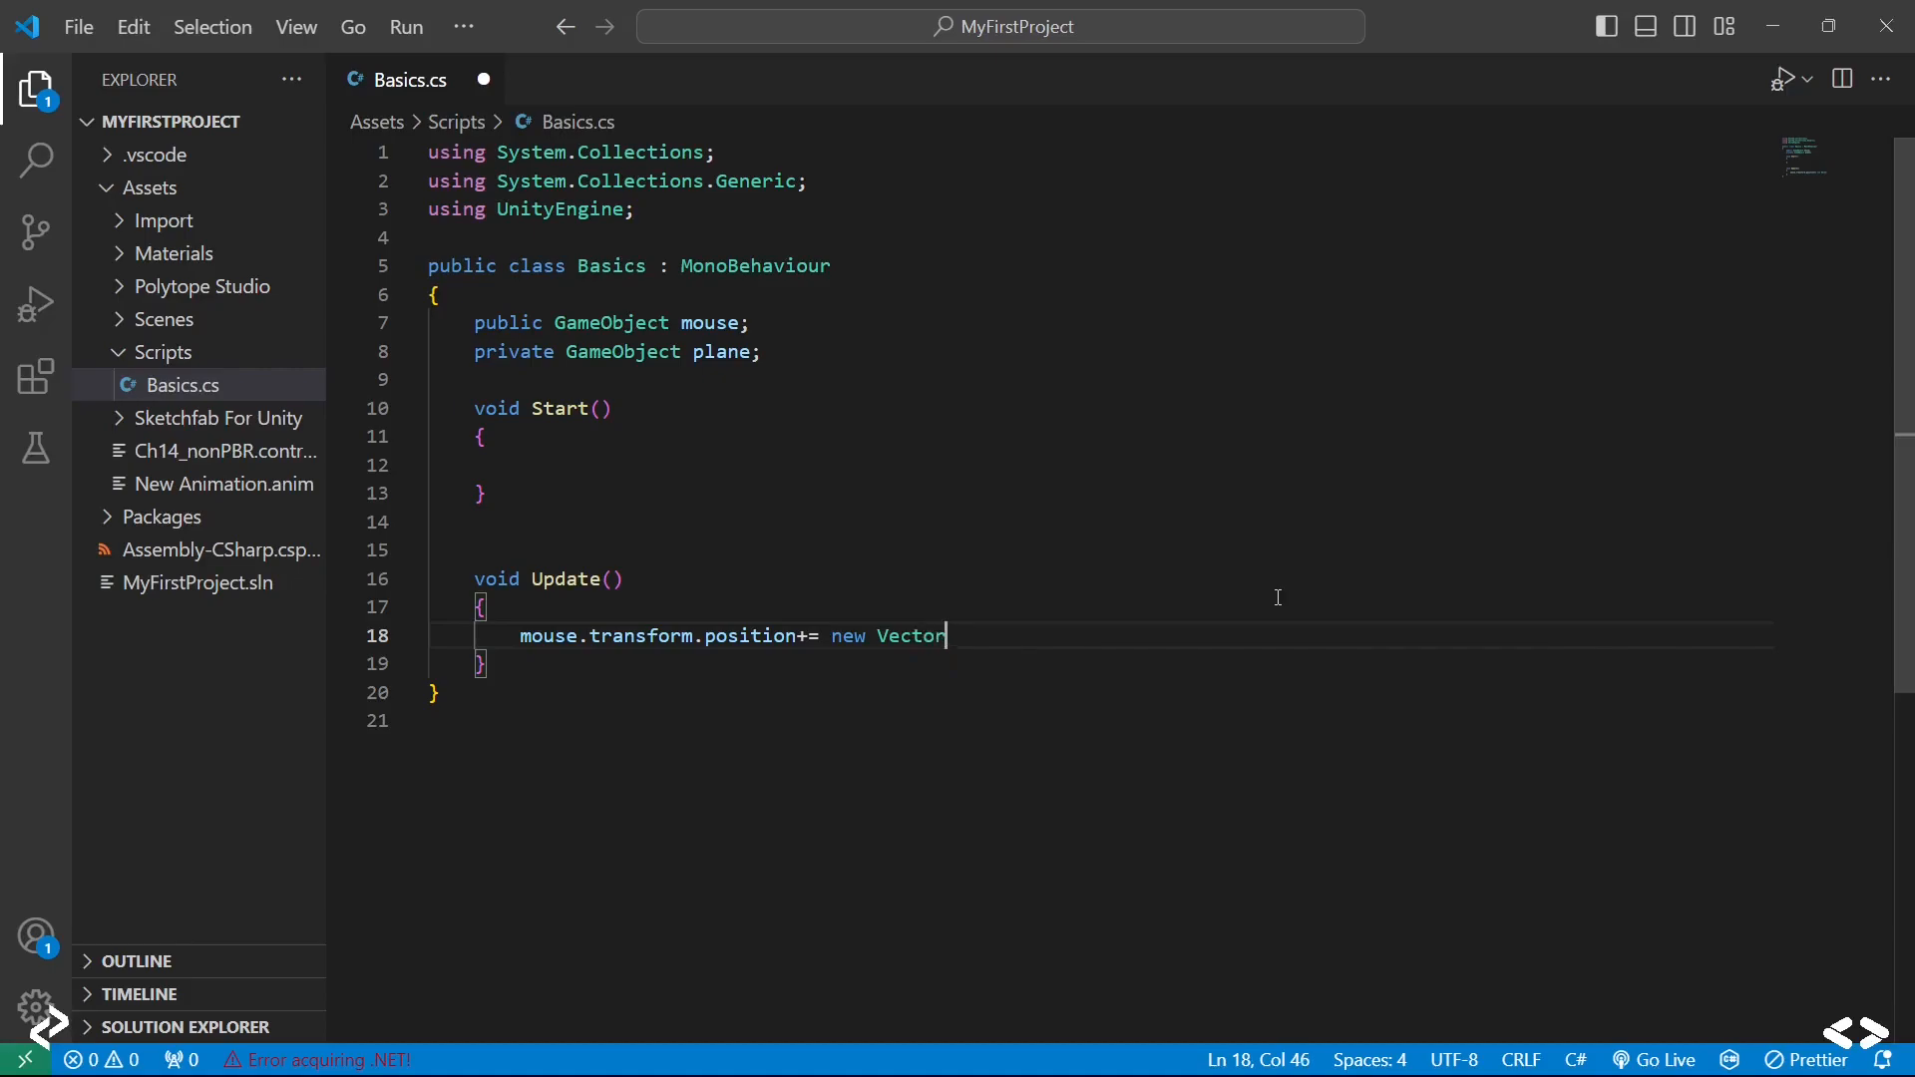
type("3()")
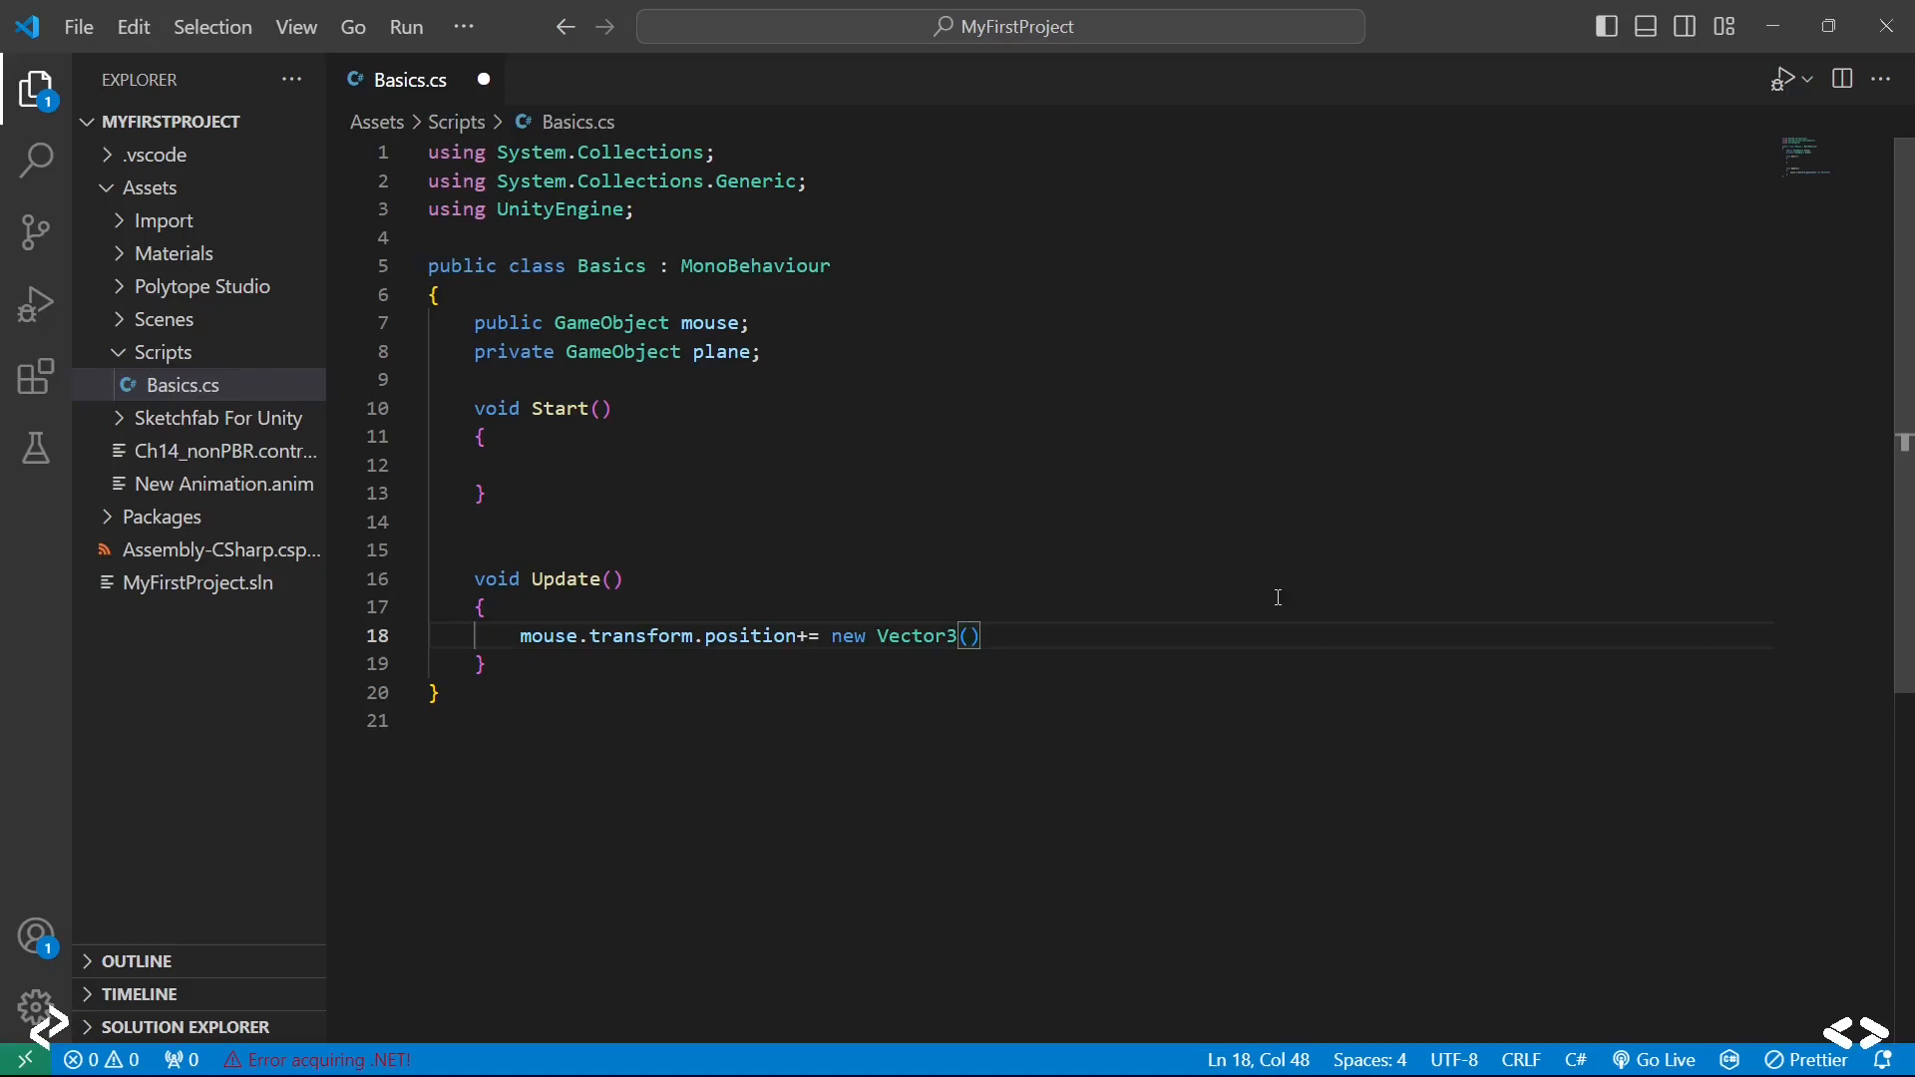
type("0,0")
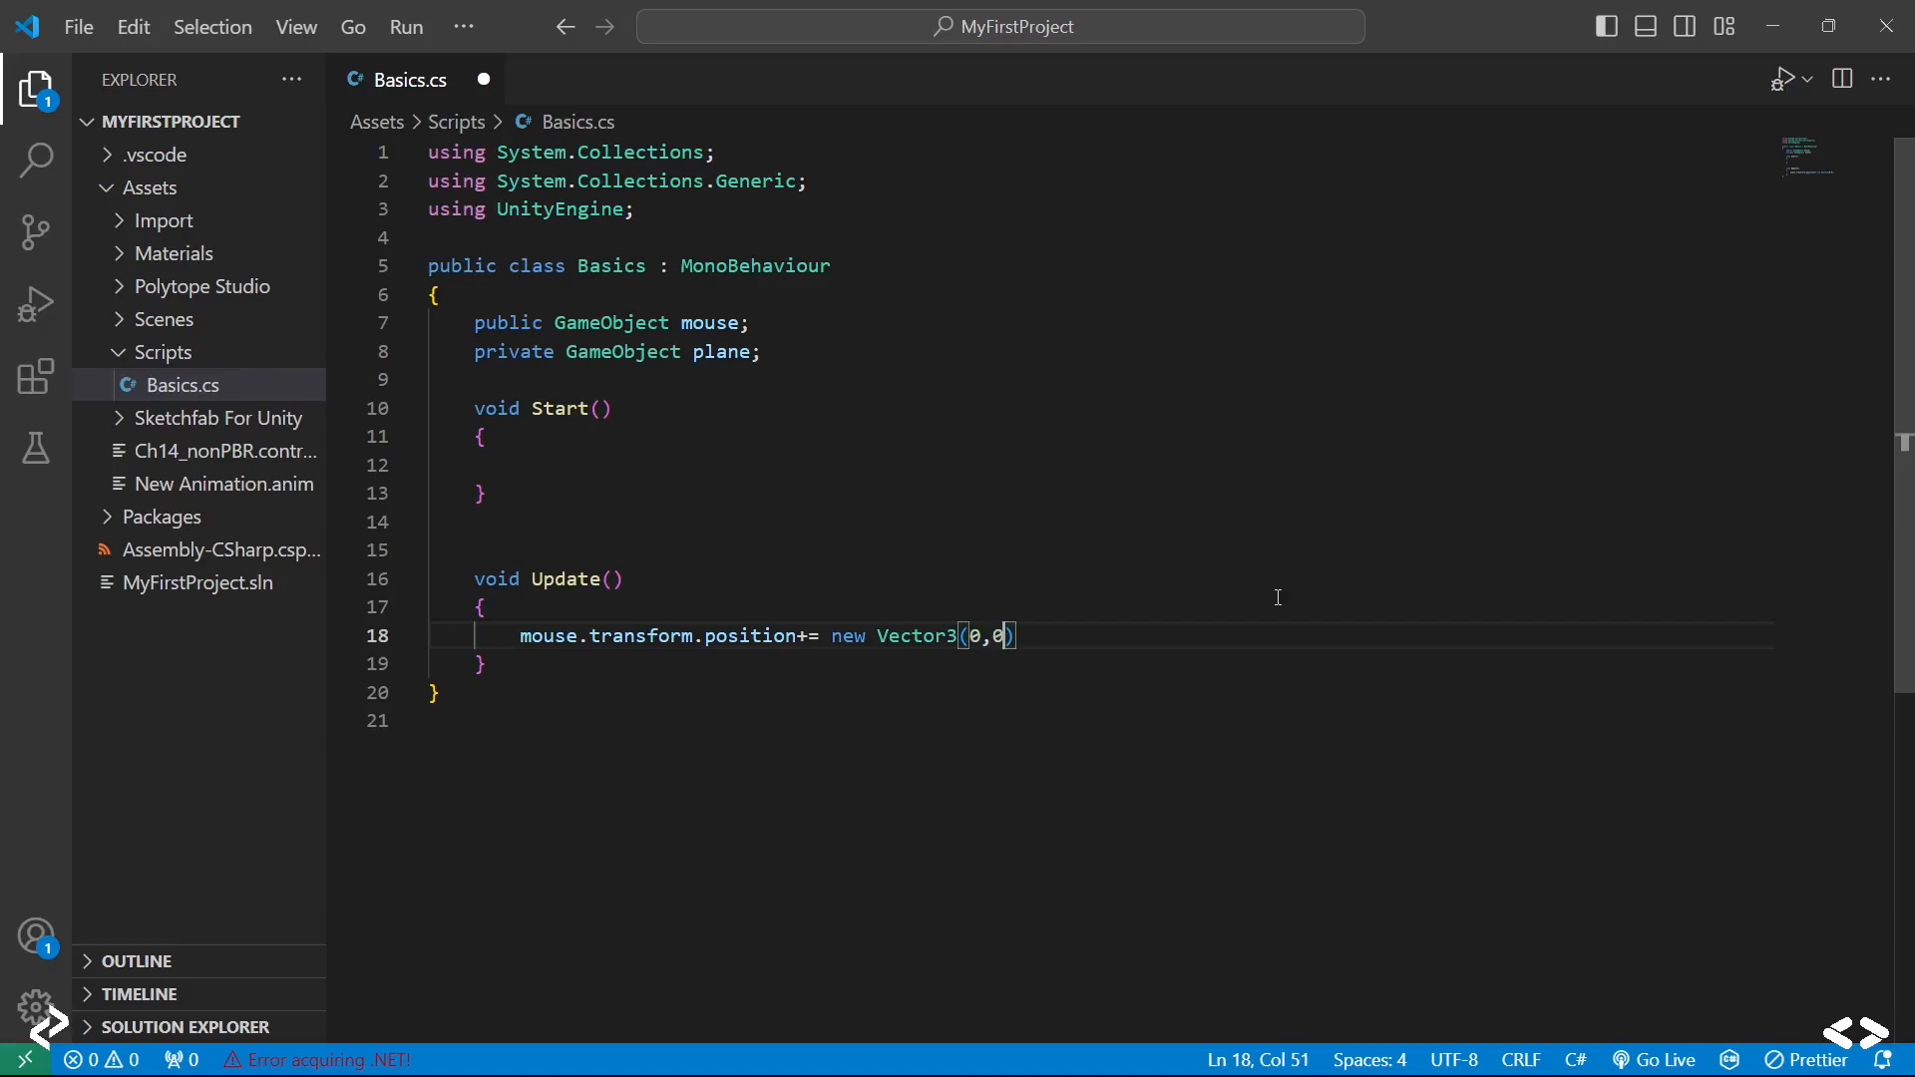
type(",0.0")
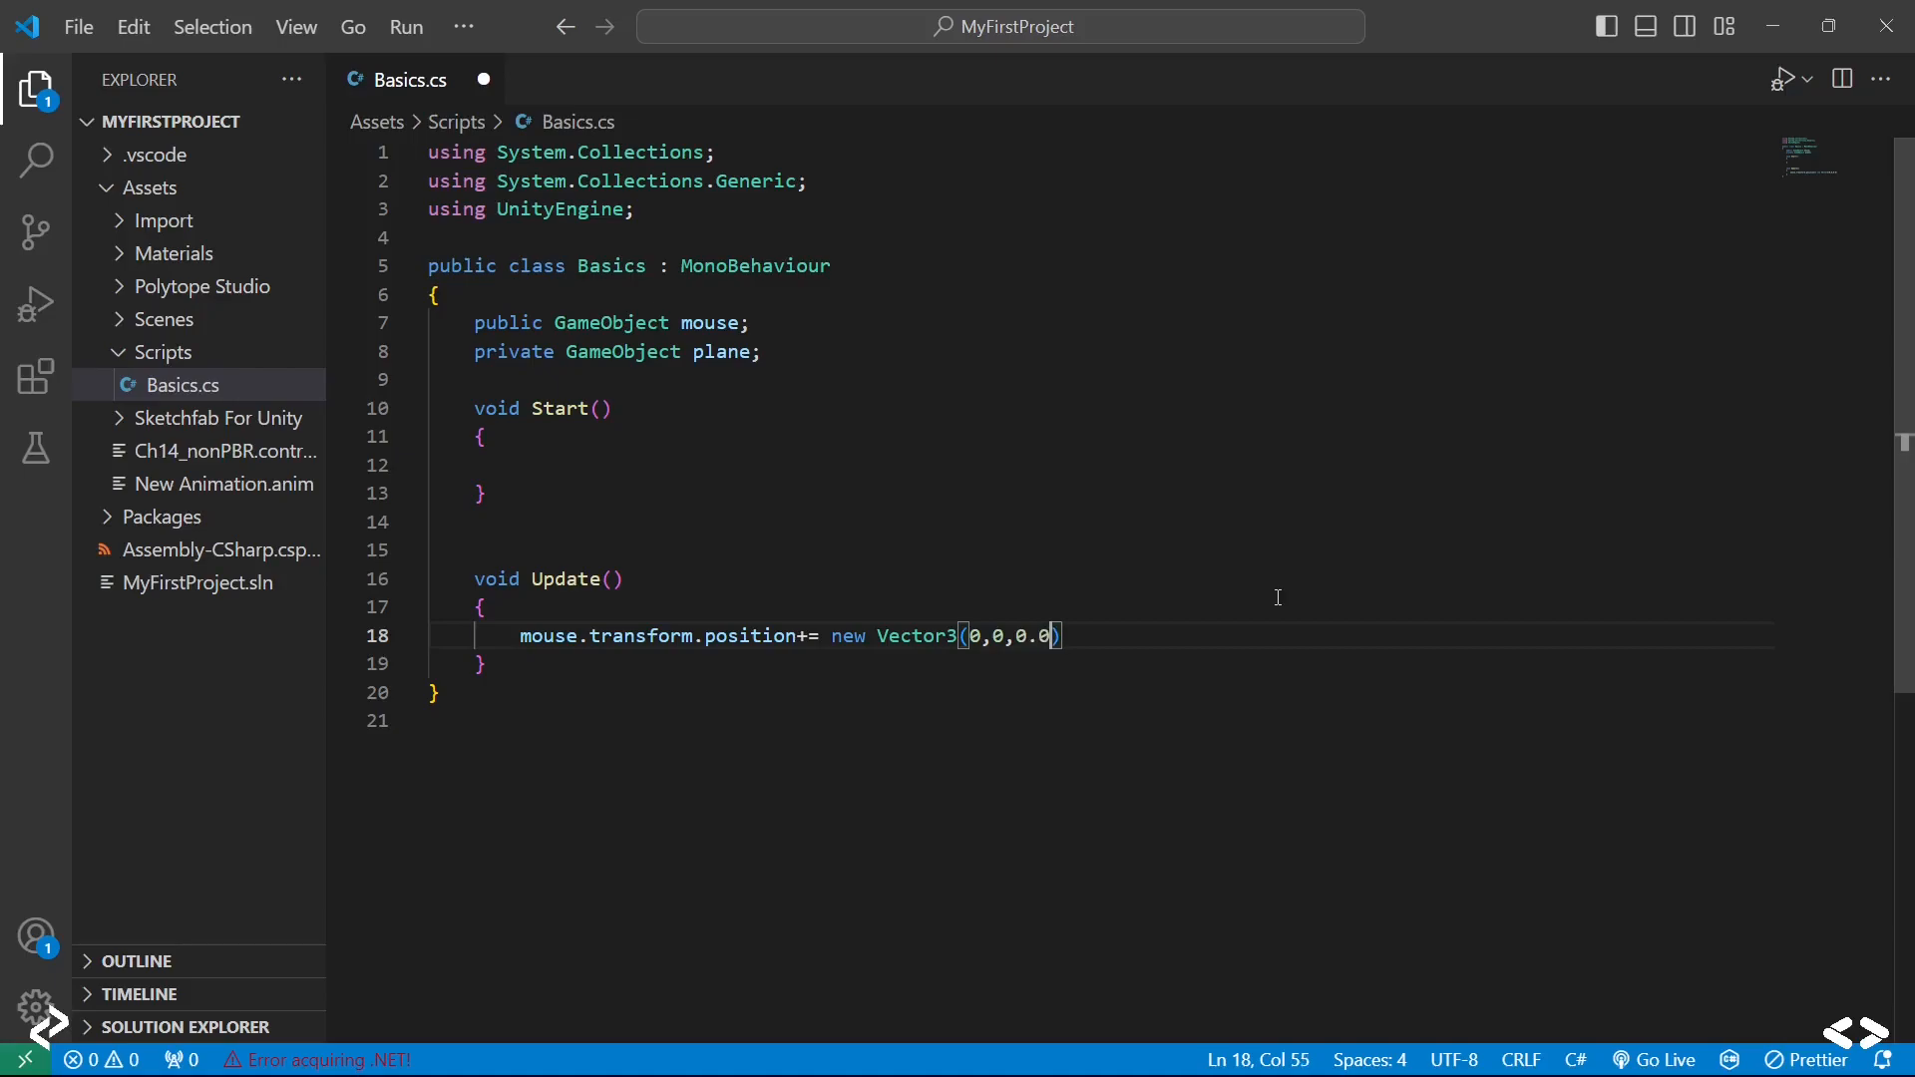
type("5")
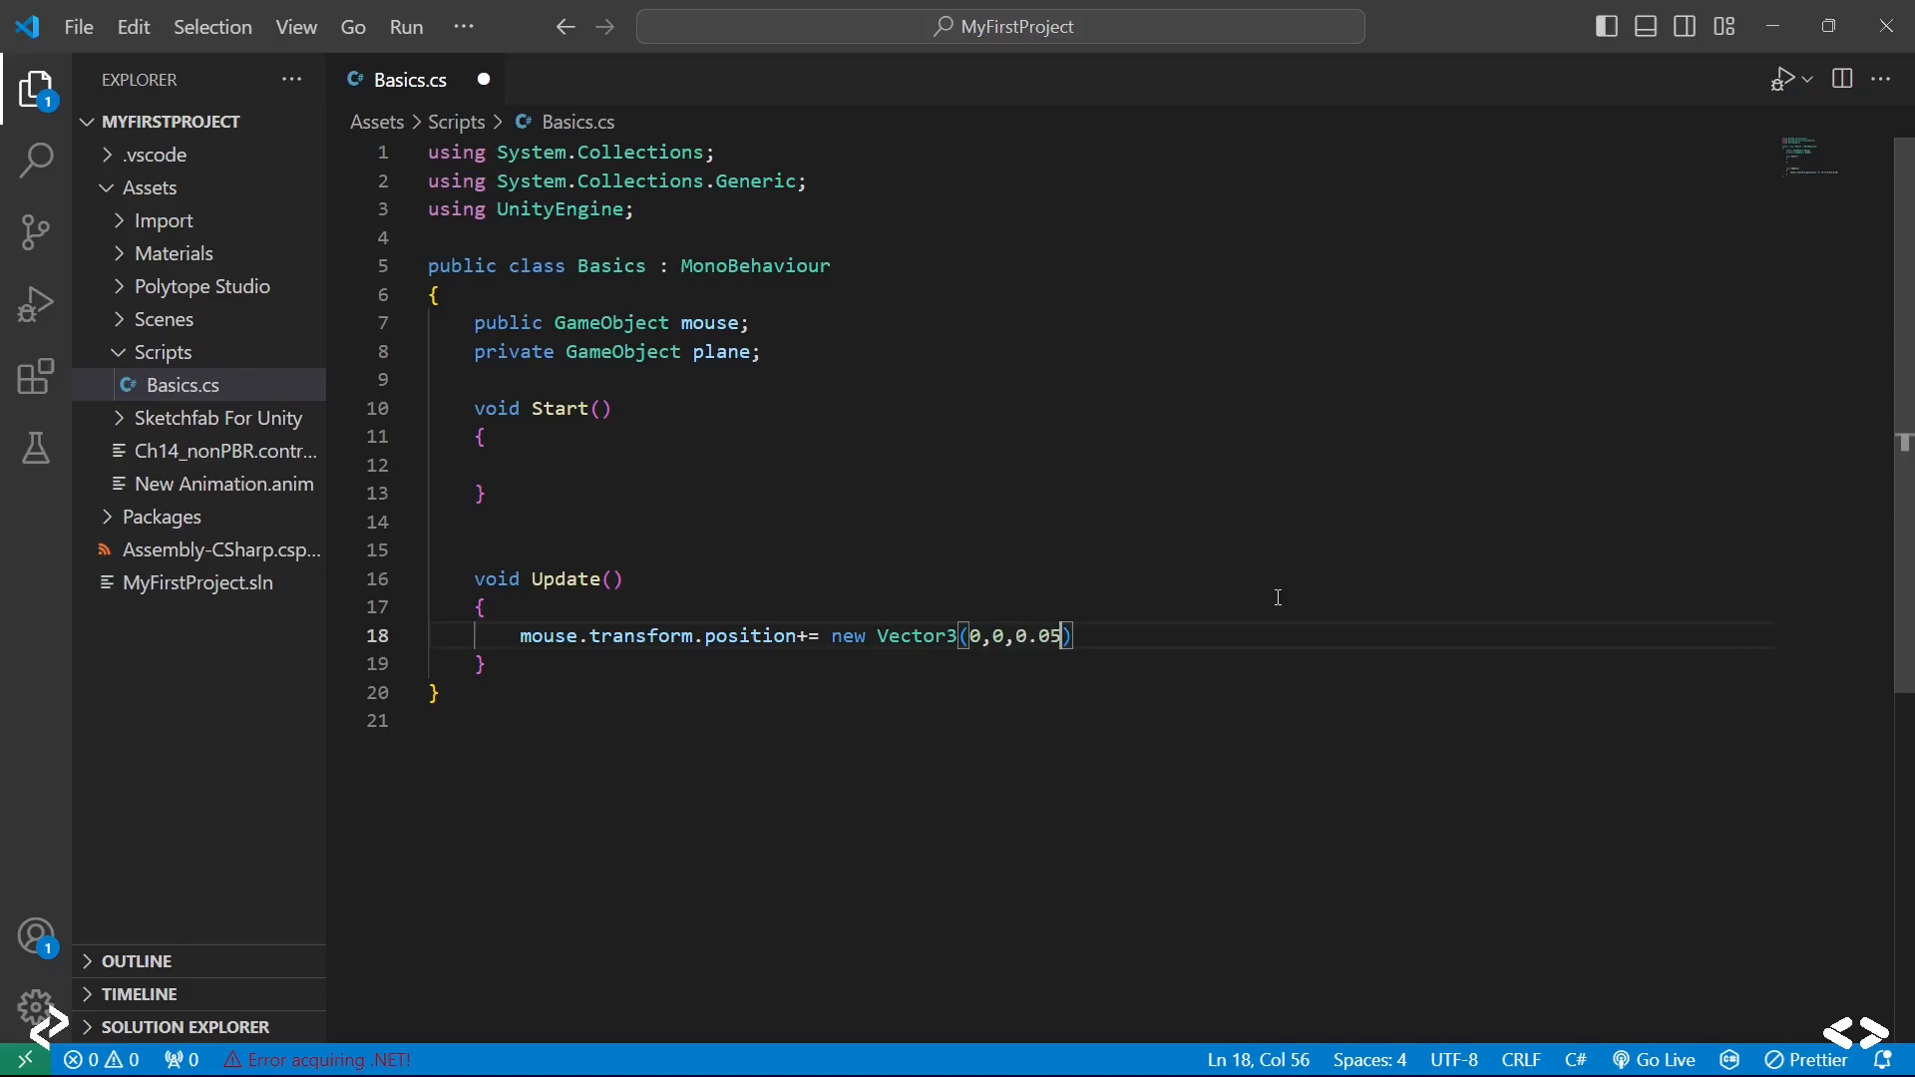
type("f")
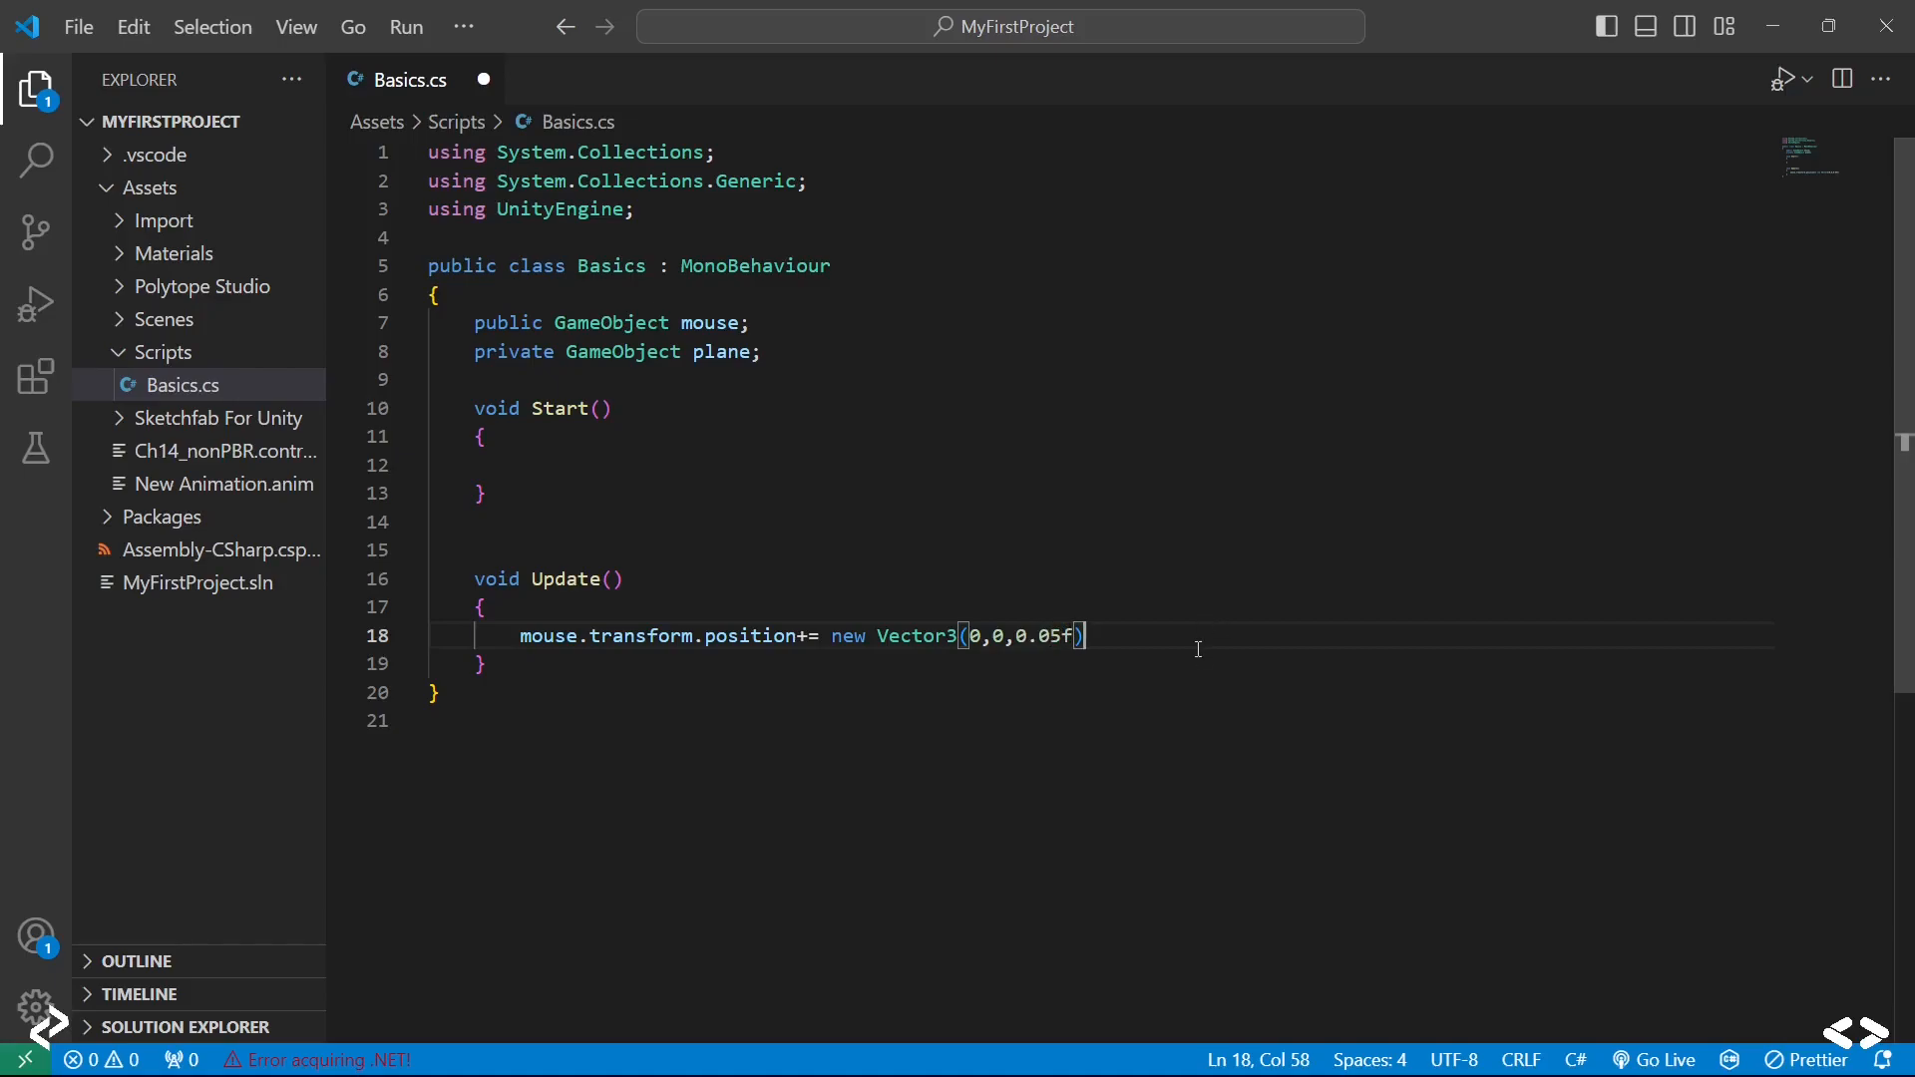
type(";")
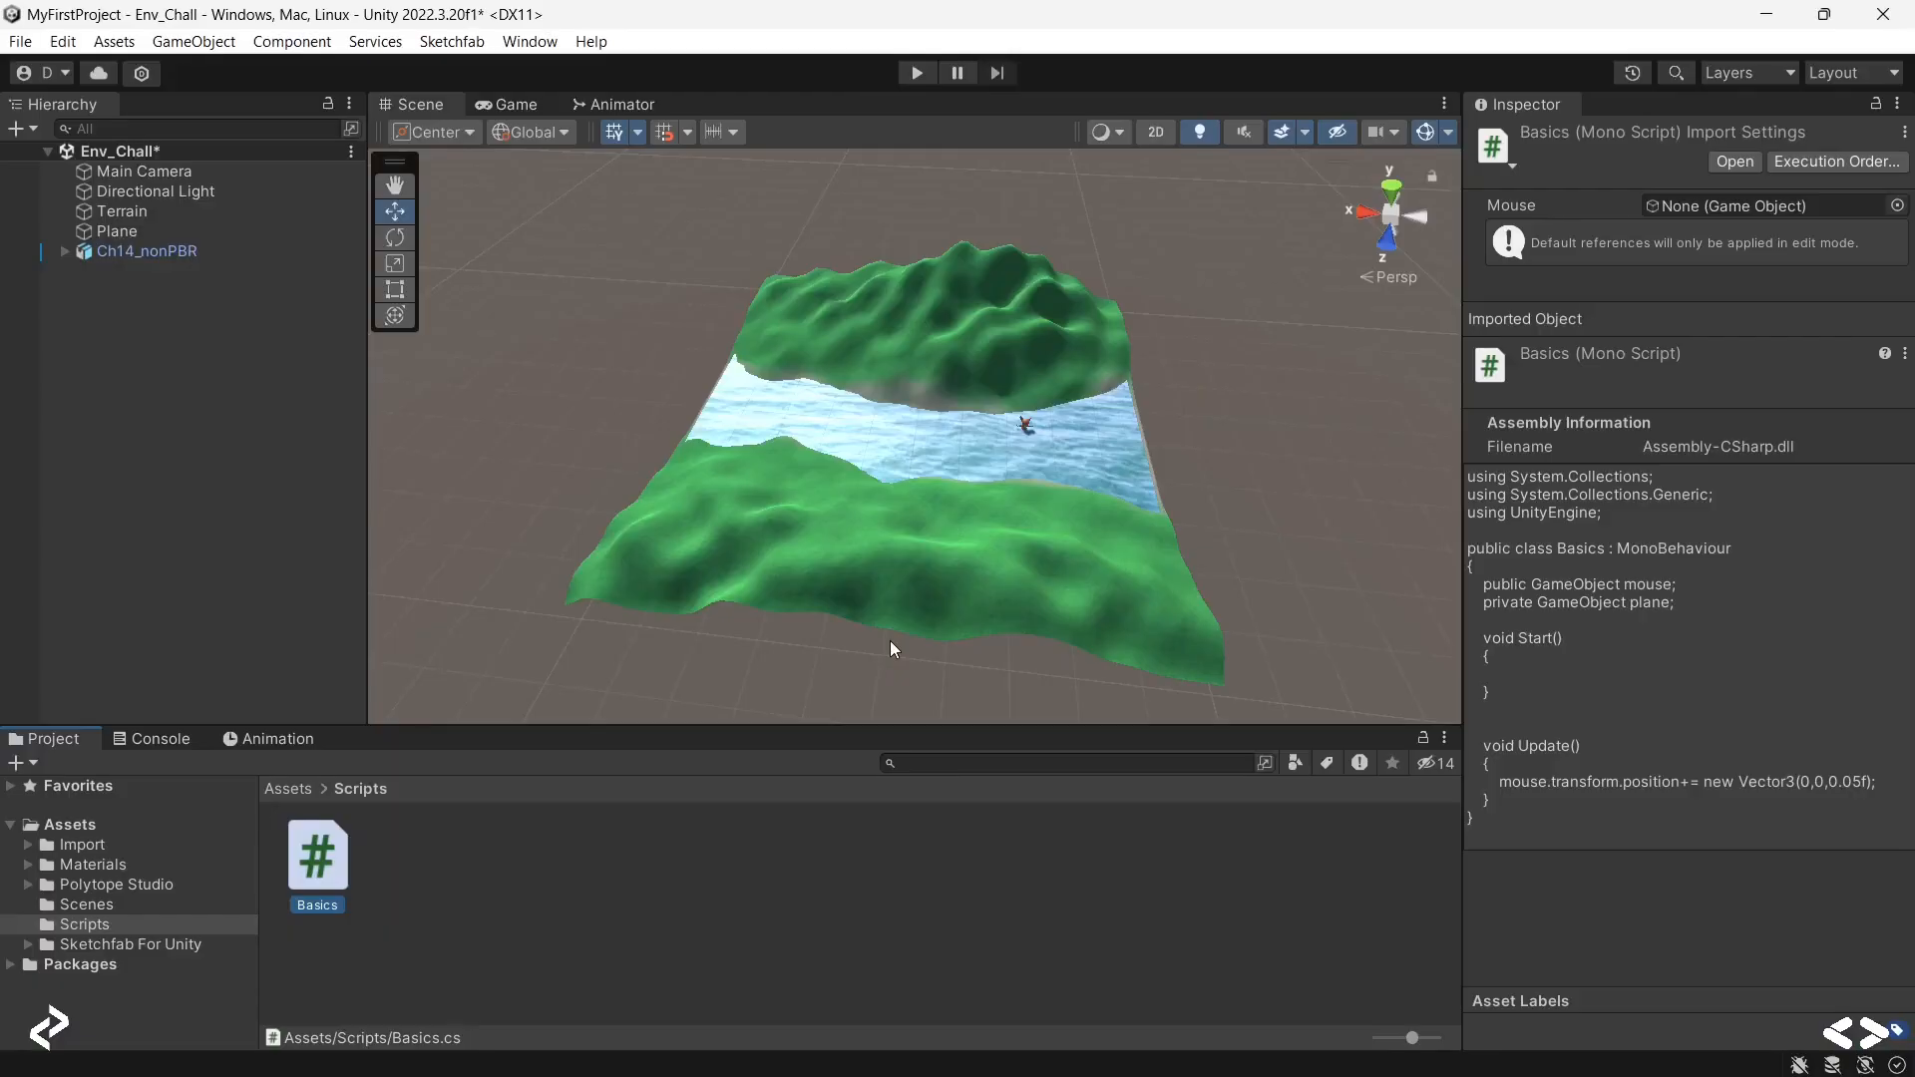
mouse_move(1013, 428)
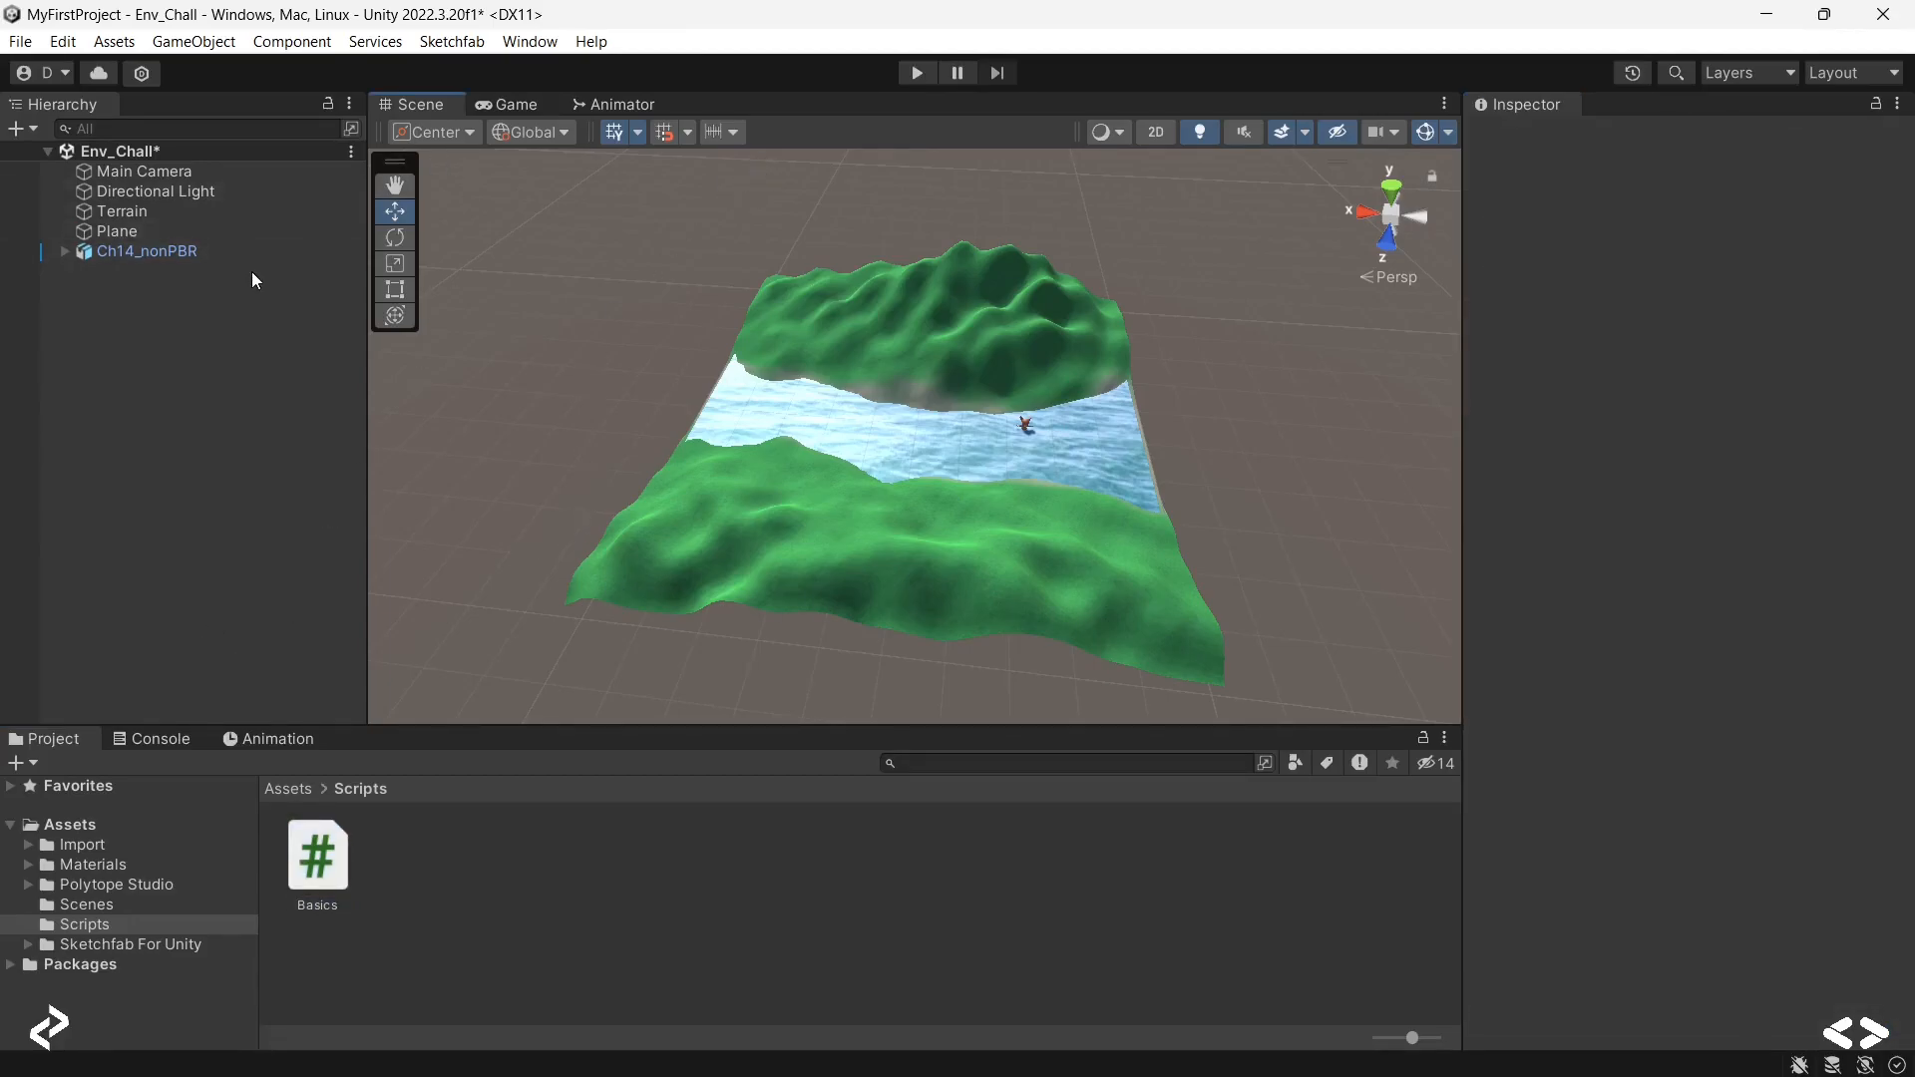
Step: Assign Ch14_nonPBR to the Mouse field of the Plane's Basics script component
left_click(315, 855)
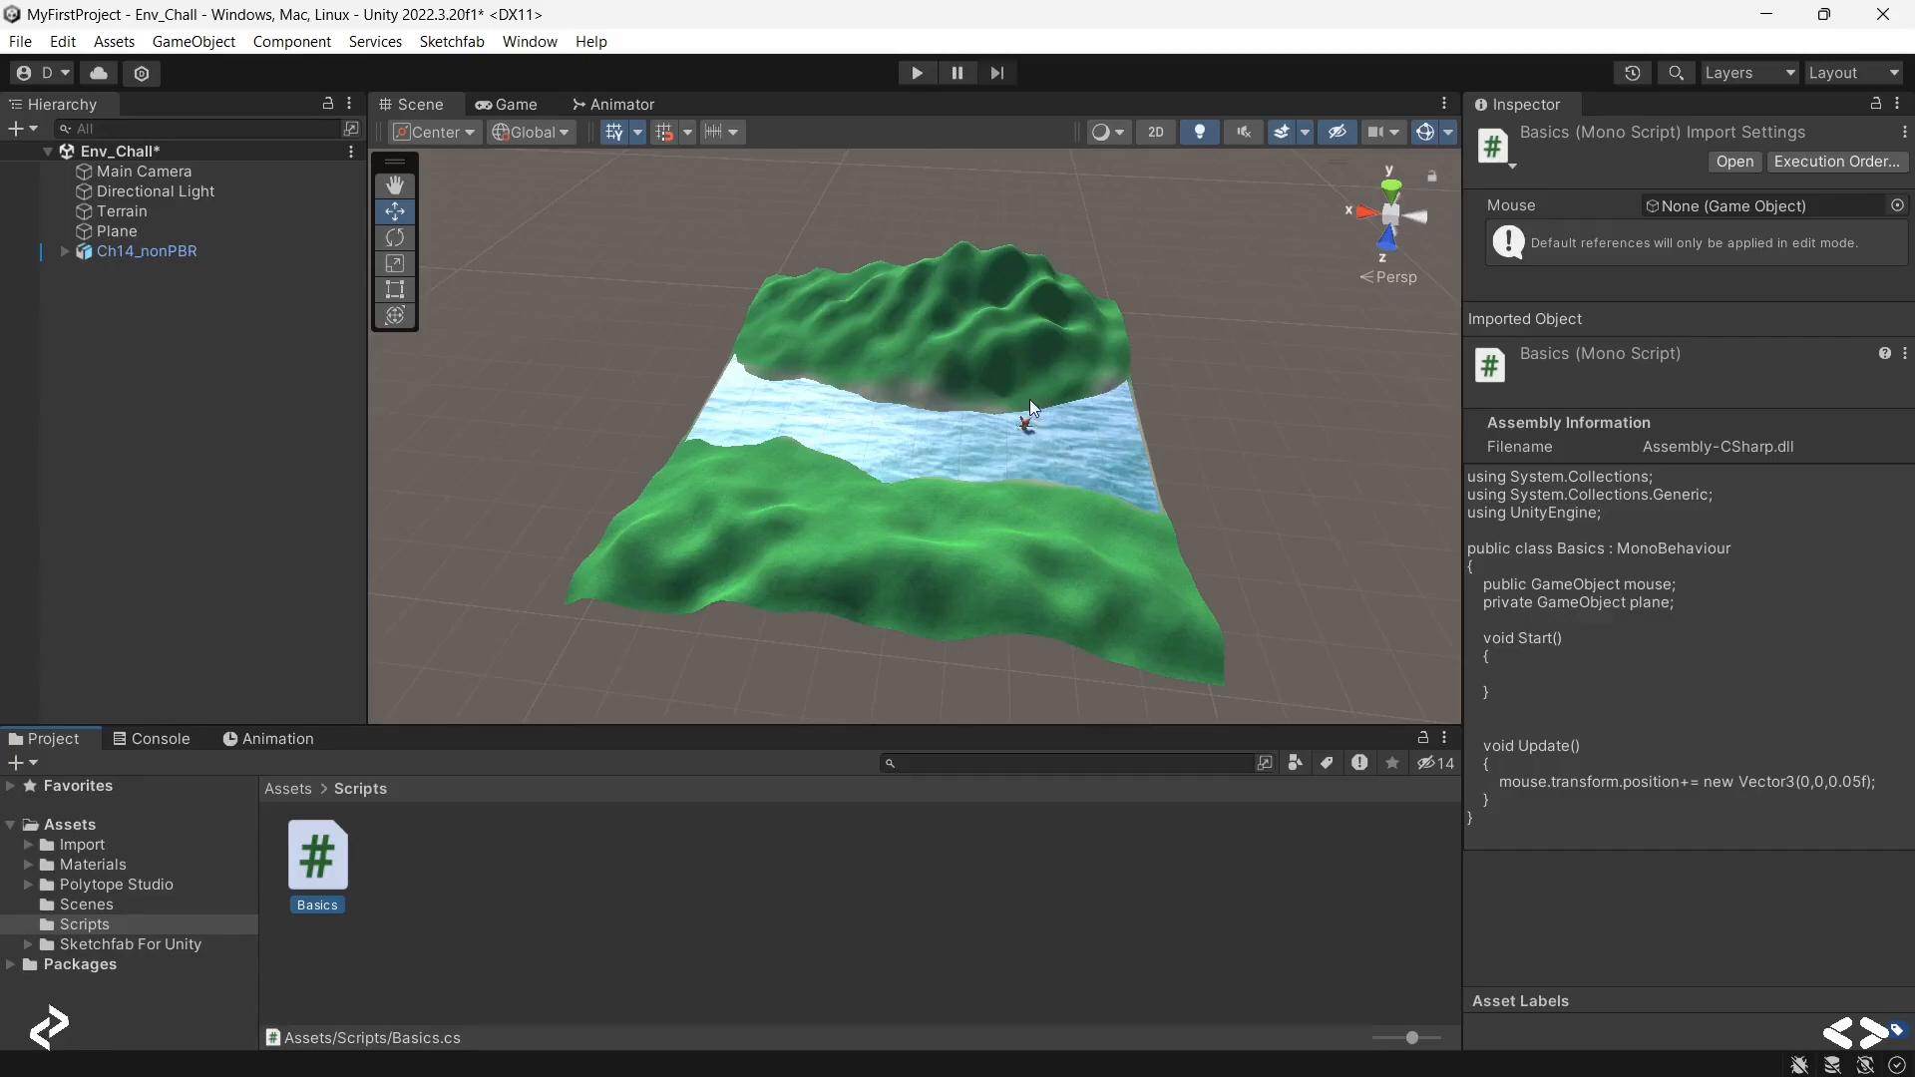
mouse_move(1038, 435)
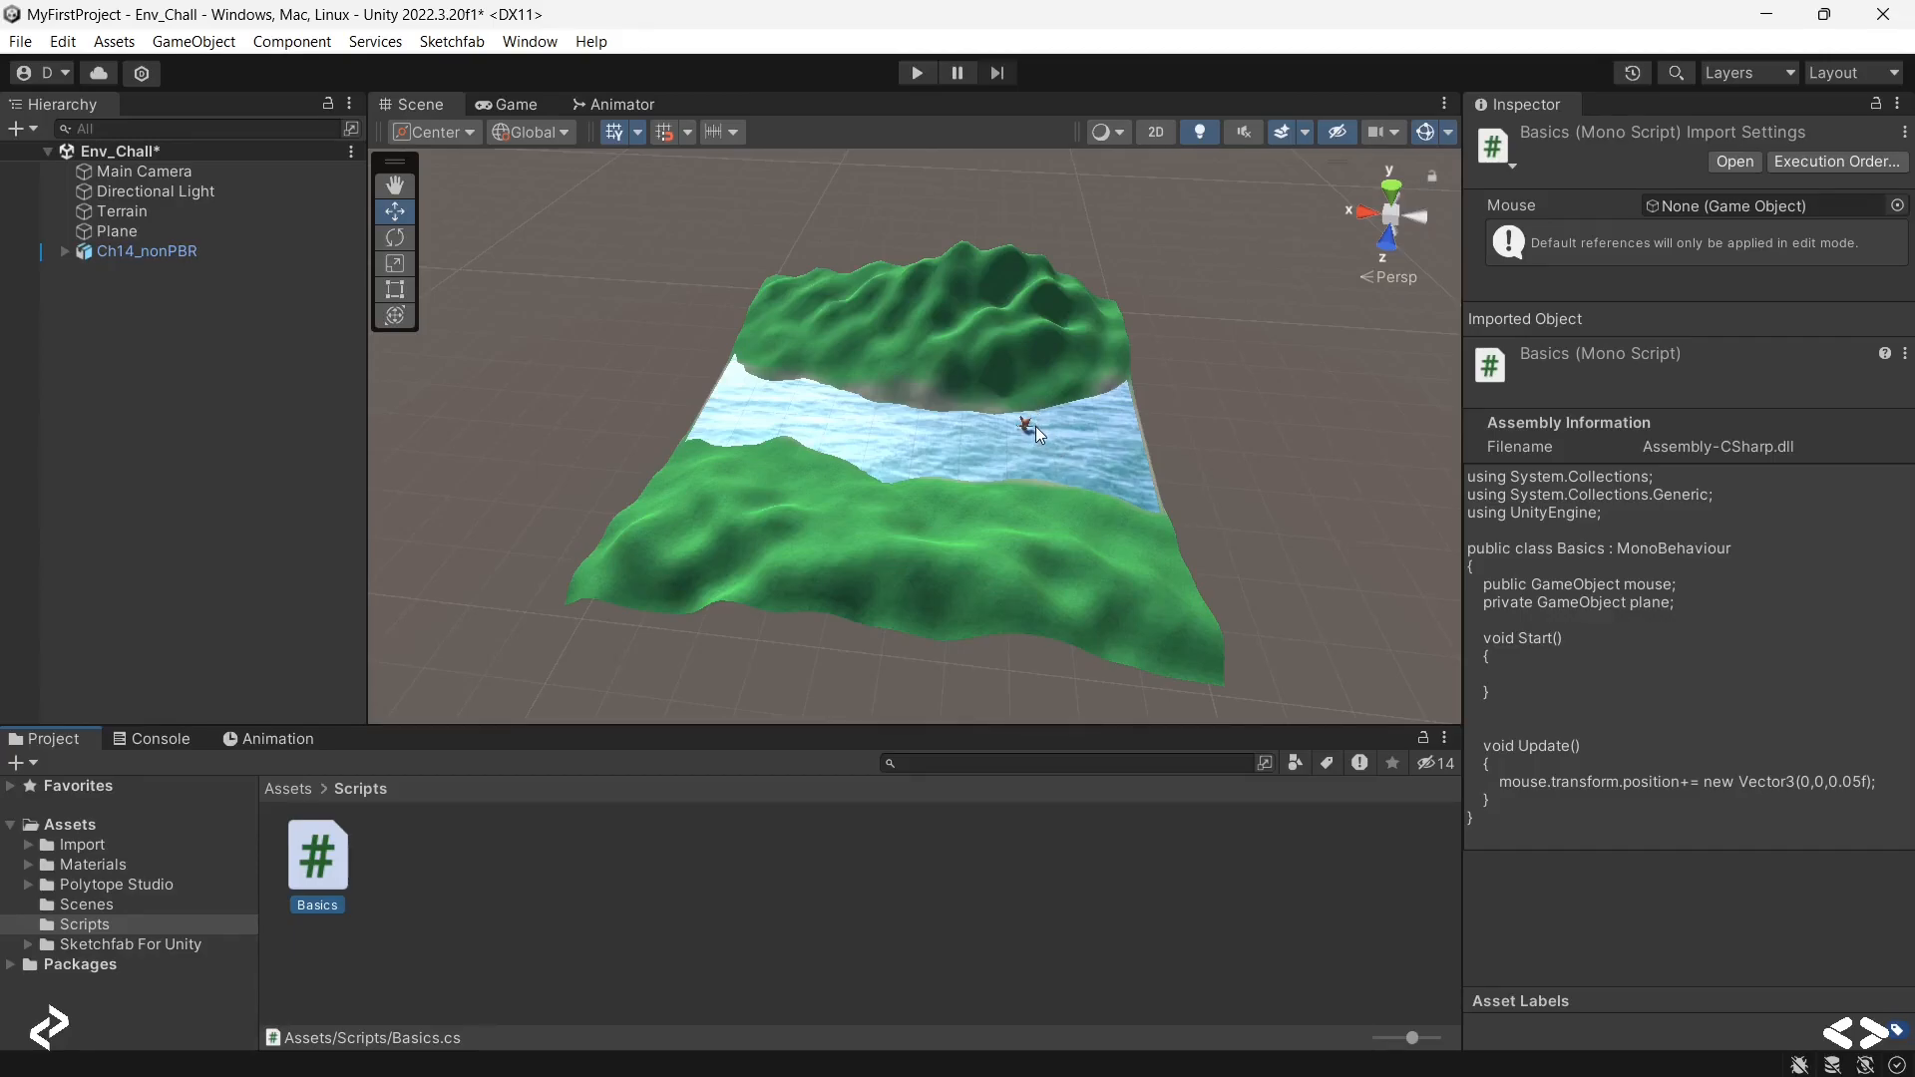
left_click(147, 251)
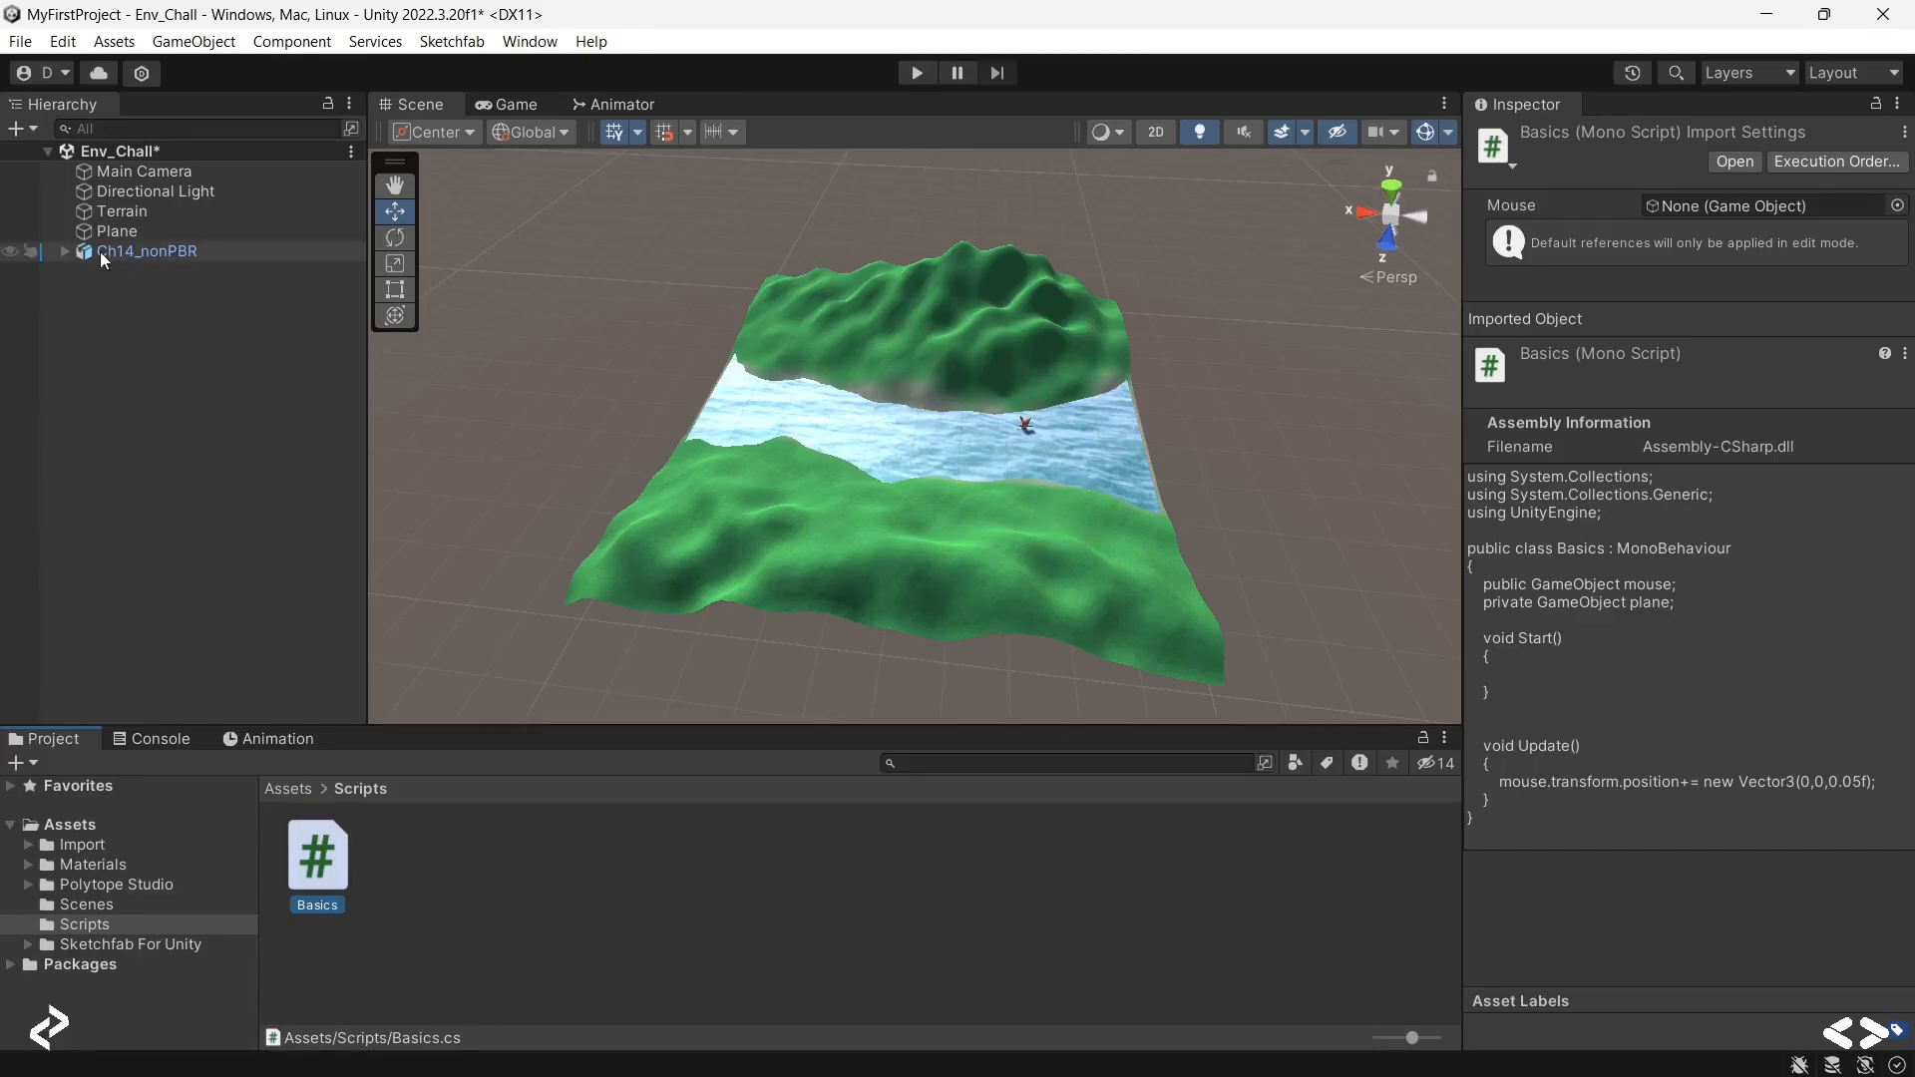
left_click(116, 231)
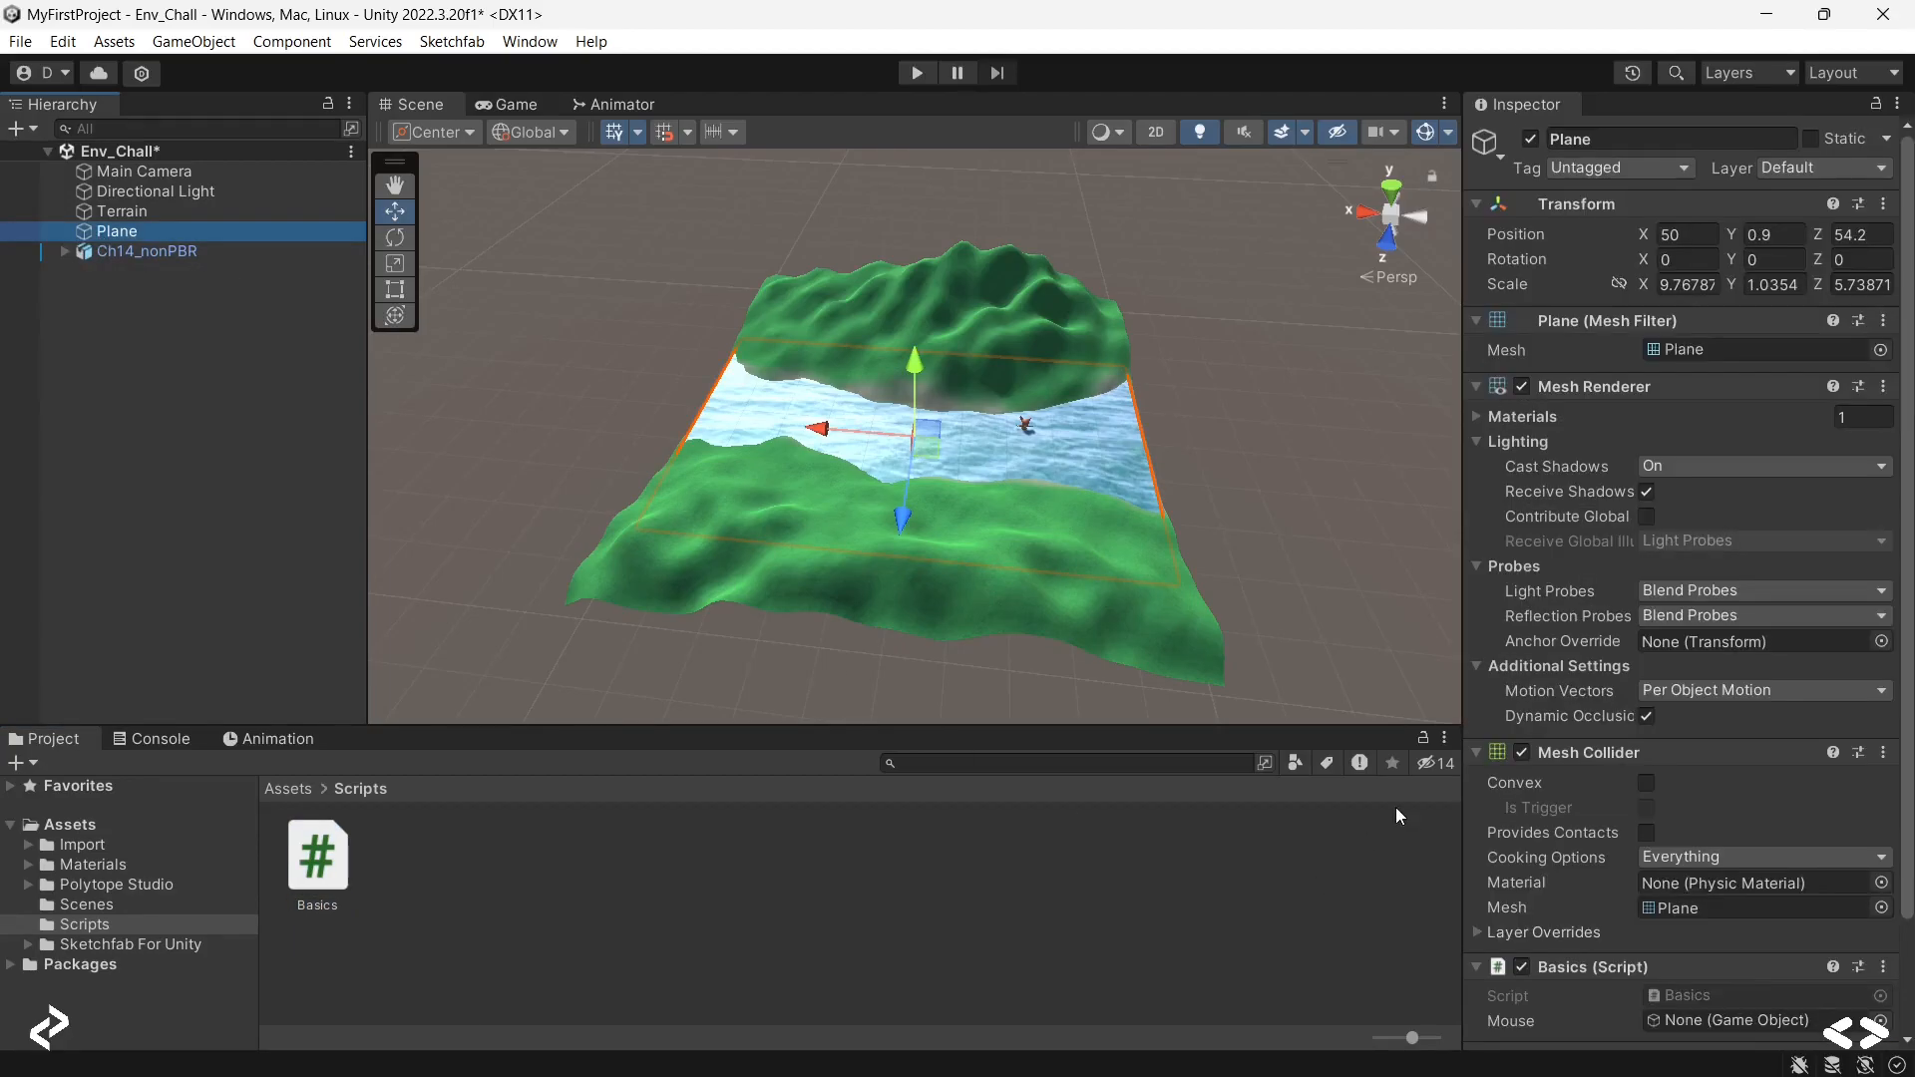
scroll("down", 3)
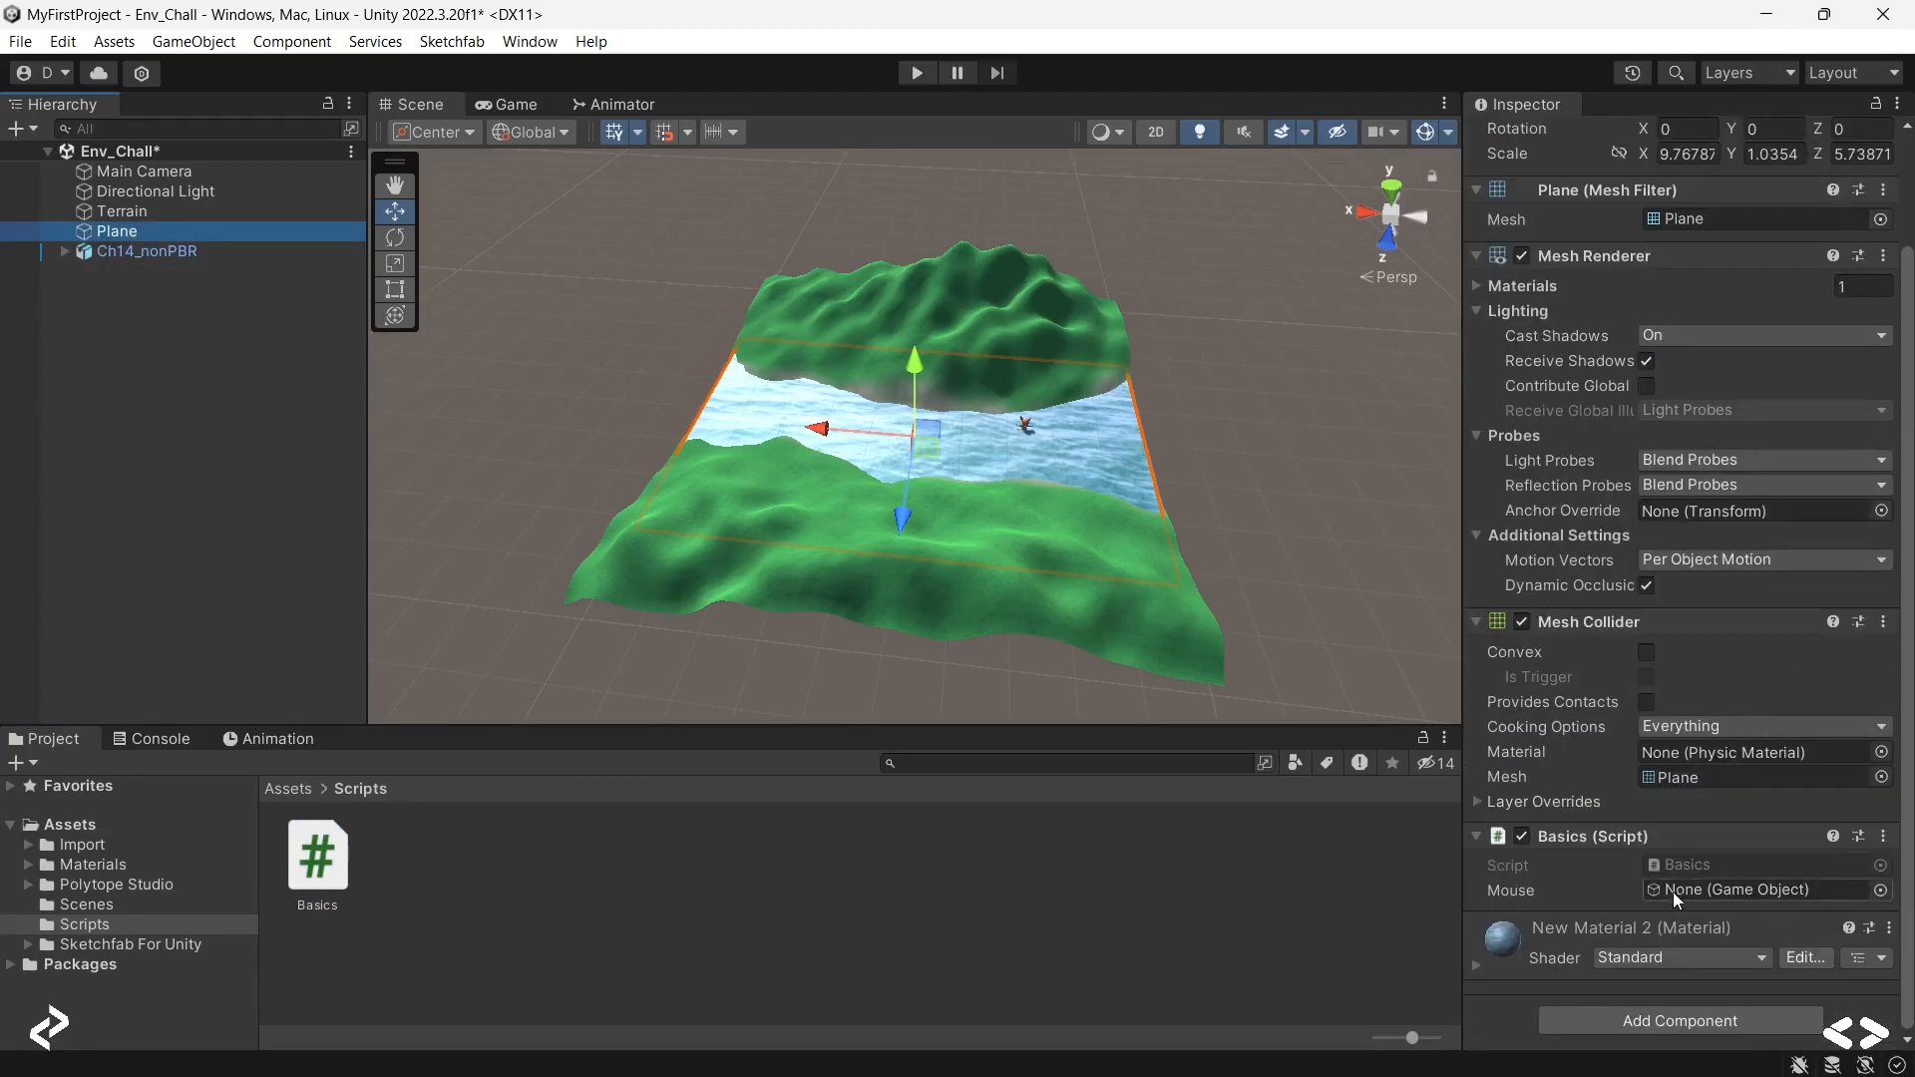
mouse_move(1521, 904)
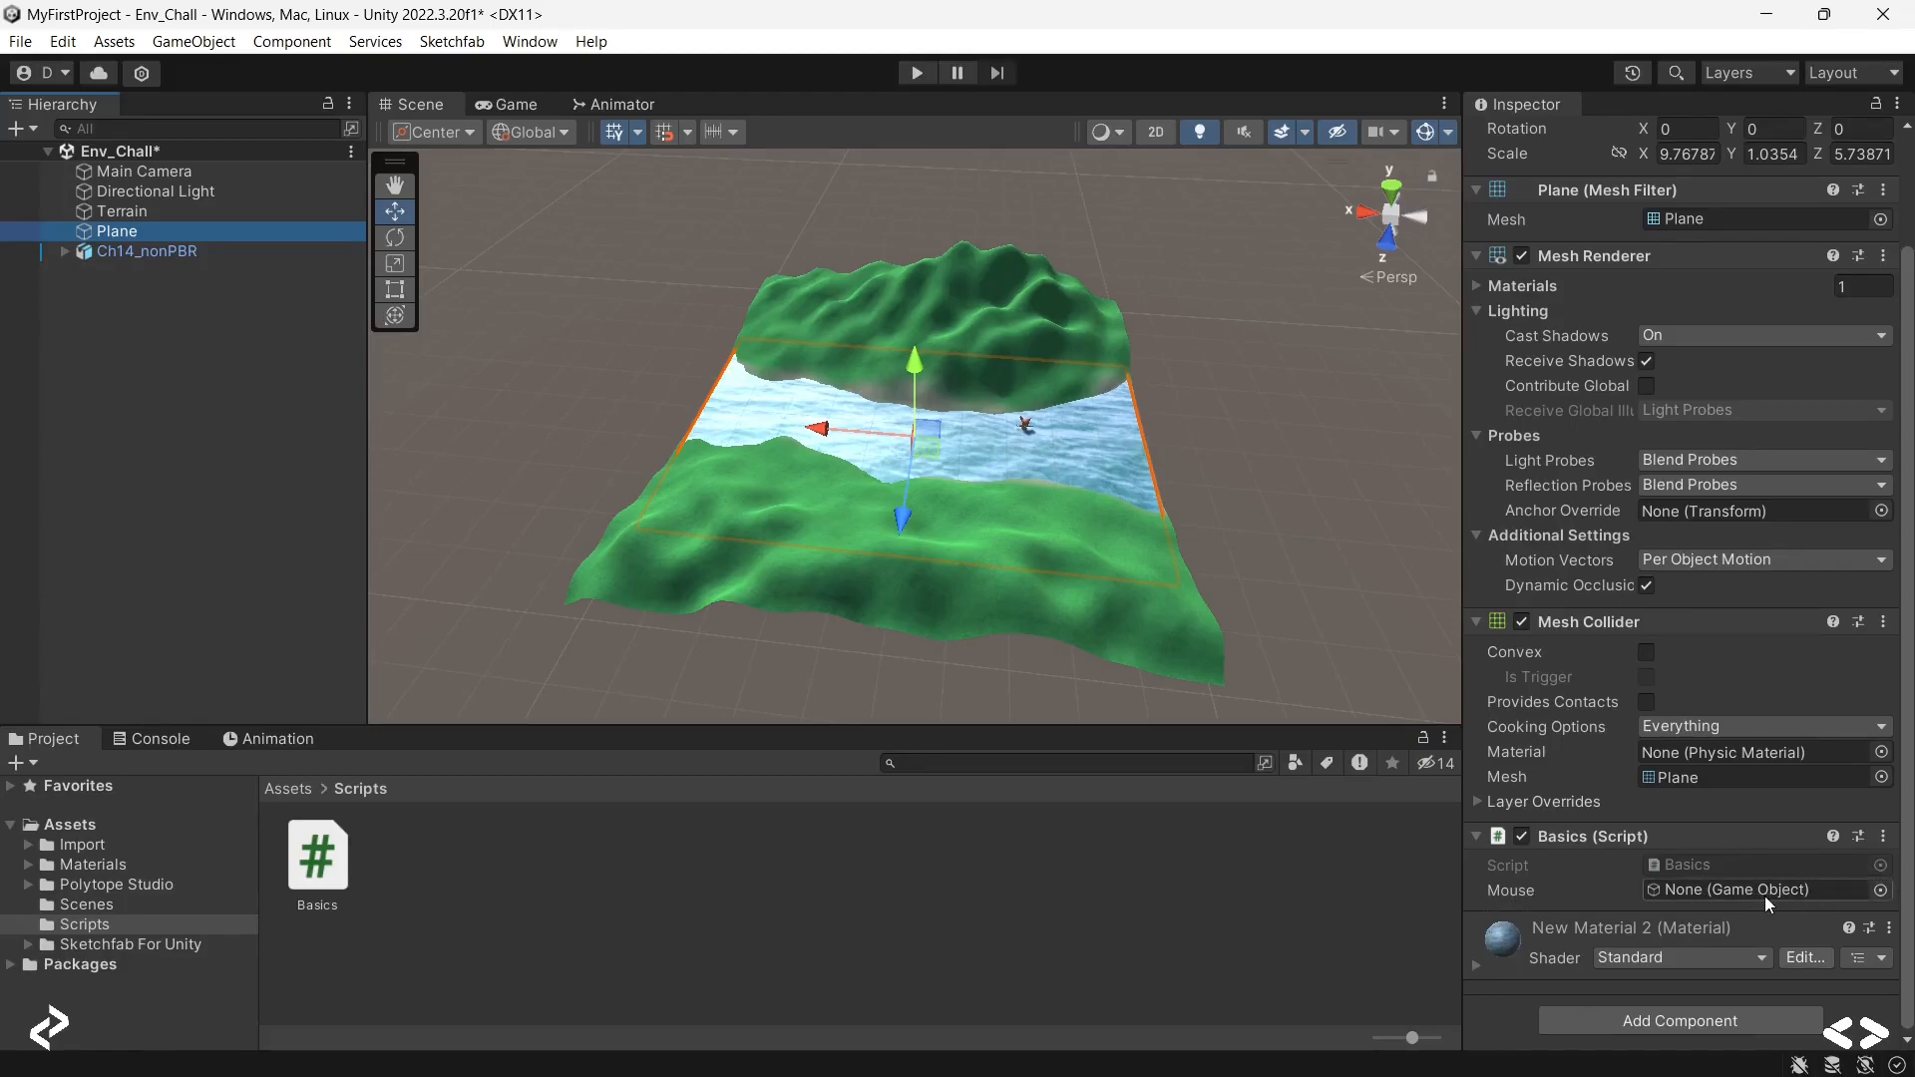
mouse_move(1764, 901)
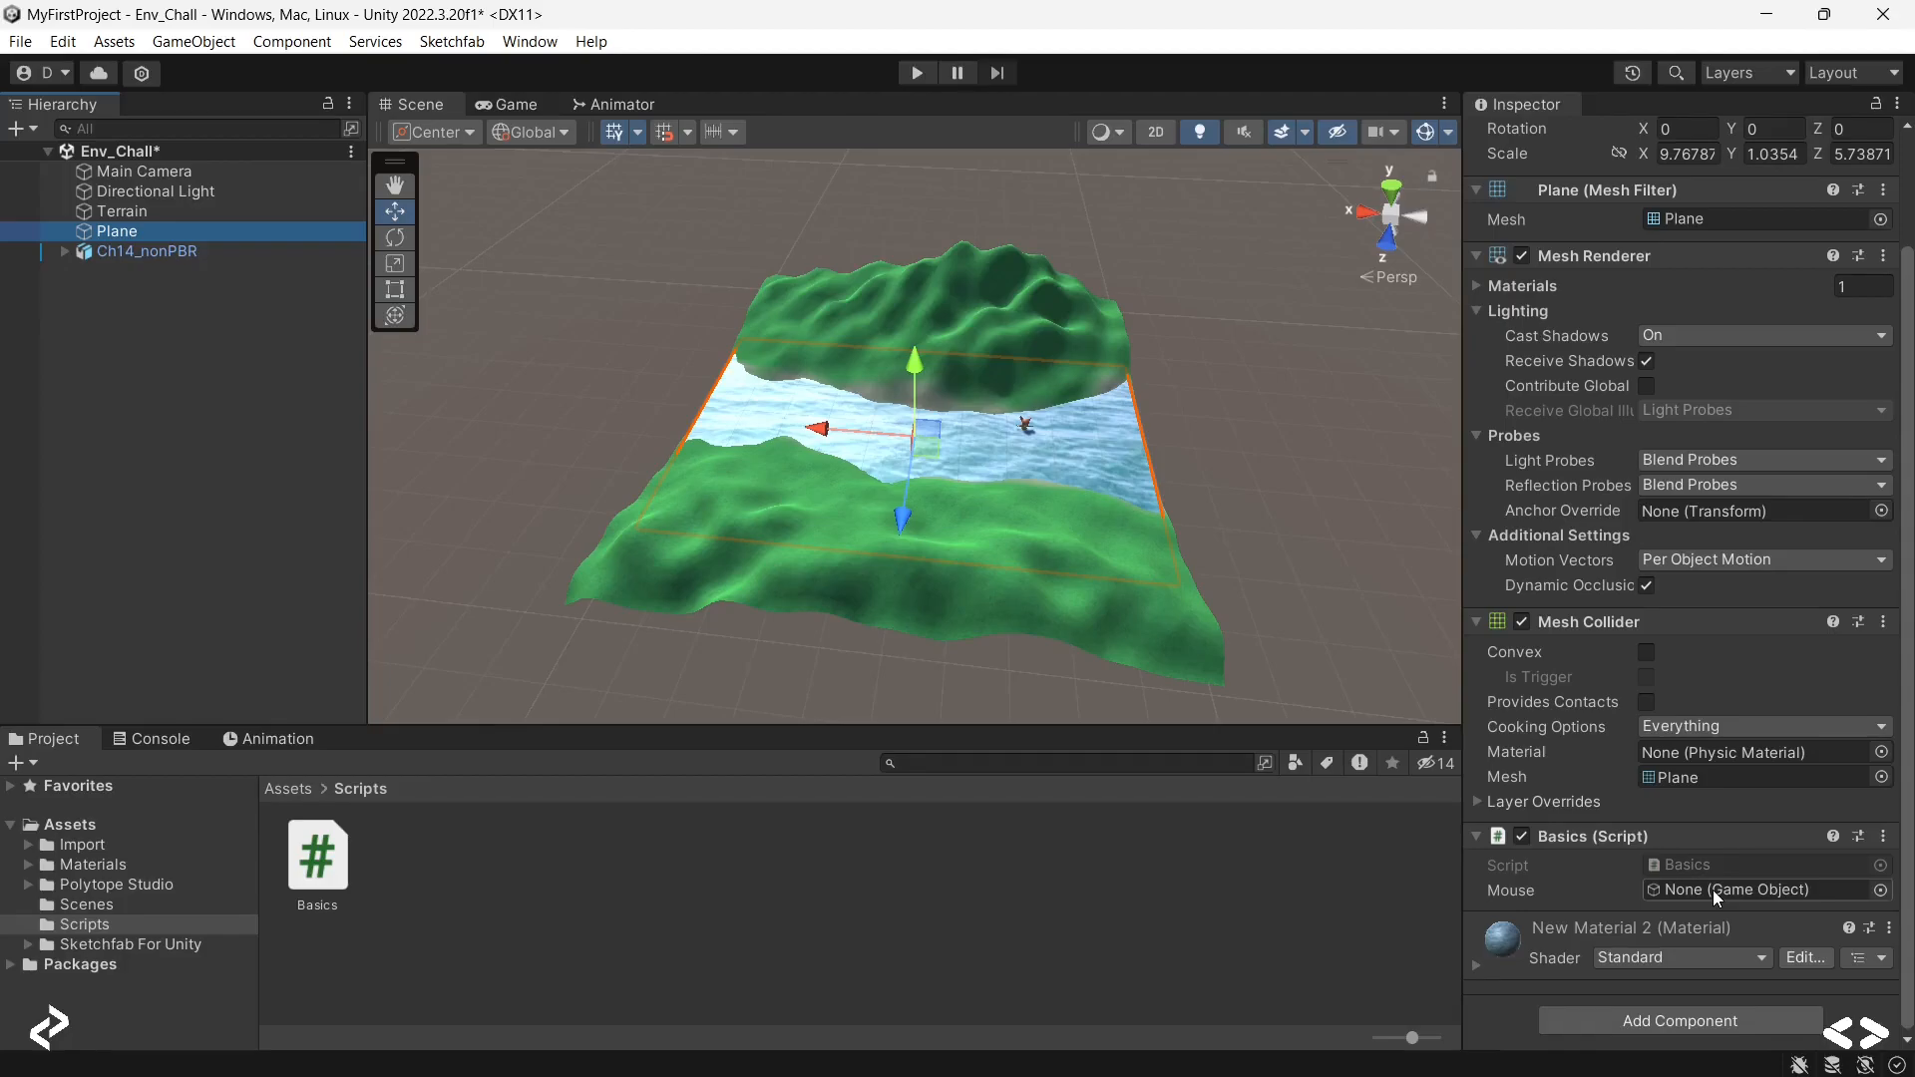
mouse_move(1756, 903)
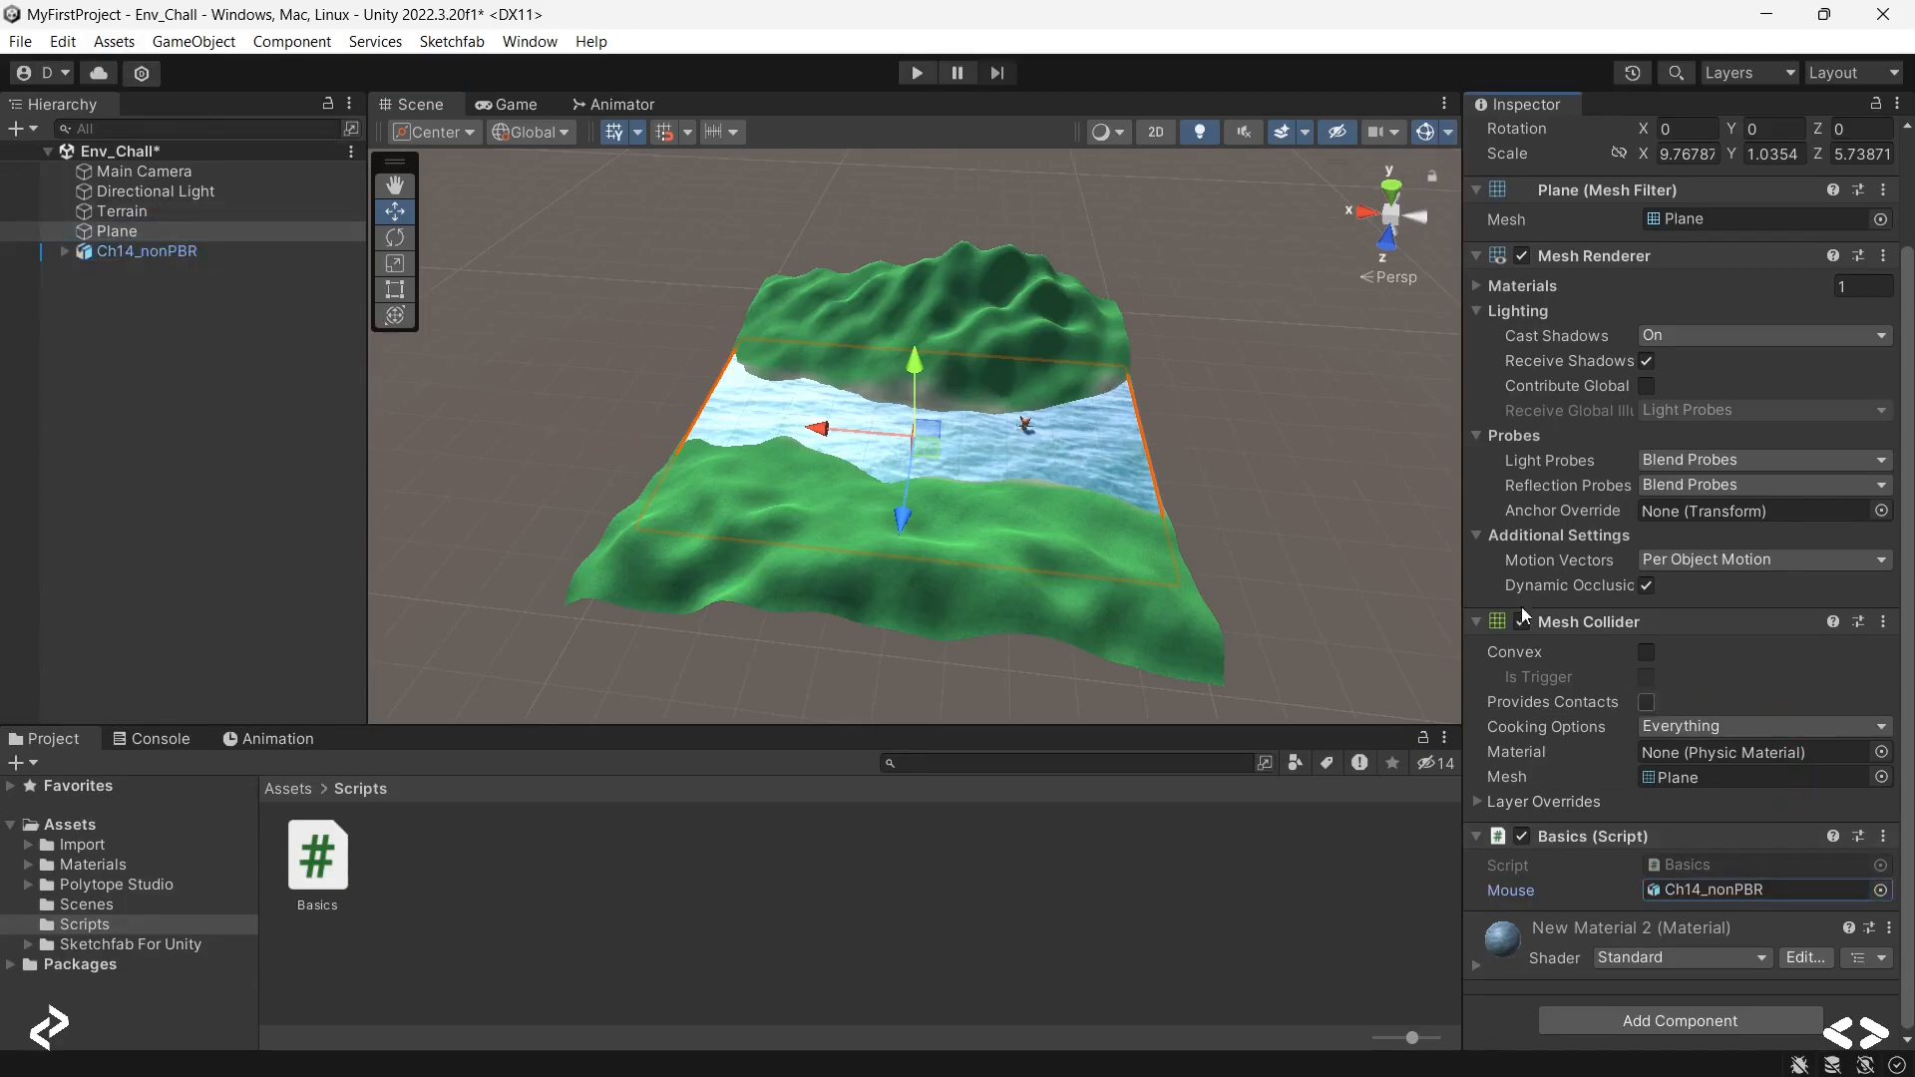
left_click(148, 171)
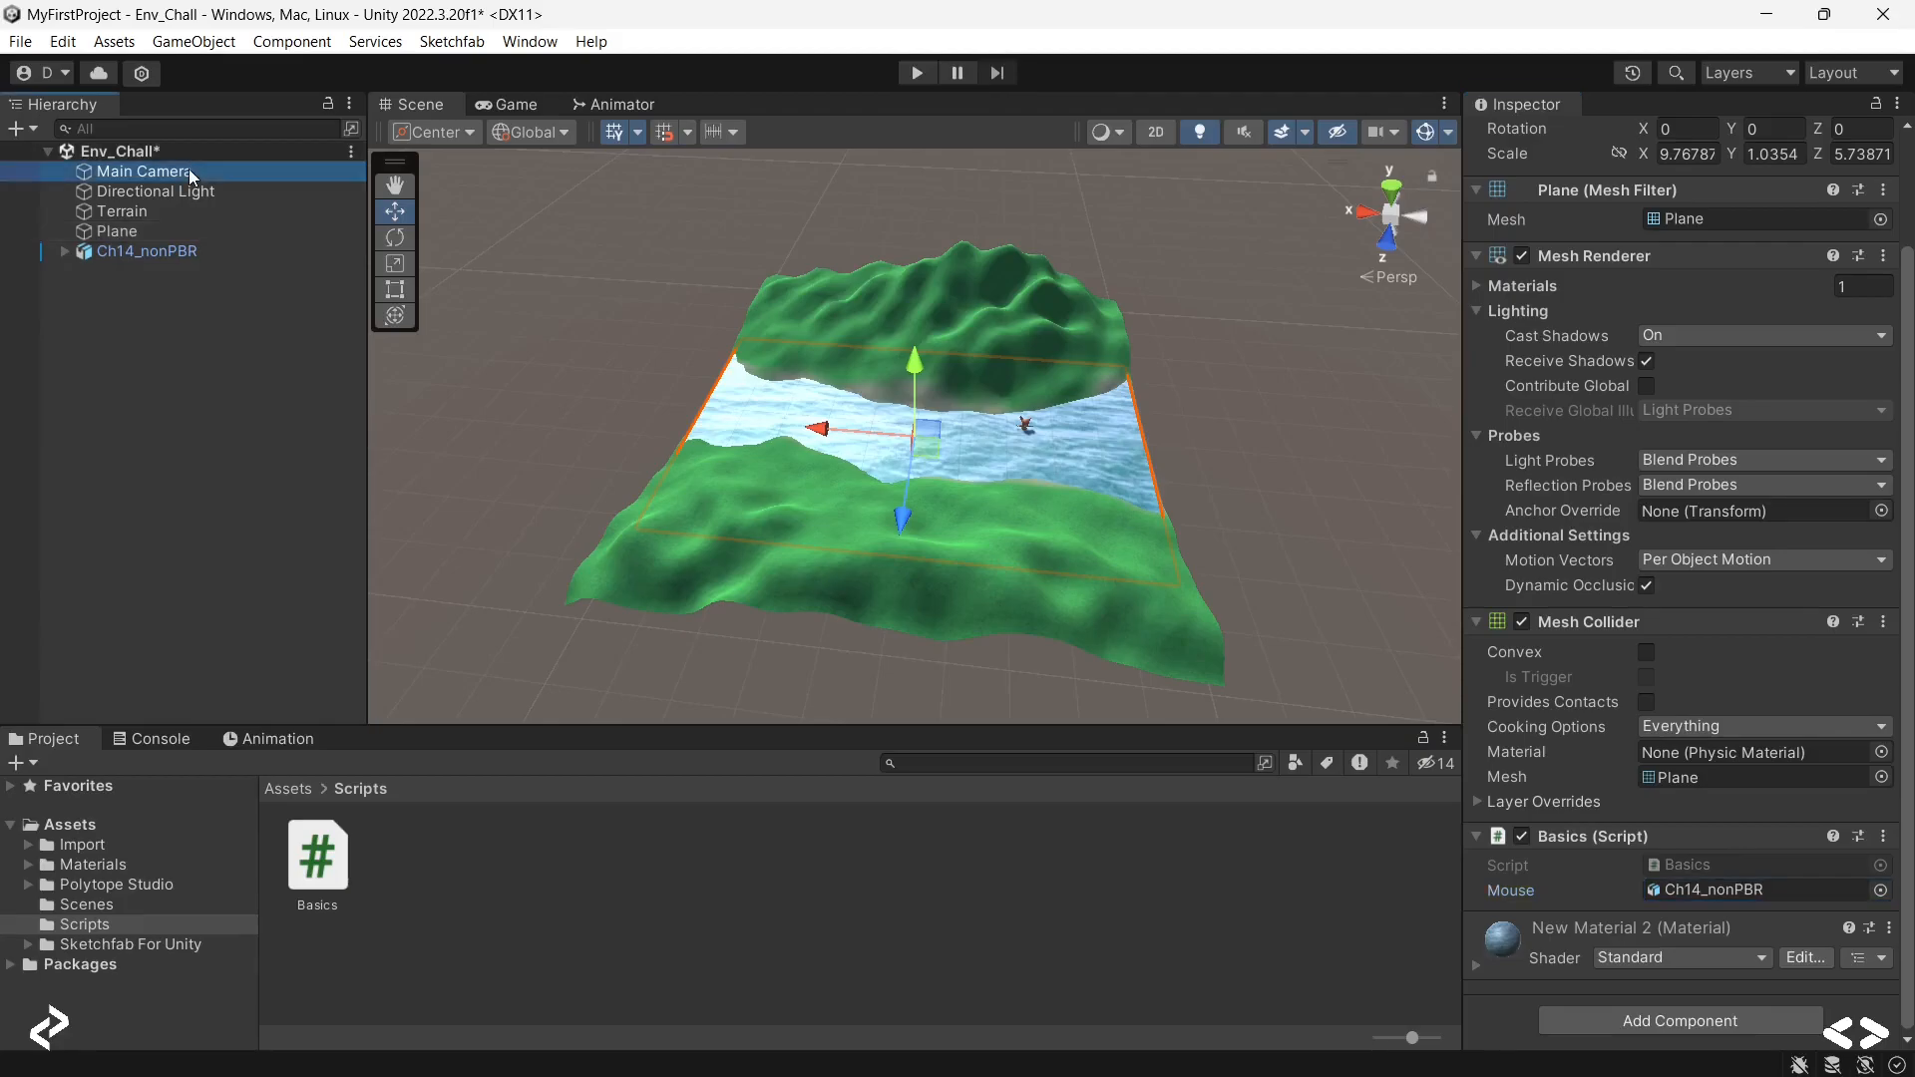
Step: Move the Main Camera with the gizmo so it sits just behind the mouse character
left_click(147, 171)
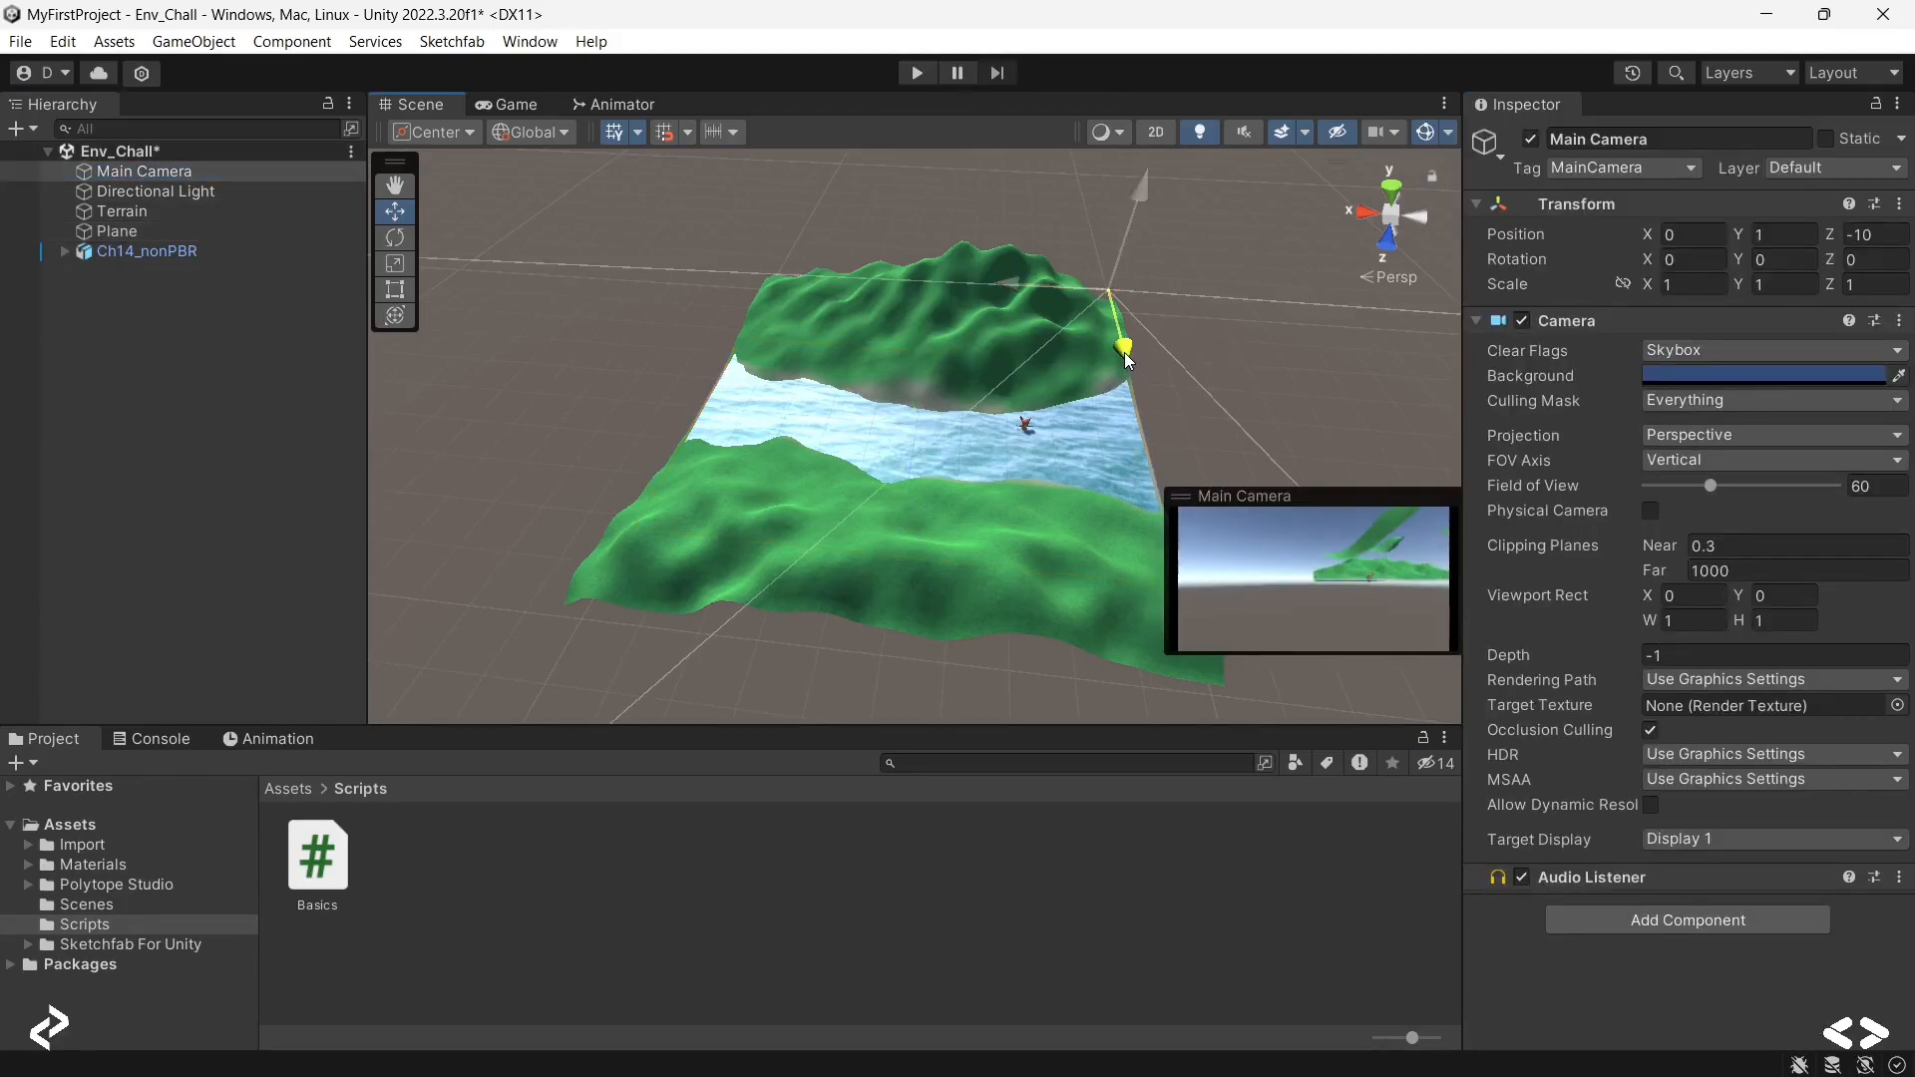
left_click(120, 231)
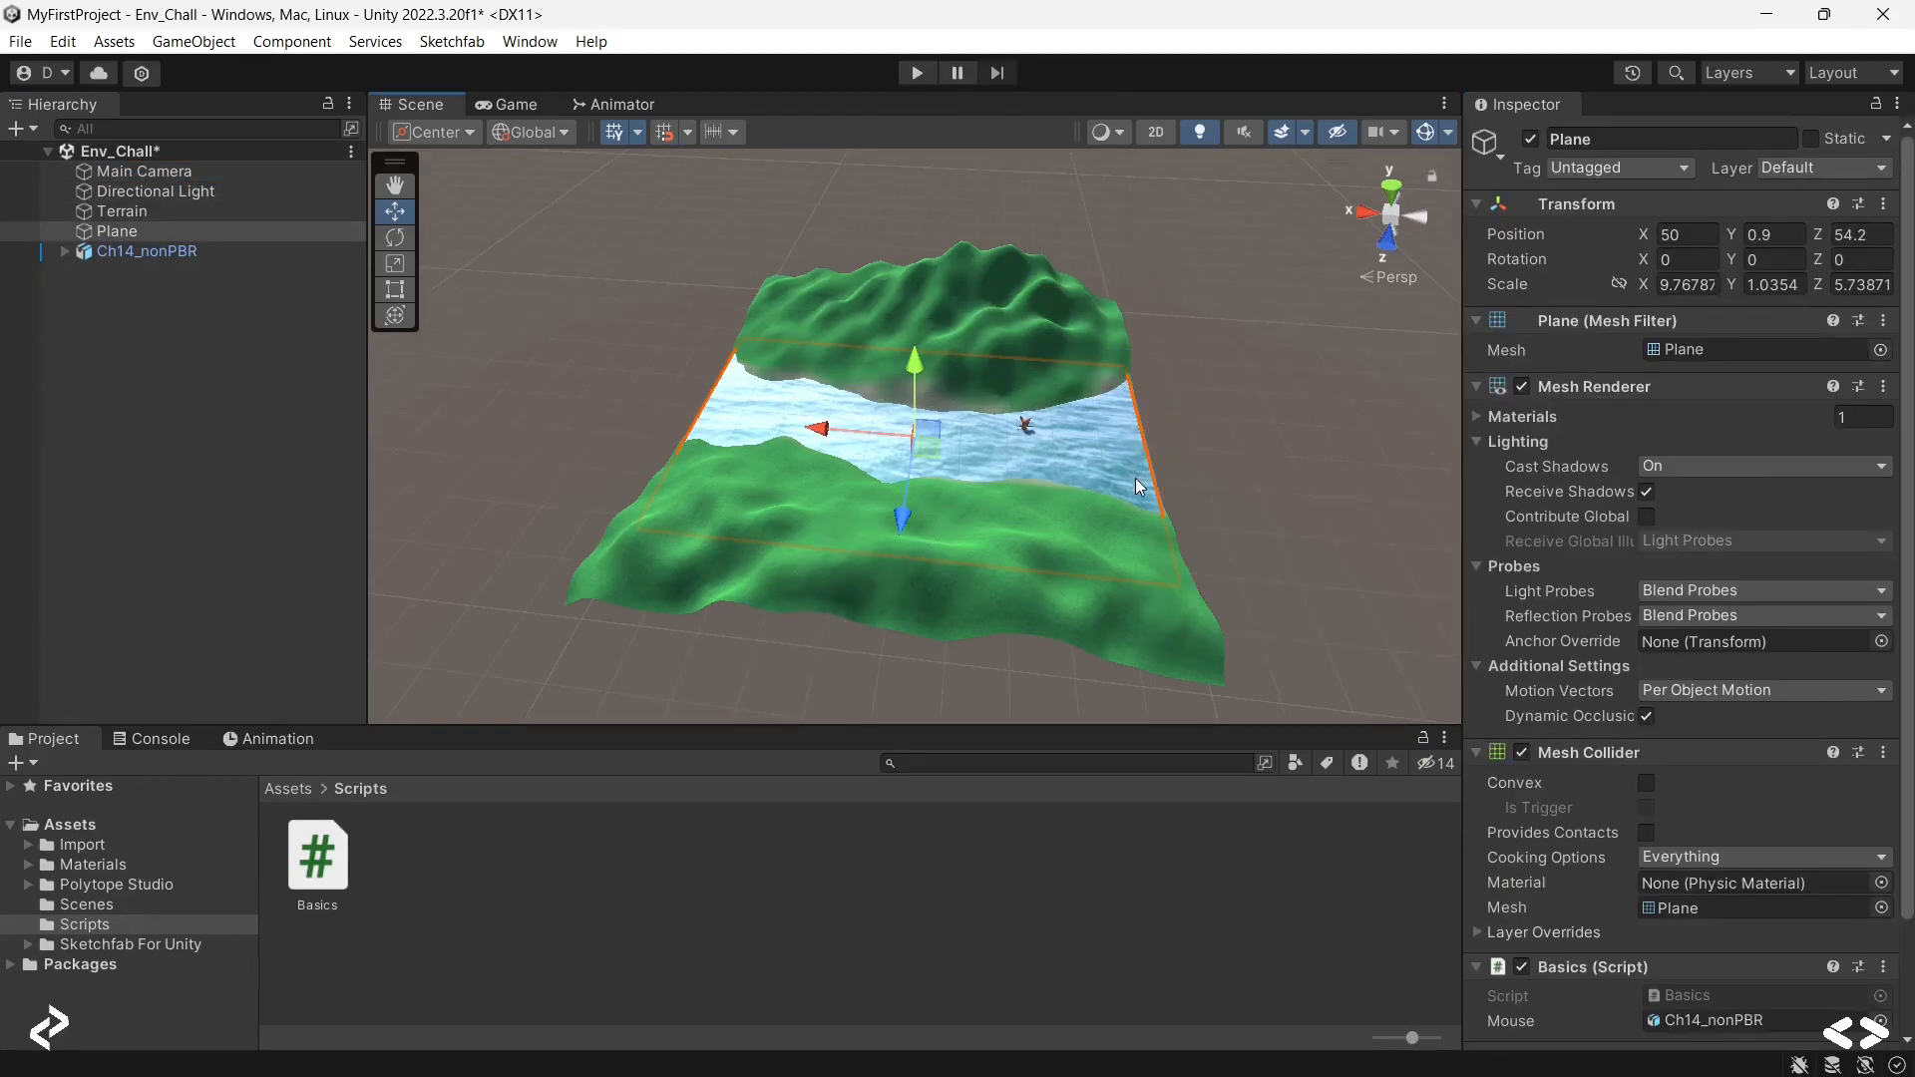
left_click(145, 170)
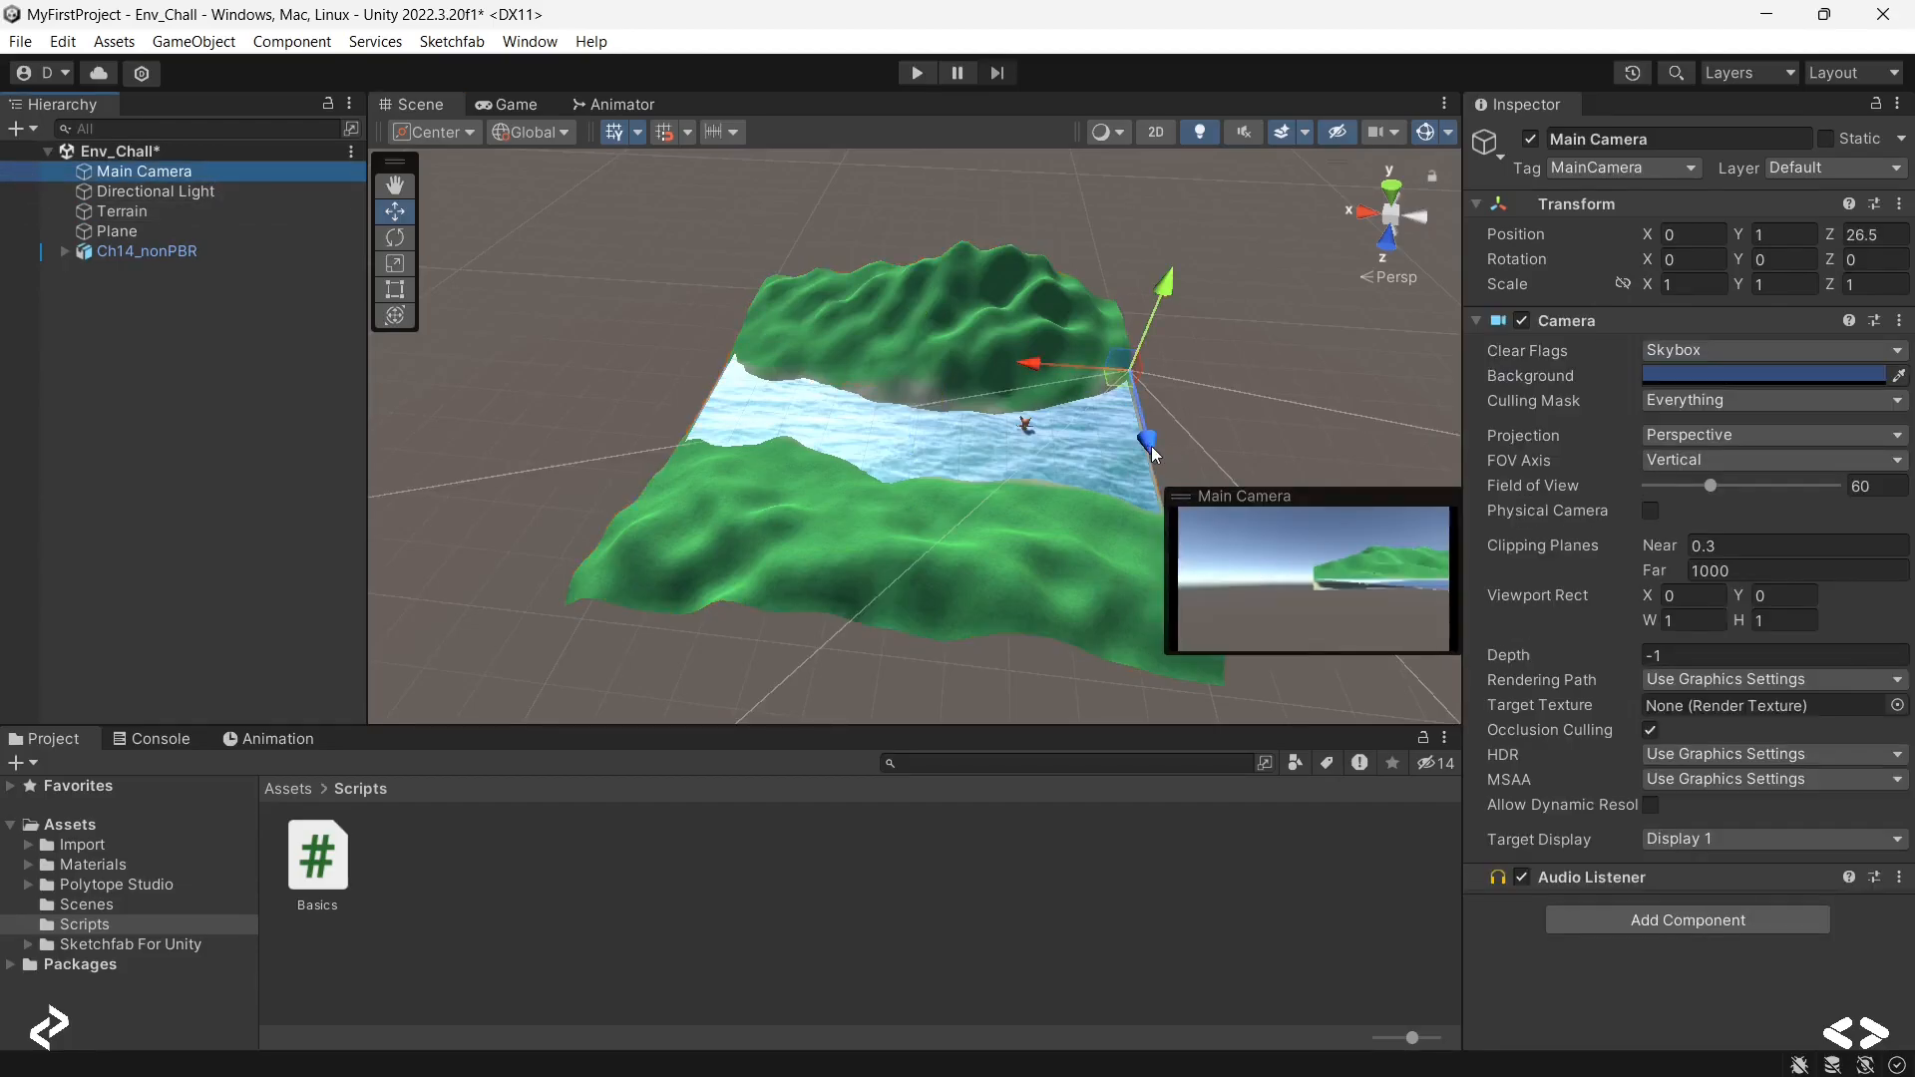
left_click_drag(1148, 440, 1179, 336)
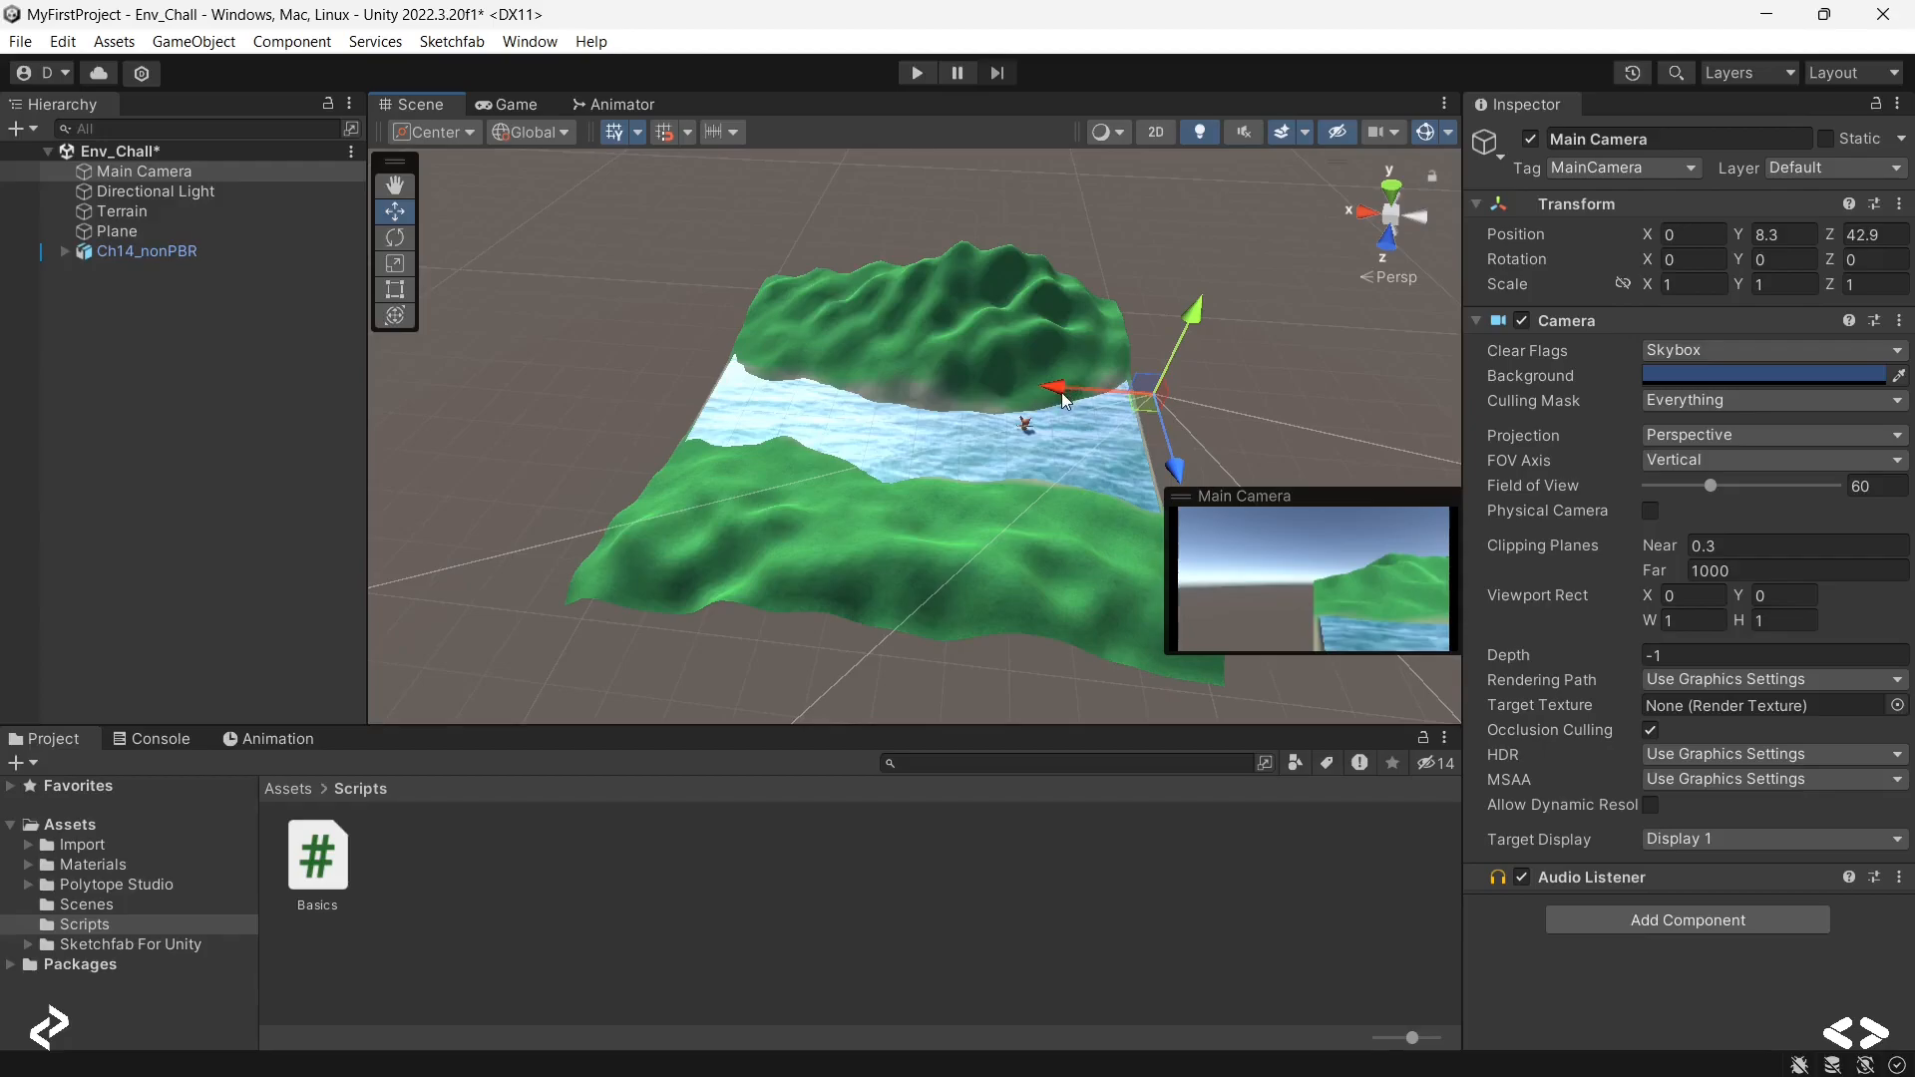
left_click_drag(1057, 388, 898, 372)
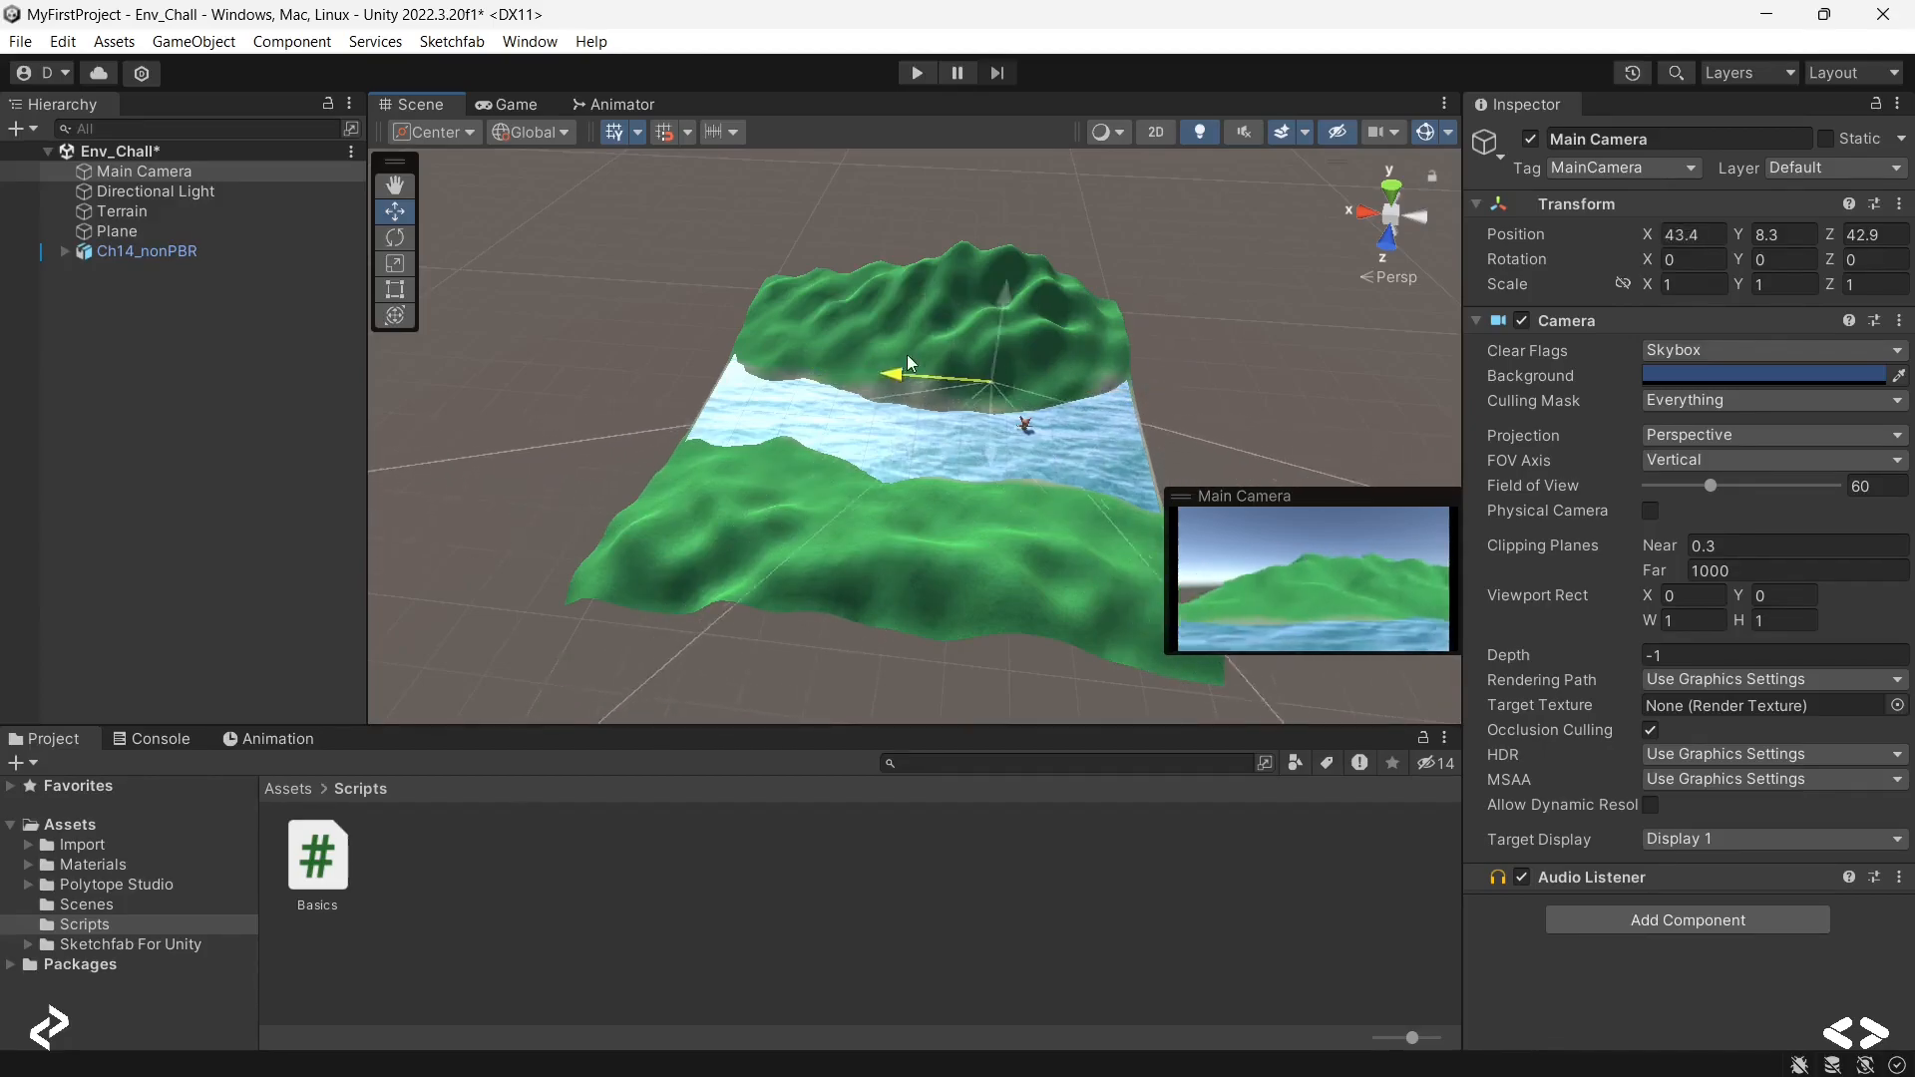
left_click_drag(910, 363, 1068, 501)
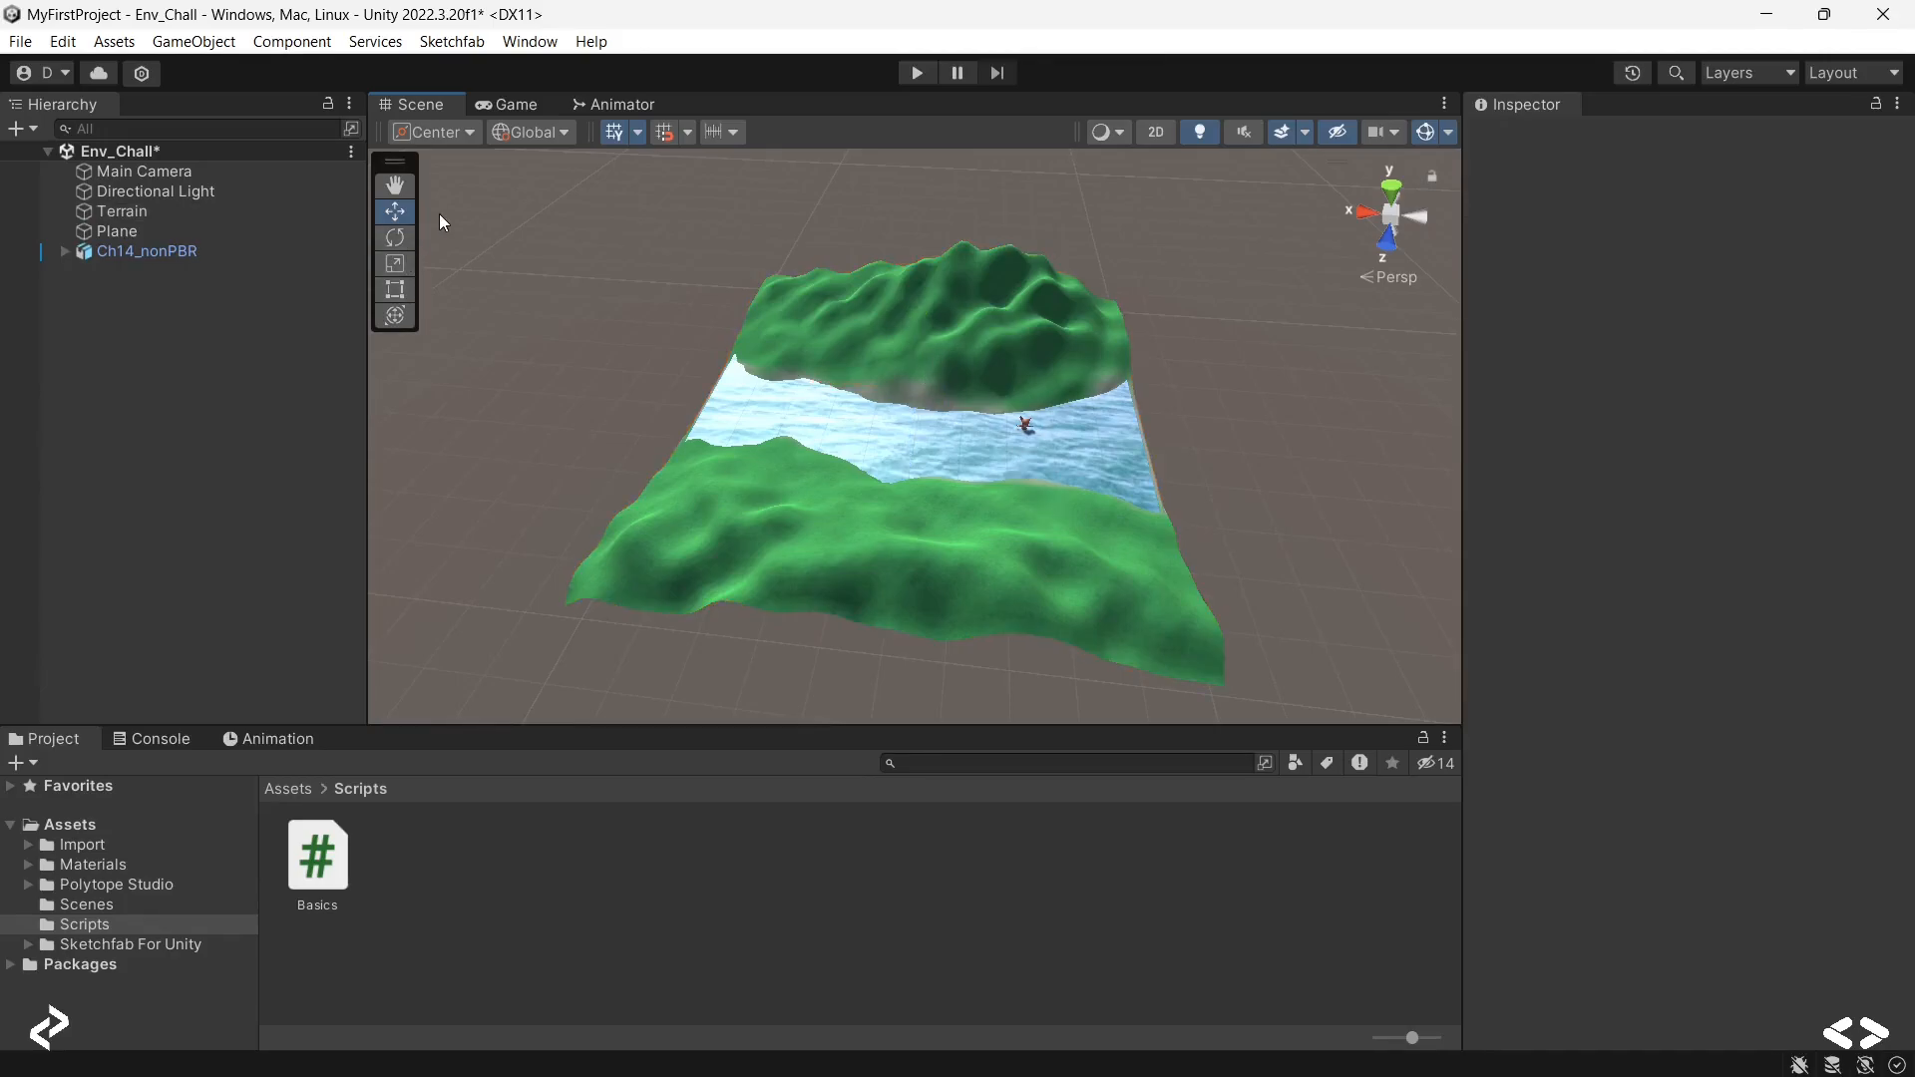
left_click(146, 171)
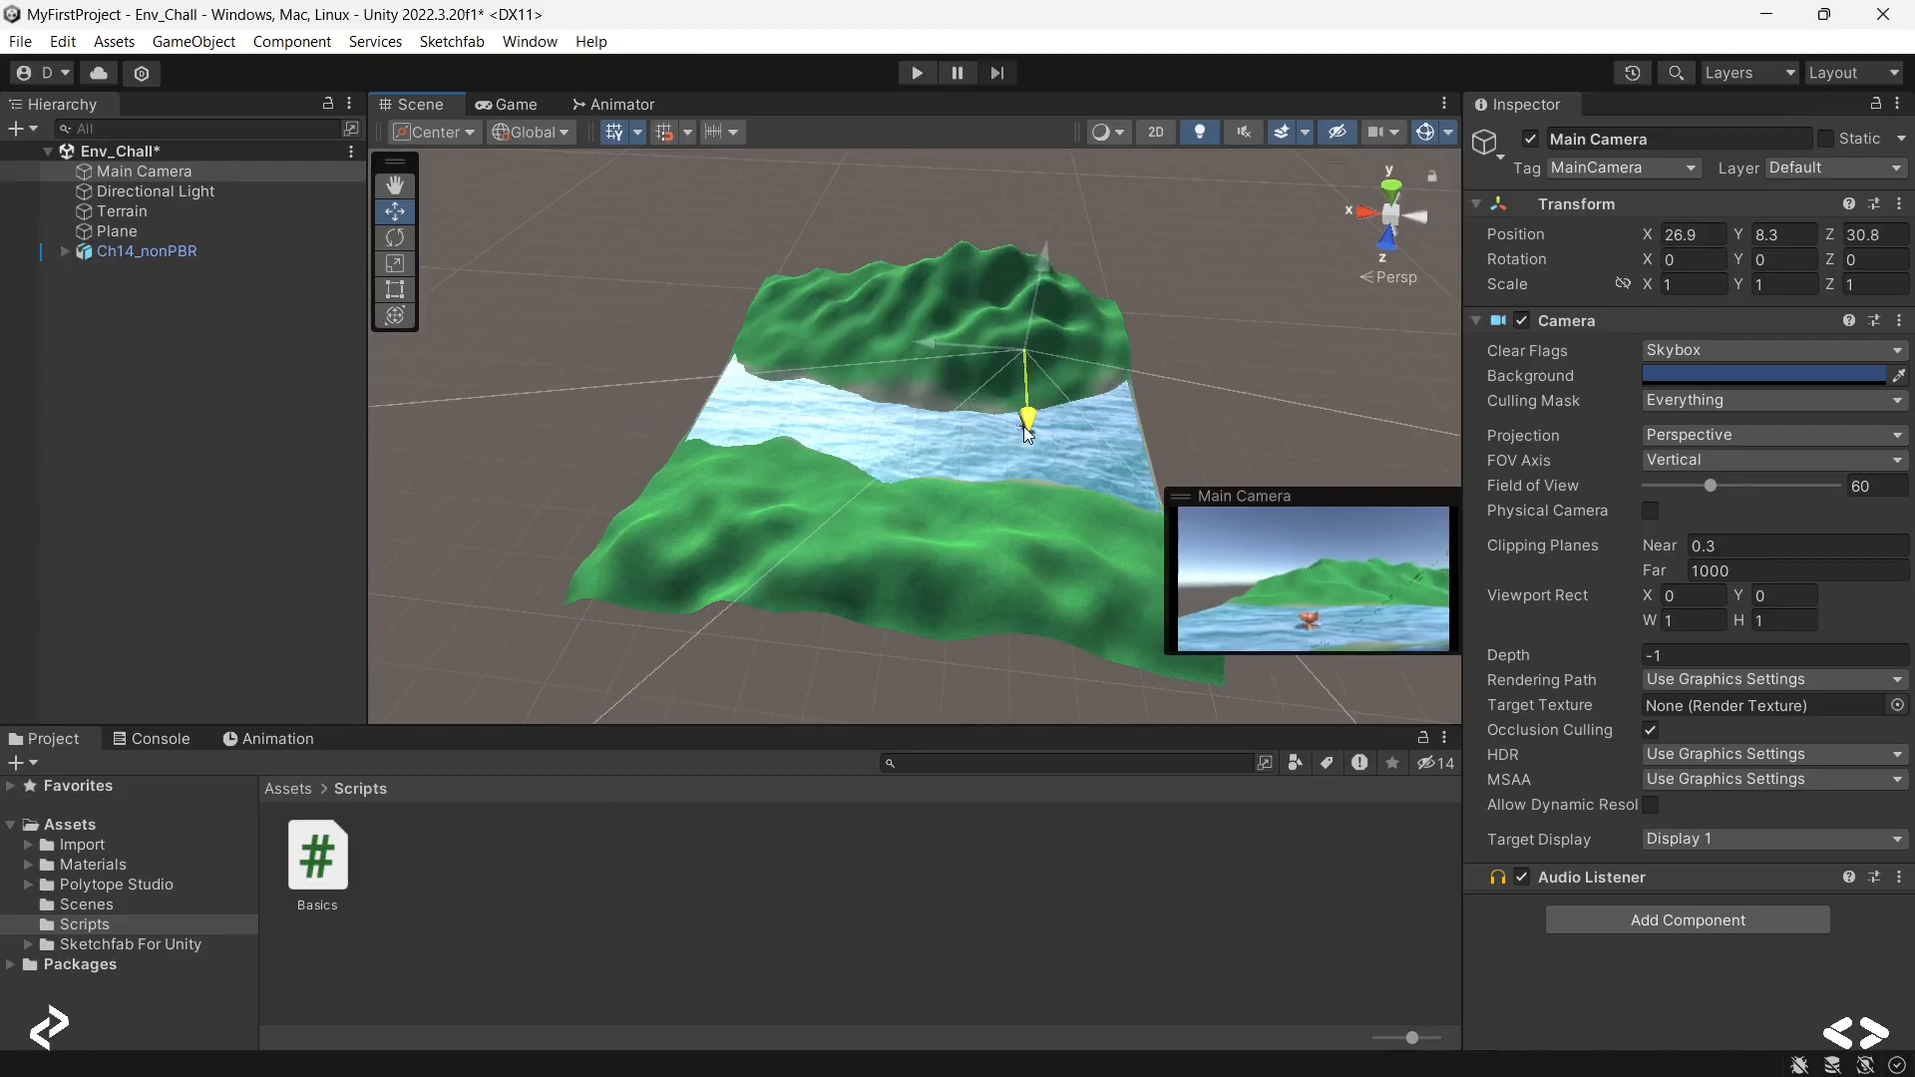
Step: Raise Ch14_nonPBR to Y 0.6 above the water and view the scene through the Game tab
left_click(147, 251)
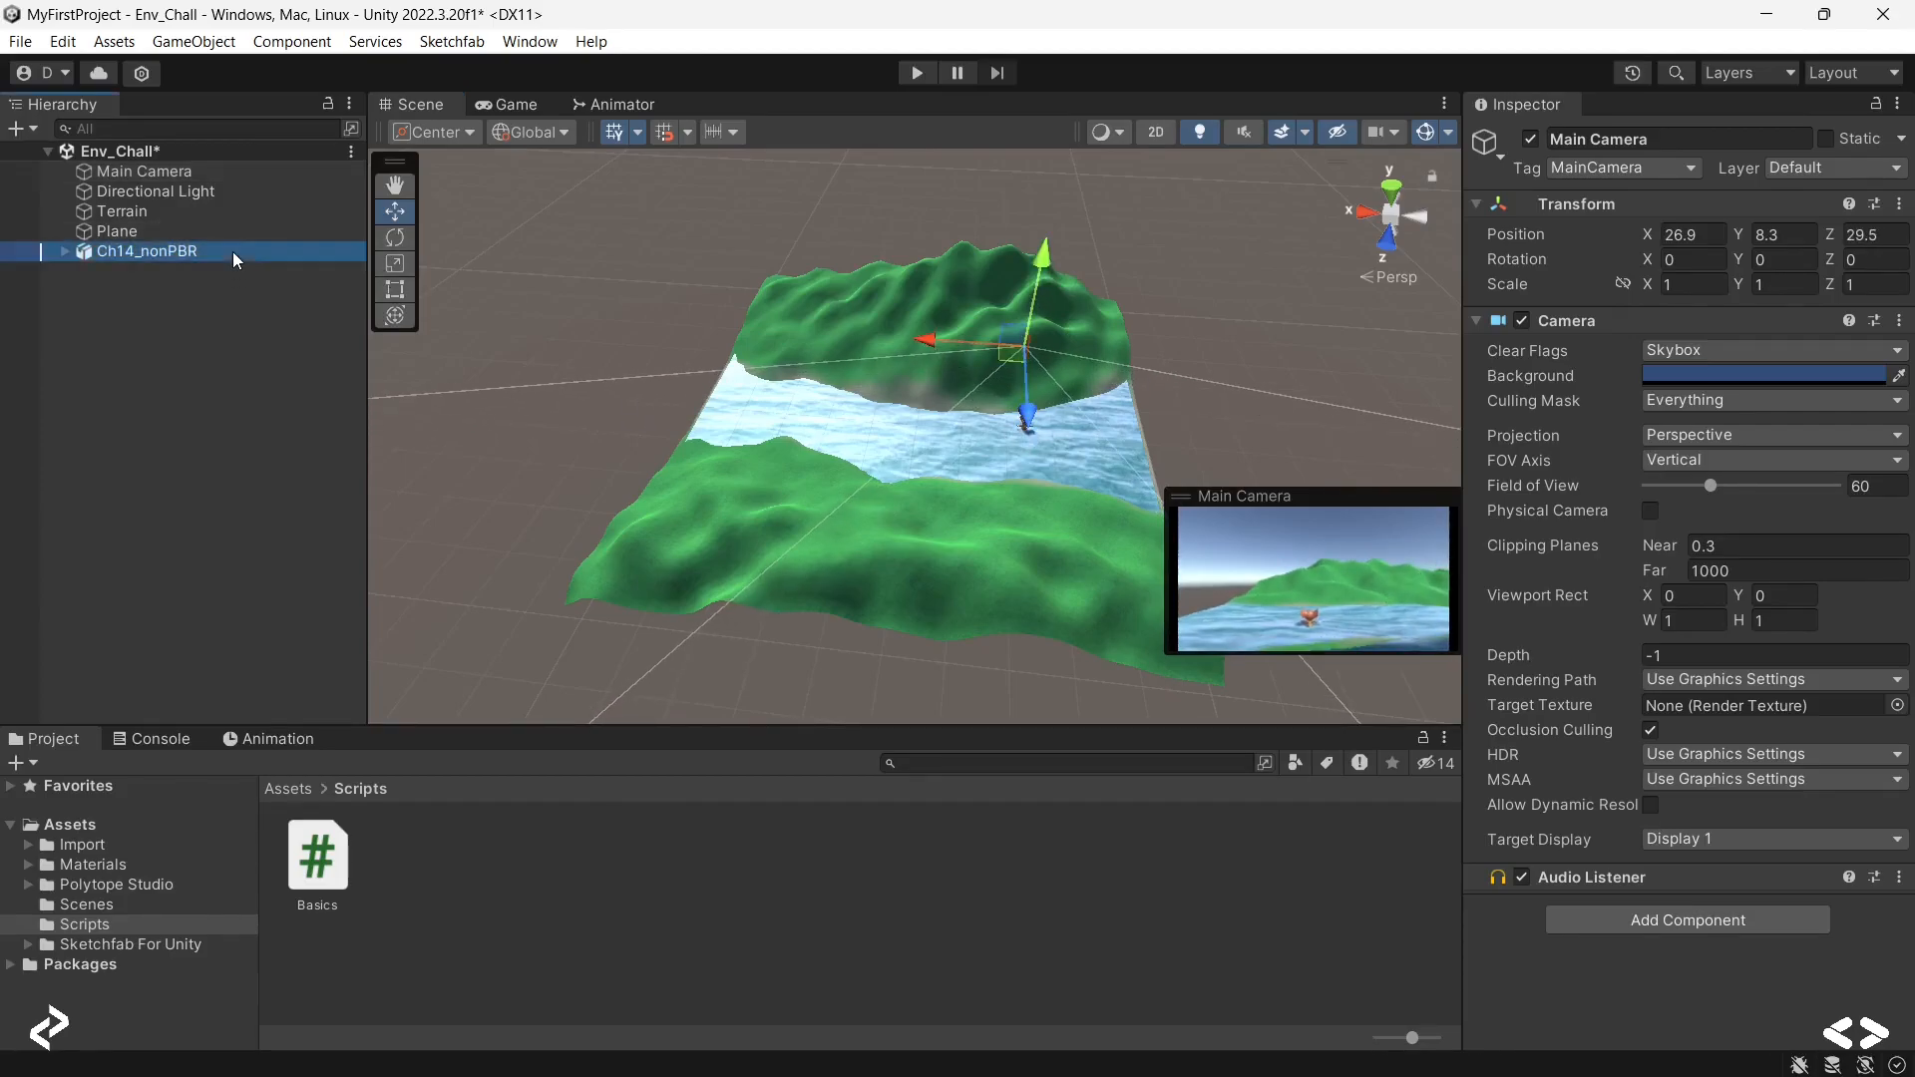
left_click(147, 250)
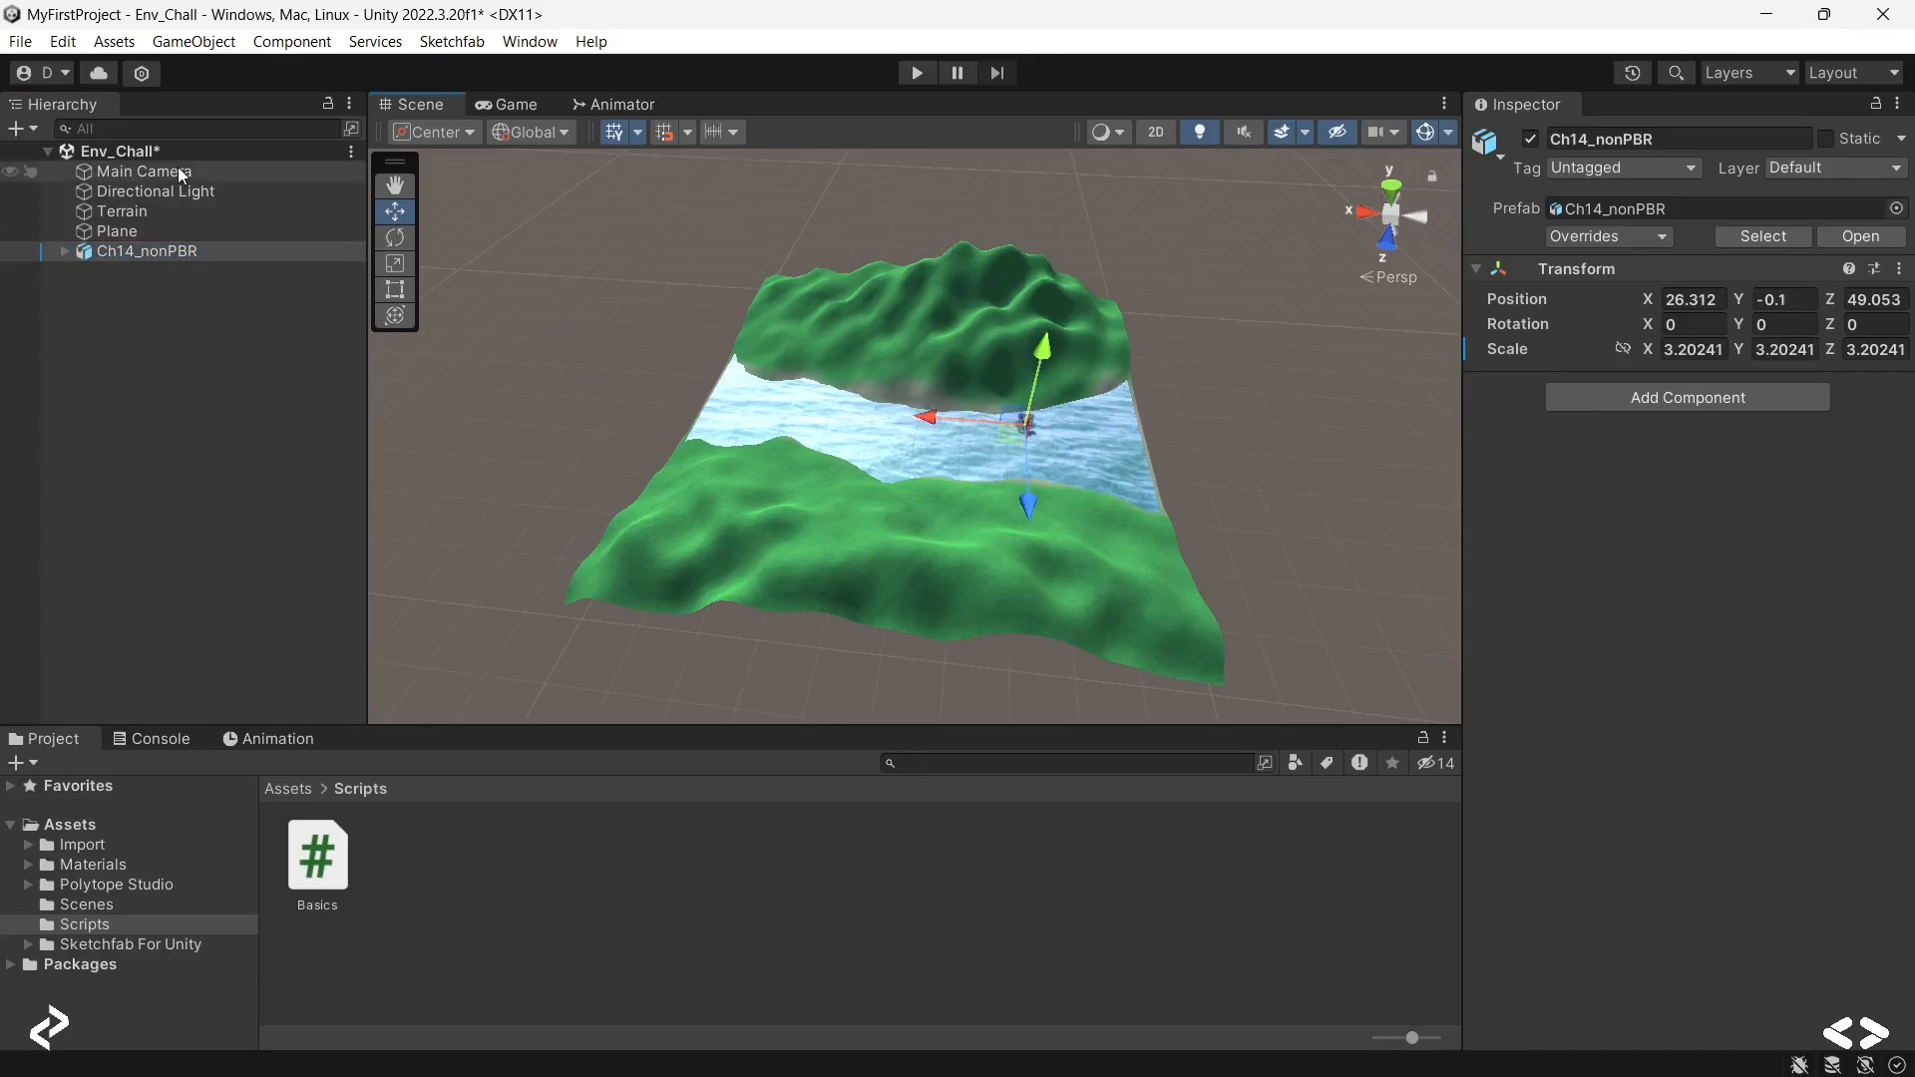
left_click(146, 170)
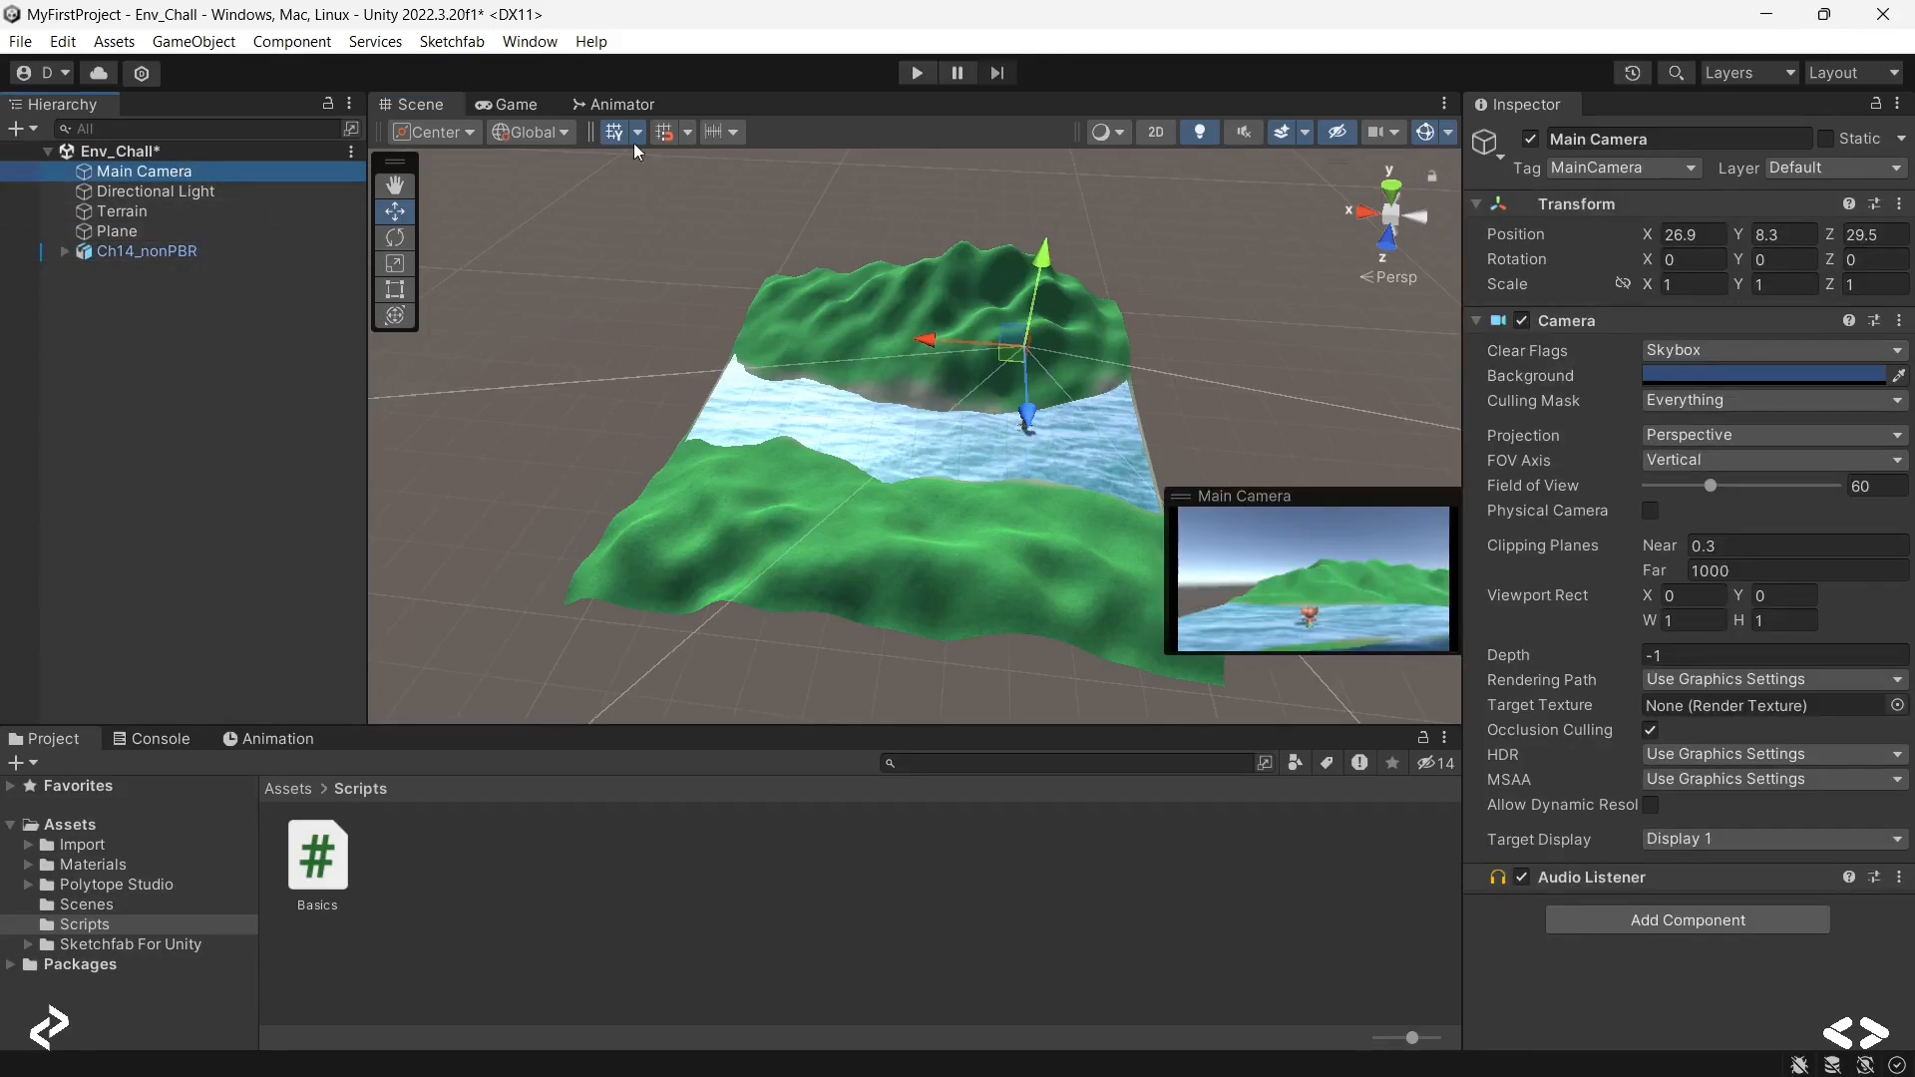
left_click(512, 103)
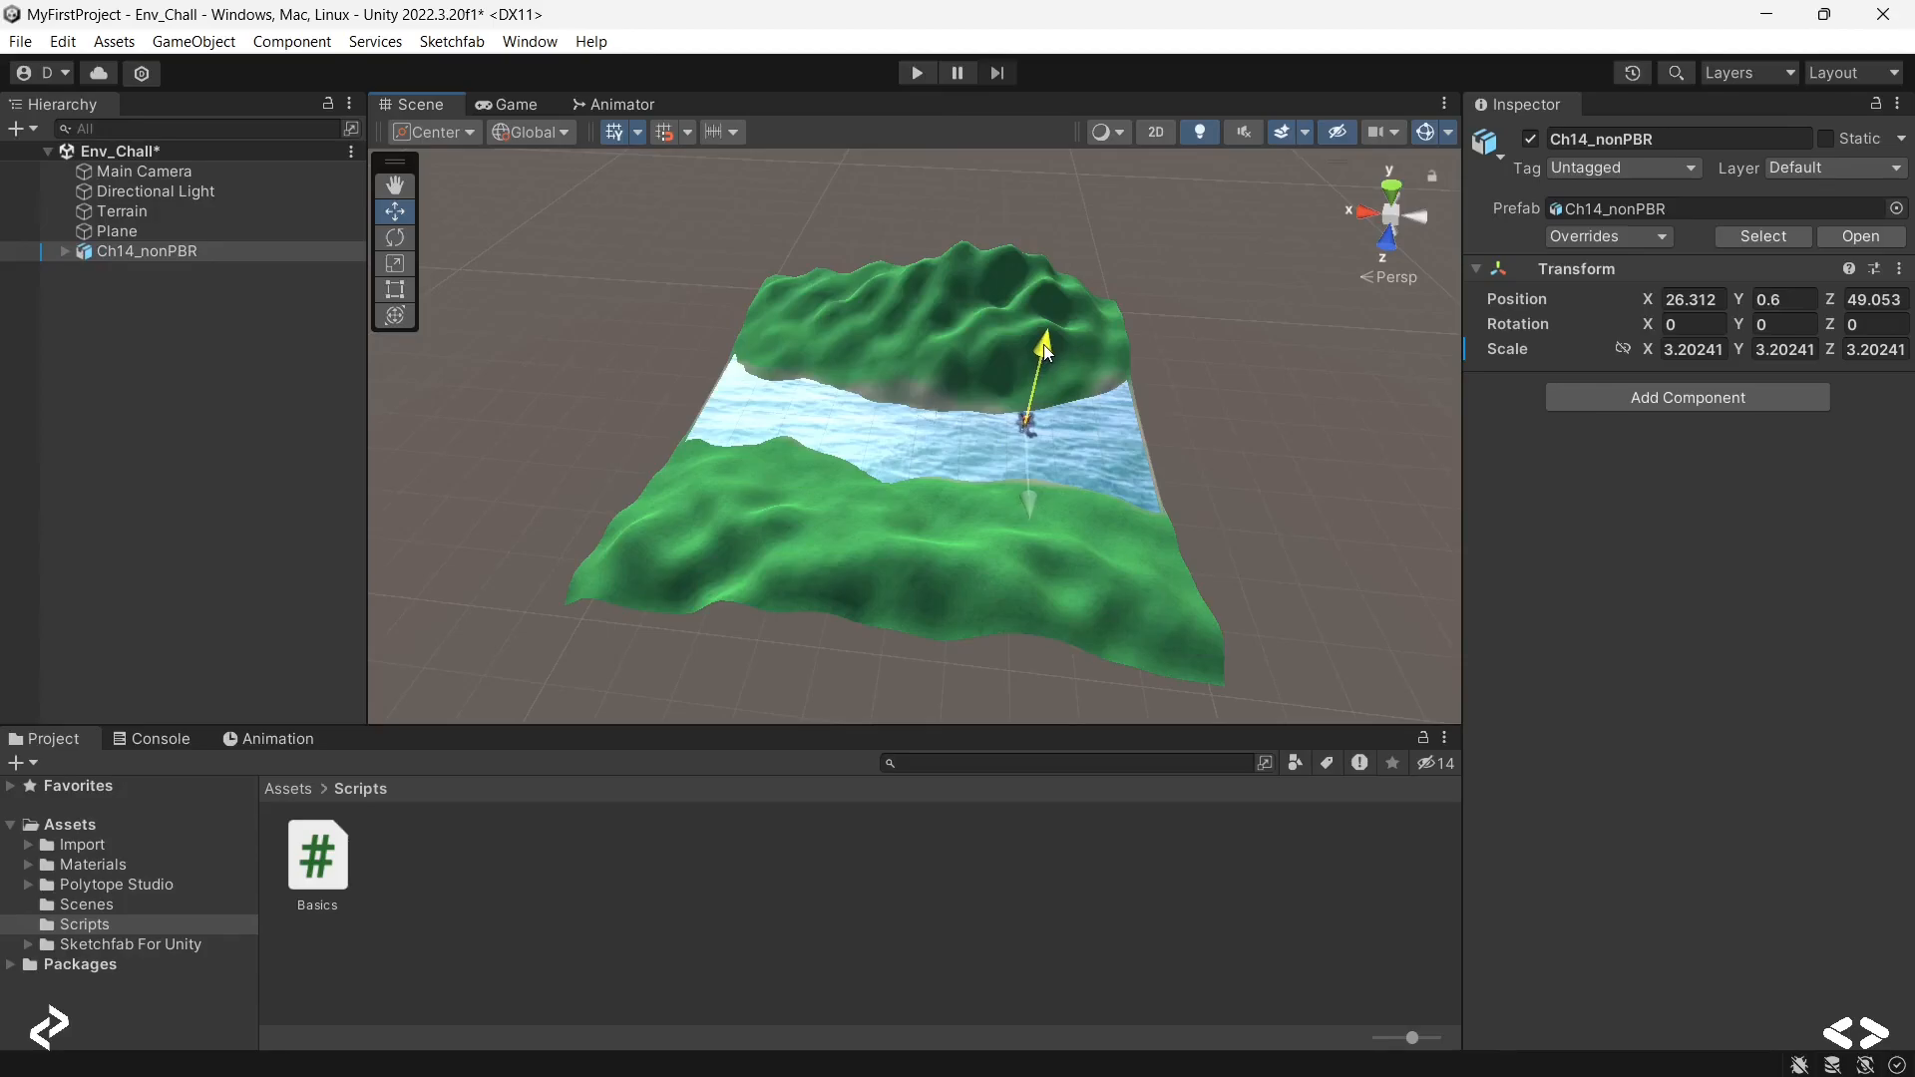
left_click(515, 104)
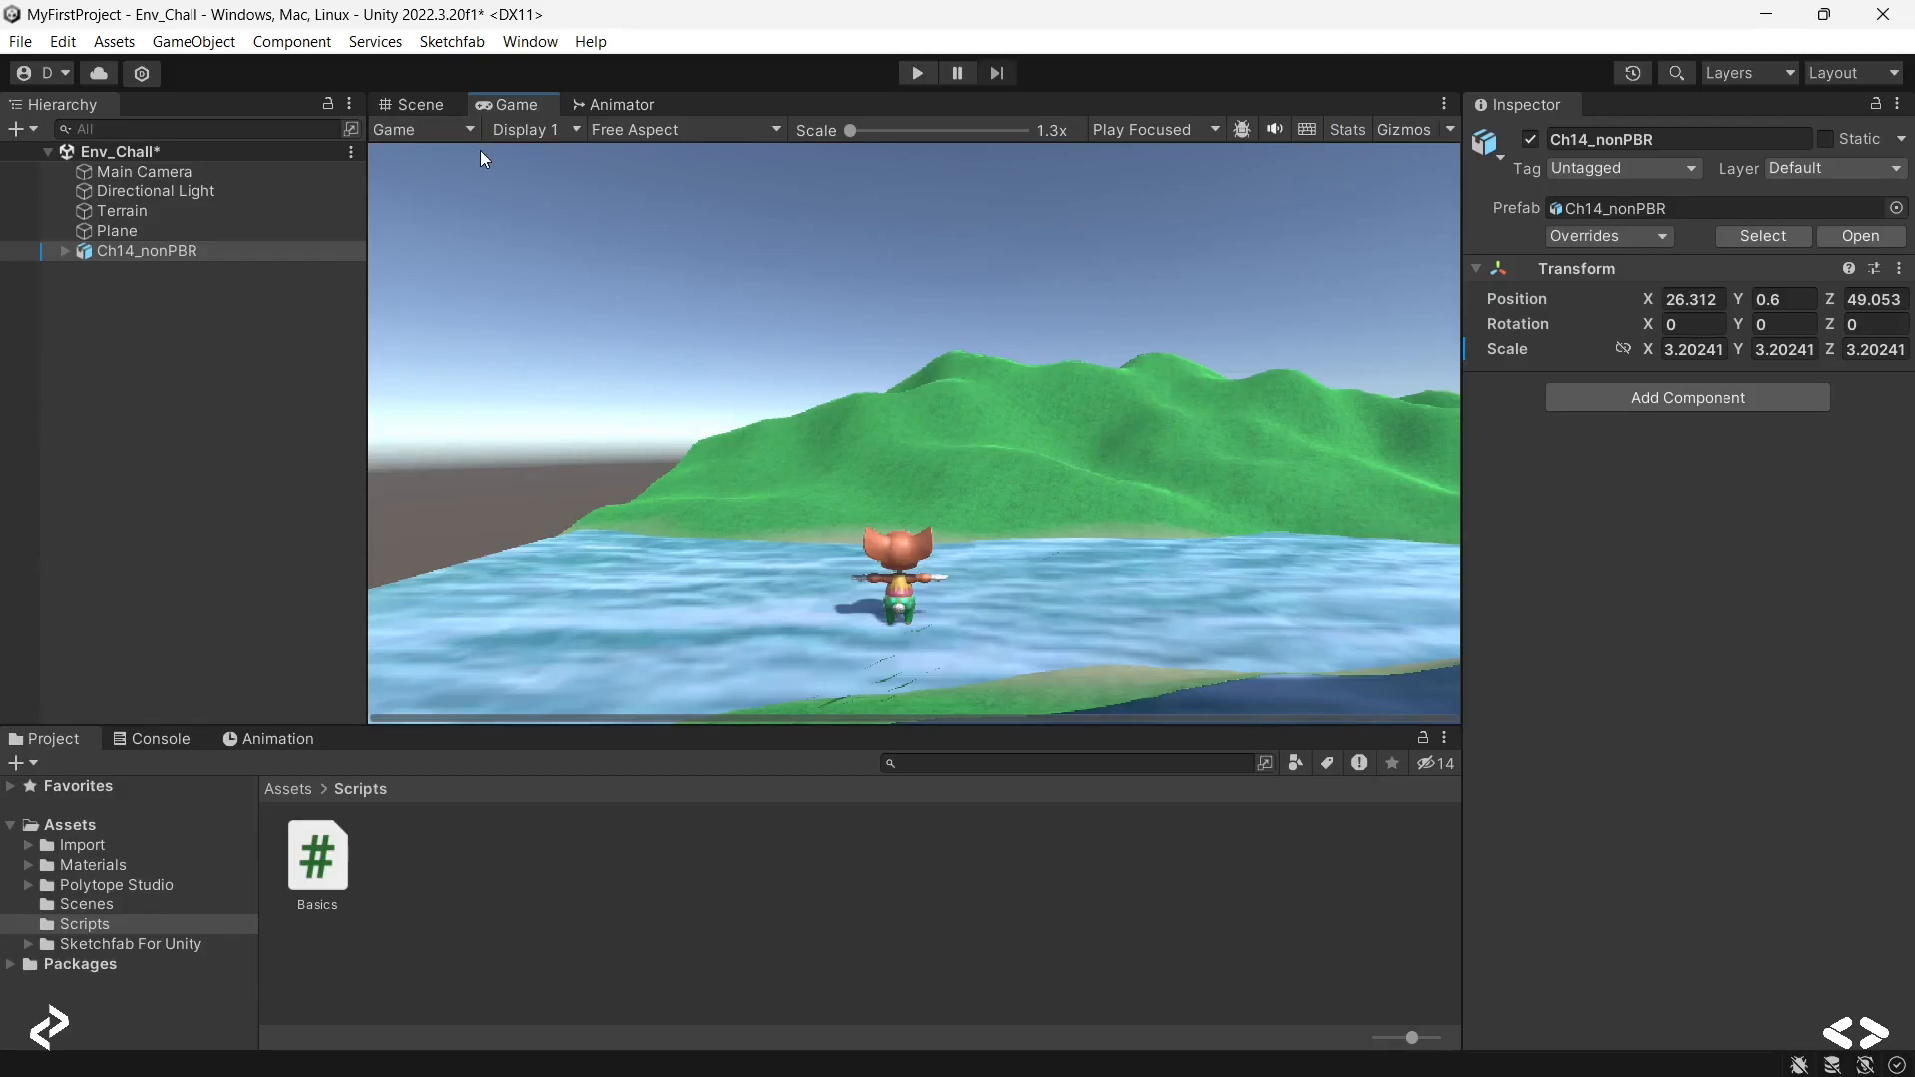
mouse_move(915, 72)
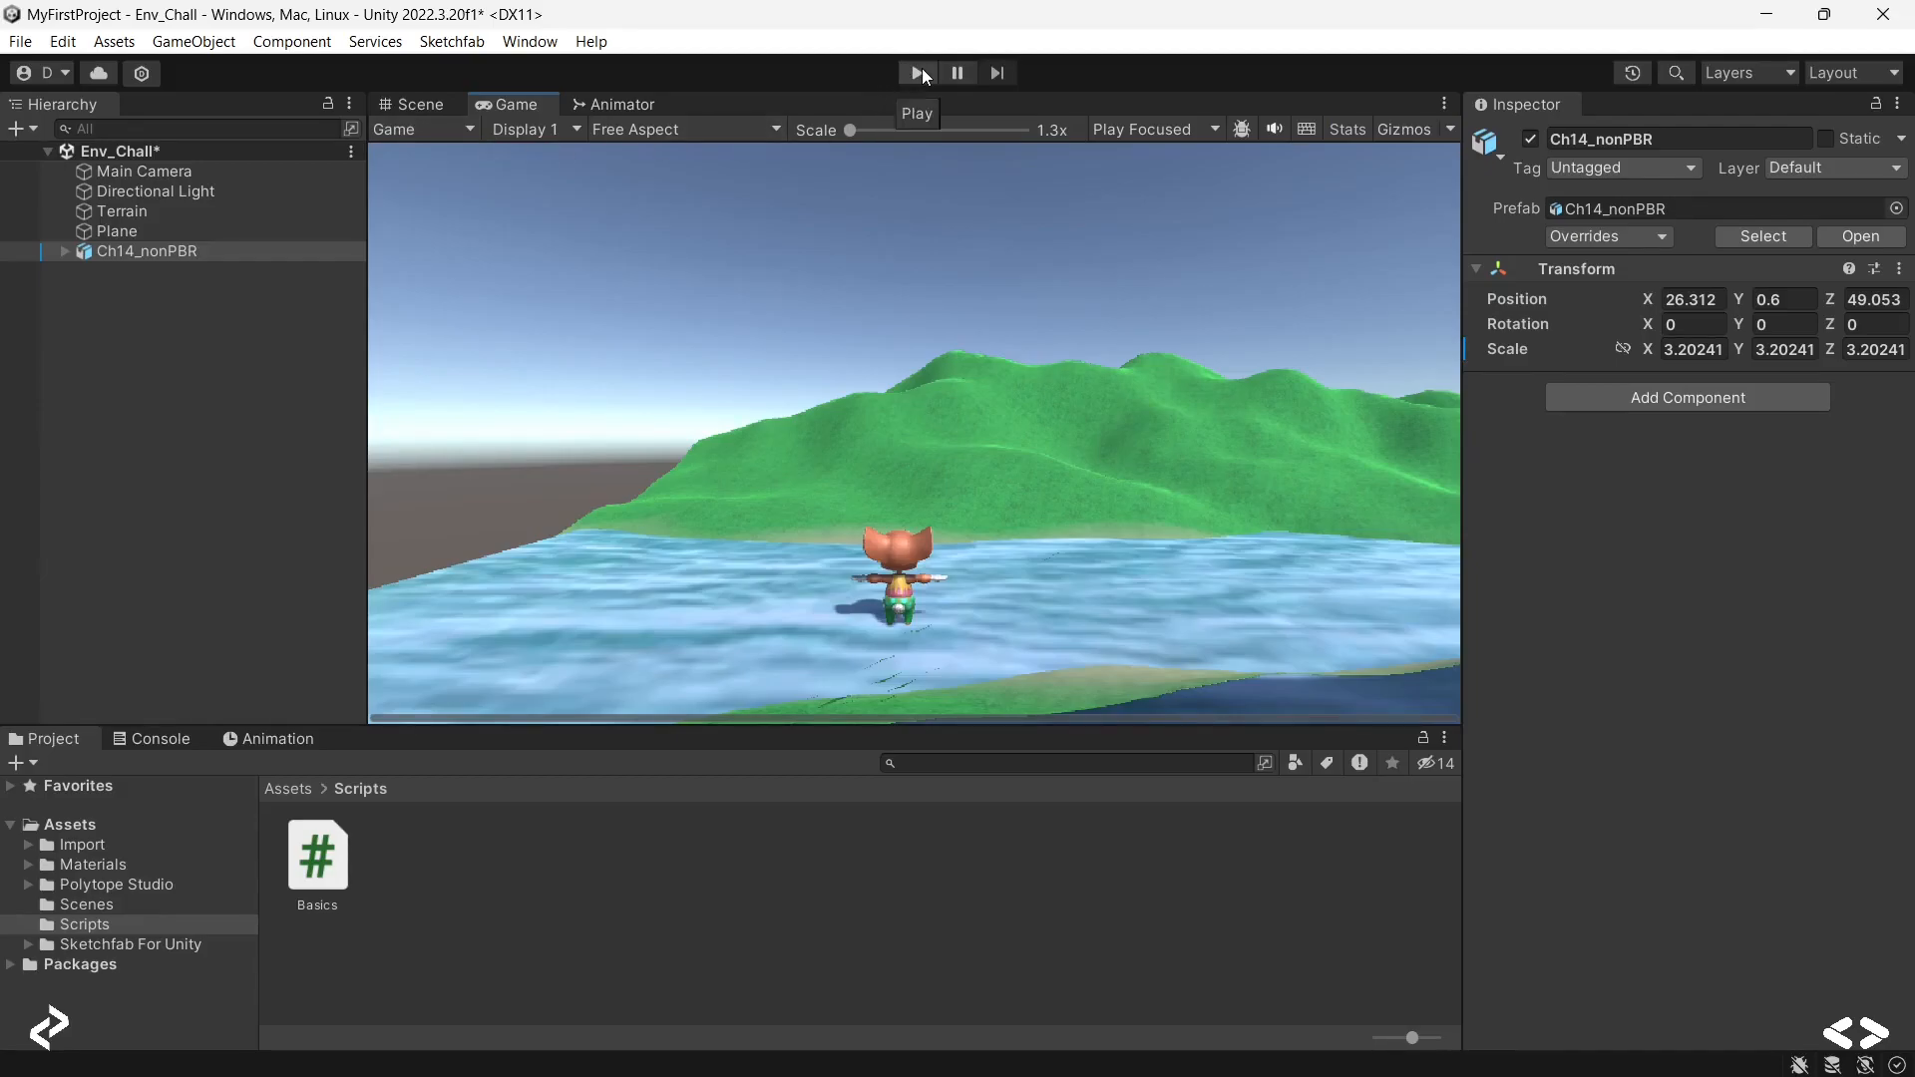
left_click(915, 71)
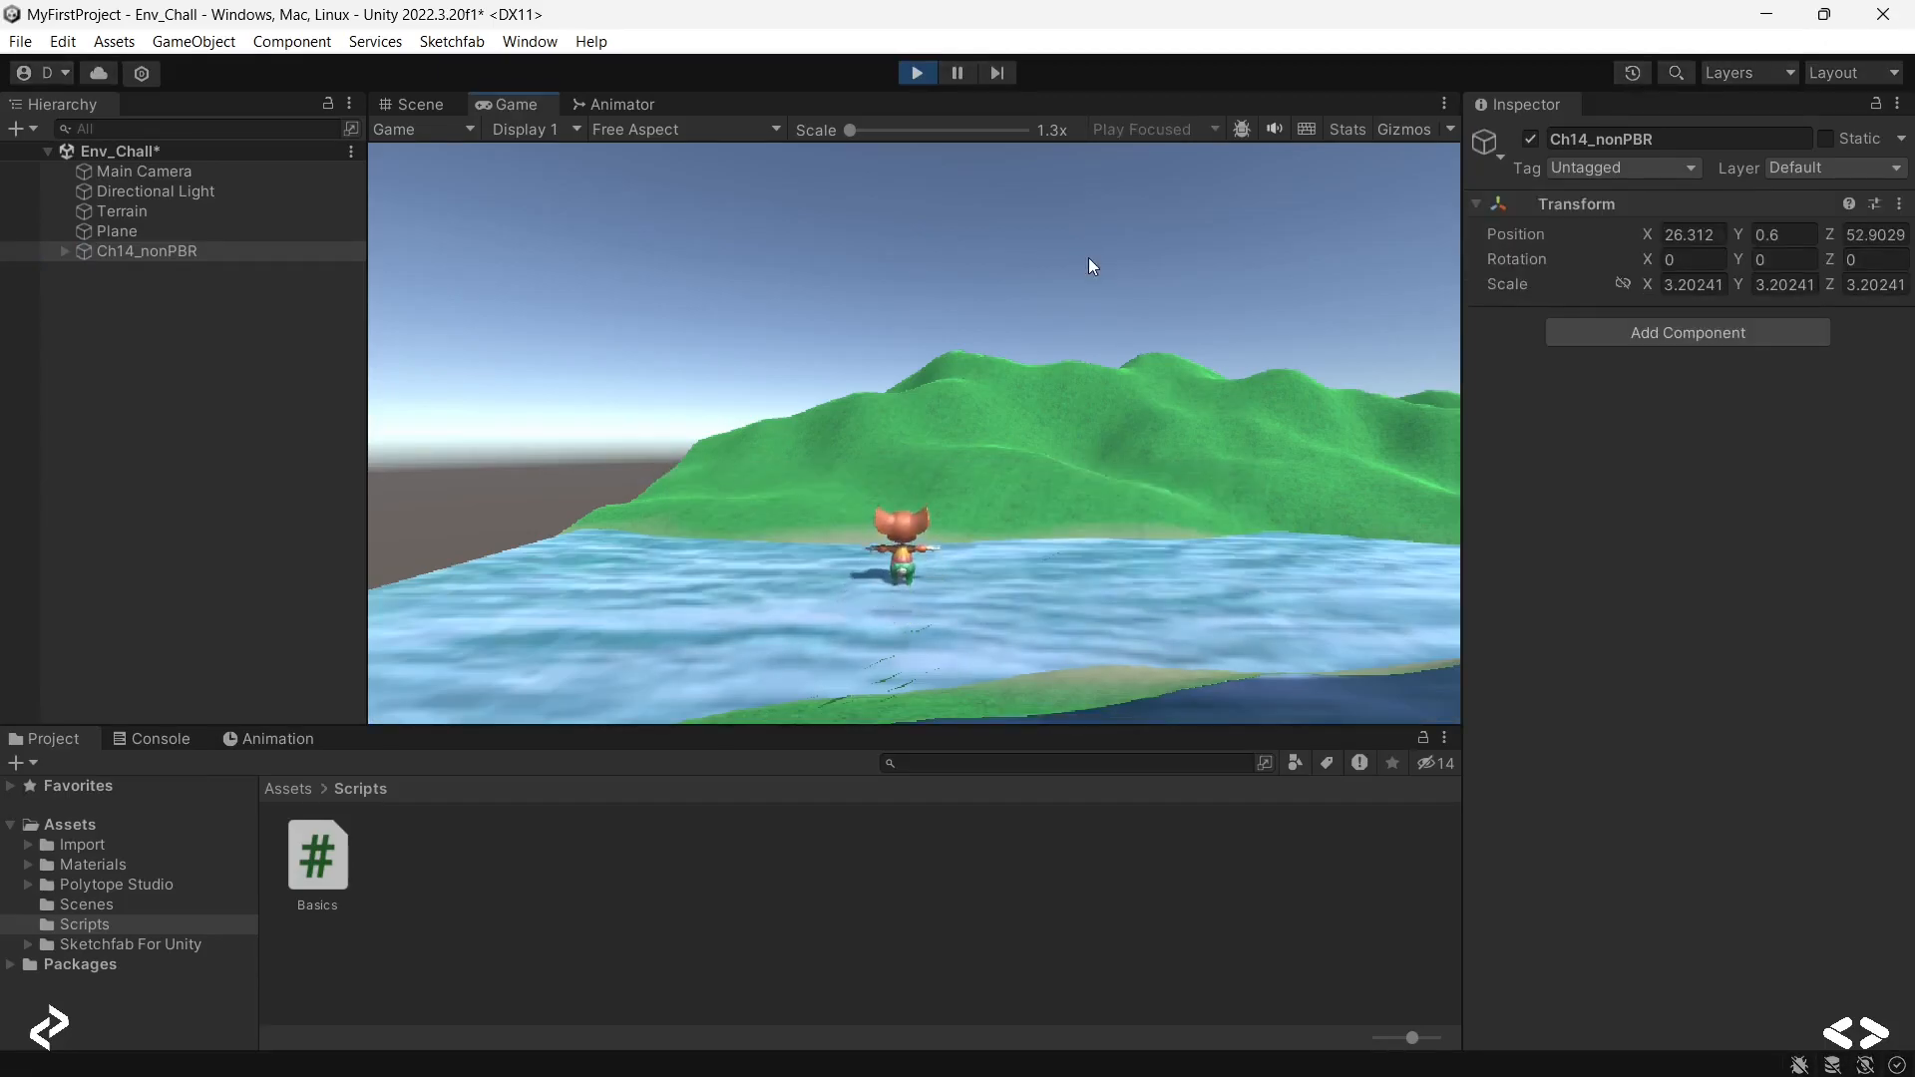
left_click(915, 72)
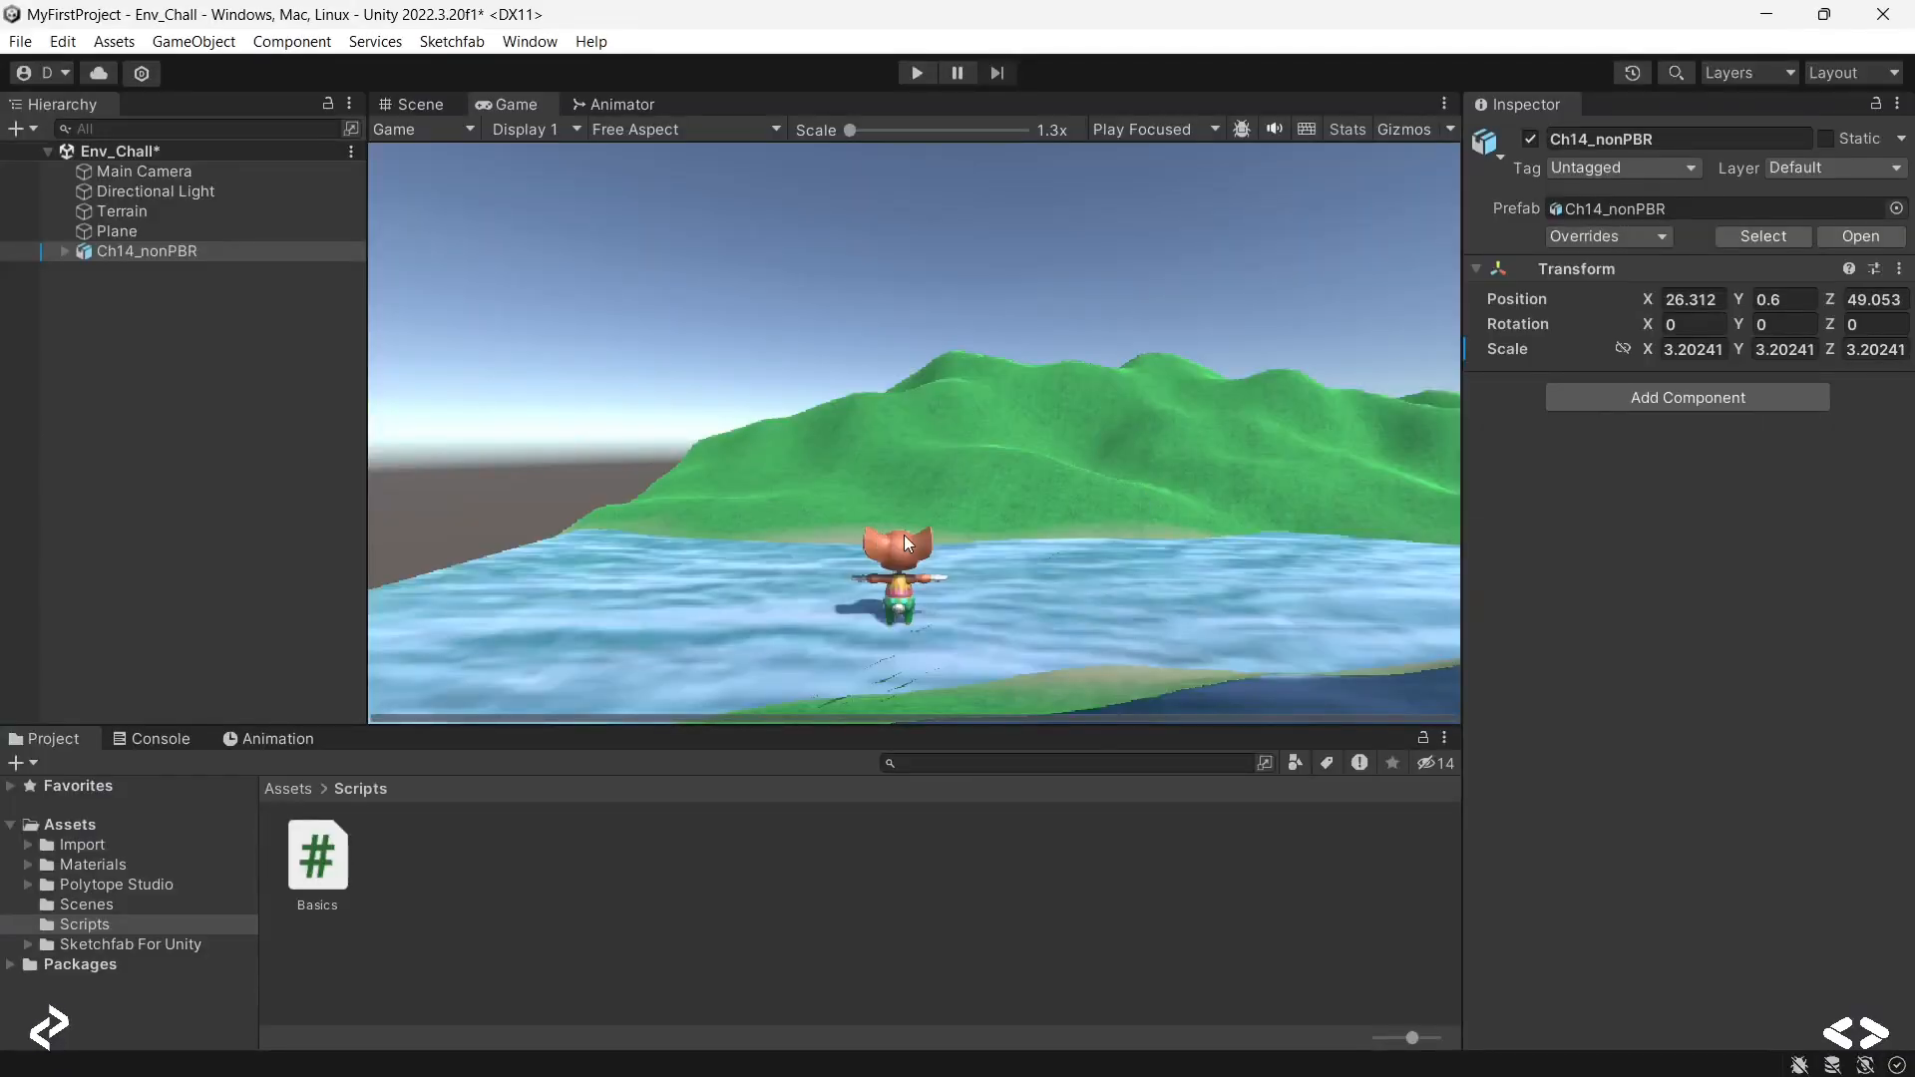
mouse_move(774, 244)
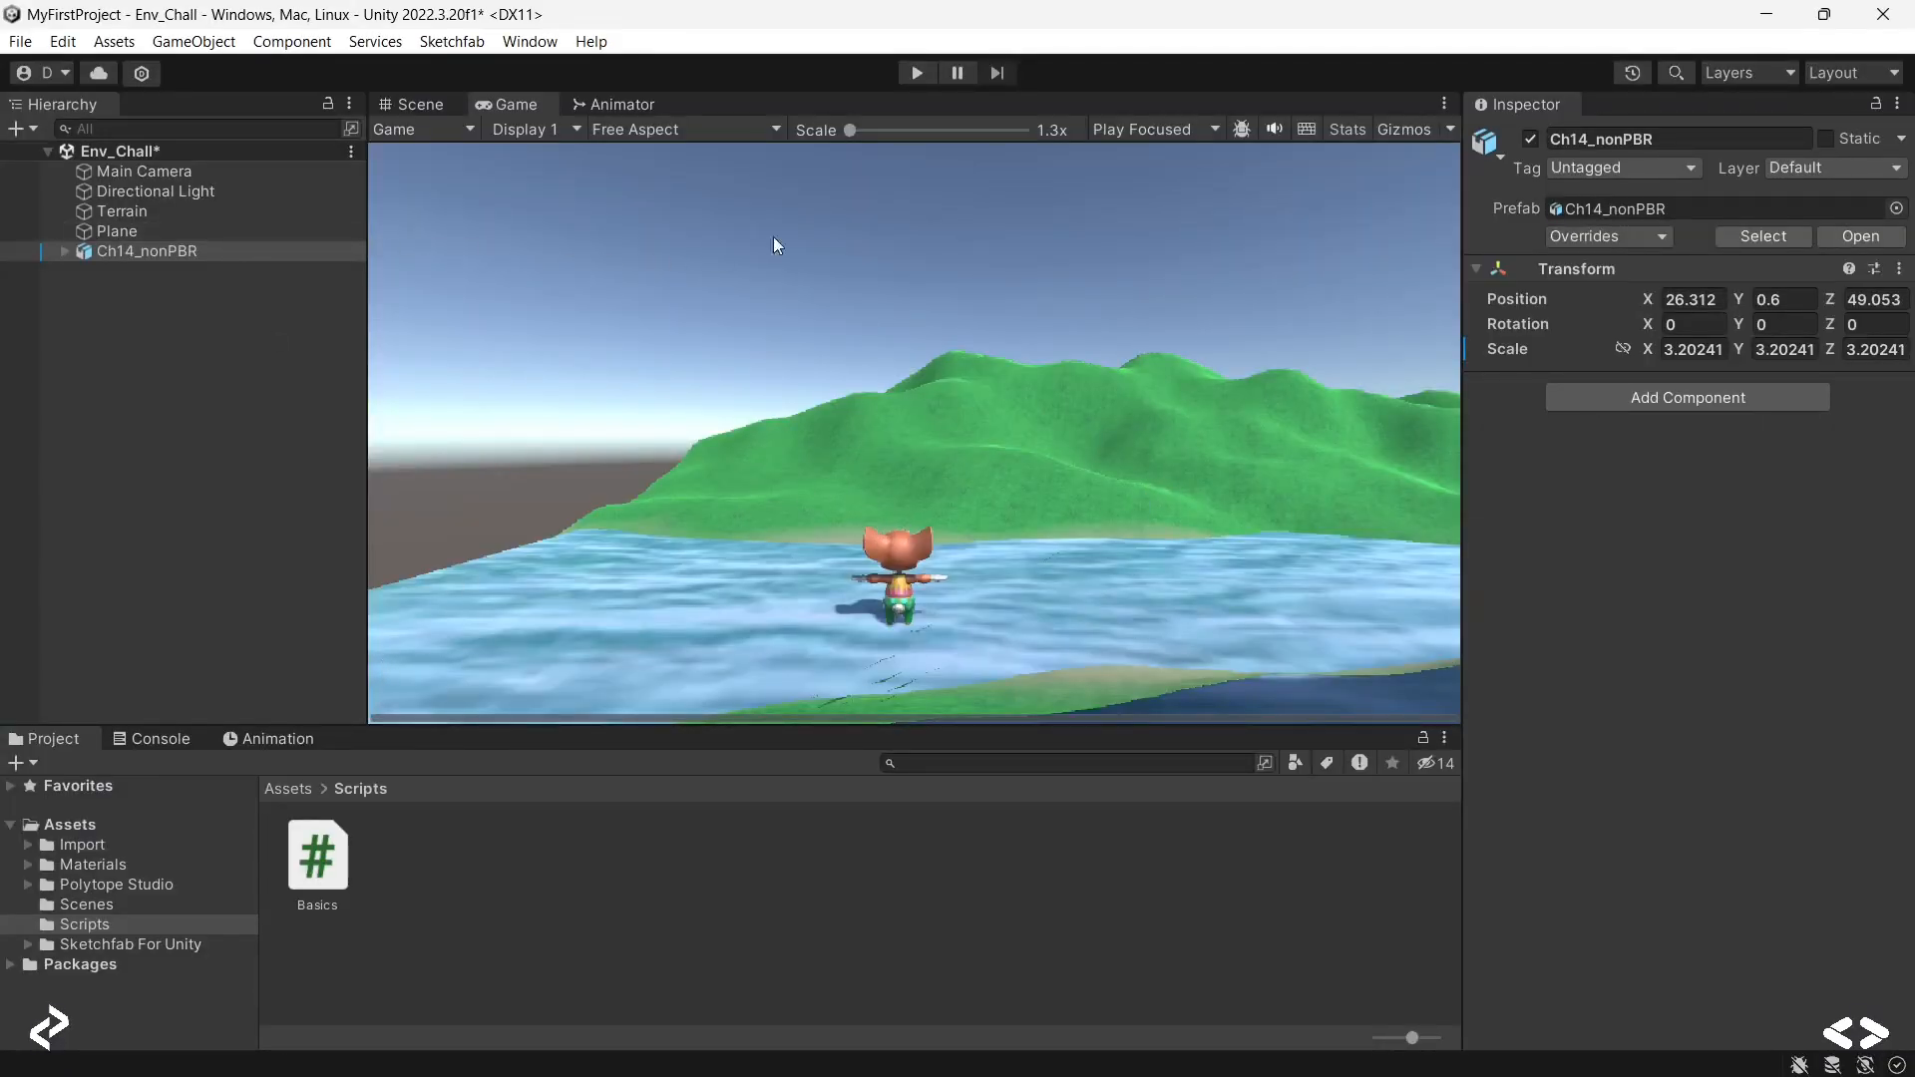
mouse_move(913, 72)
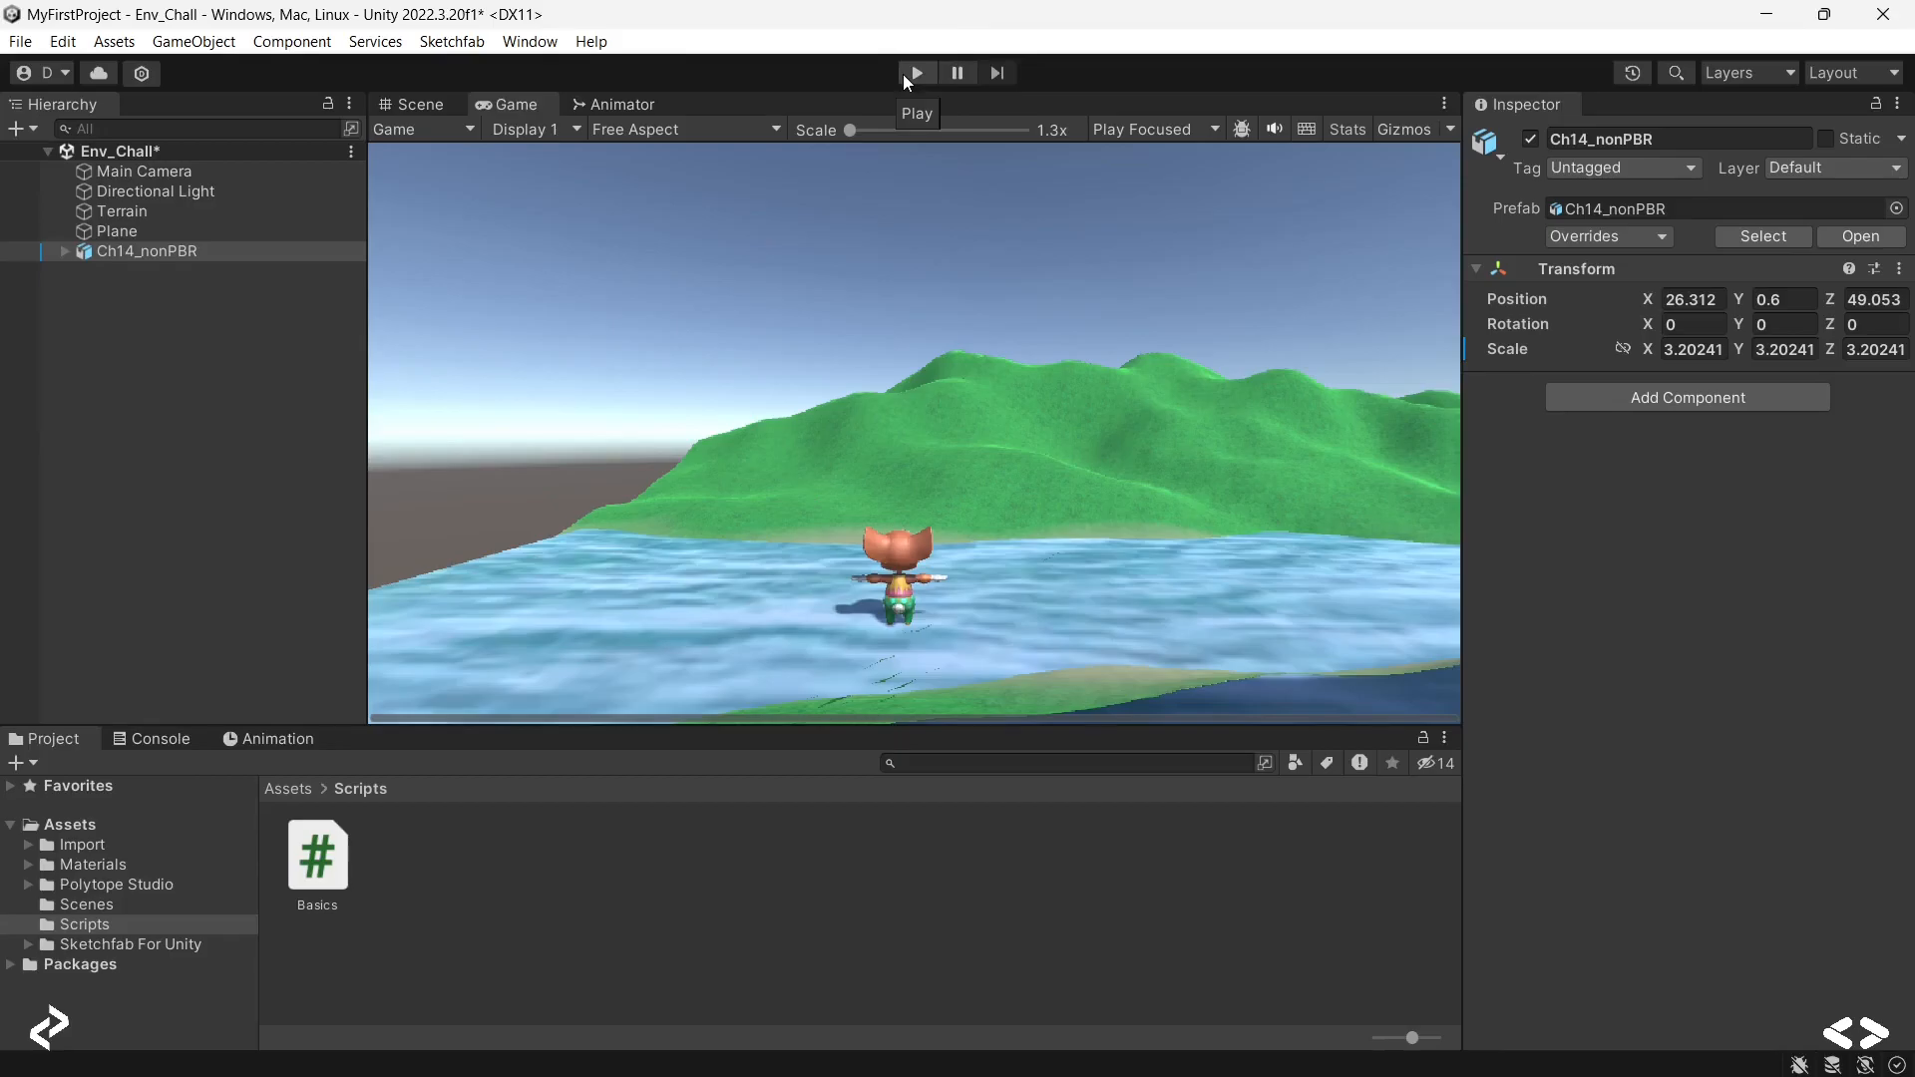
left_click(915, 73)
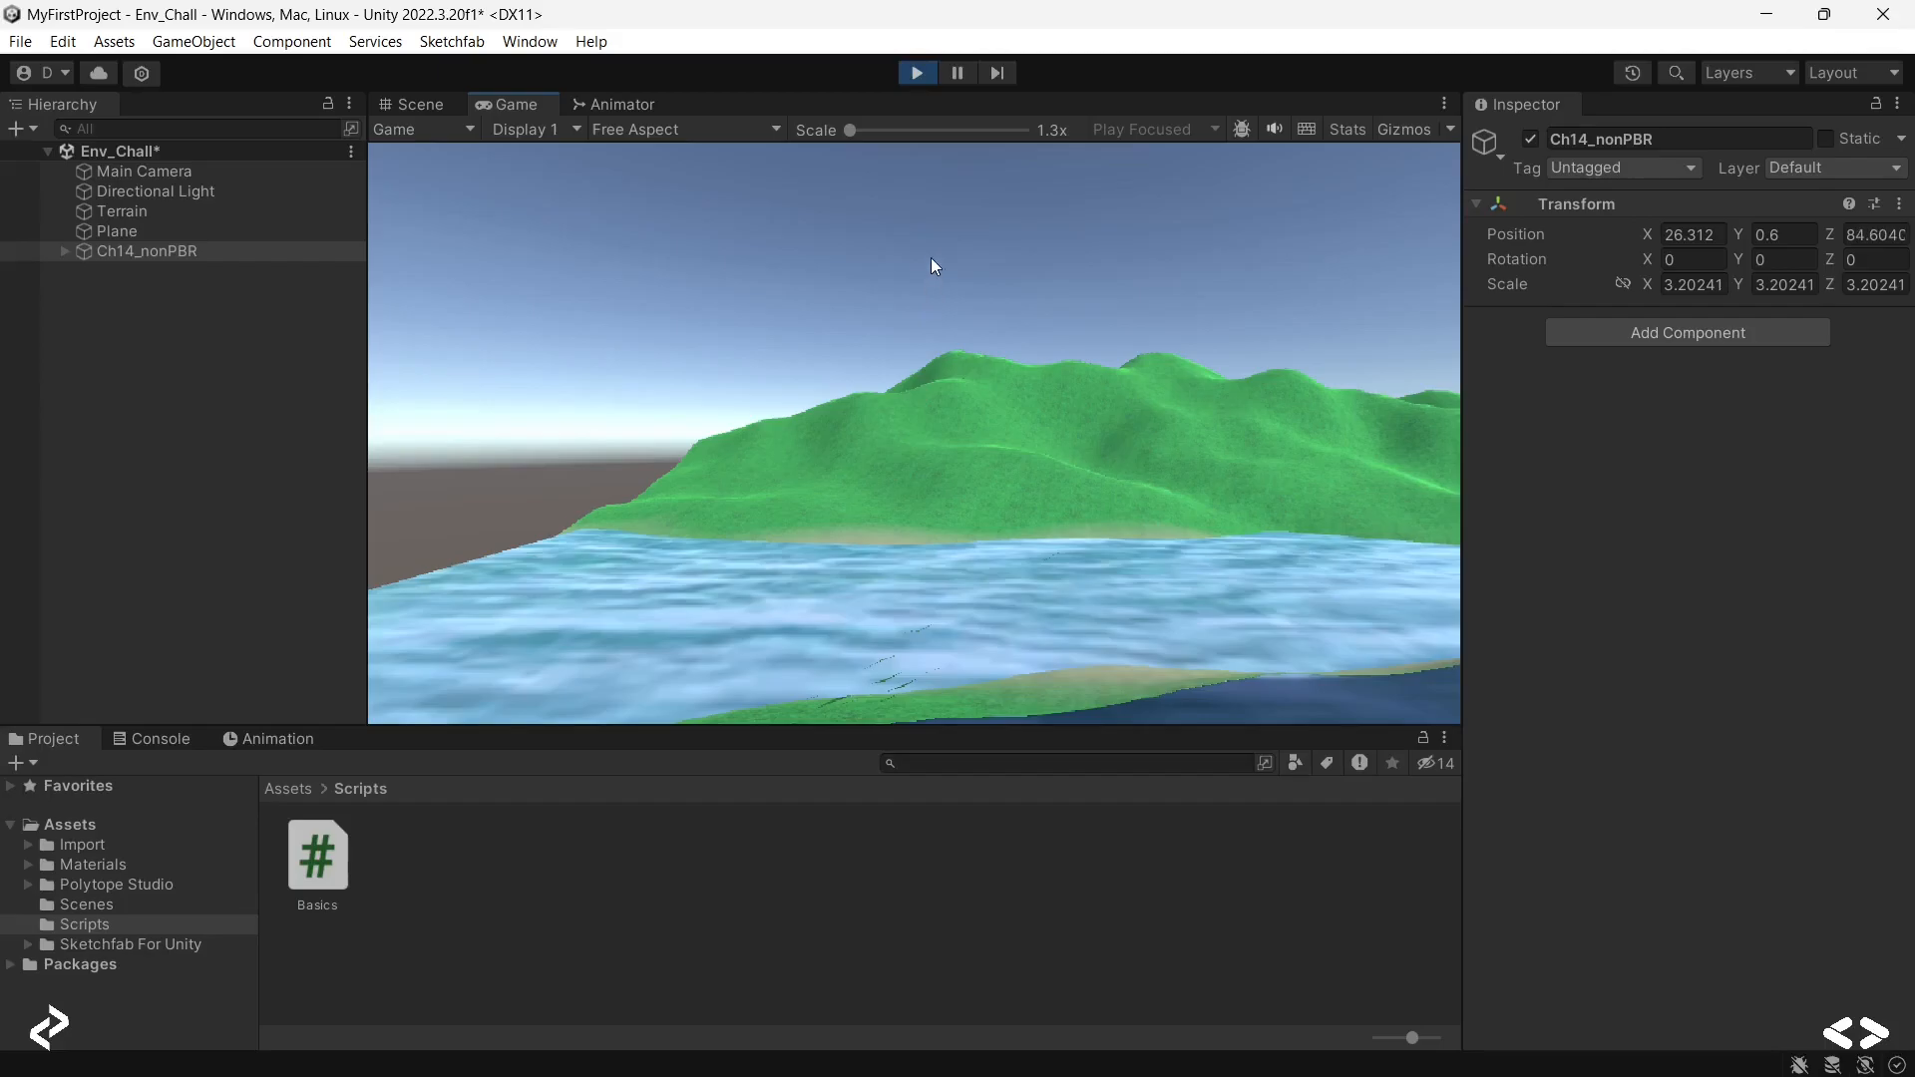
left_click(914, 72)
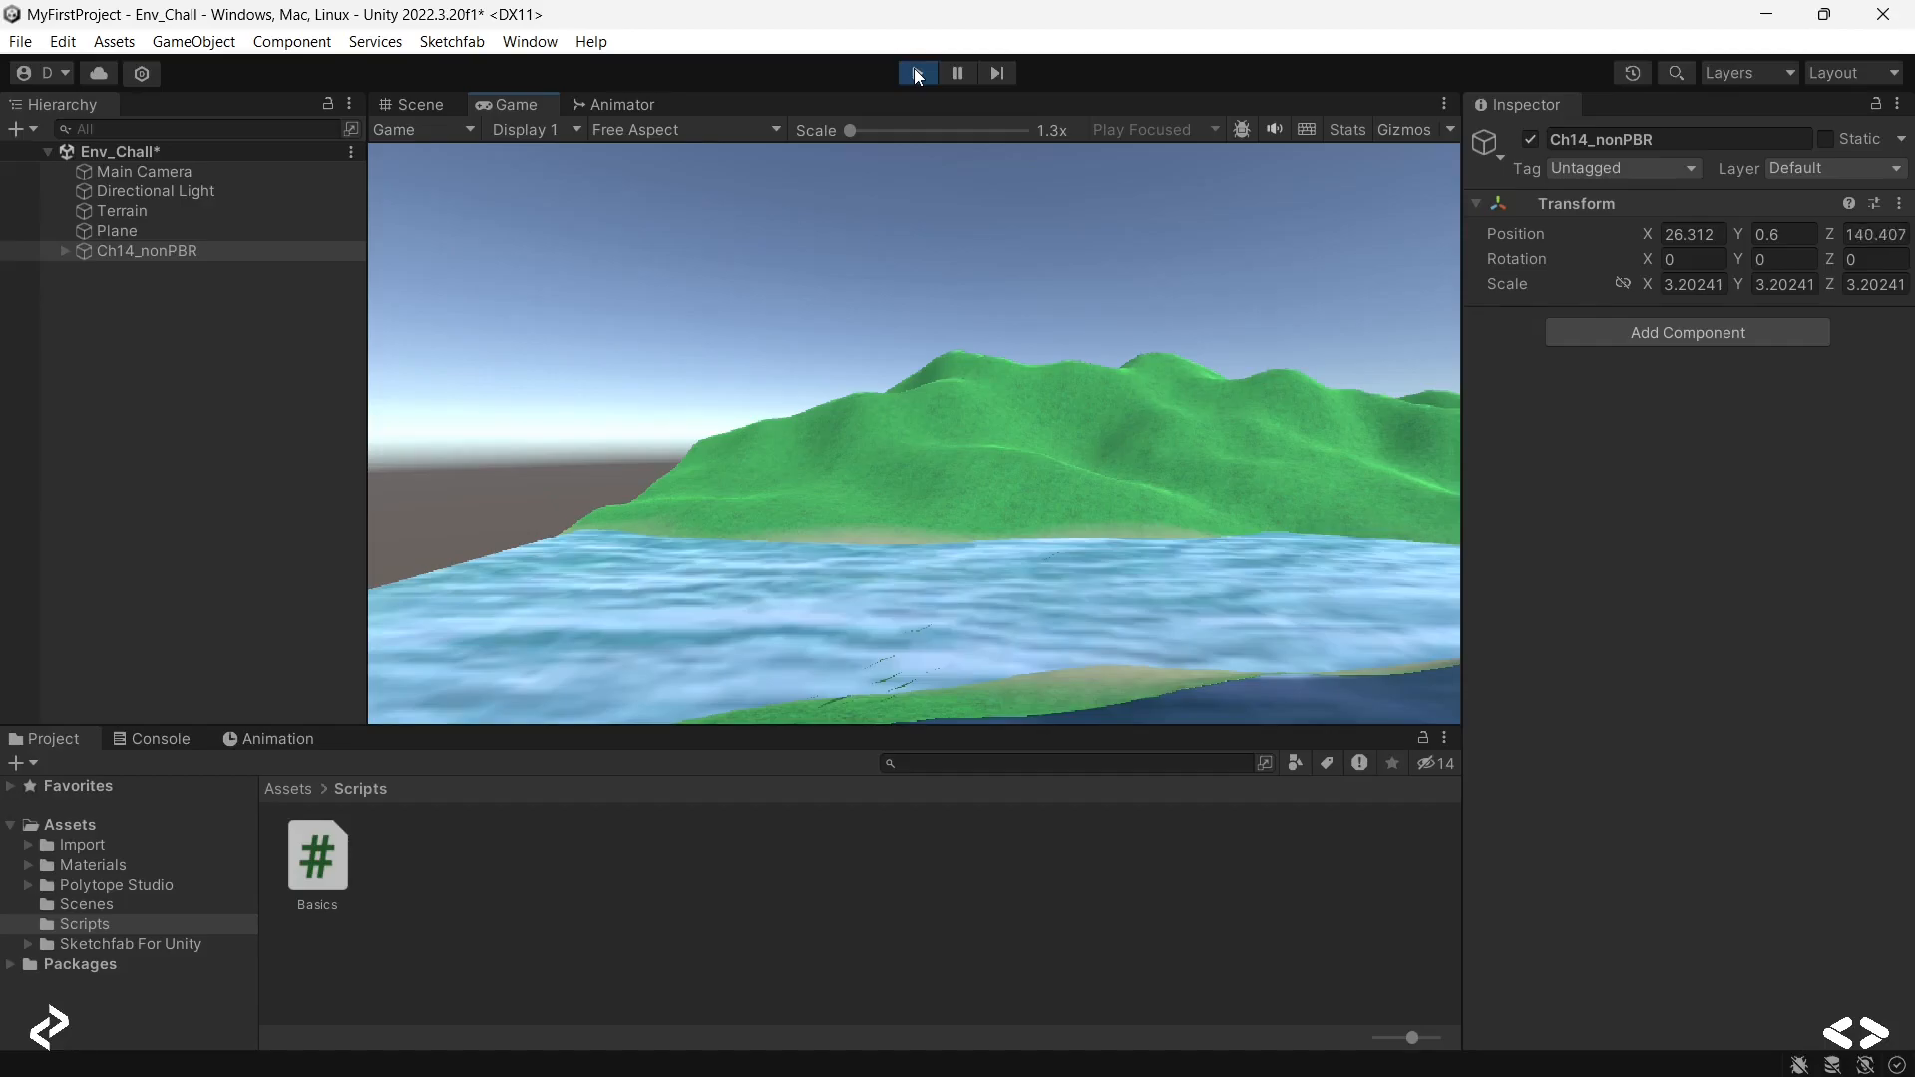
key("alt+tab")
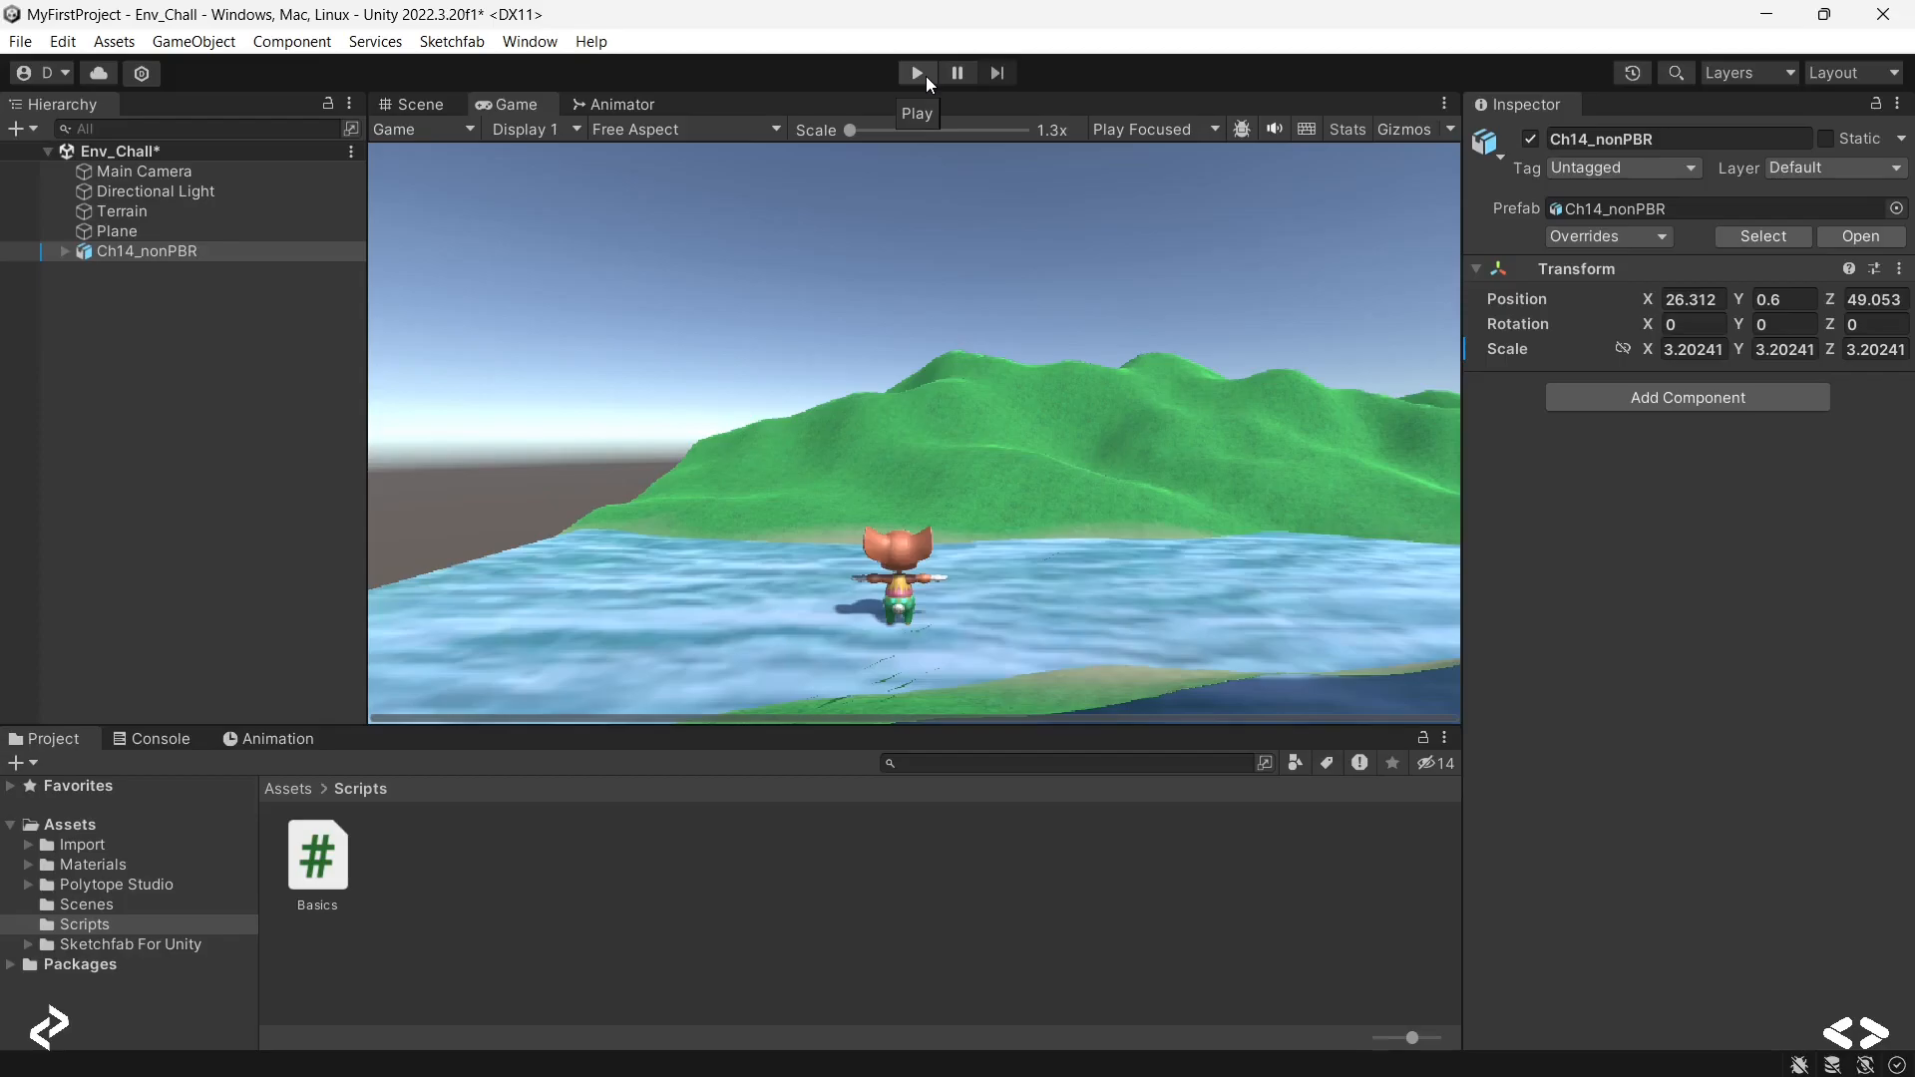
left_click(914, 72)
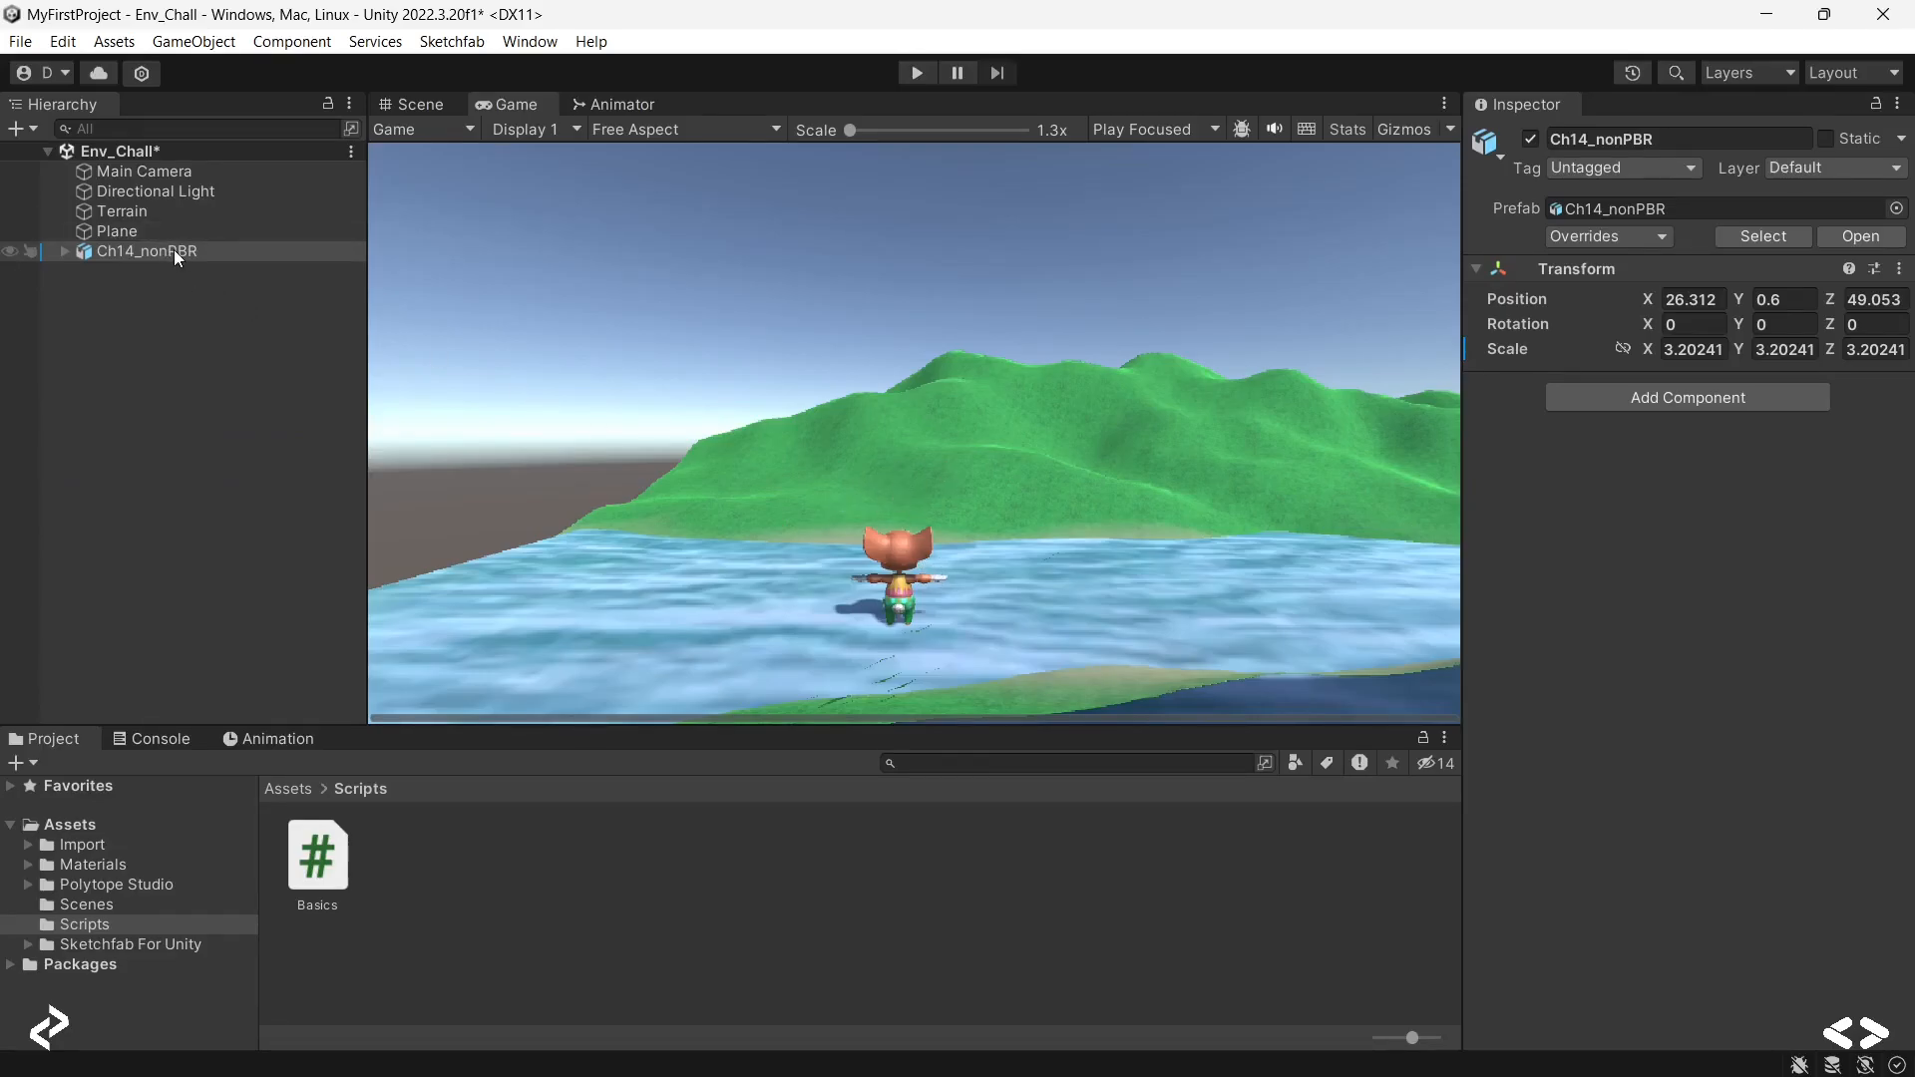
Step: Select Ch14_nonPBR in the Scene view ready to measure its travel along Z
left_click(147, 250)
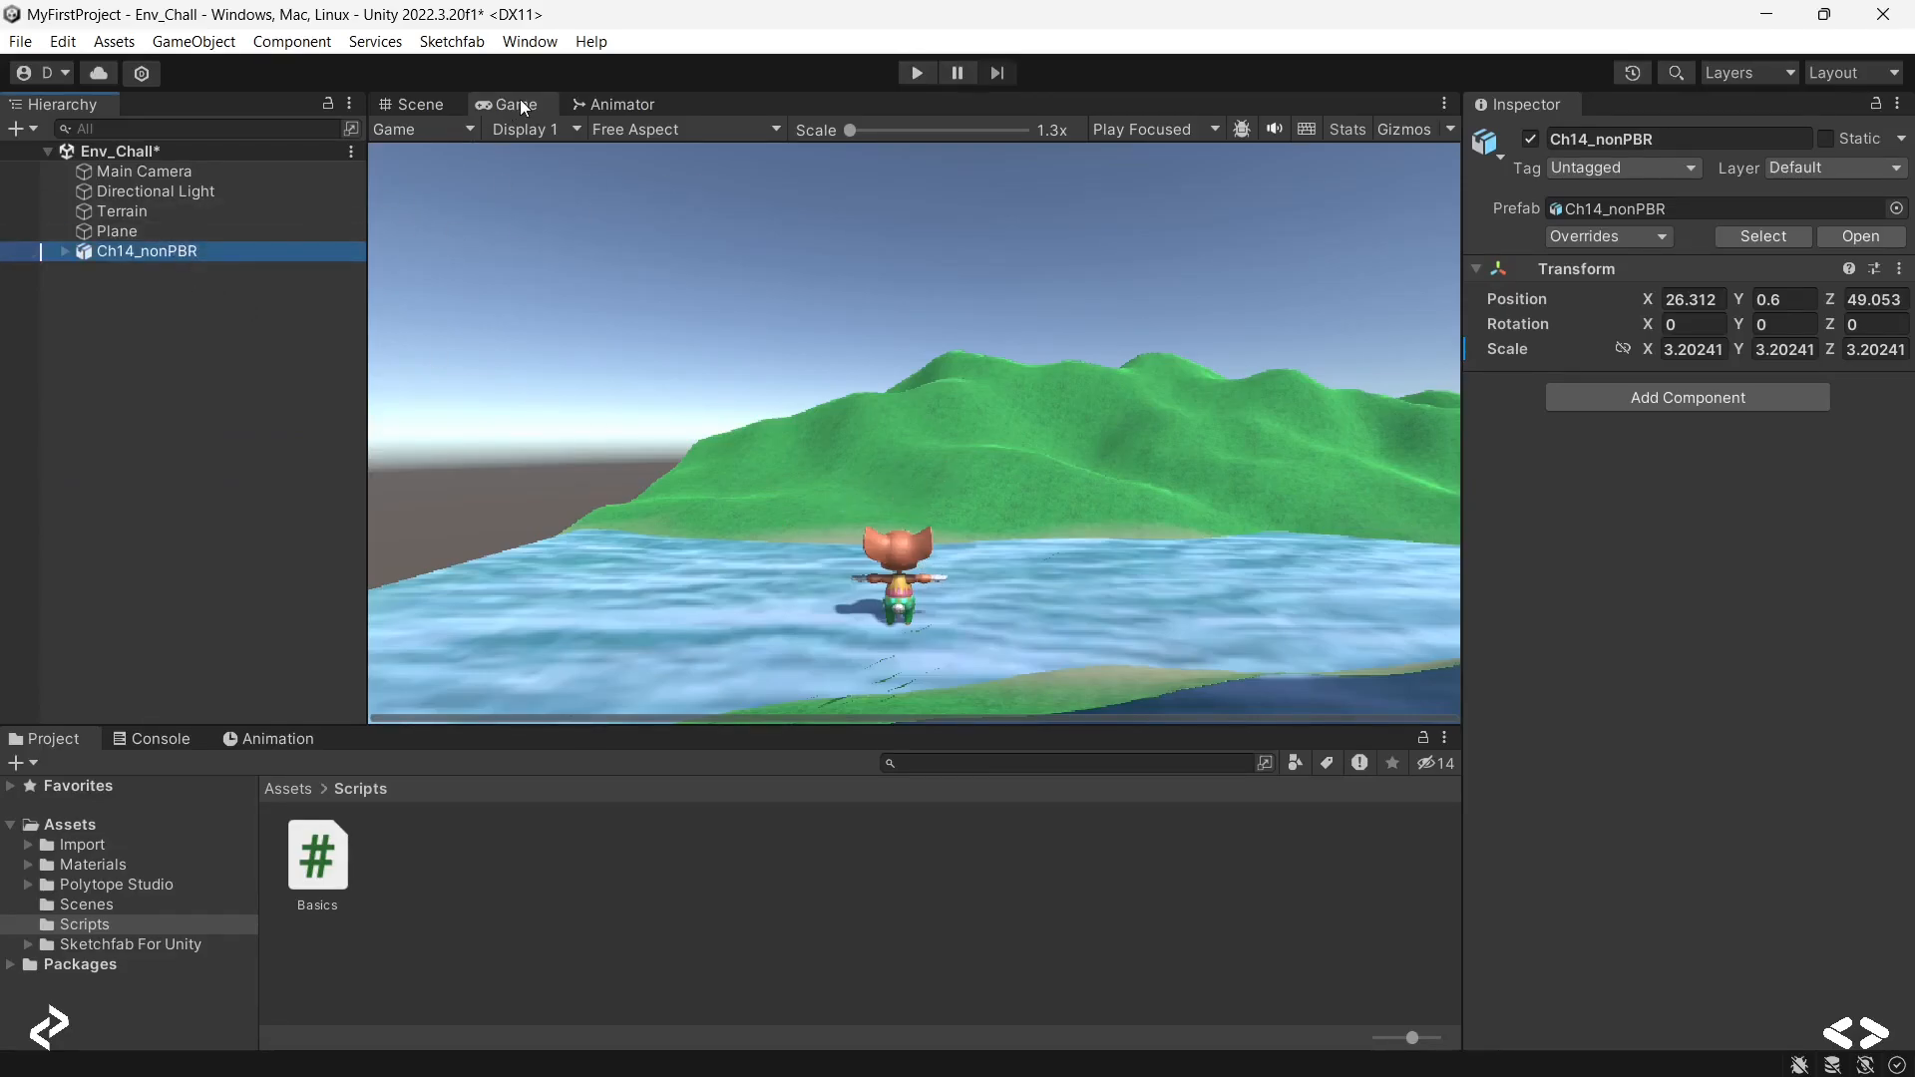
left_click(419, 103)
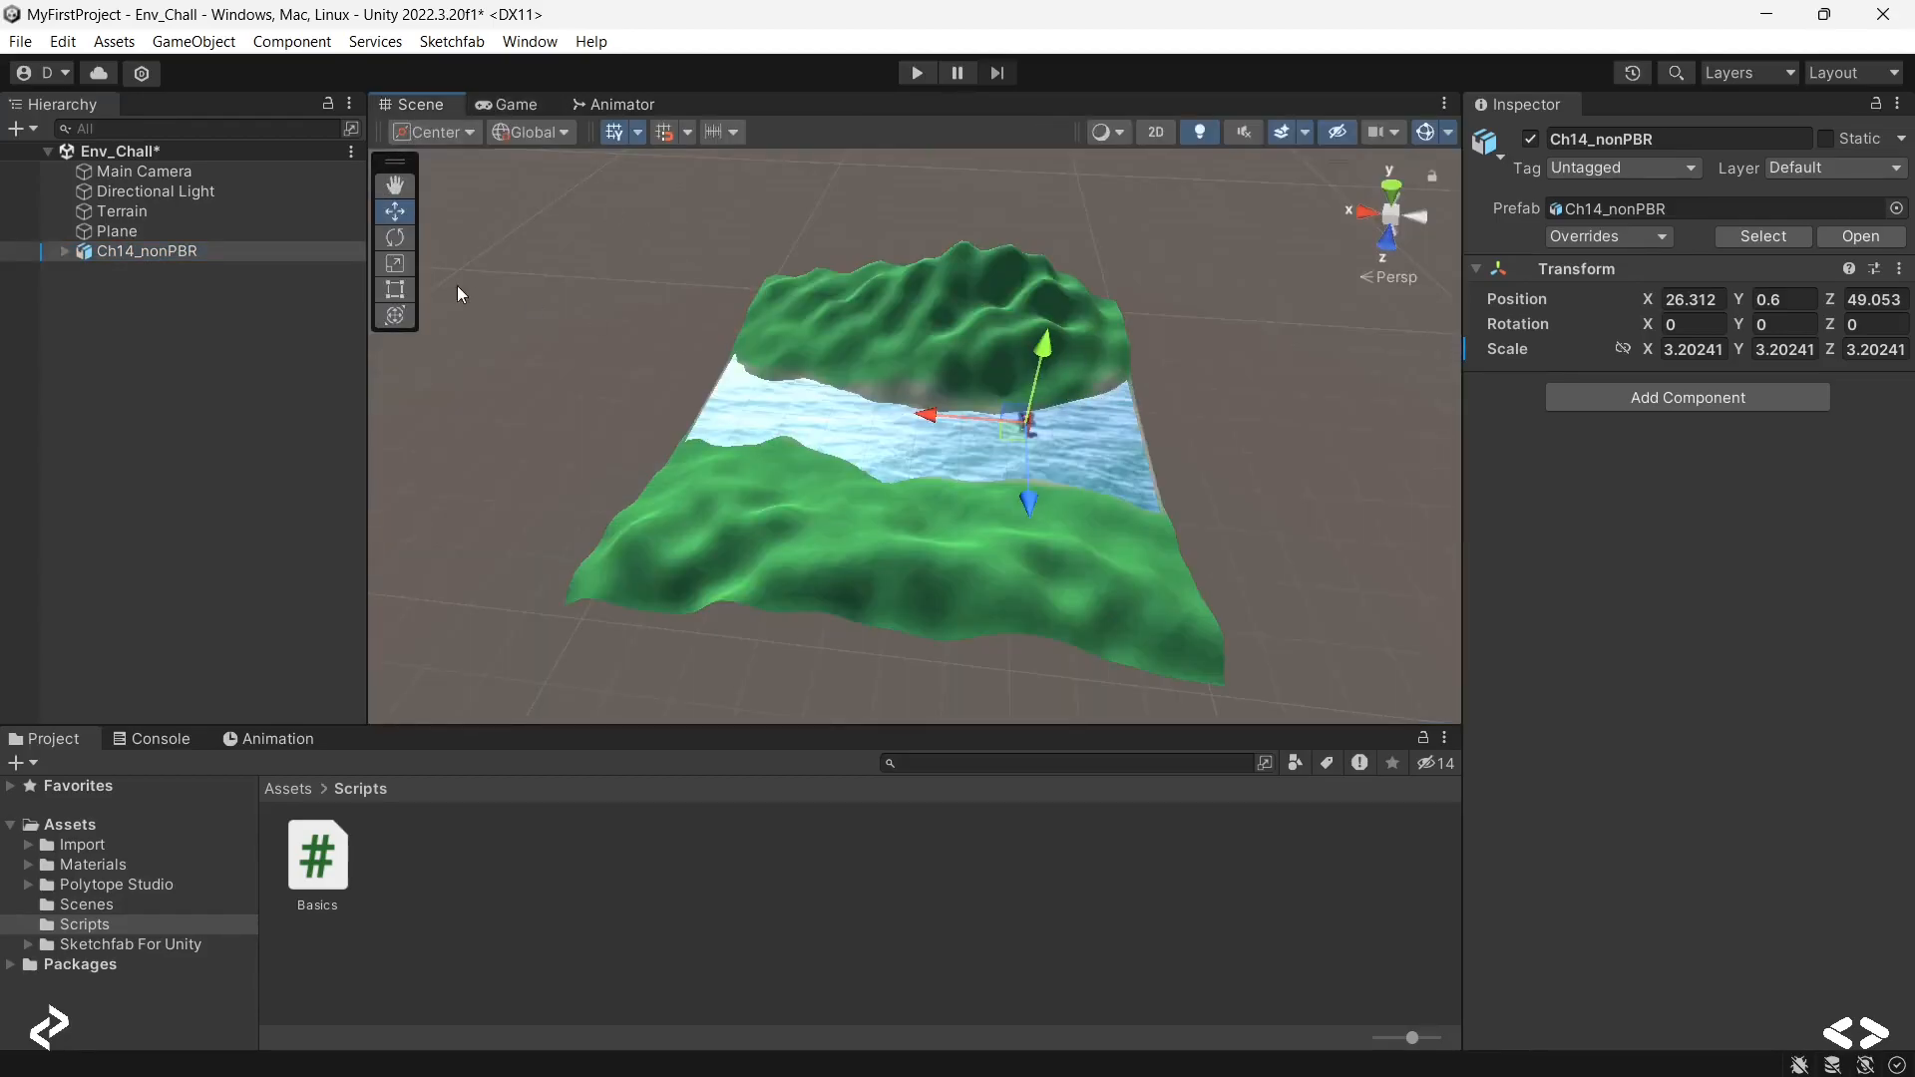
left_click(147, 170)
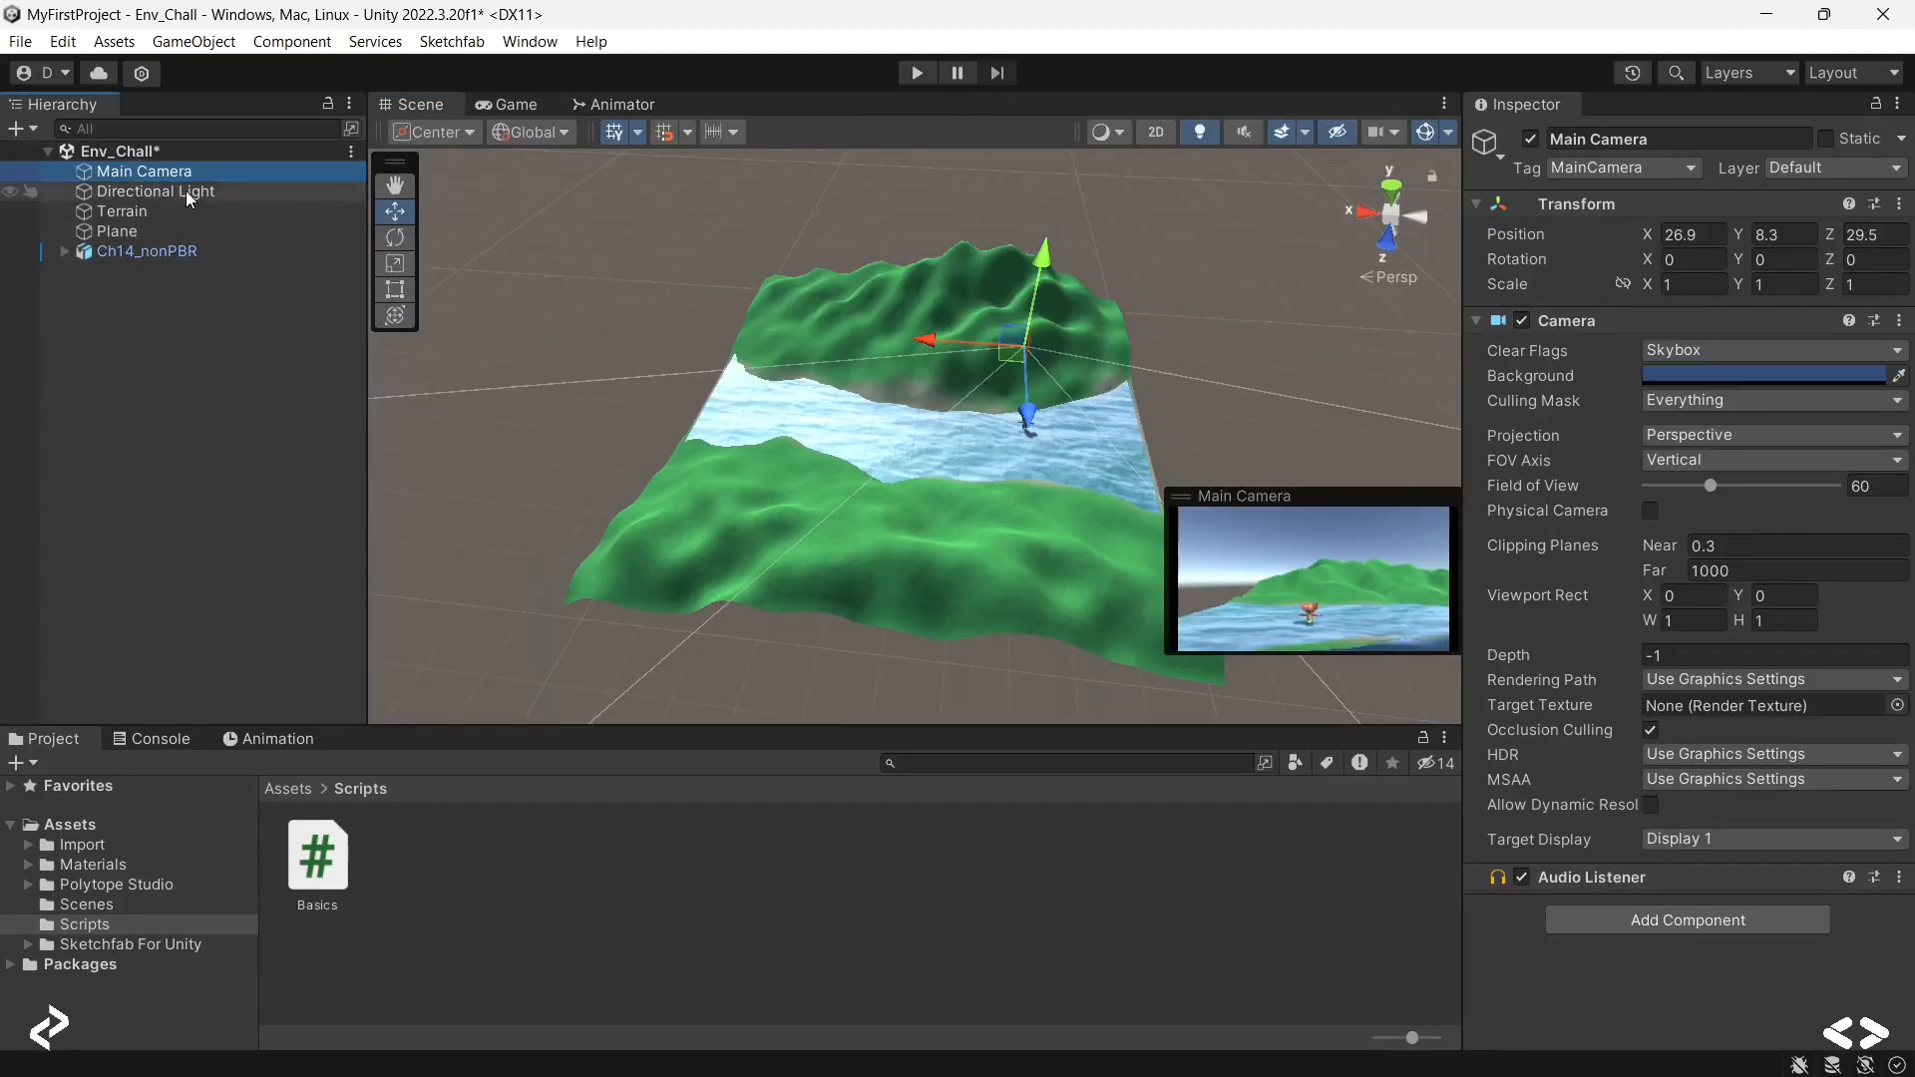
left_click(146, 250)
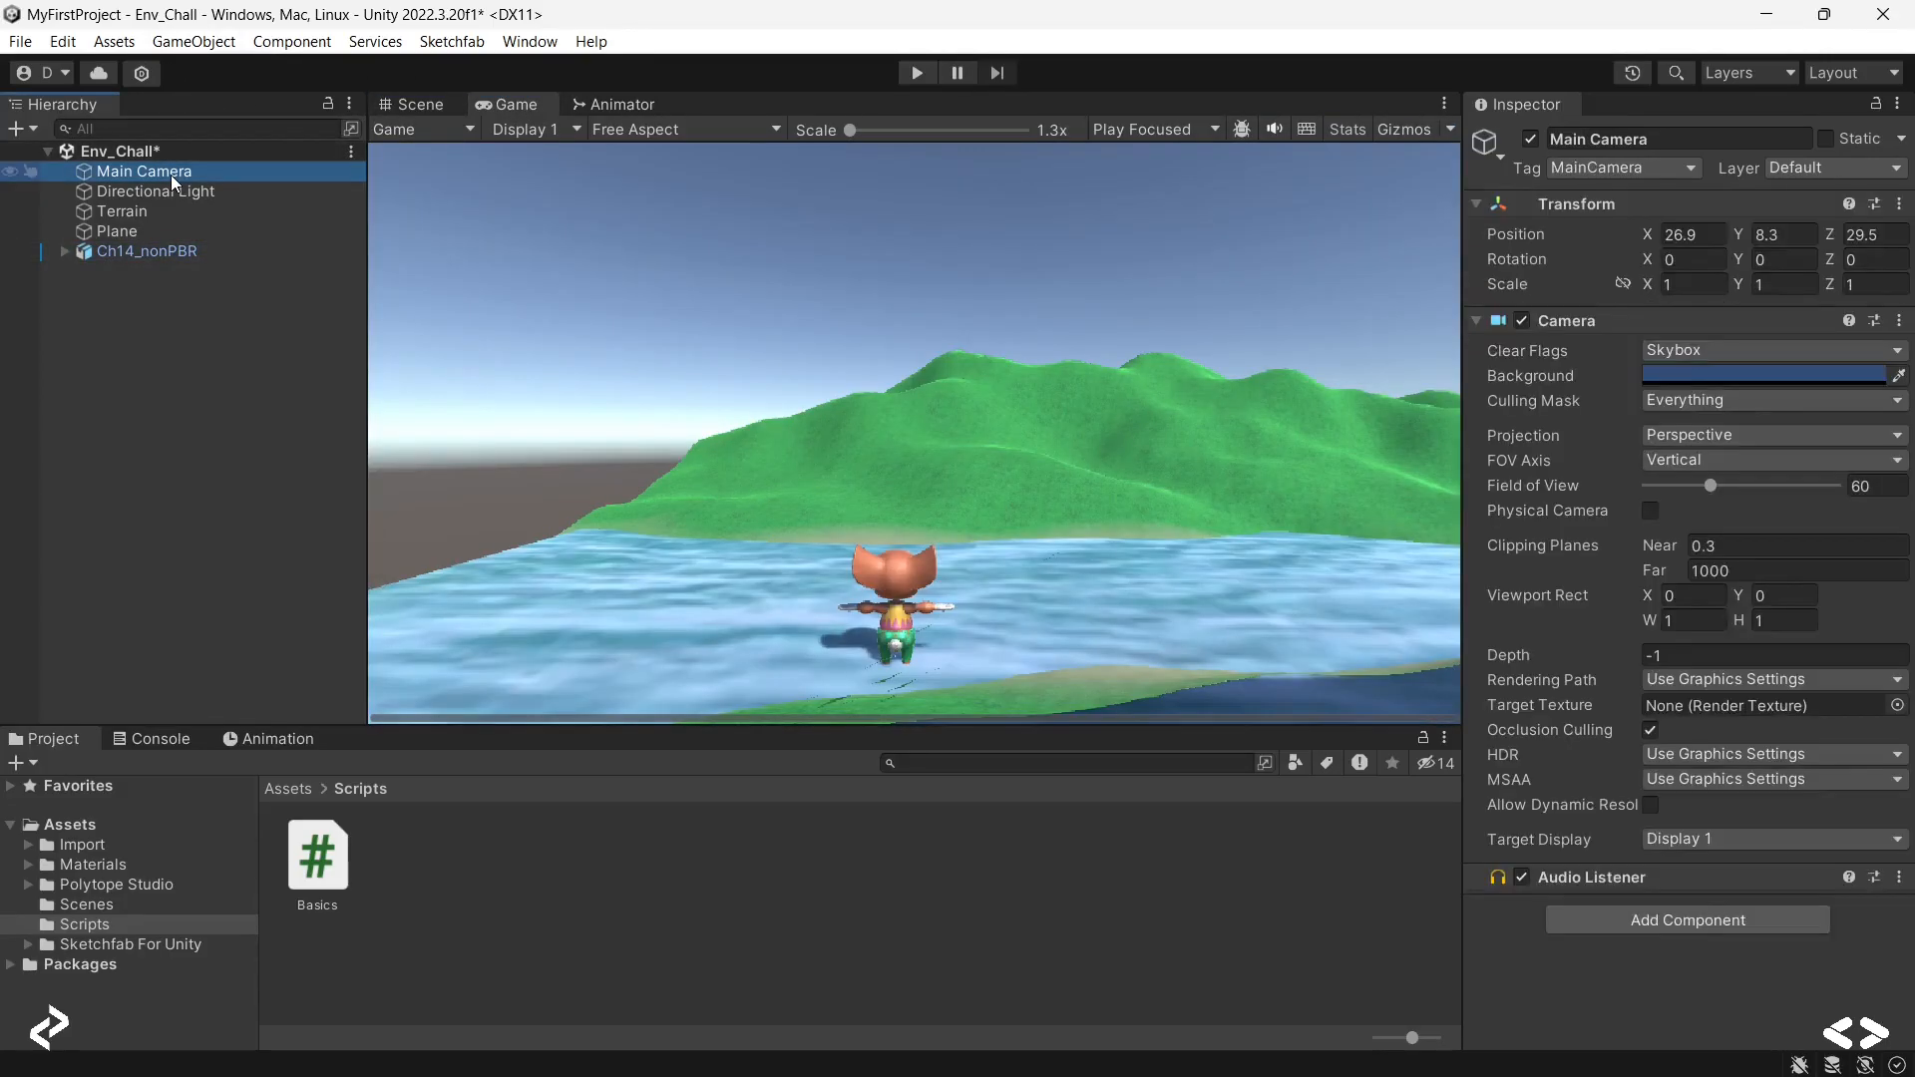
left_click(152, 252)
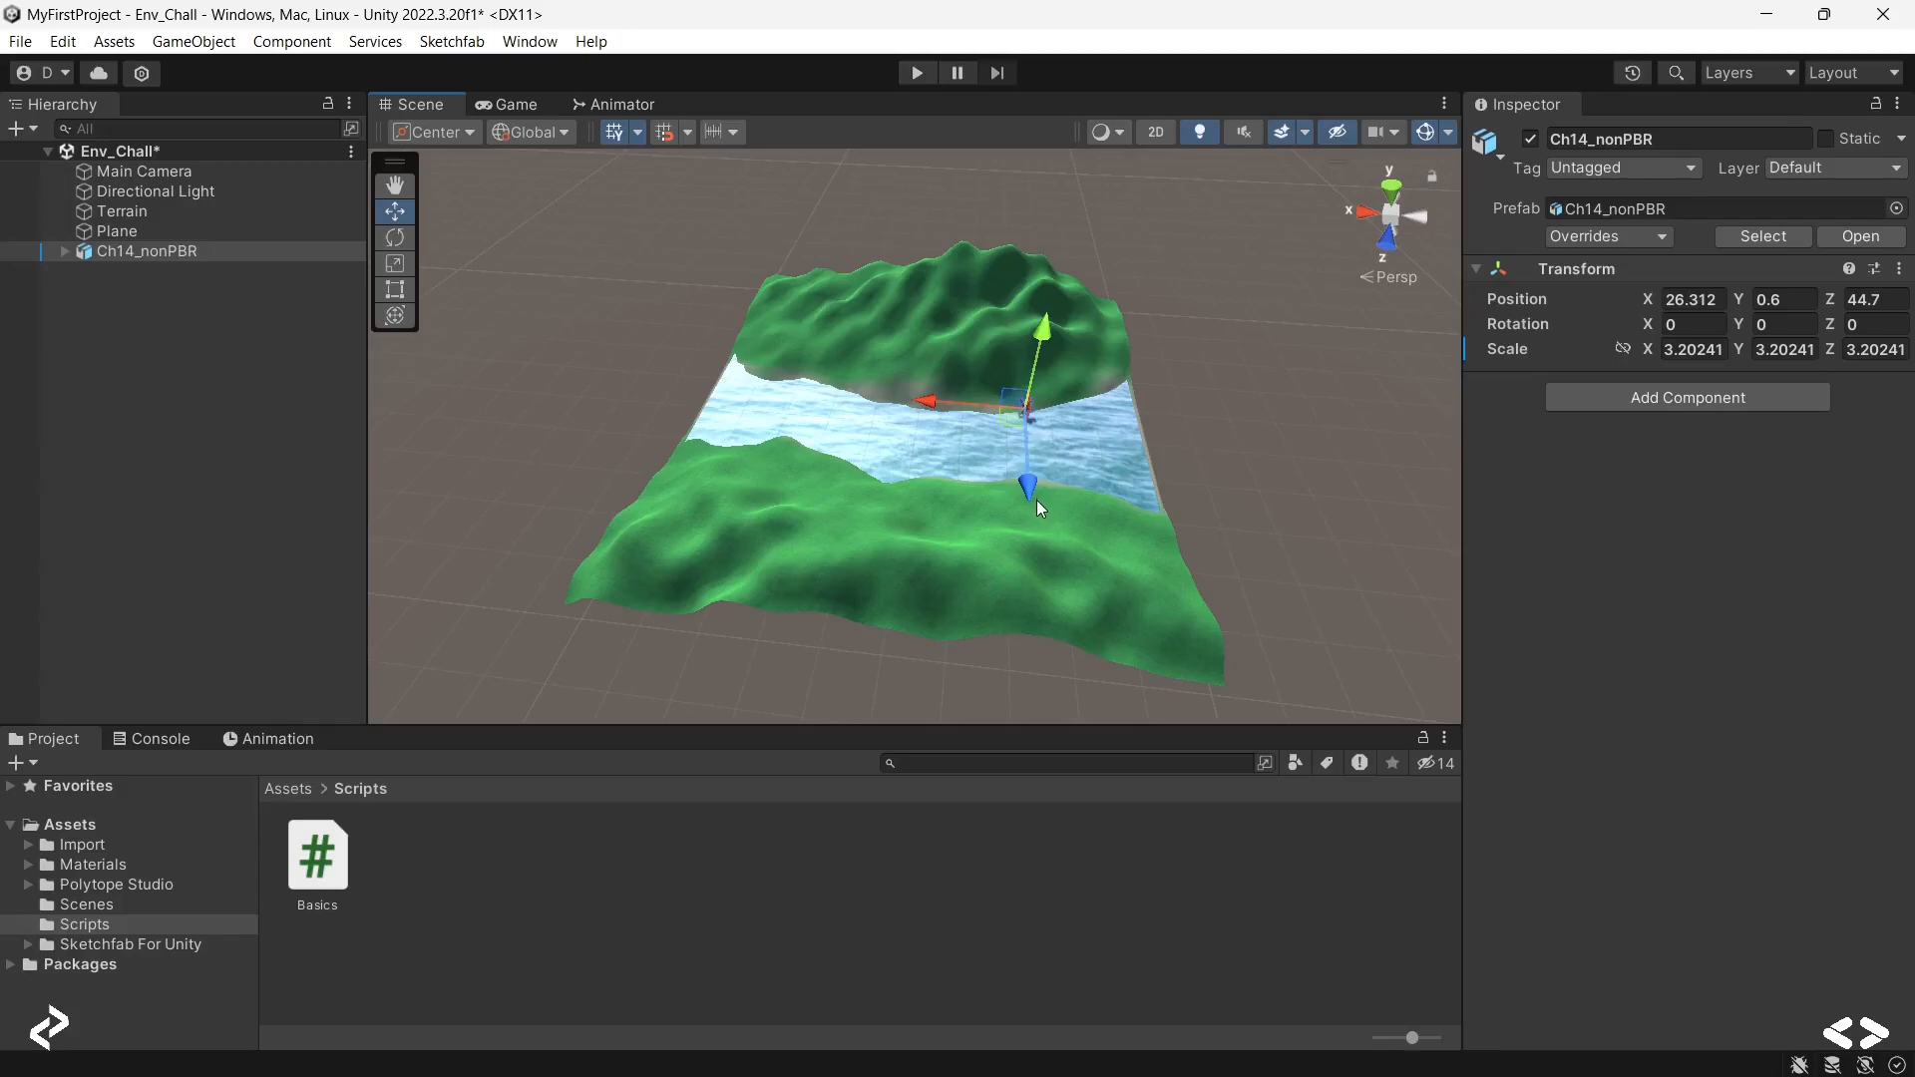
Step: Drag the mouse along Z to the far bank, read Position Z about 61, then return it to start
left_click_drag(1030, 486, 1030, 503)
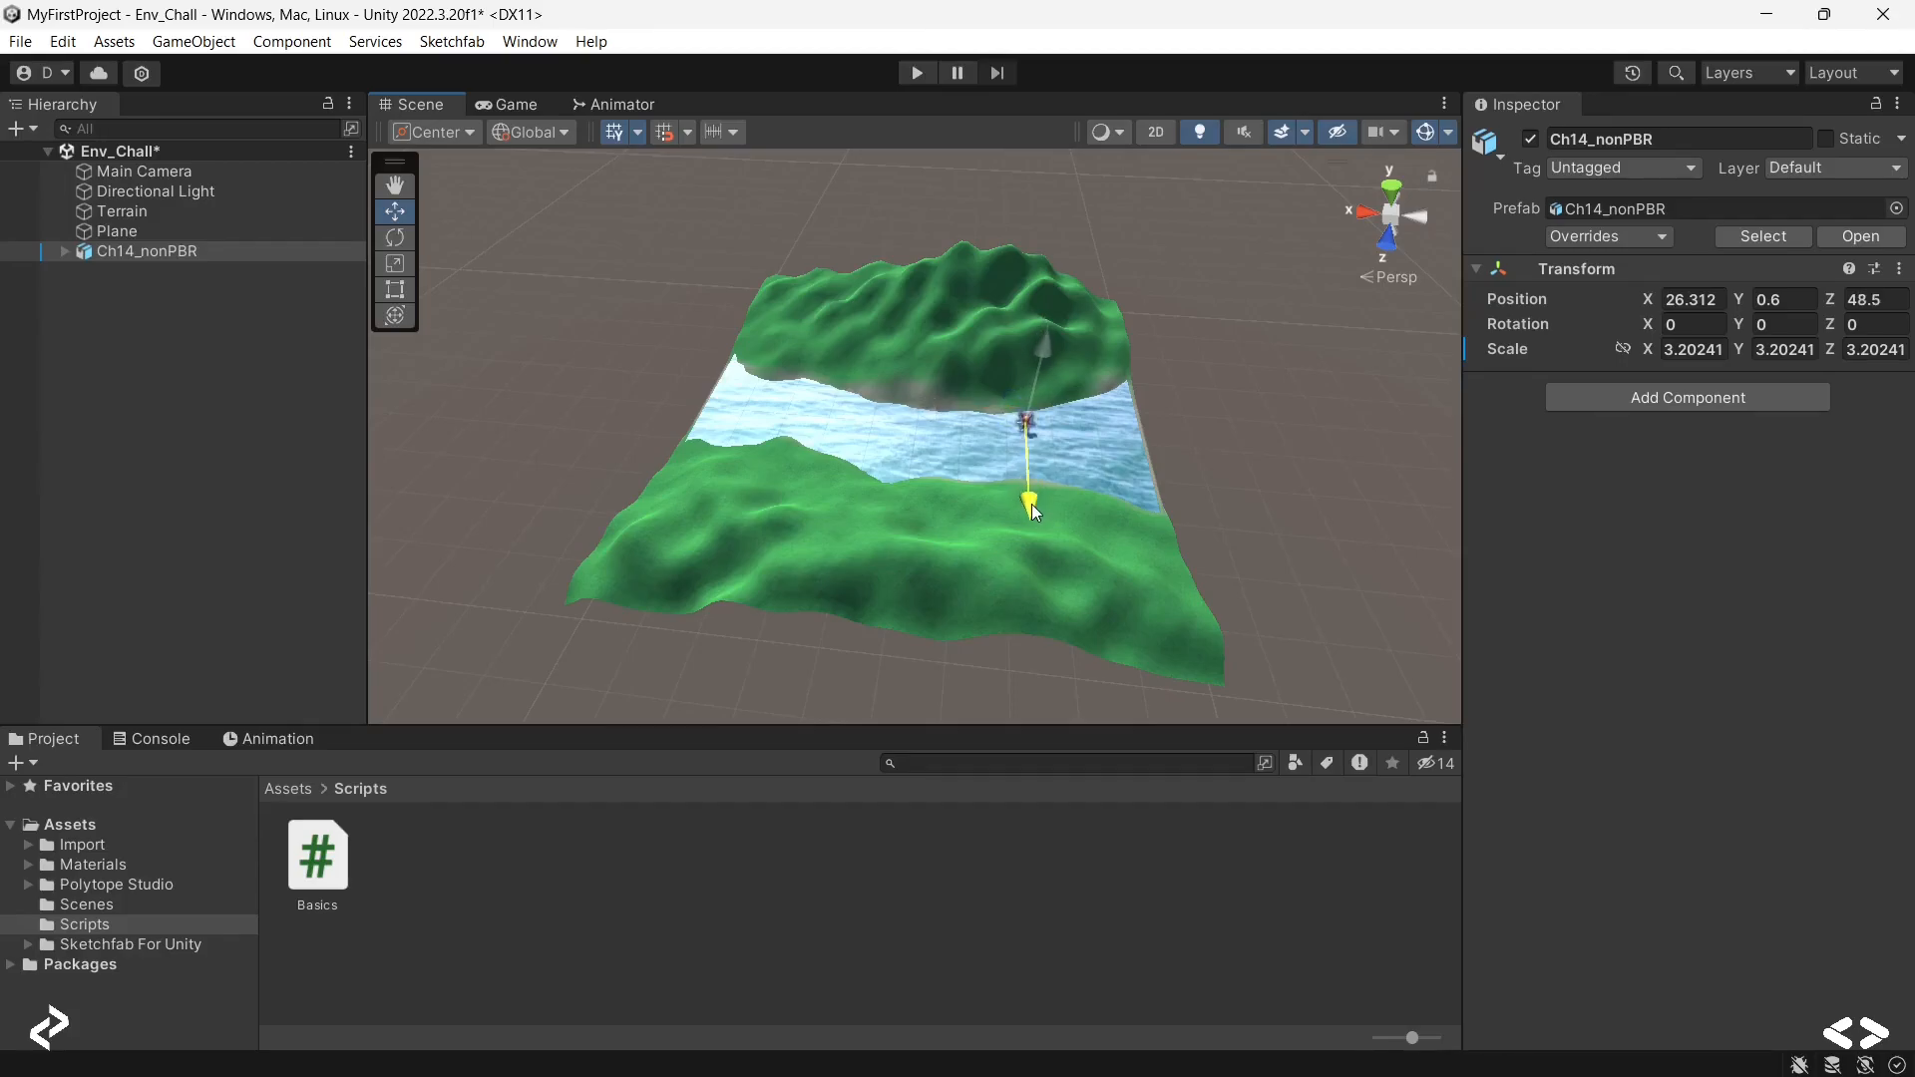
left_click_drag(1029, 507, 1033, 562)
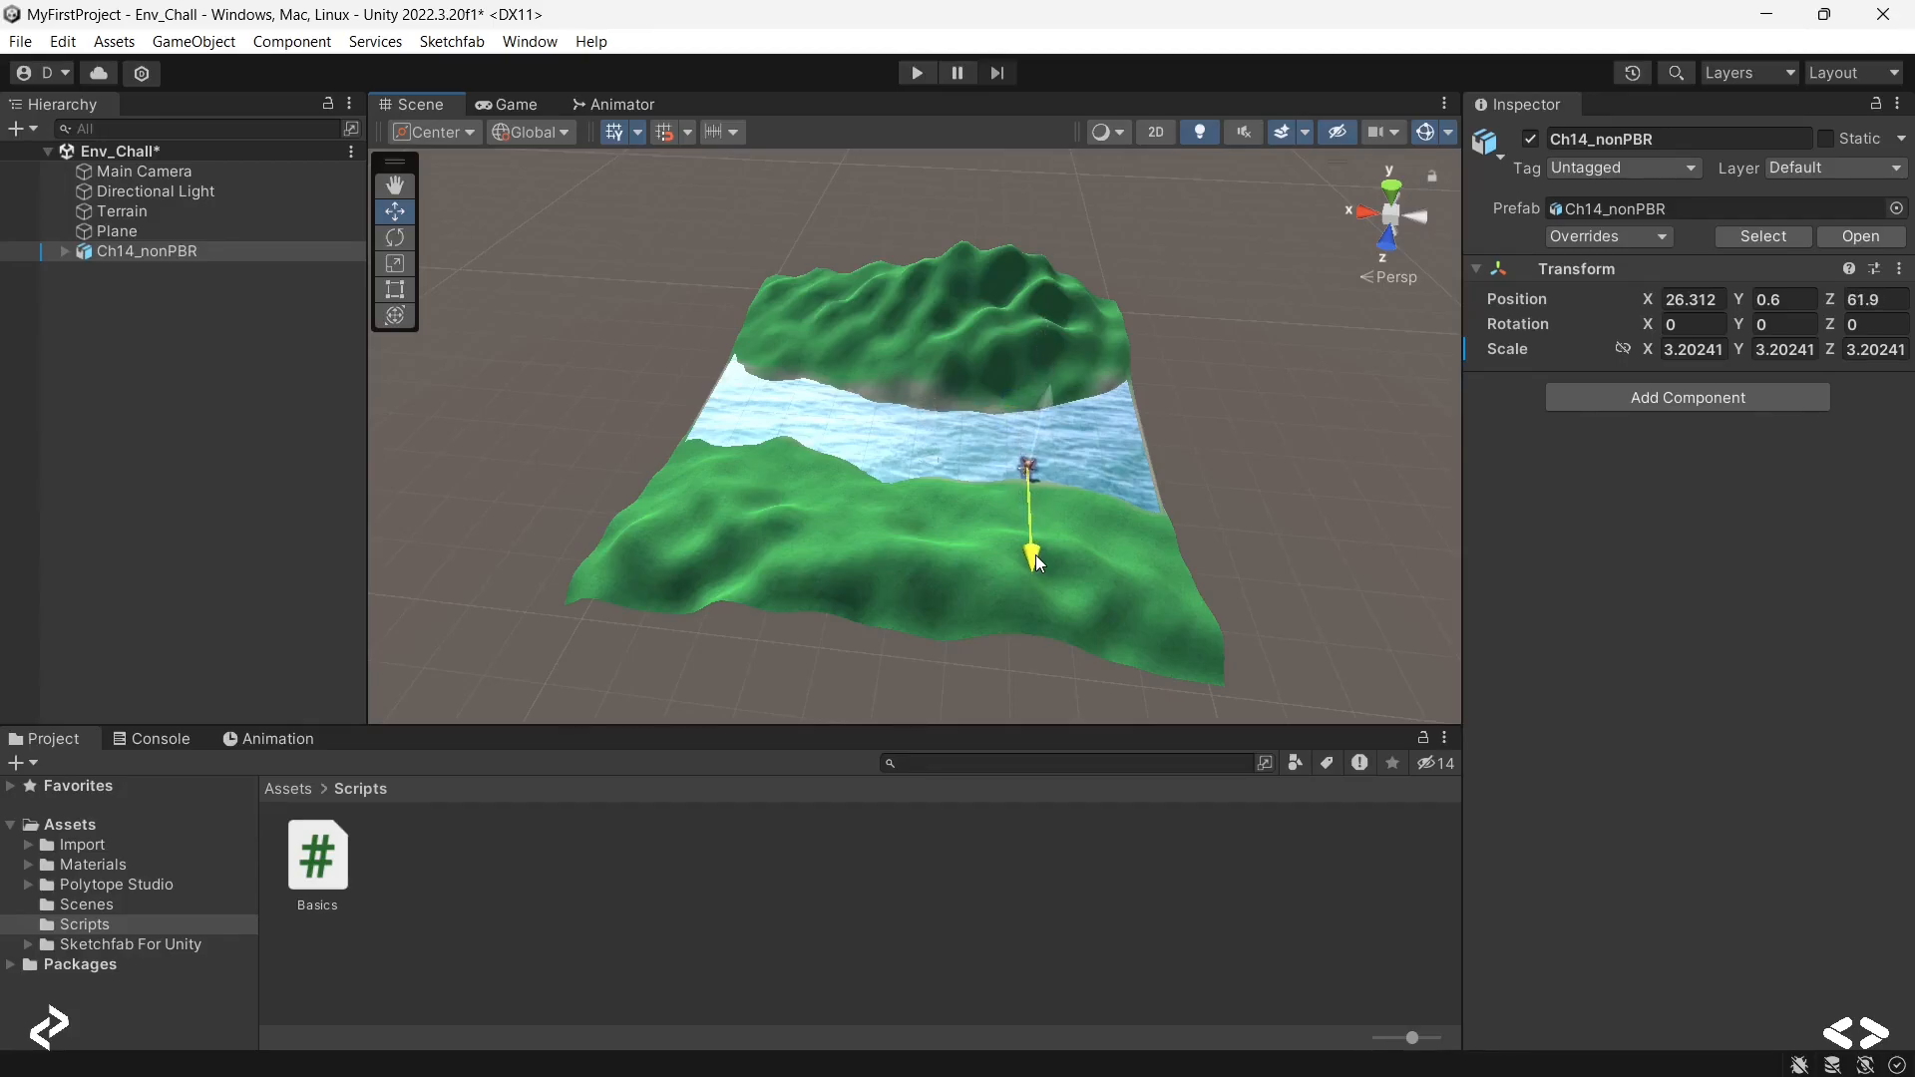
left_click_drag(1036, 556, 1035, 543)
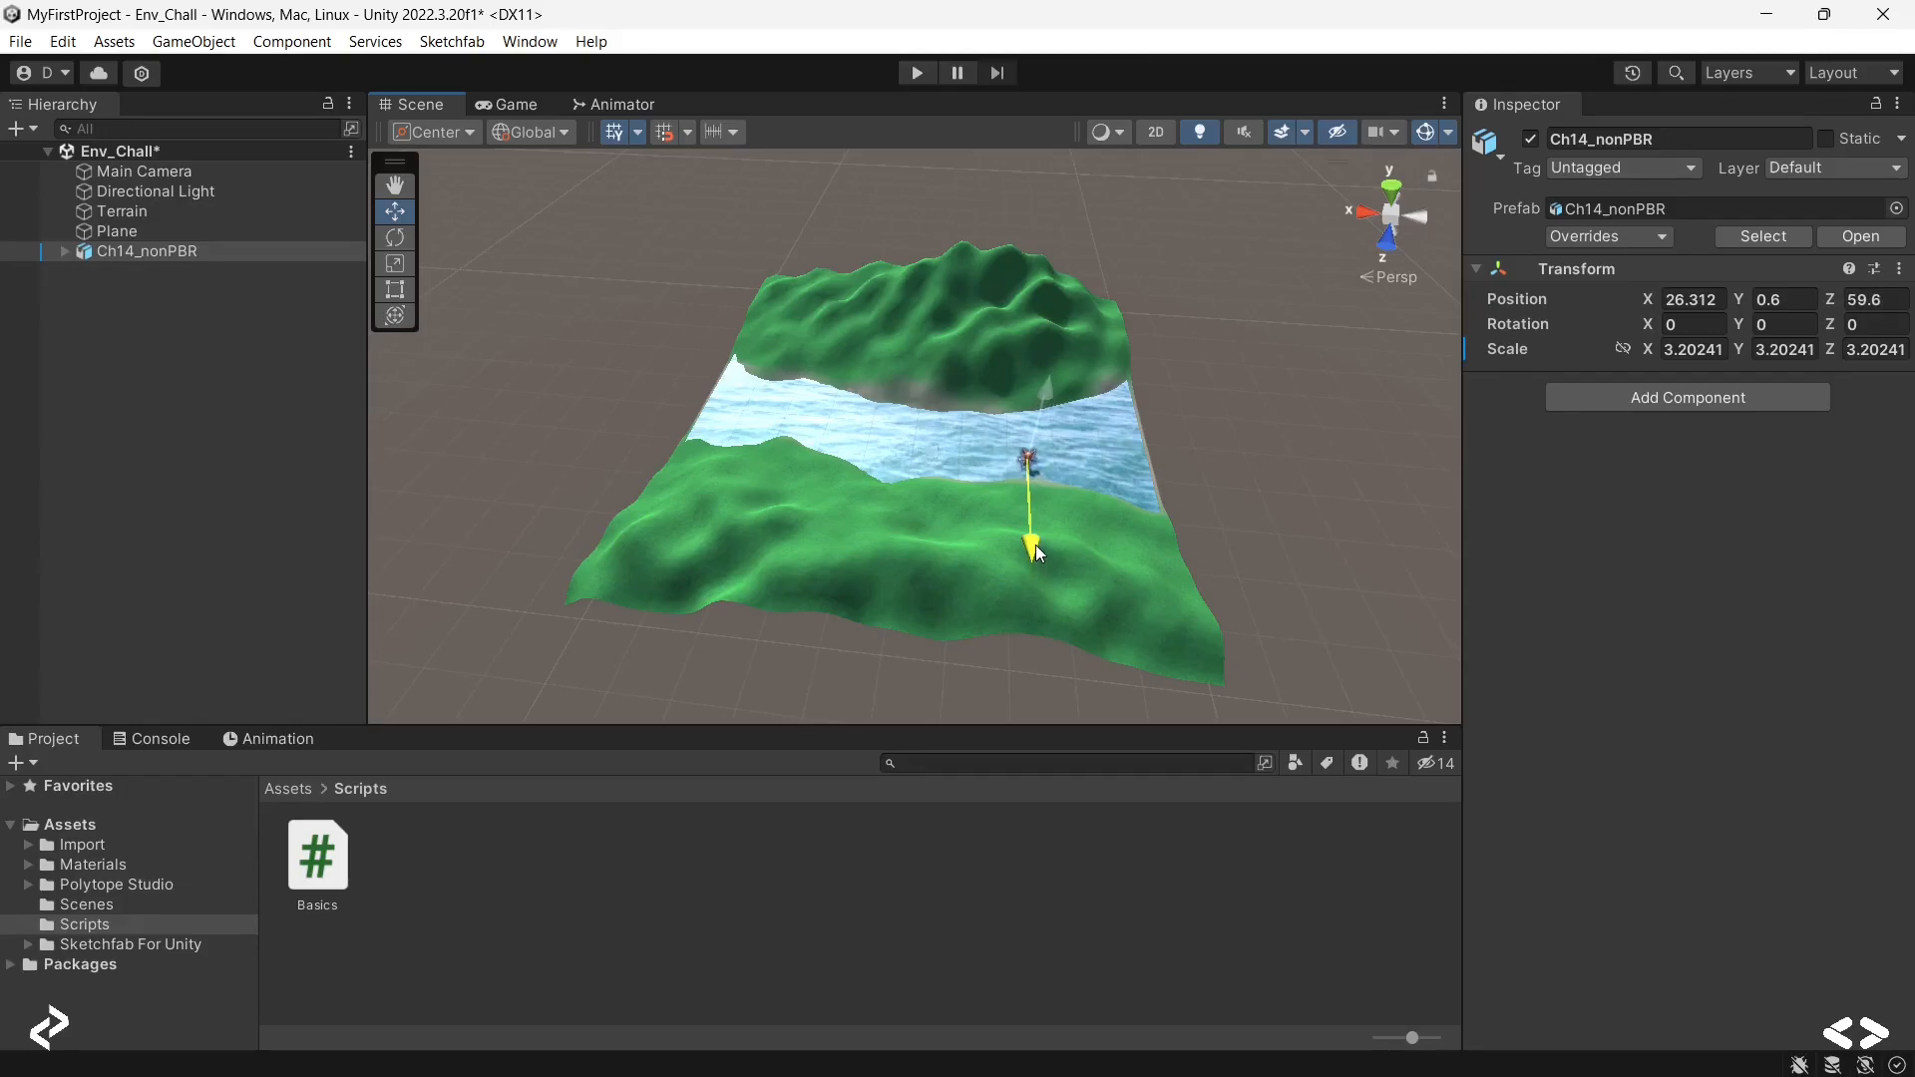
left_click_drag(1033, 548, 1039, 562)
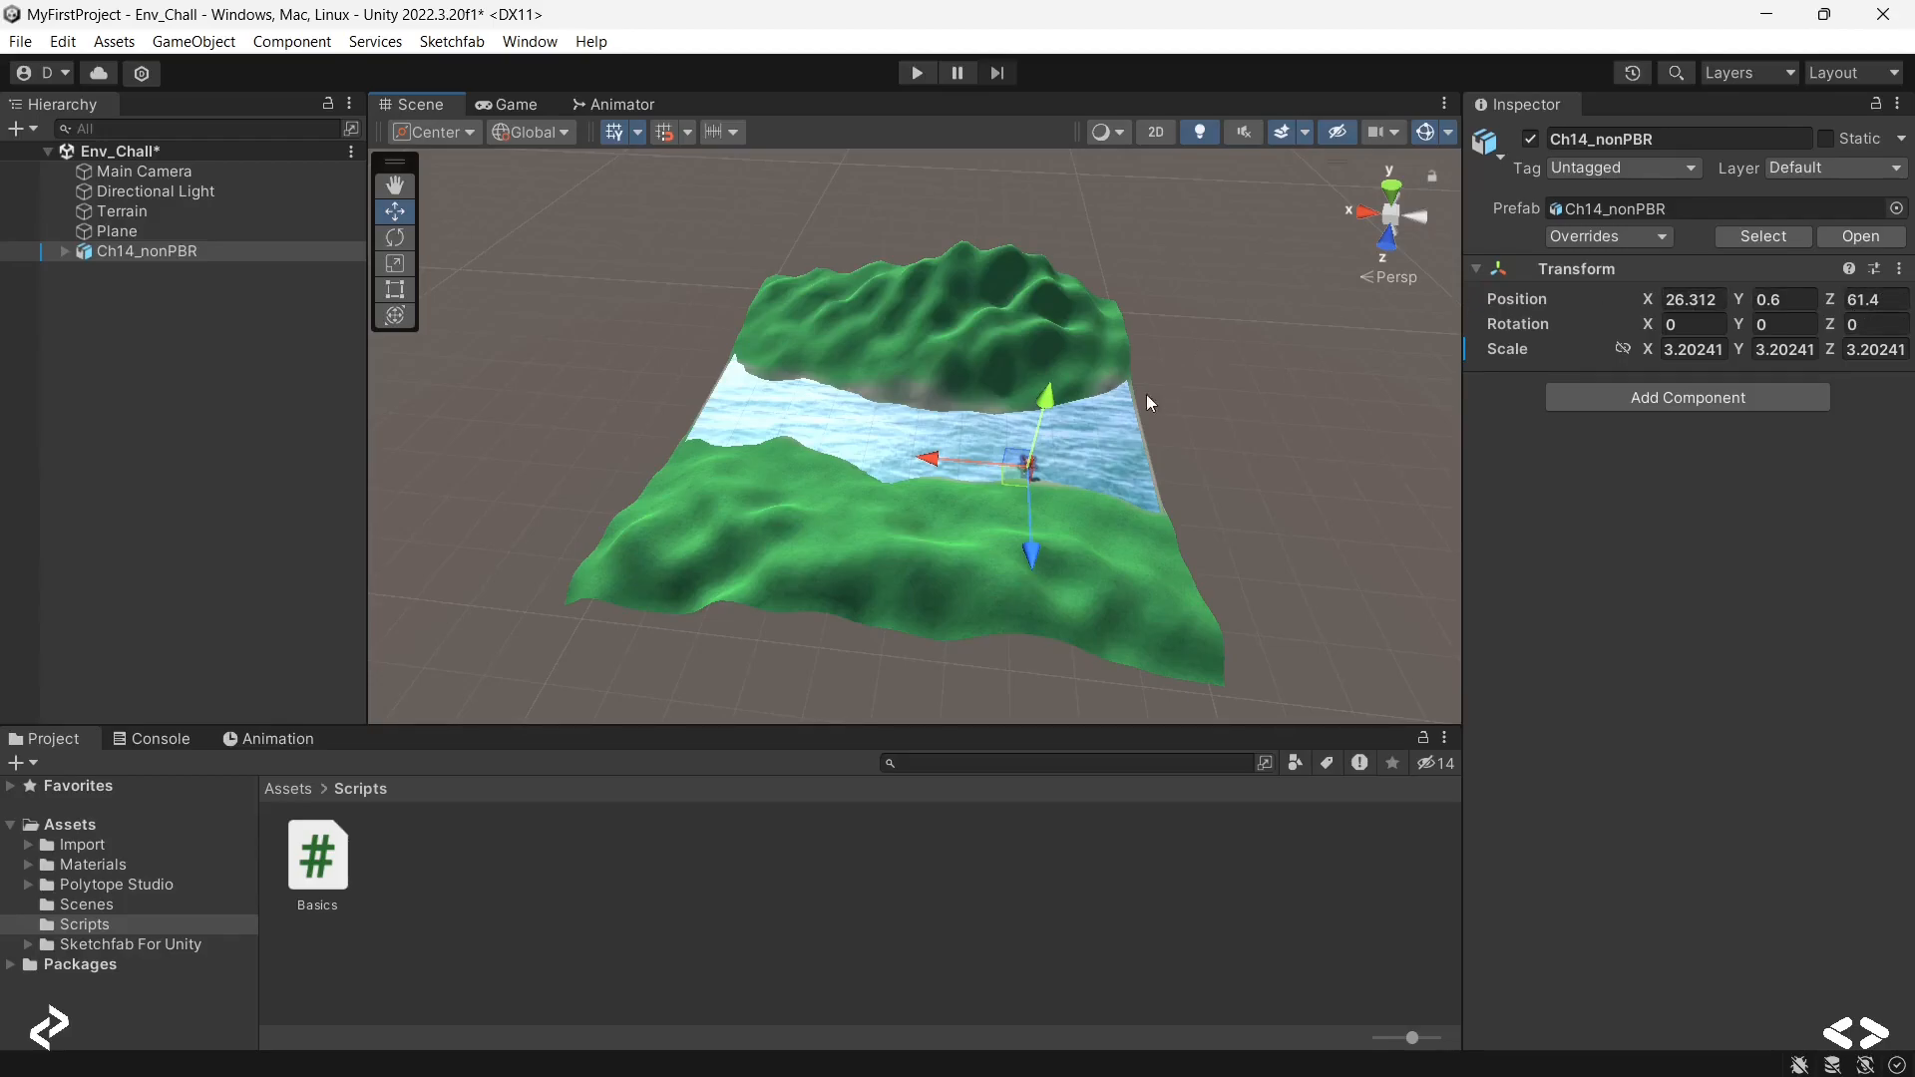
left_click_drag(1033, 470, 1032, 495)
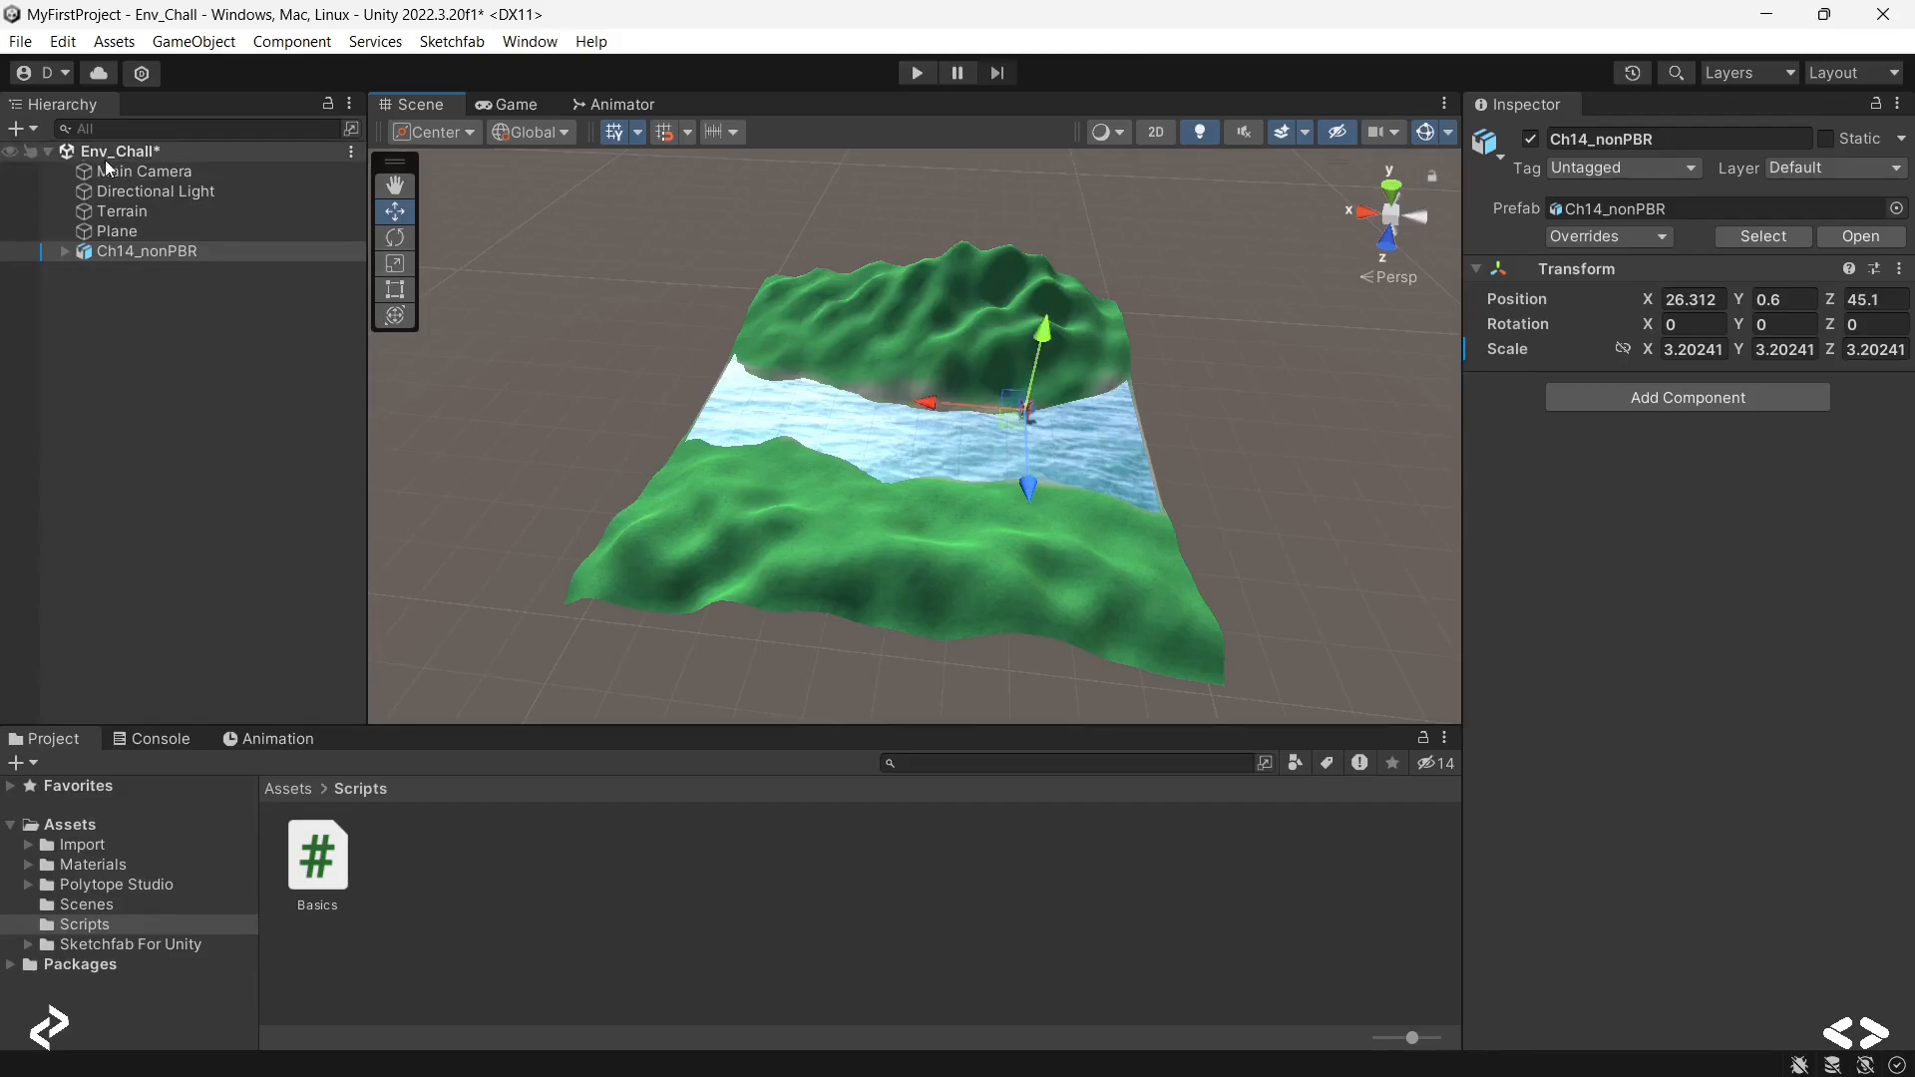
left_click(145, 171)
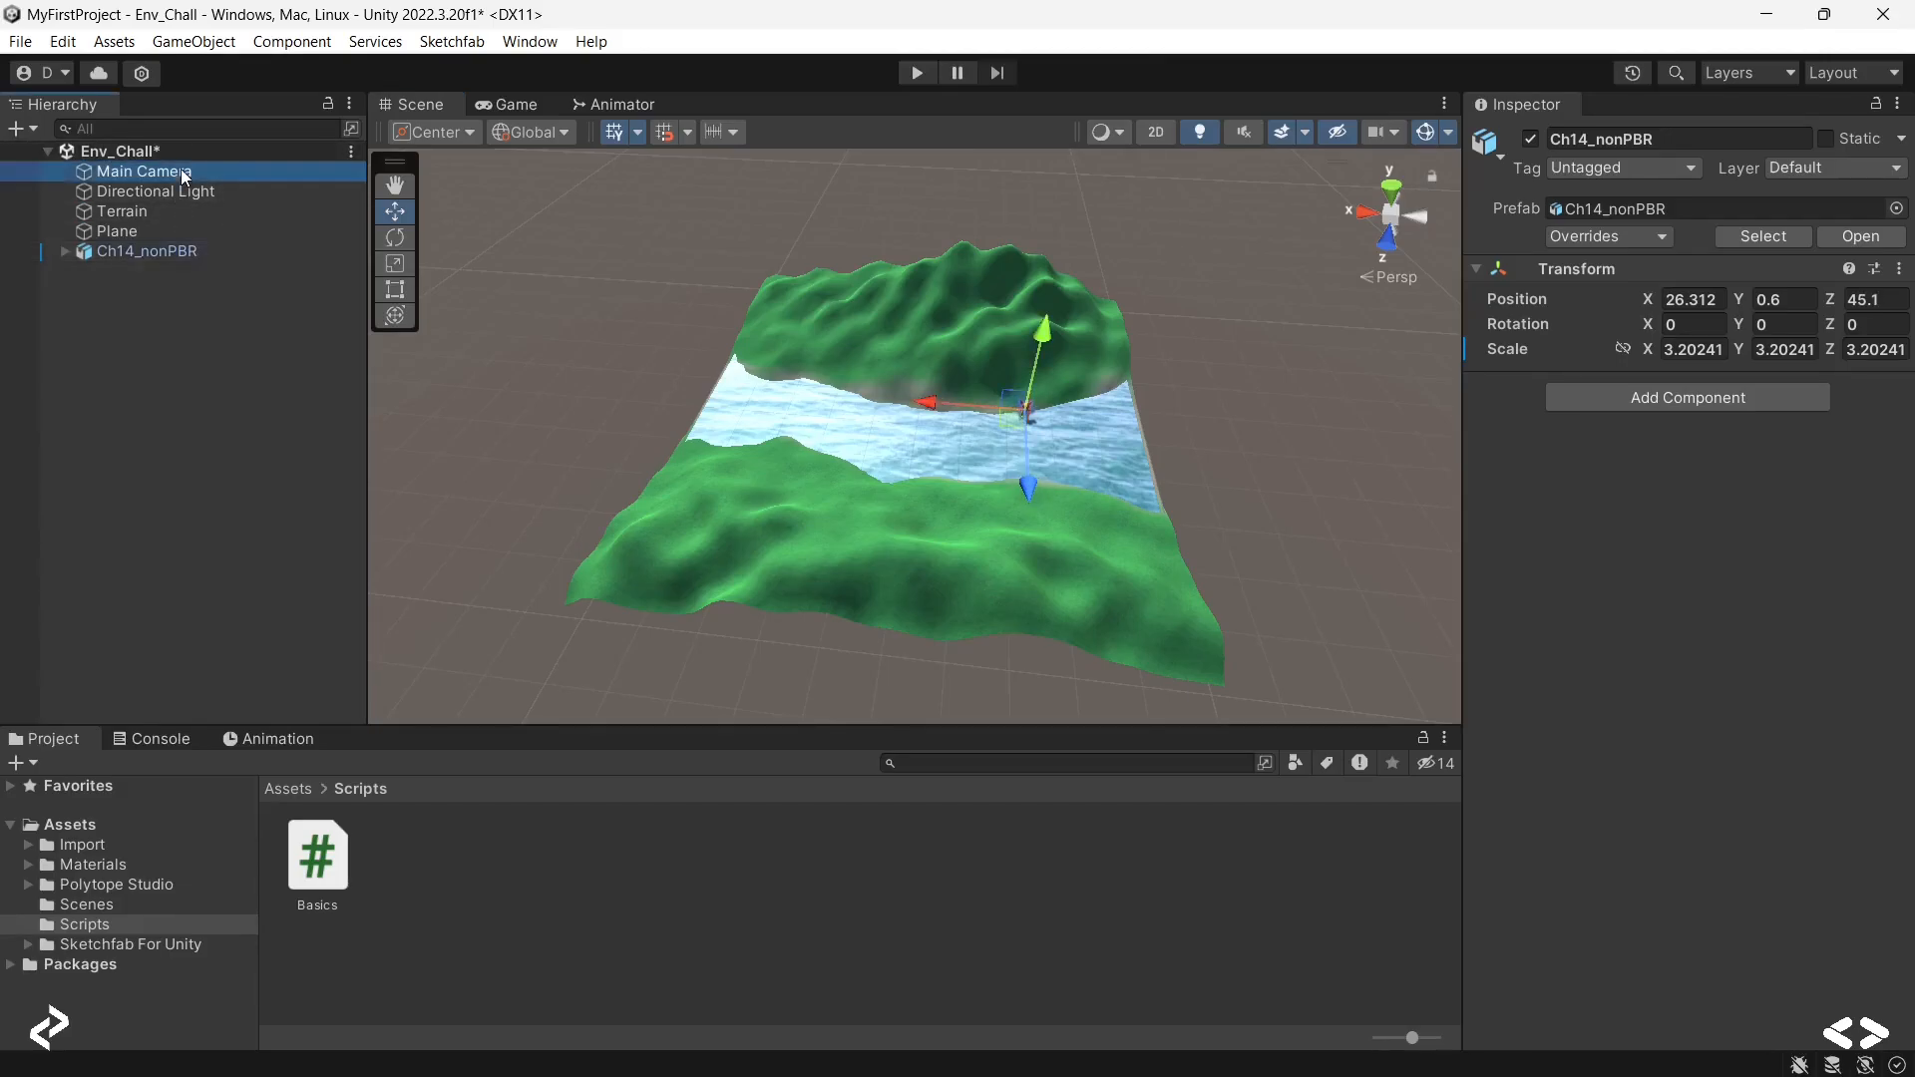
left_click(142, 170)
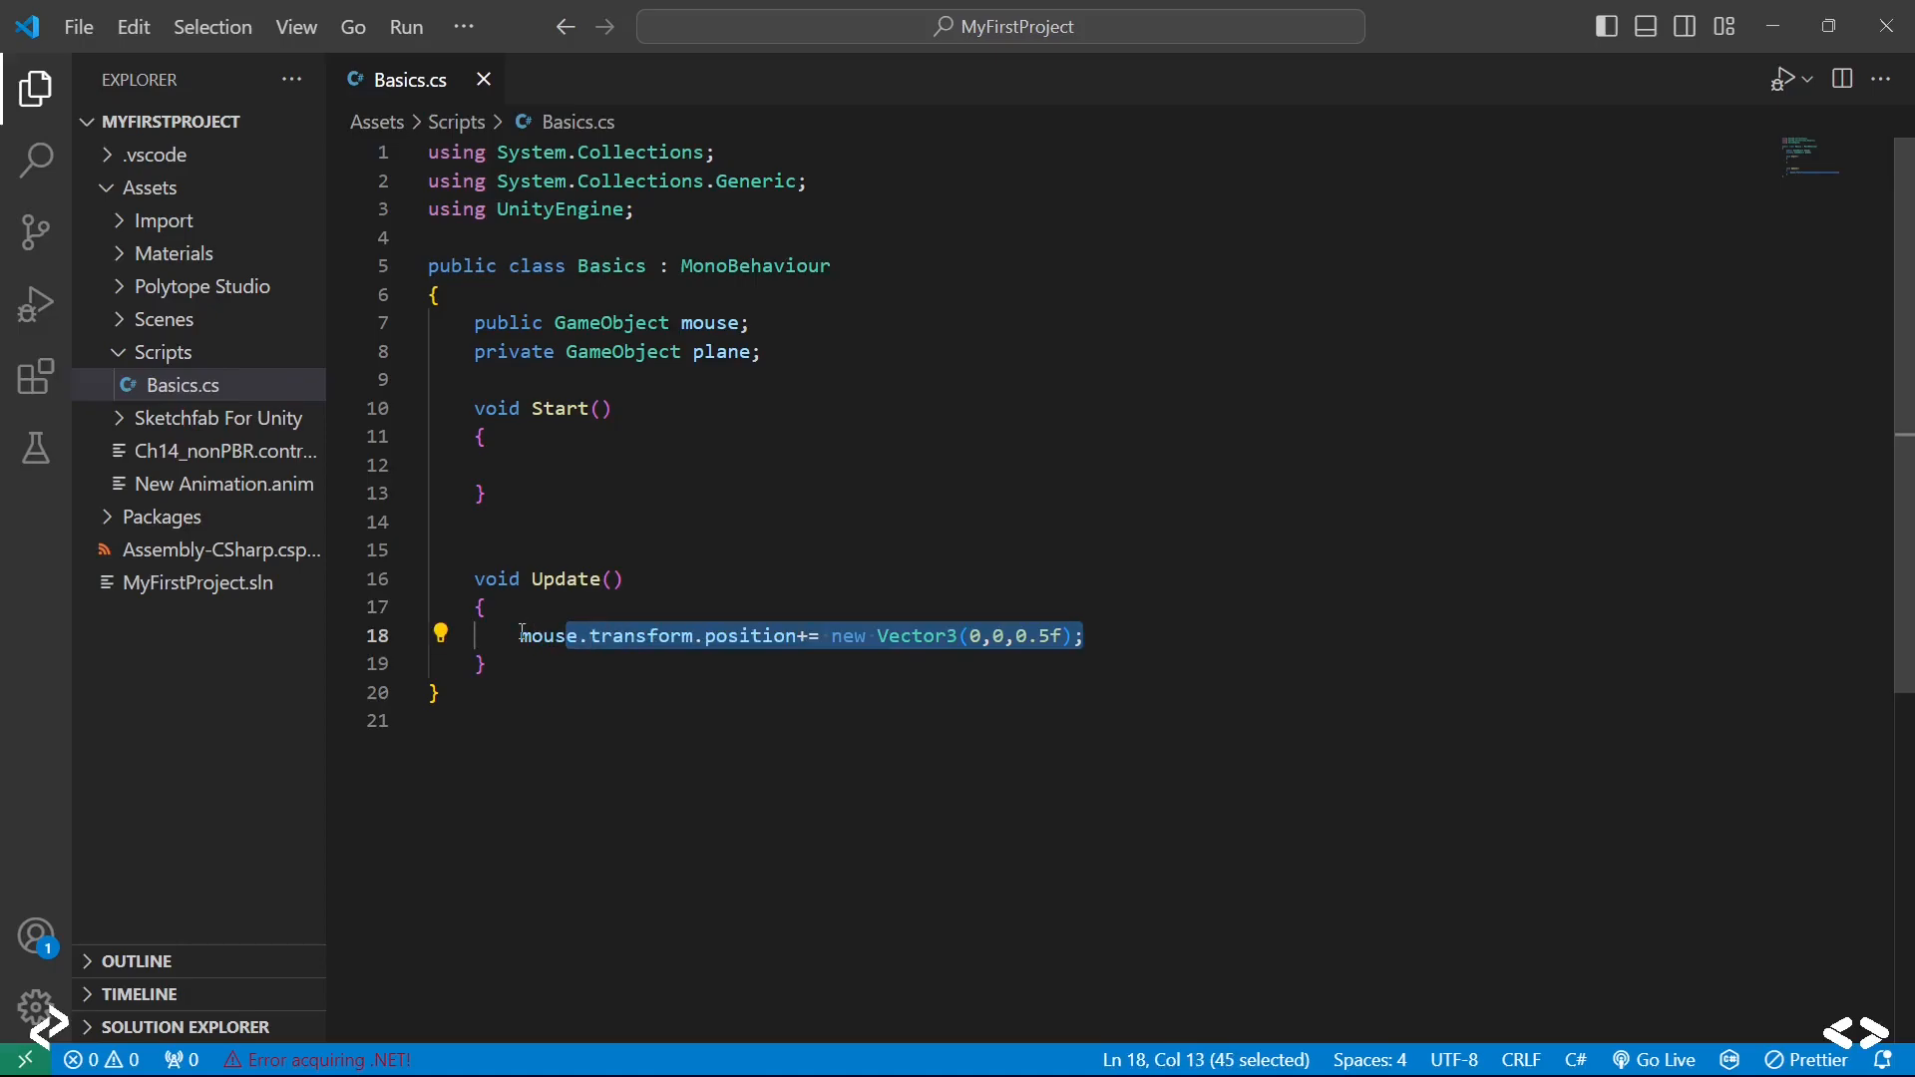
Step: Add if(mouse.transform.position.z<61){ } inside Update in Basics.cs
left_click(580, 600)
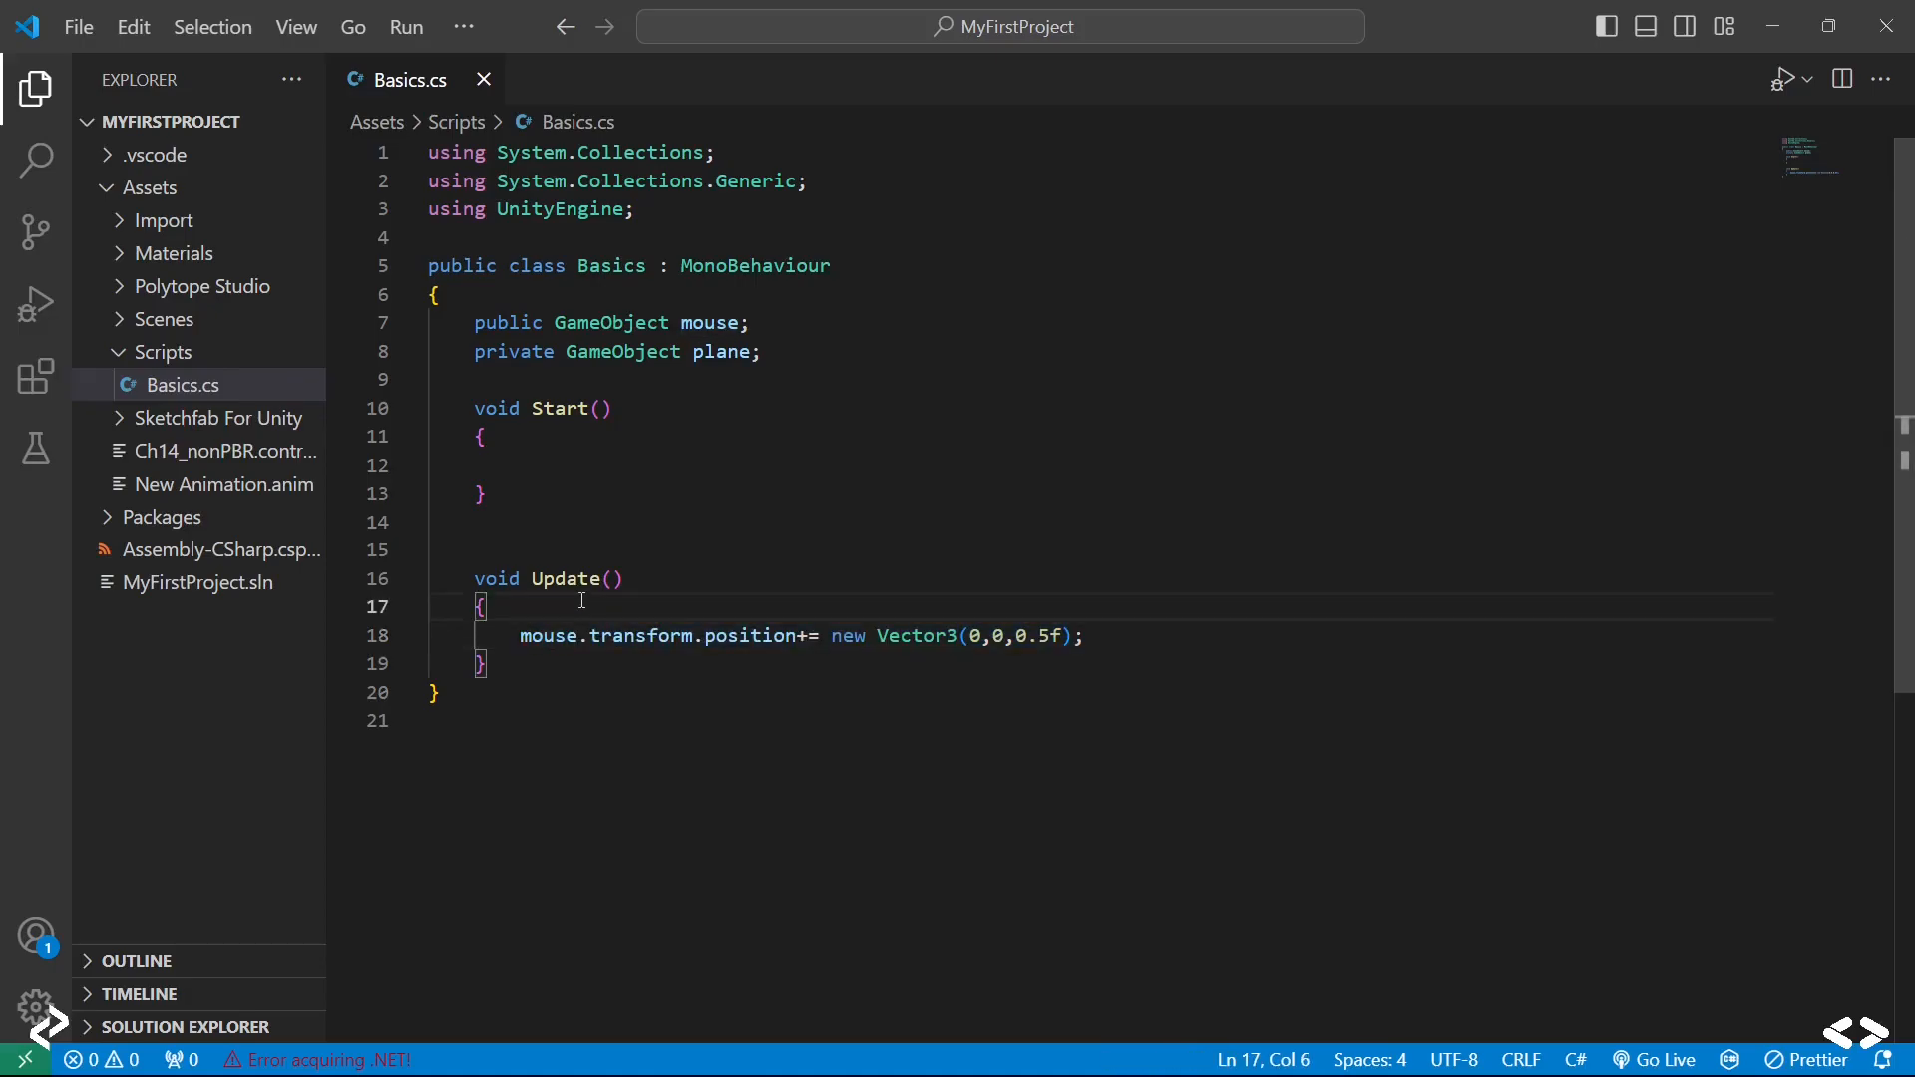
type("if(")
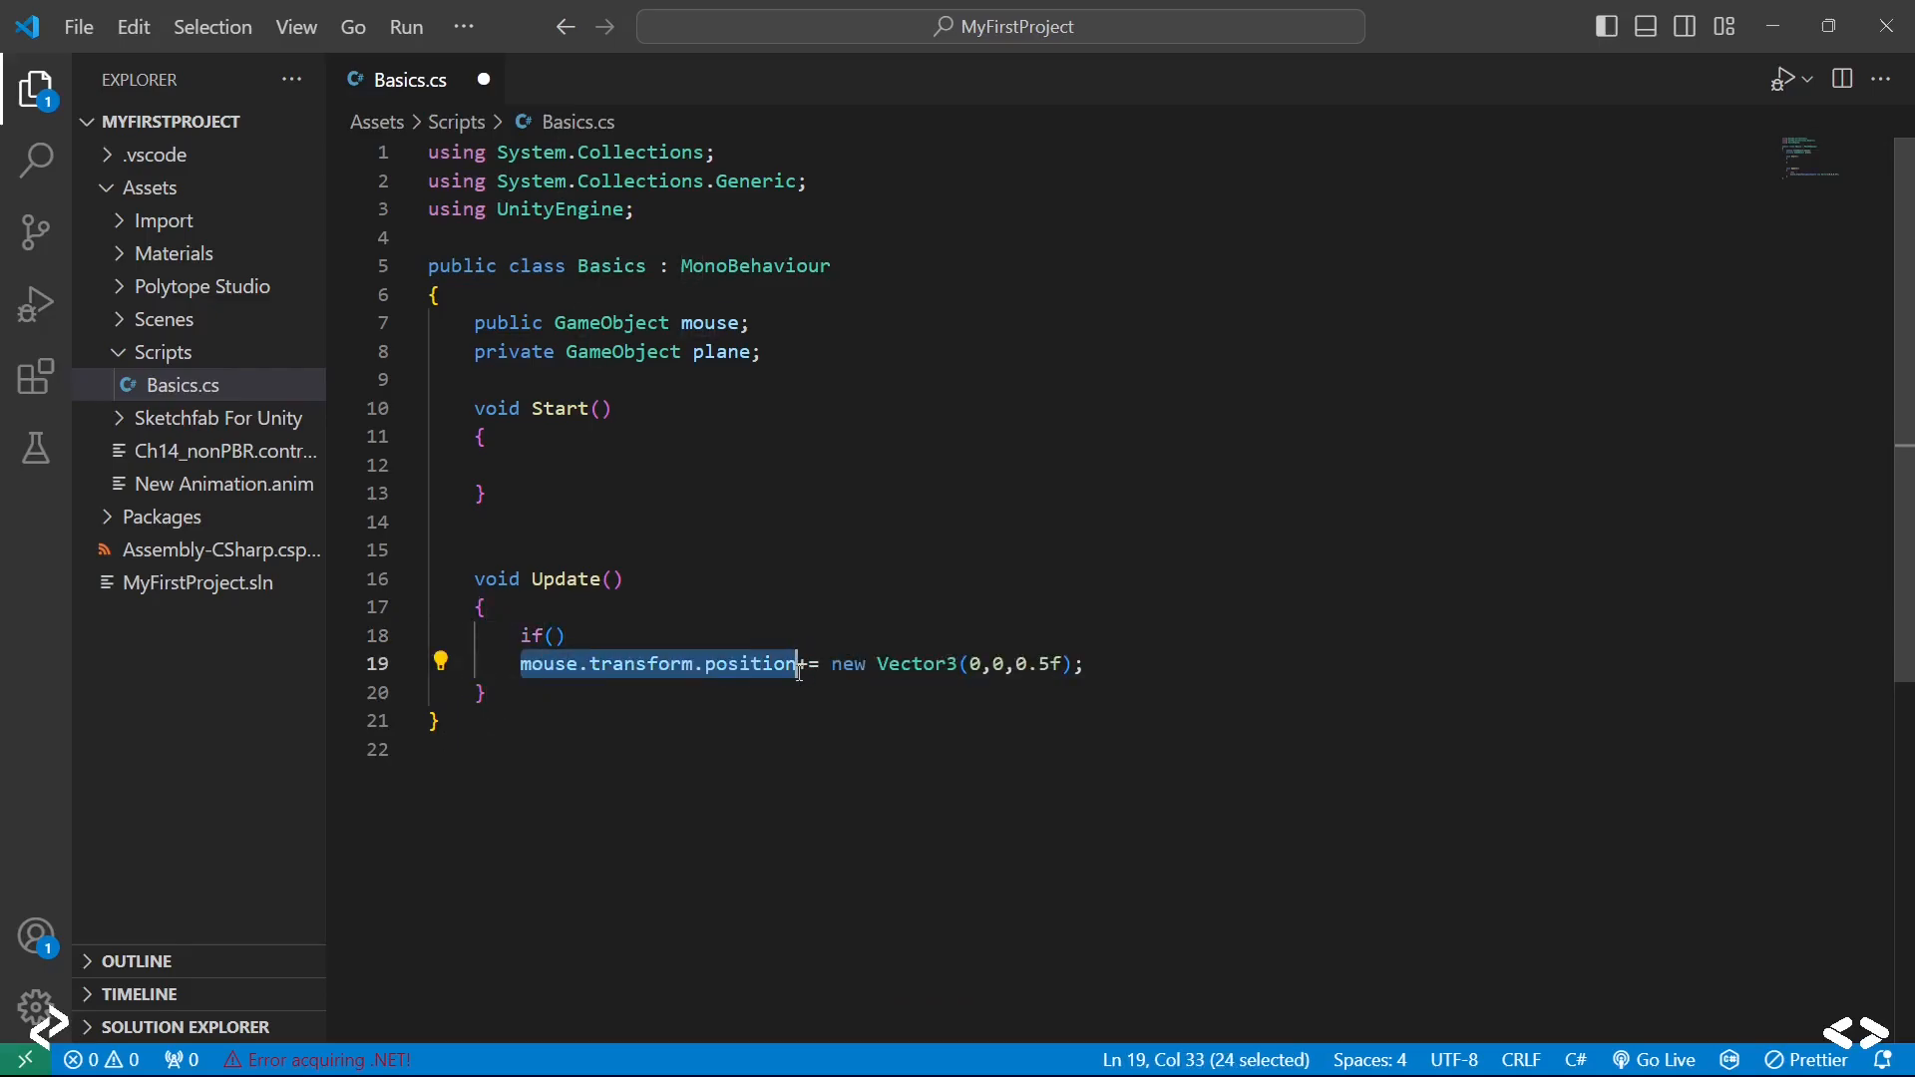
left_click(558, 636)
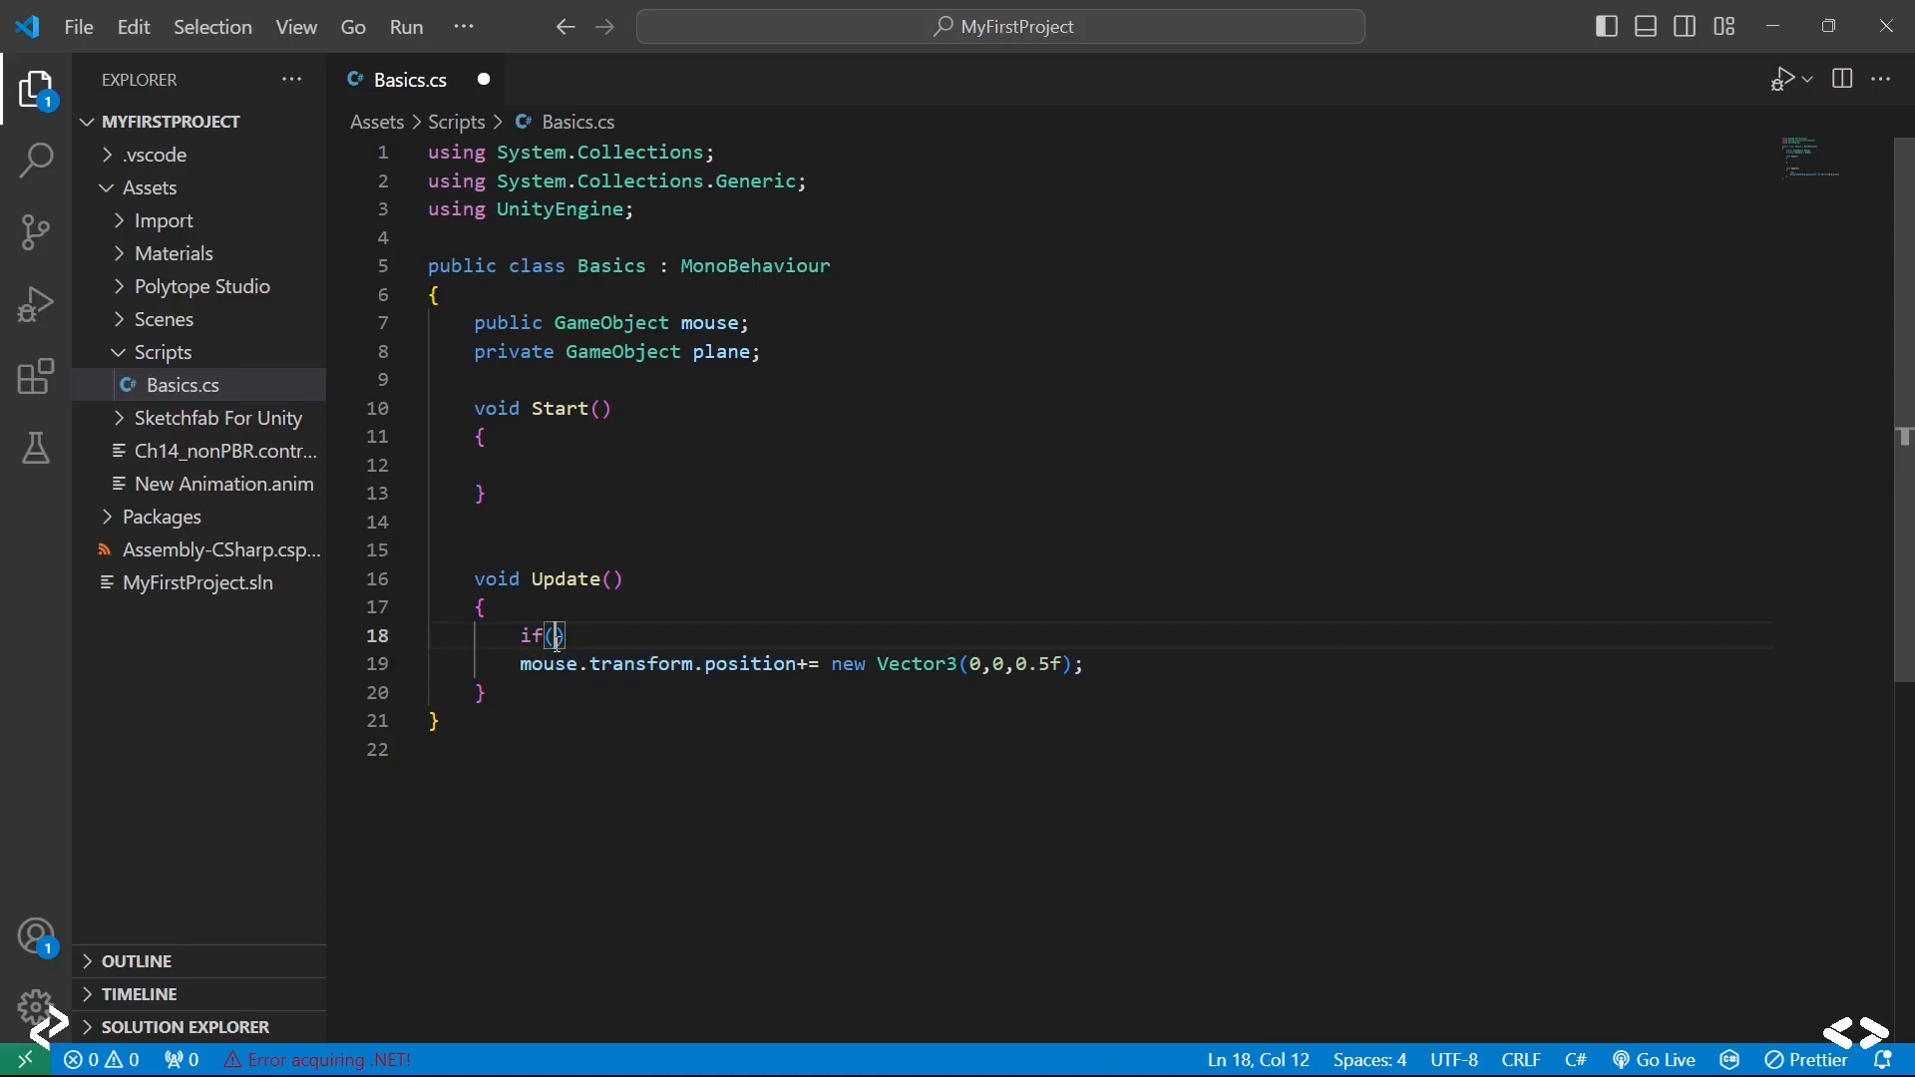
type("mouse.transform.position")
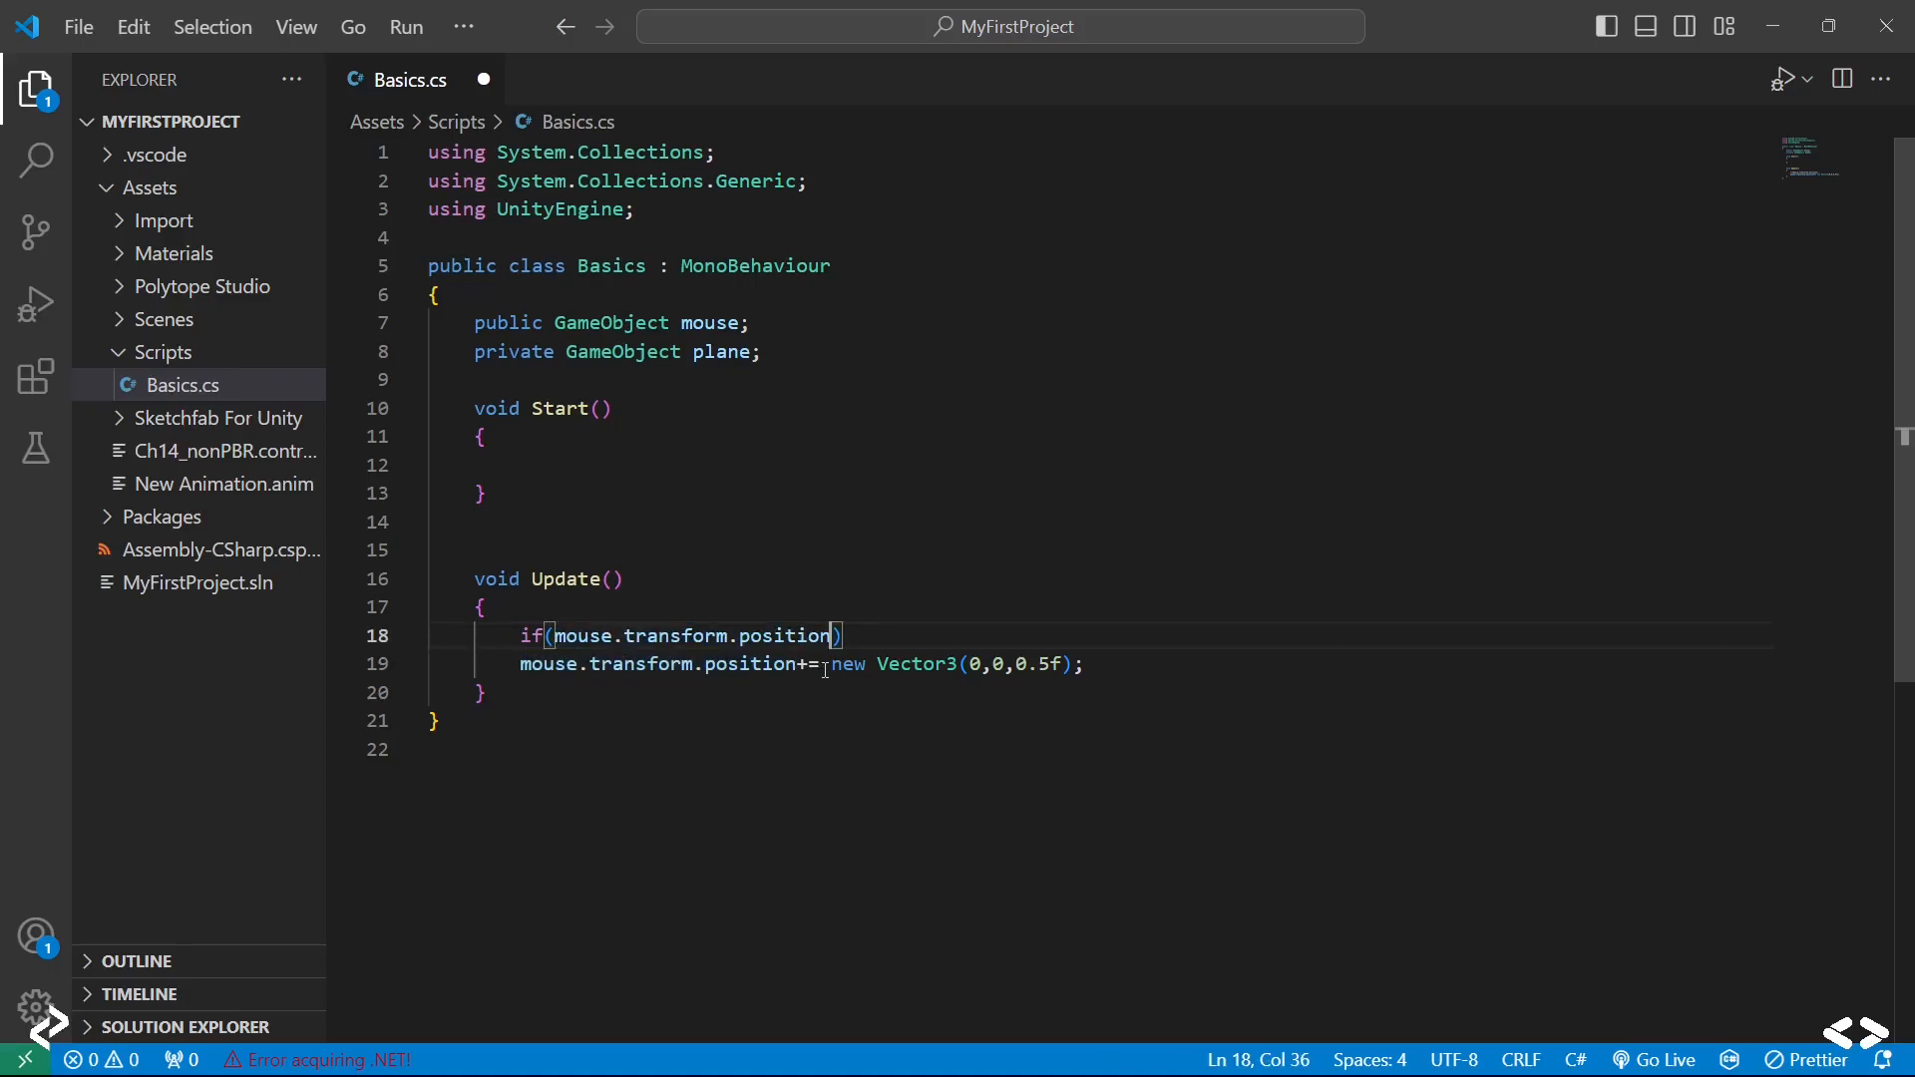
type(".x")
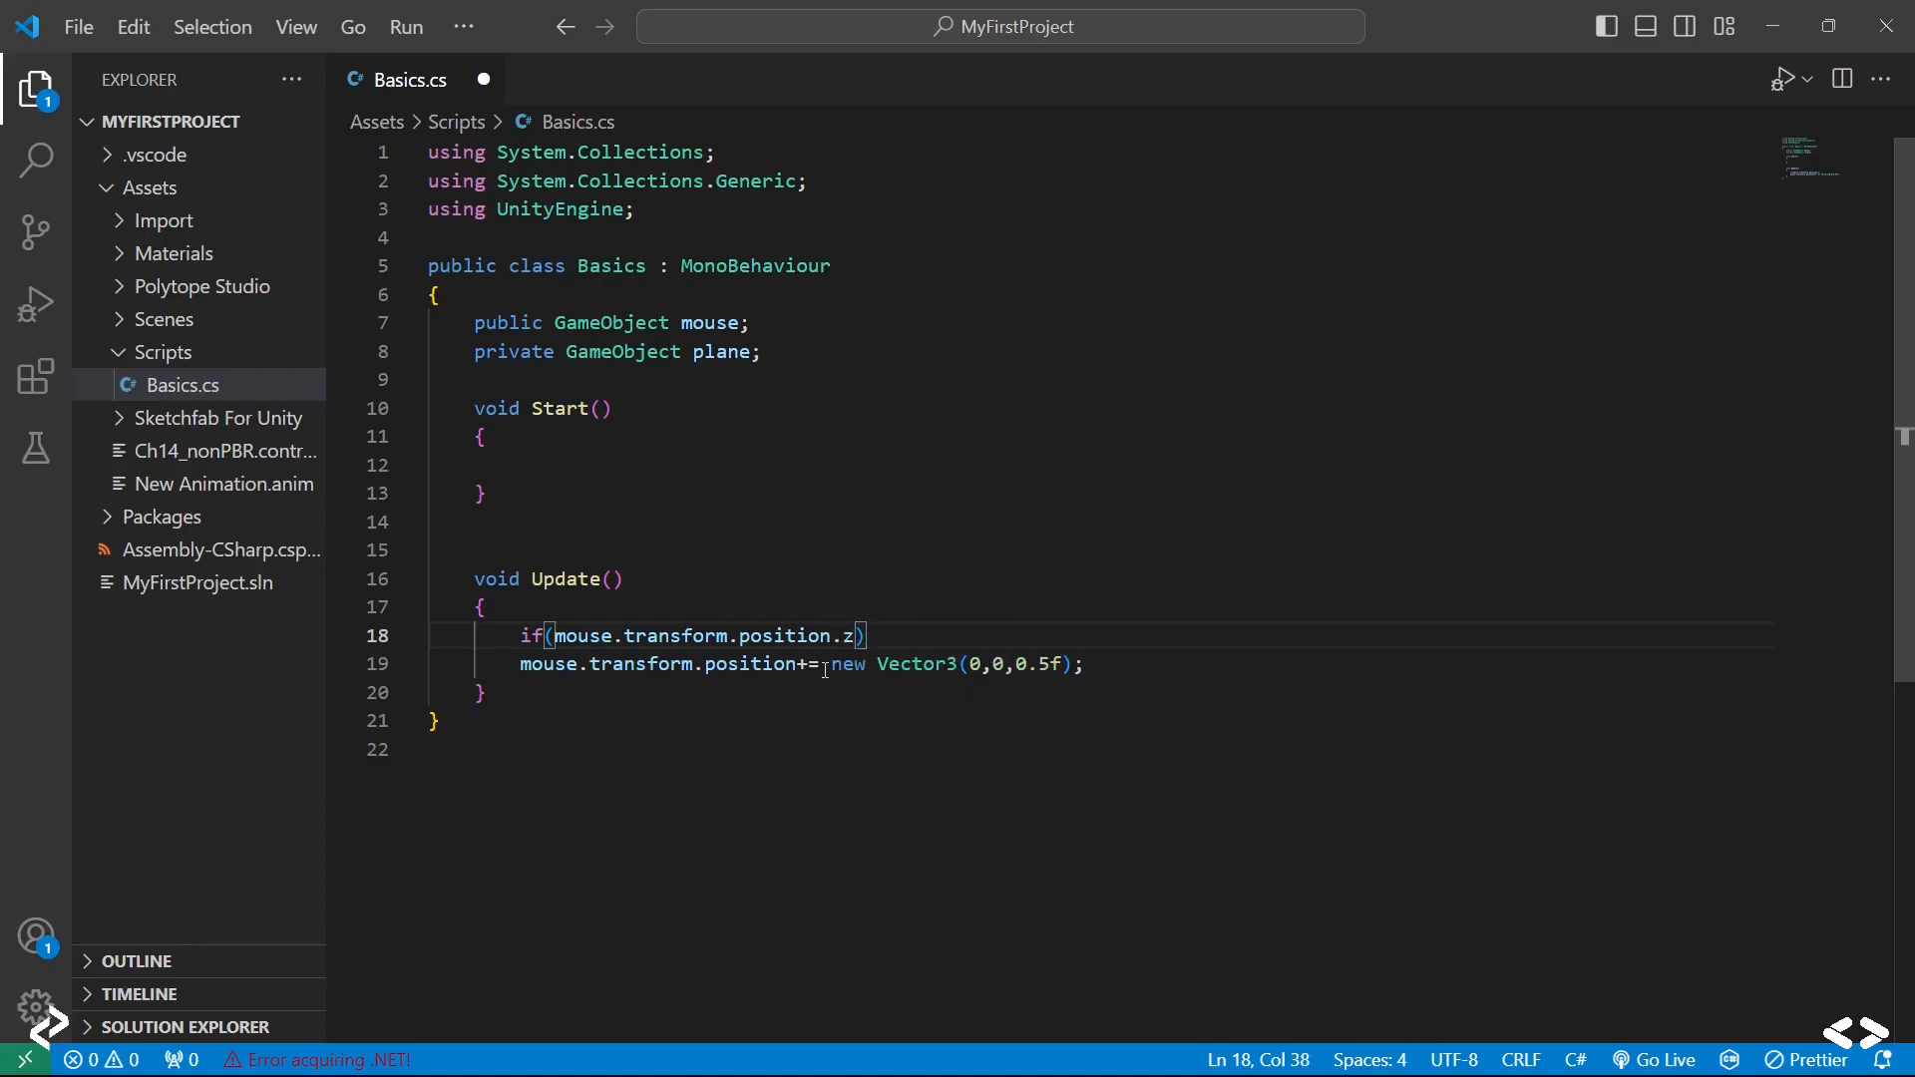
type("<")
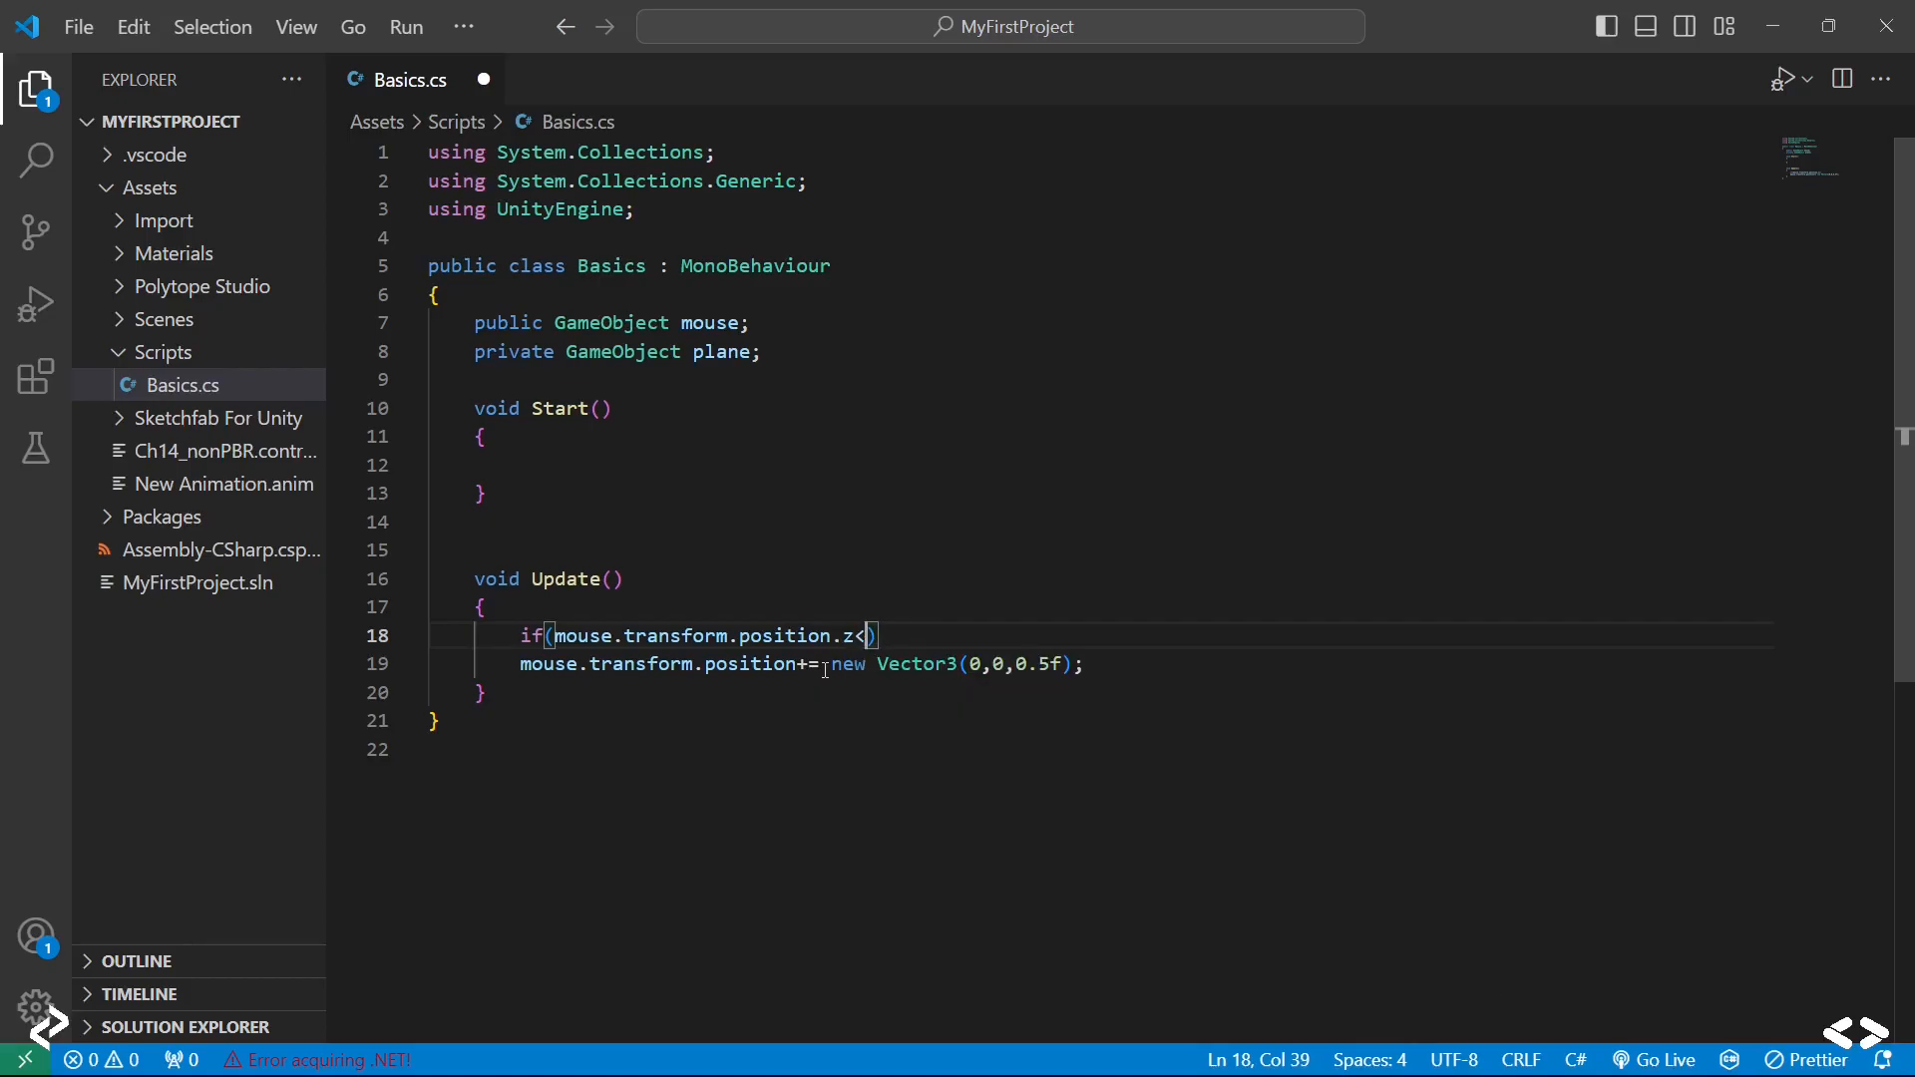
type("61")
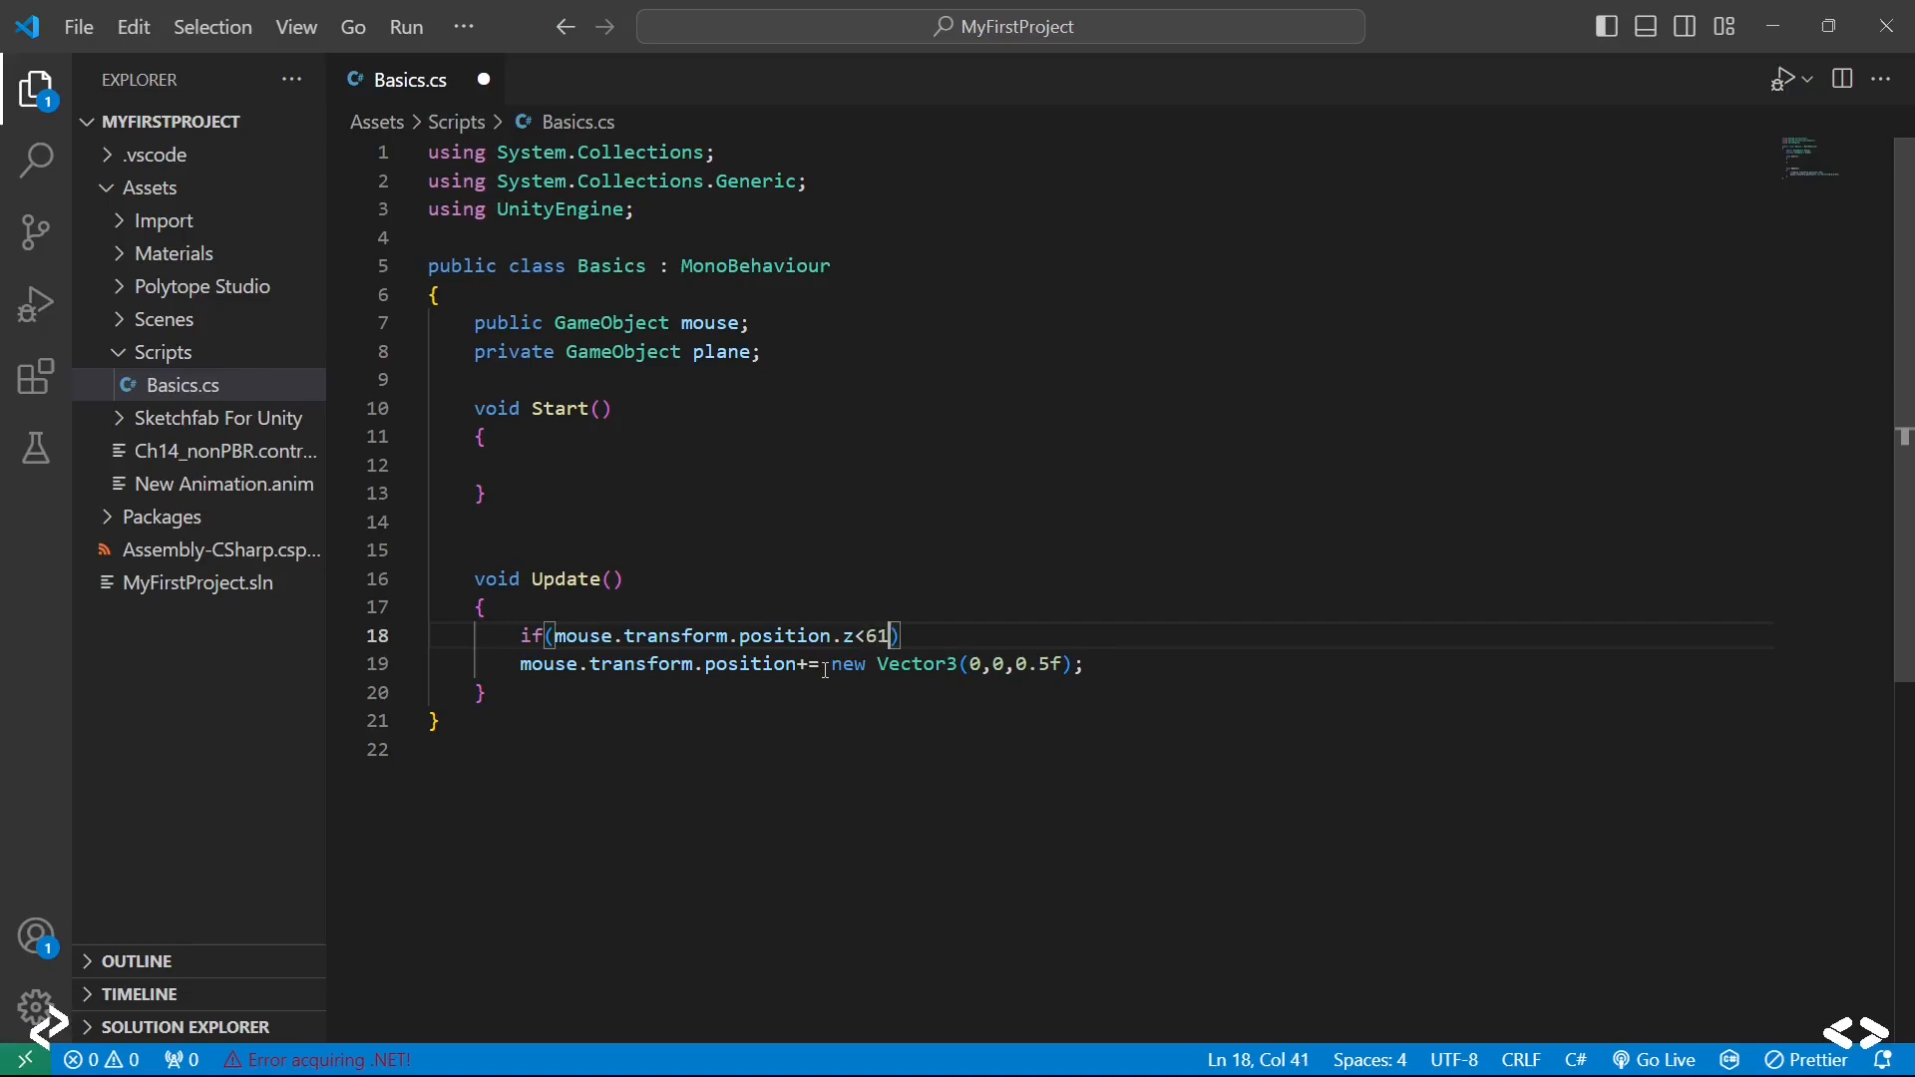
key("Right")
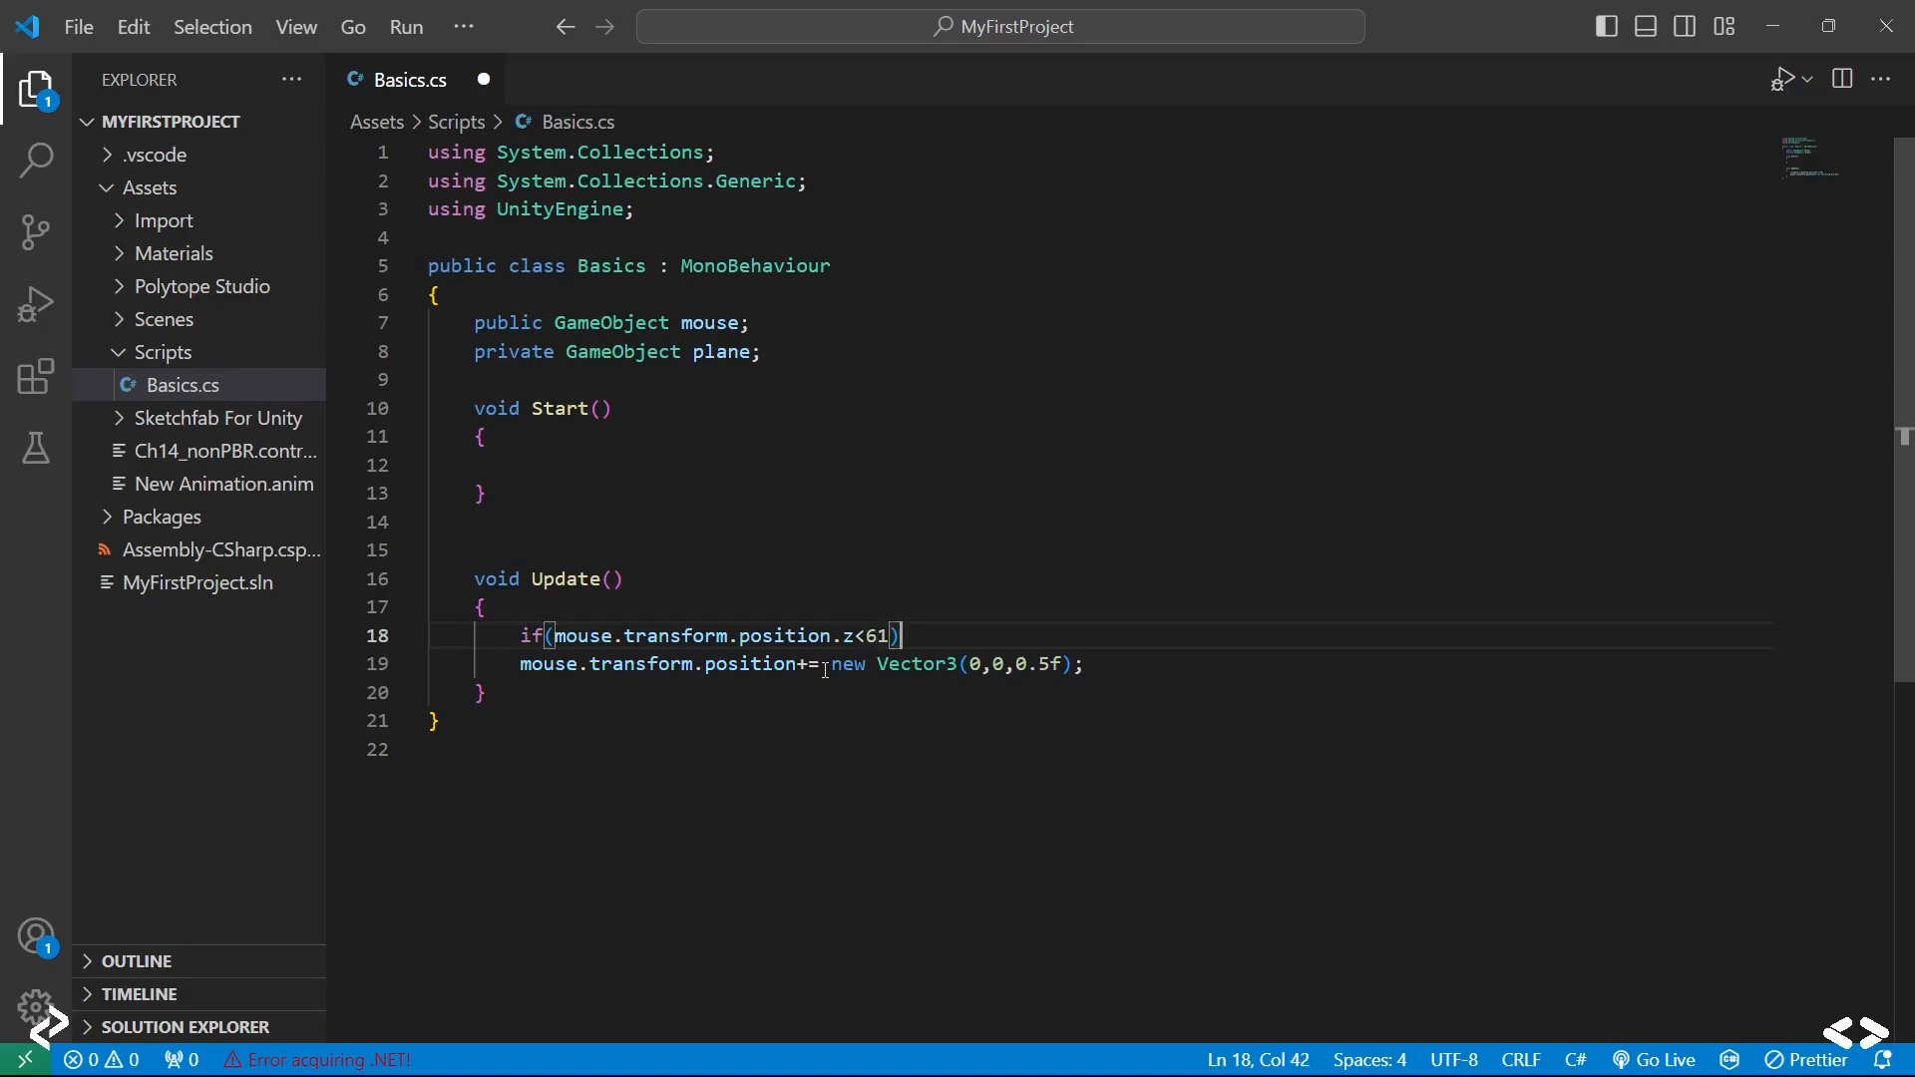
type("{}")
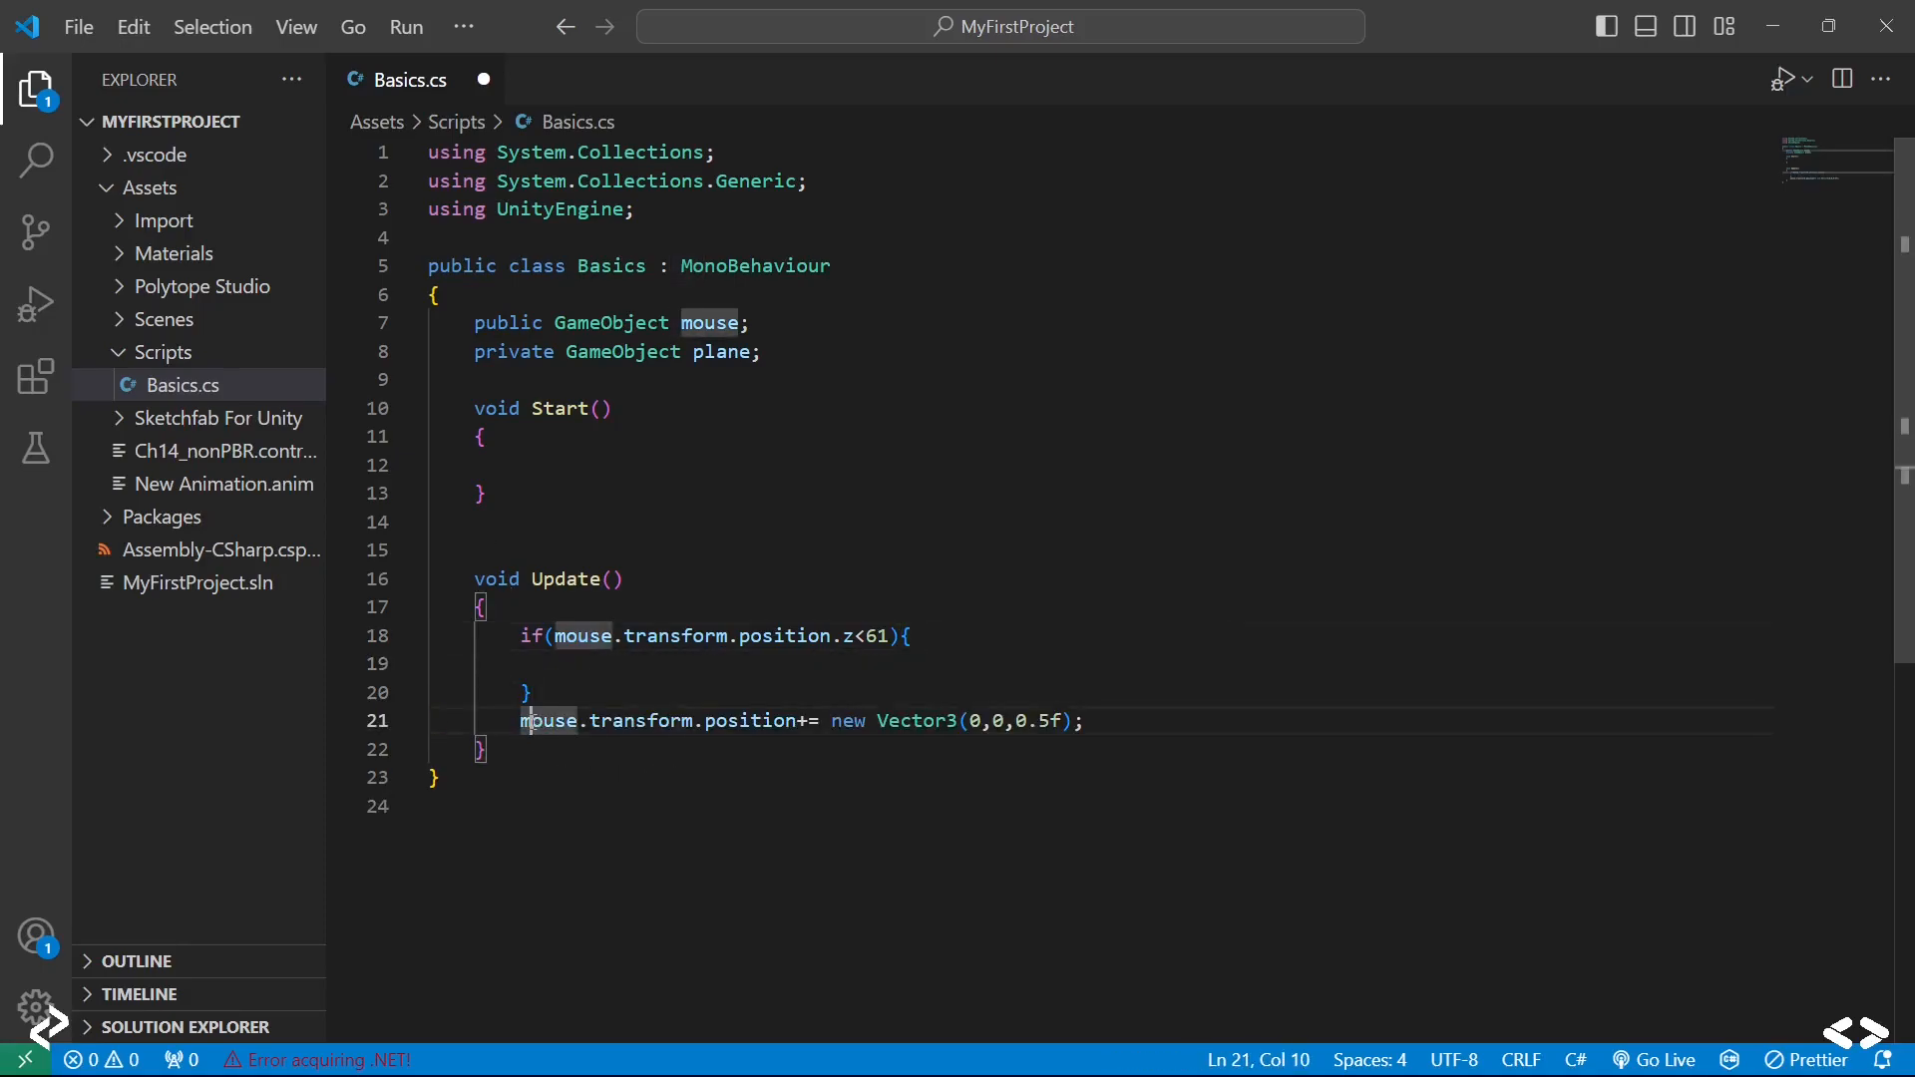
Step: Move the Vector3 movement line inside the if block and save the script
left_click_drag(520, 720, 1083, 720)
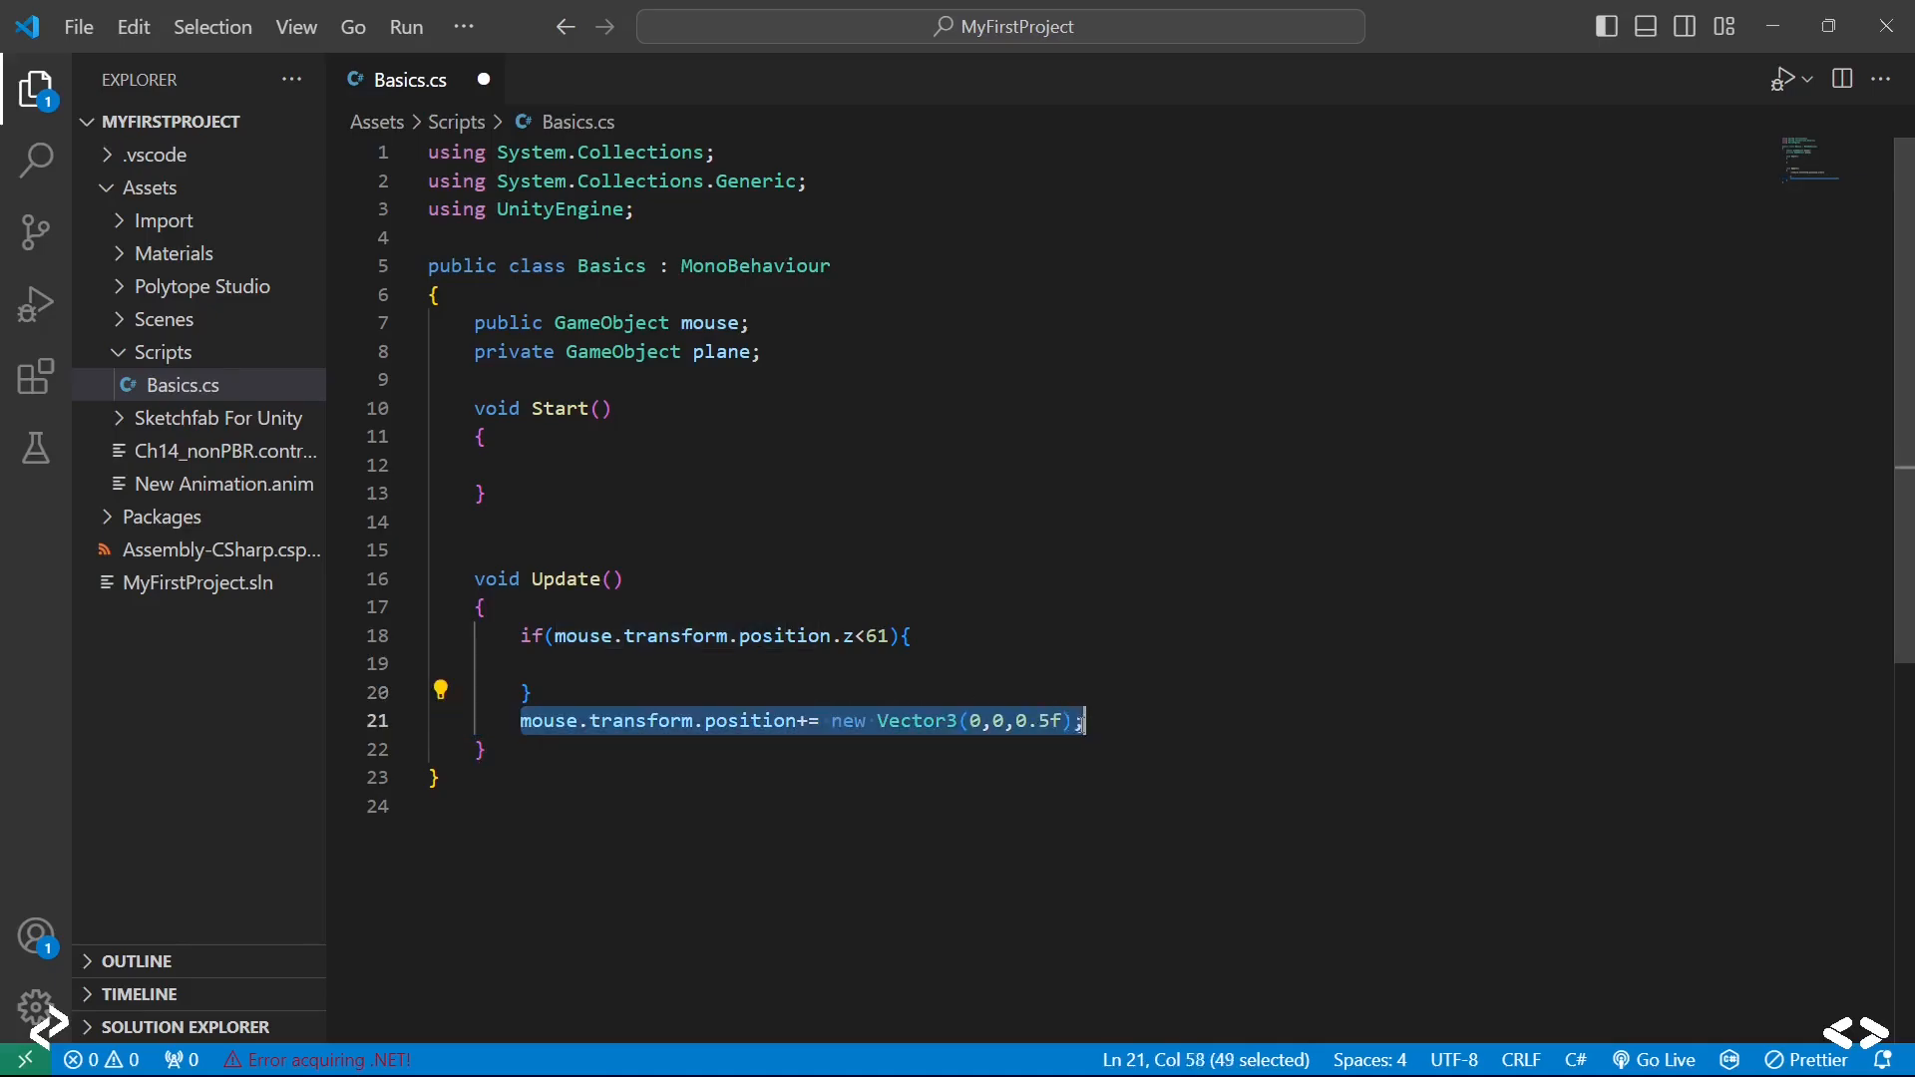
key("Delete")
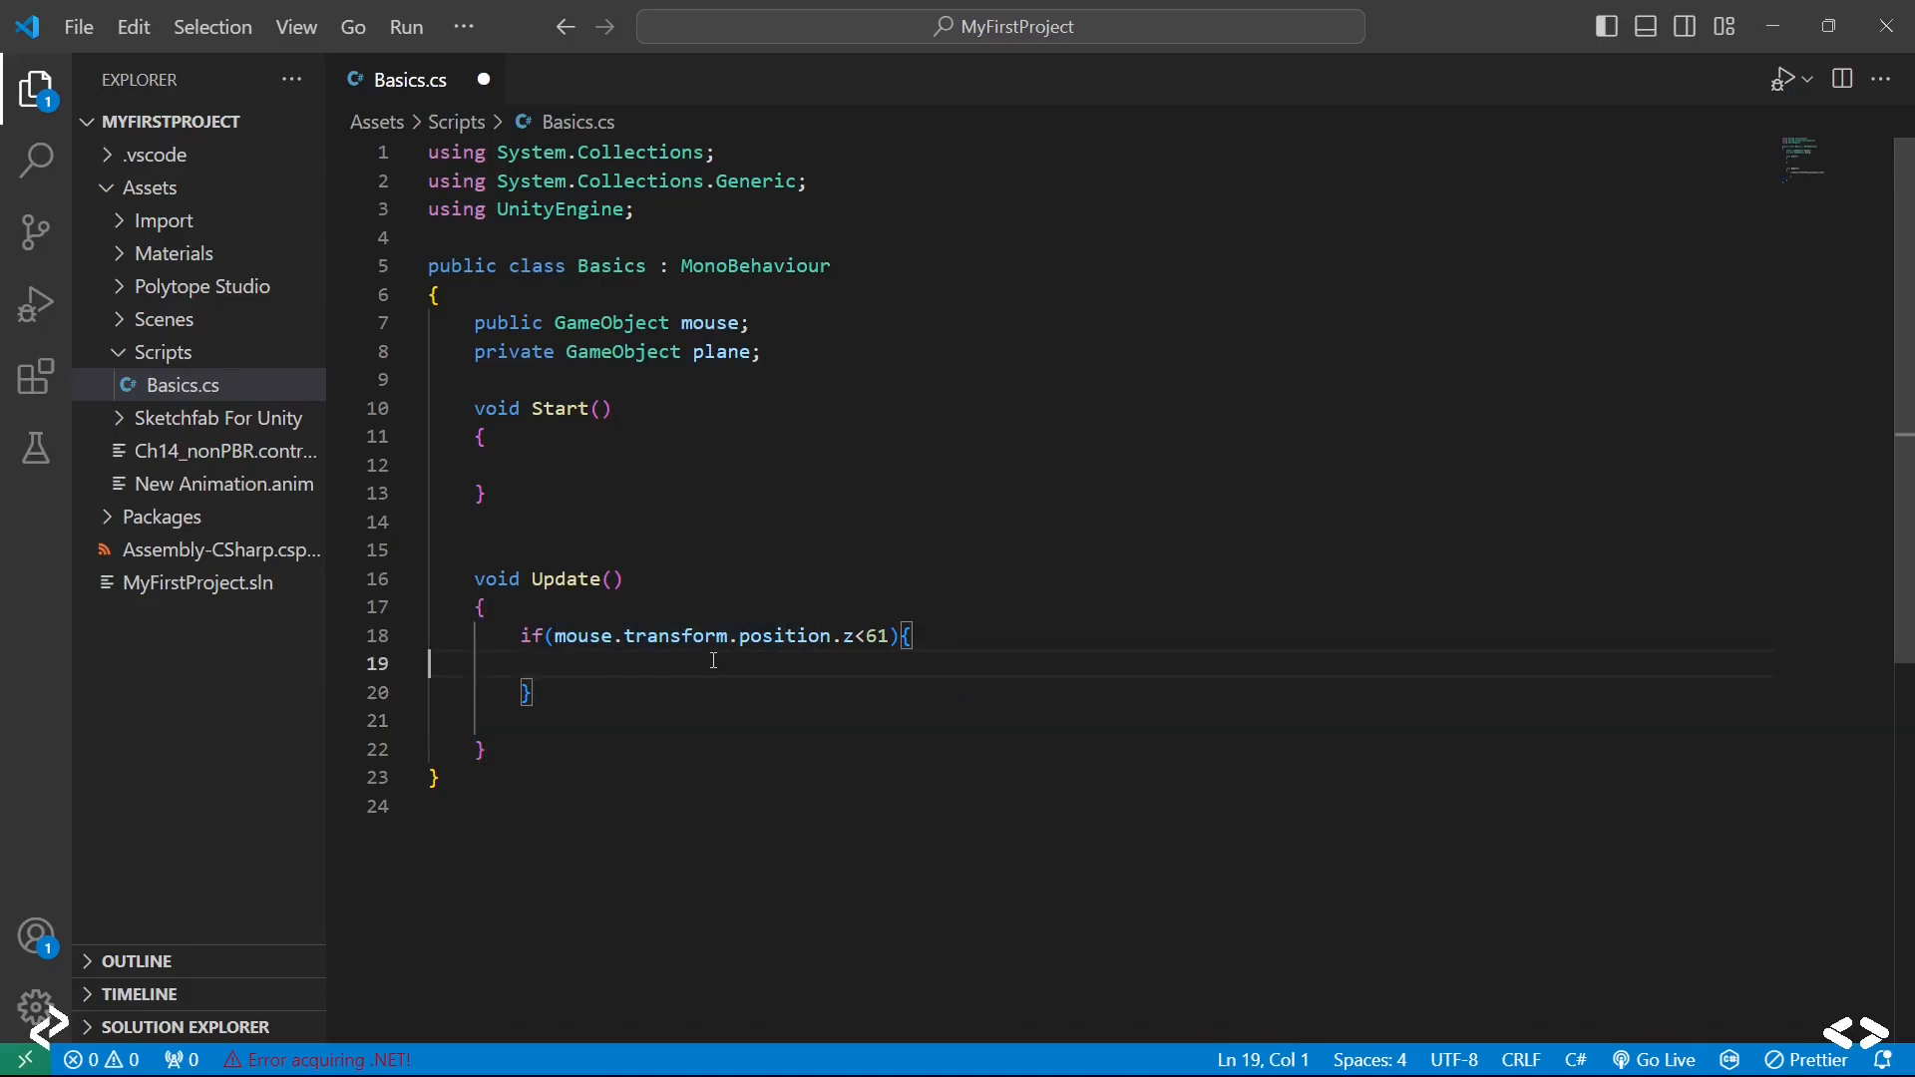
type("mouse.transform.position+= new Vector3(0,0,0.5f);")
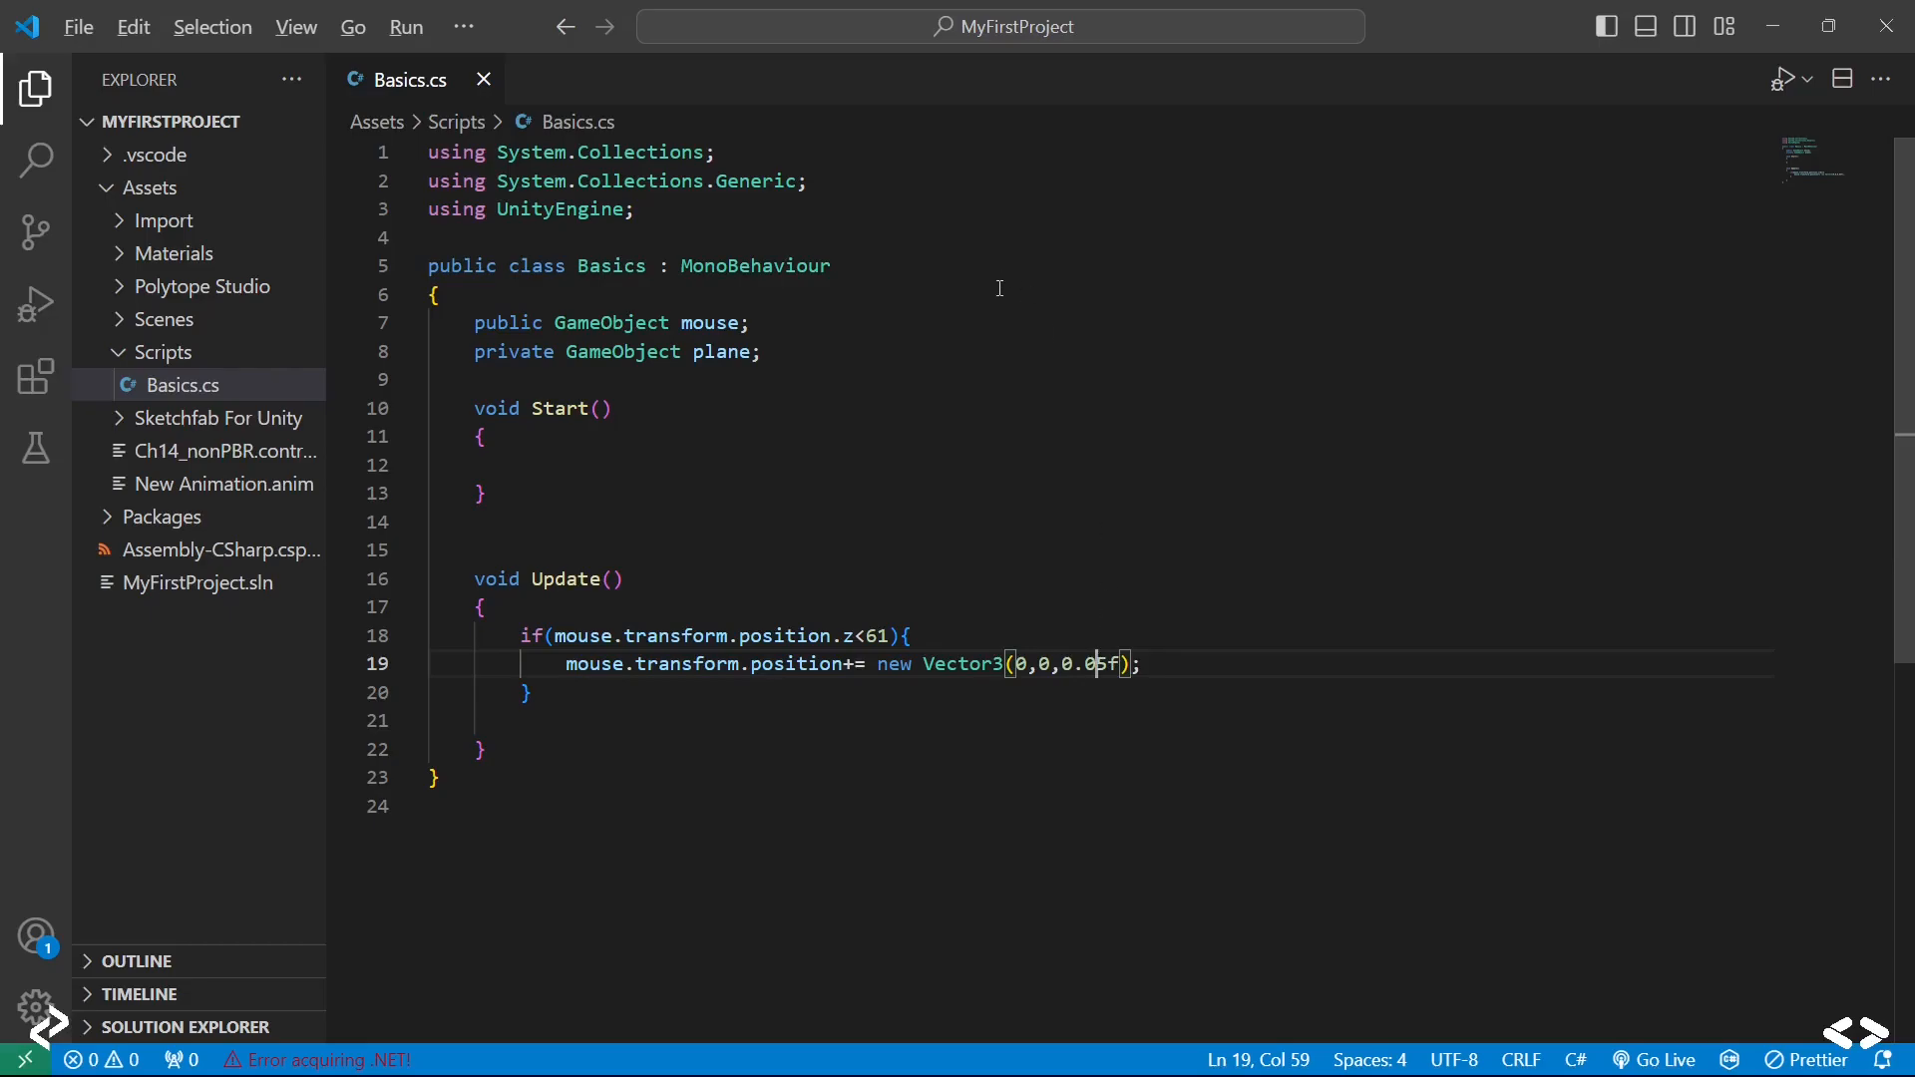
key("alt+tab")
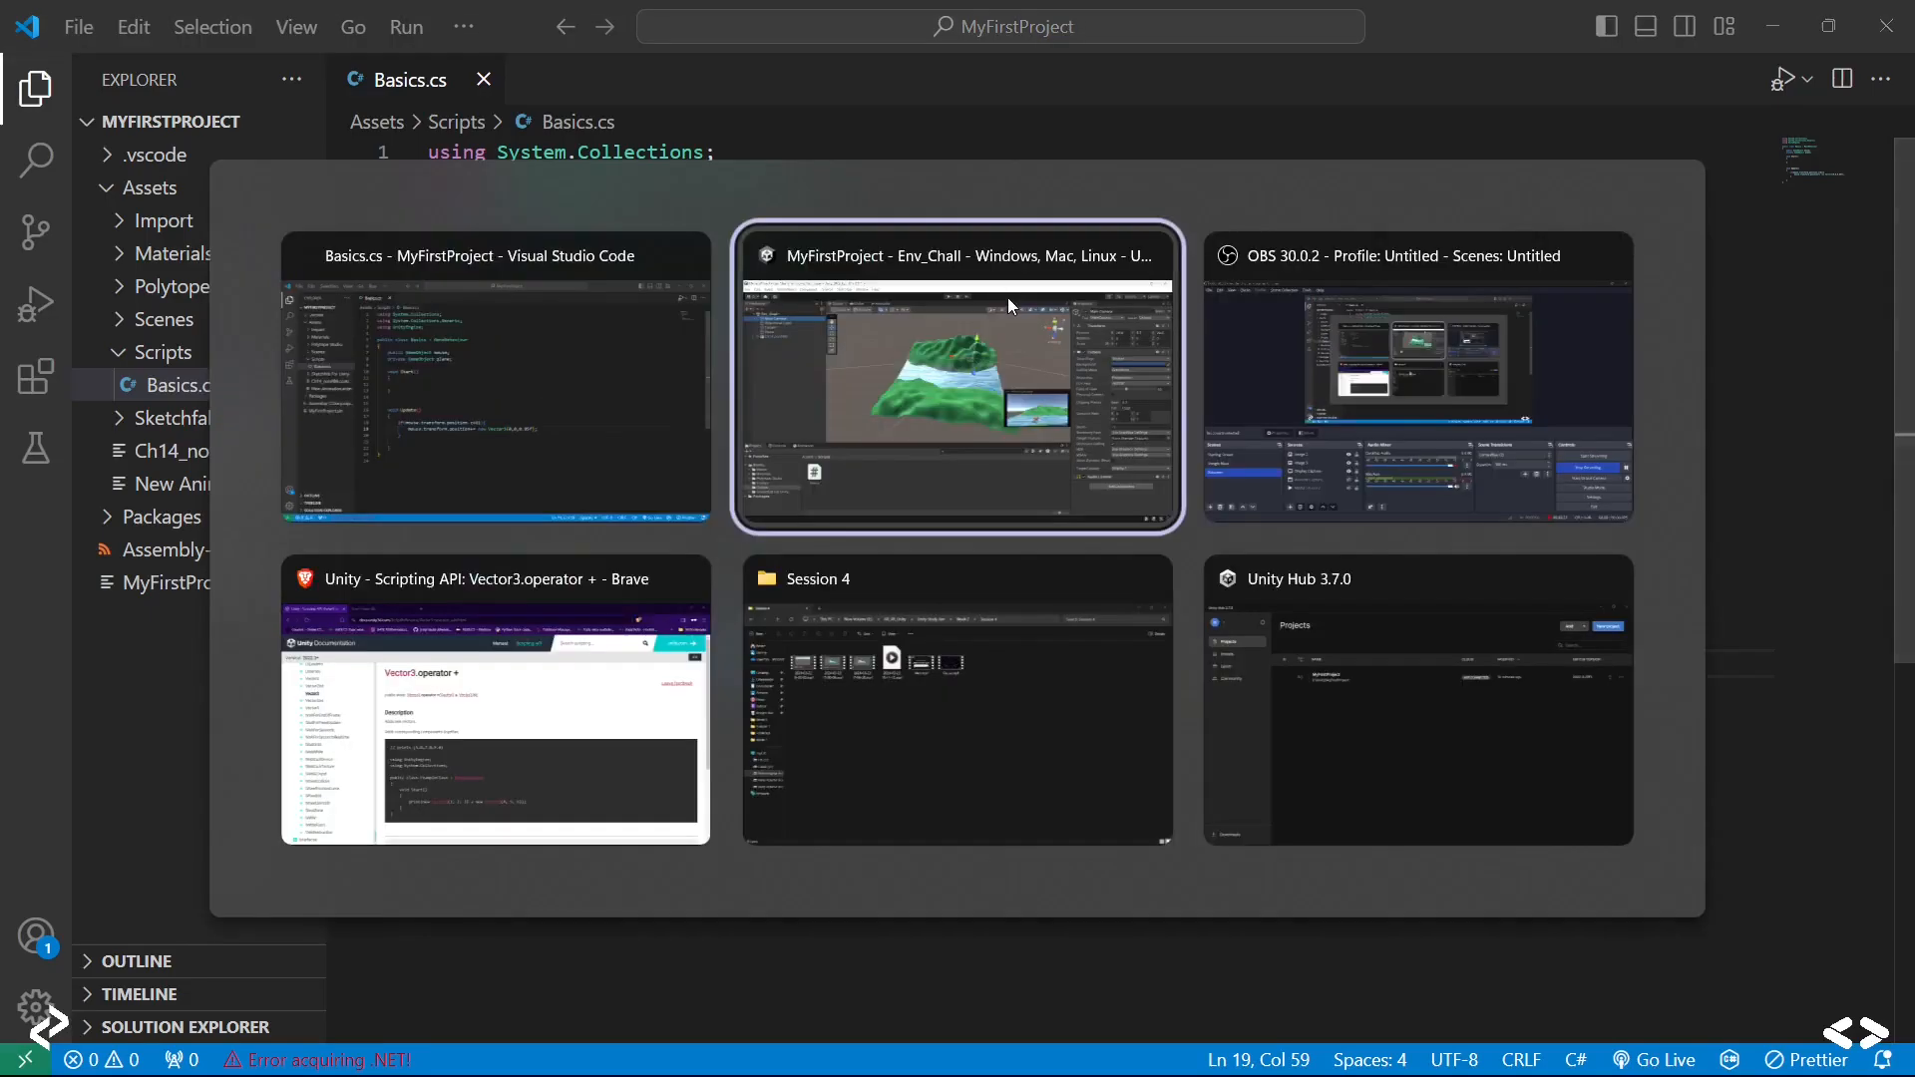
Step: Play the scene in Unity to check the mouse moves forward and stops at the far bank
left_click(957, 375)
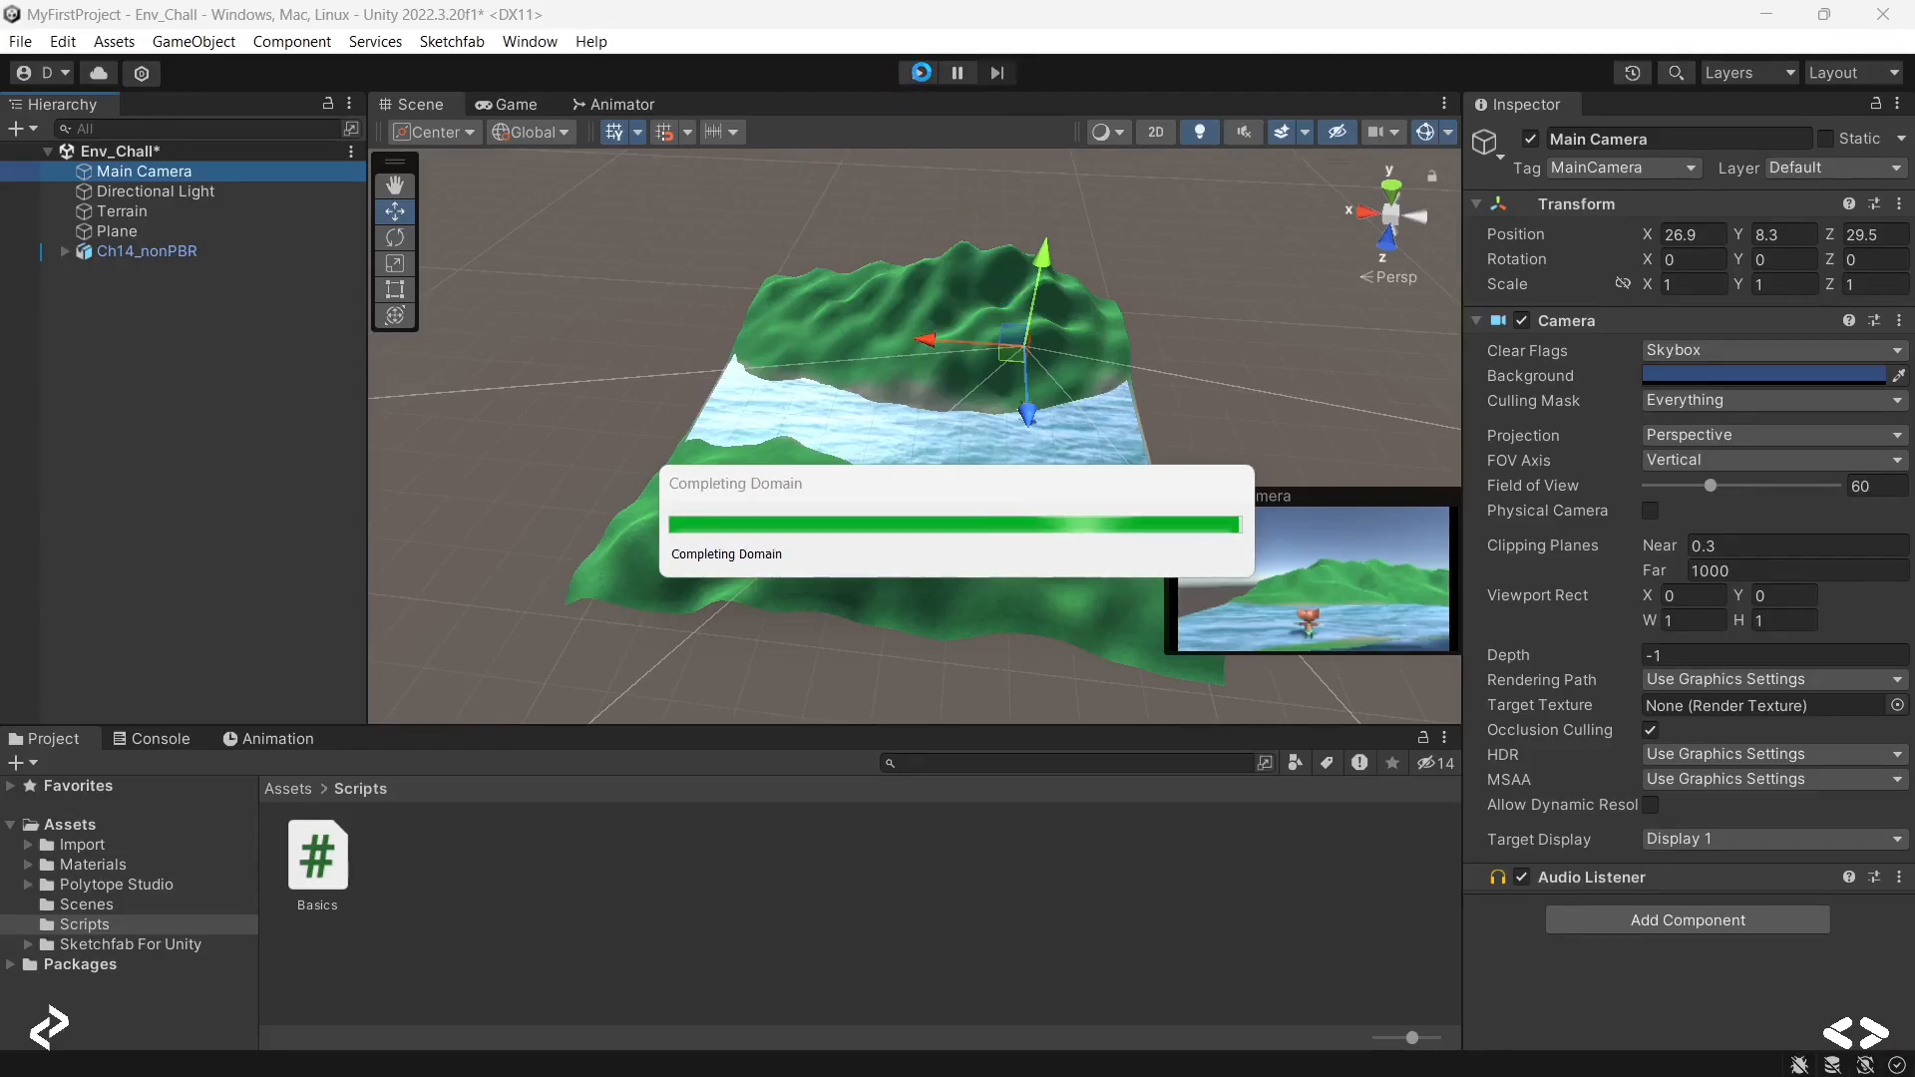
left_click(916, 71)
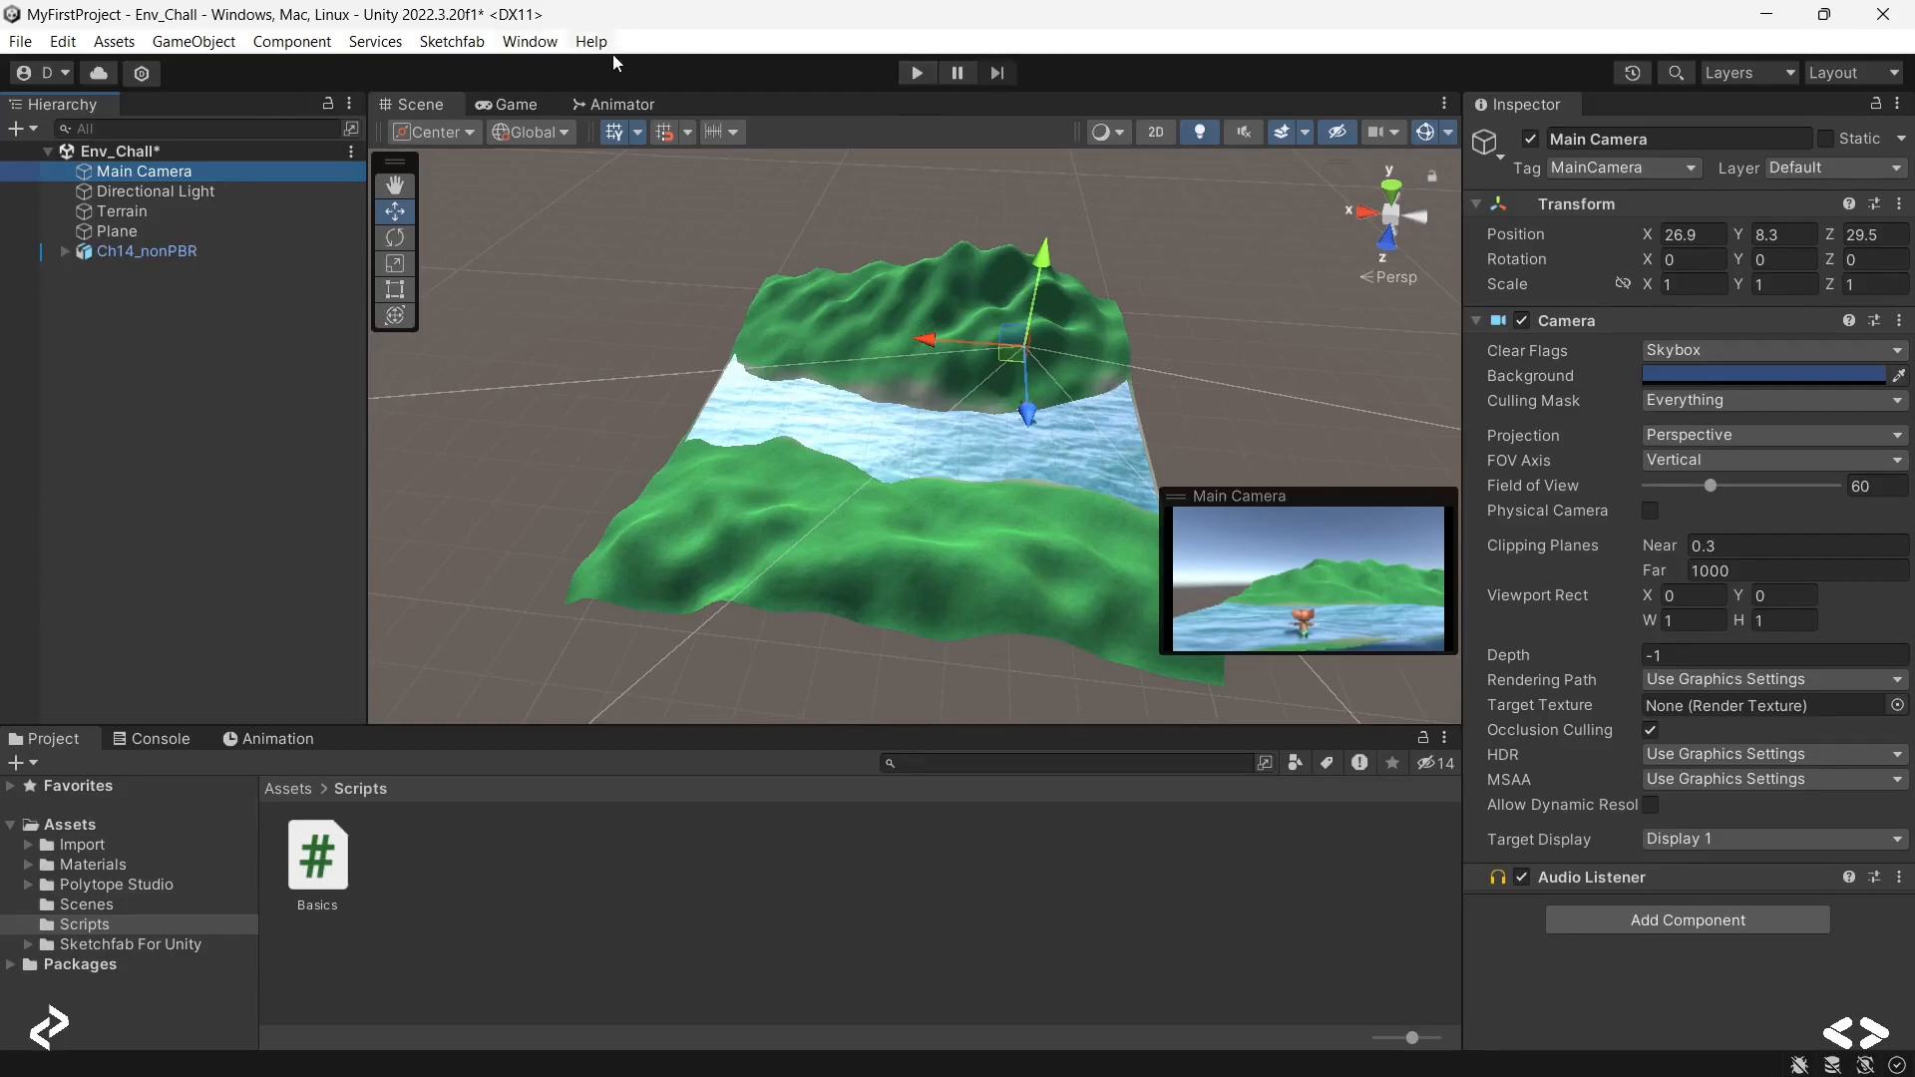
left_click(915, 72)
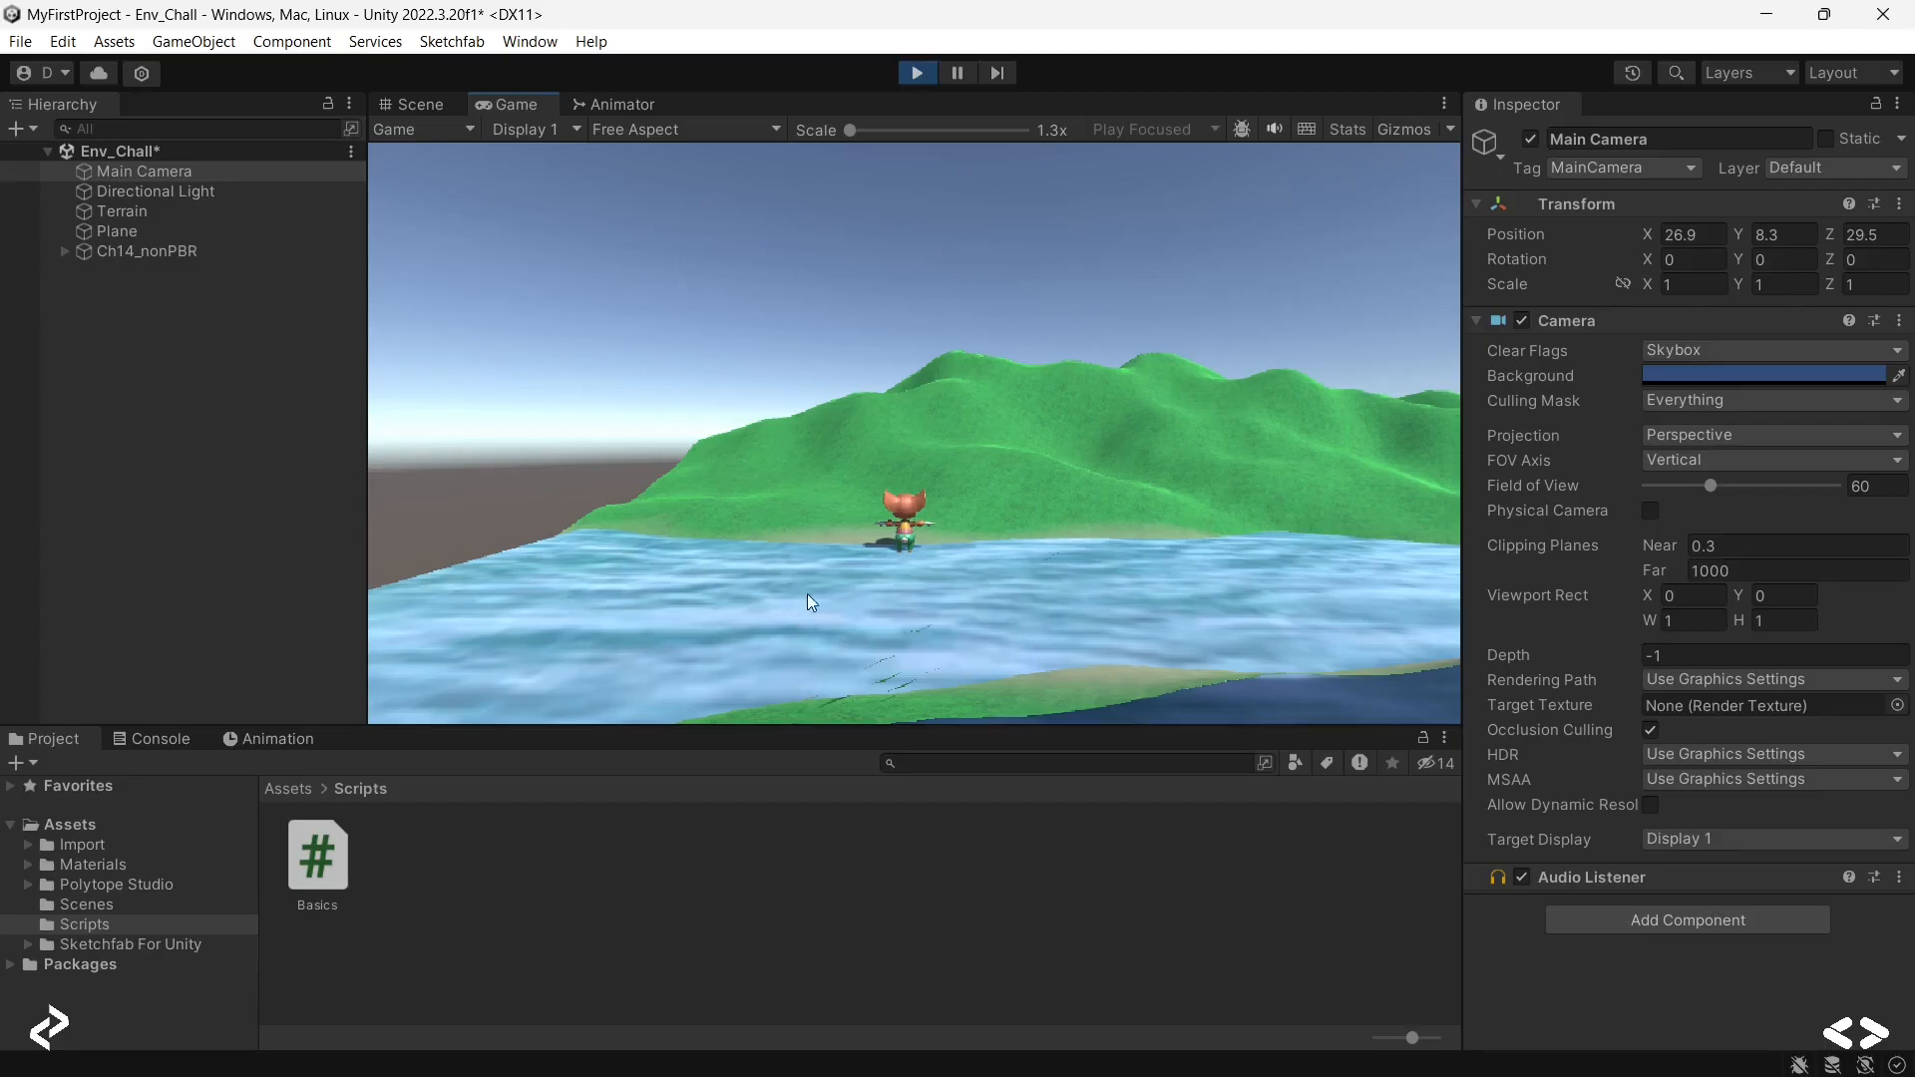
mouse_move(908, 461)
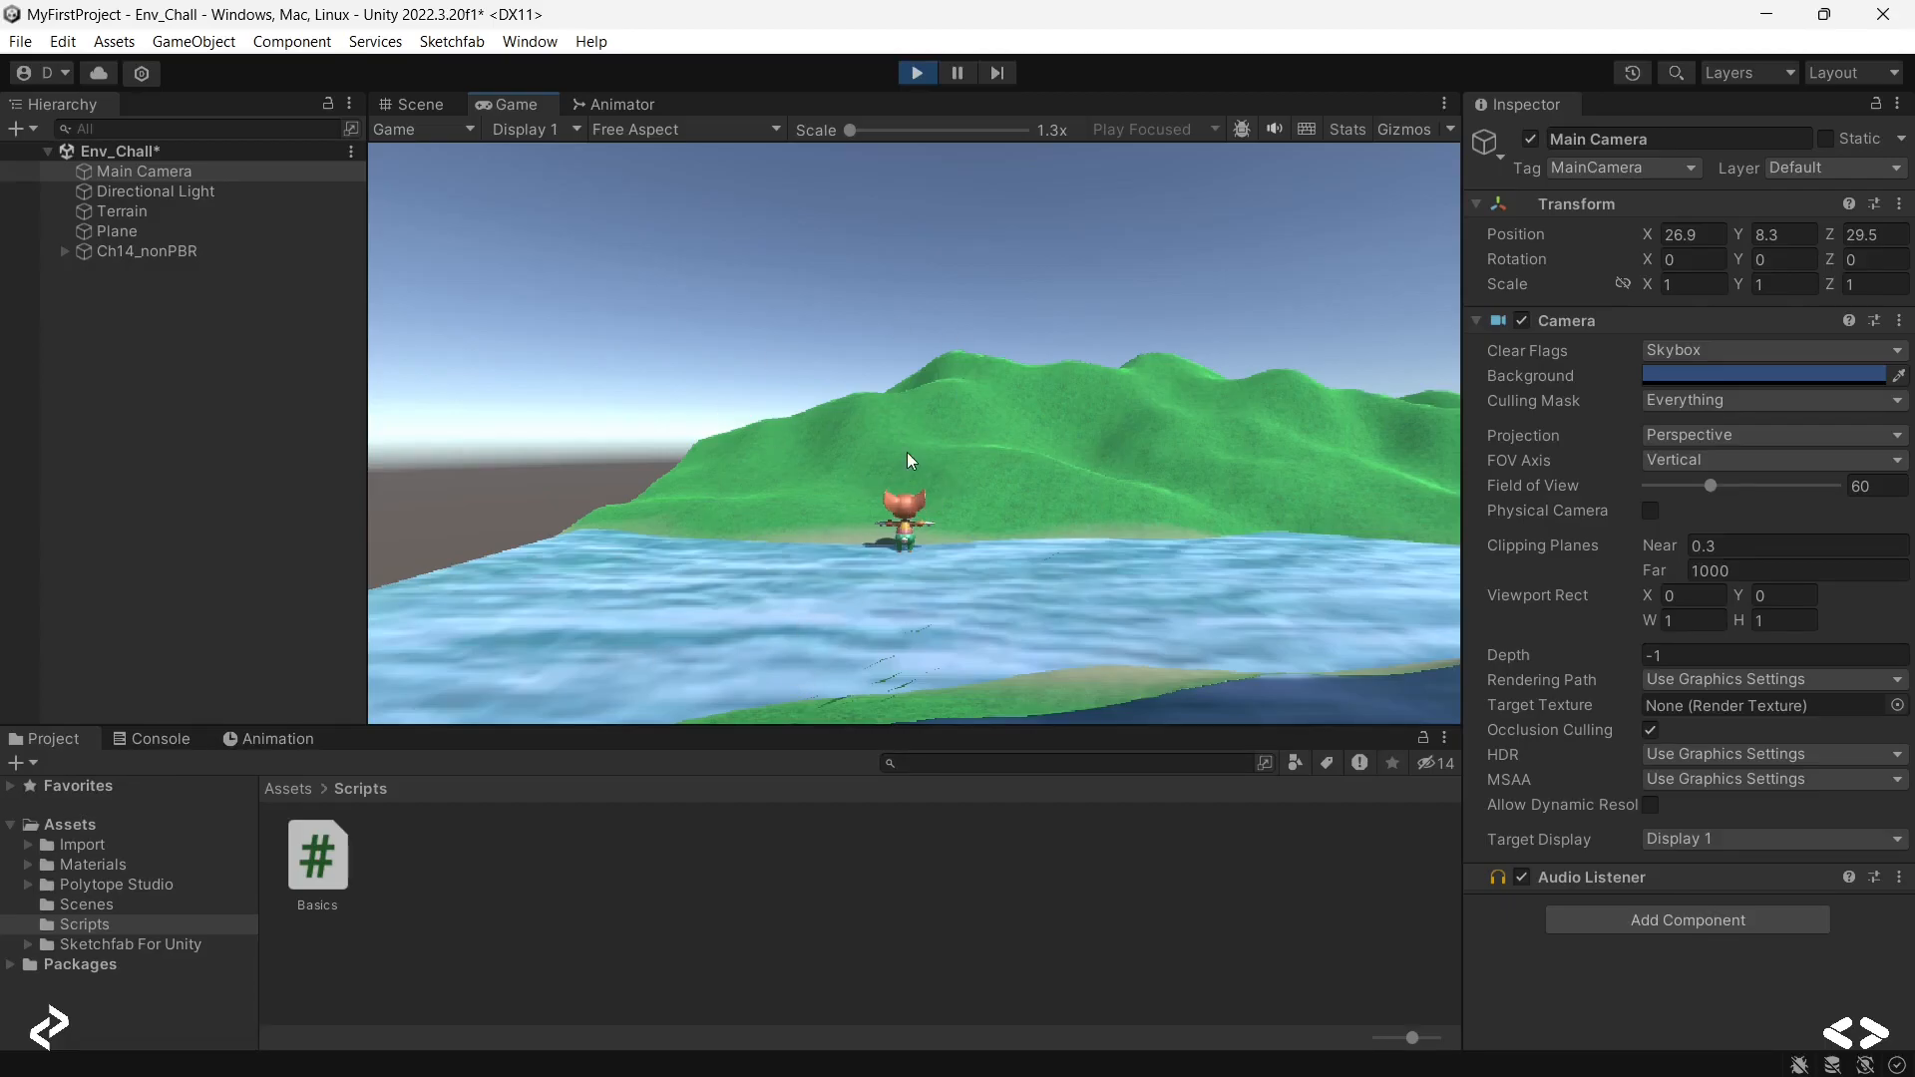
mouse_move(929, 468)
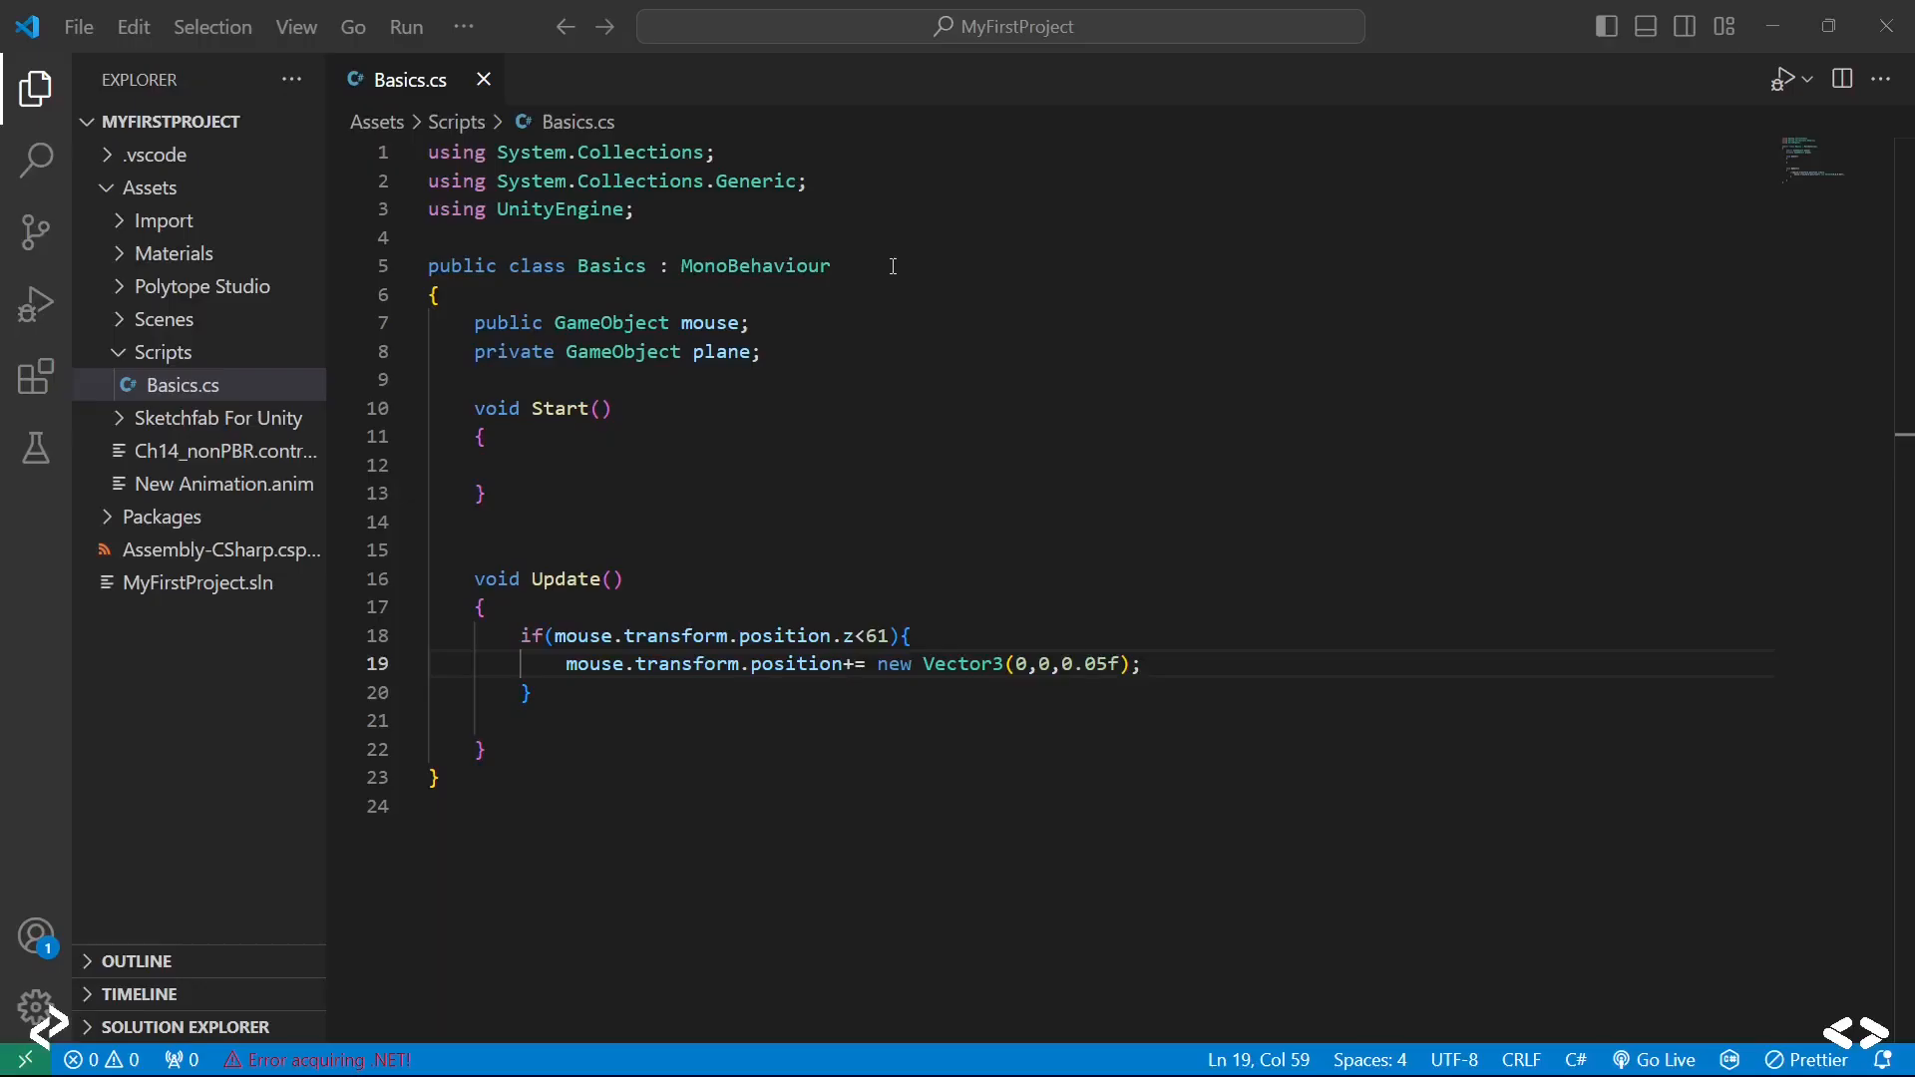
Step: Leave Basics.cs unchanged and bring up the Unity Vector3 addition operator docs page
double_click(1080, 663)
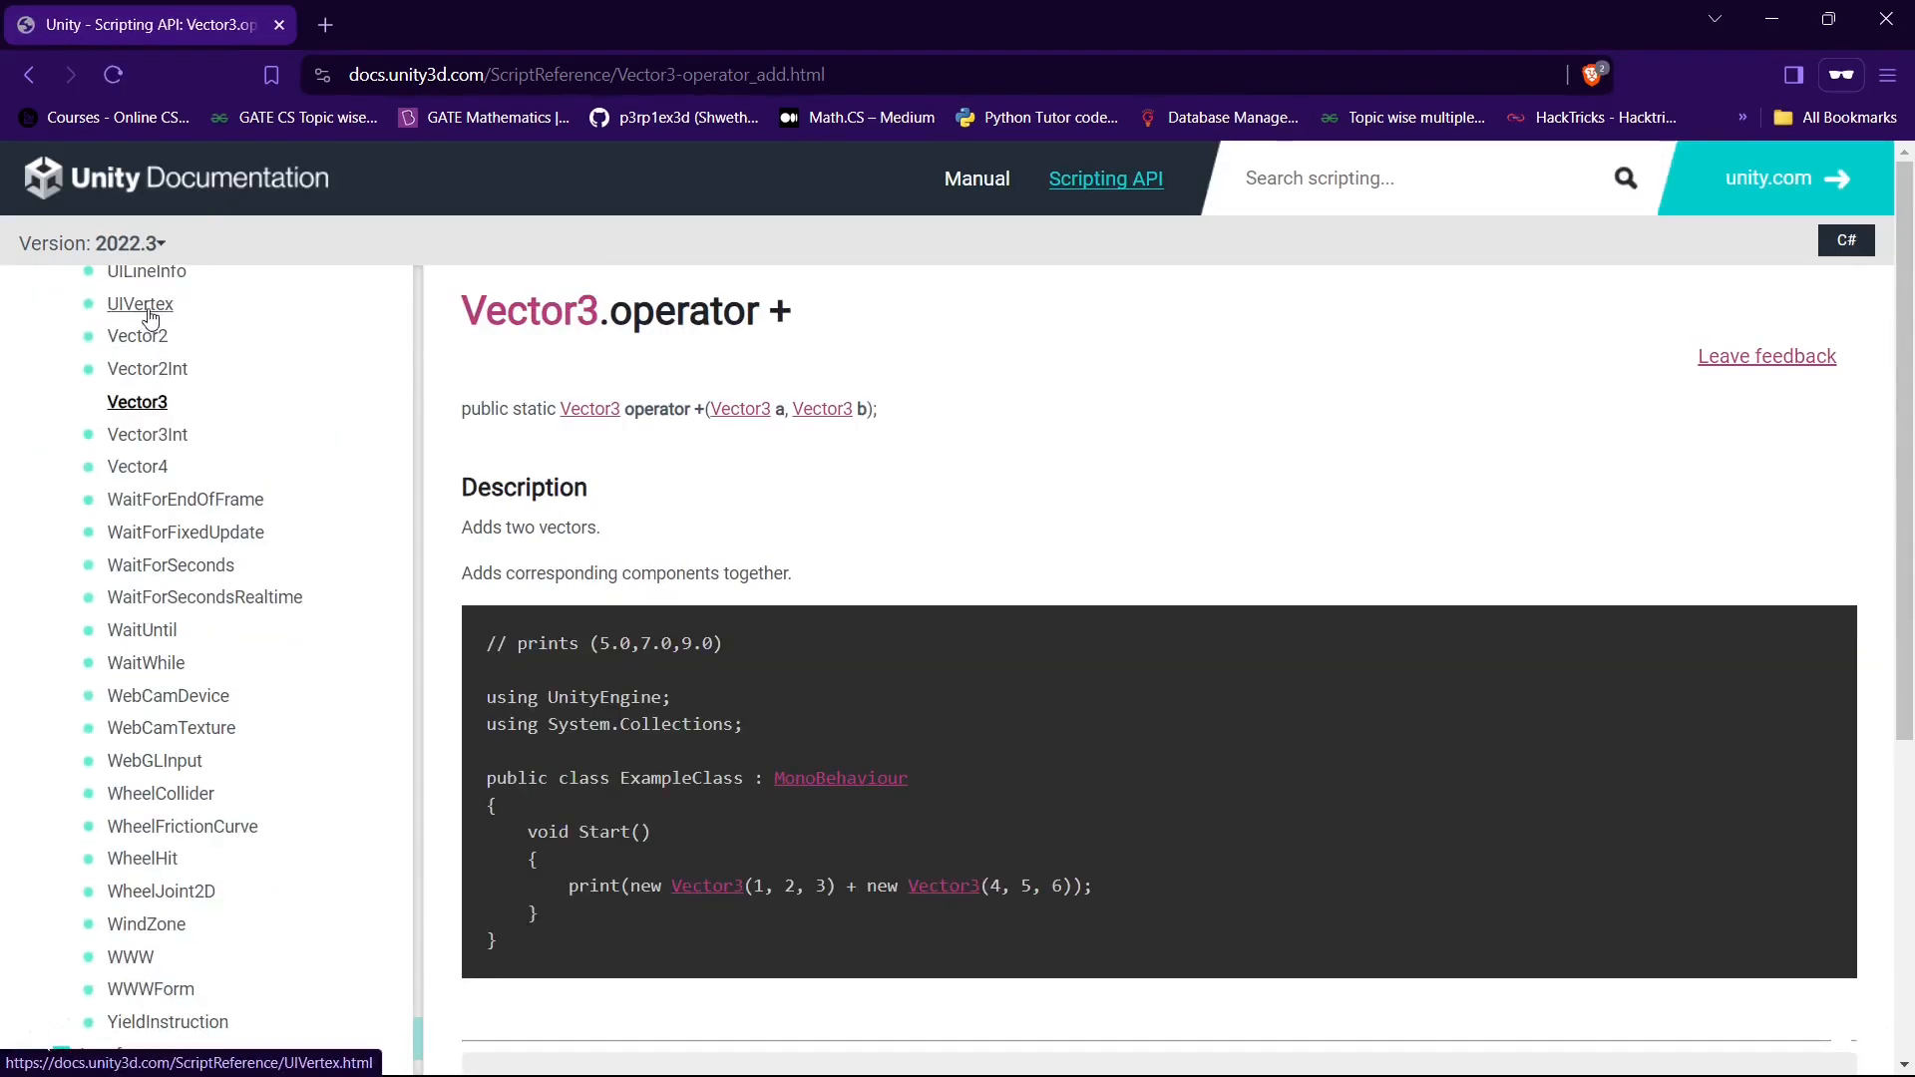
Step: Search the web for the Unity Scripting Reference and open its home page
left_click(587, 75)
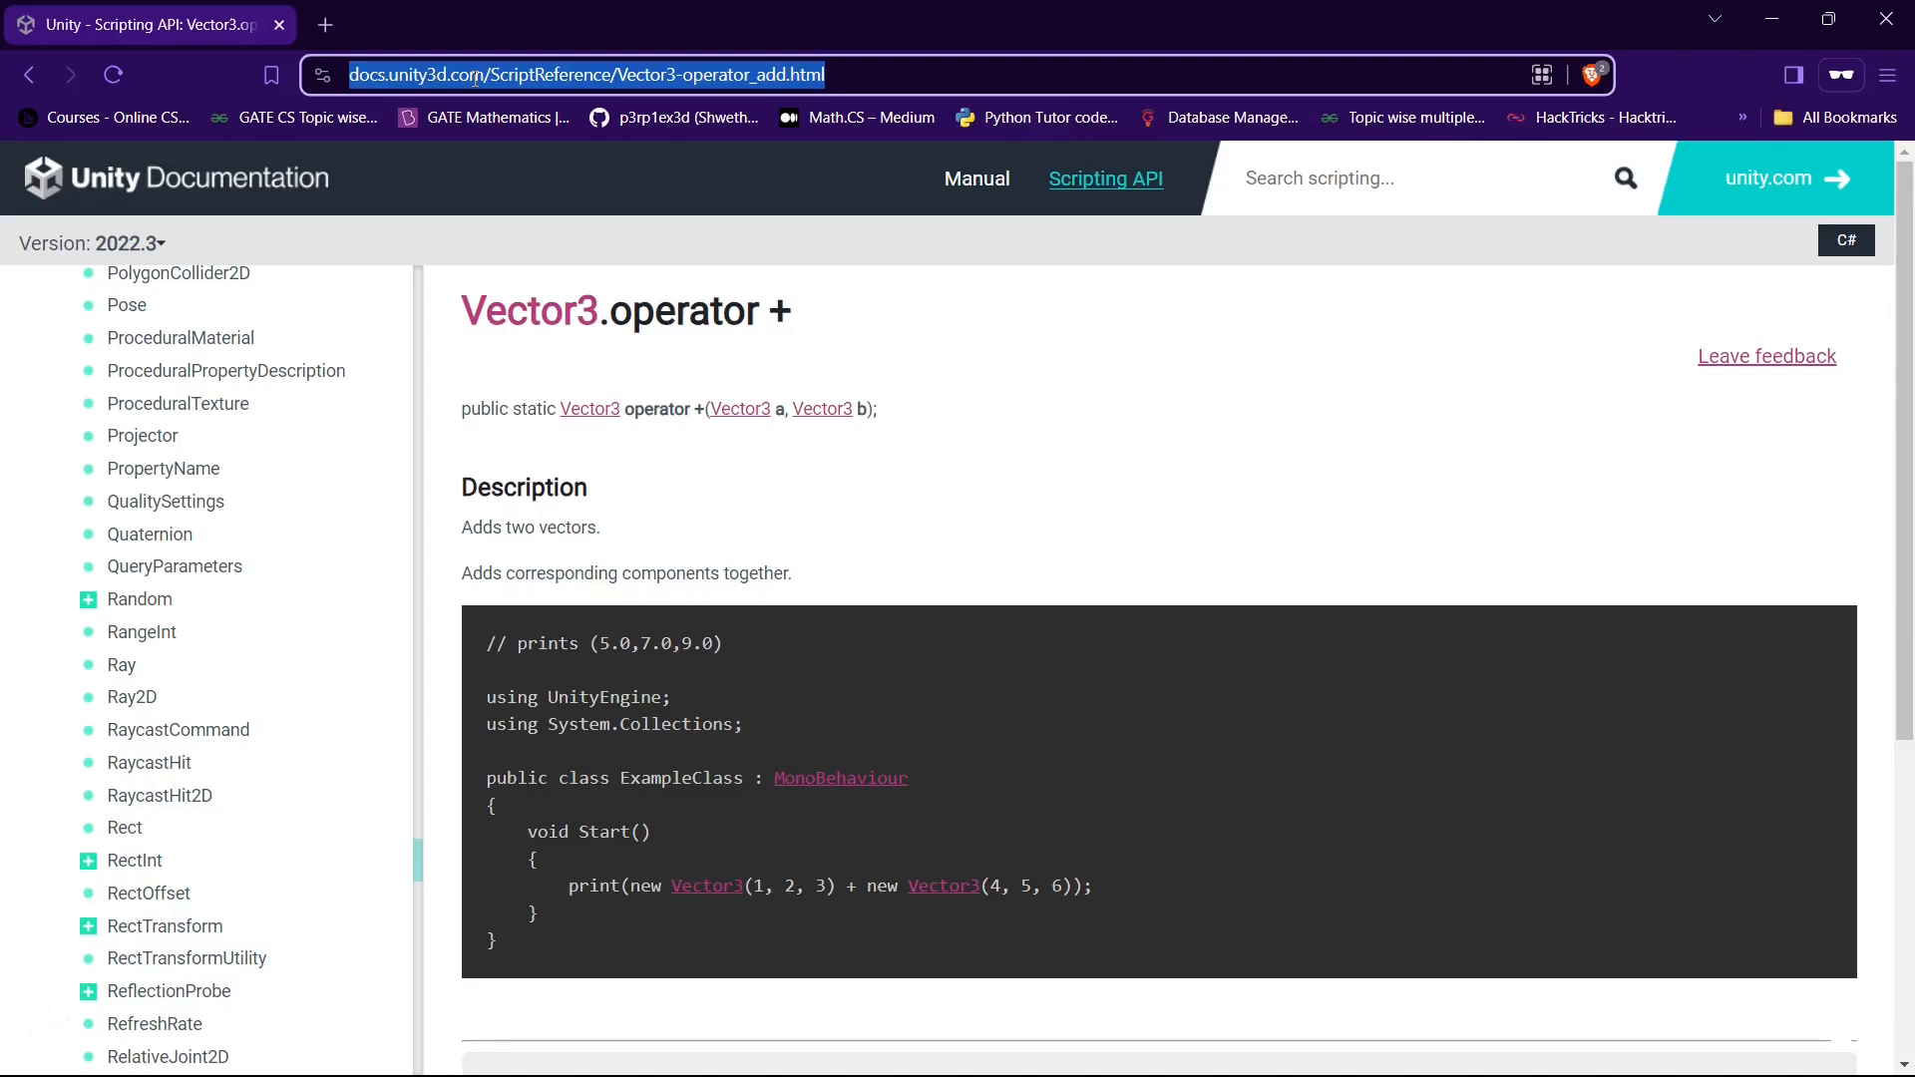
type("unity scr")
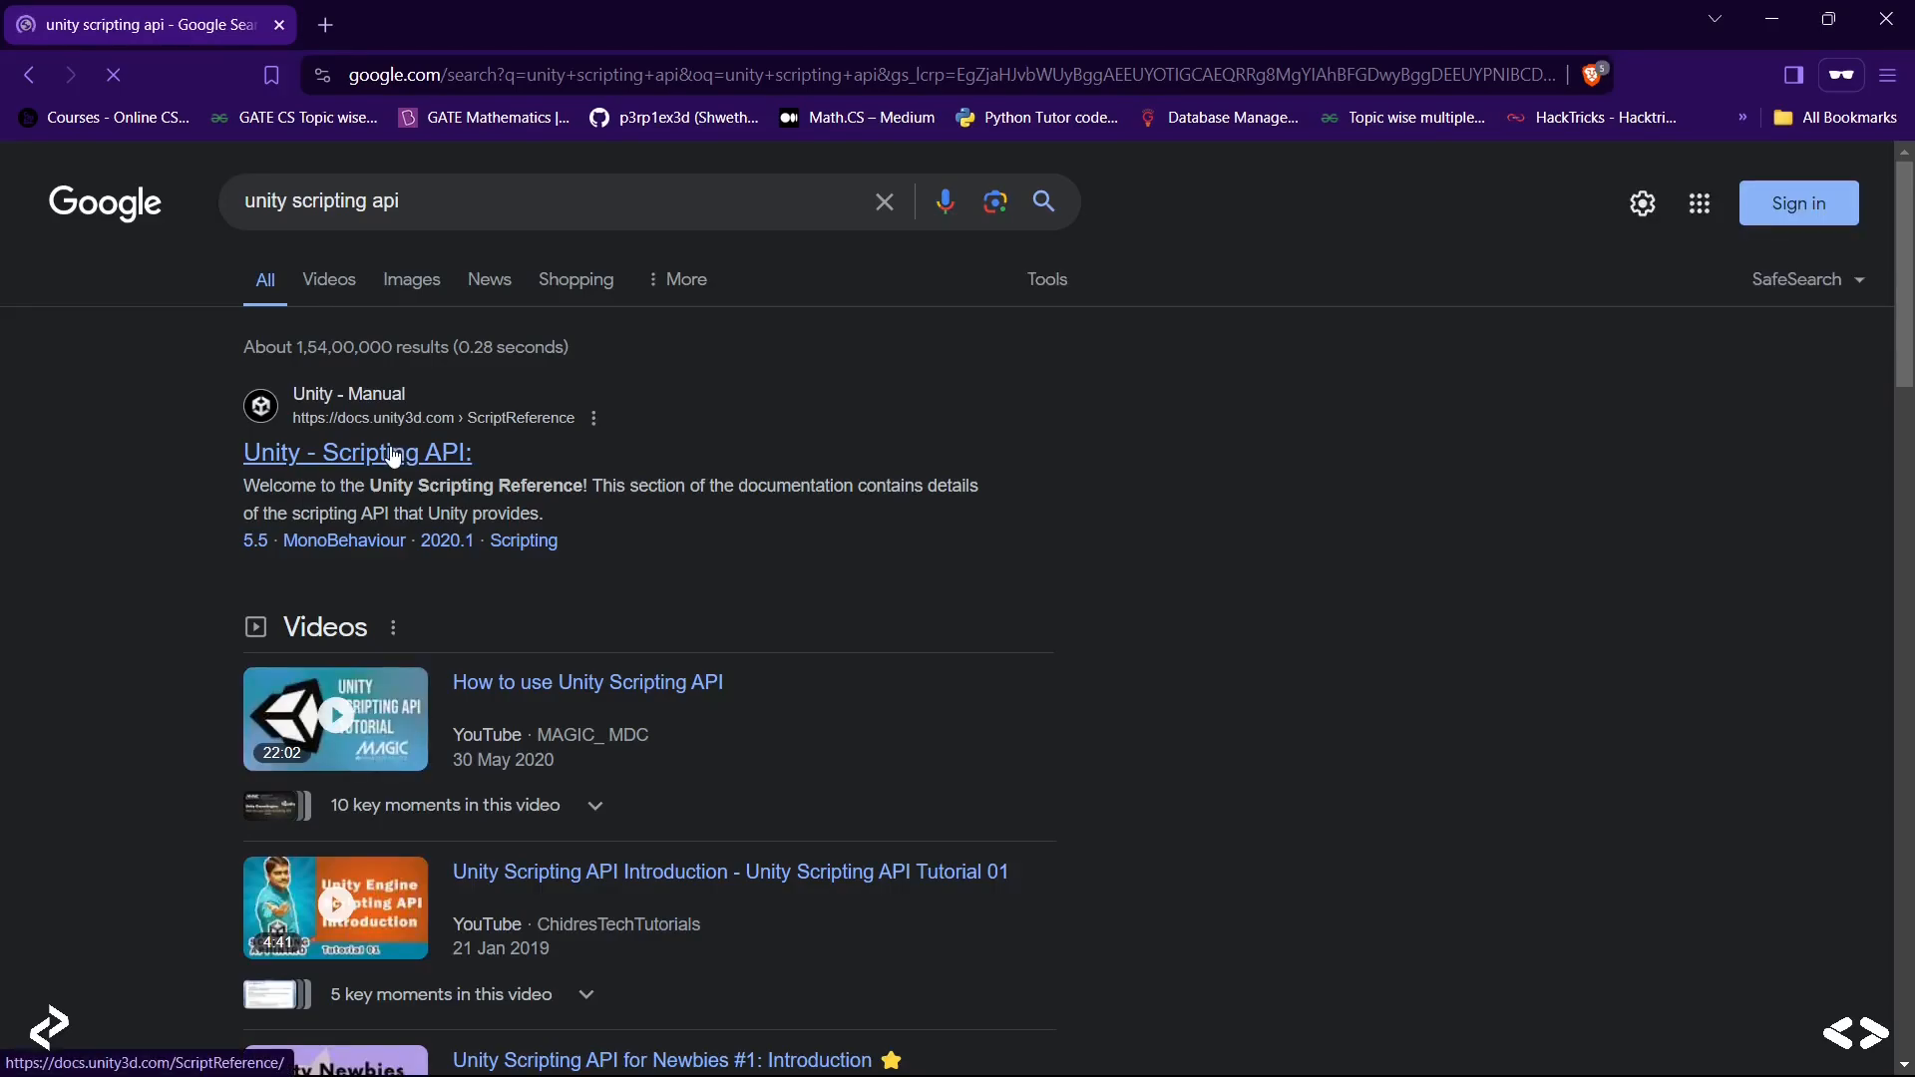
left_click(357, 452)
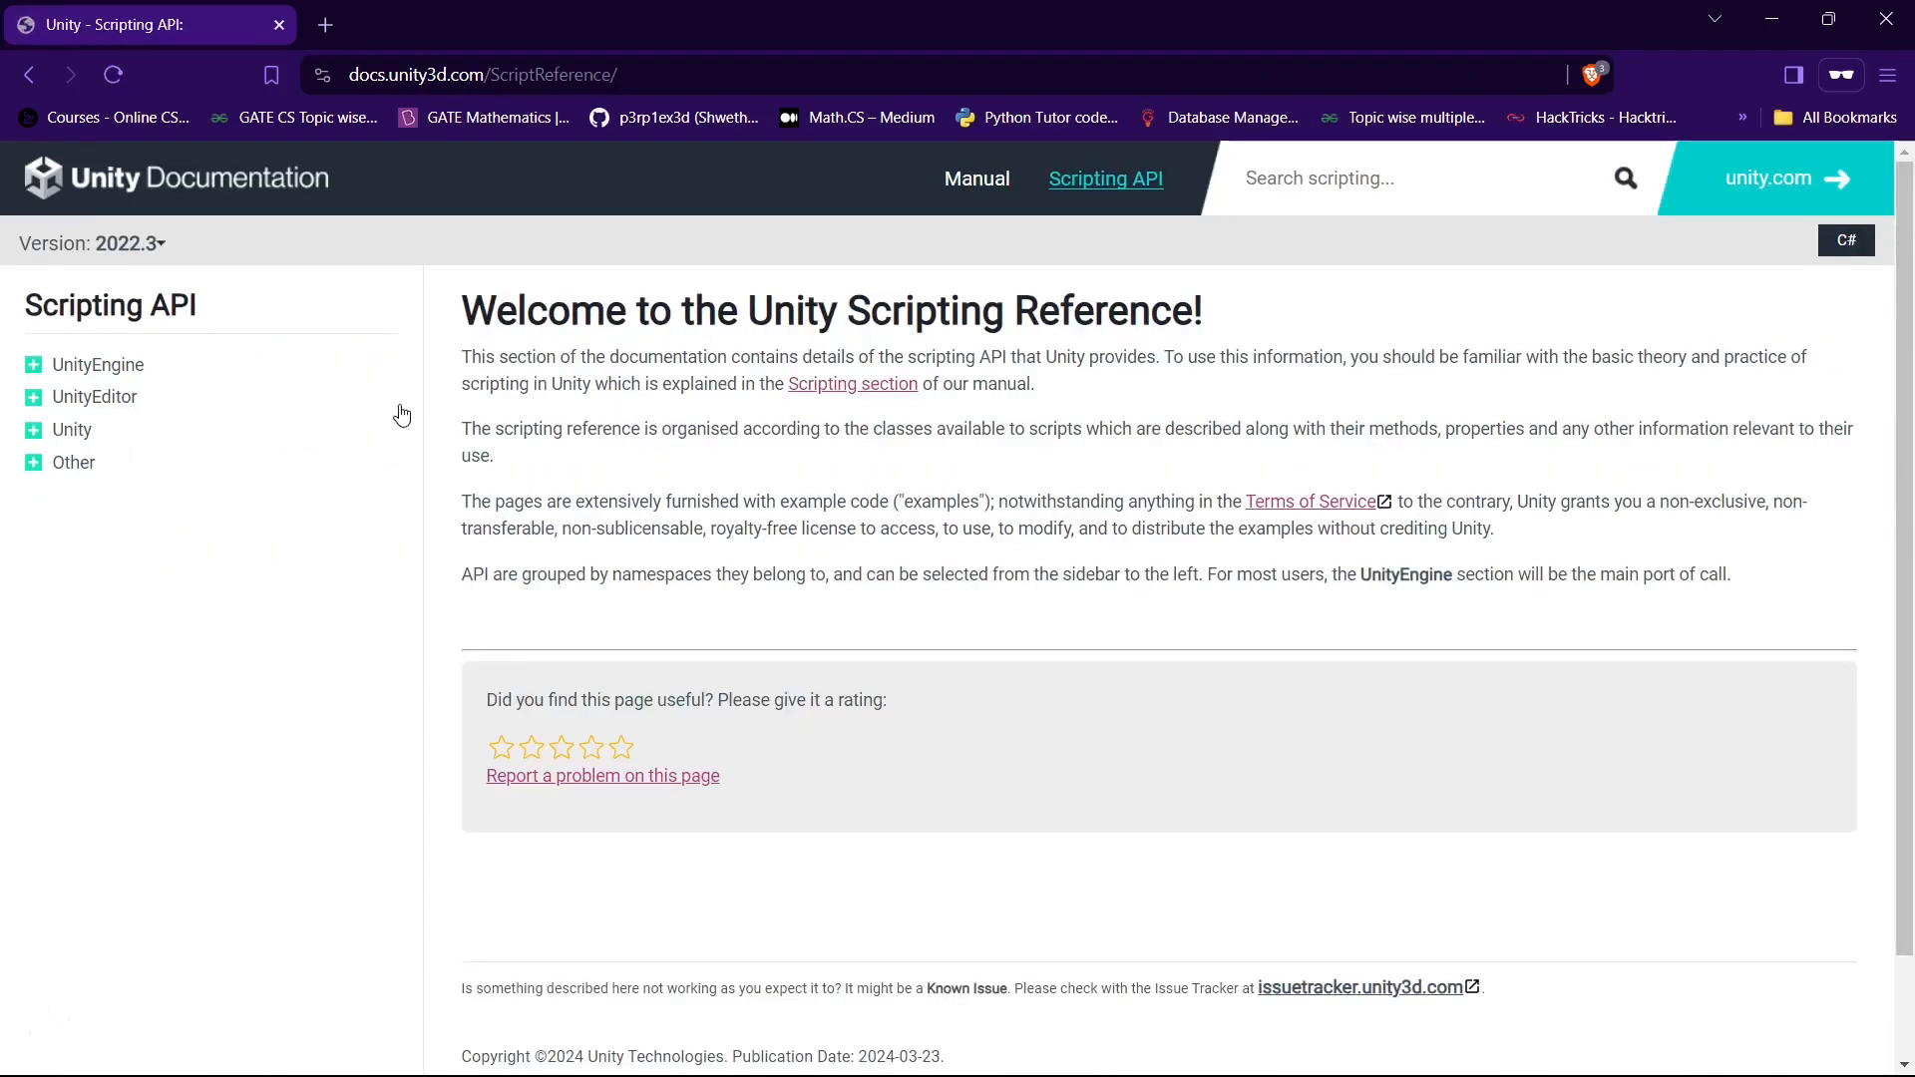
mouse_move(177, 178)
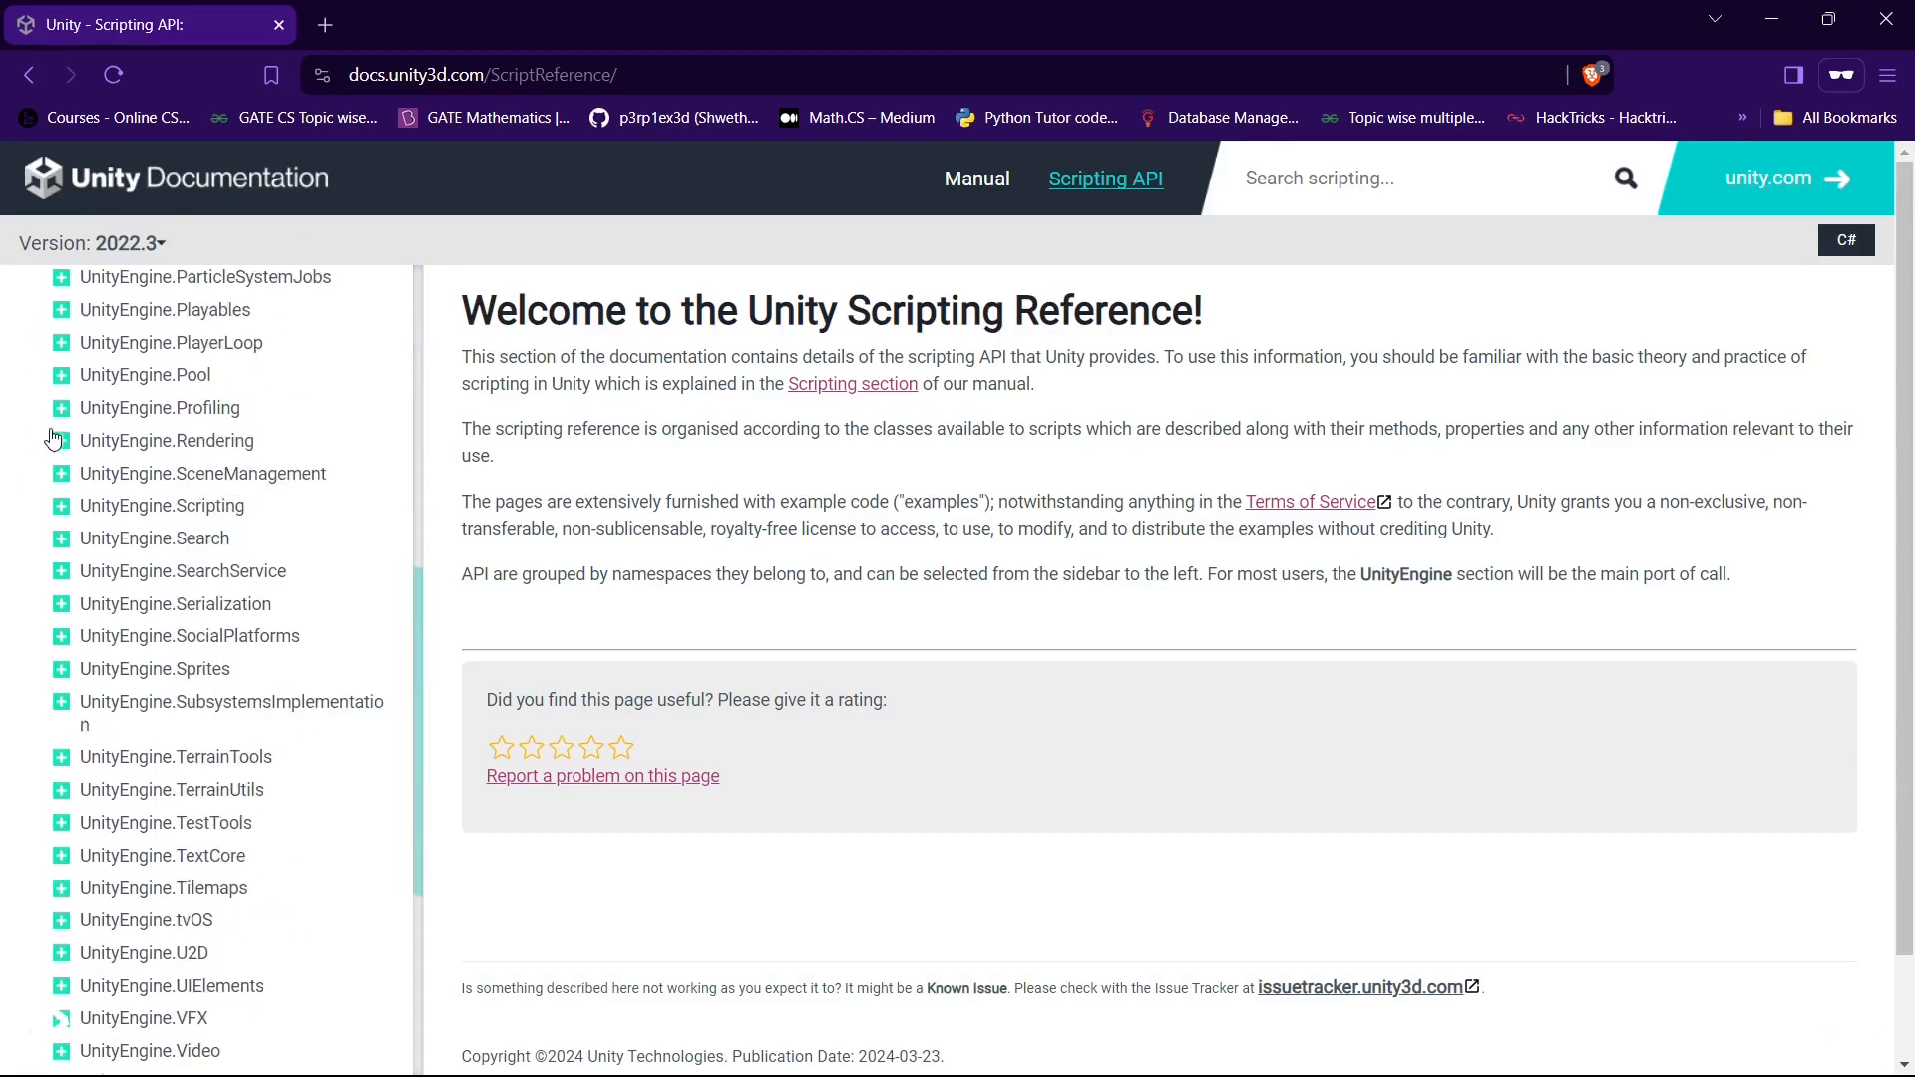
scroll("down", 3)
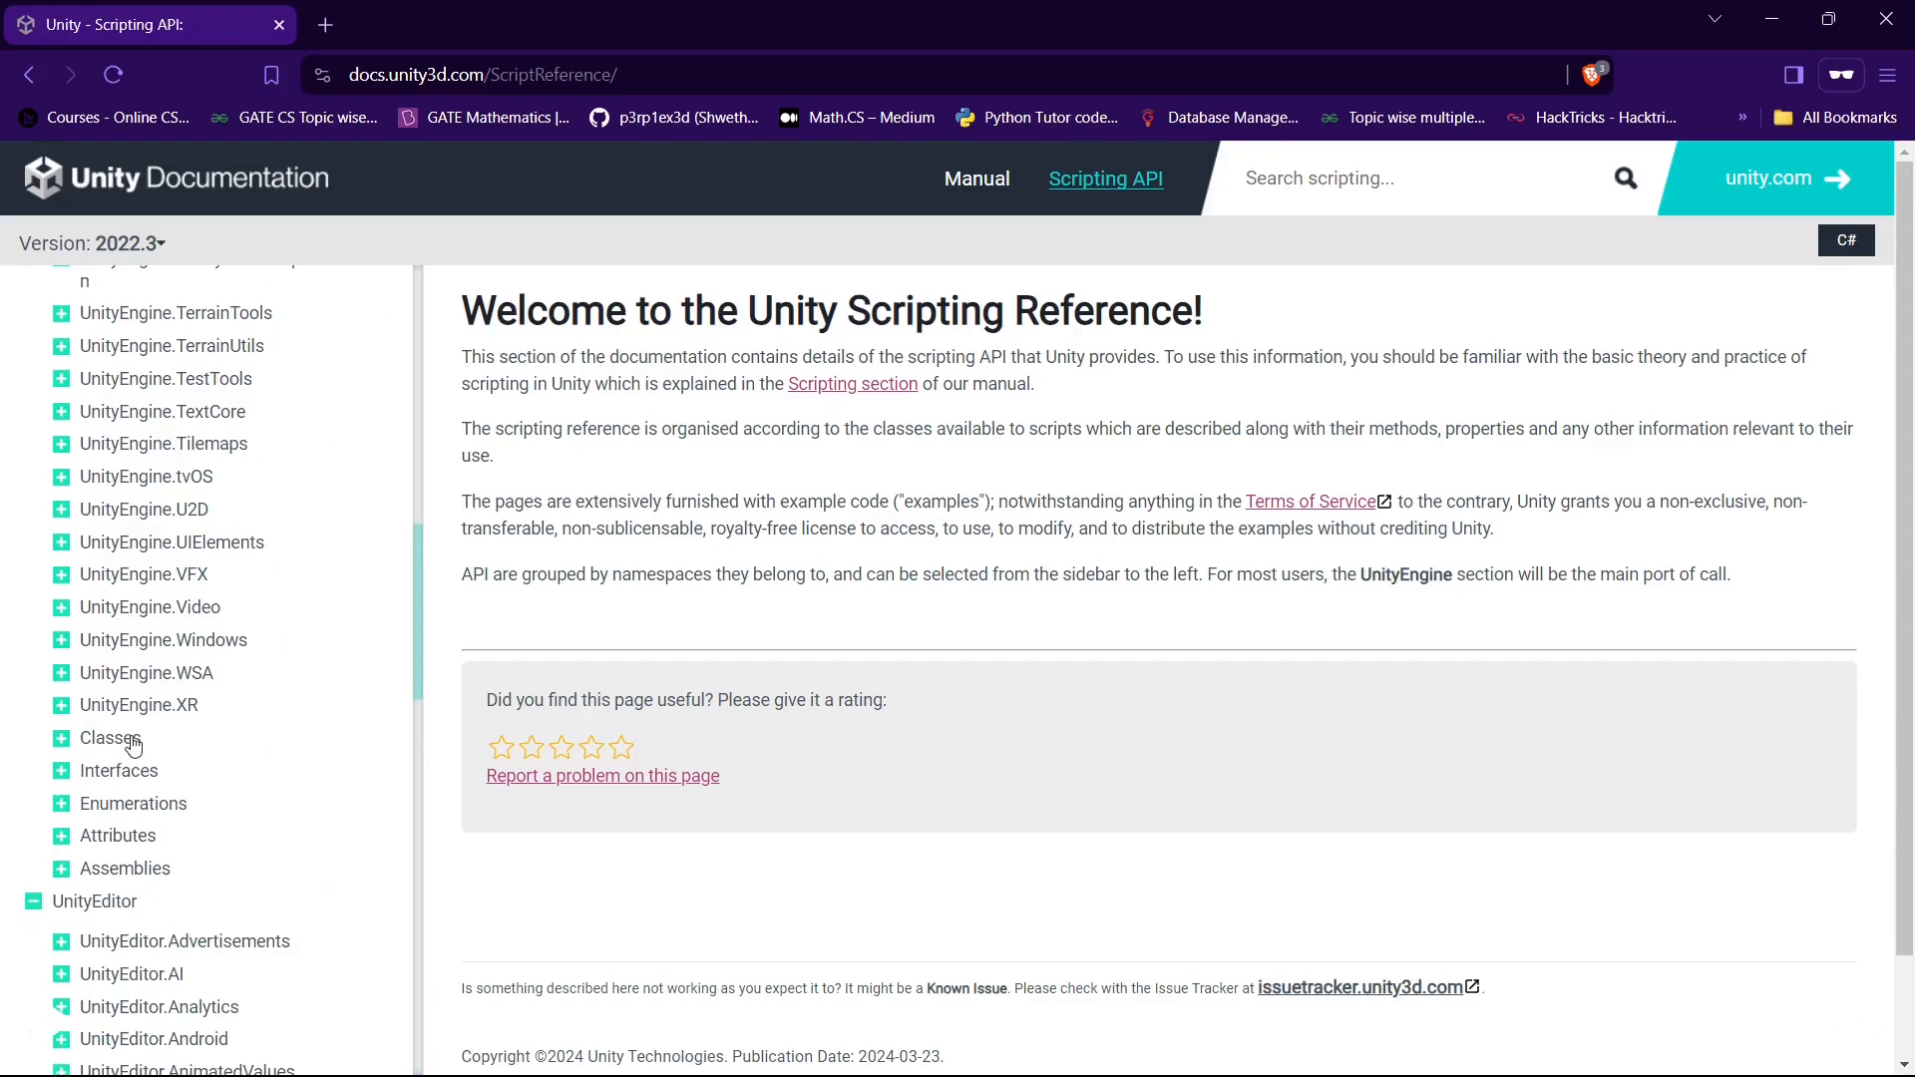
scroll("down", 3)
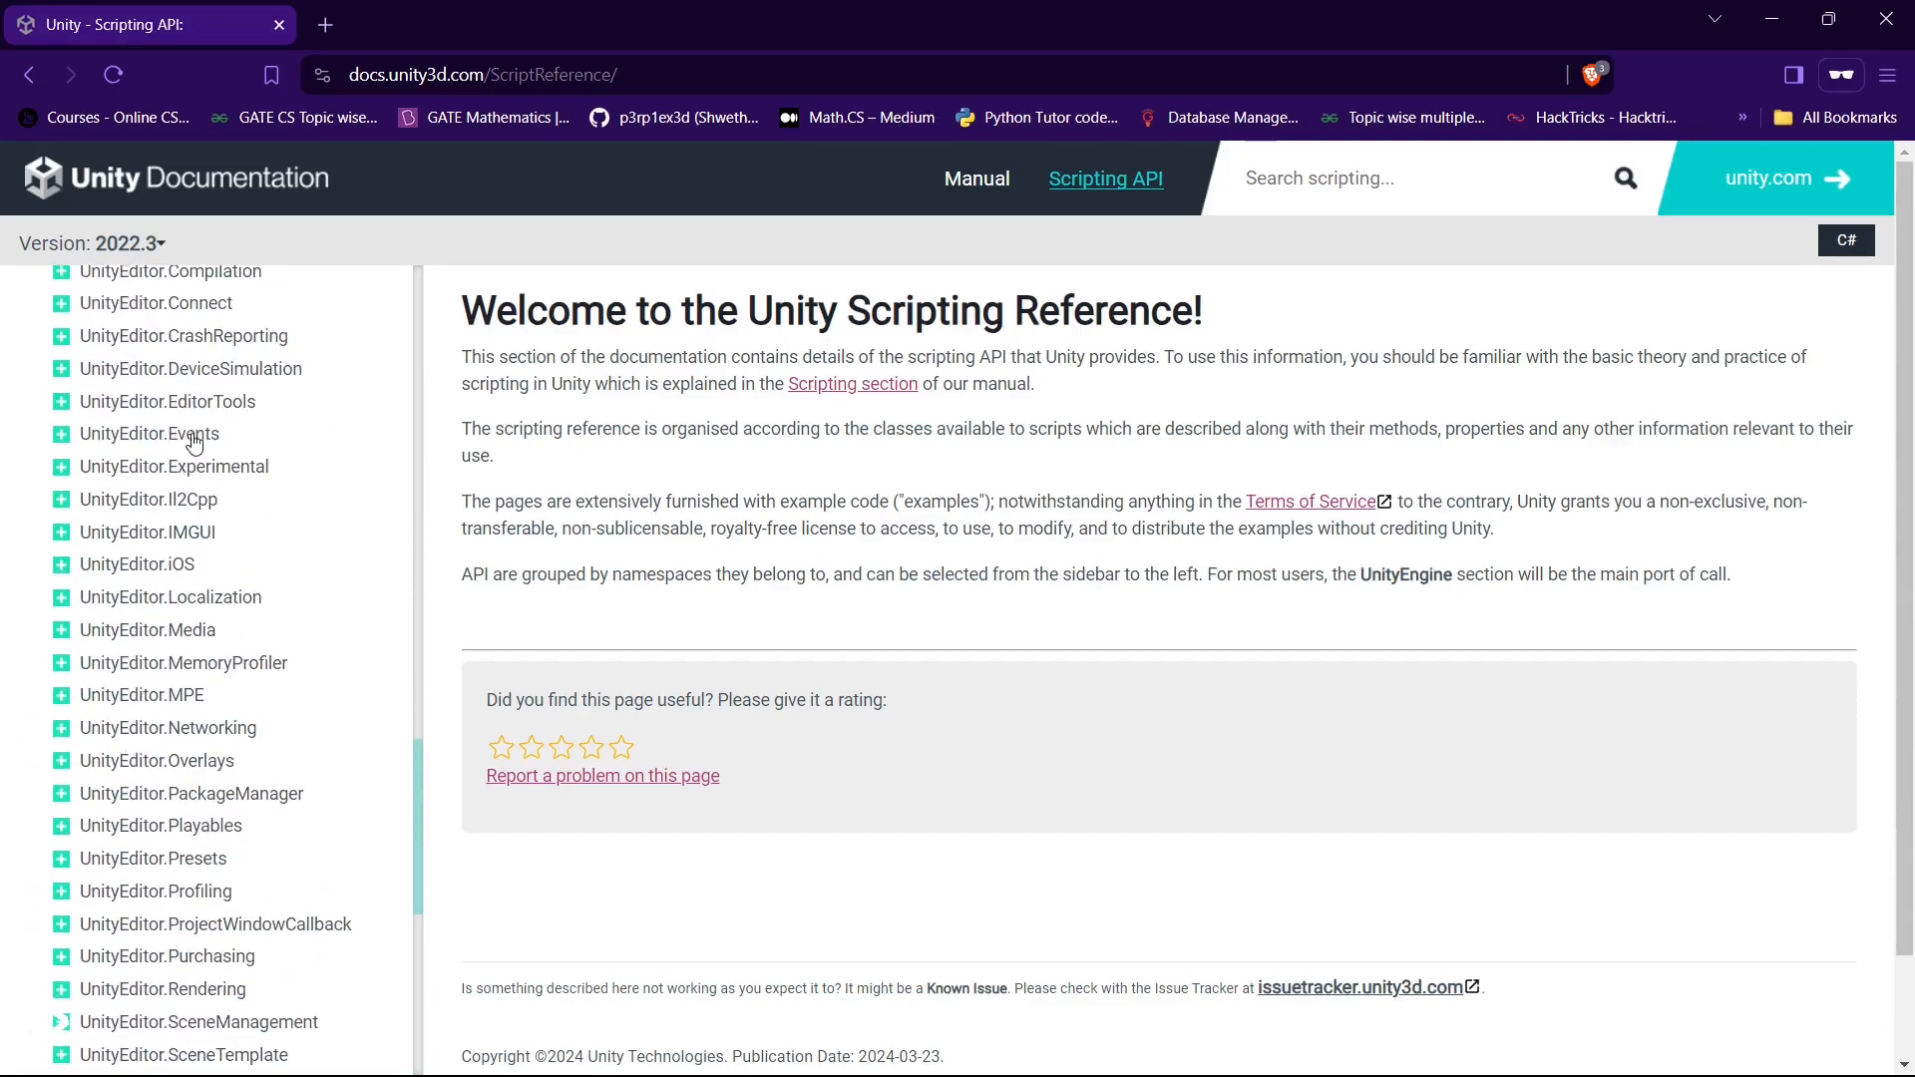
scroll("down", 3)
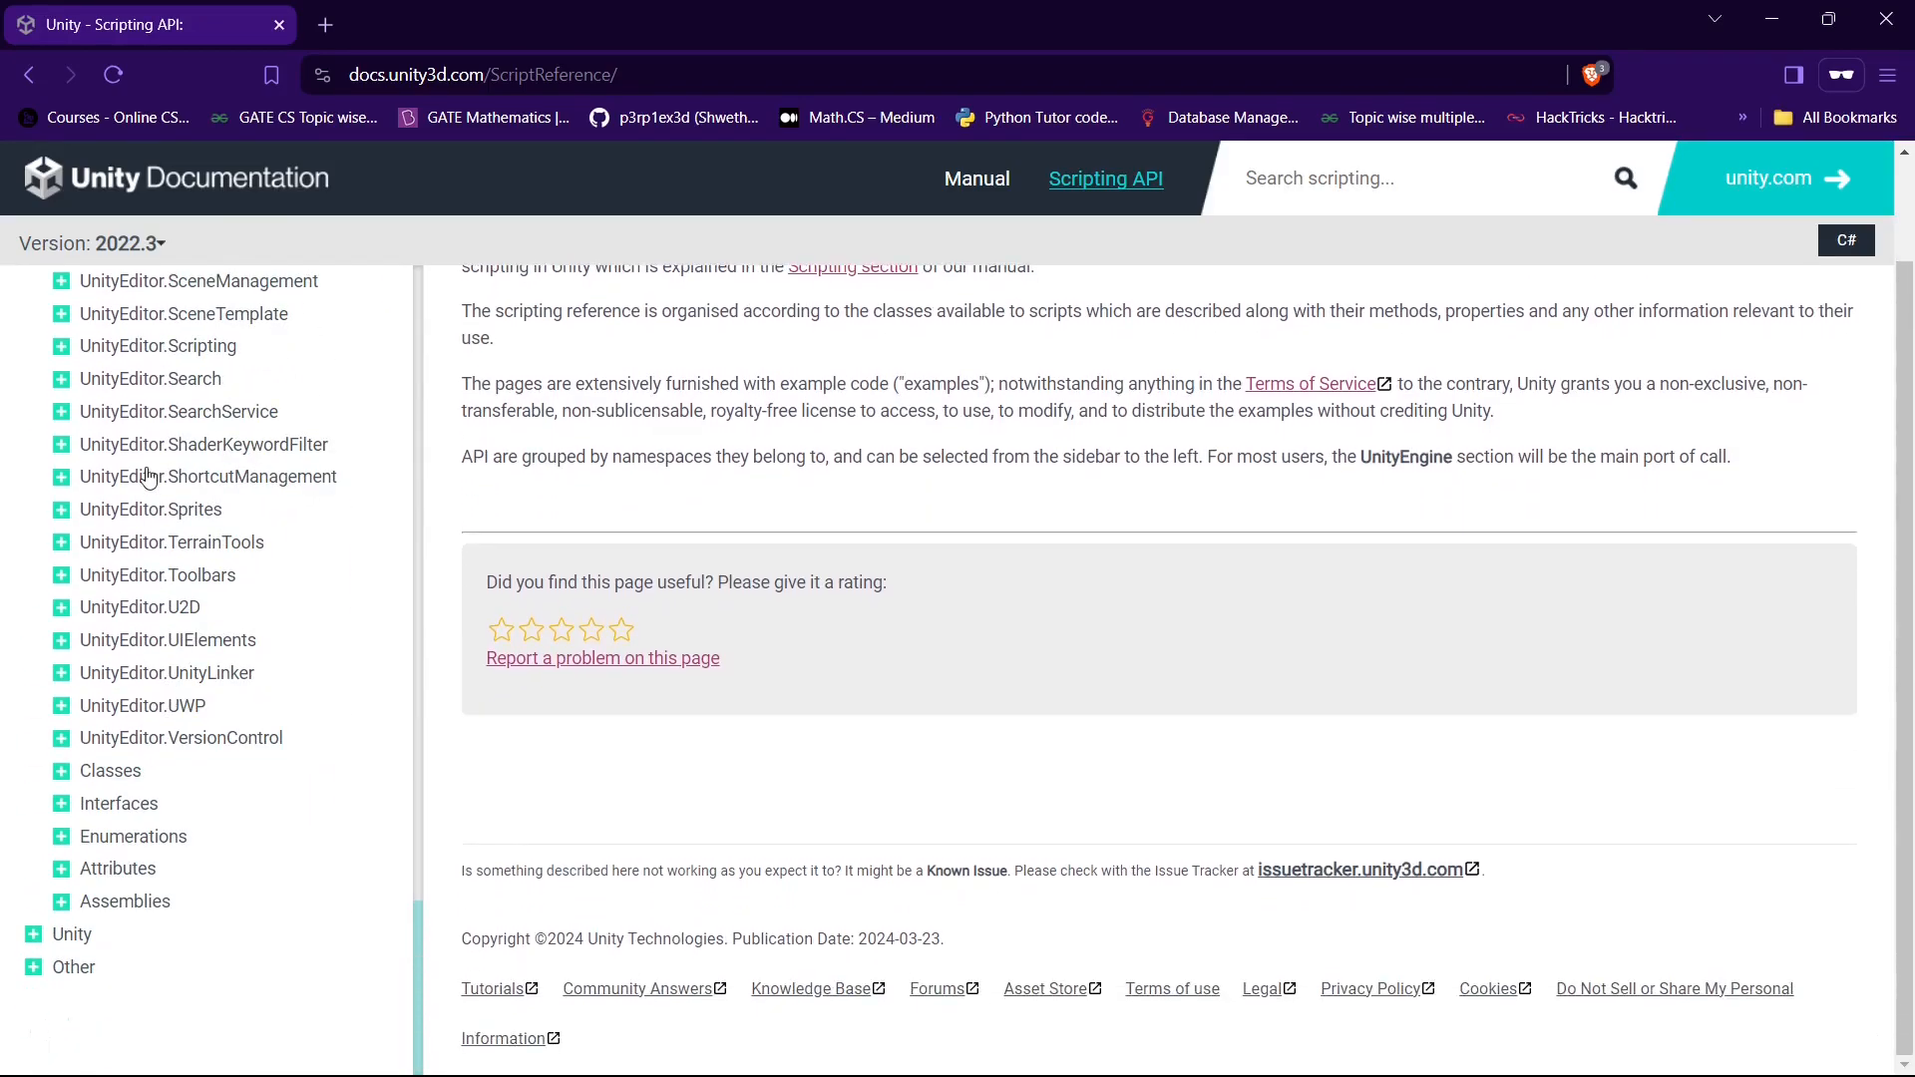
Step: Search 'transform' in the docs search box and open the Transform class page
left_click(1417, 177)
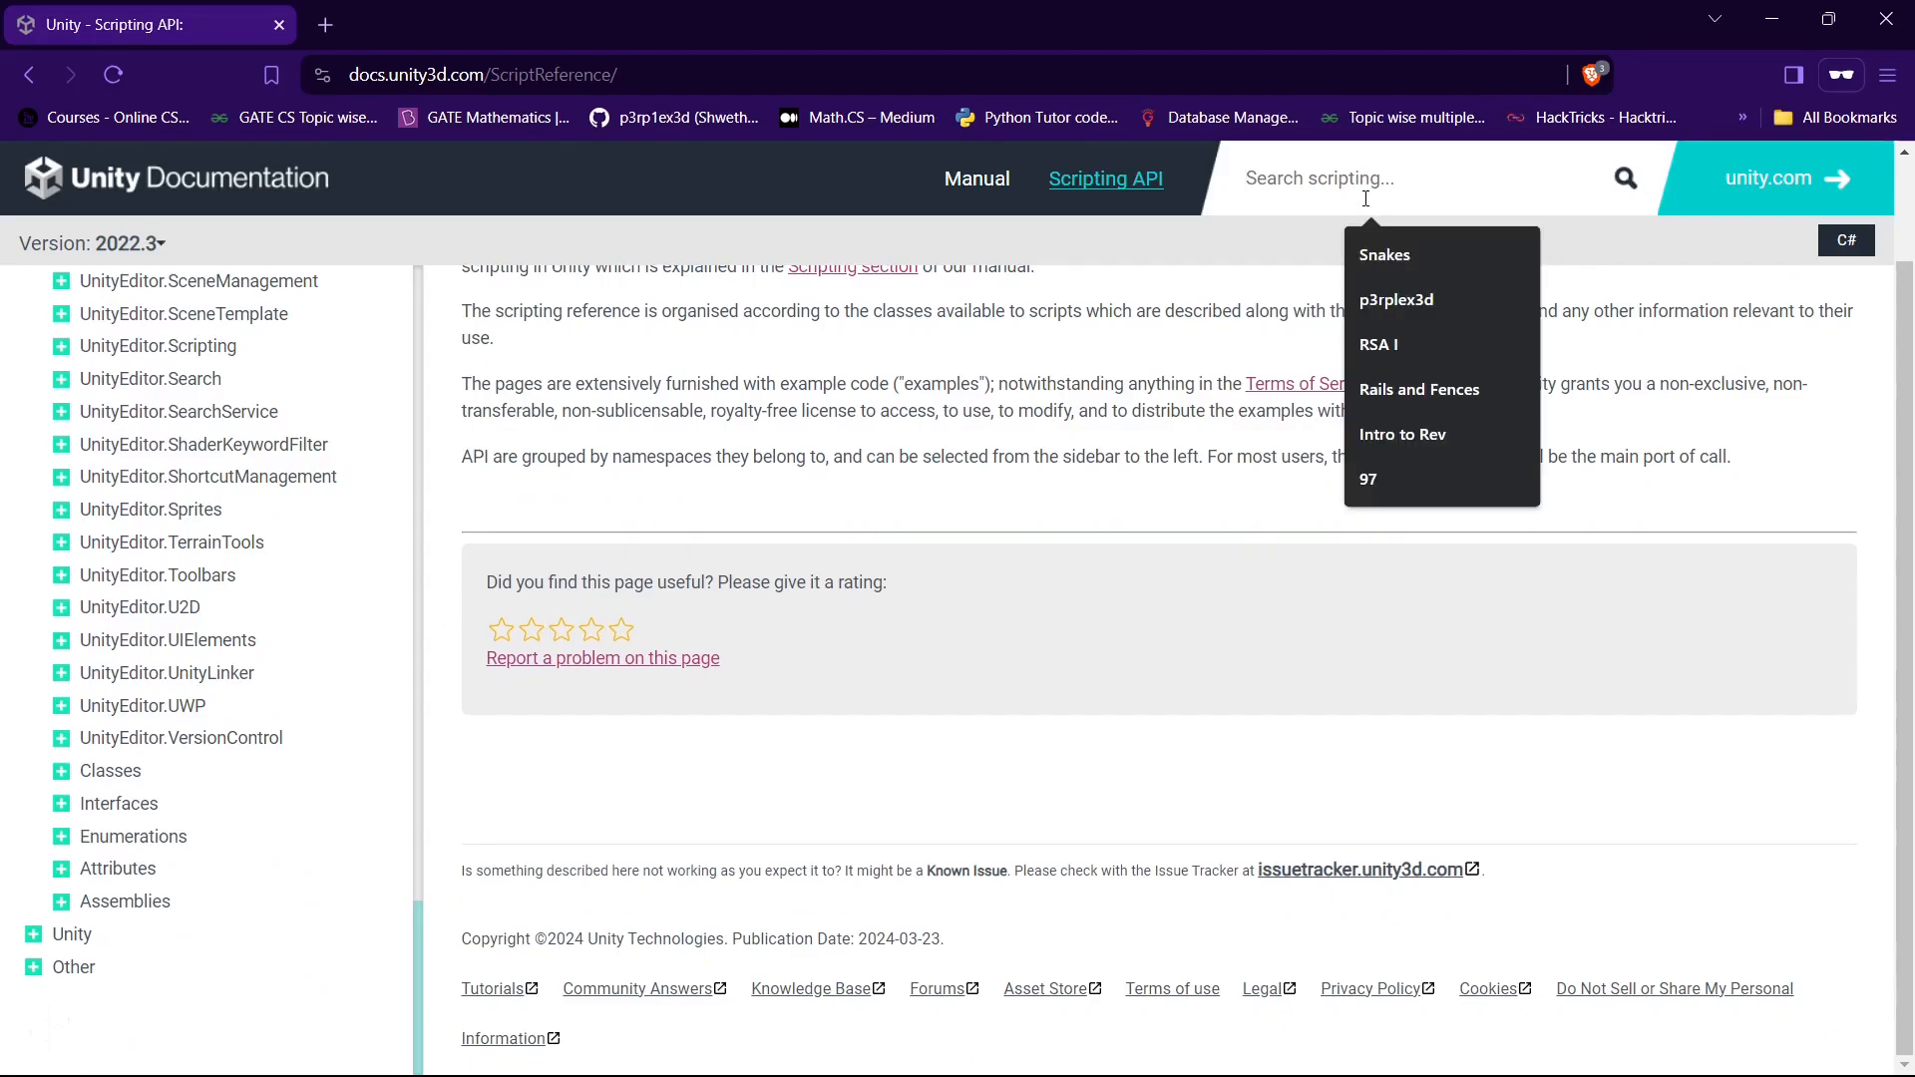
type("transform")
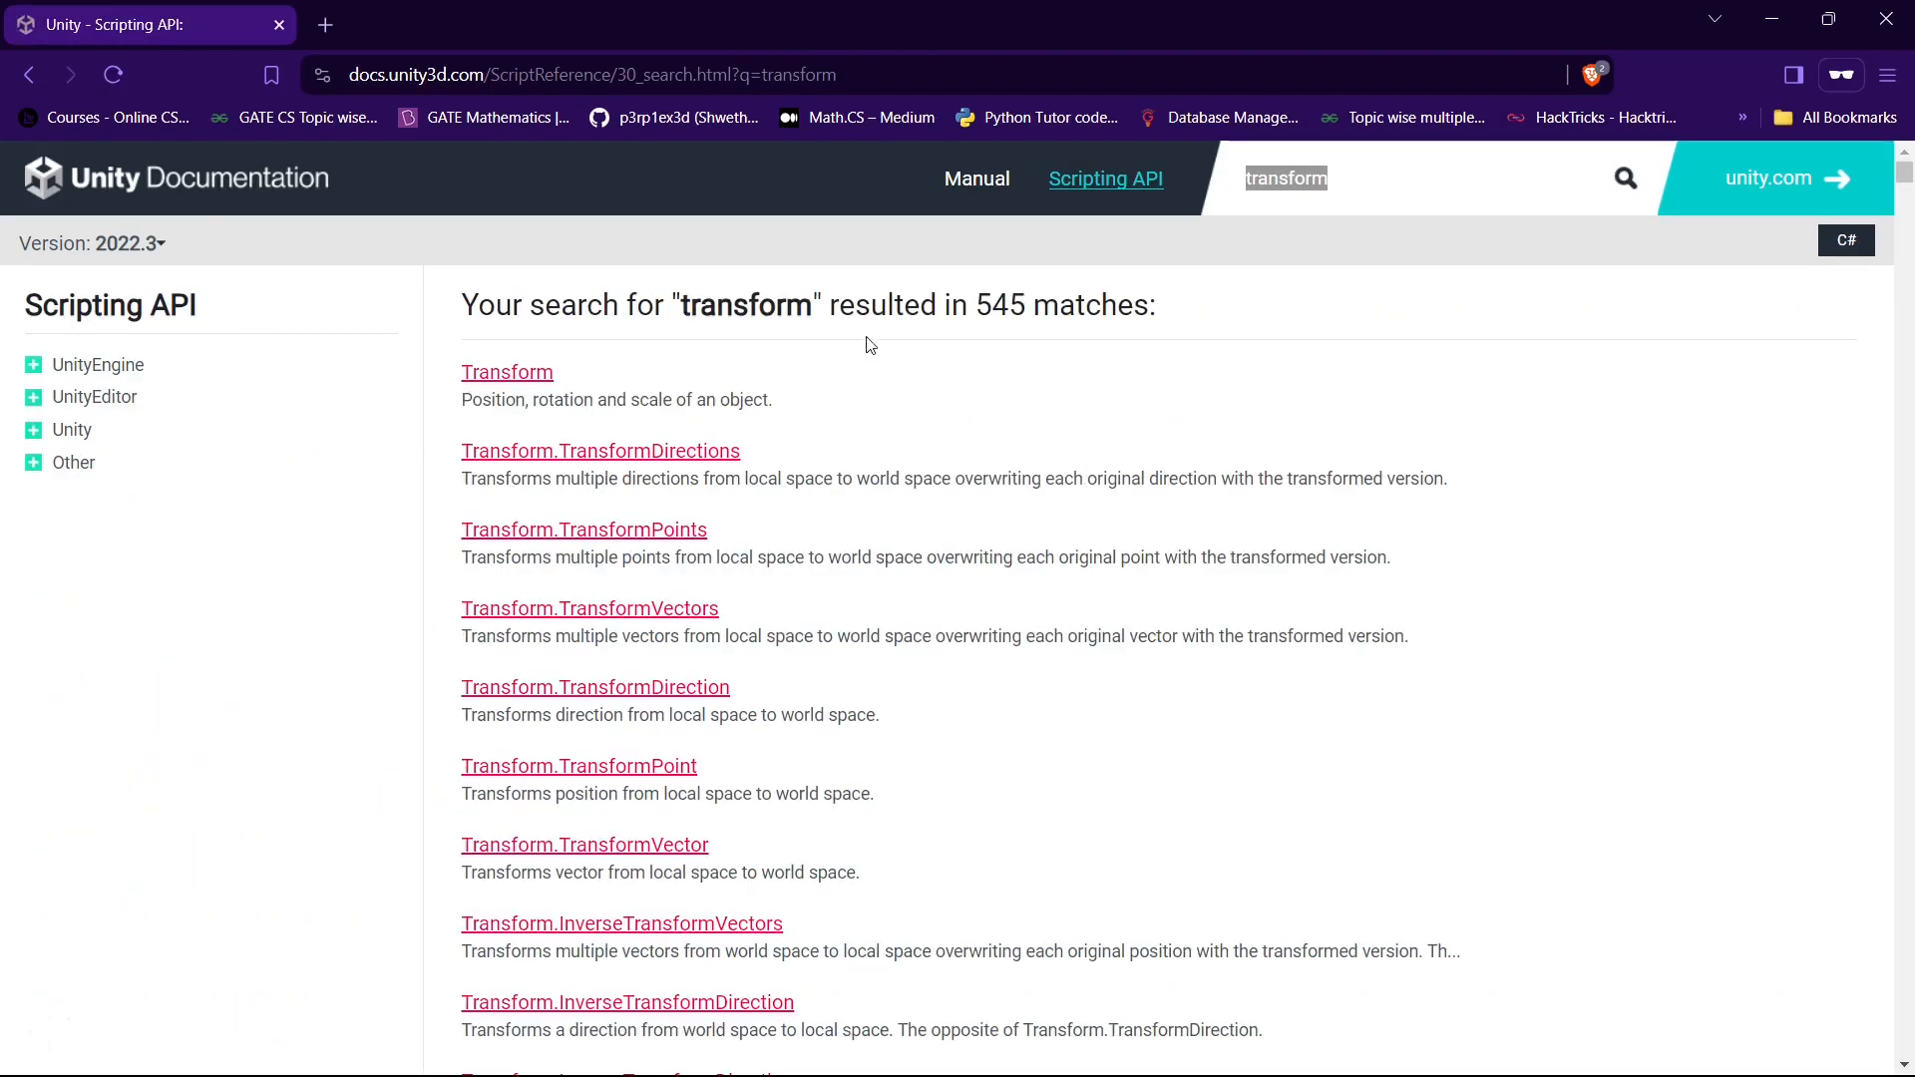
left_click(507, 372)
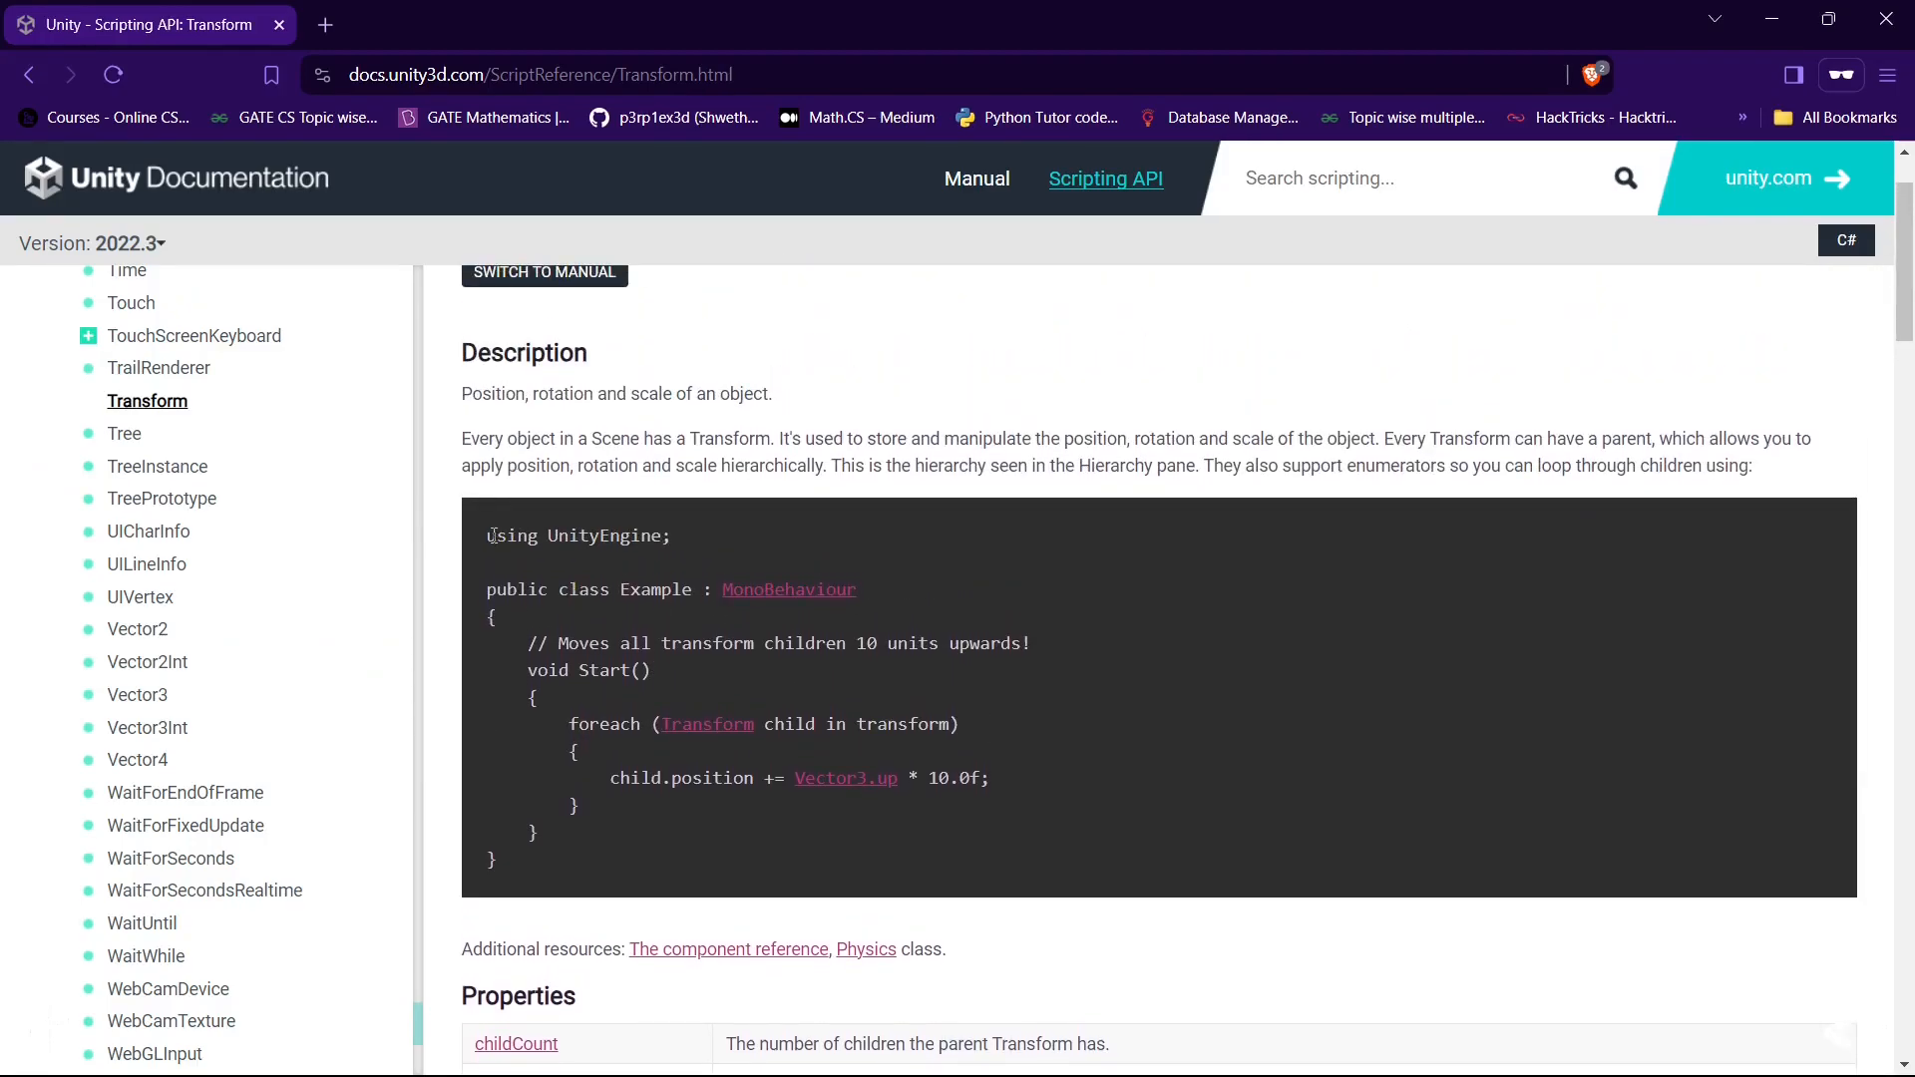
mouse_move(611, 811)
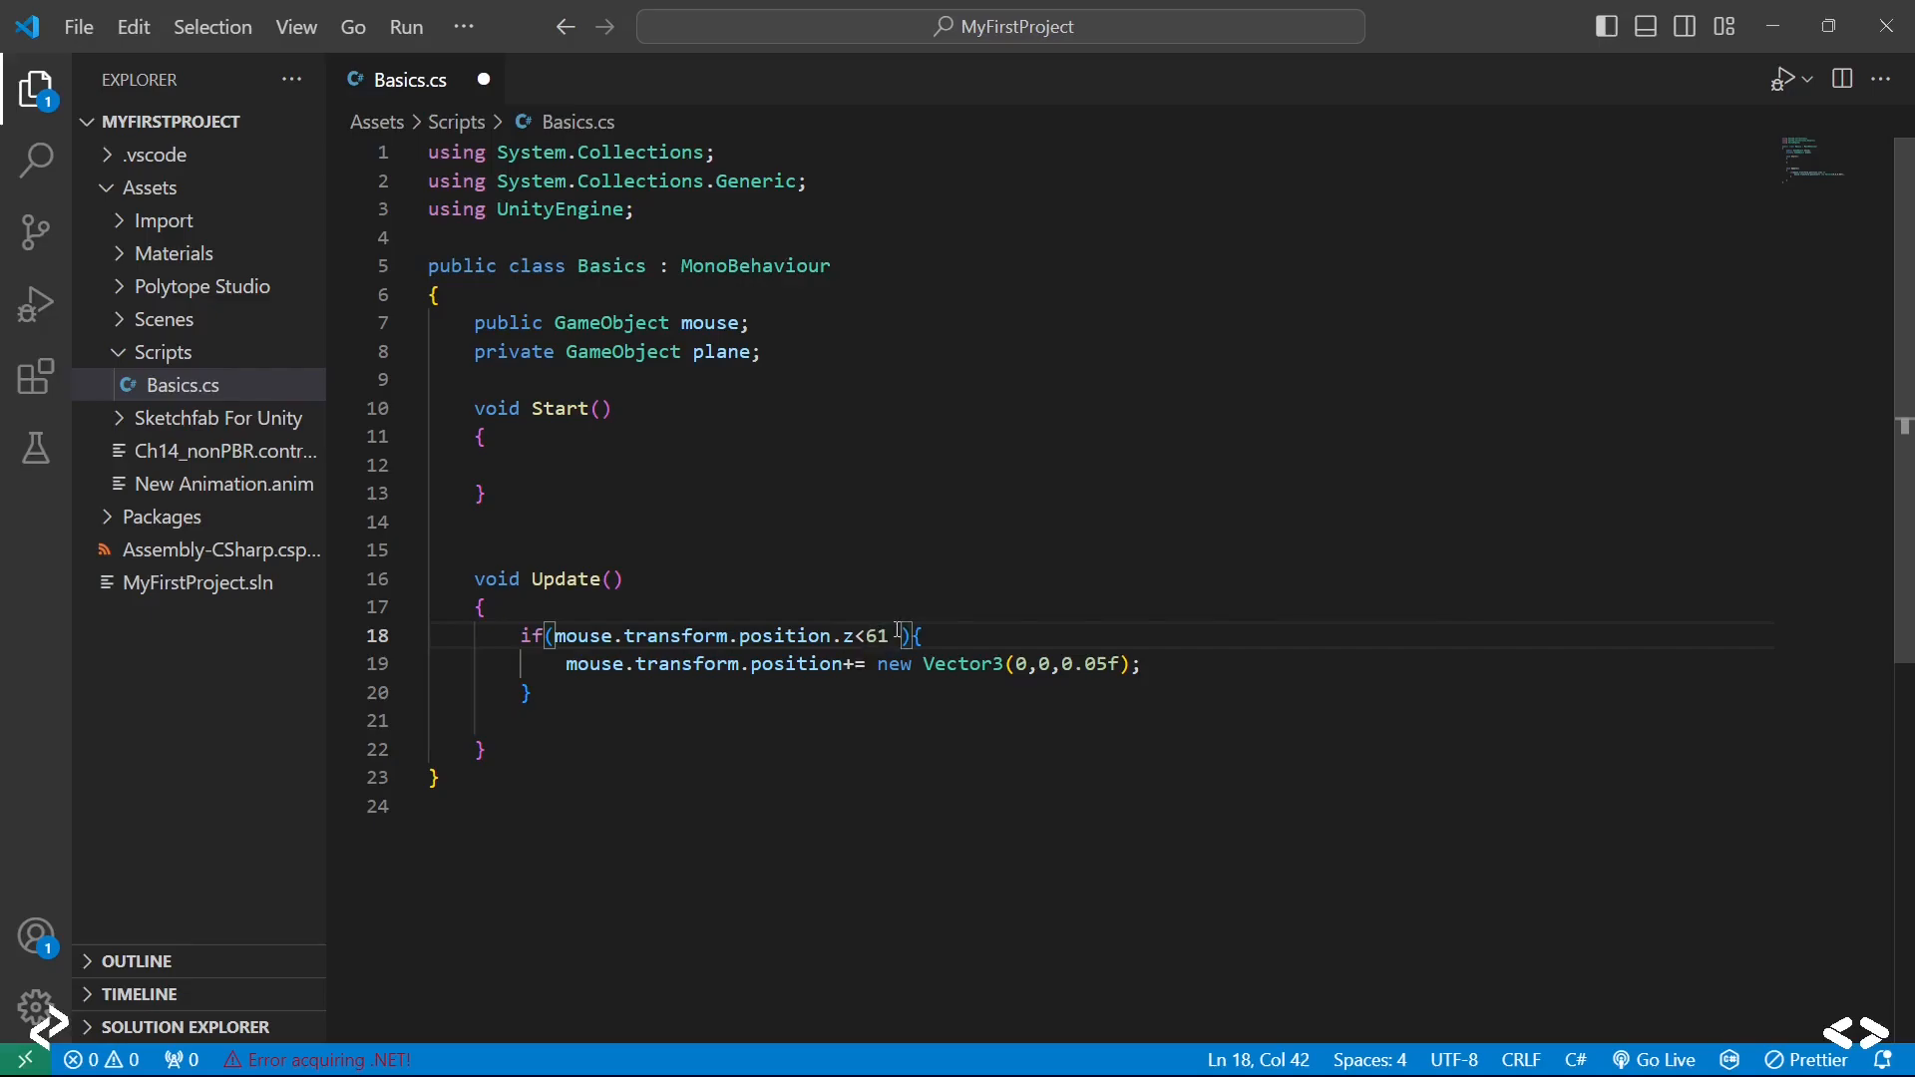
Step: Extend the if condition with && Input.GetKey(KeyCode.UpArrow) so movement needs Up Arrow held
type("&&")
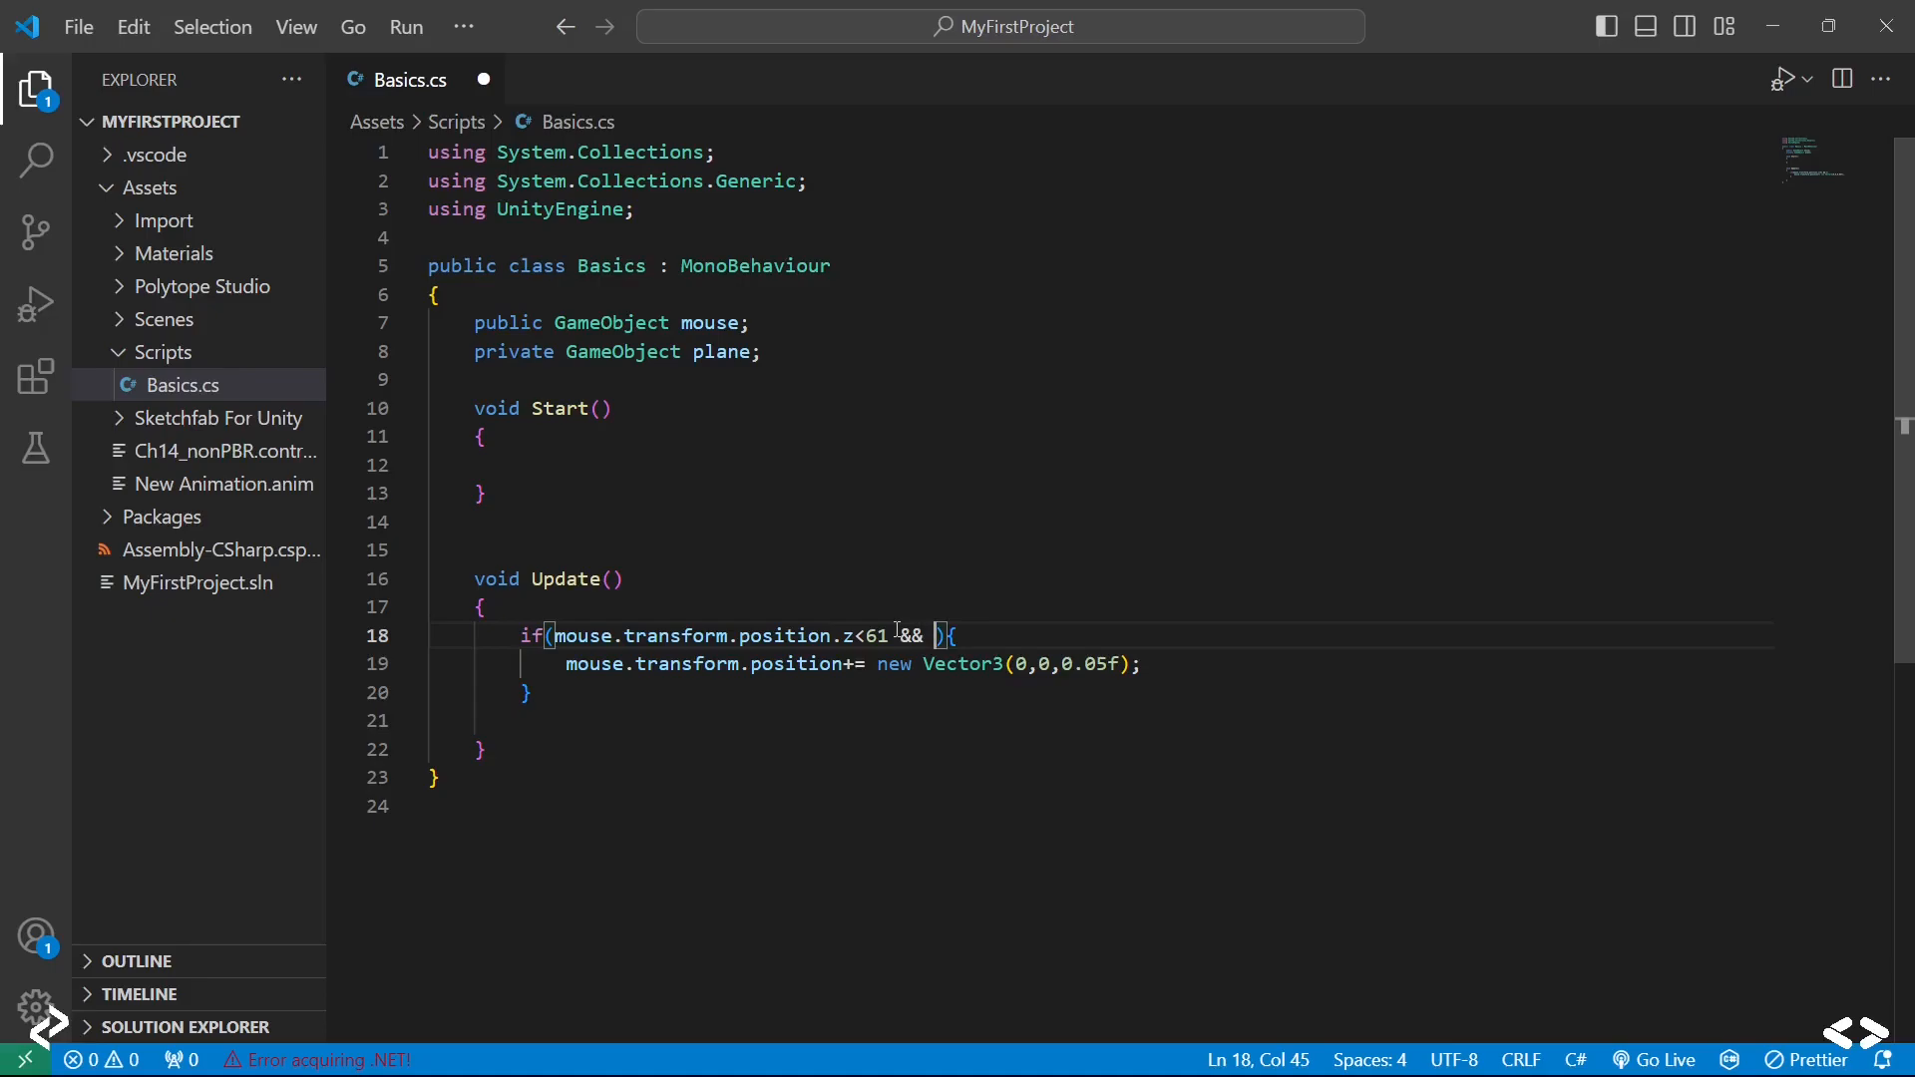
type("I")
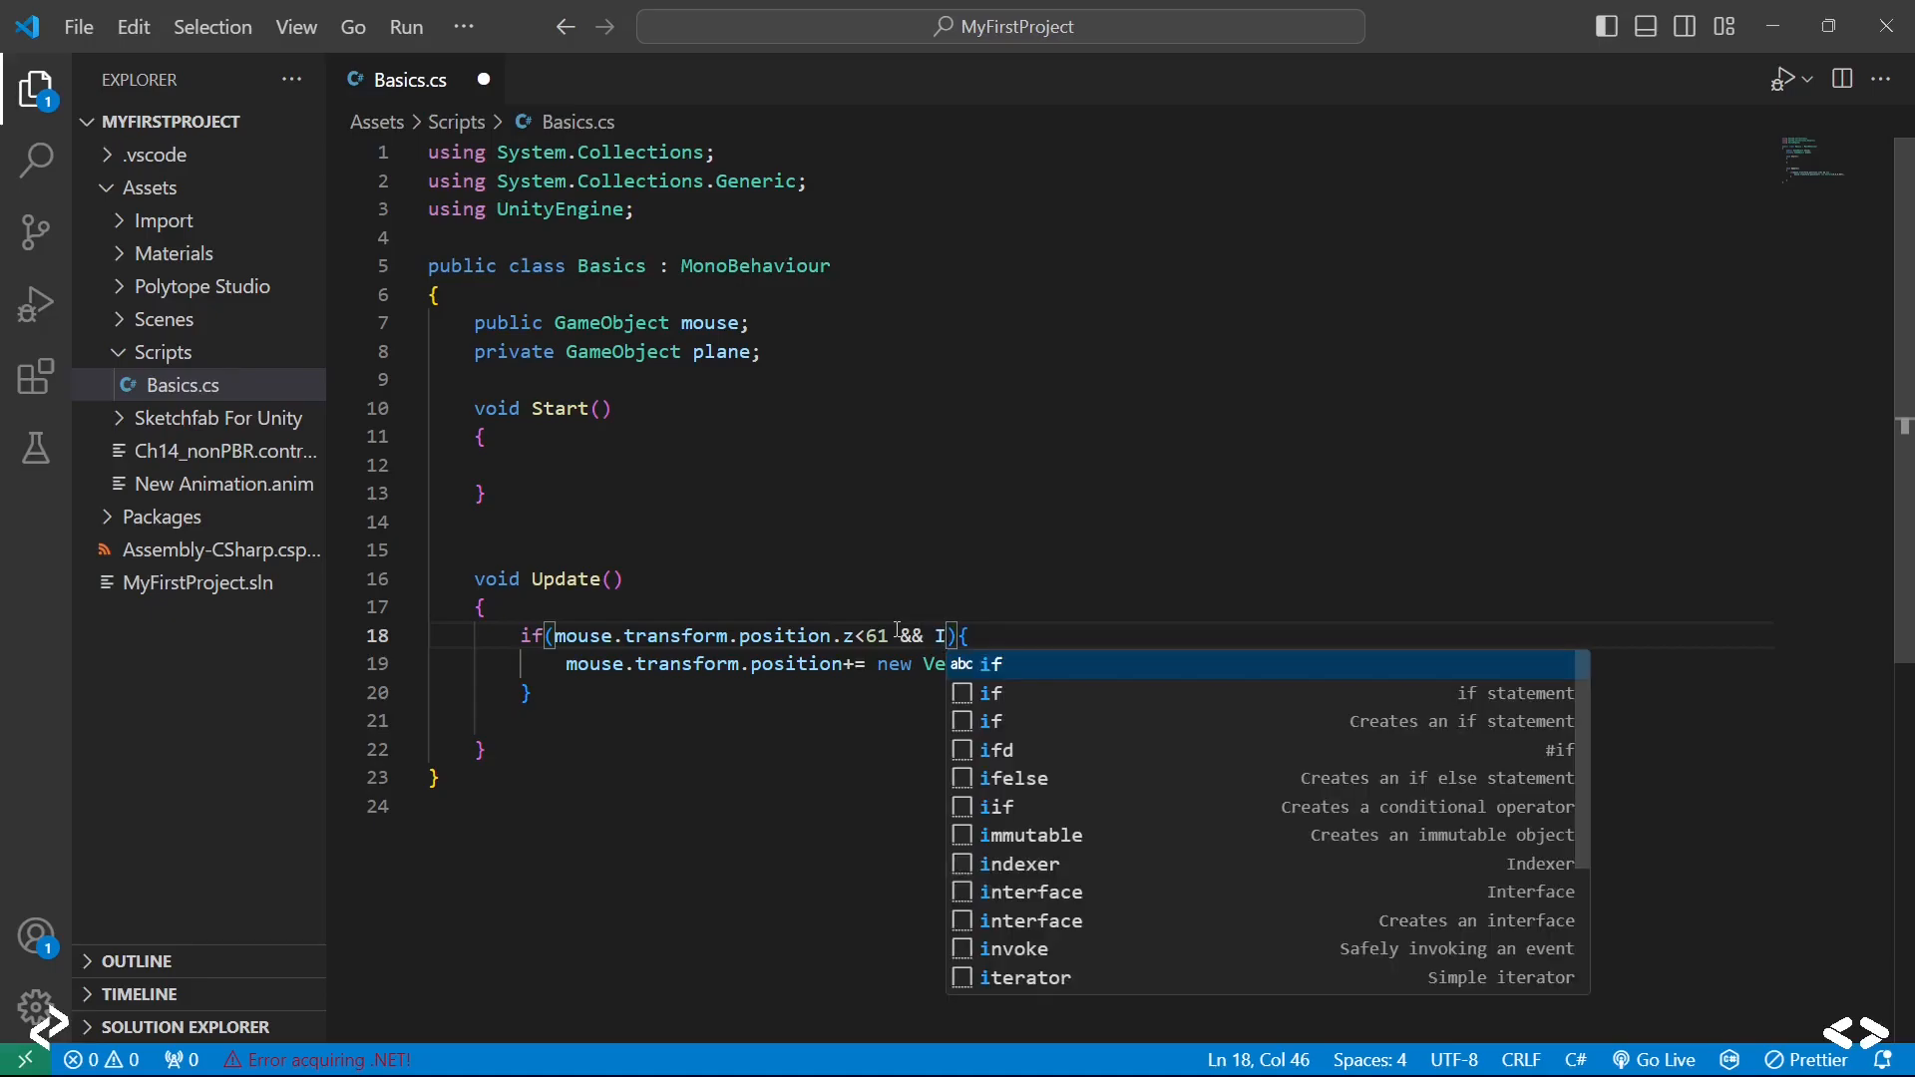
type("nput.G")
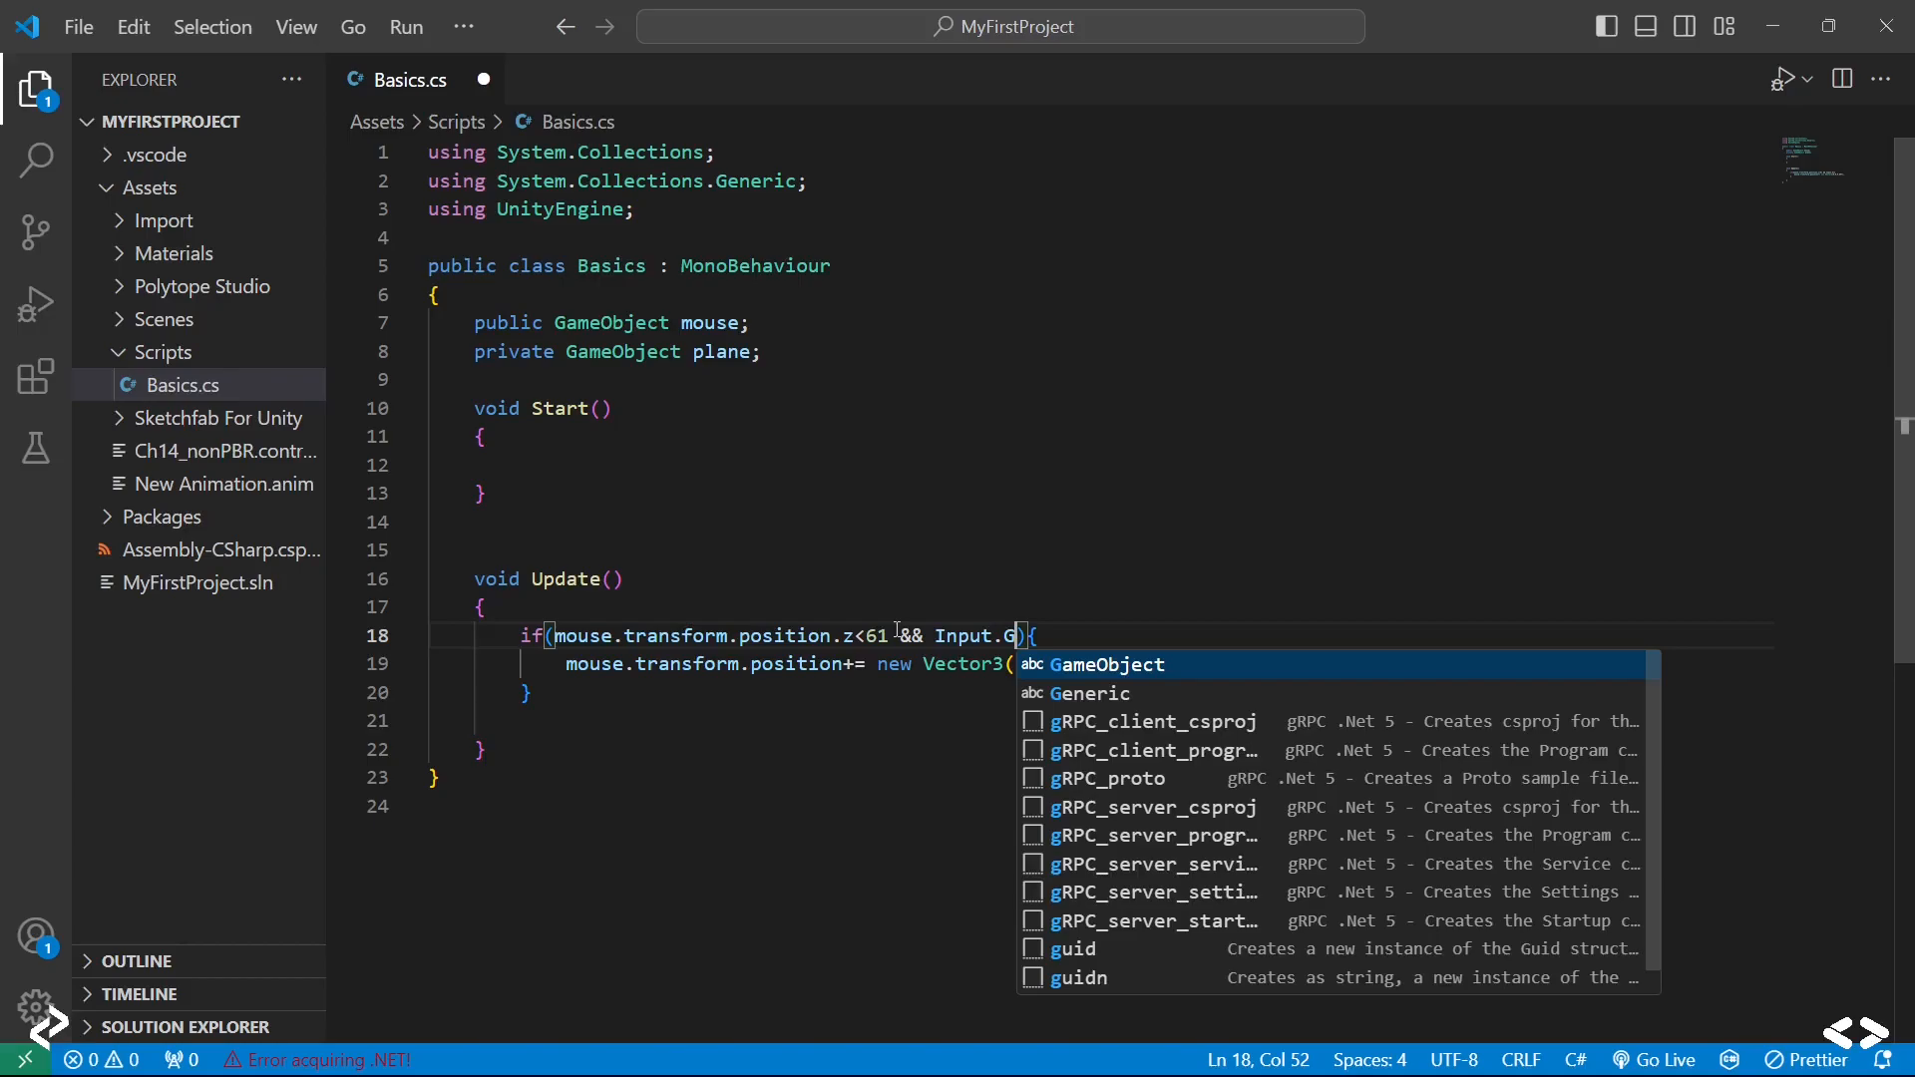
type("etKey")
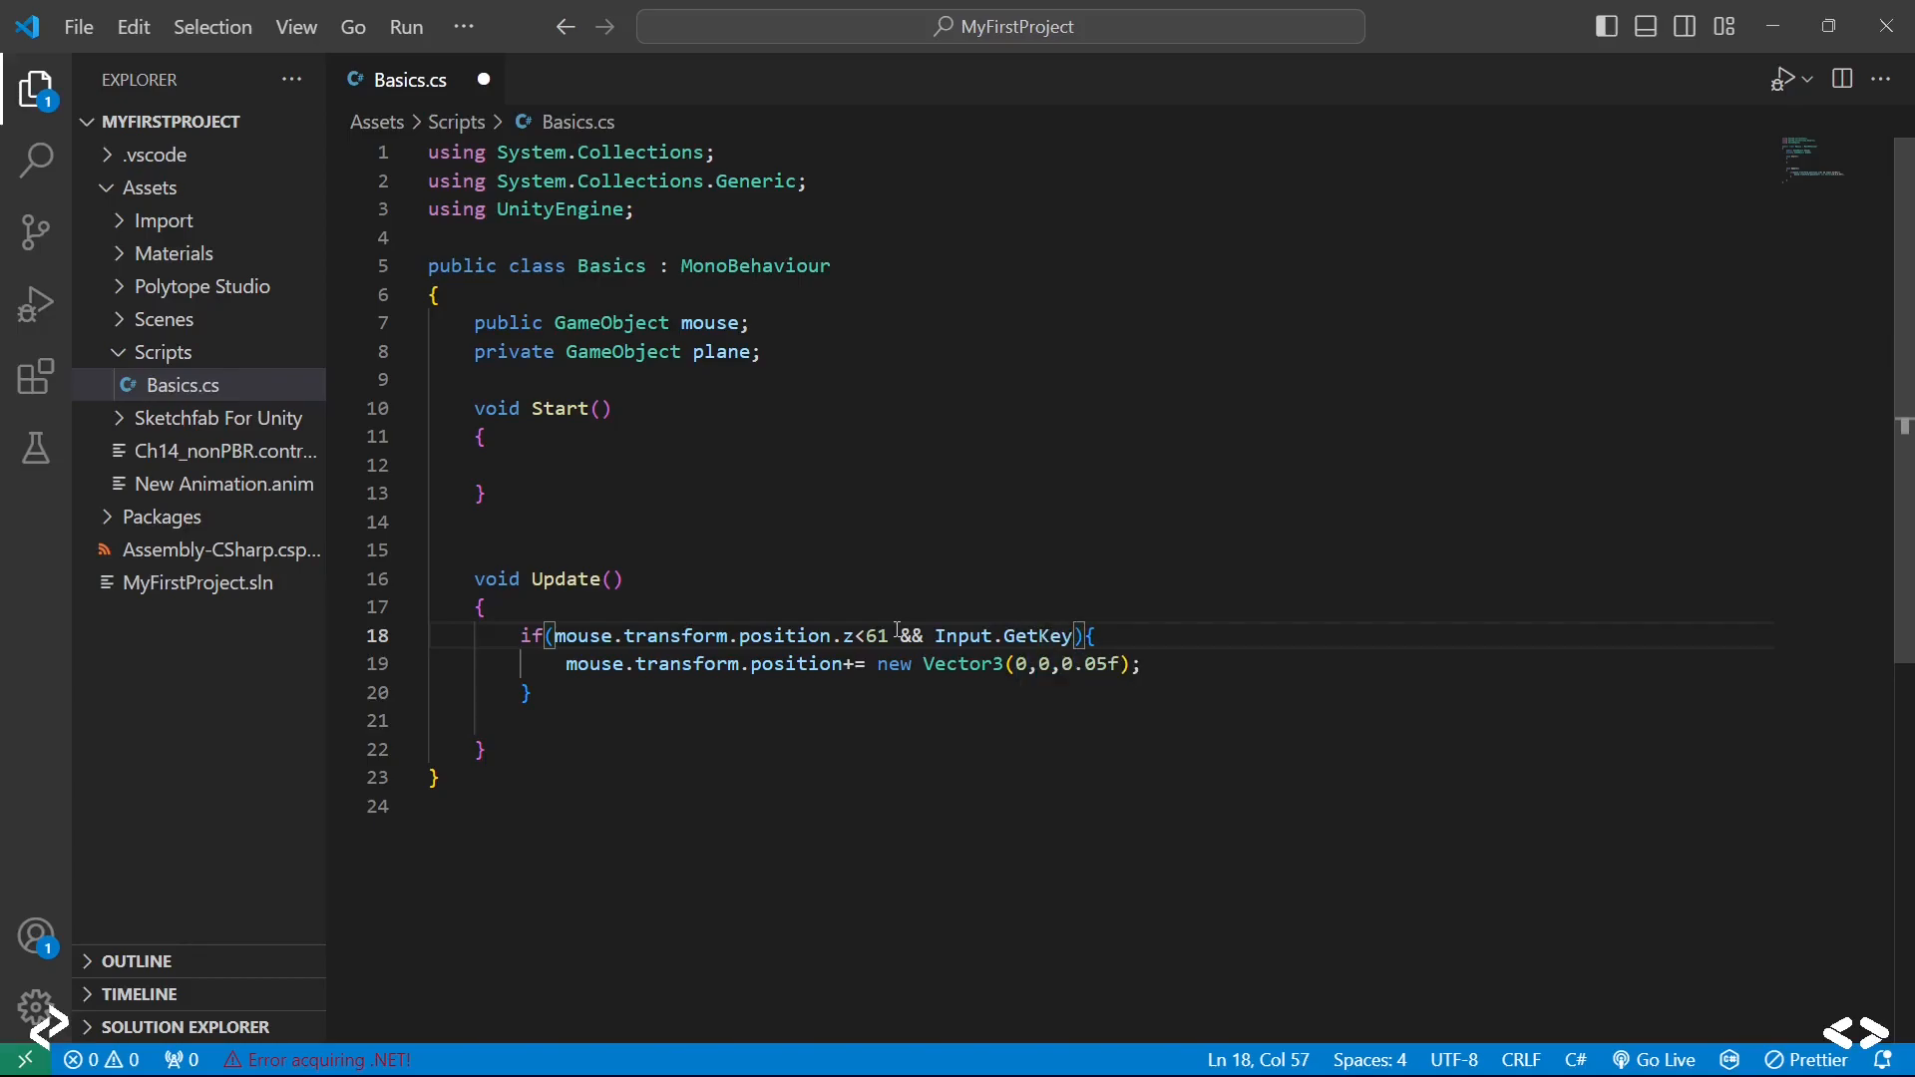
type("(")
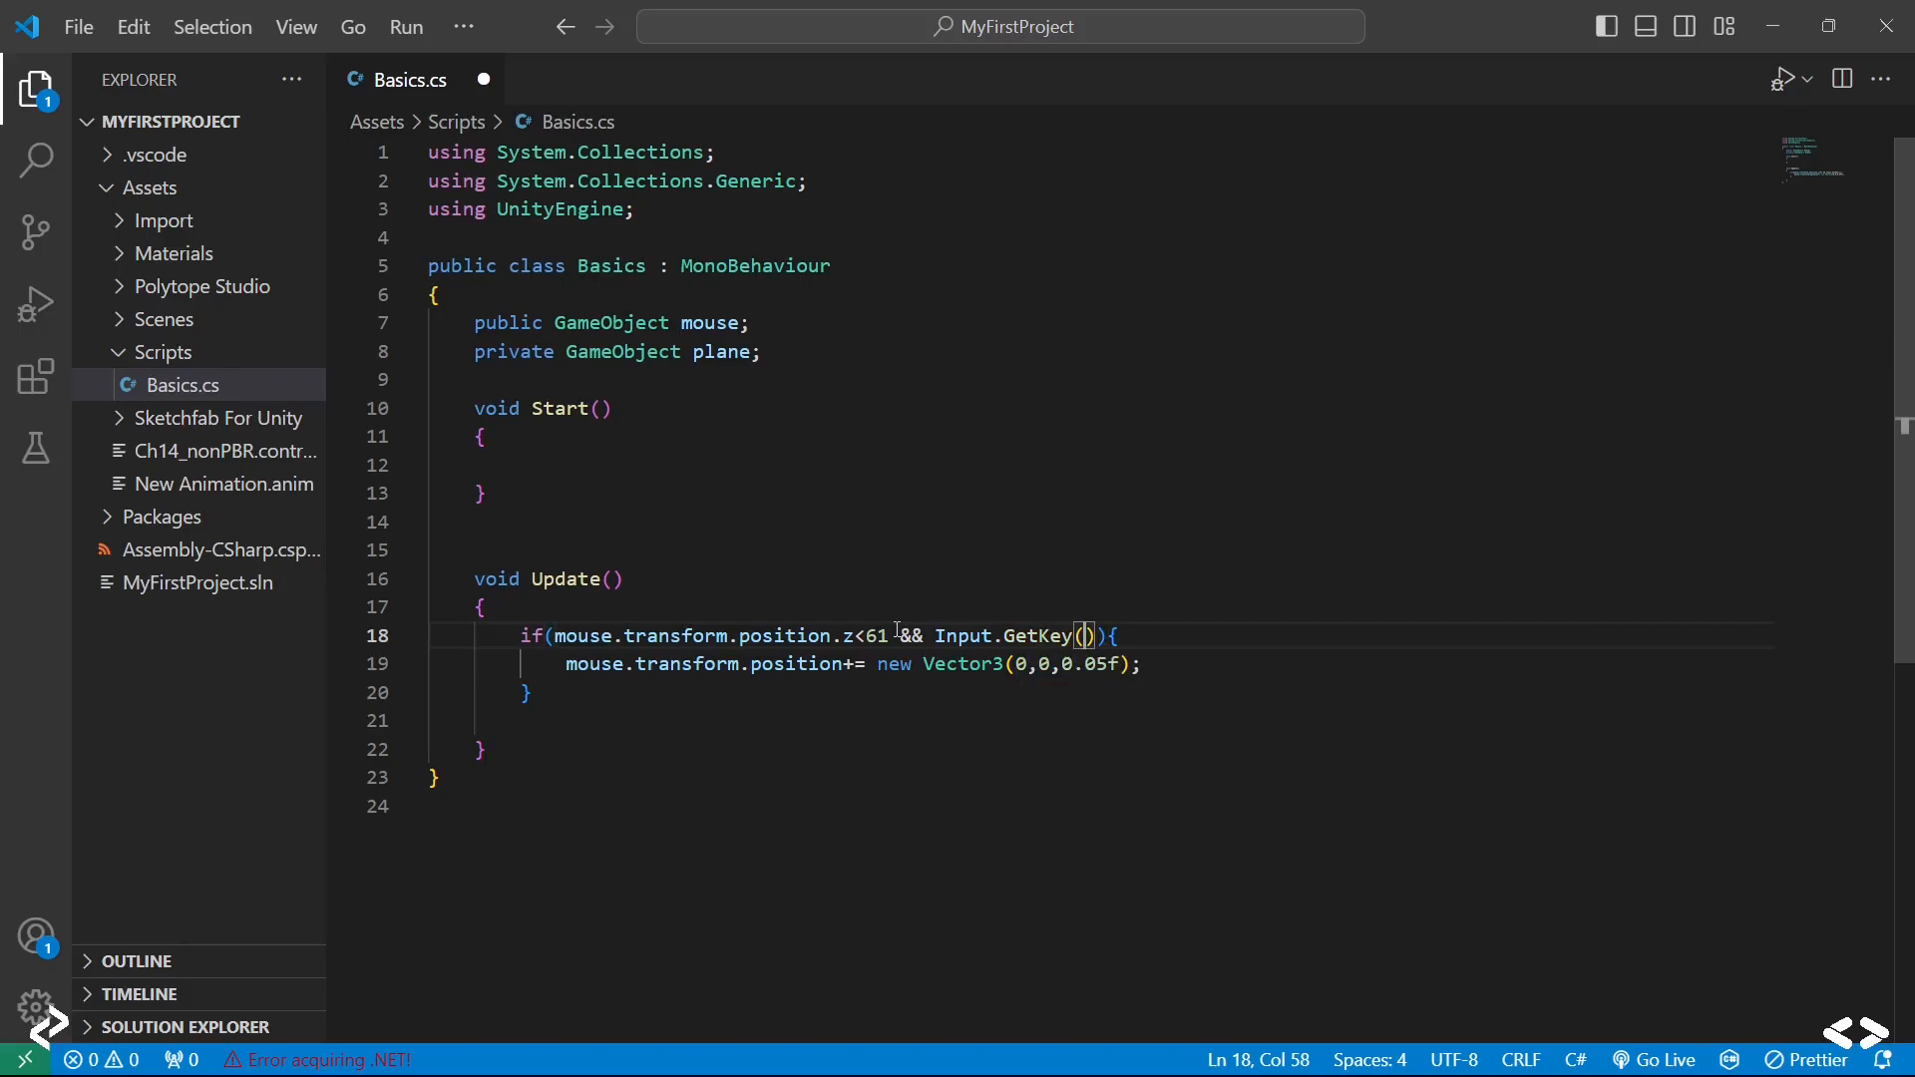
type("KeyCode.UpA")
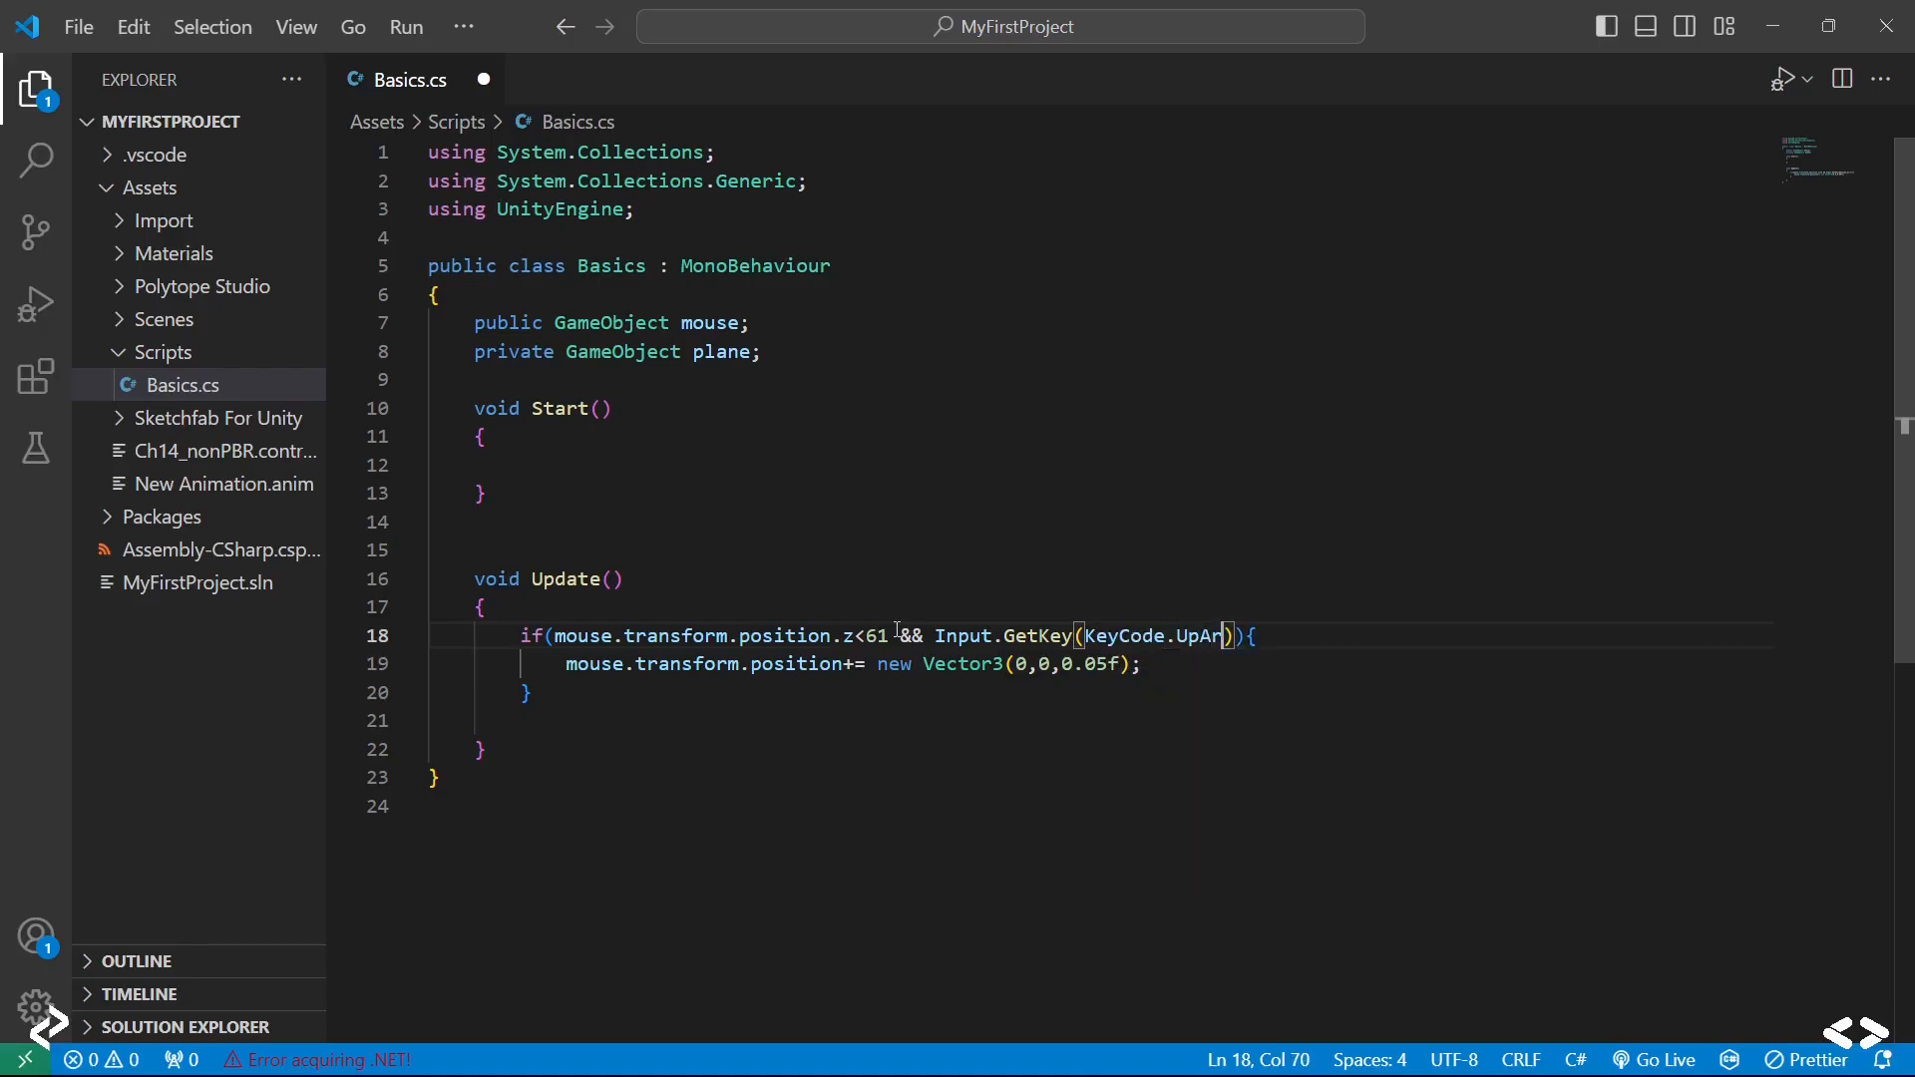
type("row")
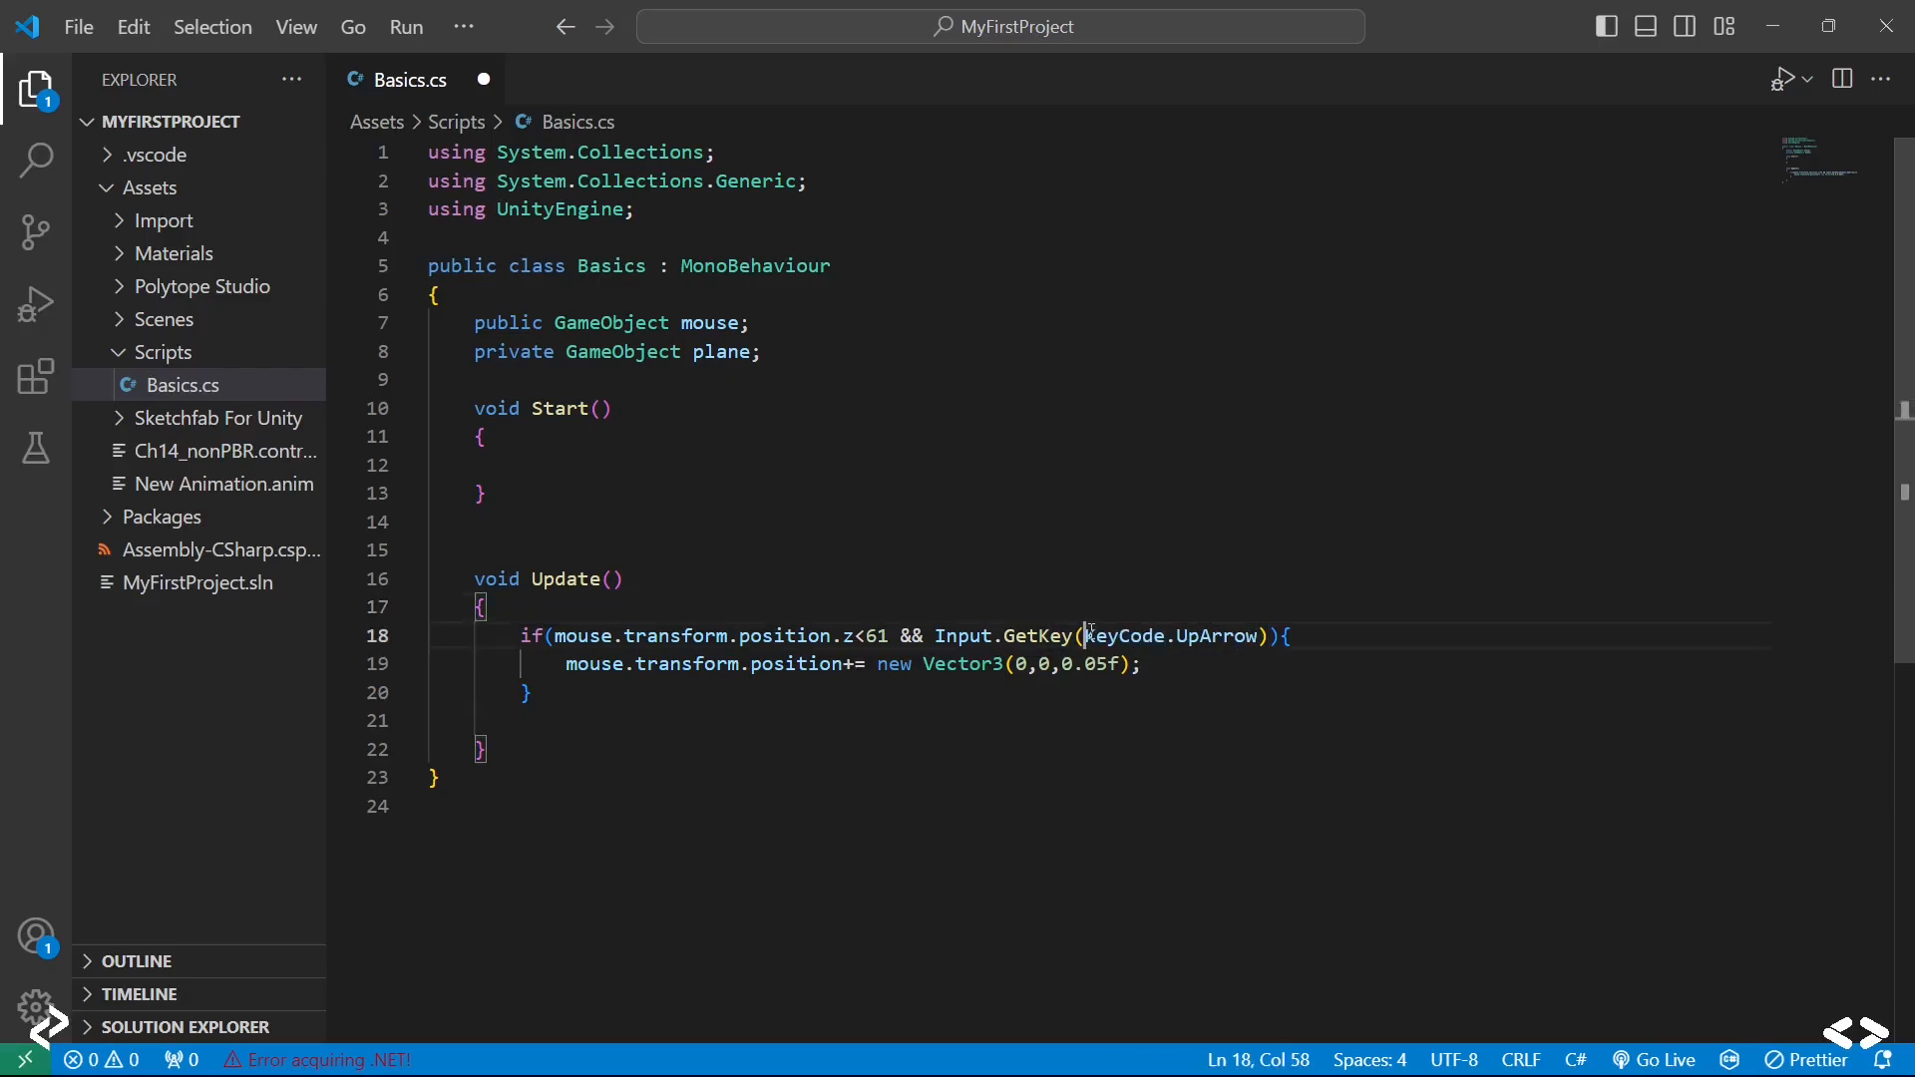
double_click(1166, 636)
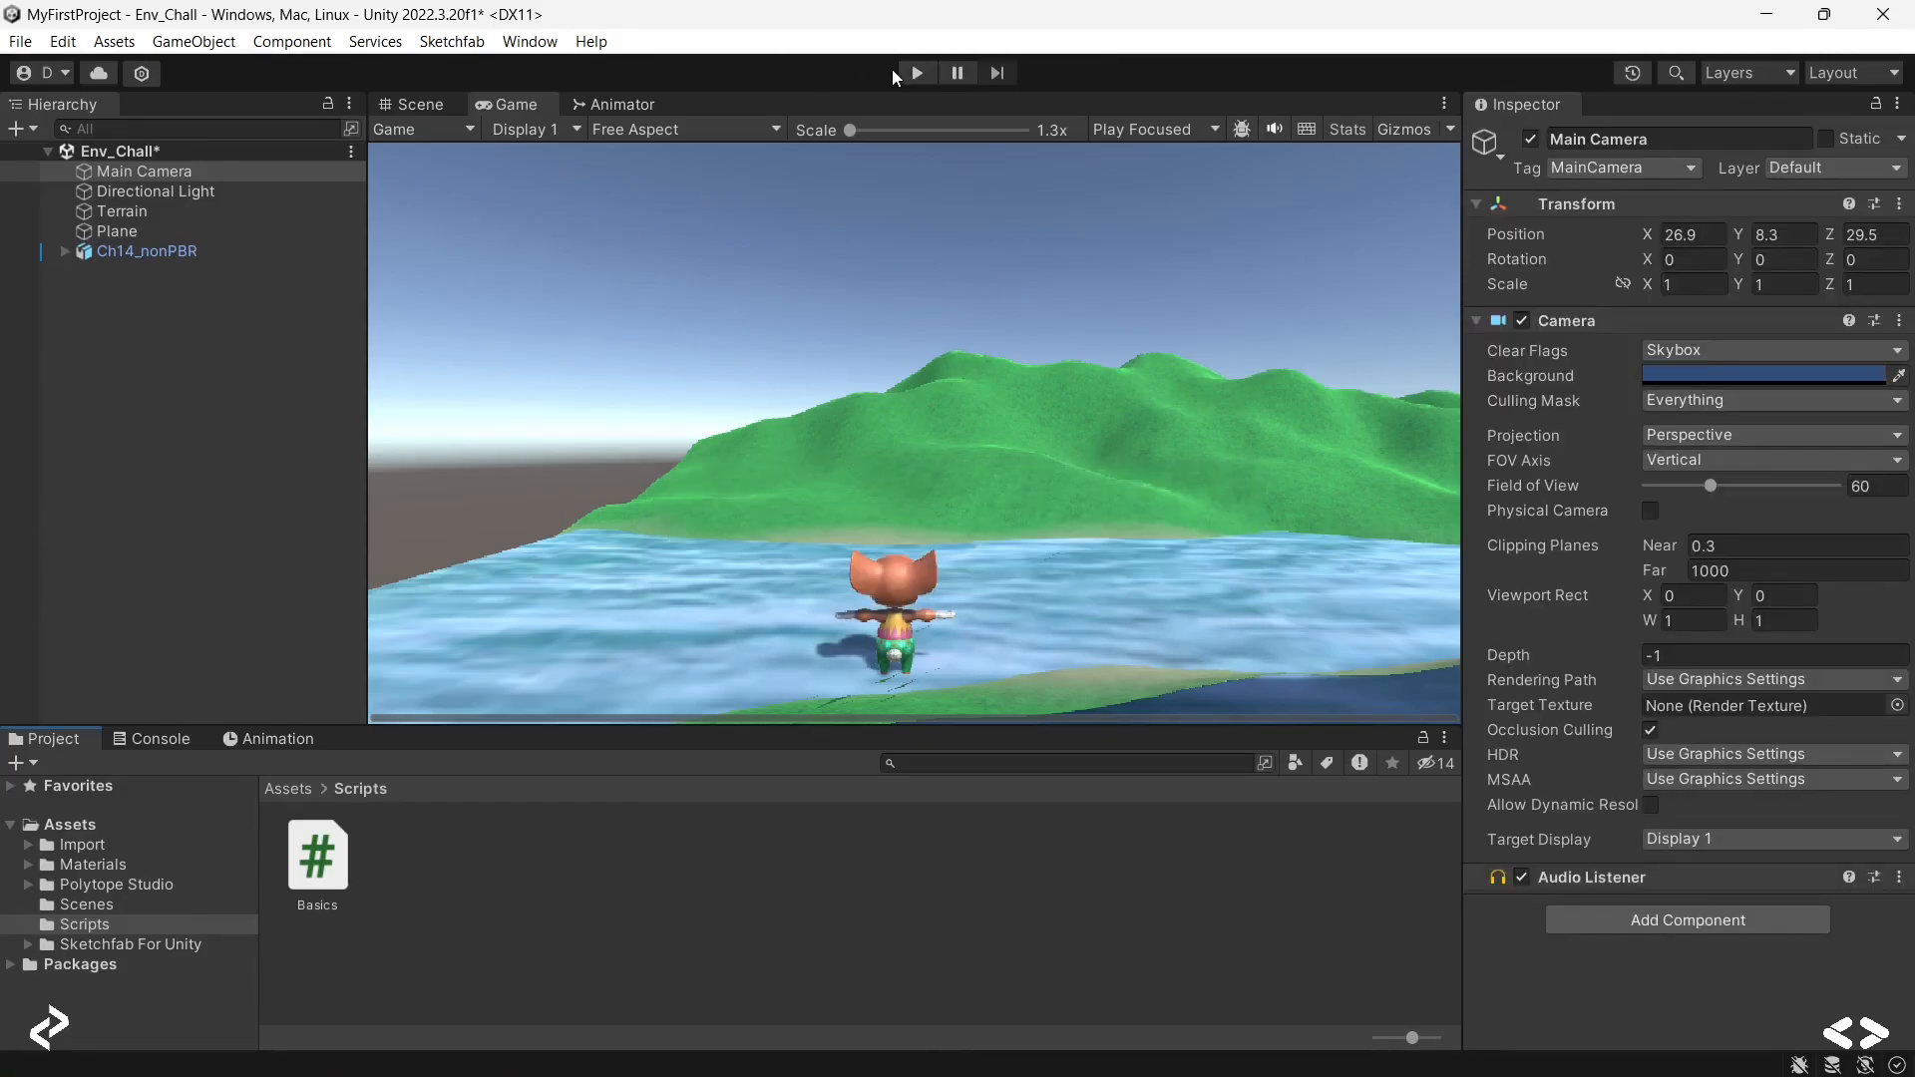
Step: Play the scene and hold Up Arrow so the mouse crosses the river, then switch windows
left_click(914, 72)
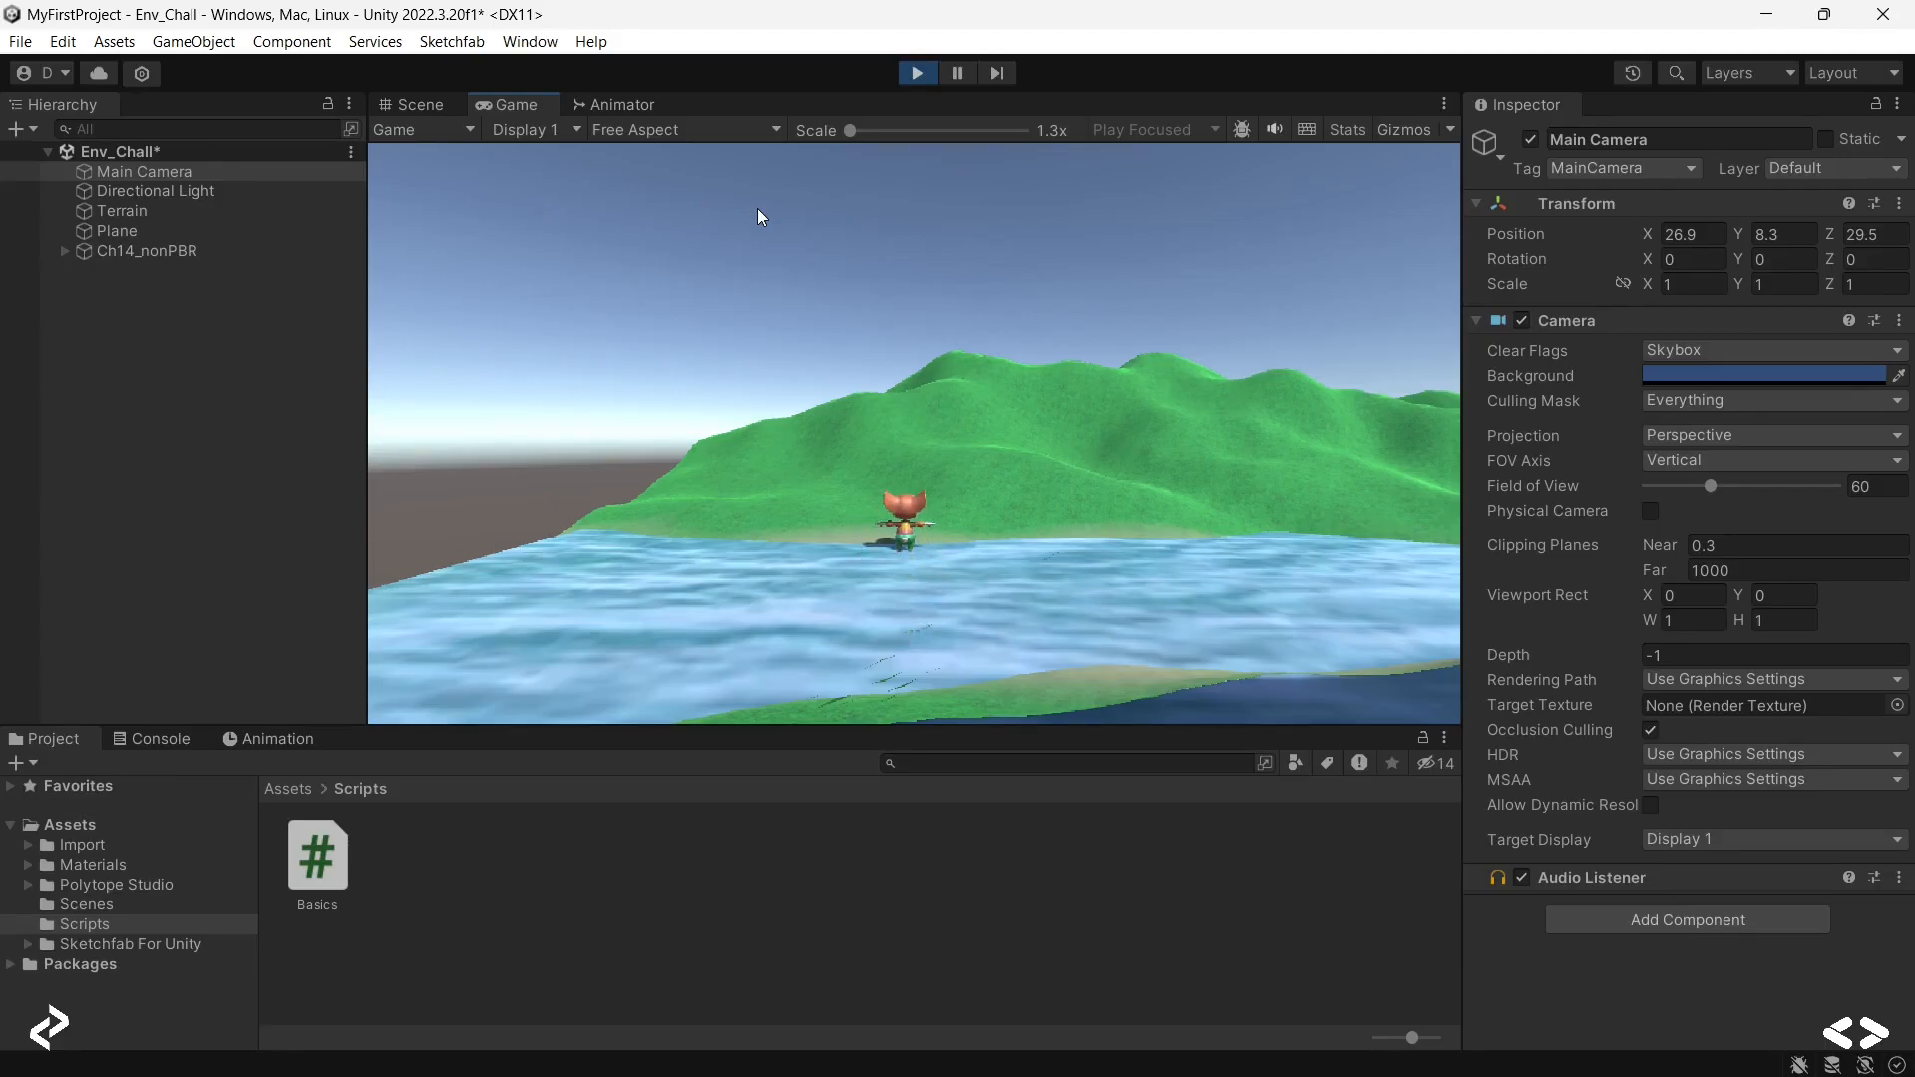
mouse_move(882, 473)
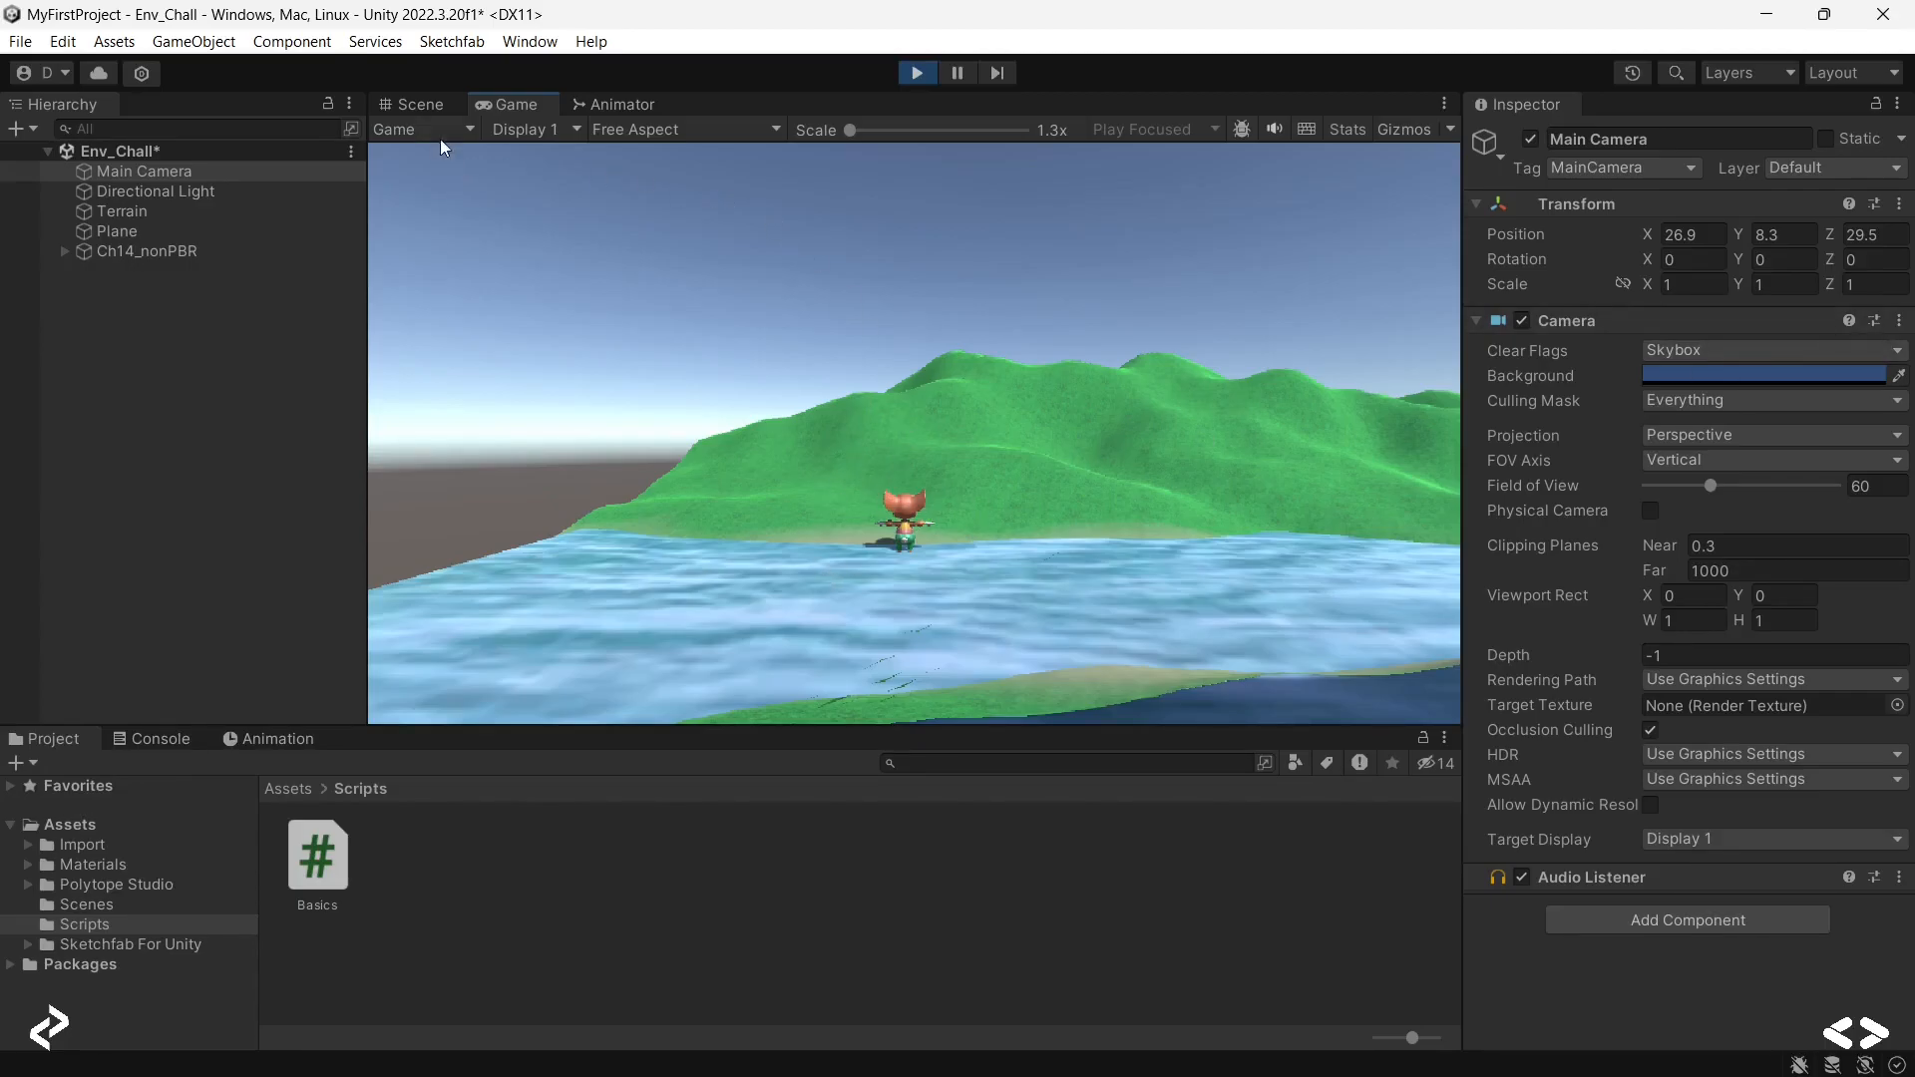
mouse_move(1000, 494)
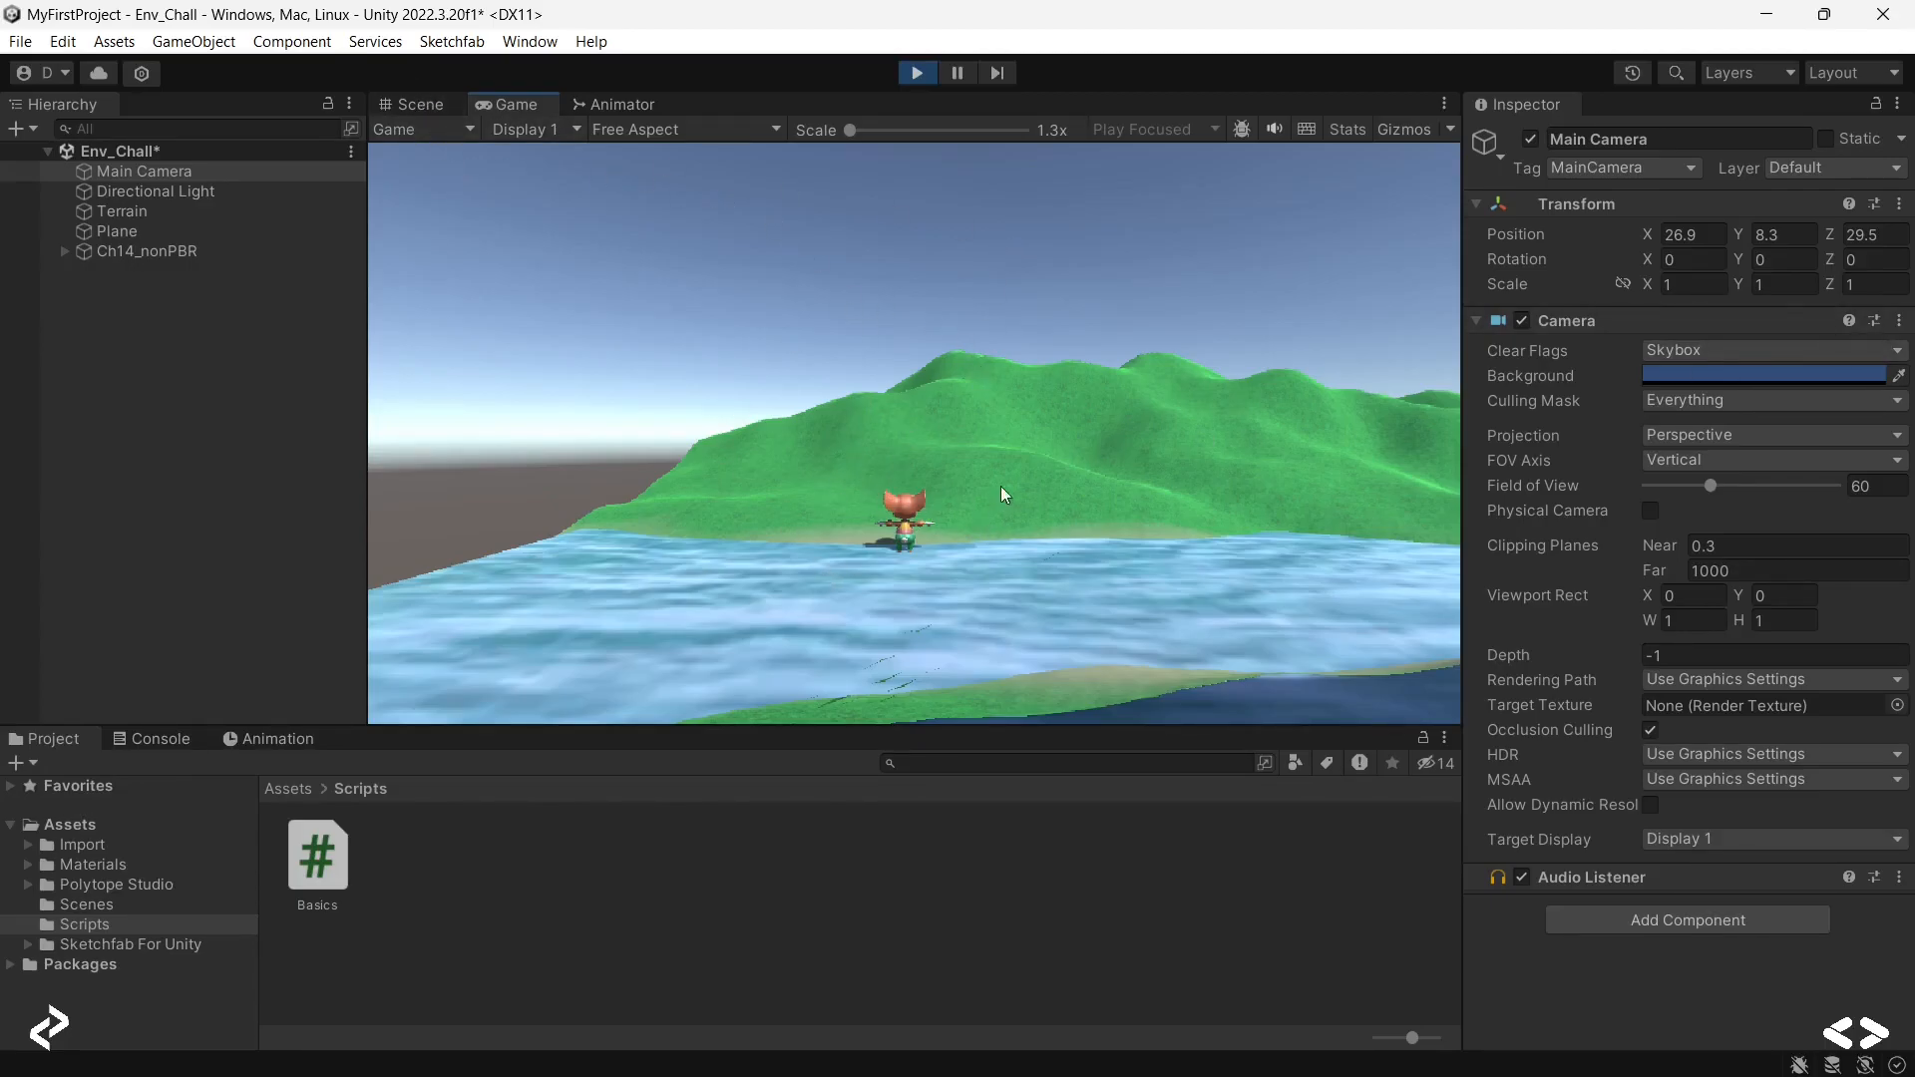
key("alt+tab")
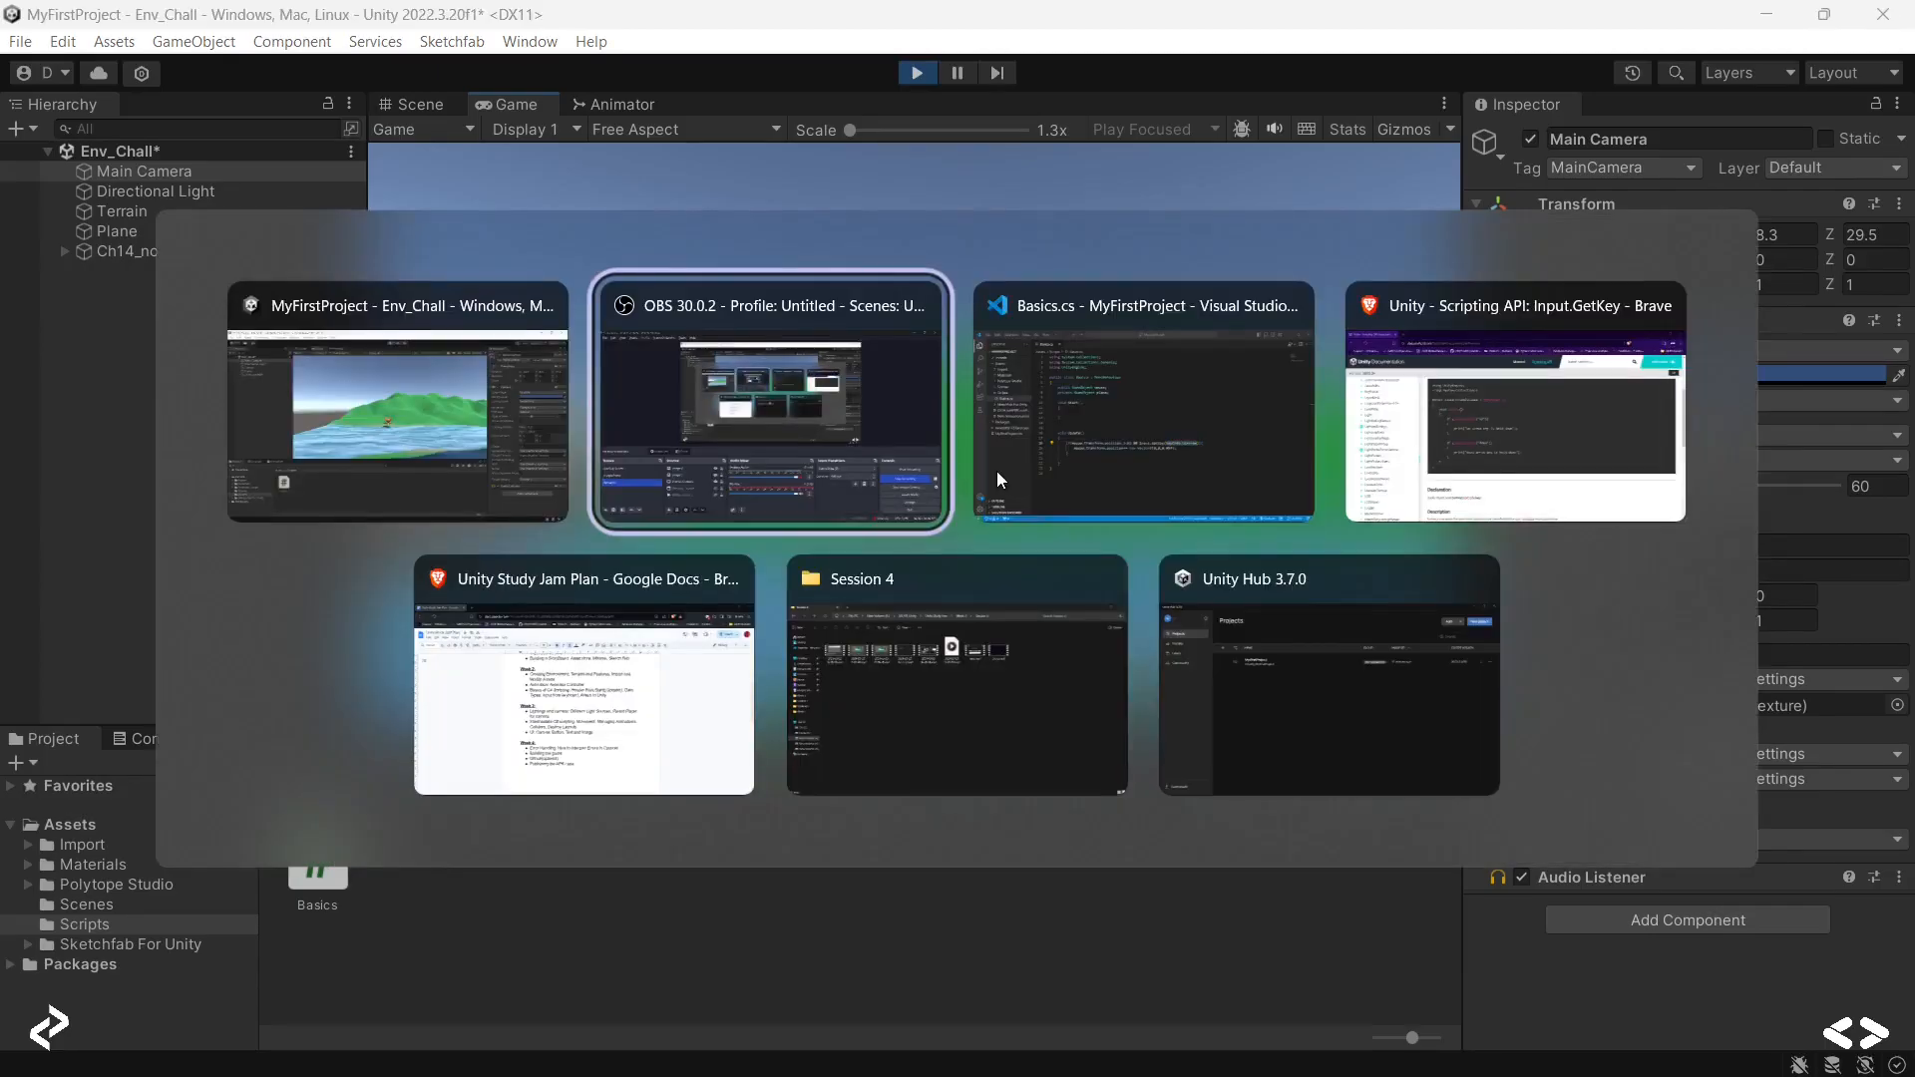
Step: Return to Unity and stop Play mode so the mouse character resets to its starting spot
left_click(1143, 403)
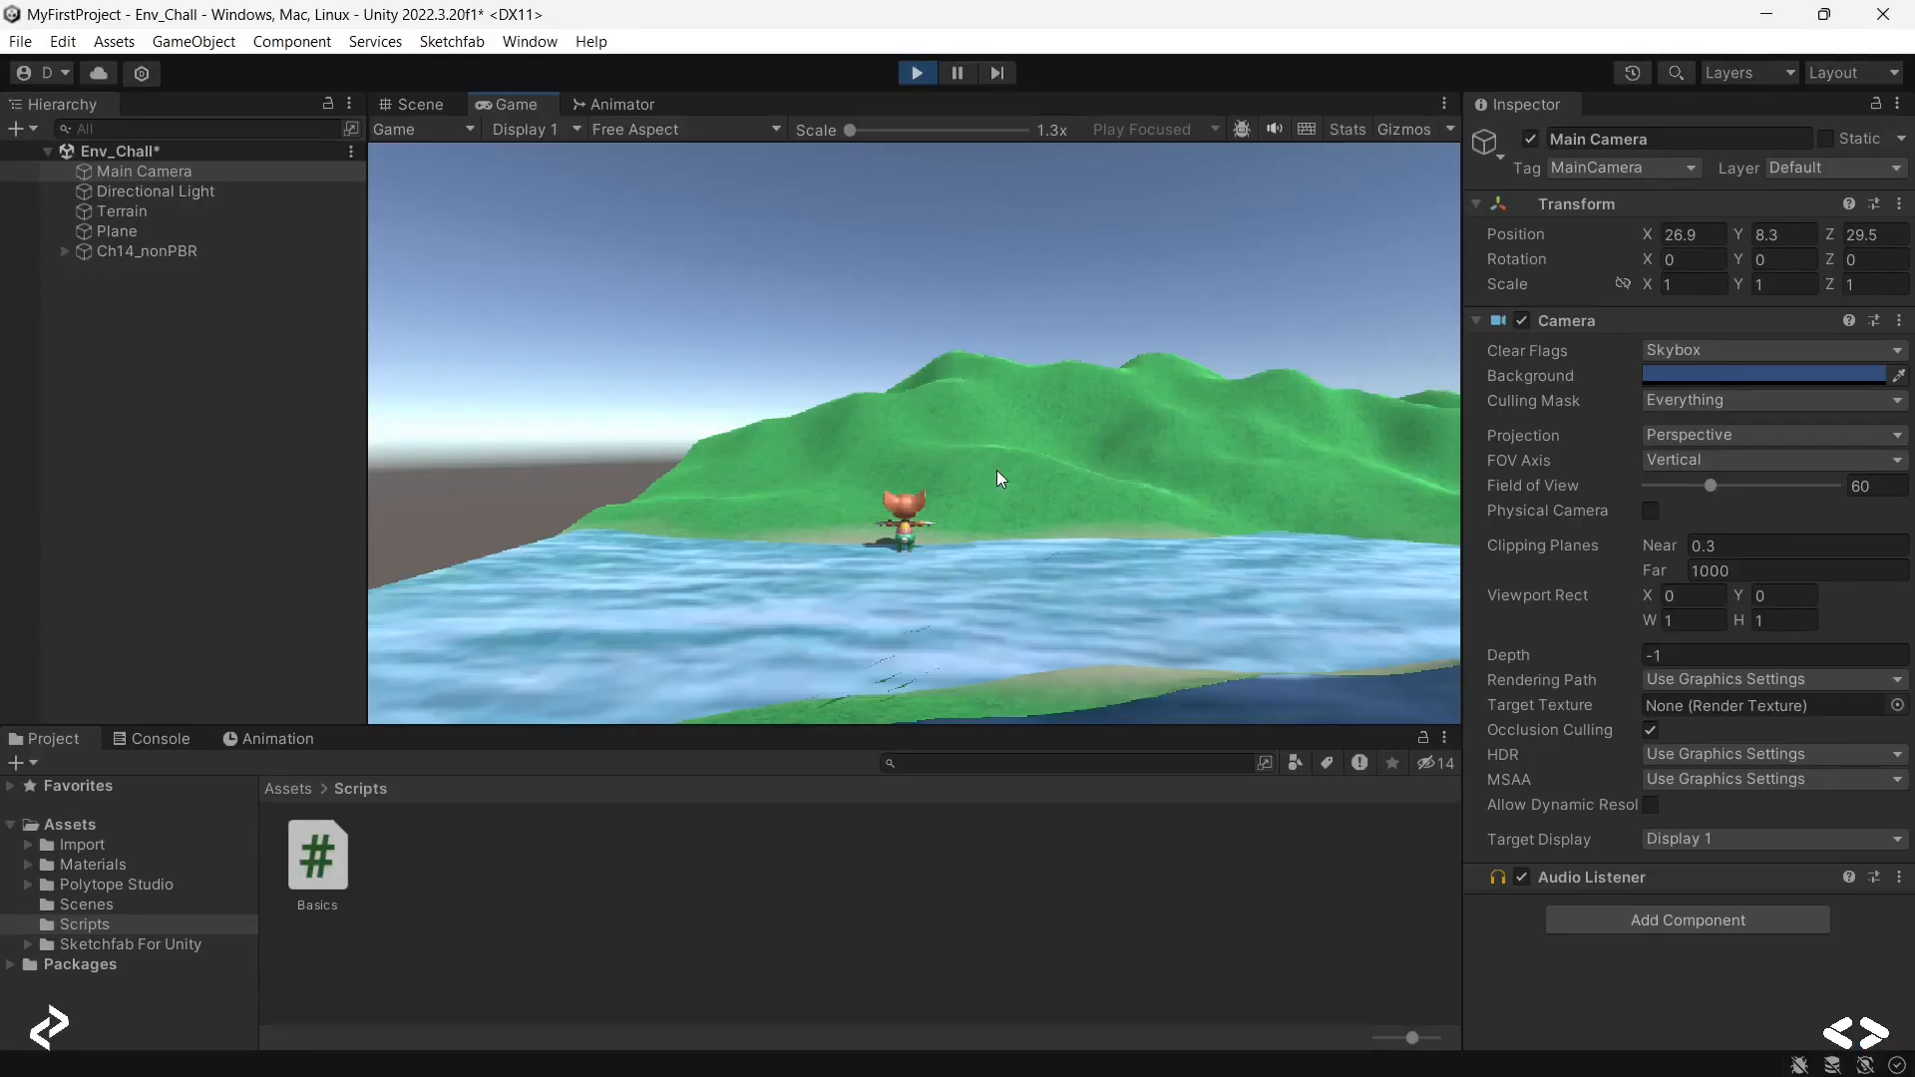
left_click(914, 72)
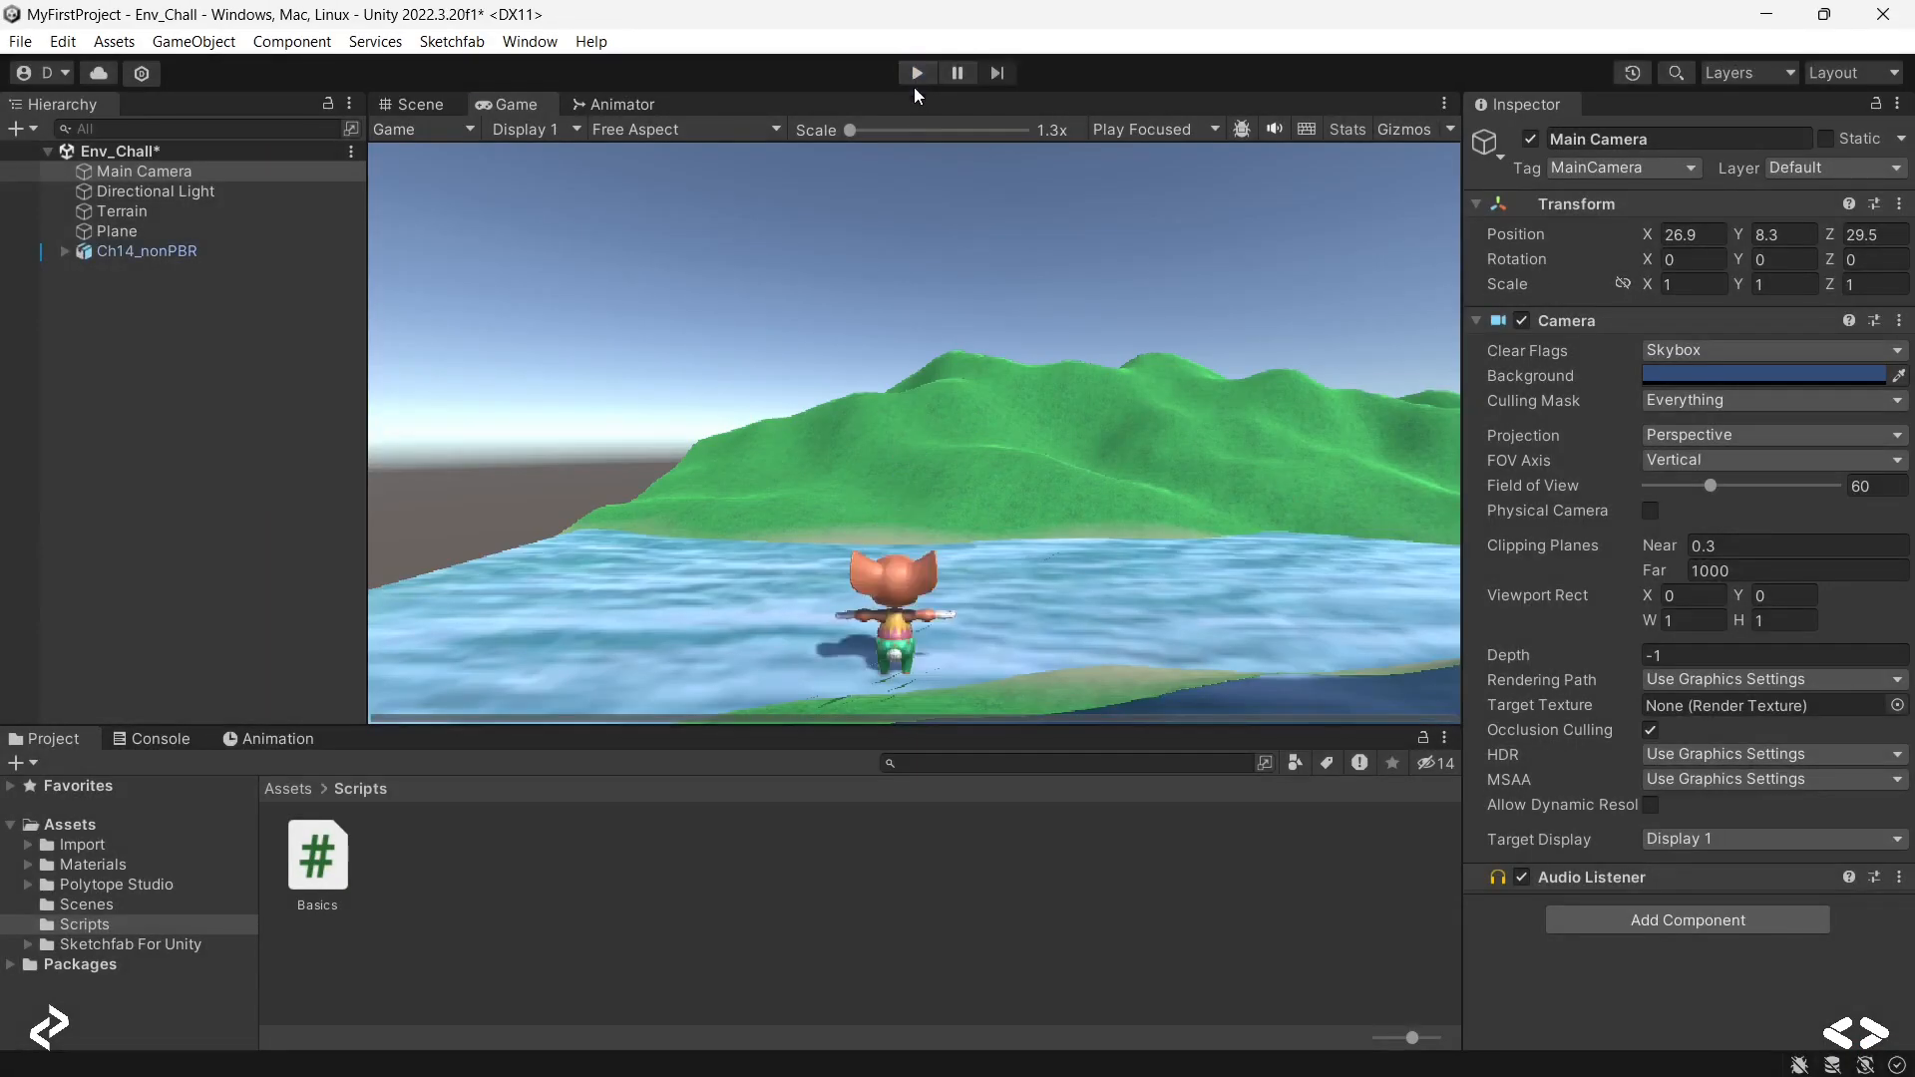